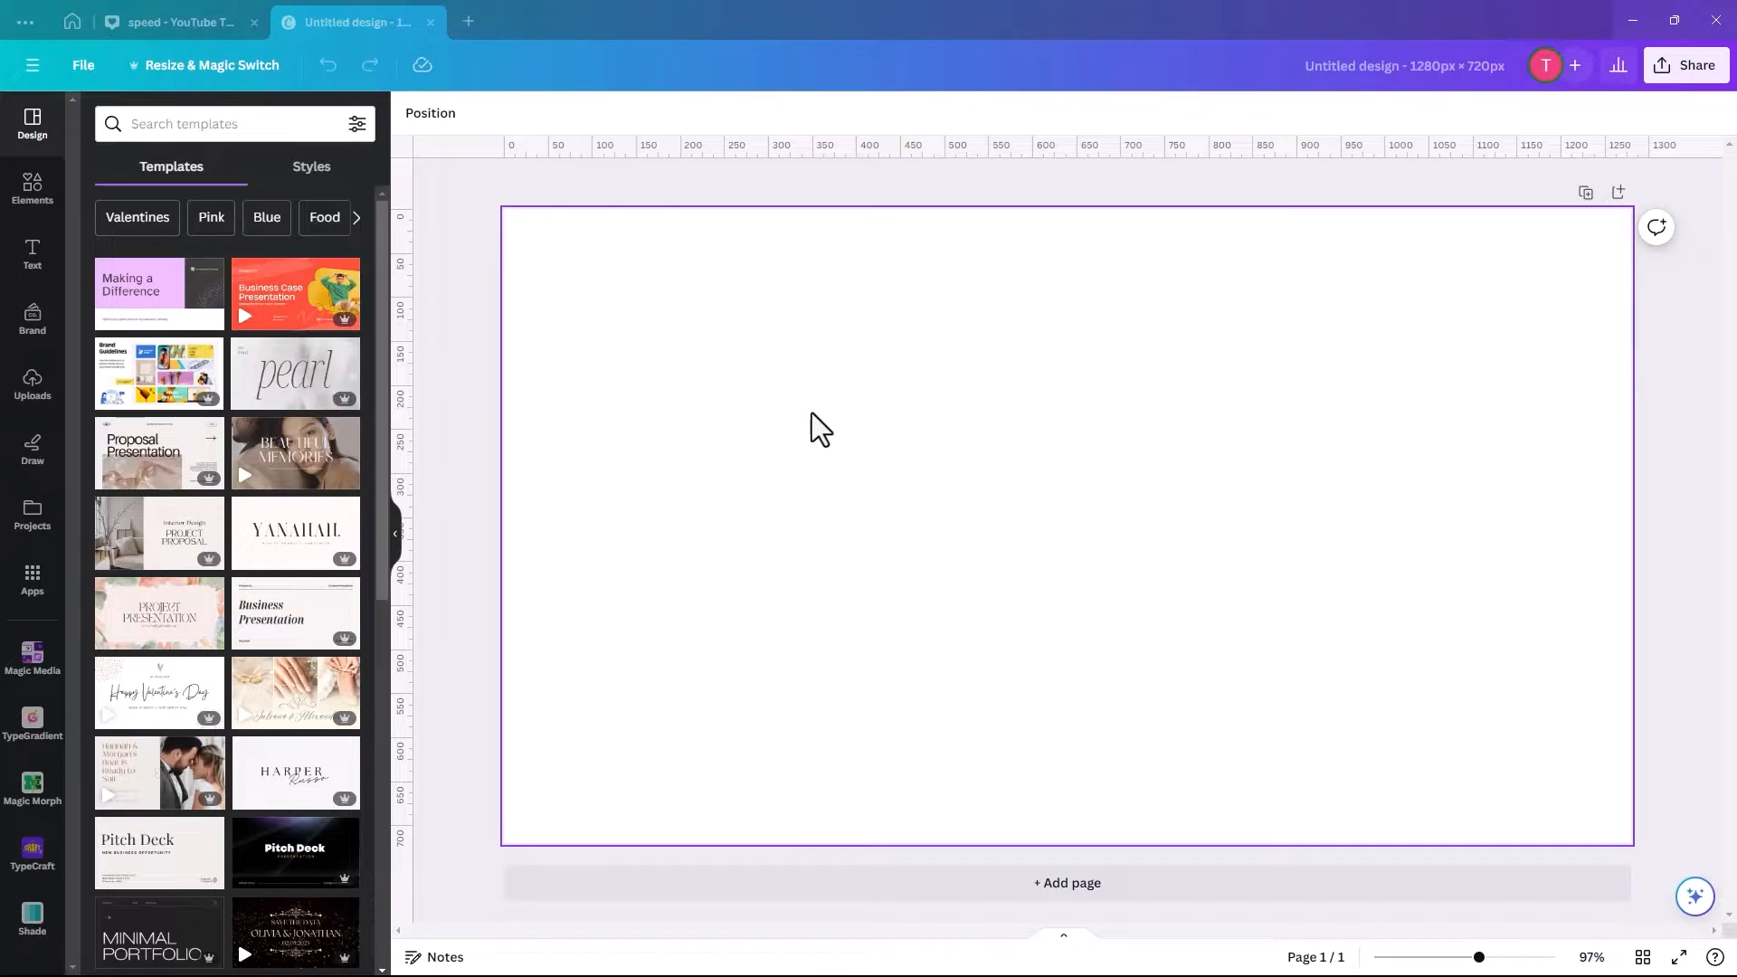
{"action": "mouse_move", "coordinate": [679, 302]}
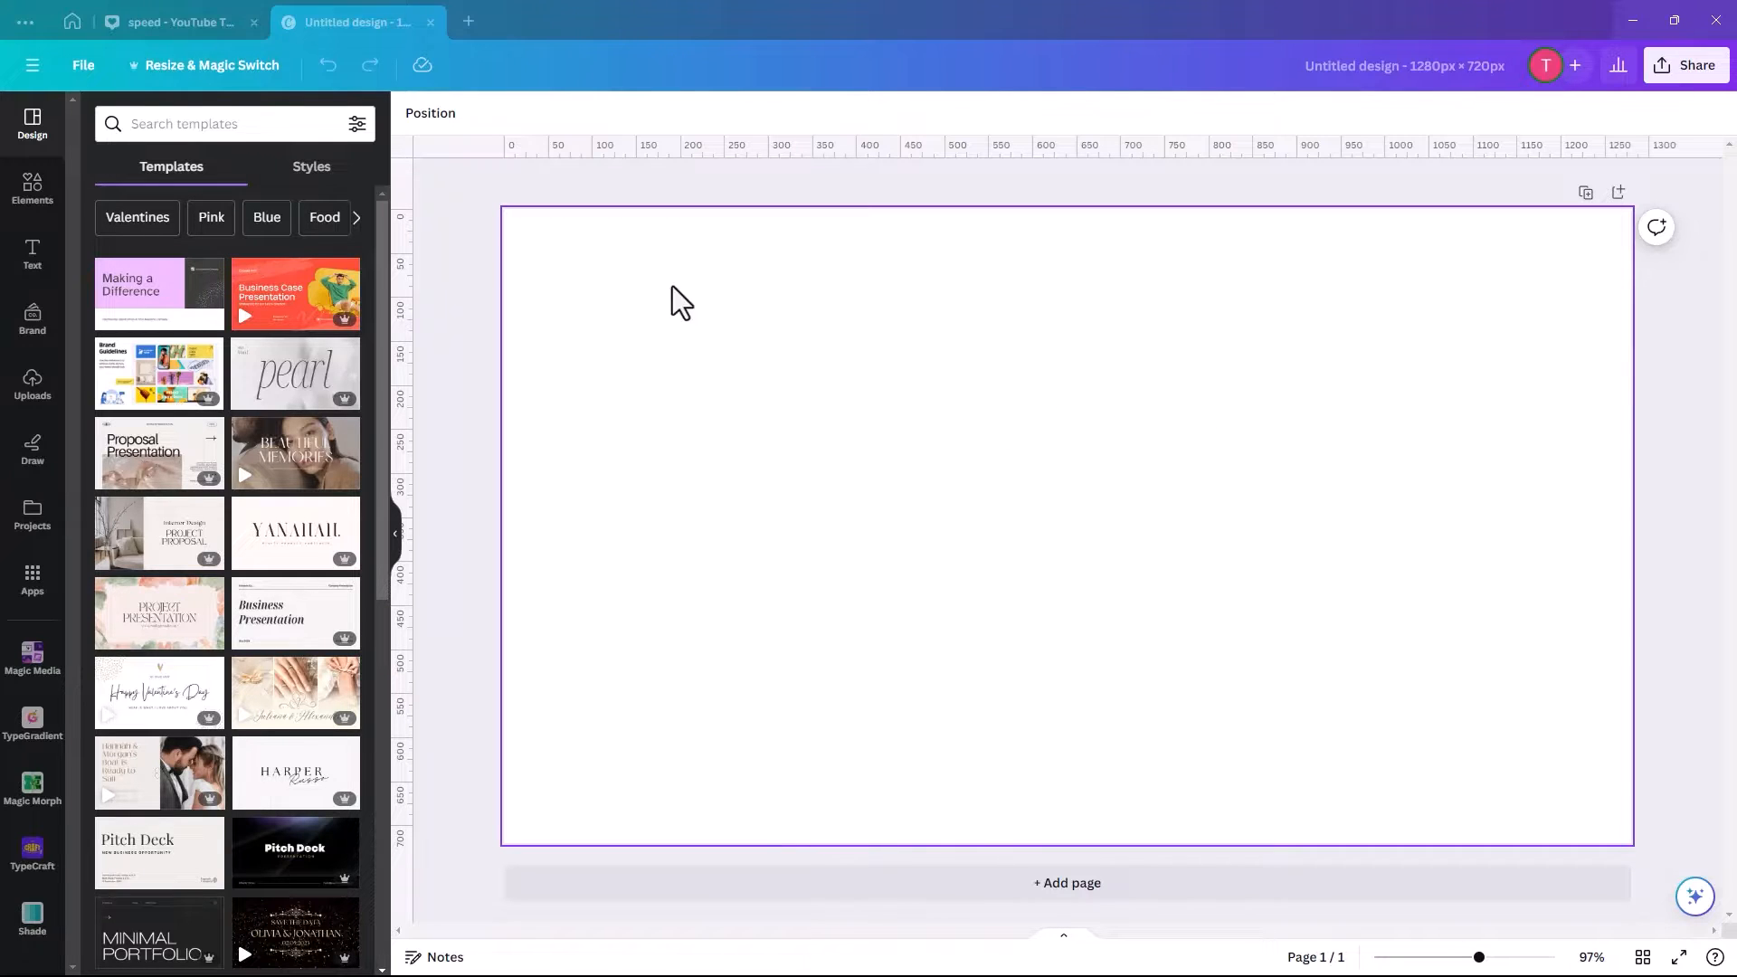
{"action": "mouse_move", "coordinate": [921, 293]}
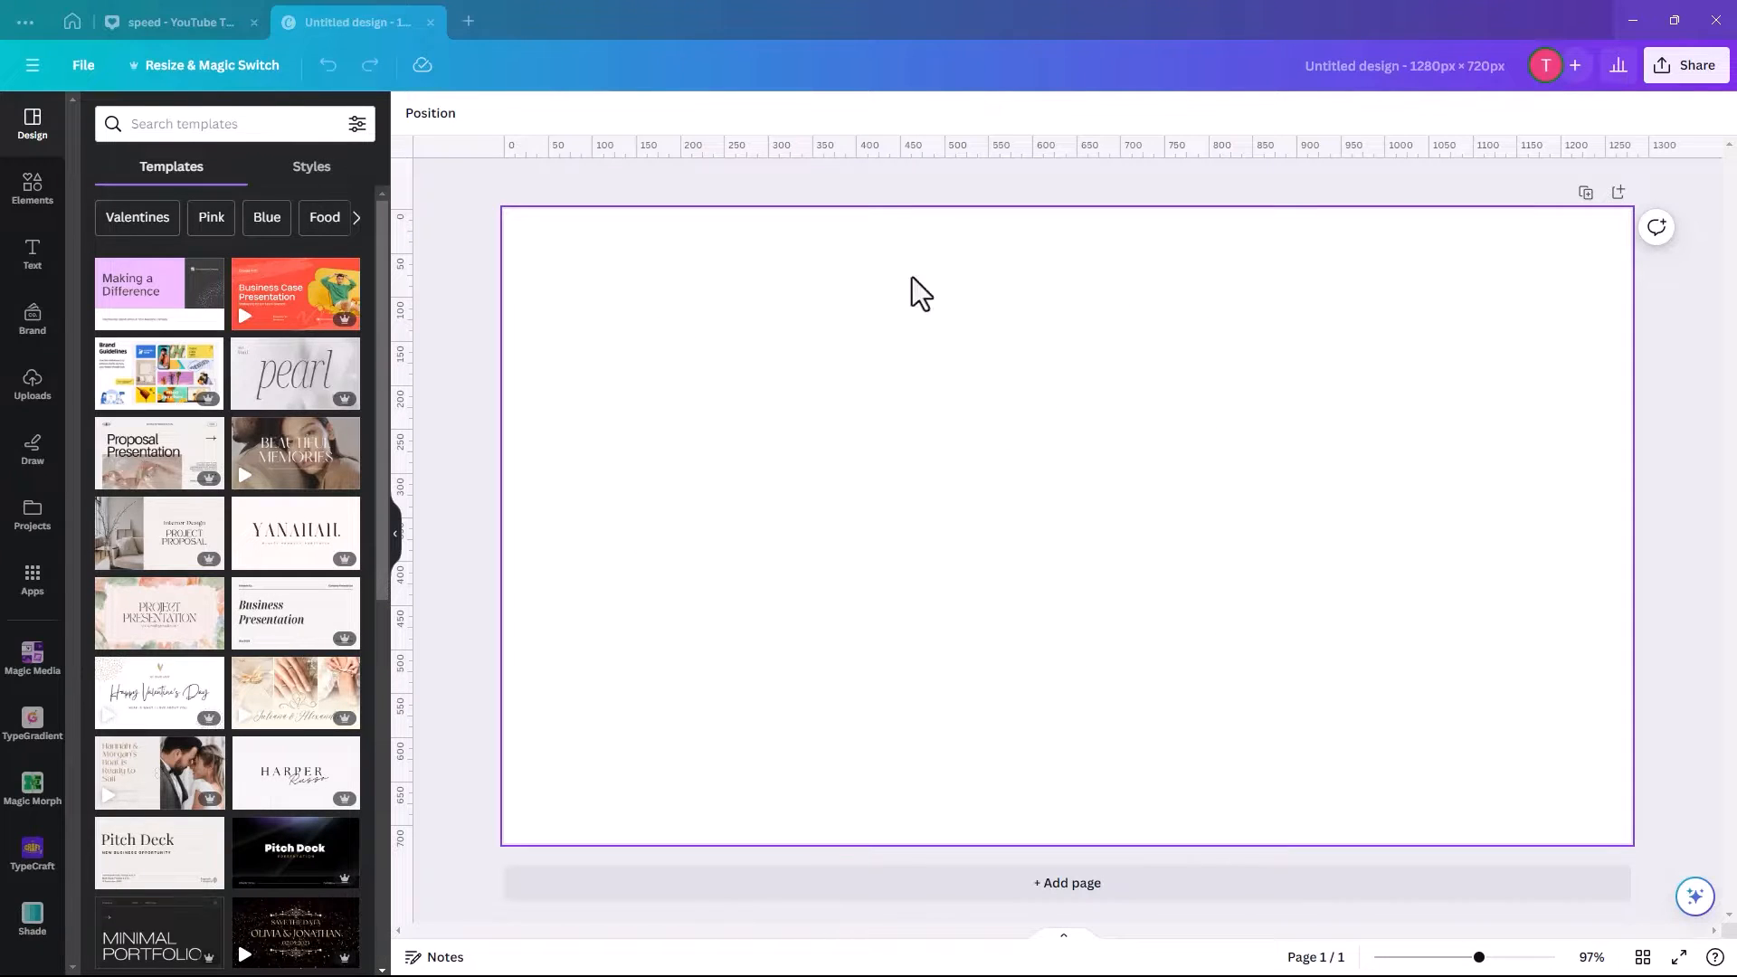
{"action": "mouse_move", "coordinate": [828, 637]}
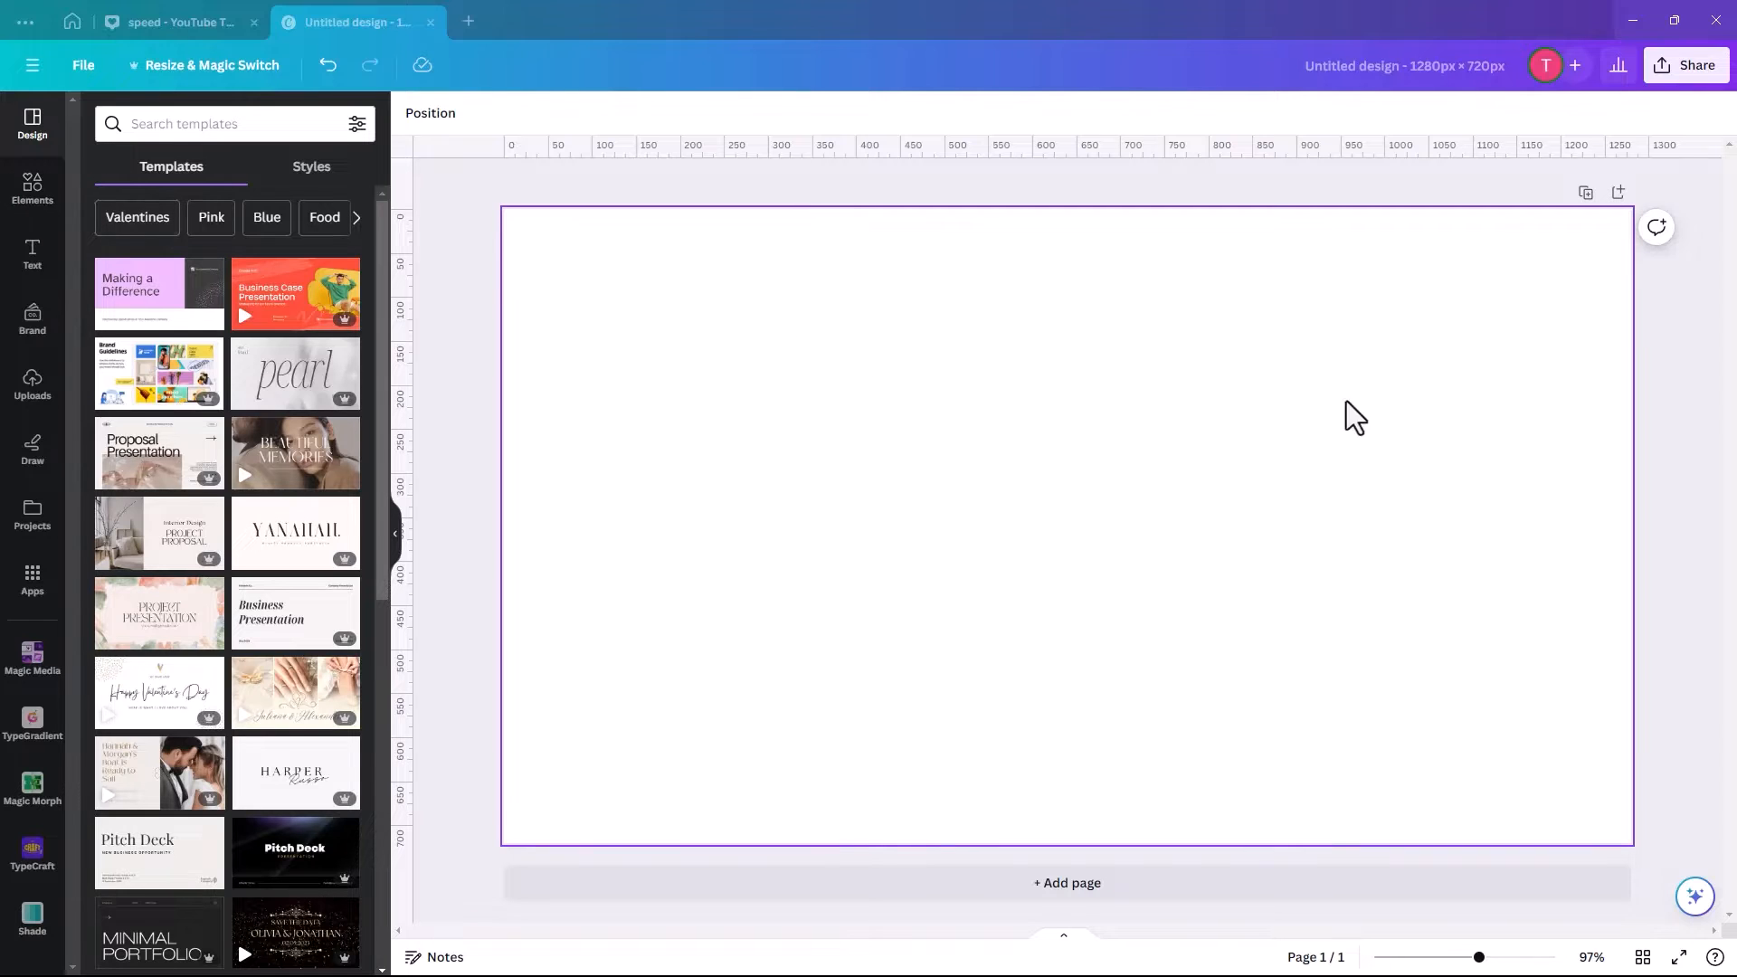
{"action": "mouse_move", "coordinate": [1124, 700]}
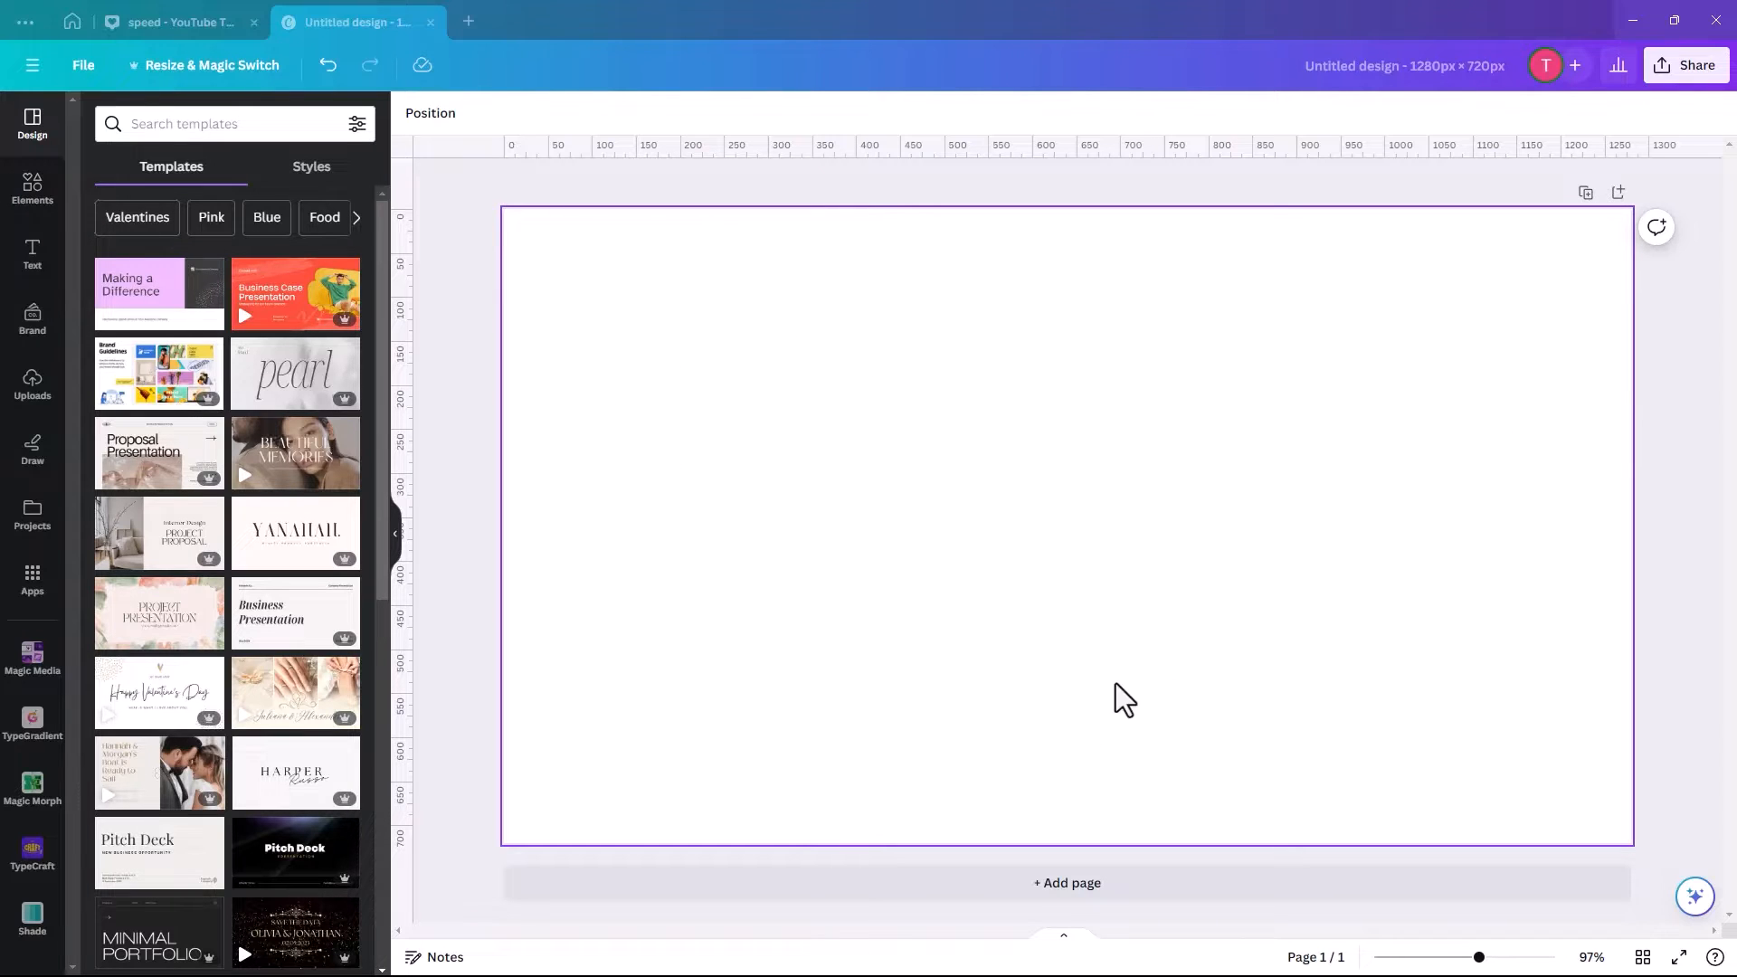
{"action": "mouse_move", "coordinate": [893, 429]}
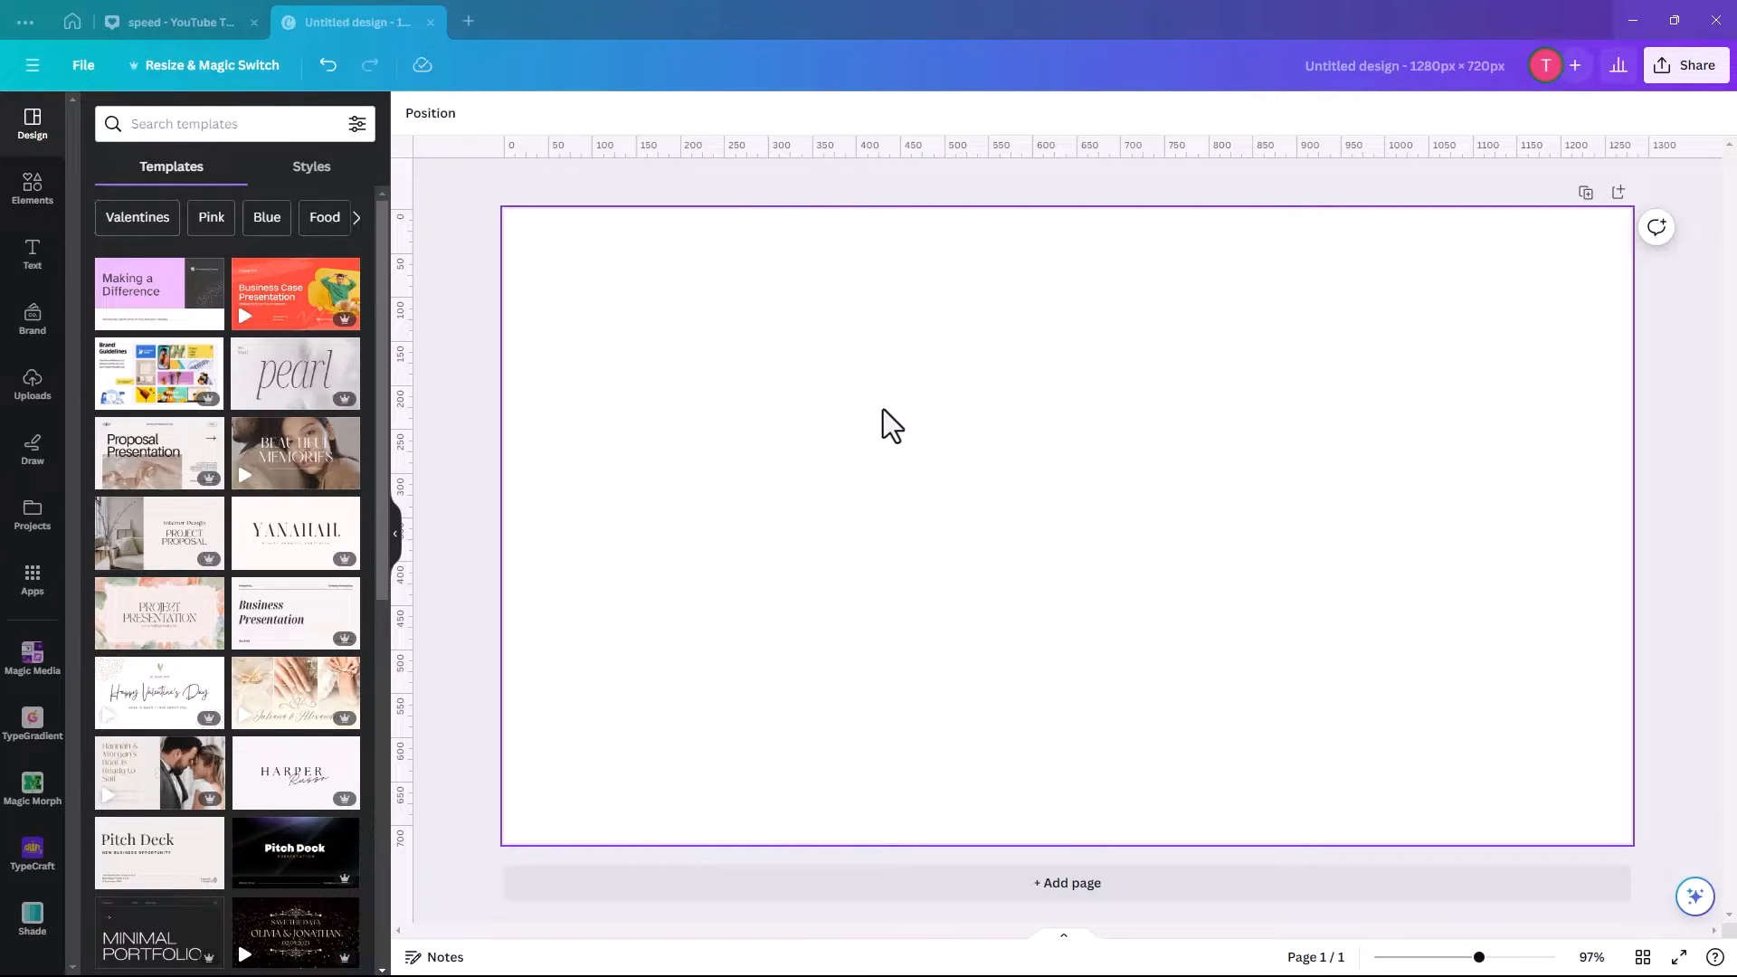
{"action": "mouse_move", "coordinate": [1030, 380]}
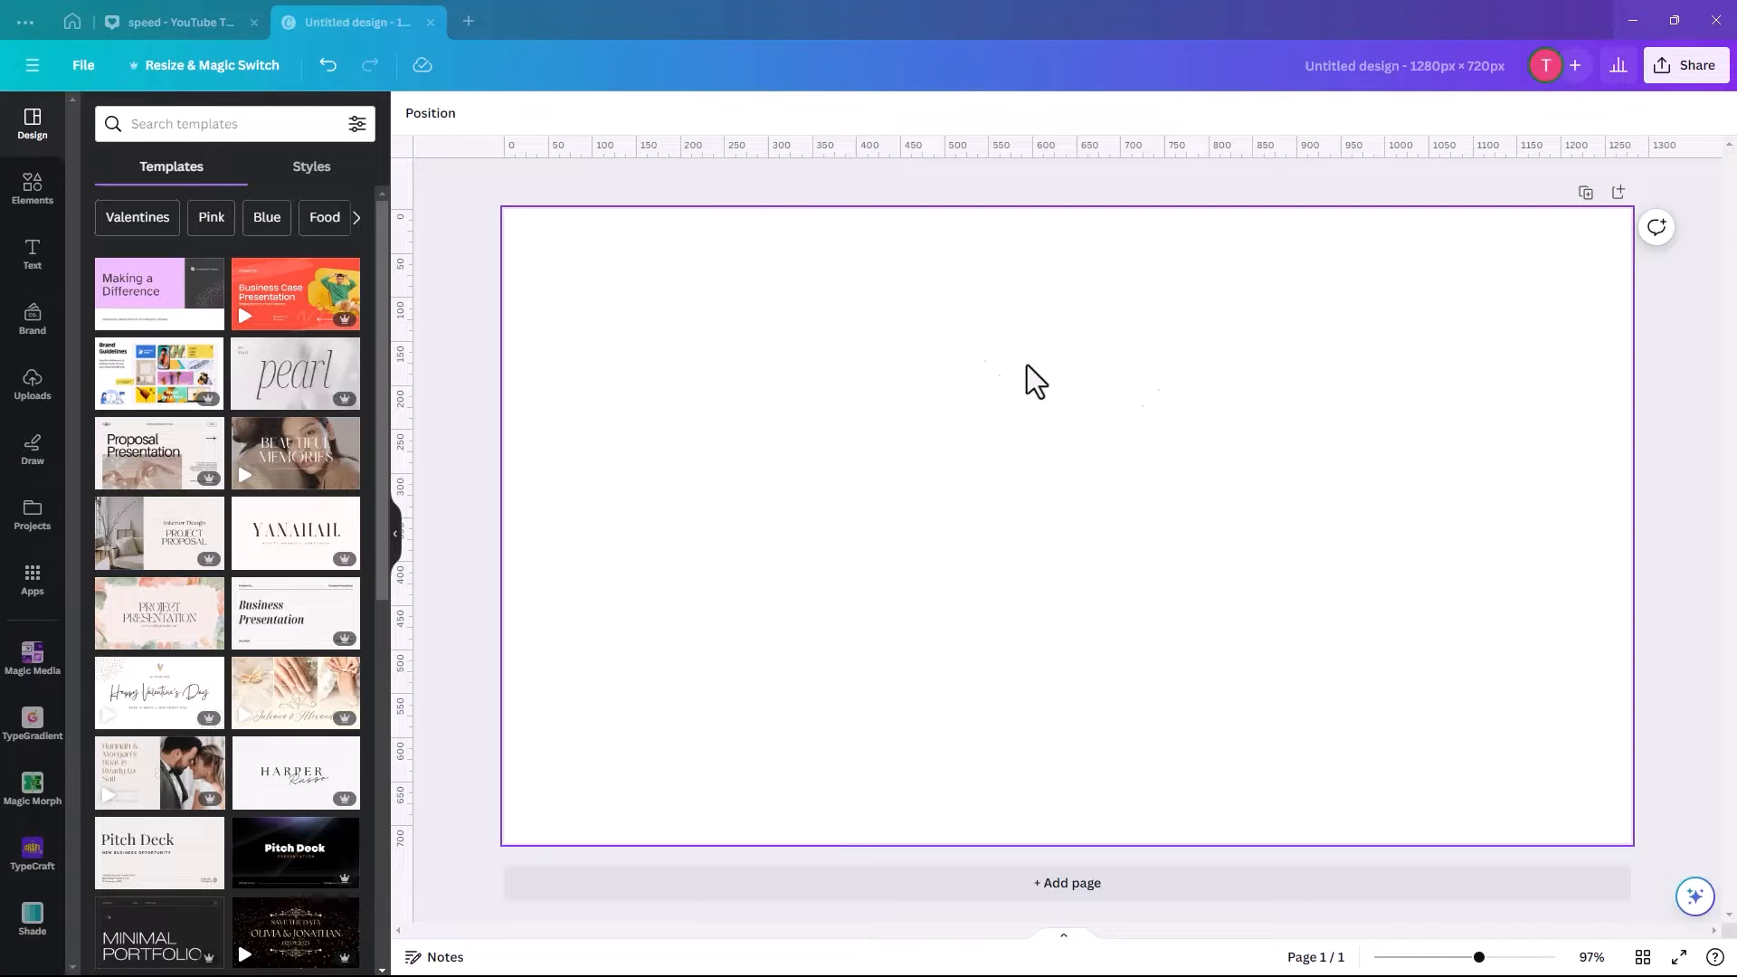
{"action": "mouse_move", "coordinate": [895, 480]}
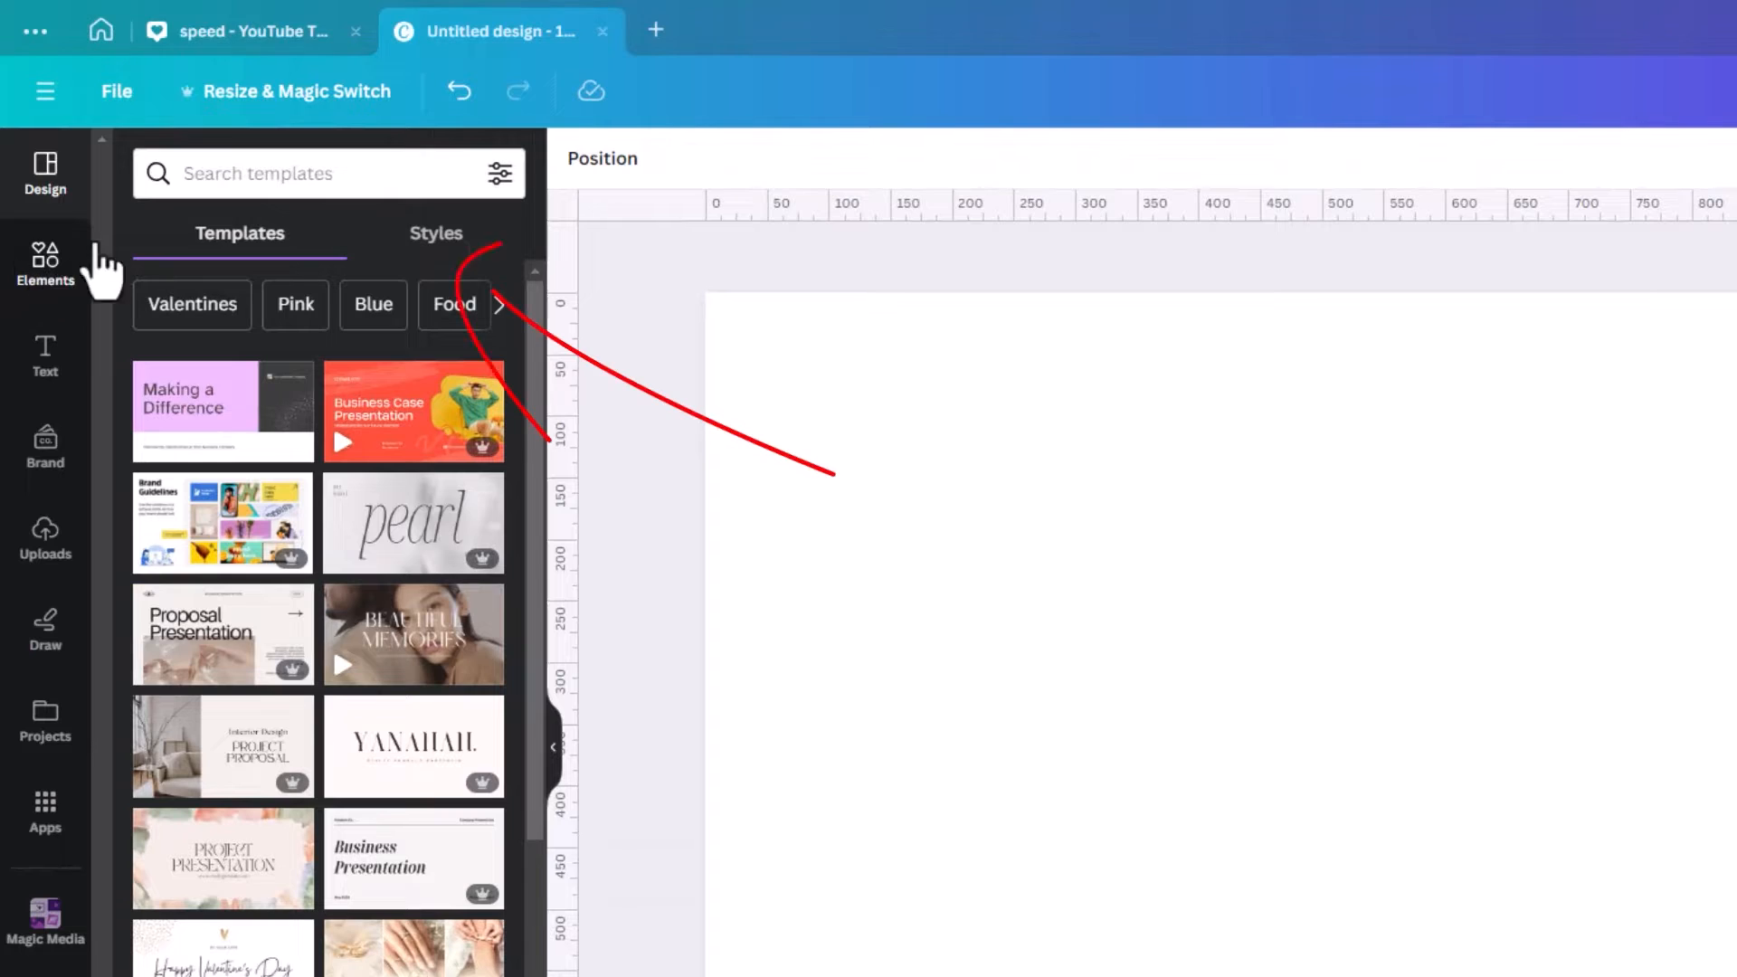
Search Elements photos for 'chequered flag', add one and stretch it over the whole page.
{"action": "left_click", "coordinate": [45, 263]}
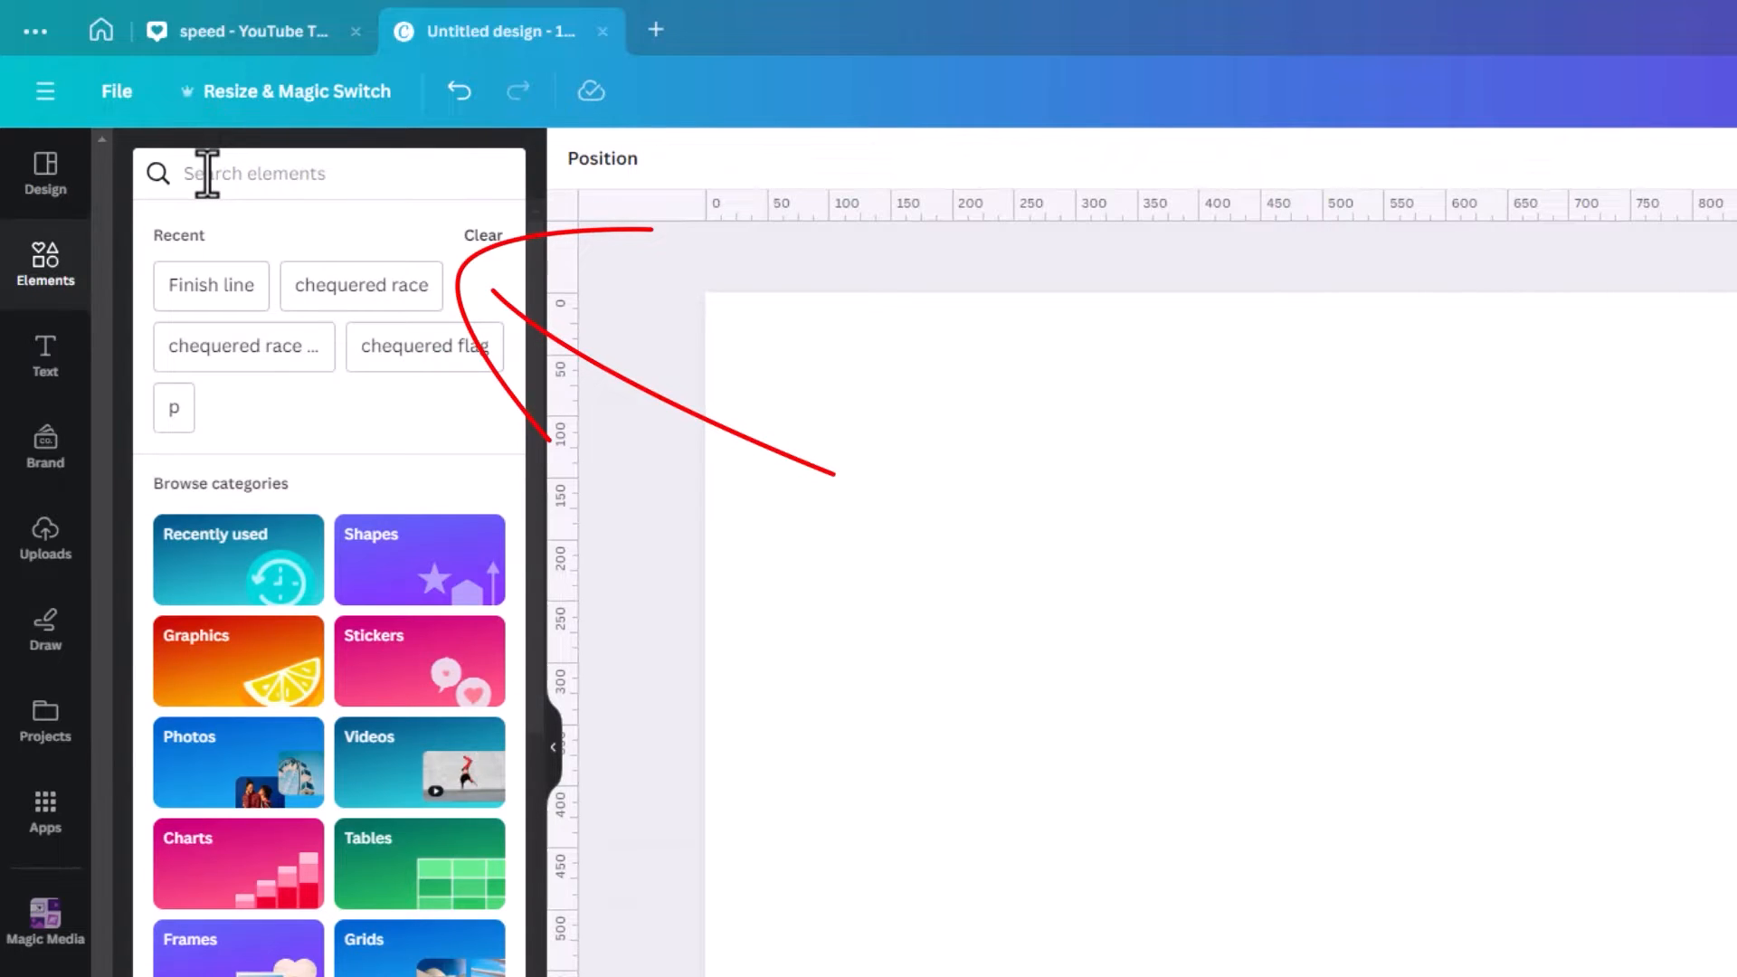
{"action": "type", "text": "chequered flag"}
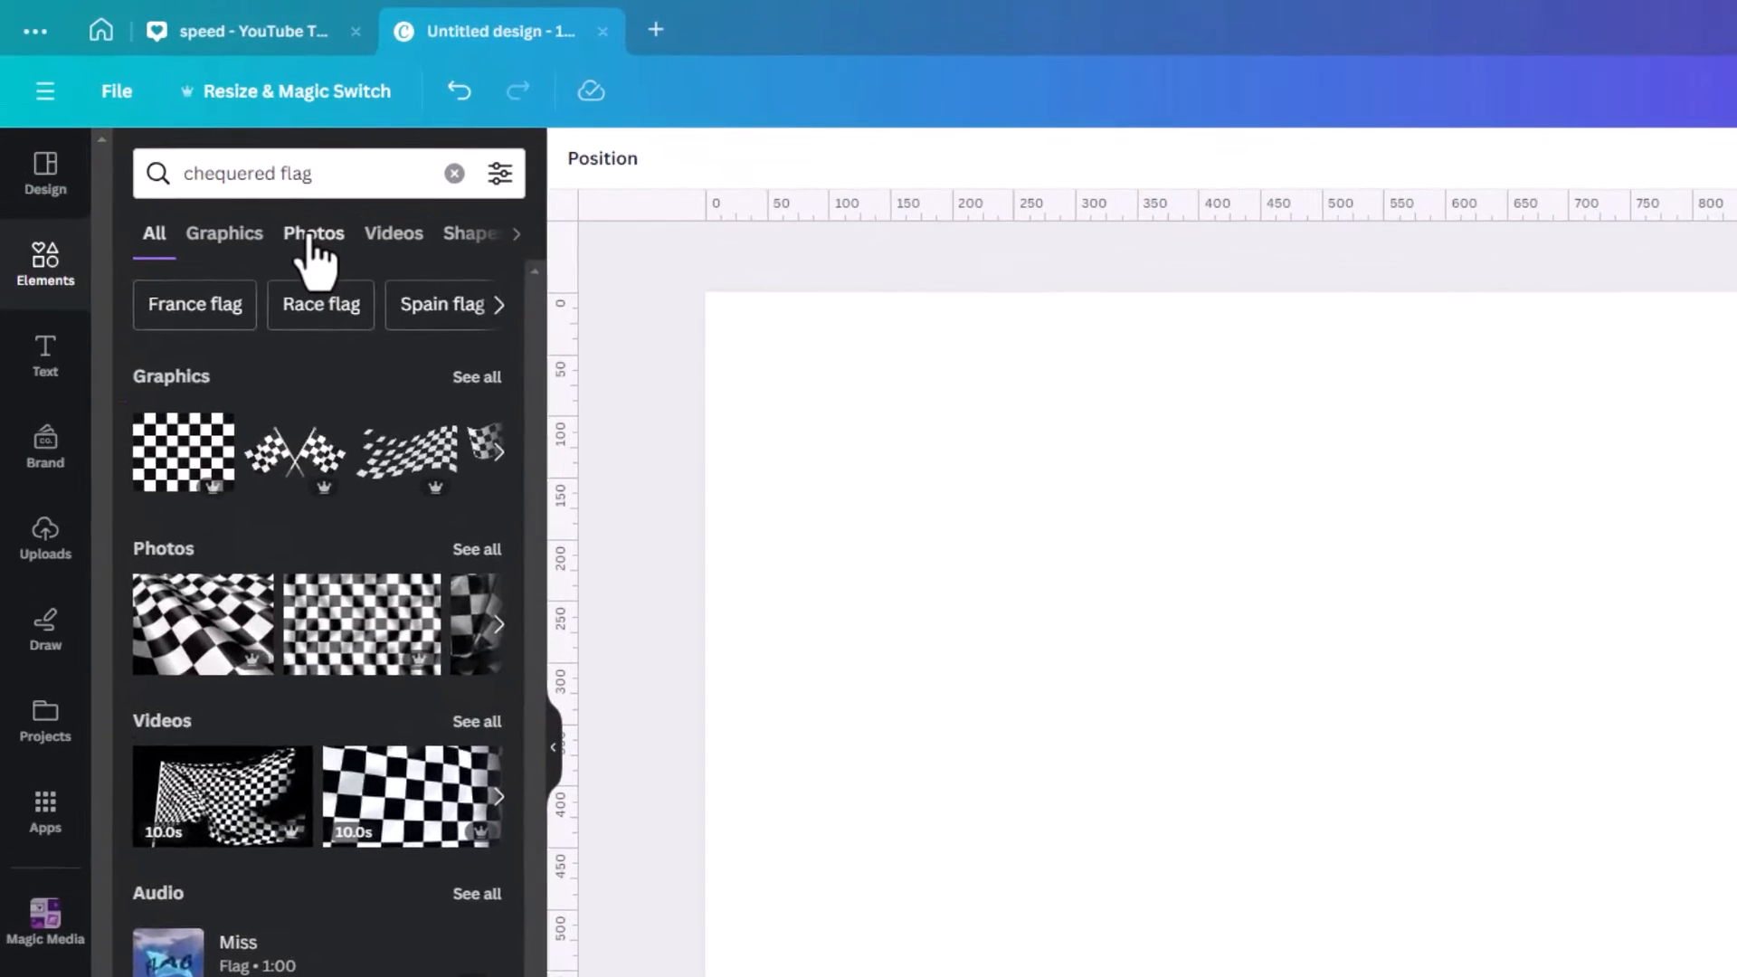
{"action": "left_click", "coordinate": [314, 232]}
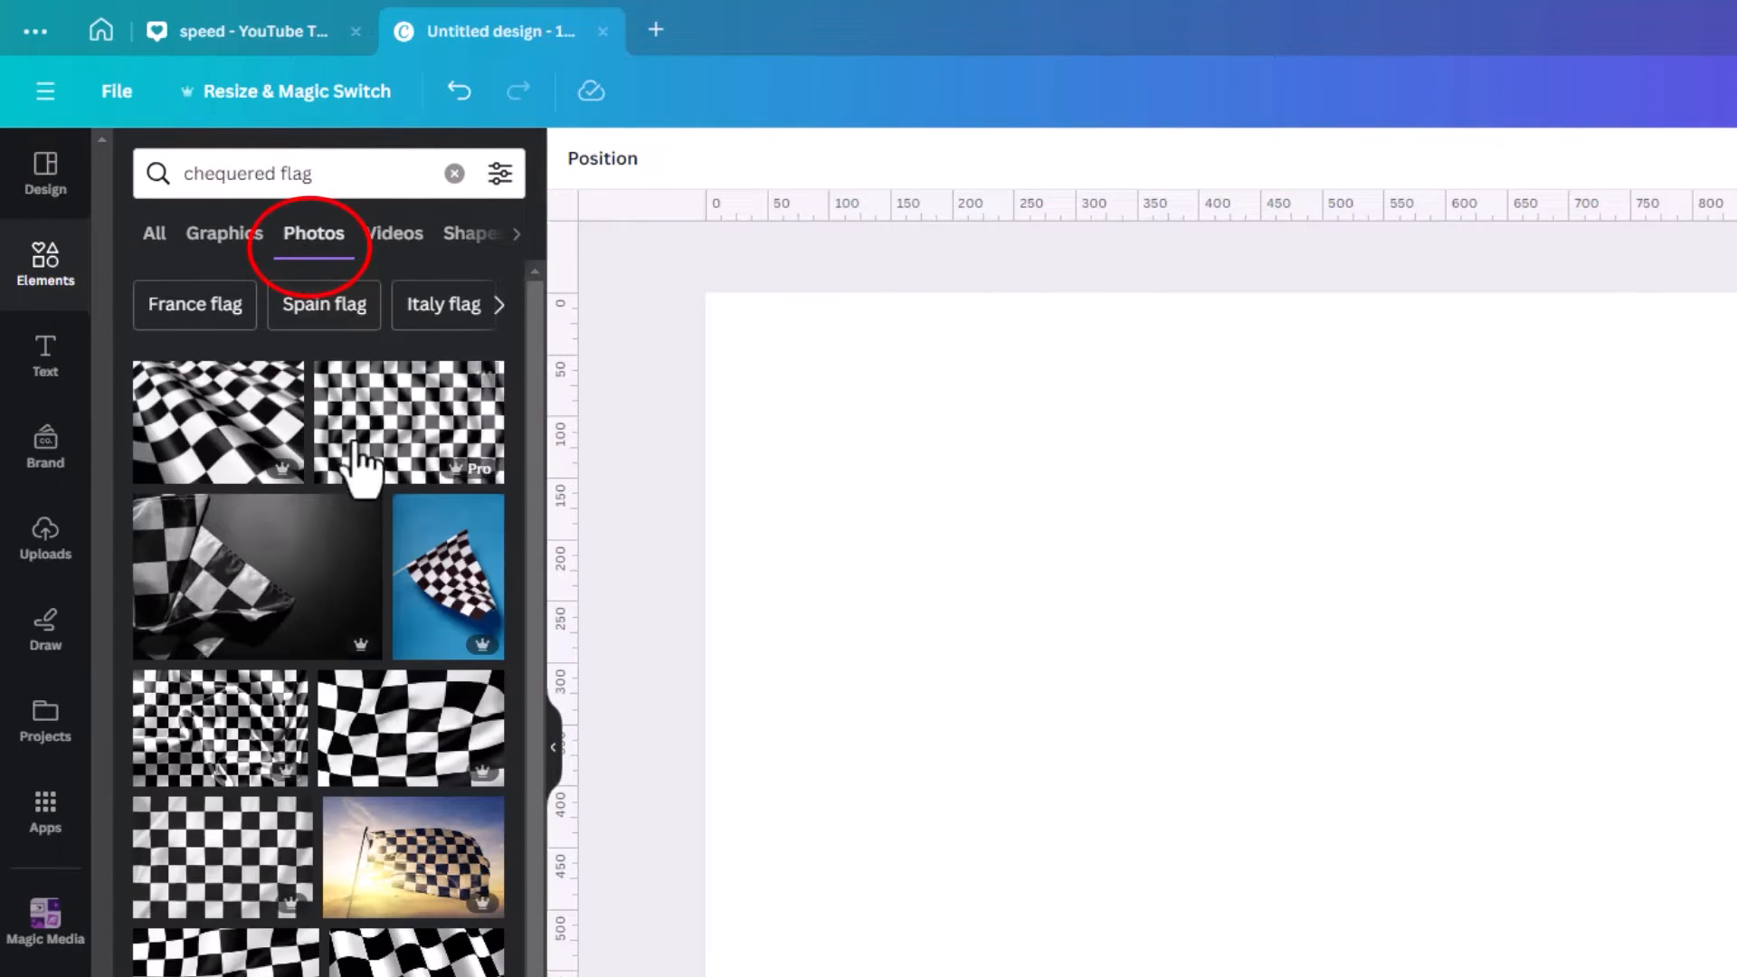
{"action": "mouse_move", "coordinate": [261, 759]}
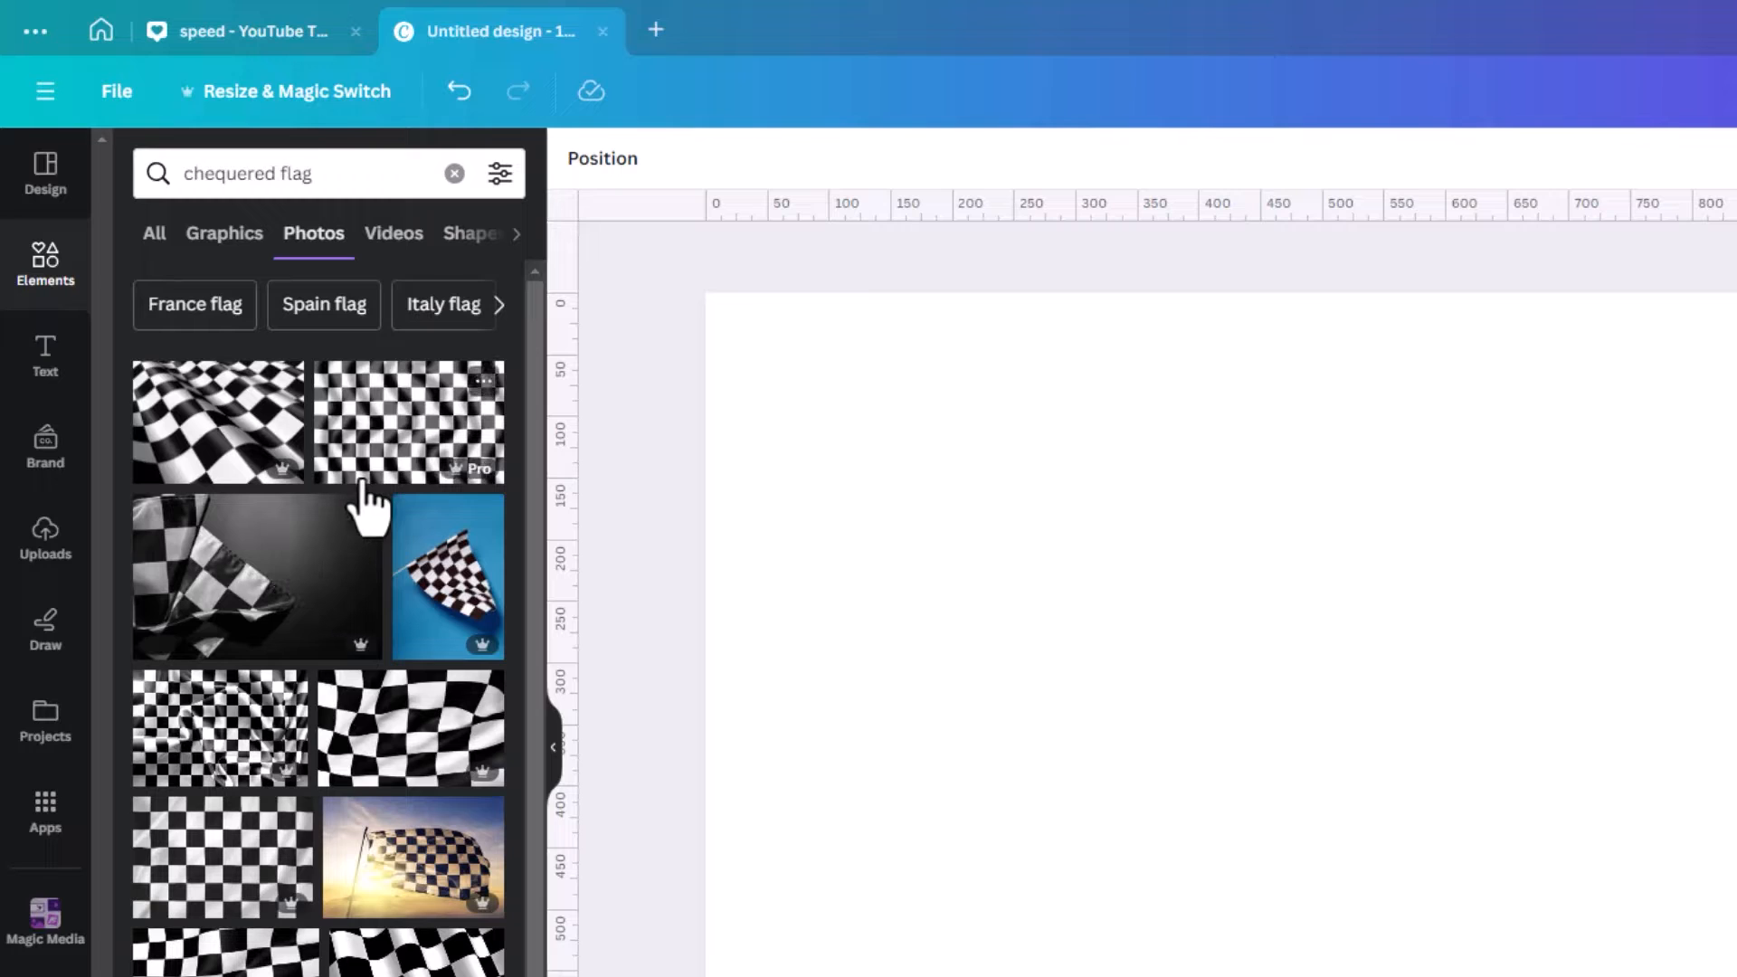
{"action": "mouse_move", "coordinate": [384, 459]}
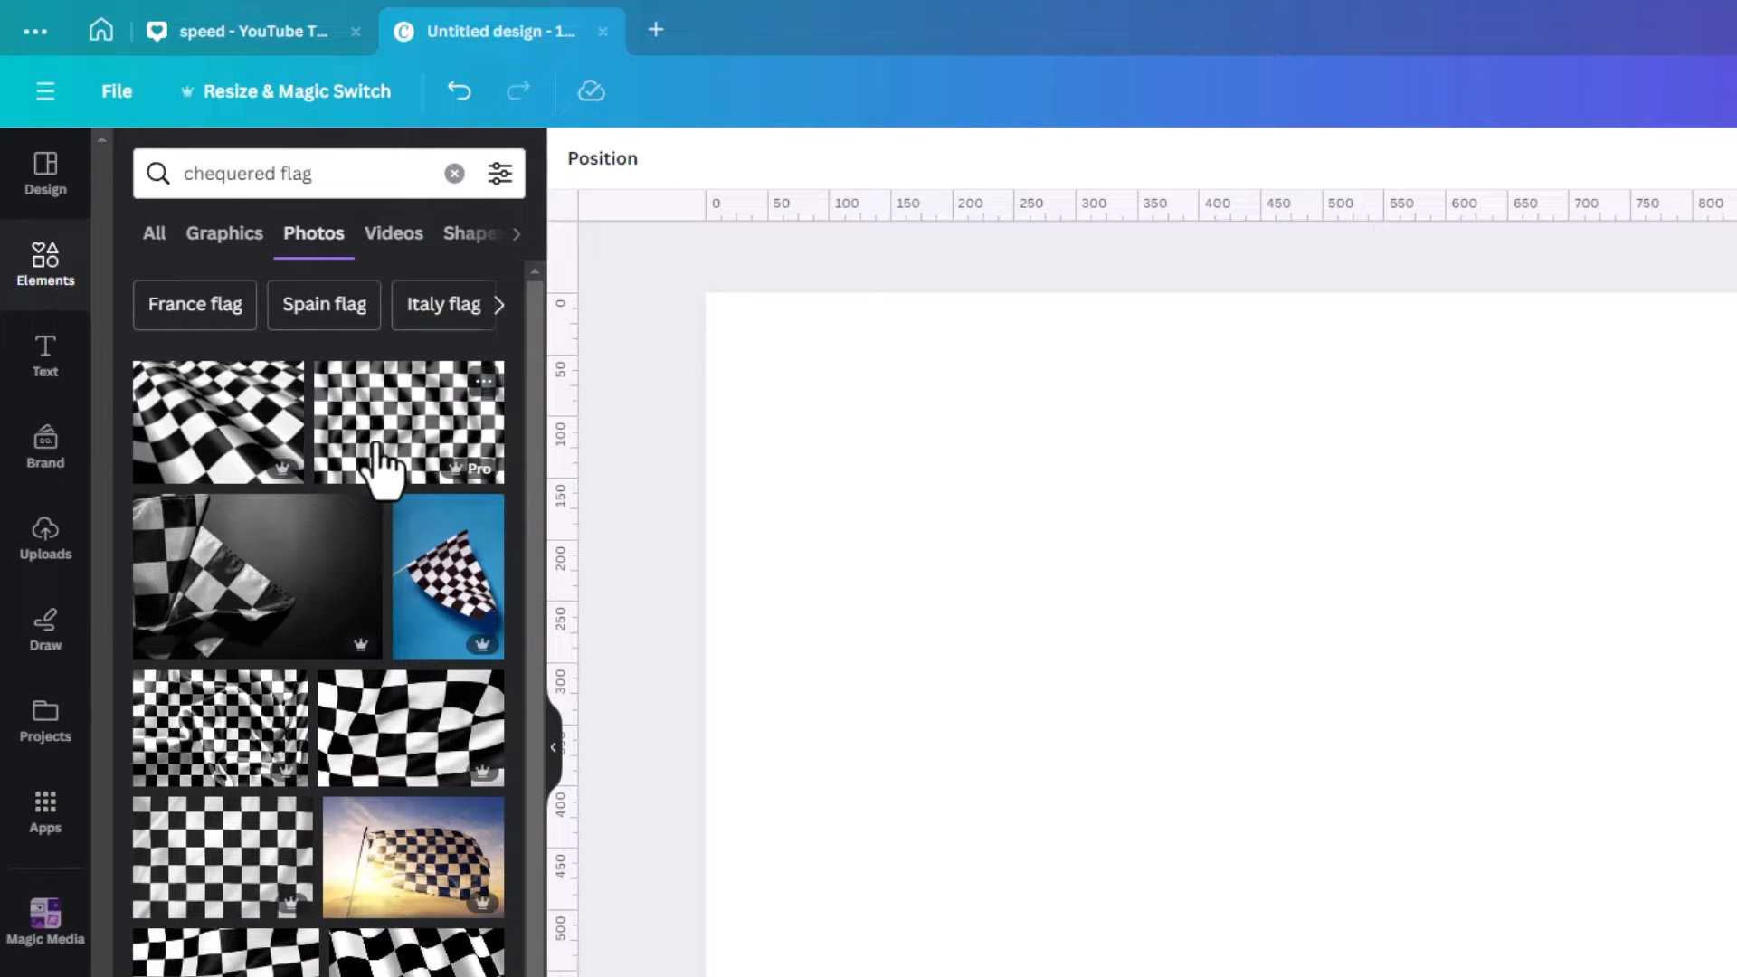
{"action": "left_click", "coordinate": [277, 173]}
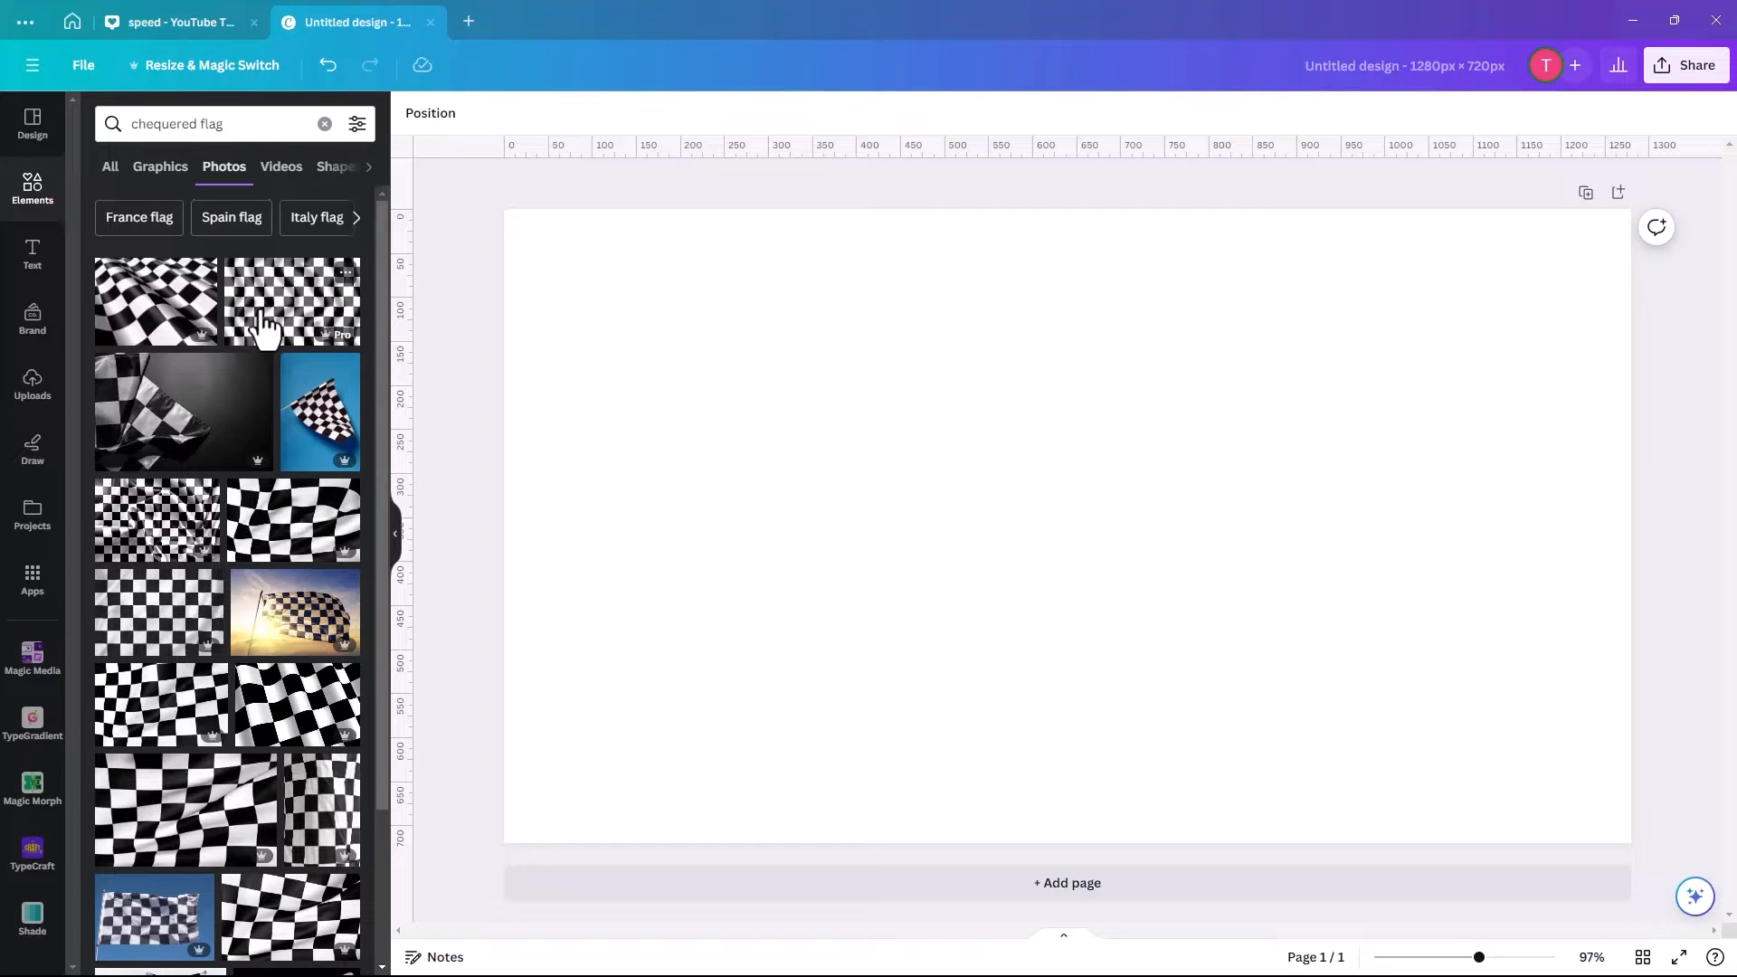
{"action": "mouse_move", "coordinate": [279, 321]}
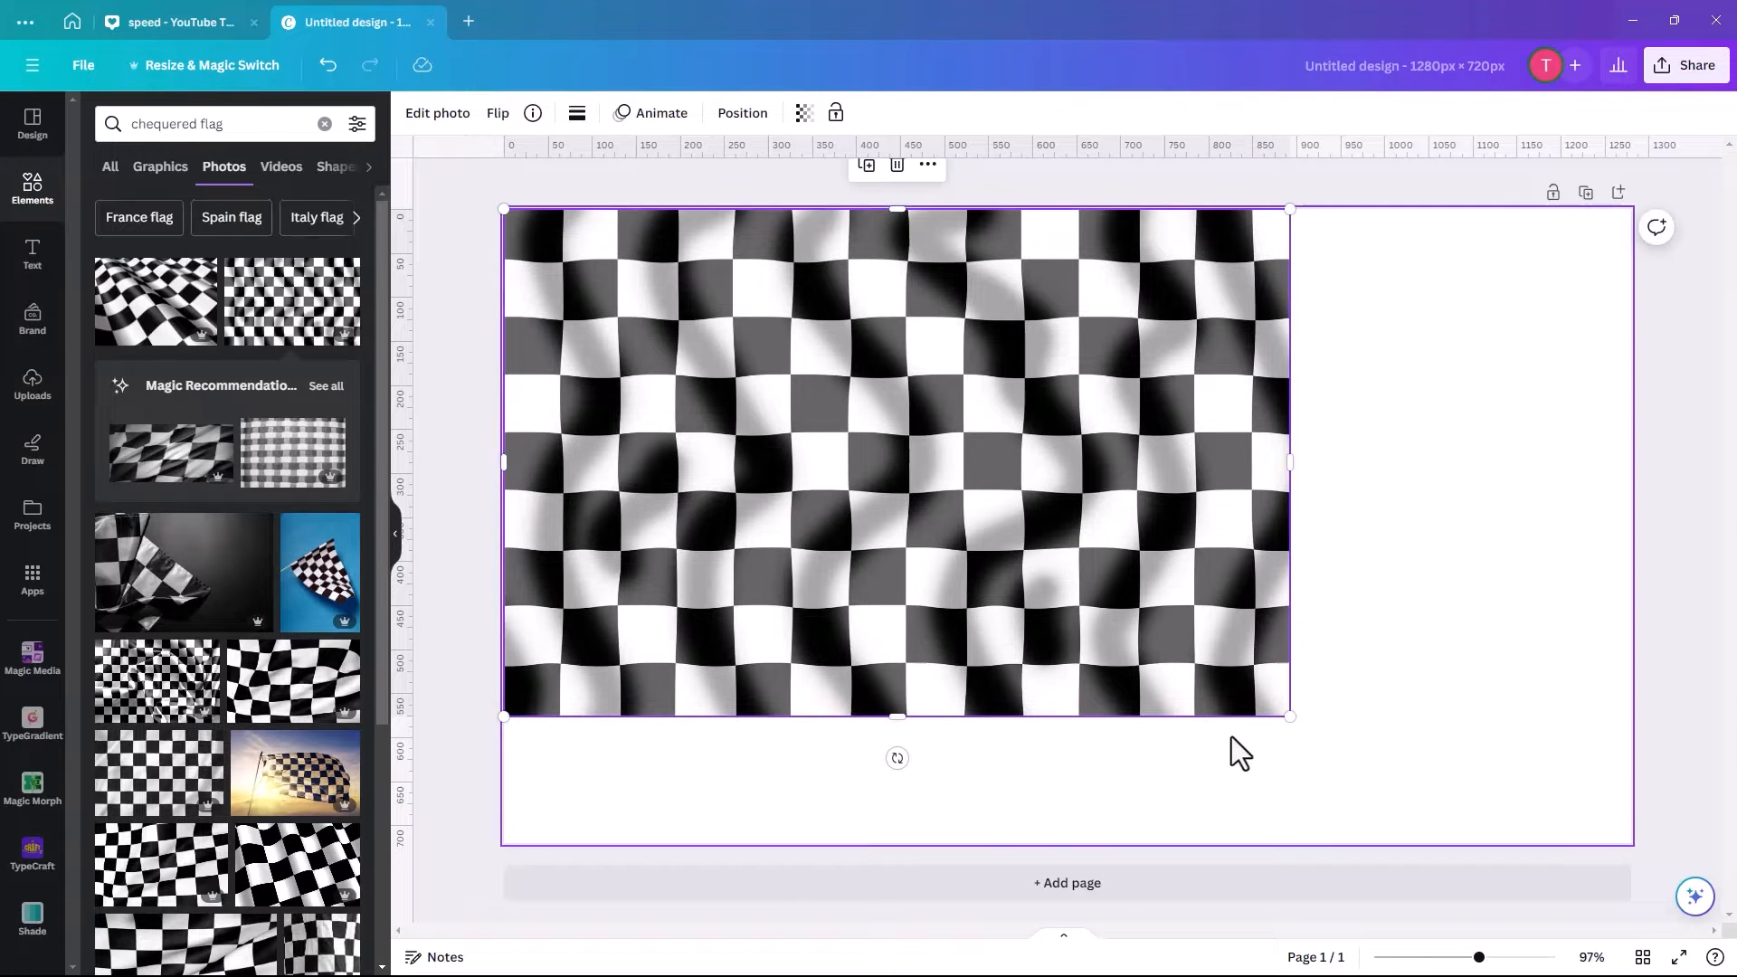
{"action": "left_click_drag", "start_coordinate": [1289, 715], "coordinate": [1549, 881]}
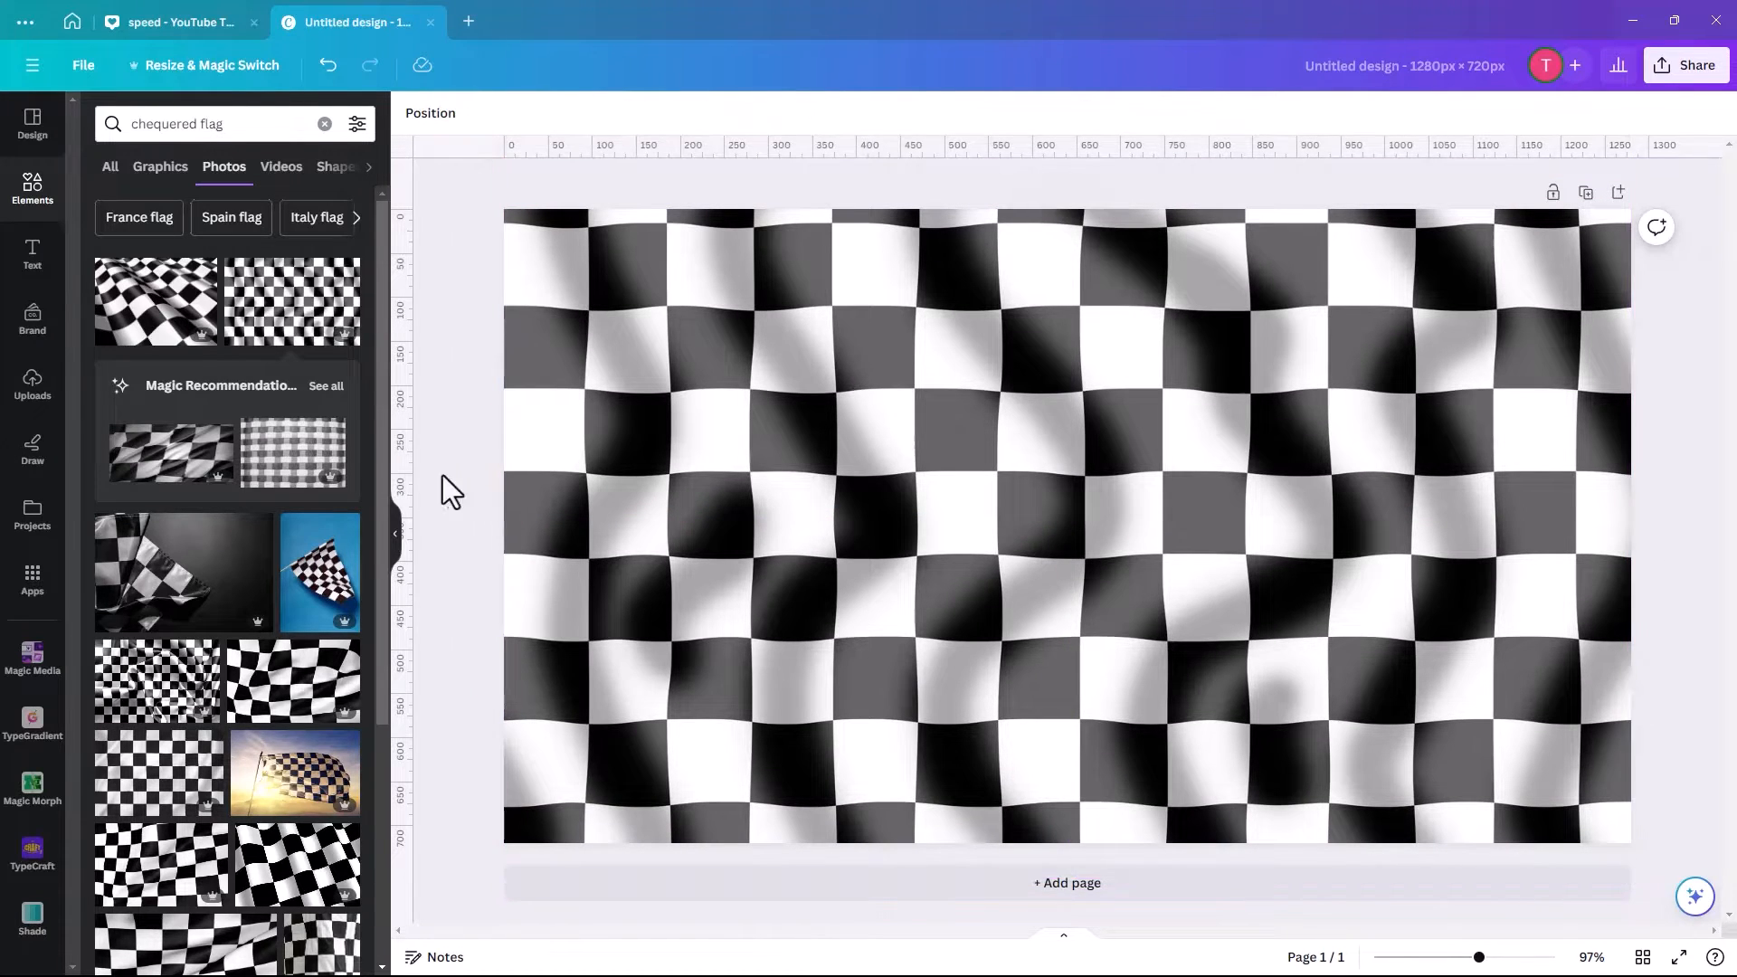
Search Elements photos for 'sports porsche car'.
{"action": "left_click", "coordinate": [324, 123]}
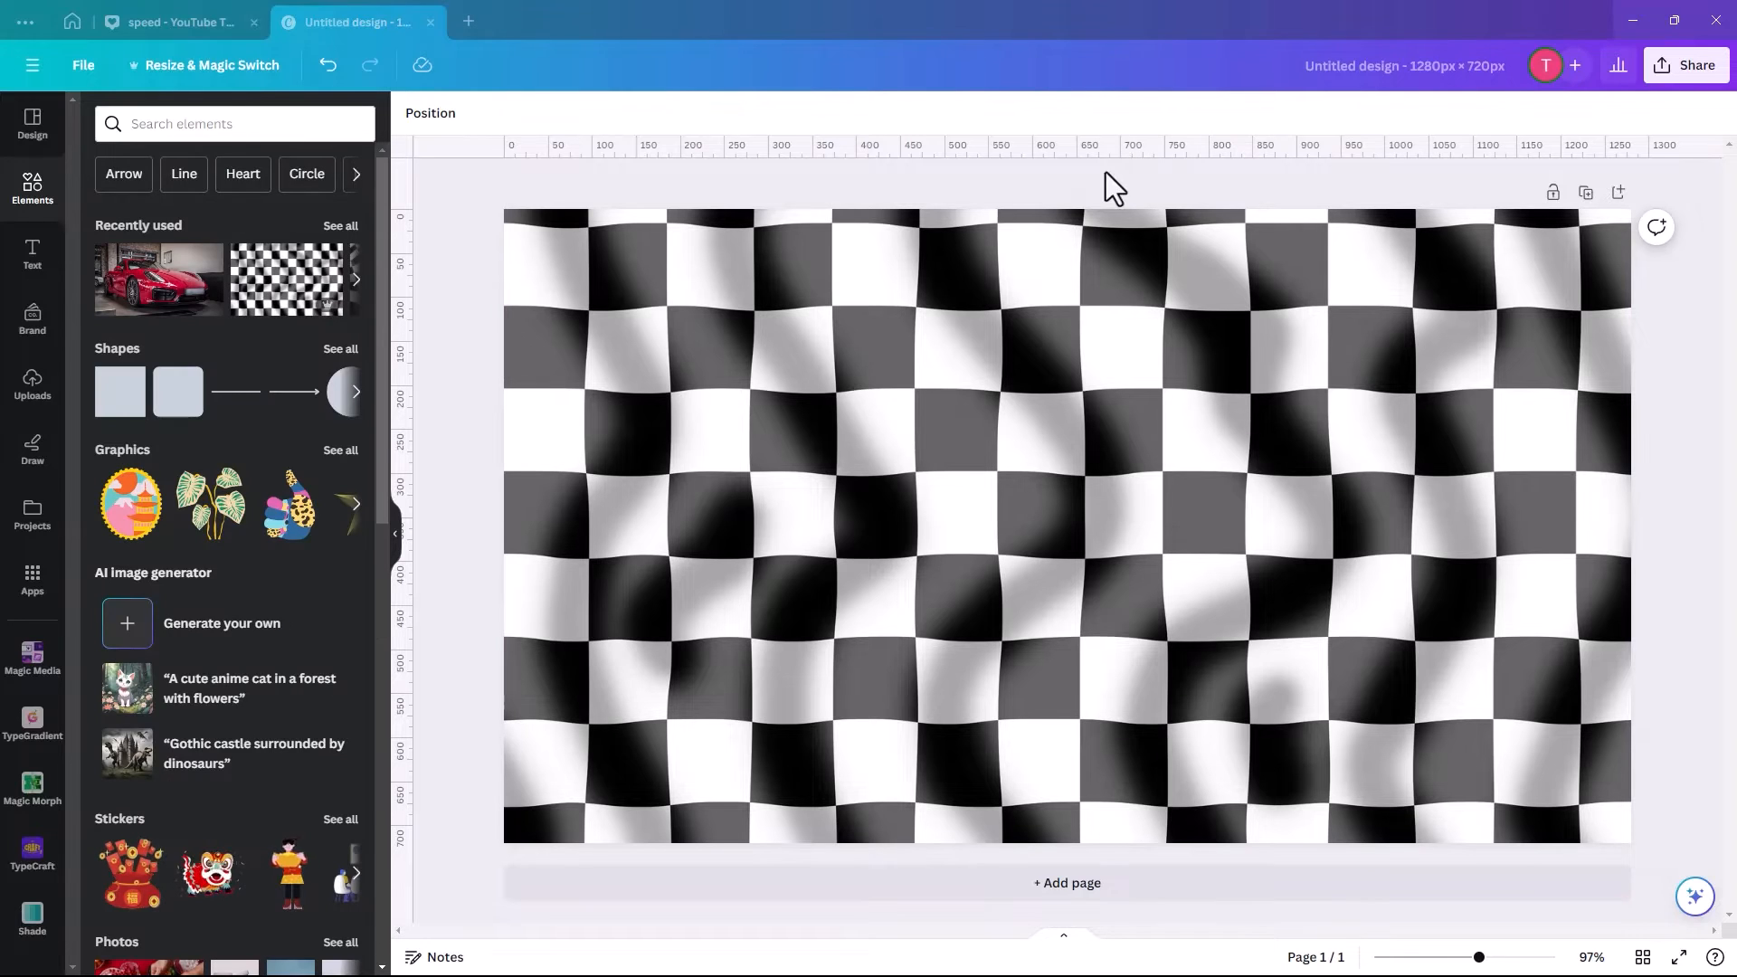
{"action": "mouse_move", "coordinate": [463, 227]}
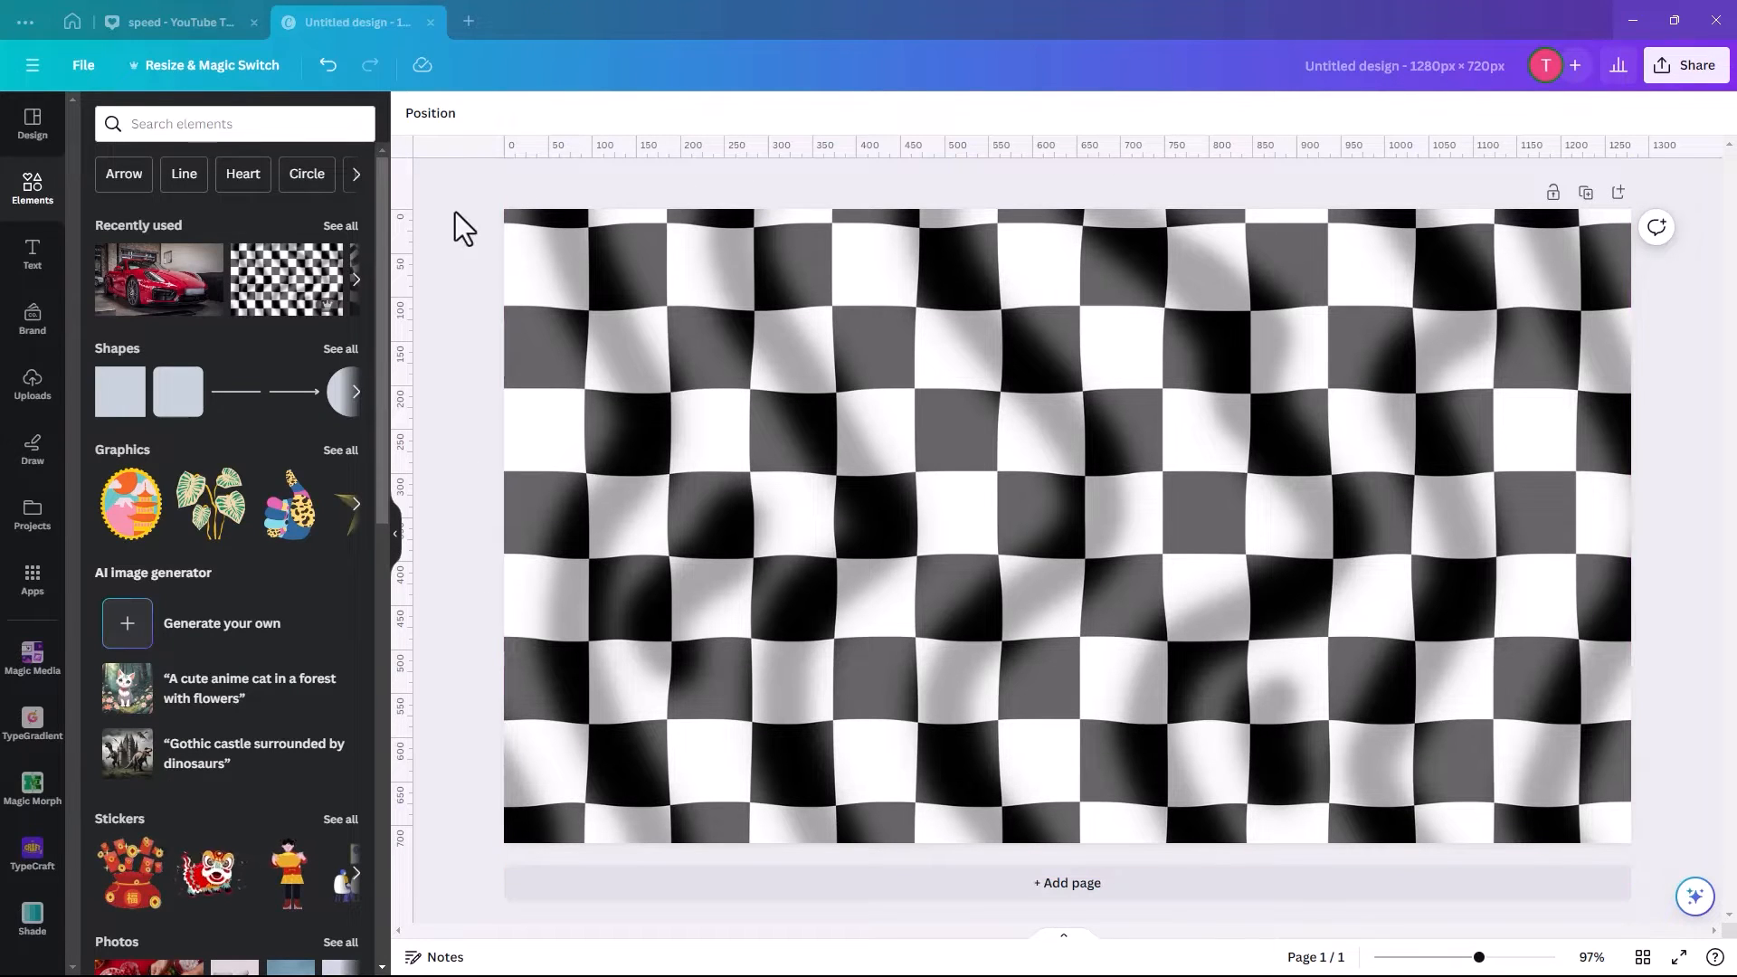
{"action": "left_click", "coordinate": [222, 123]}
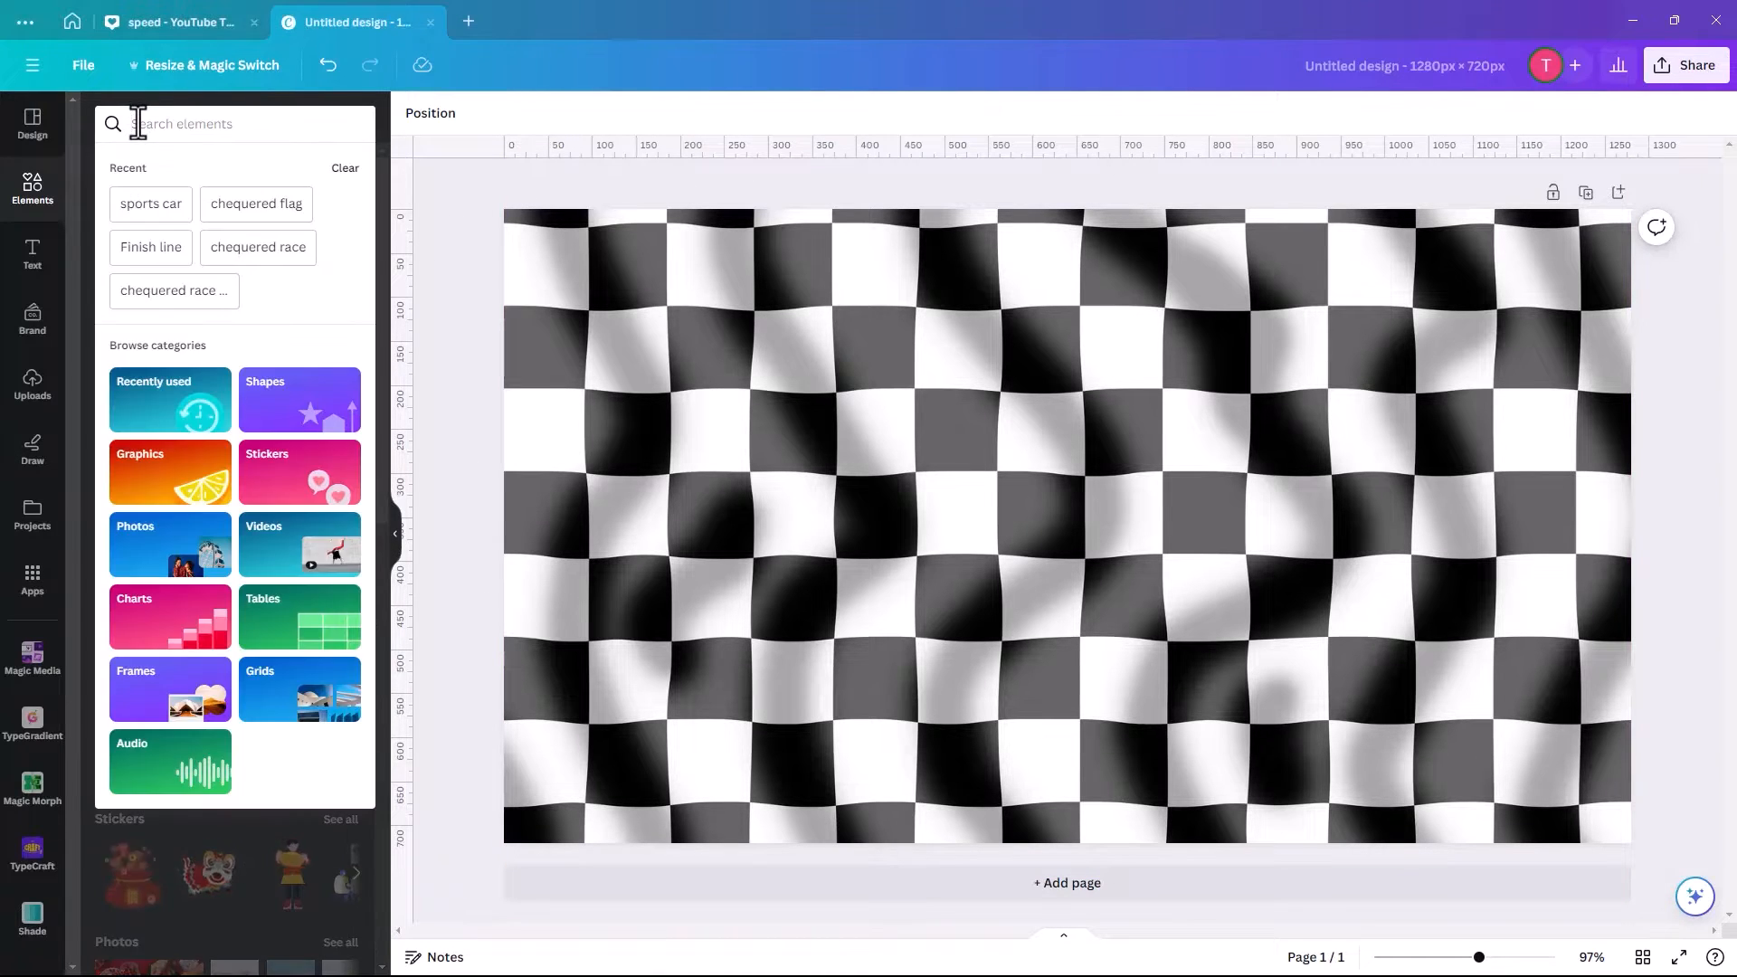
{"action": "type", "text": "sports car"}
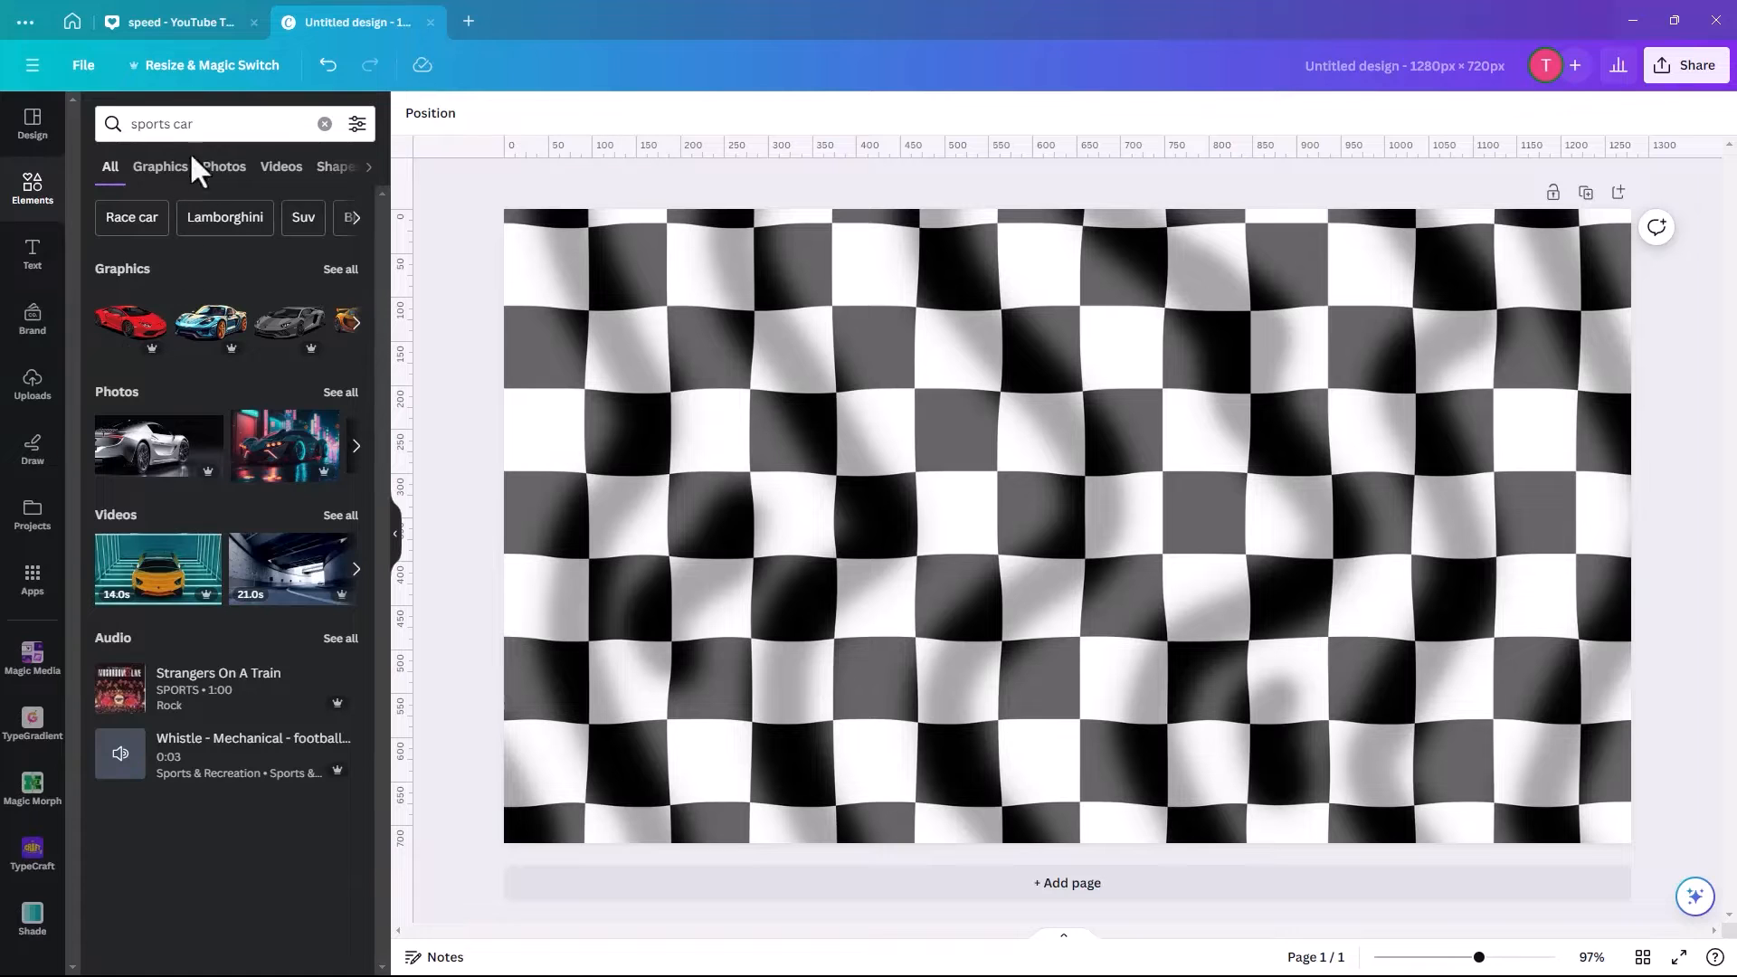
{"action": "left_click", "coordinate": [223, 166]}
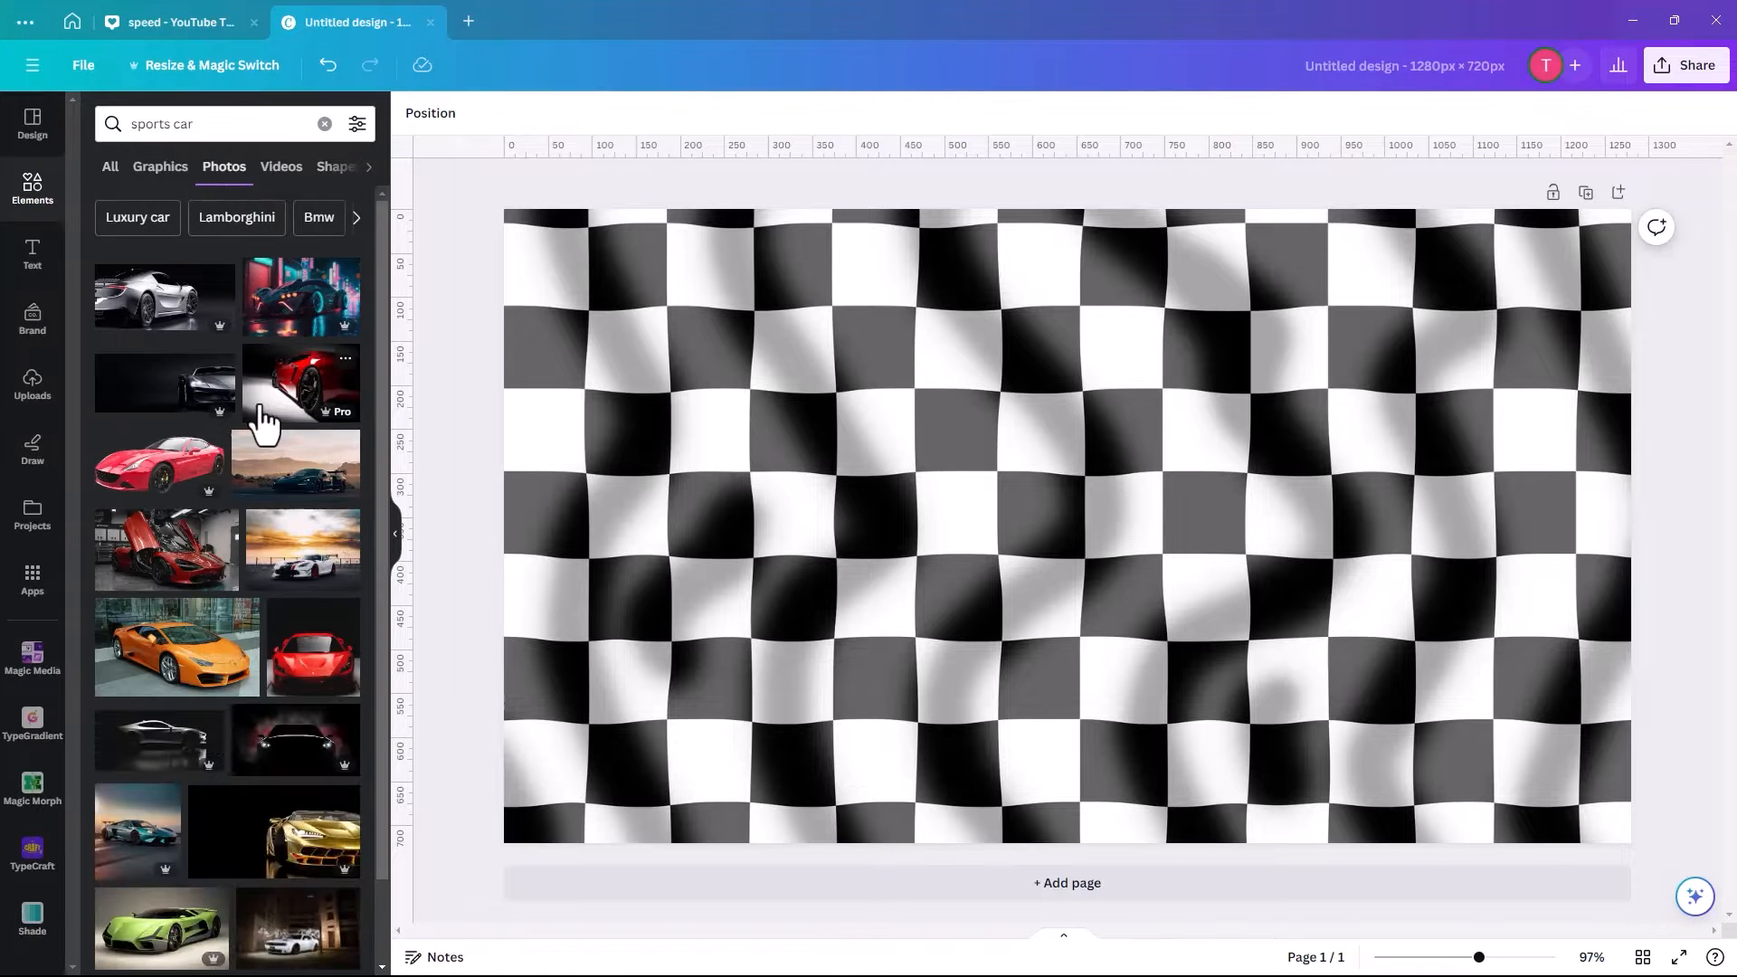
{"action": "scroll", "scroll_direction": "down", "scroll_amount": 3}
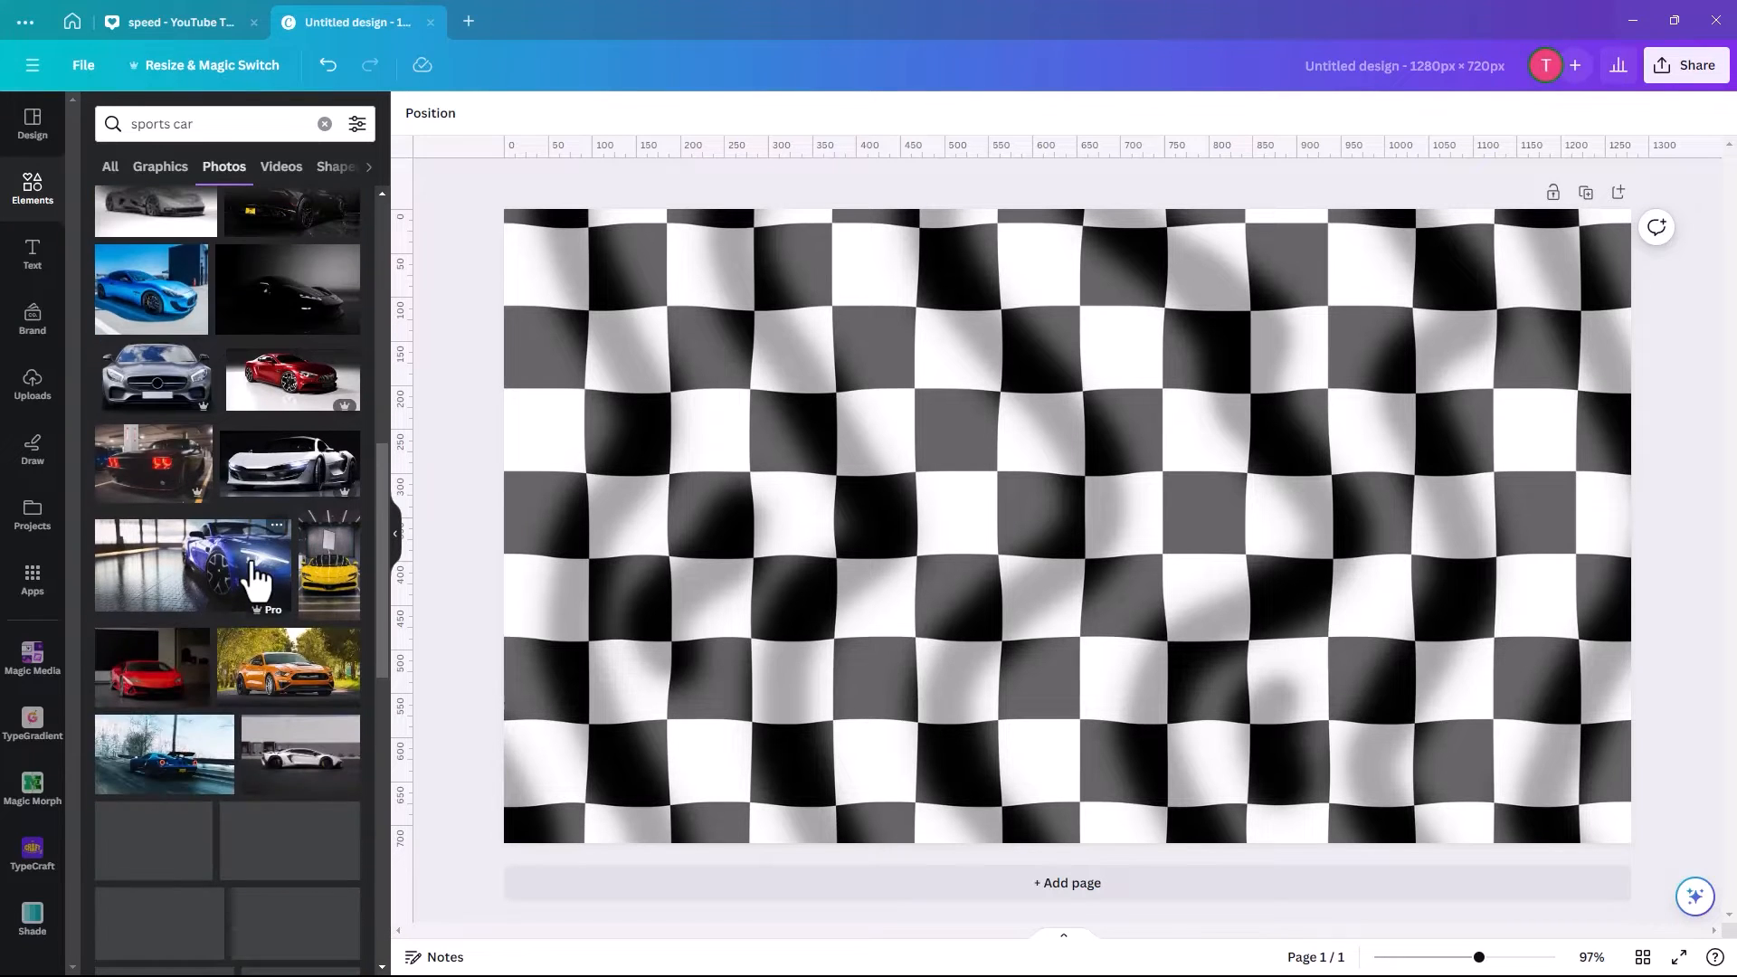
{"action": "scroll", "scroll_direction": "down", "scroll_amount": 3}
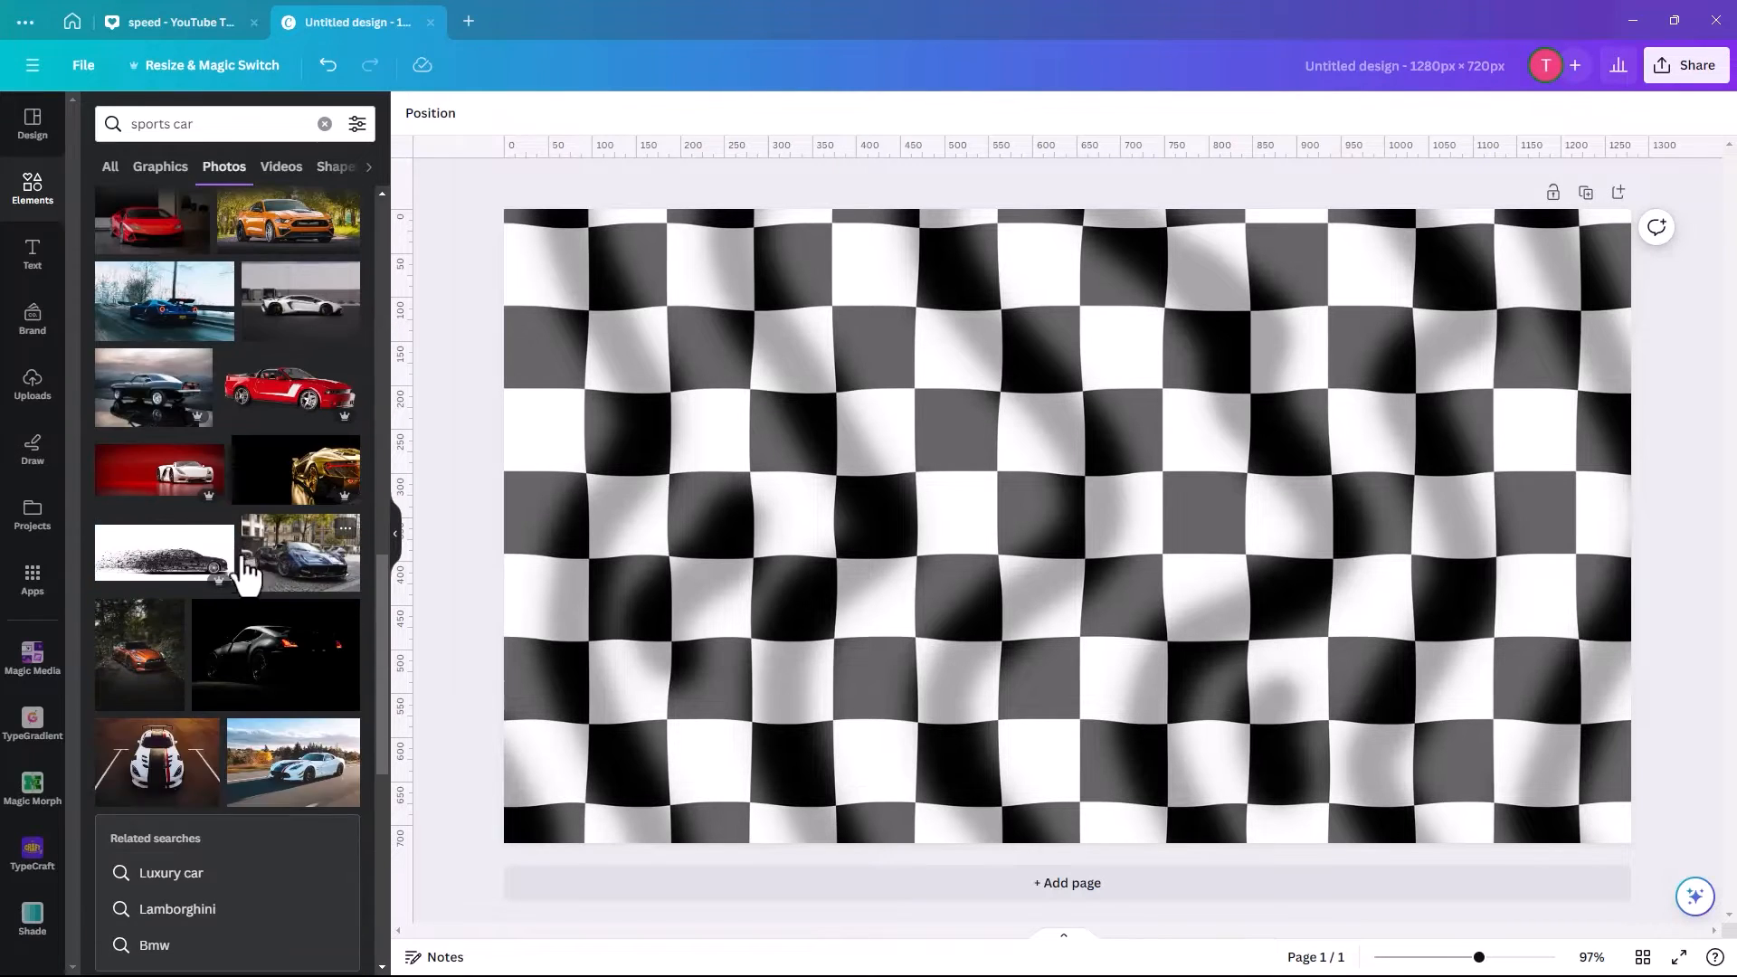
{"action": "left_click", "coordinate": [211, 123]}
{"action": "type", "text": "porche "}
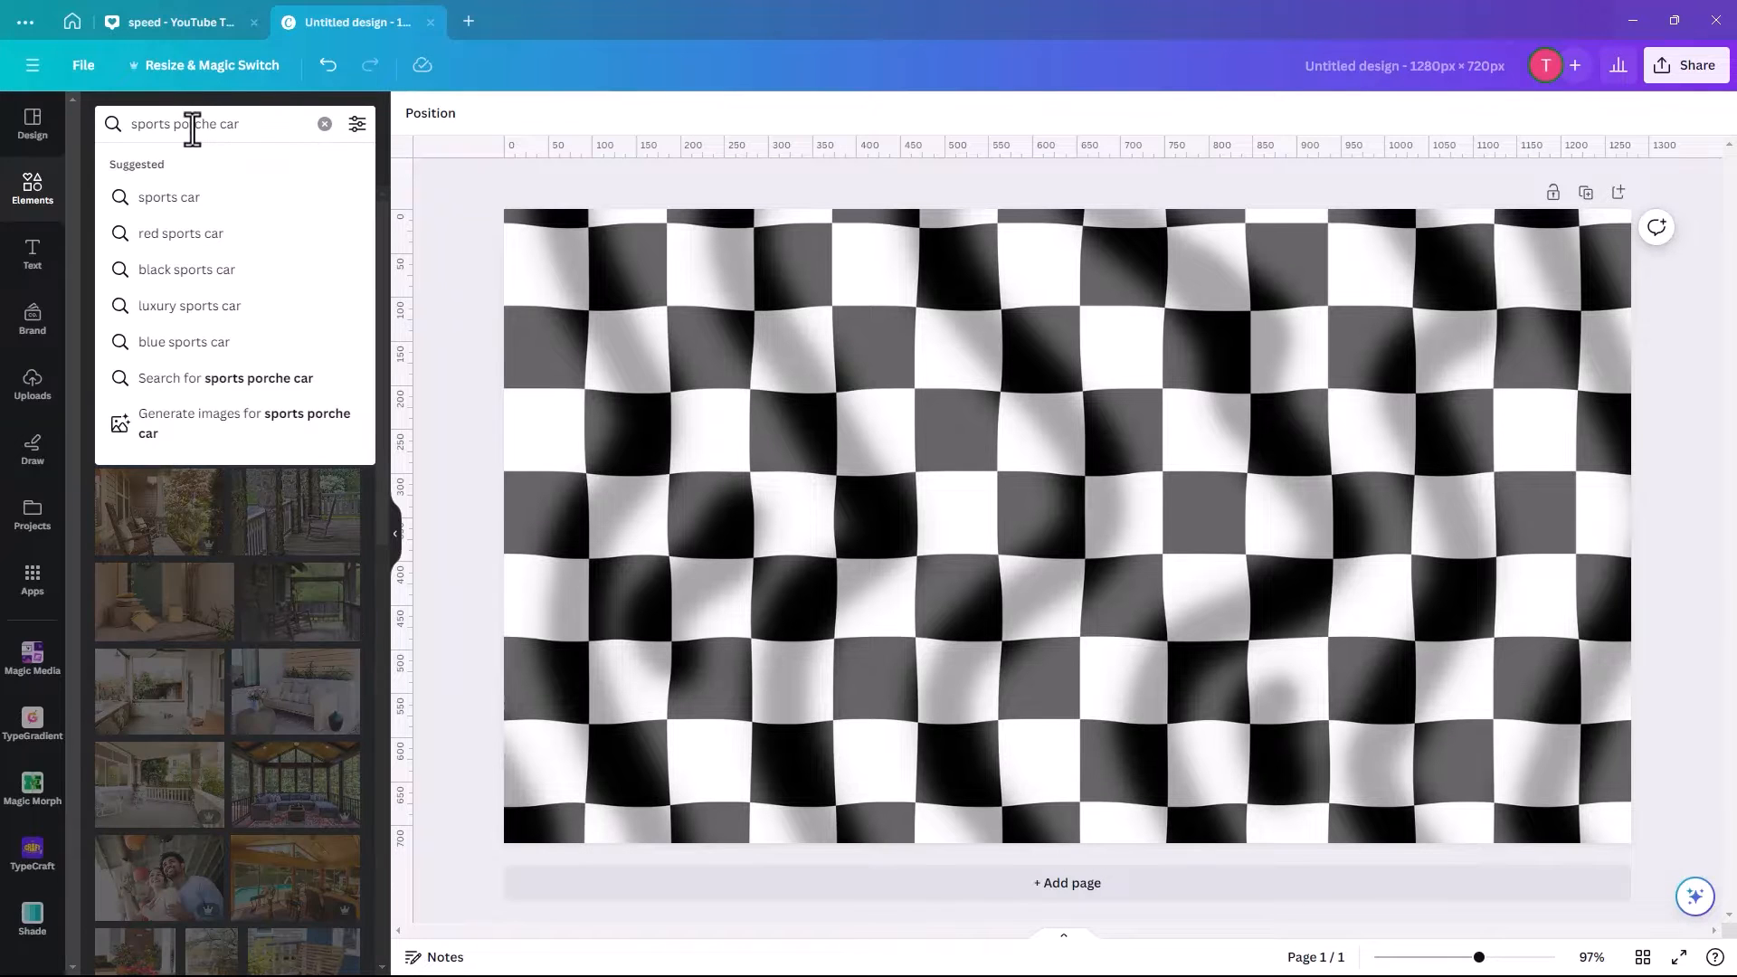
{"action": "type", "text": "s"}
{"action": "key", "text": "Enter"}
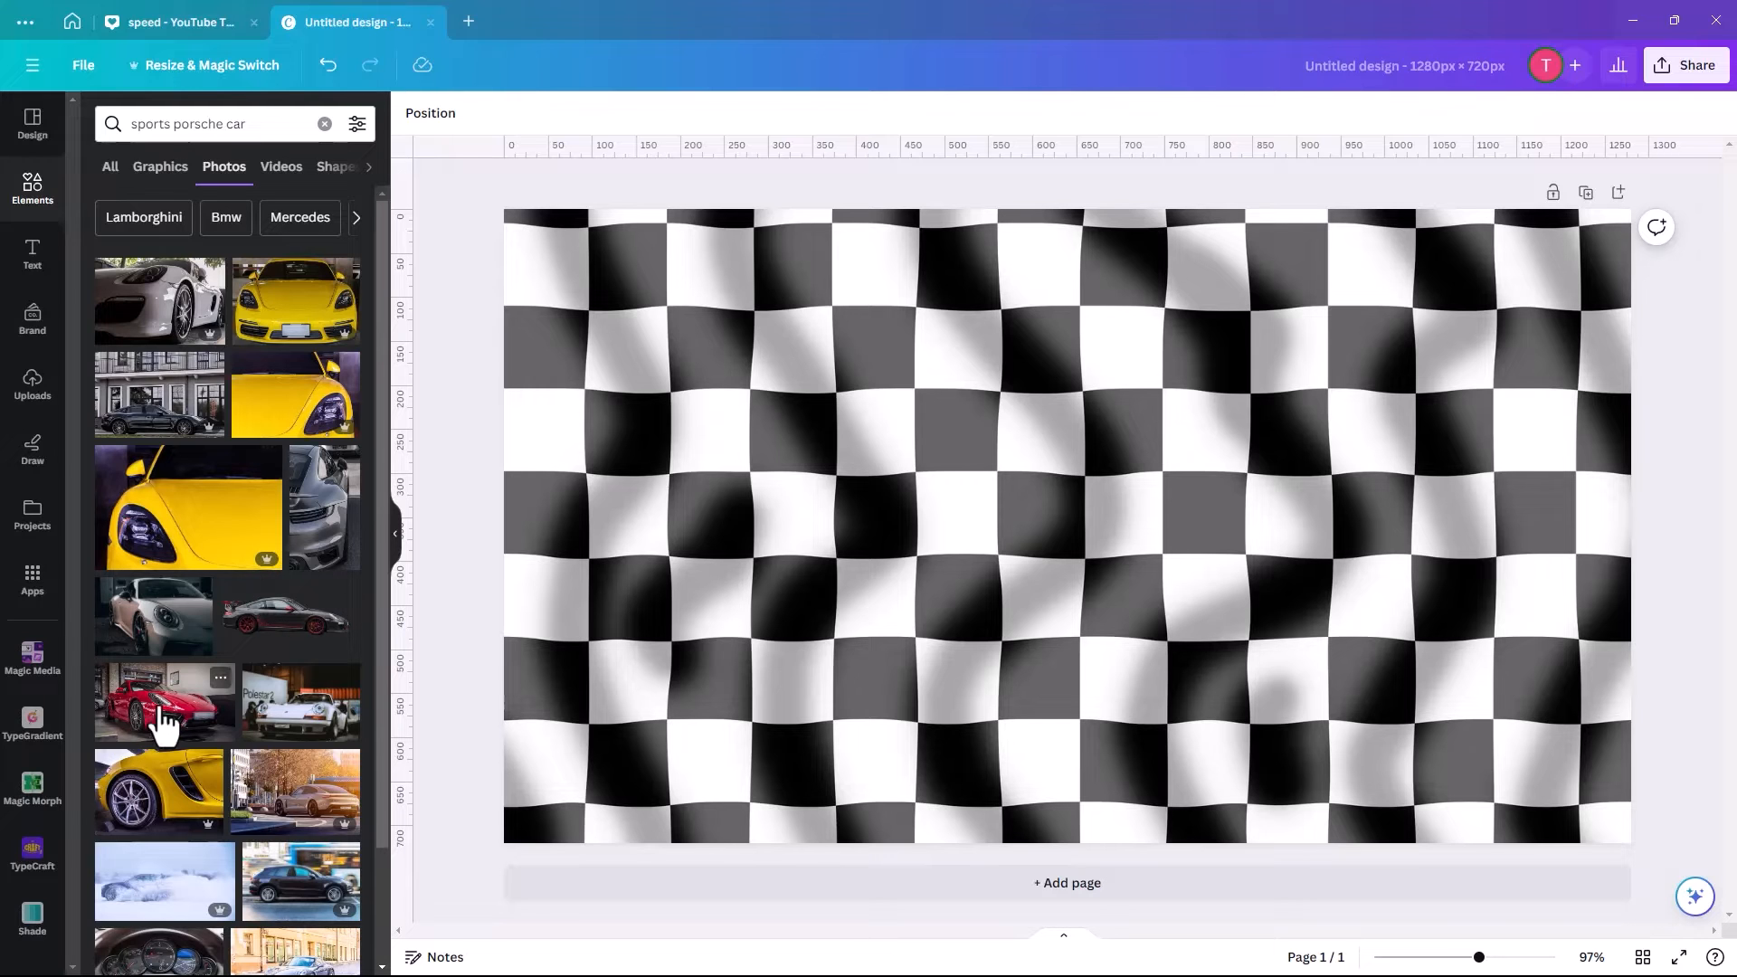
Add the red Porsche photo and move it over the middle of the flag.
{"action": "left_click", "coordinate": [163, 702]}
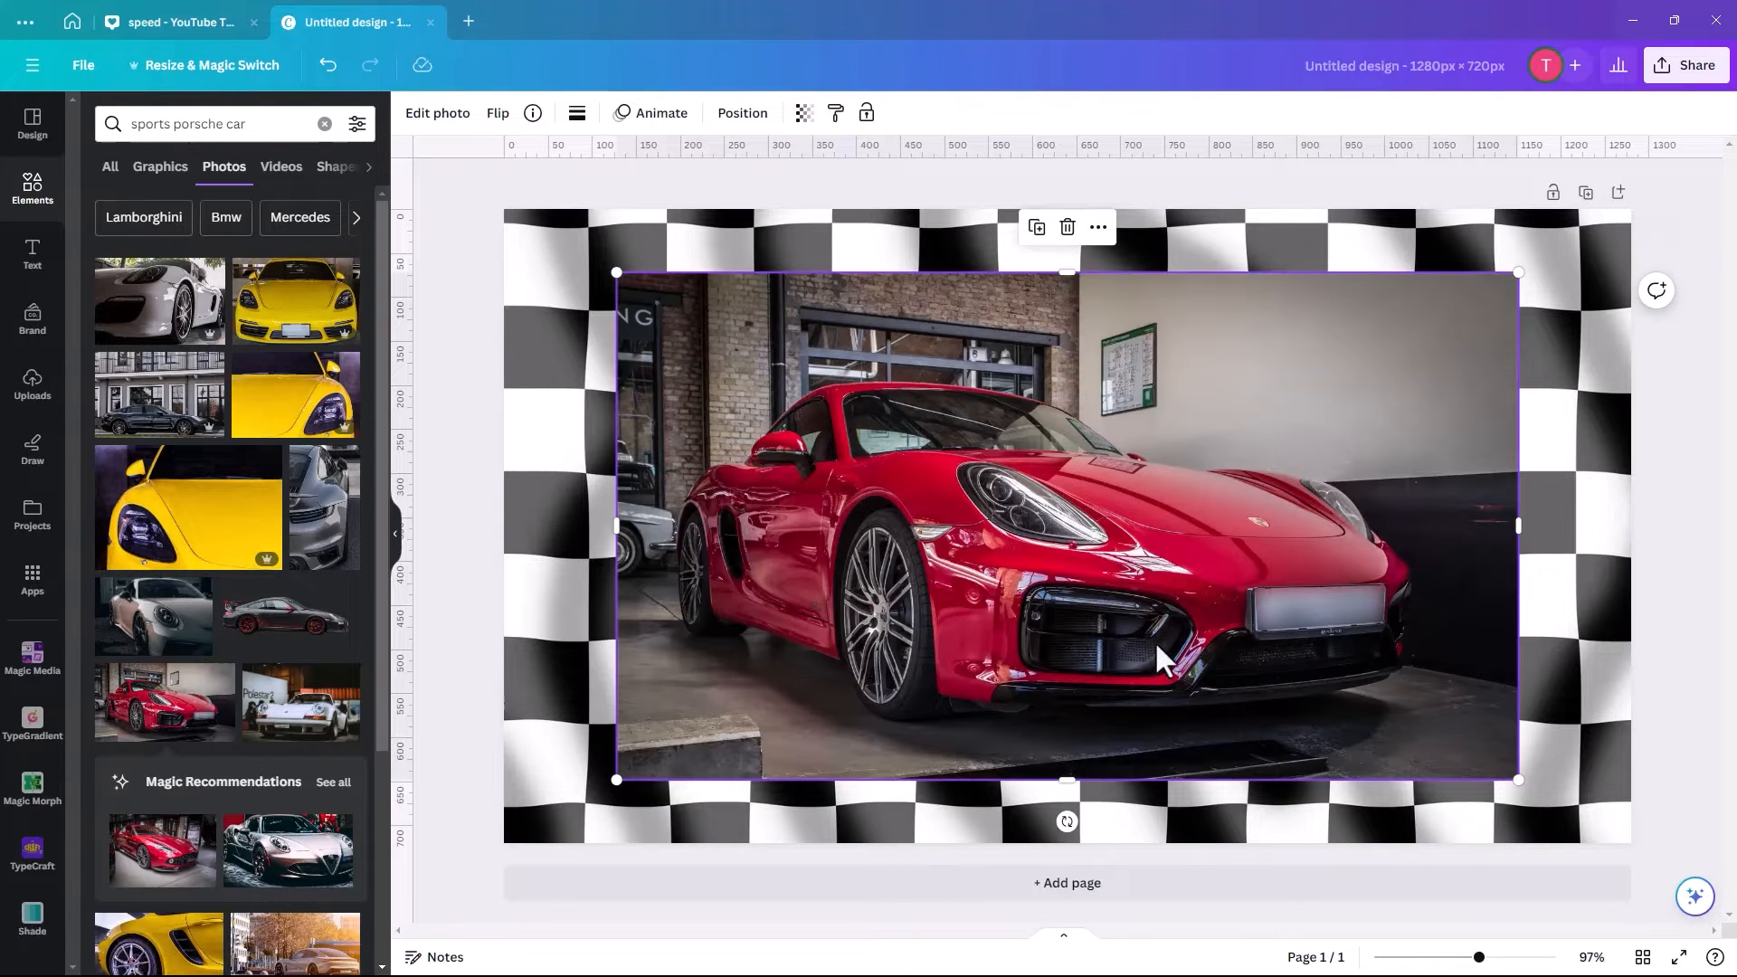
{"action": "left_click_drag", "start_coordinate": [1158, 653], "coordinate": [1008, 529]}
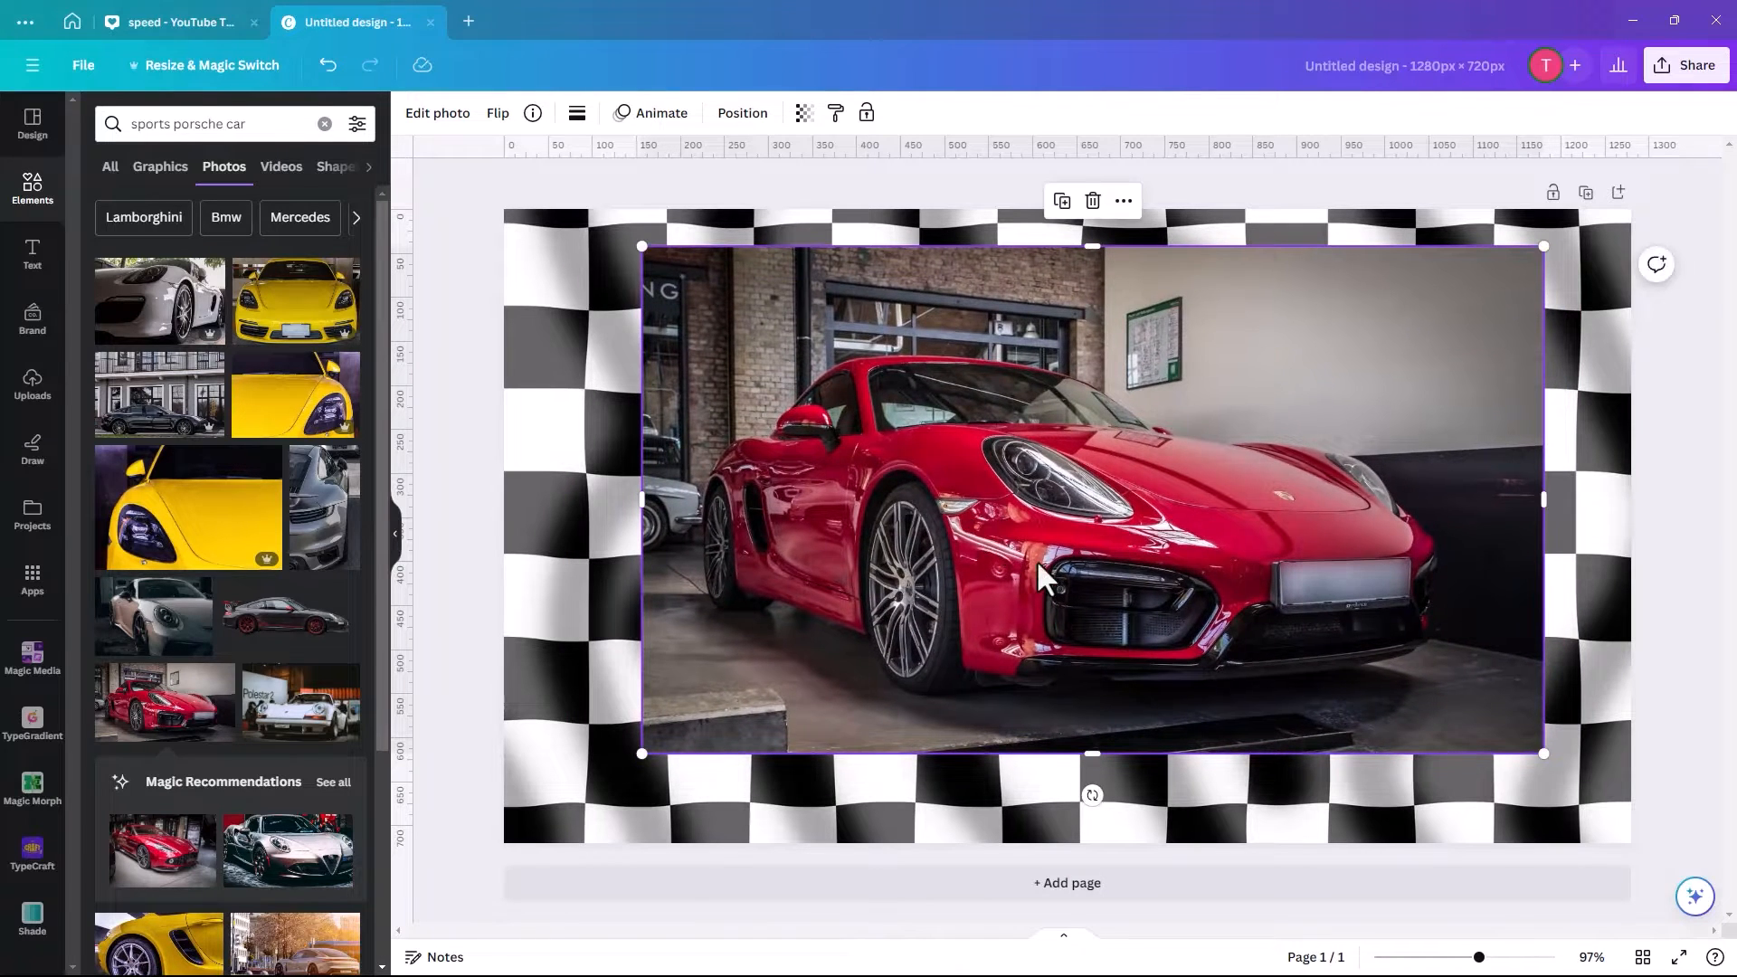
{"action": "mouse_move", "coordinate": [853, 592]}
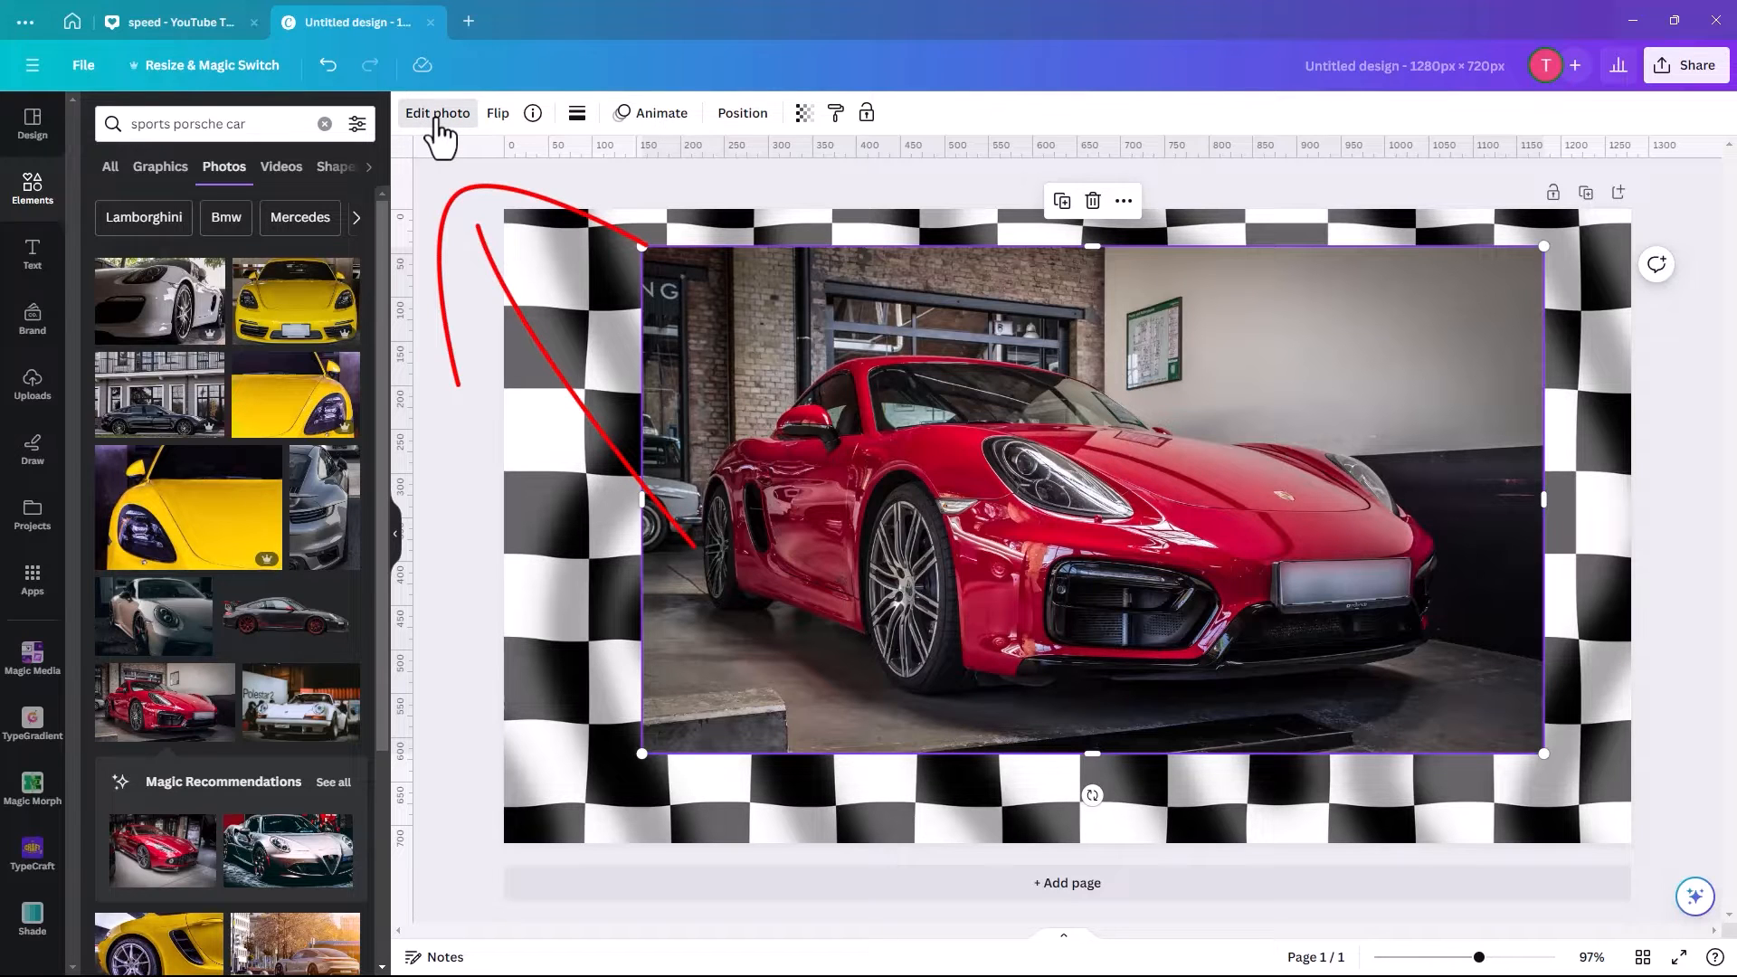
Run BG Remover on the car photo to cut out its garage background.
{"action": "left_click", "coordinate": [438, 113]}
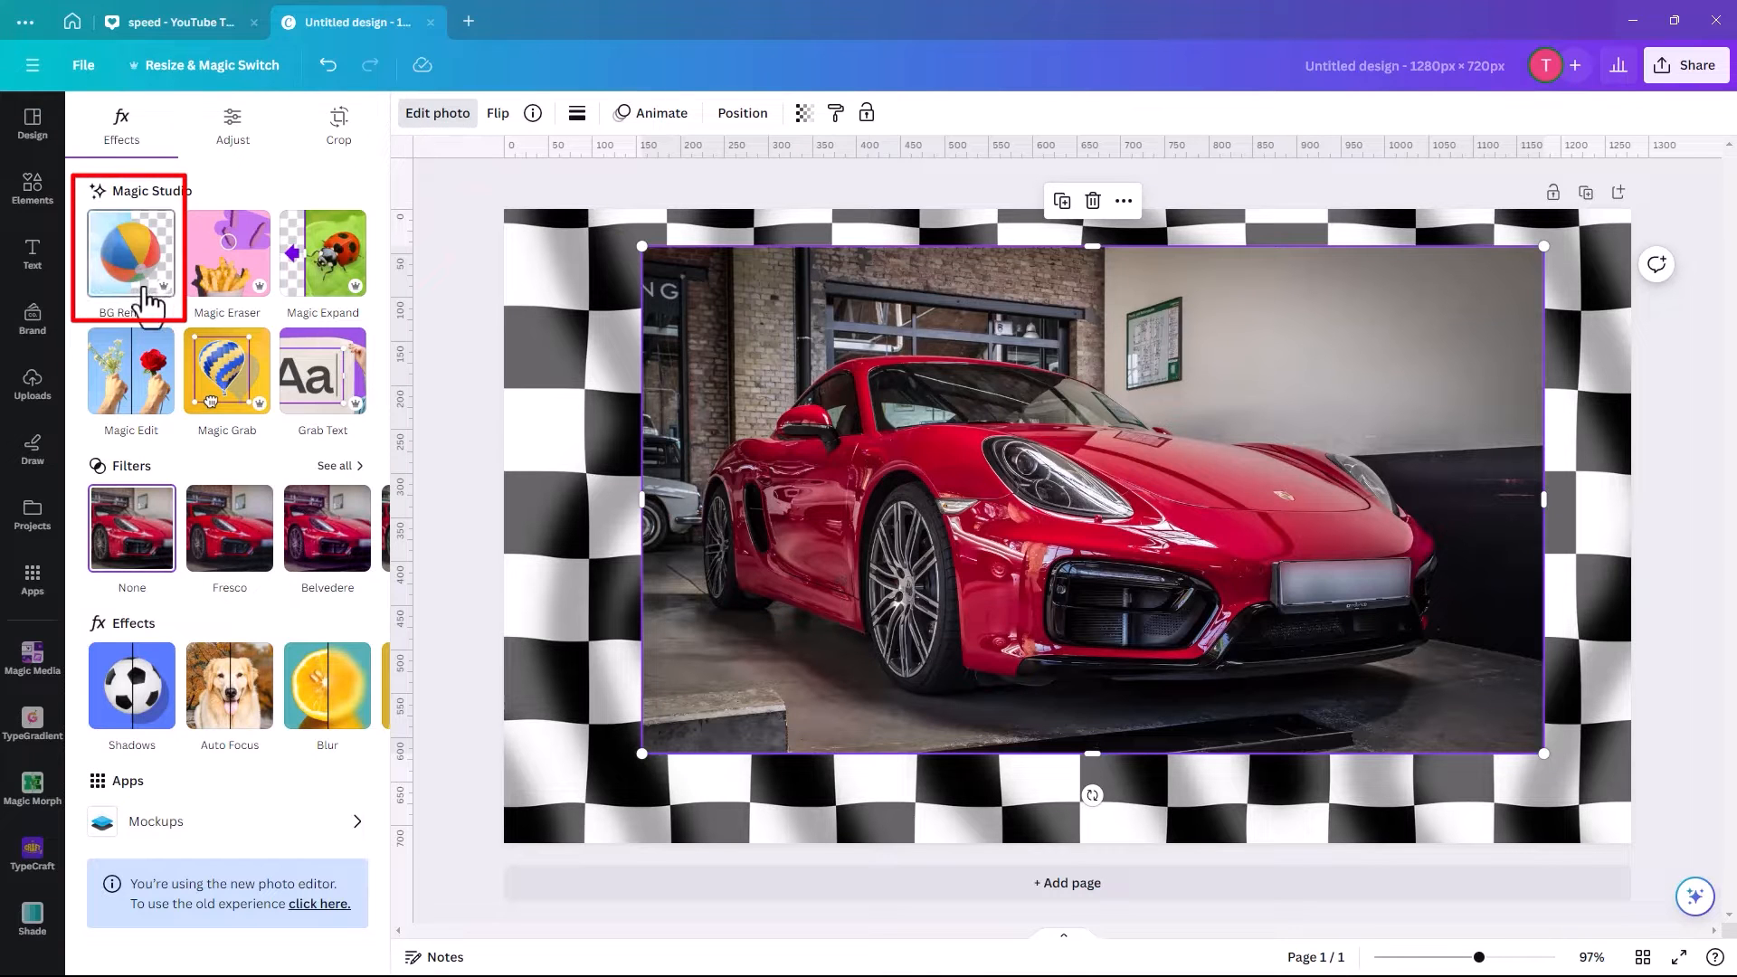
{"action": "left_click", "coordinate": [130, 255]}
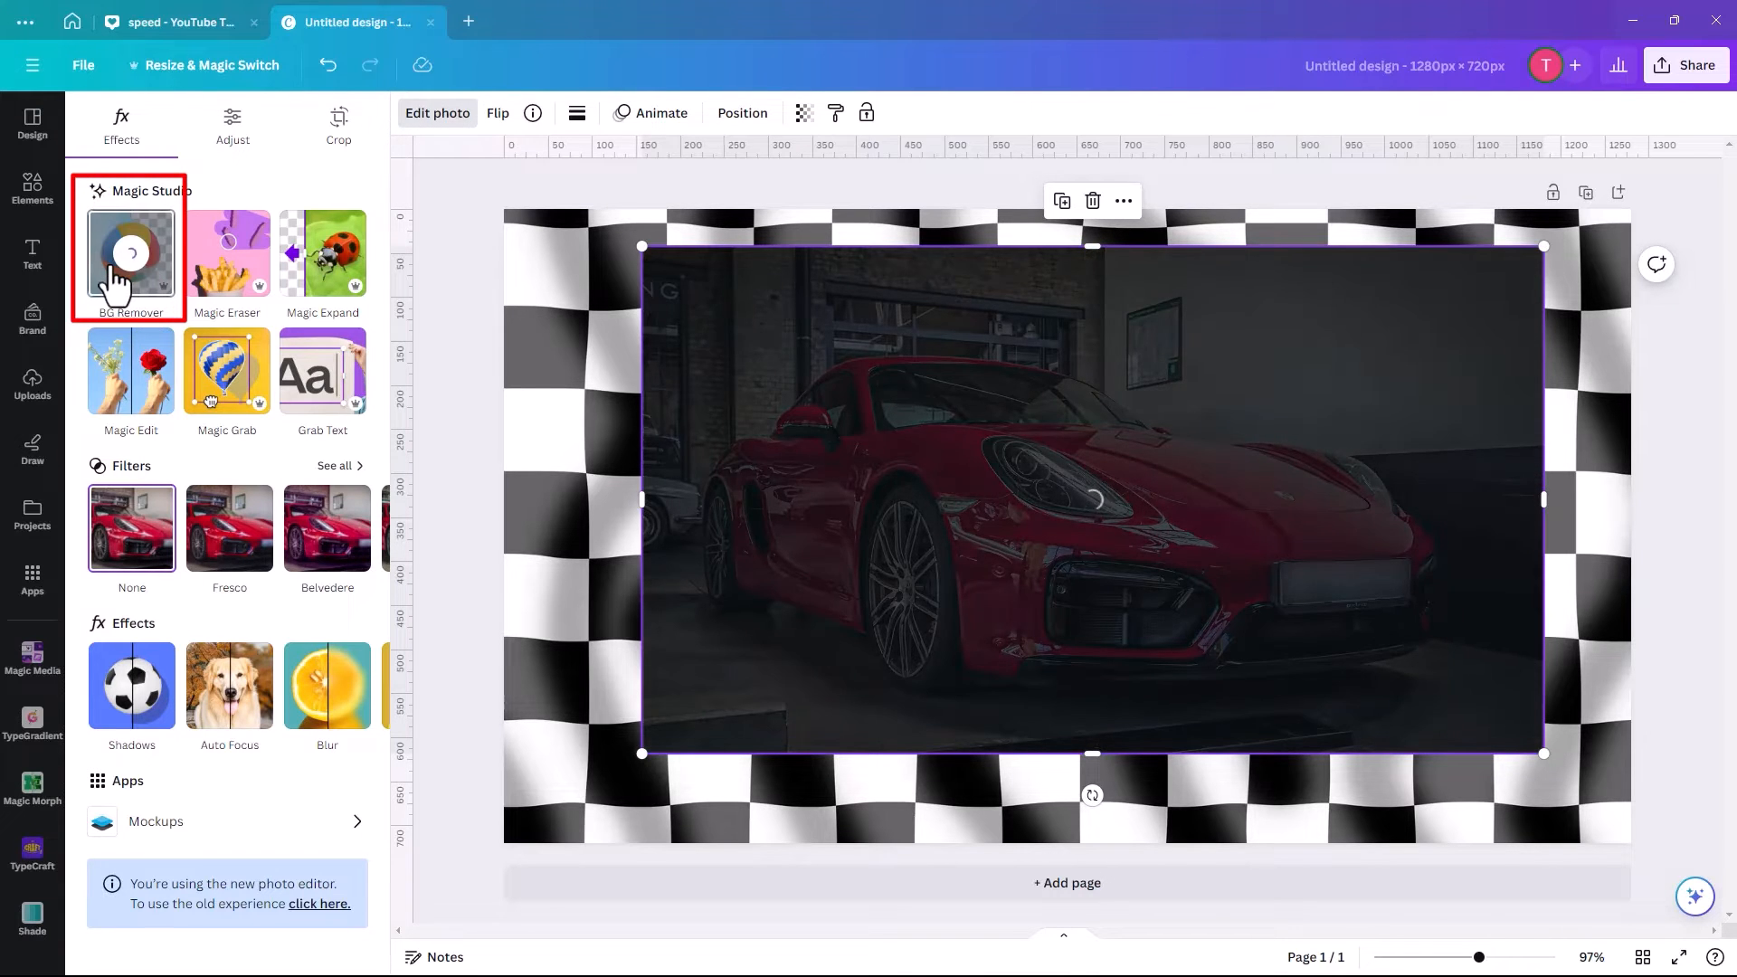
{"action": "left_click", "coordinate": [129, 252]}
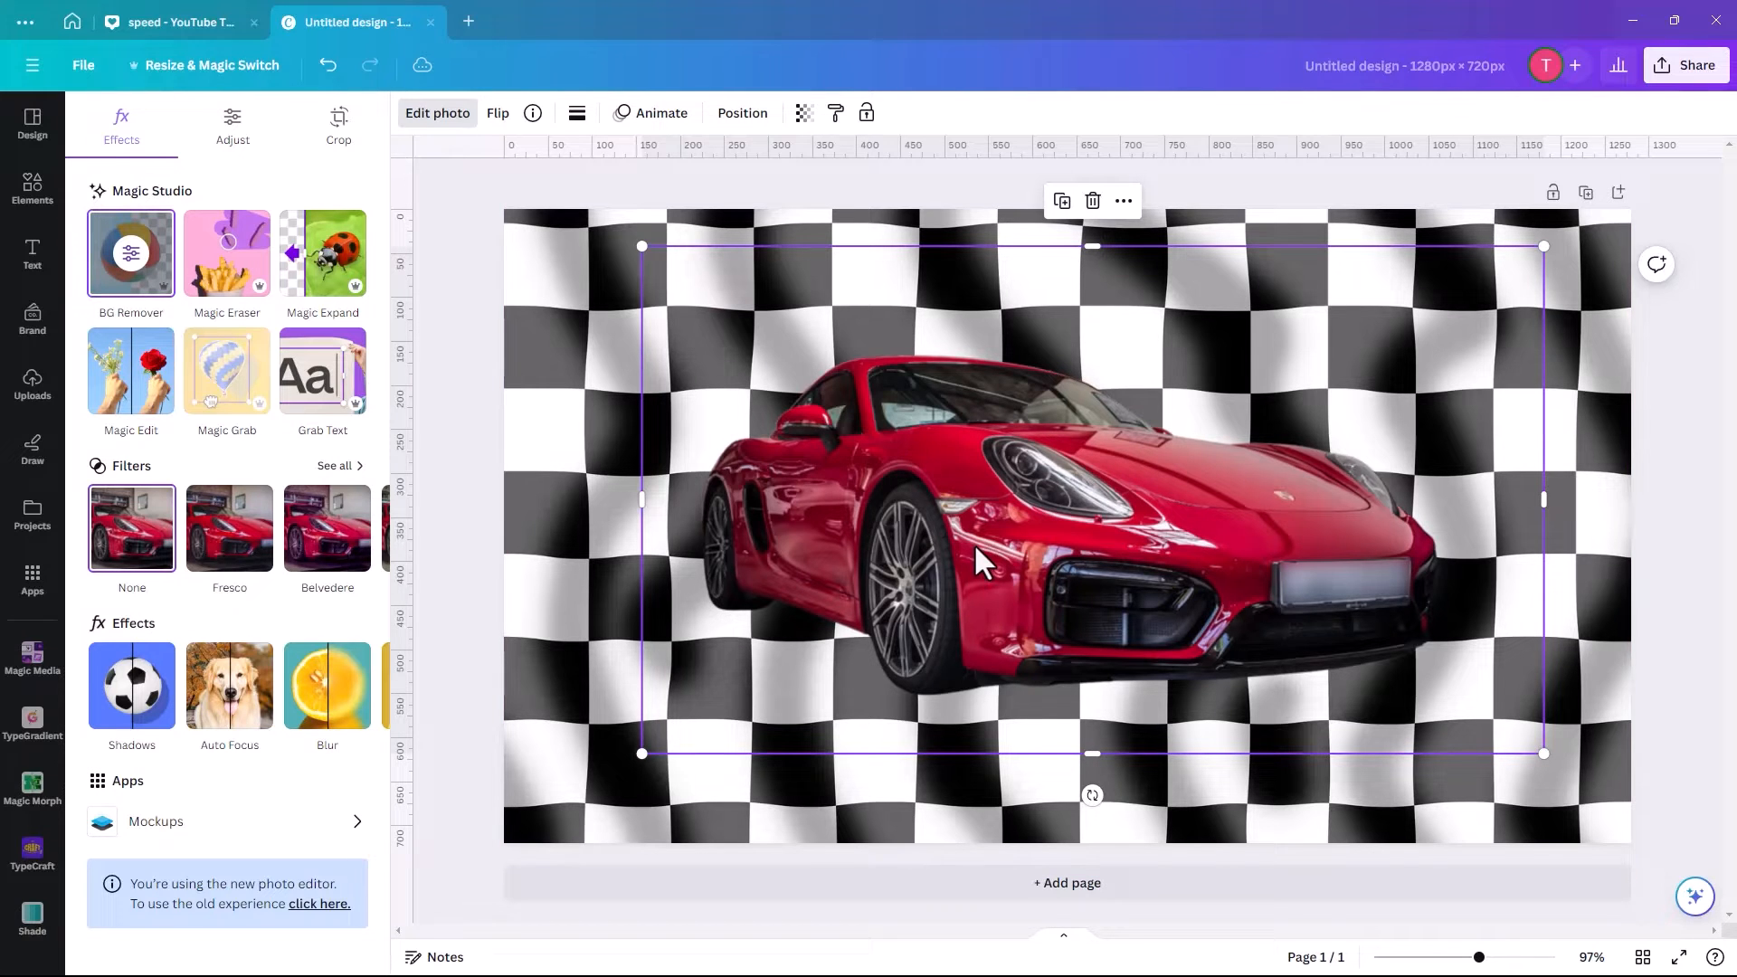
Enlarge and centre the cut-out car across the chequered flag.
{"action": "left_click_drag", "start_coordinate": [980, 559], "coordinate": [1003, 559]}
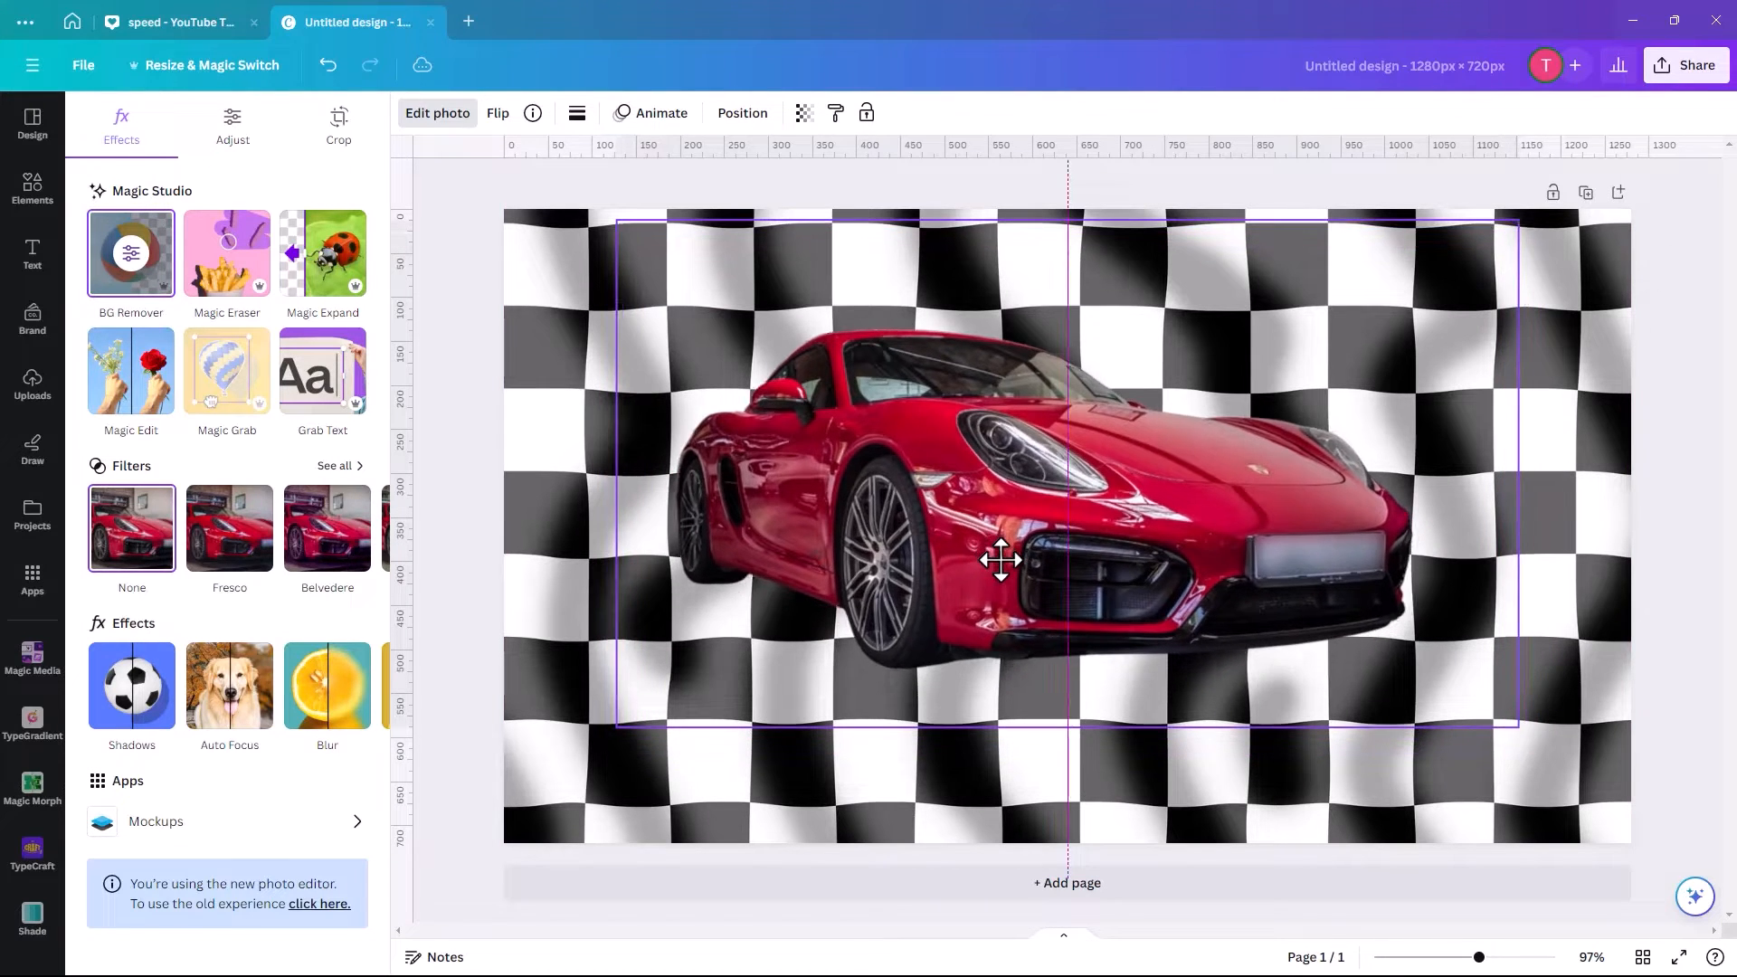
{"action": "left_click_drag", "start_coordinate": [997, 559], "coordinate": [1047, 521]}
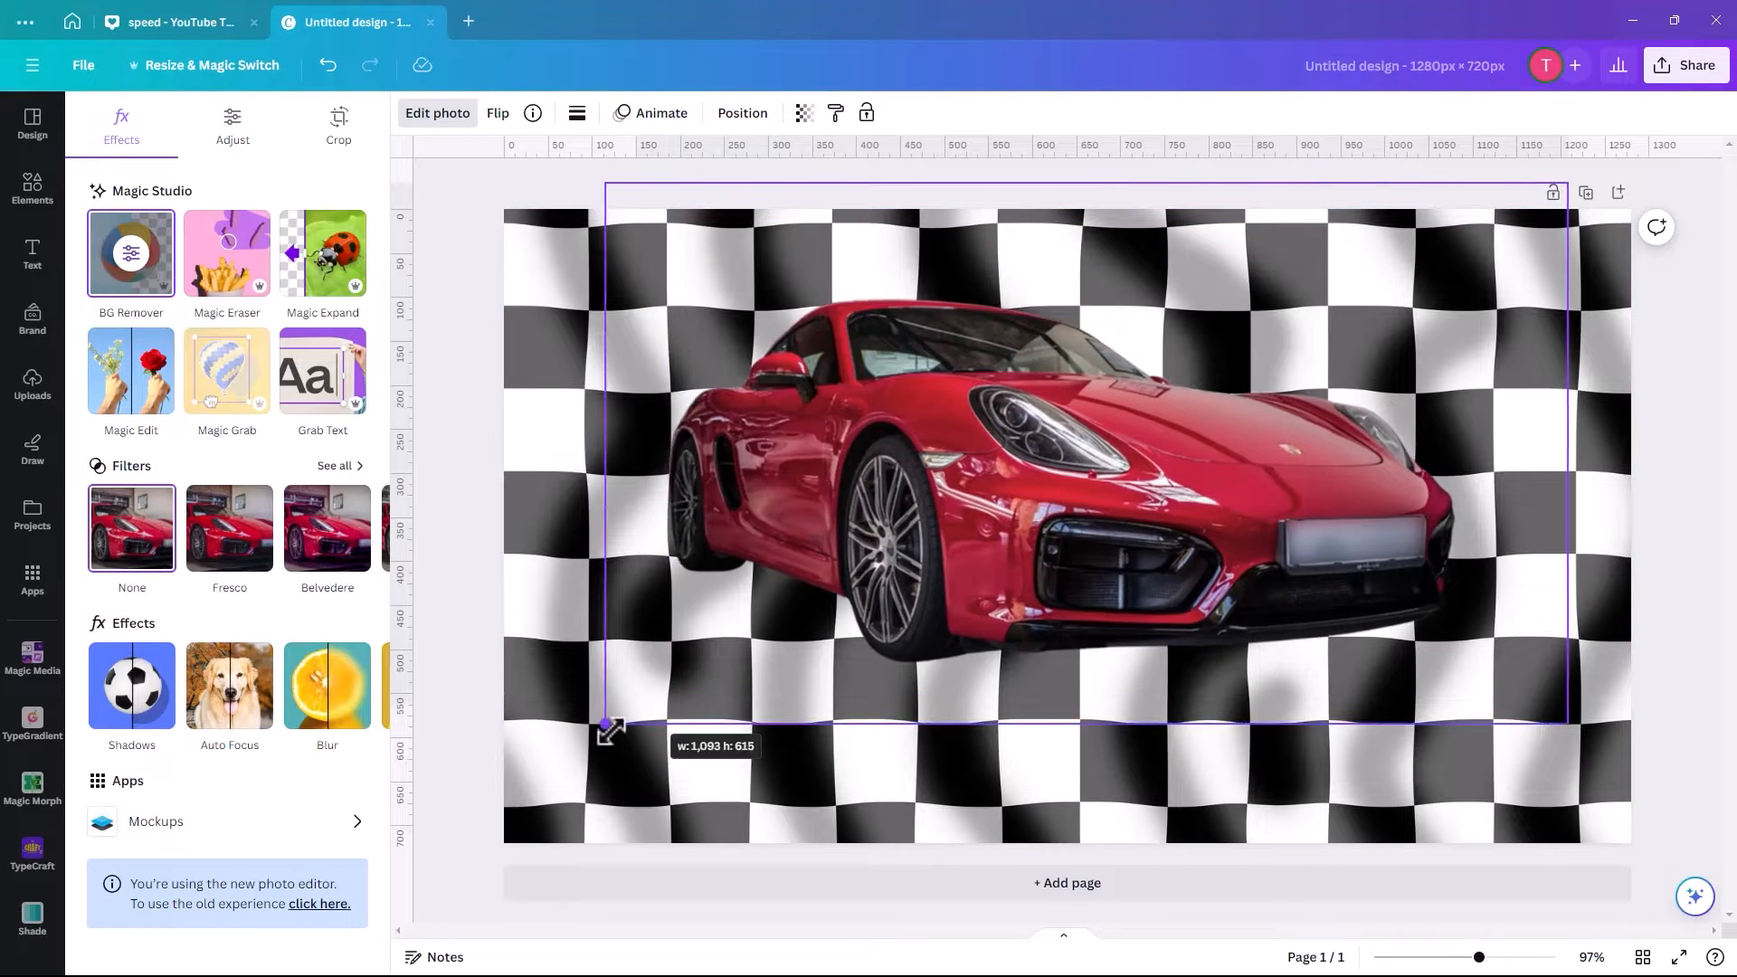
{"action": "left_click_drag", "start_coordinate": [607, 729], "coordinate": [499, 784]}
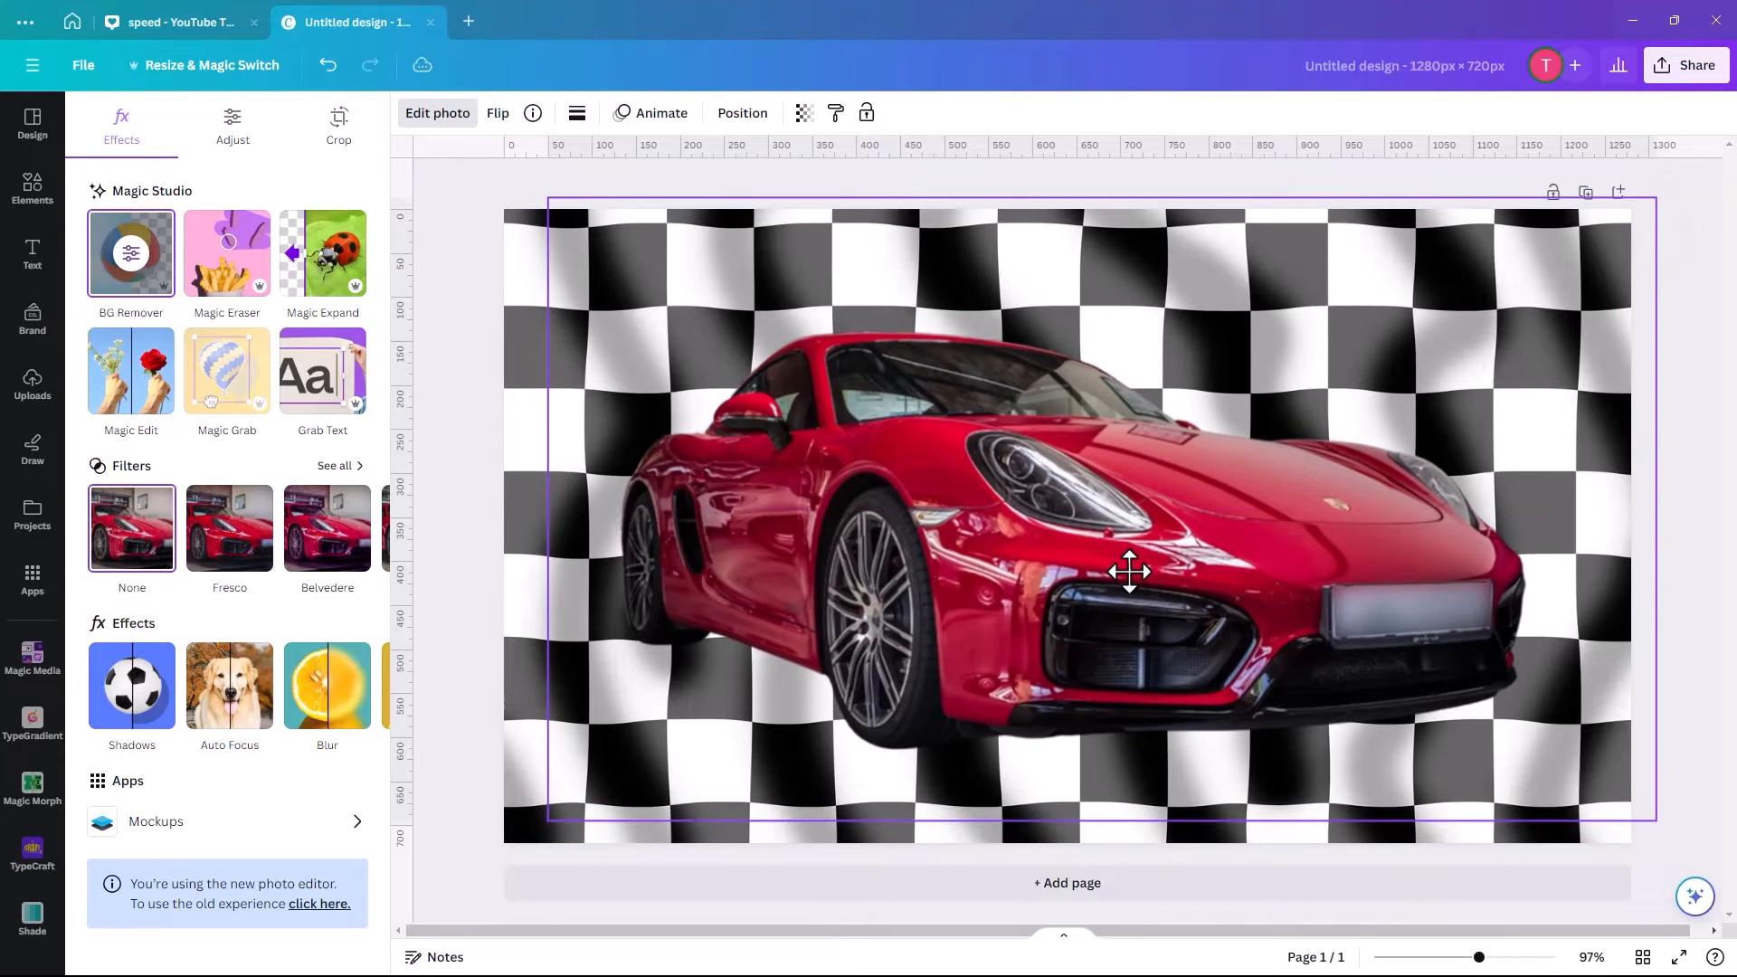
{"action": "left_click", "coordinate": [1129, 571]}
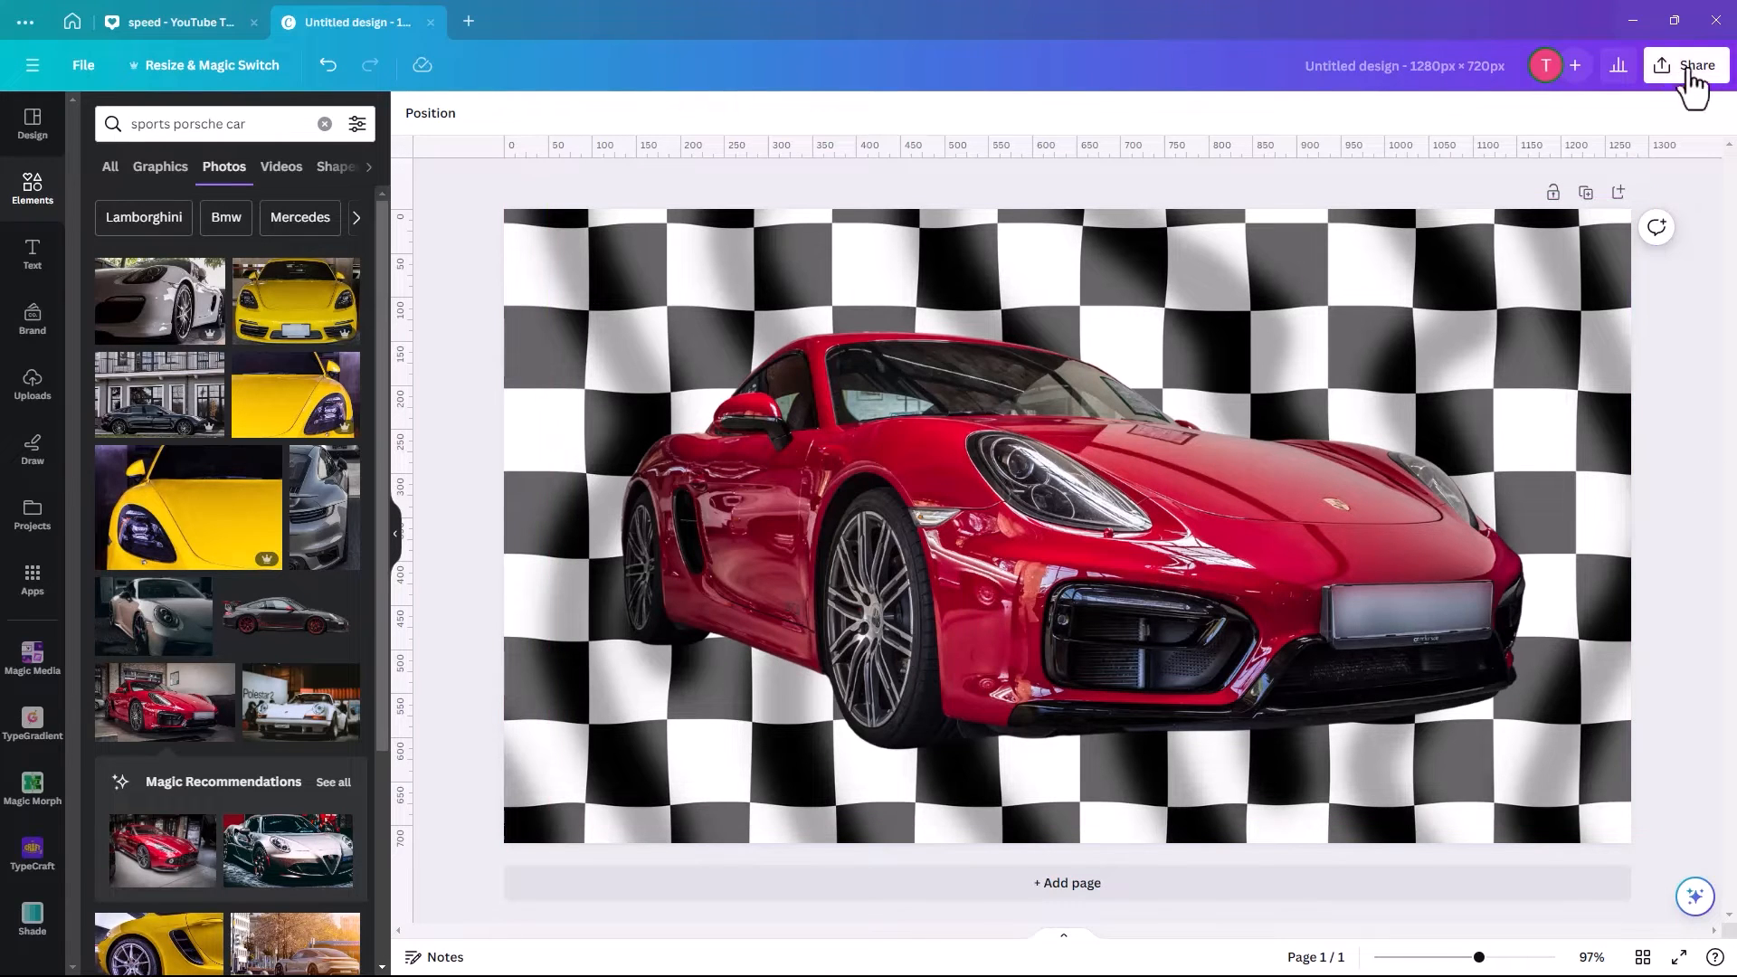
Download the design as a PNG via Share > Download.
{"action": "left_click", "coordinate": [1694, 65]}
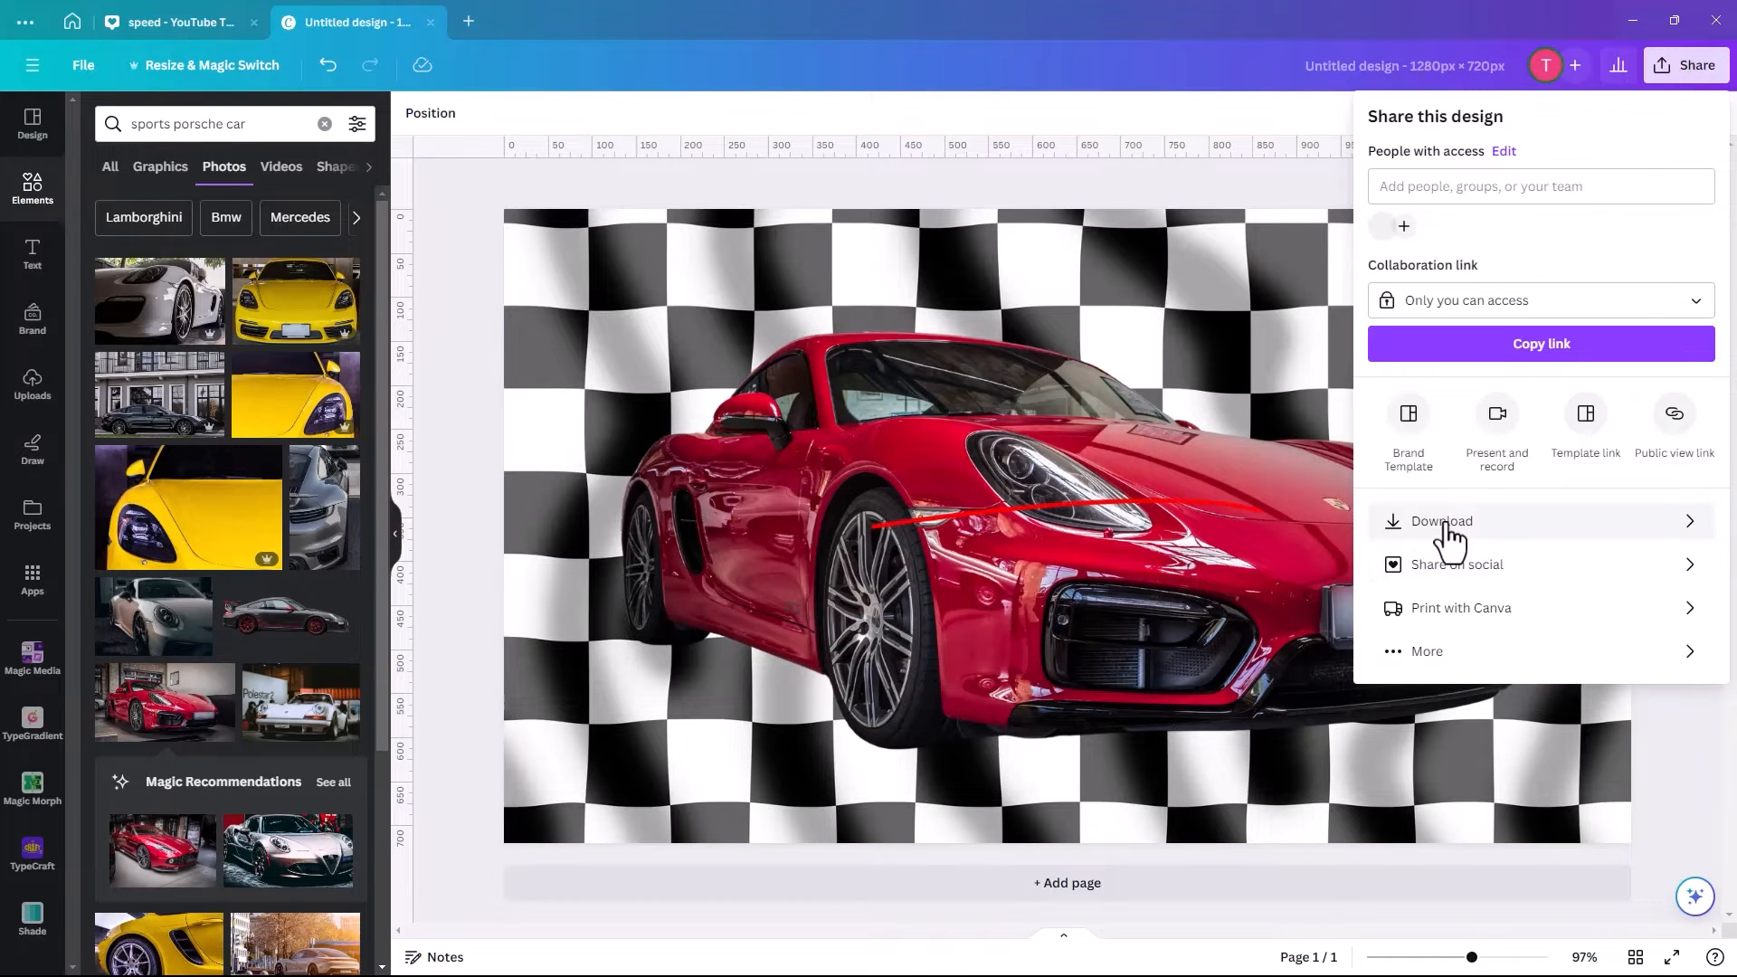
{"action": "left_click", "coordinate": [1440, 521]}
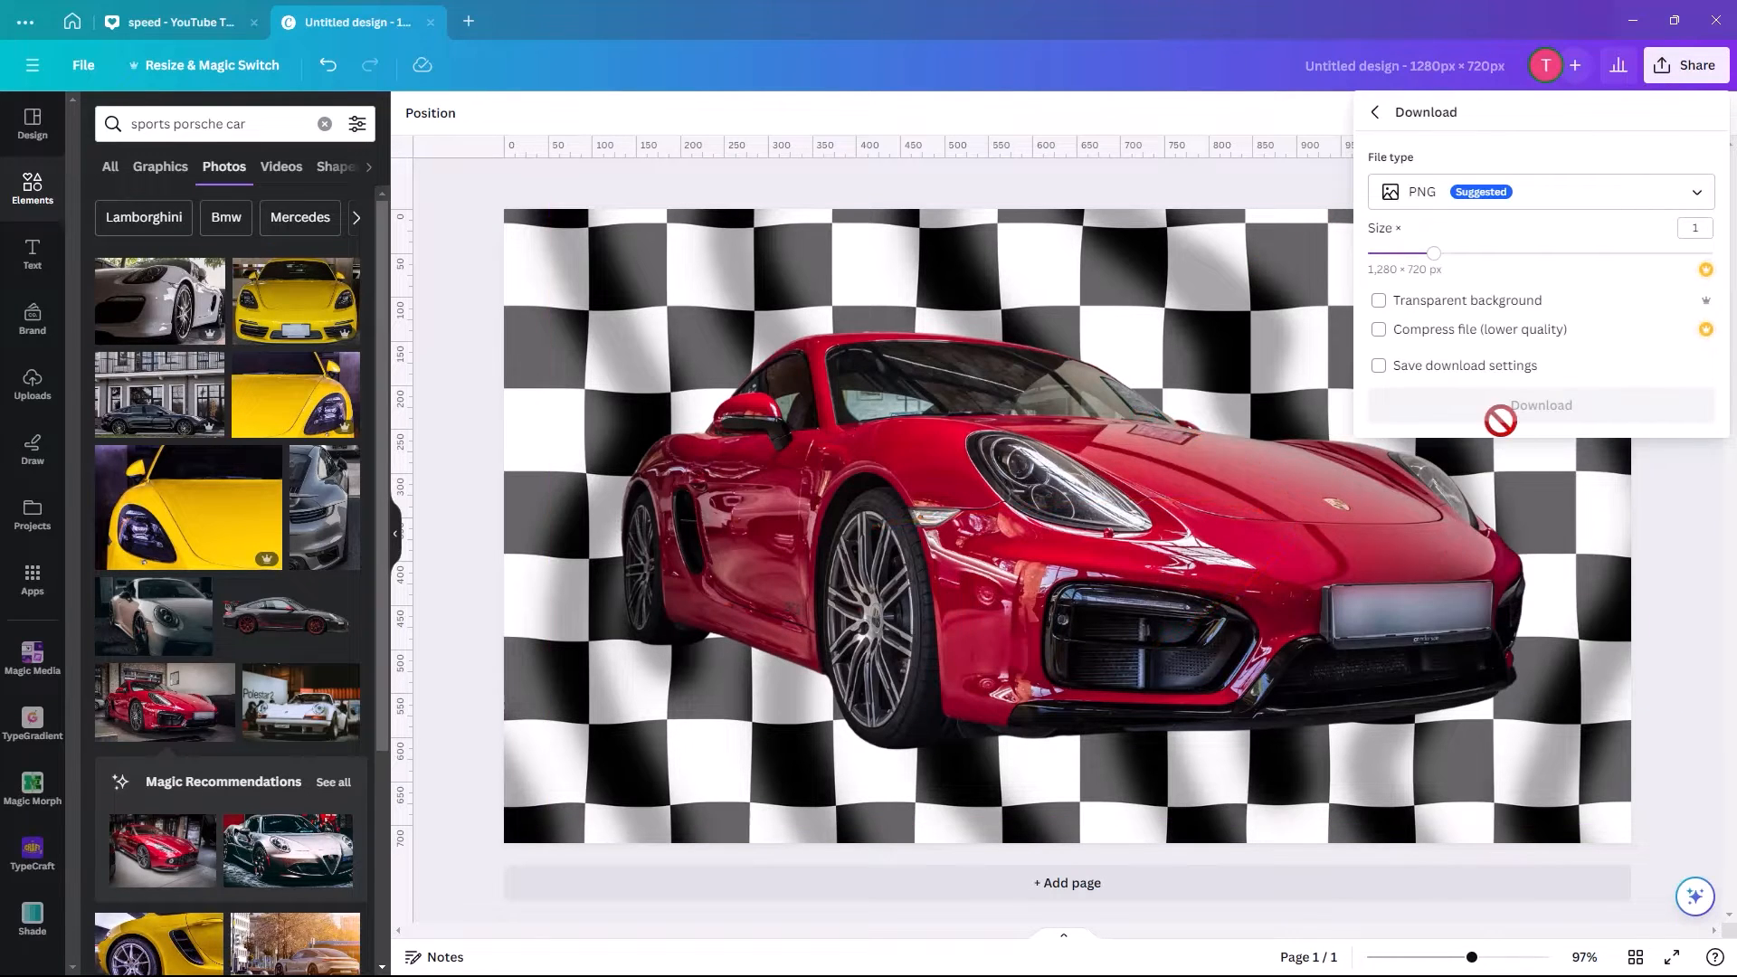
{"action": "left_click", "coordinate": [1539, 404]}
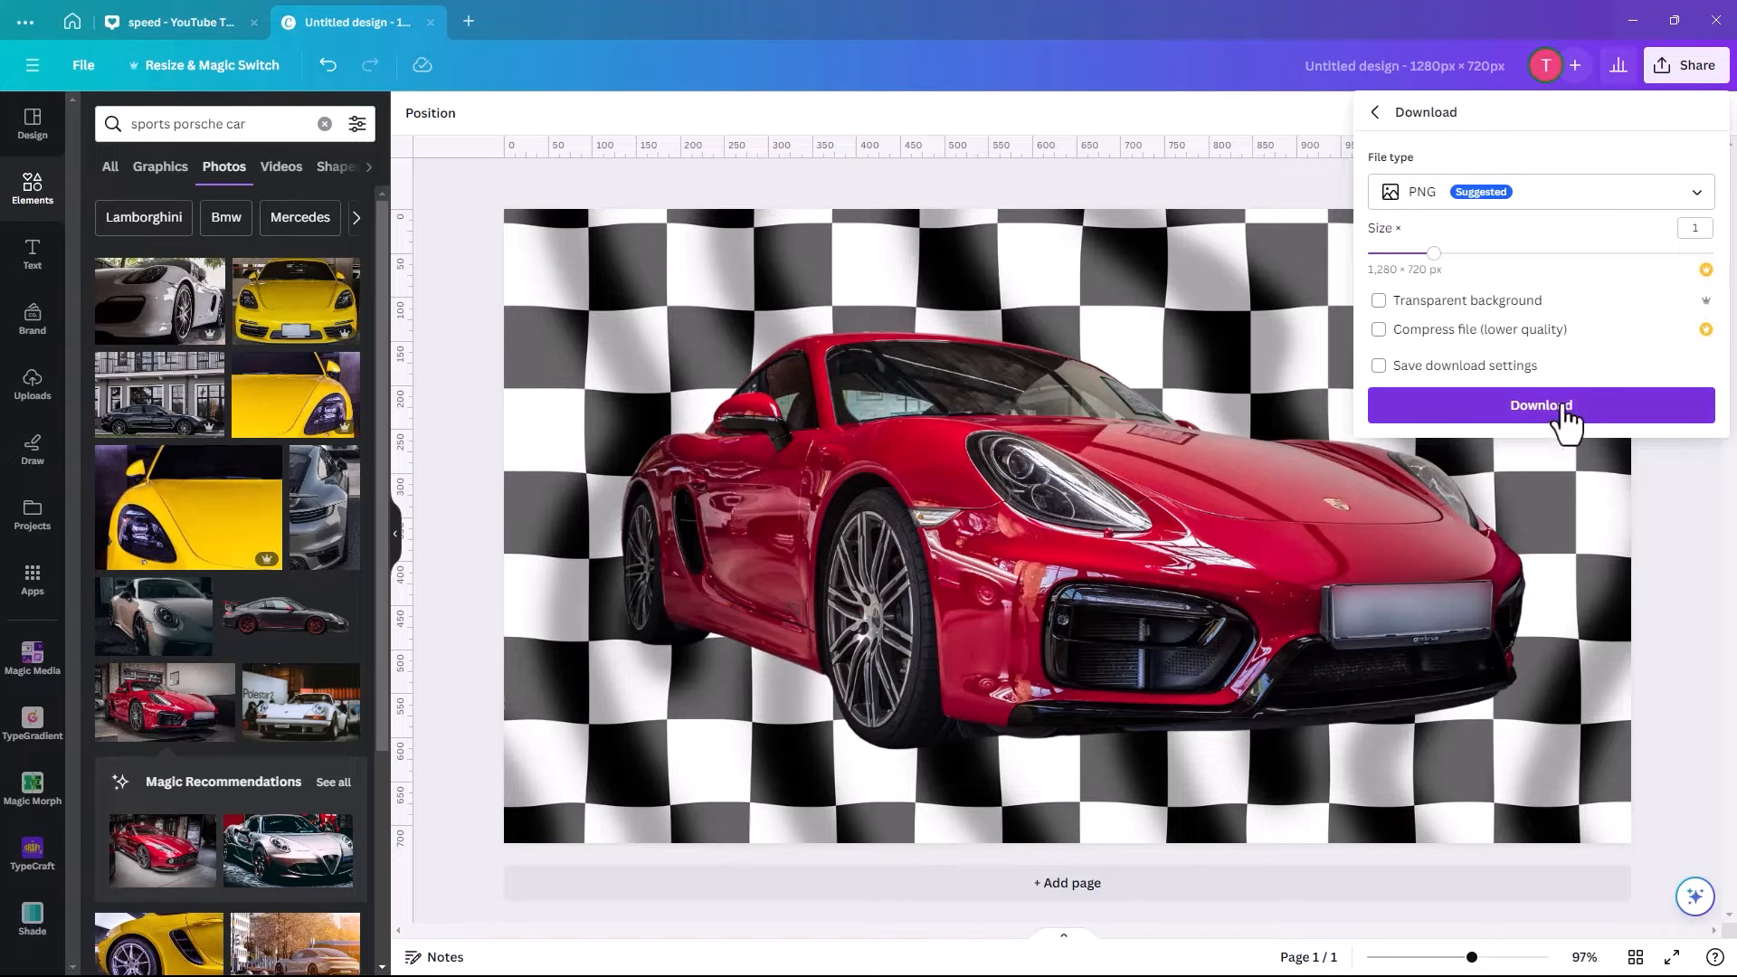
{"action": "mouse_move", "coordinate": [1518, 420]}
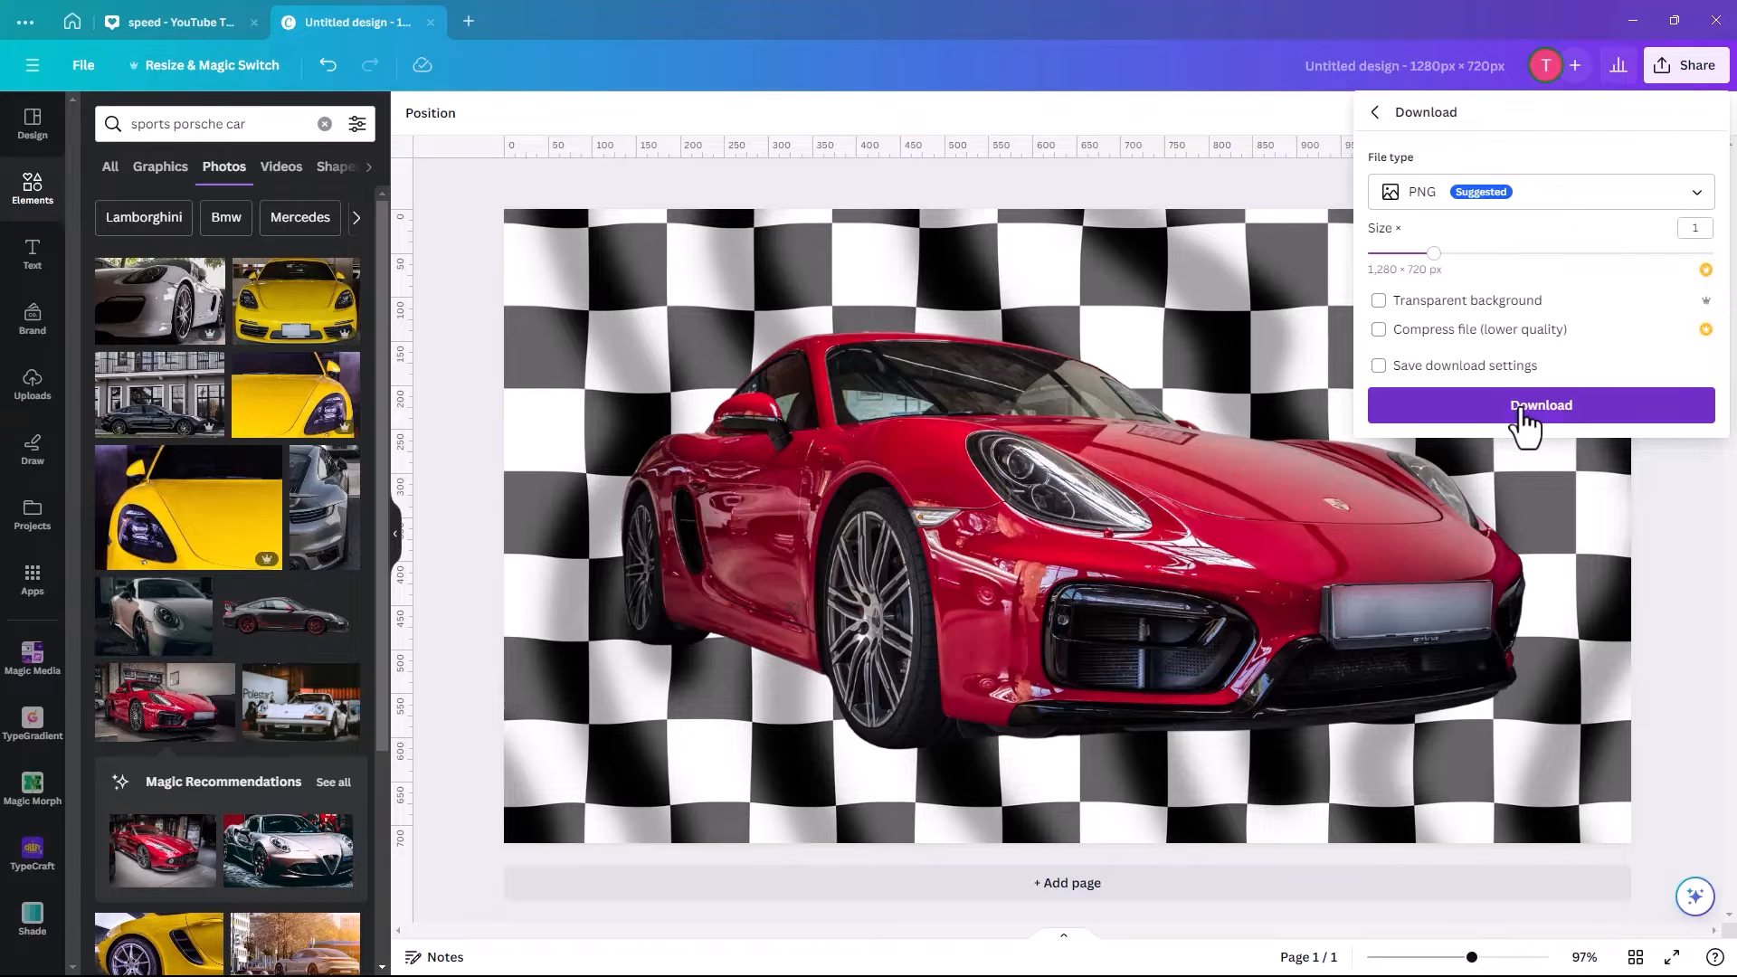
{"action": "left_click", "coordinate": [1538, 404]}
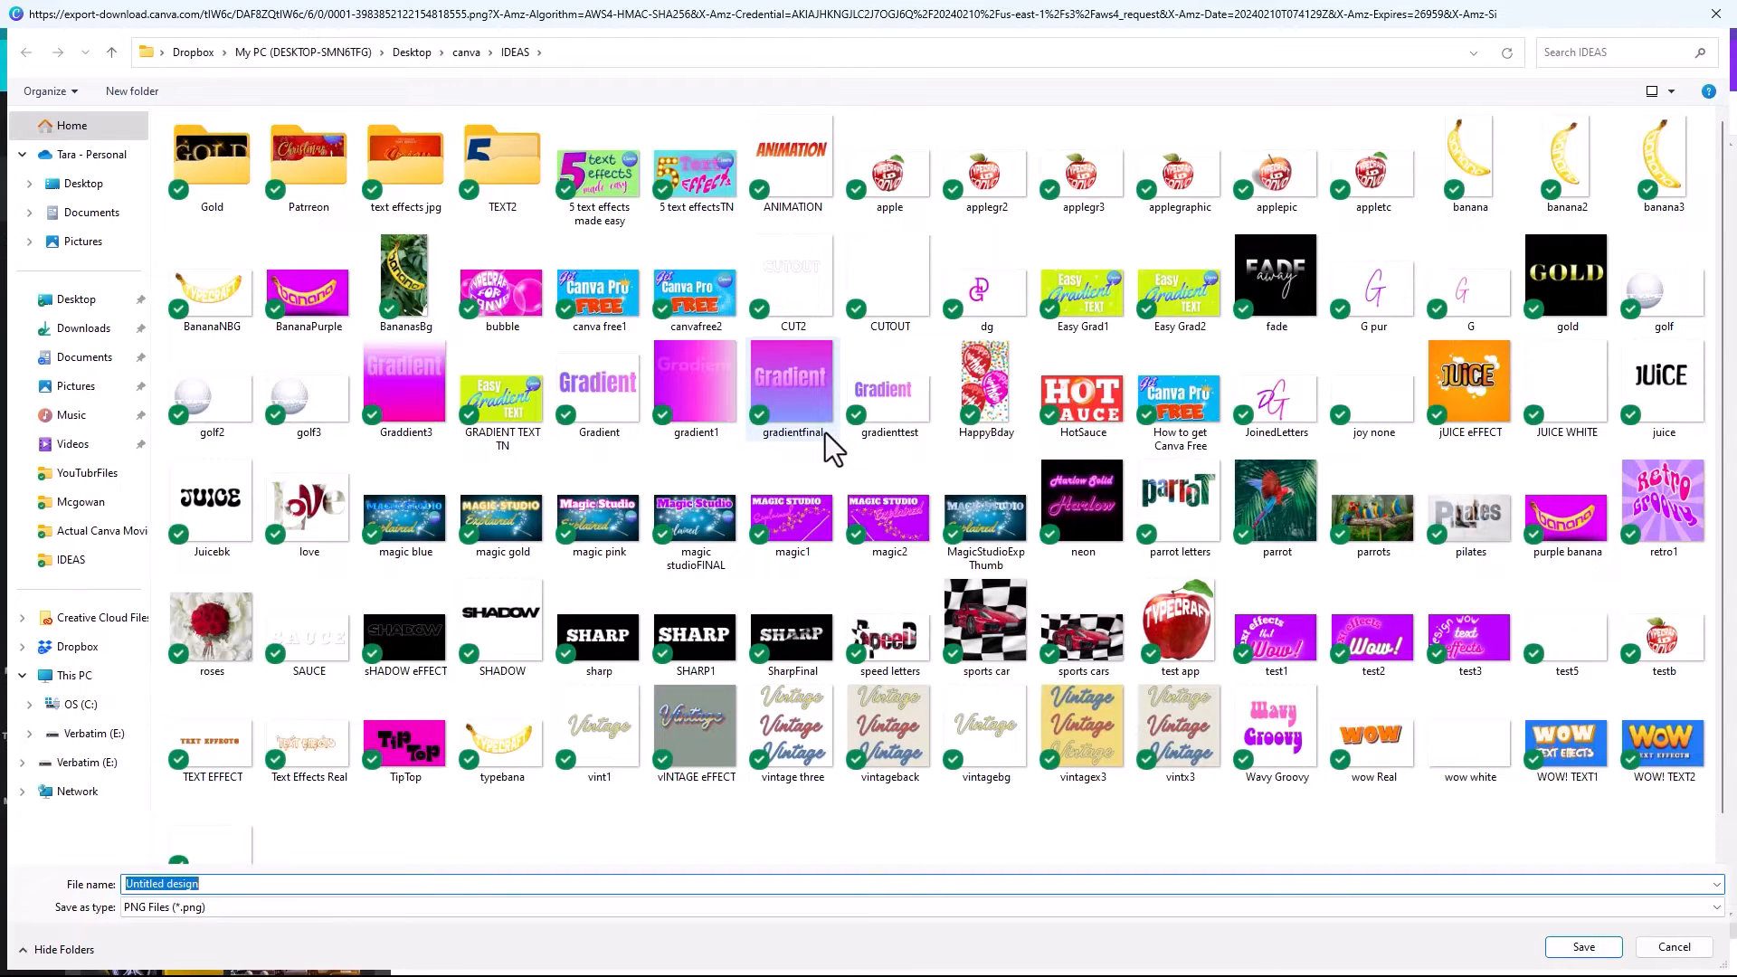
Save the PNG as 'Sports Car' and add a new blank page to the design.
{"action": "type", "text": "Sports"}
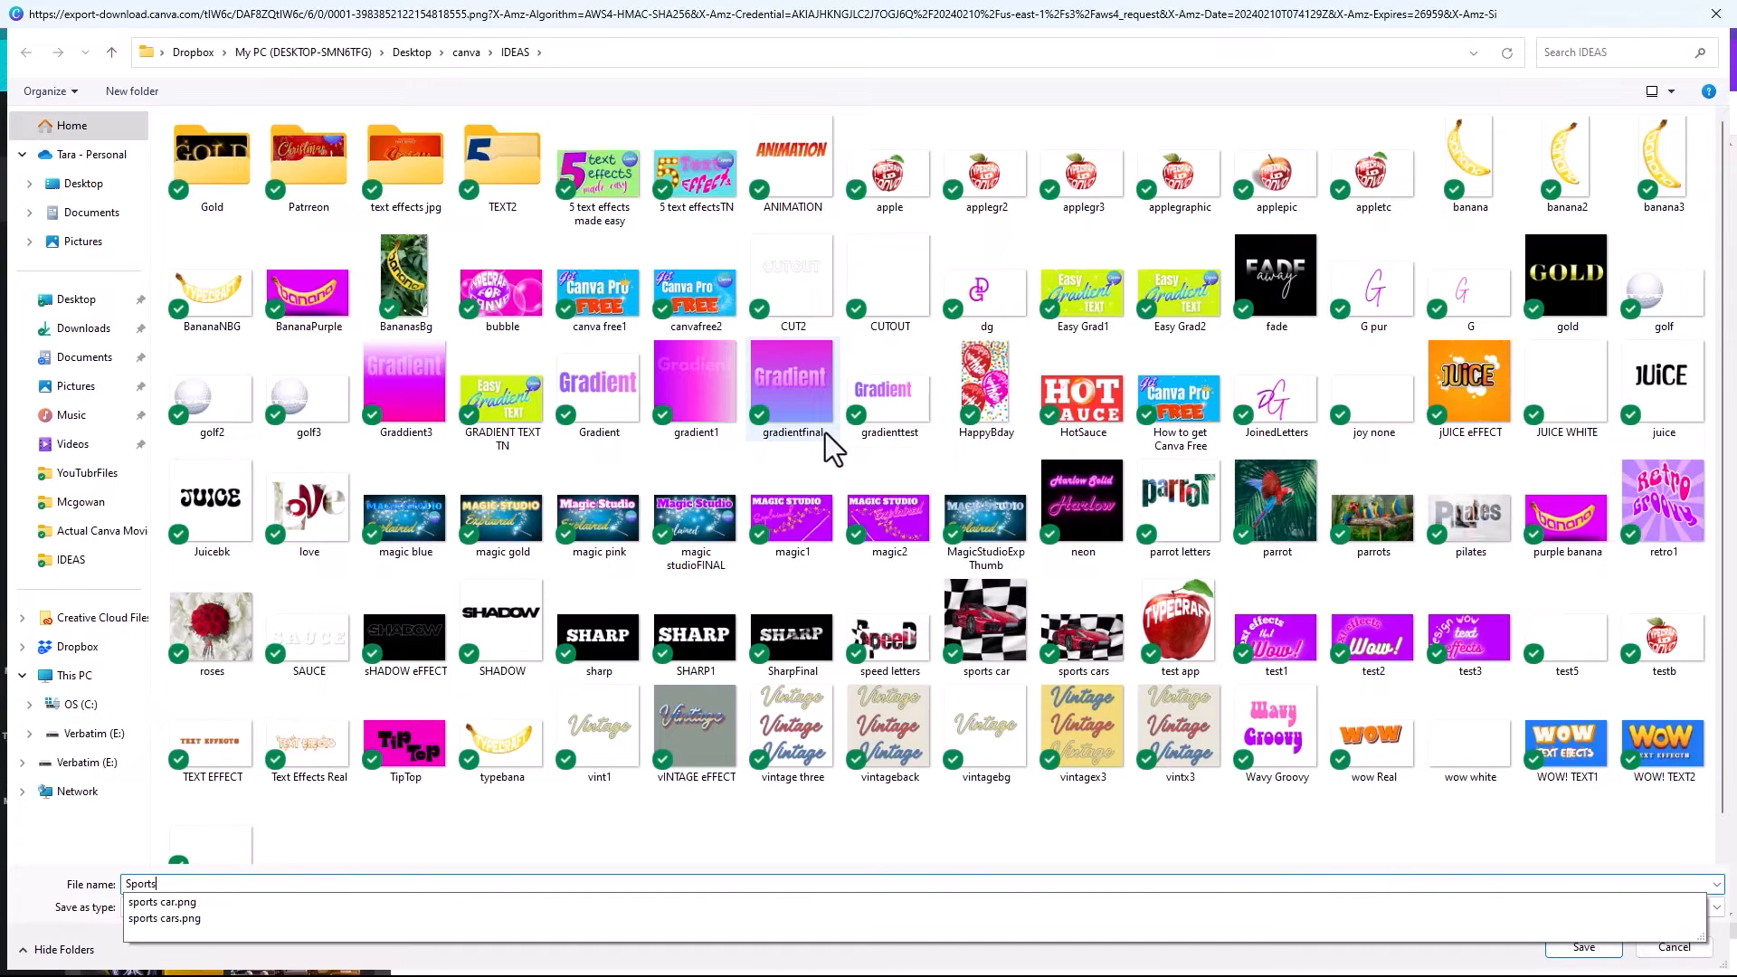
{"action": "type", "text": "Car"}
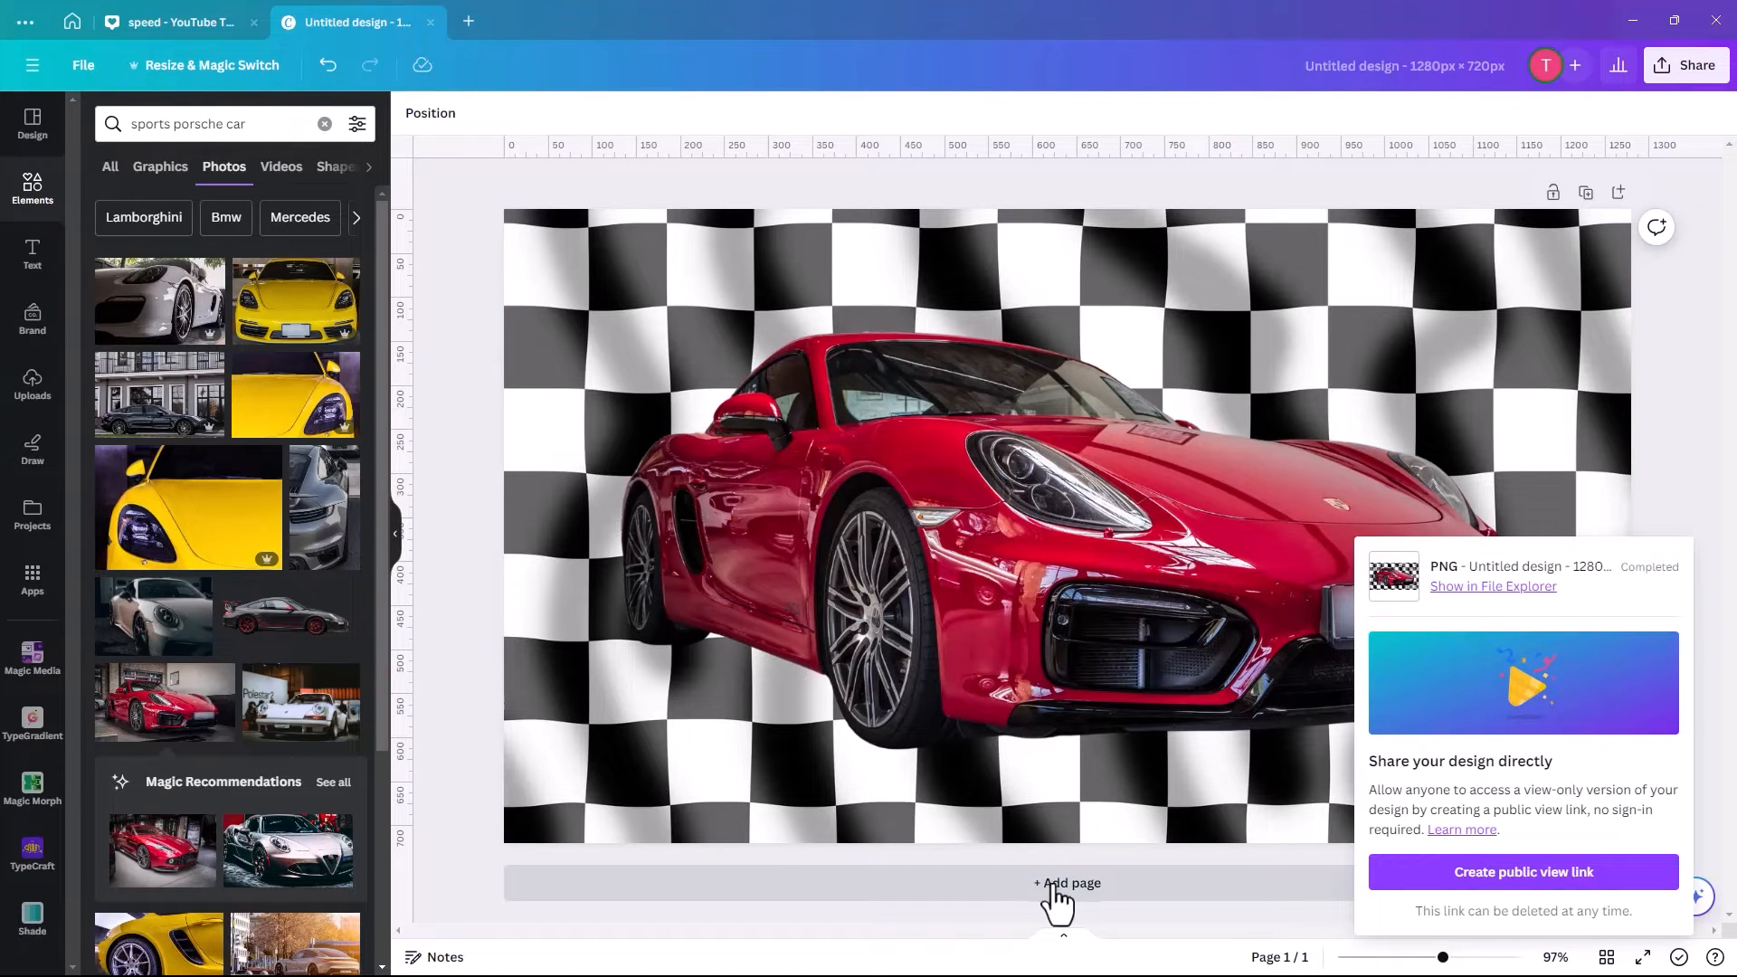
{"action": "left_click", "coordinate": [1065, 883]}
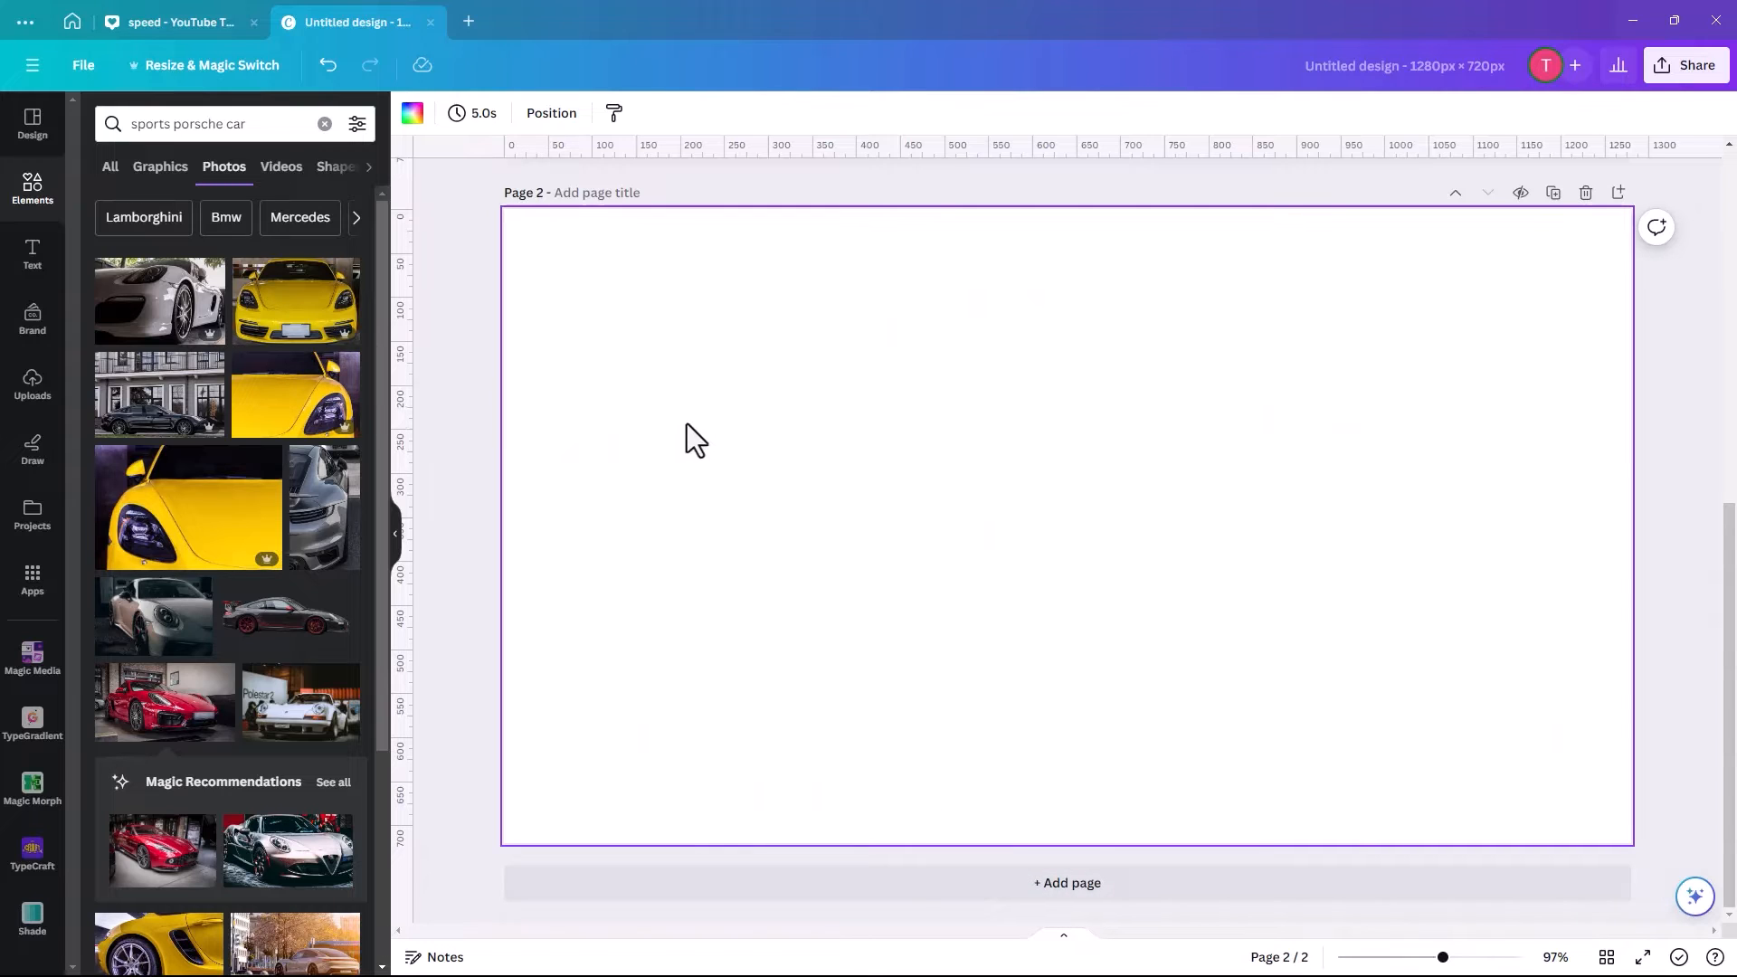
{"action": "mouse_move", "coordinate": [1036, 564]}
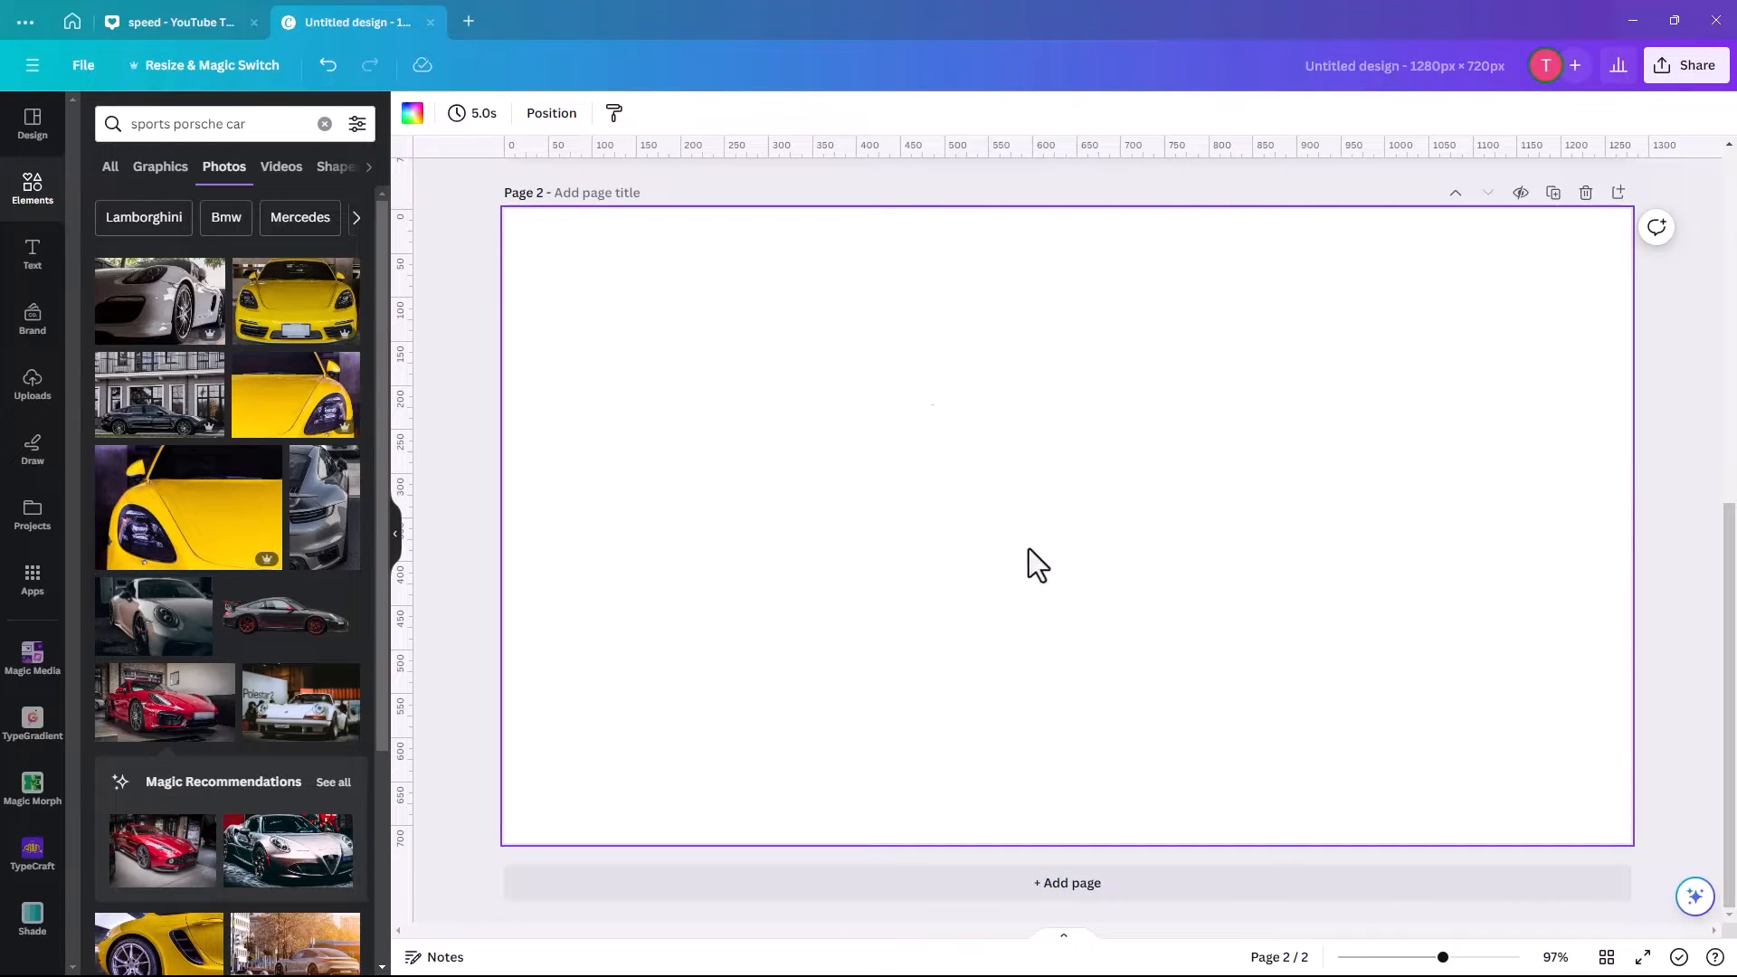
{"action": "mouse_move", "coordinate": [798, 551]}
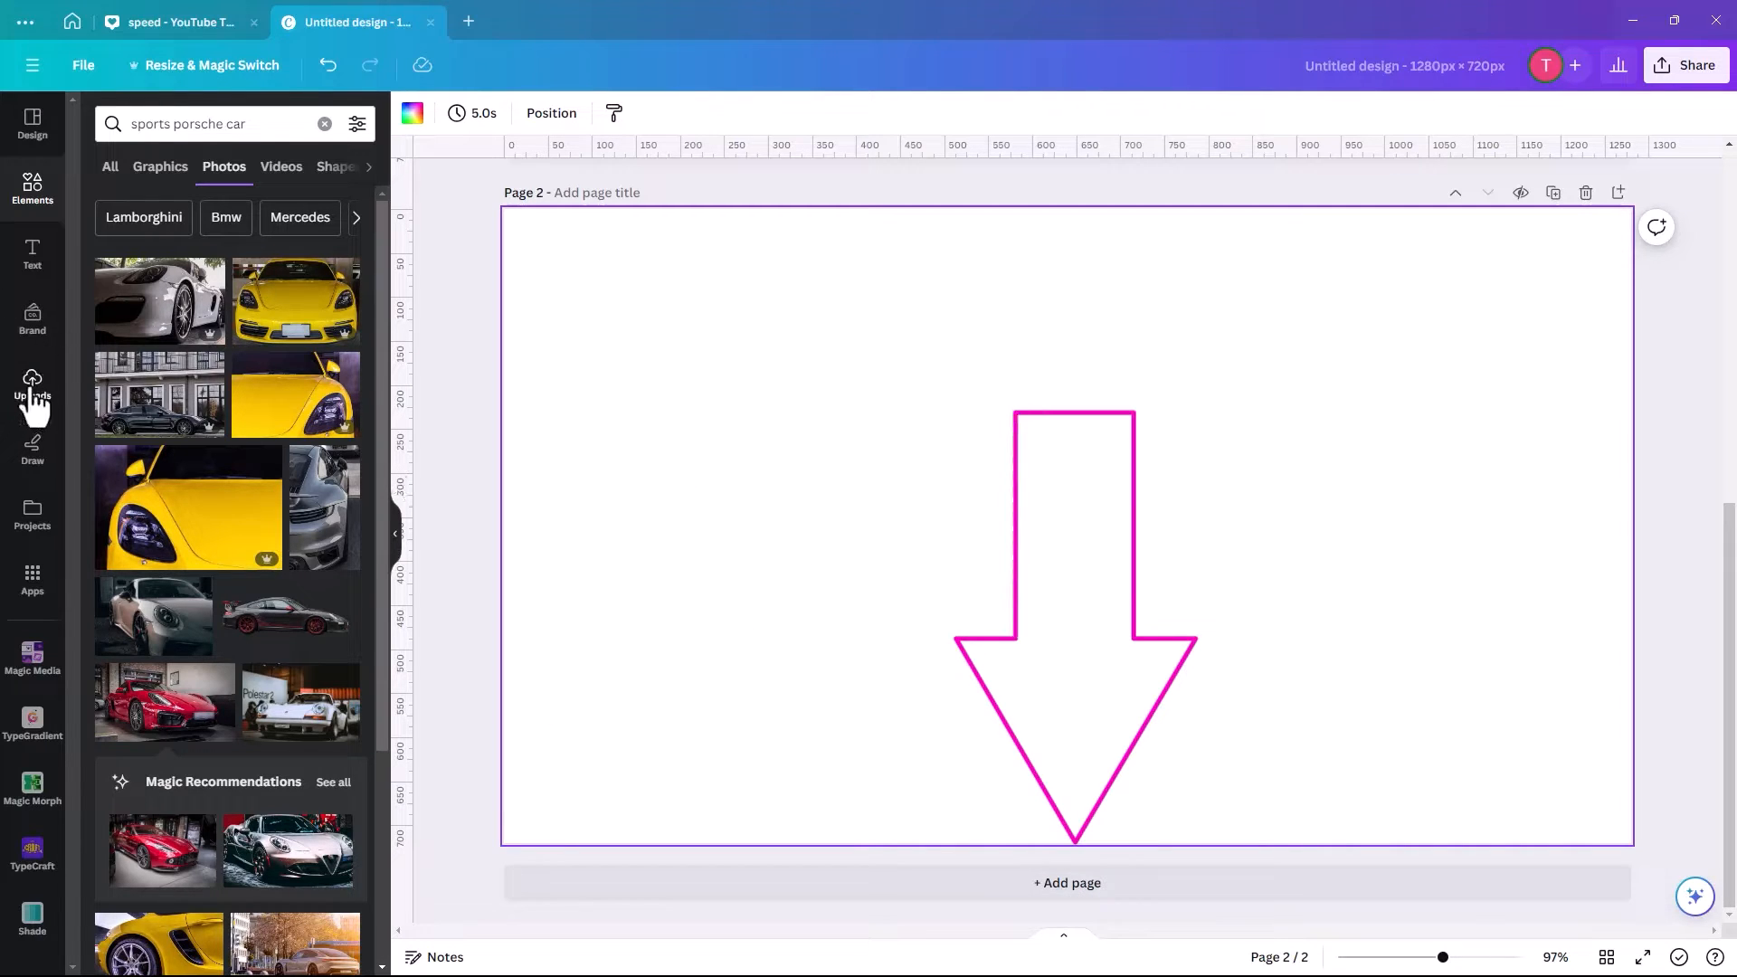
Upload the Sports Car Mask image from the computer.
{"action": "left_click", "coordinate": [32, 382]}
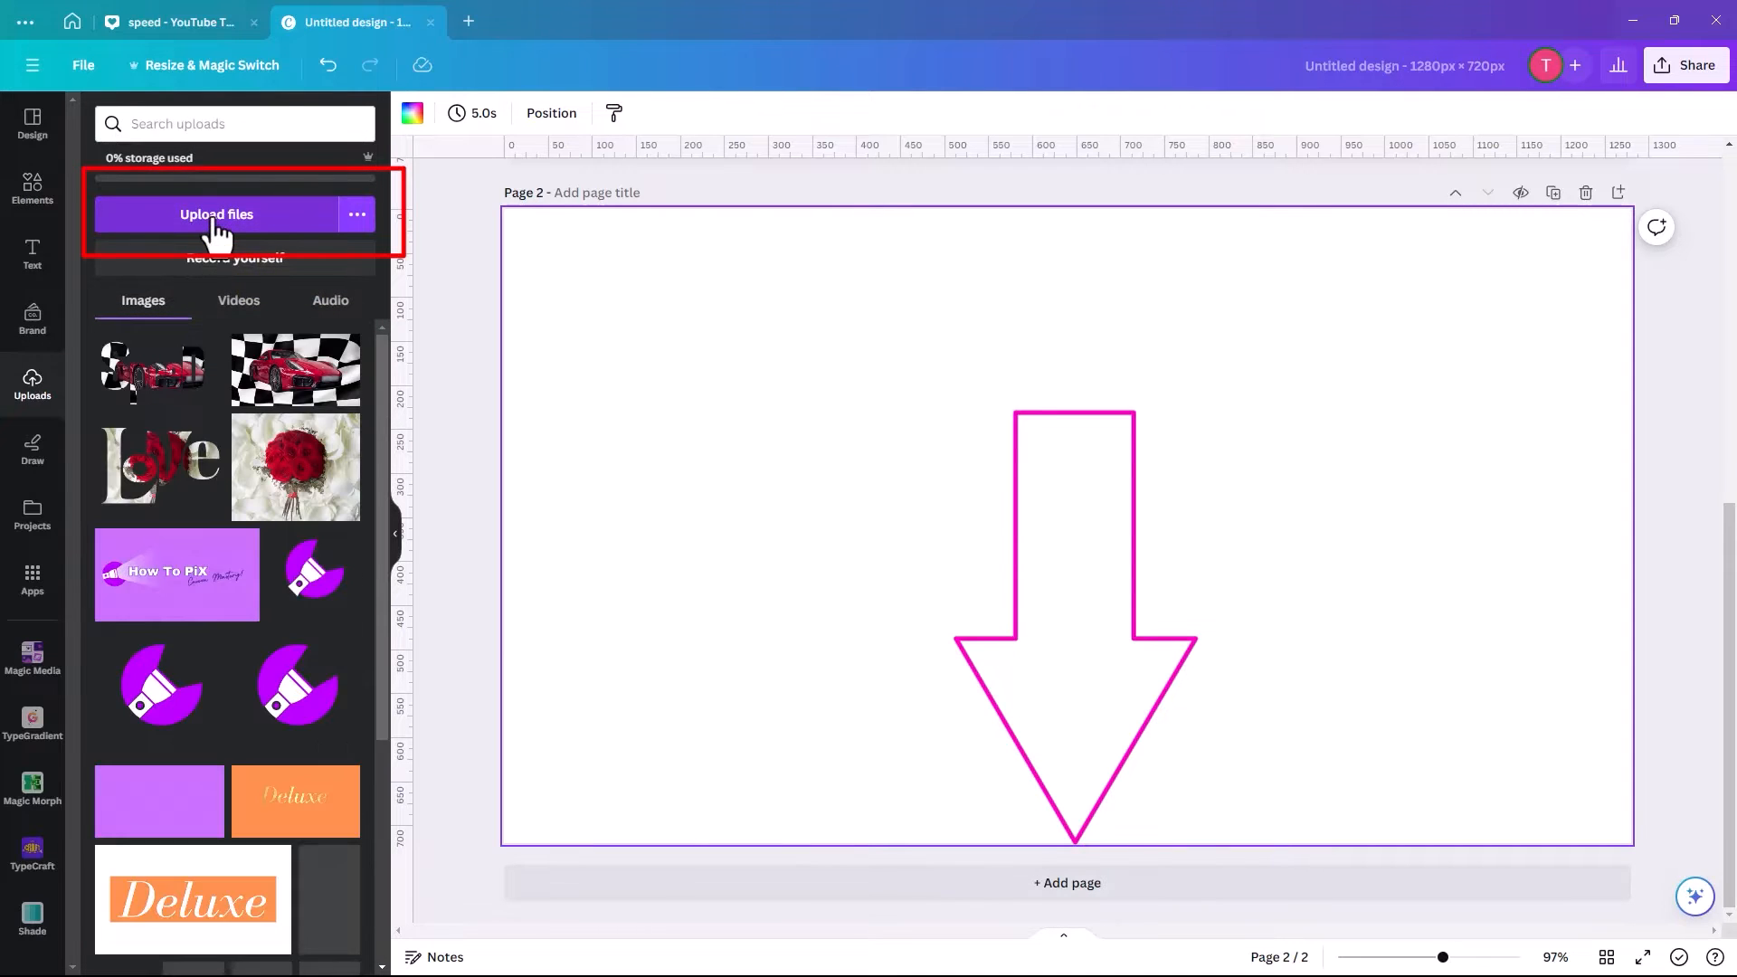
{"action": "left_click", "coordinate": [217, 213]}
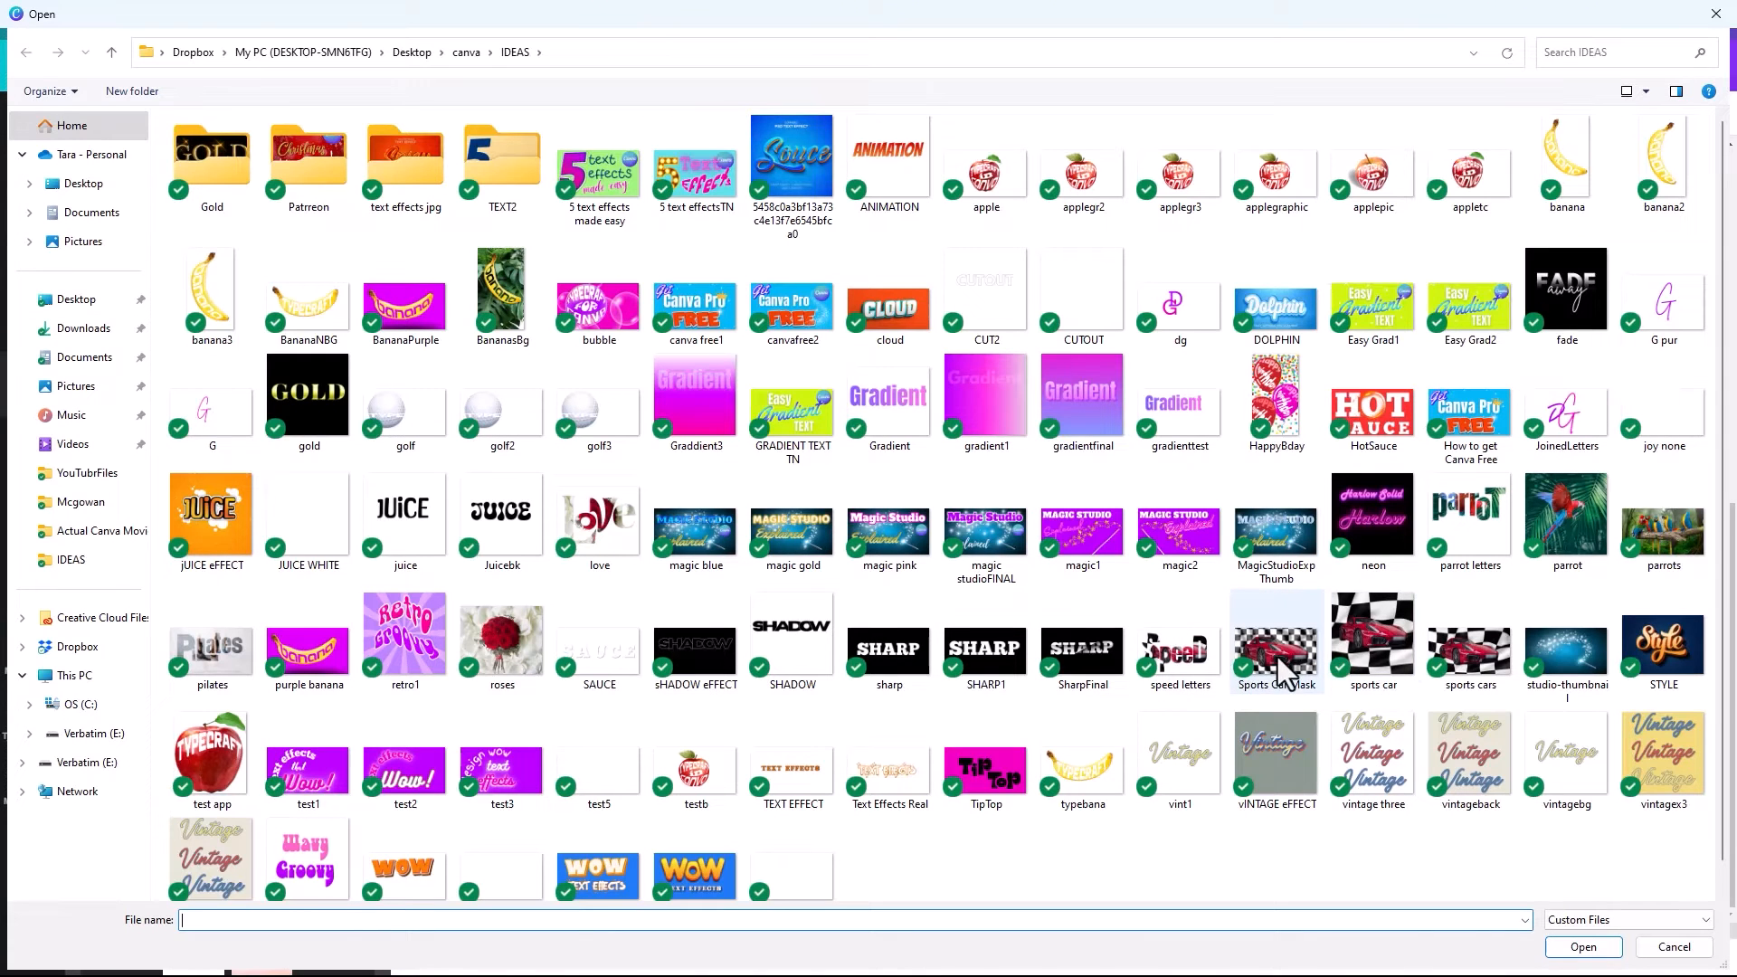
{"action": "left_click", "coordinate": [1275, 641]}
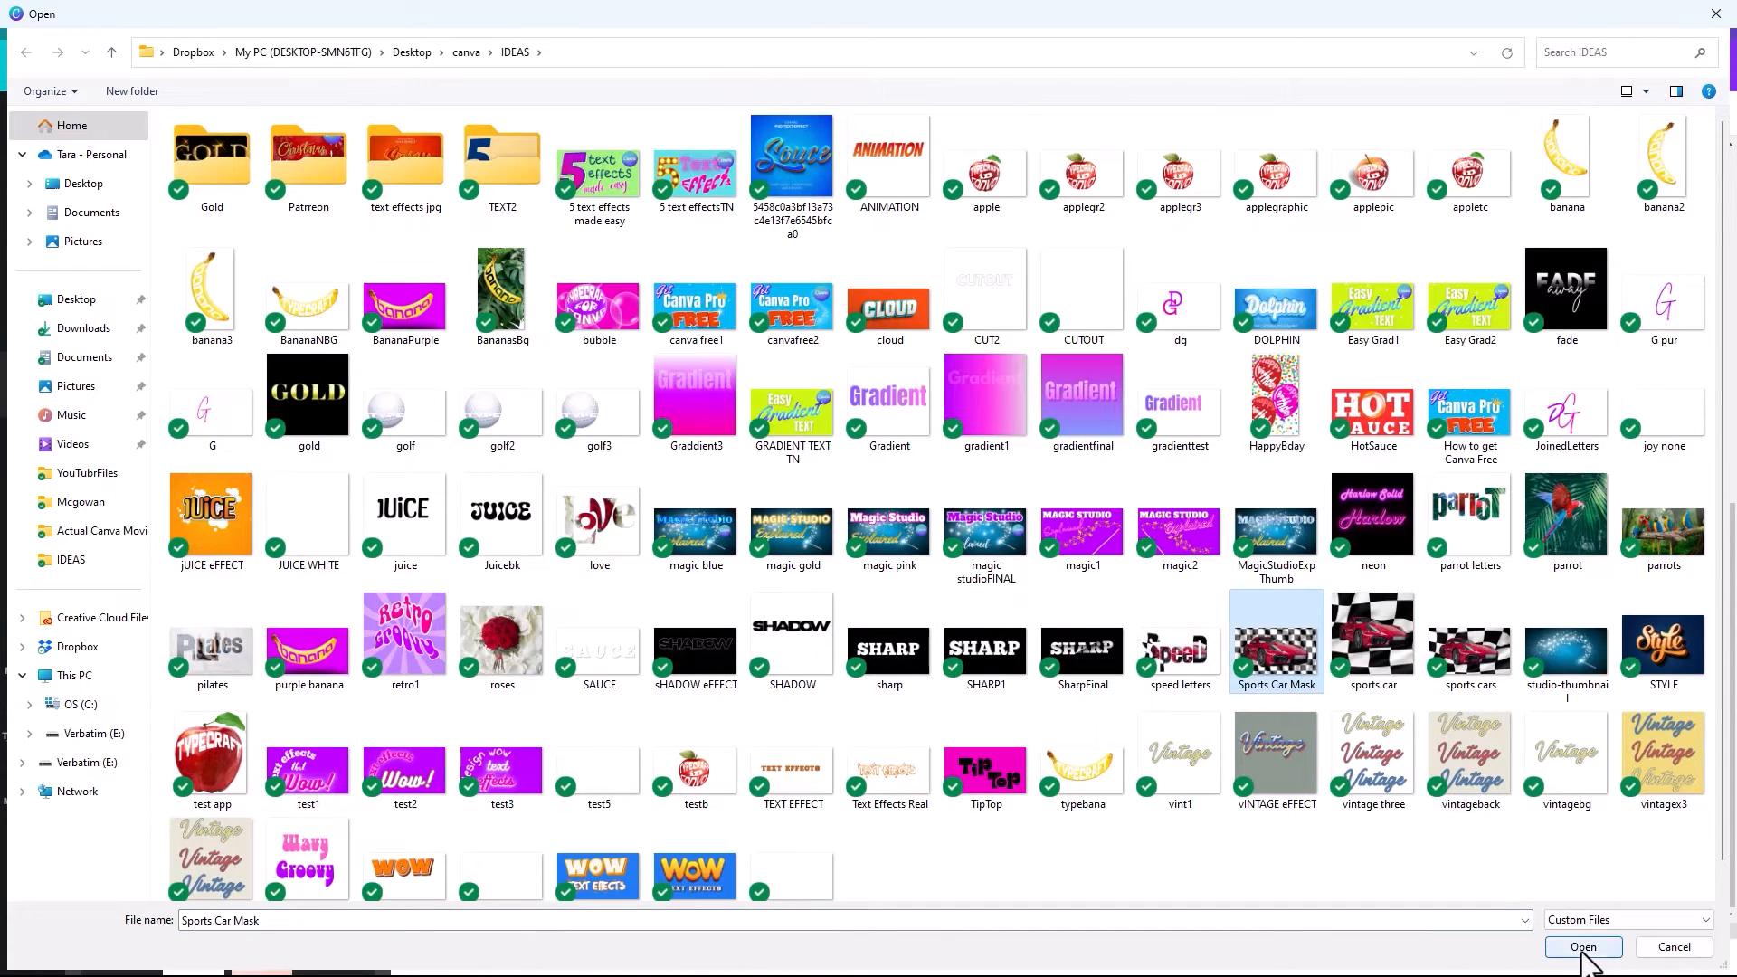
{"action": "left_click", "coordinate": [1582, 947]}
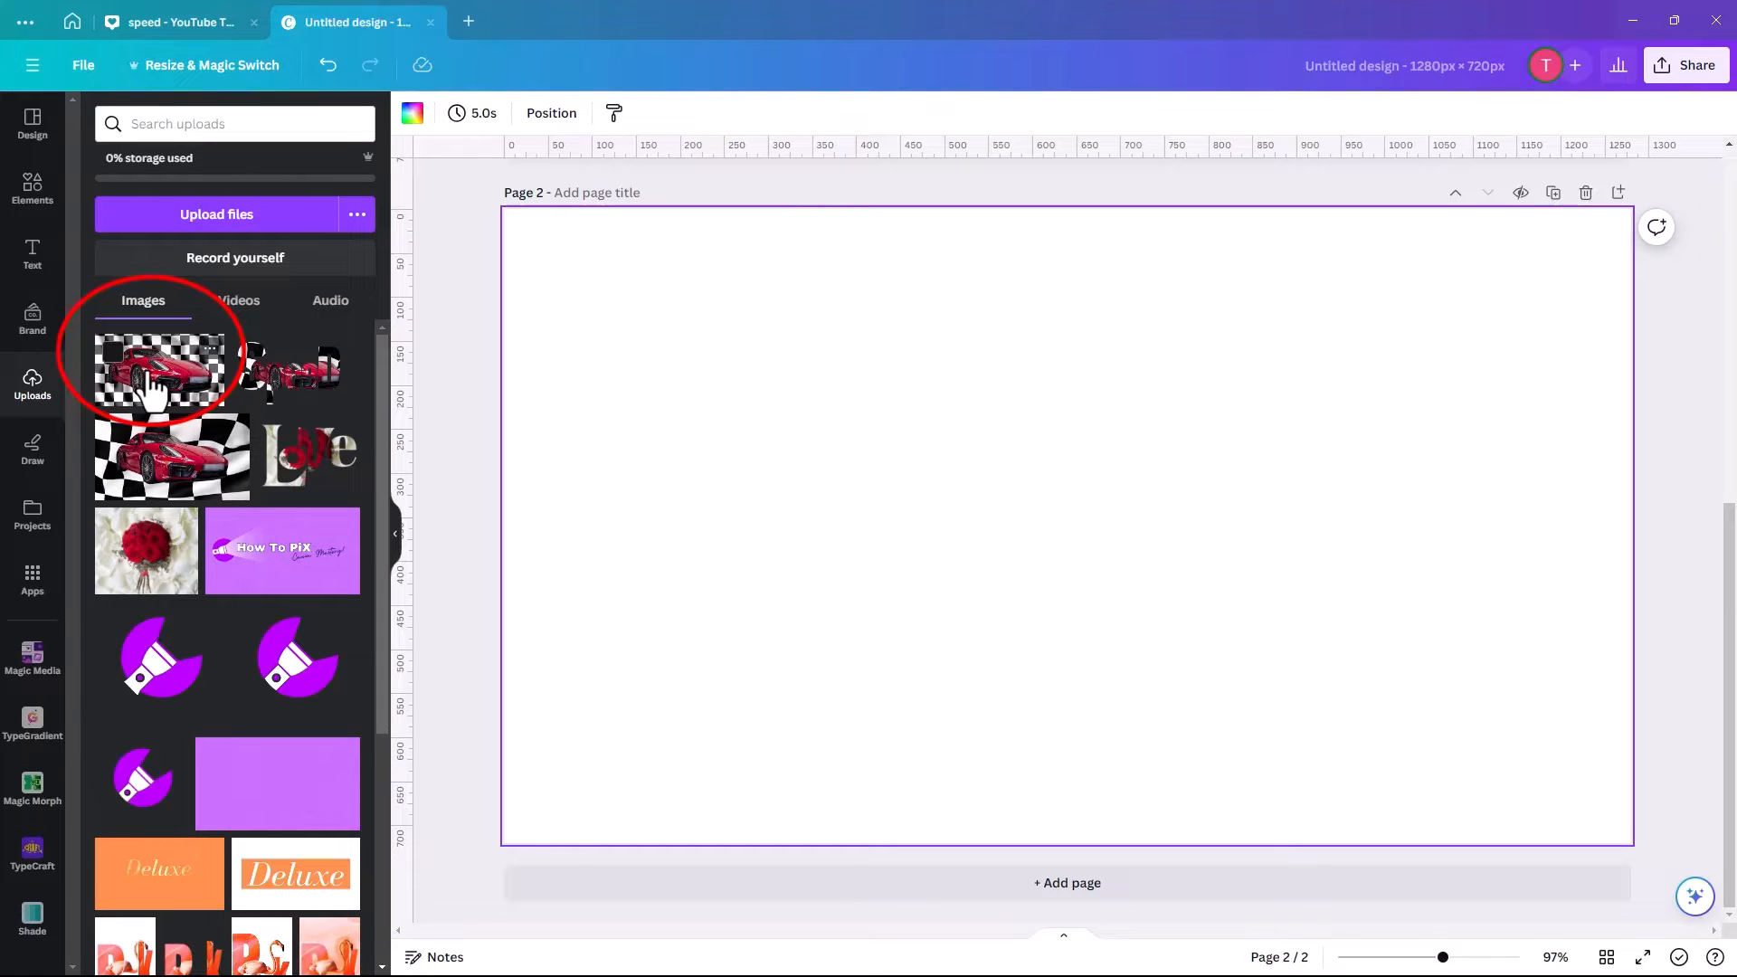
Place the uploaded car image on page 2 and stretch it to cover the page.
{"action": "left_click", "coordinate": [157, 370]}
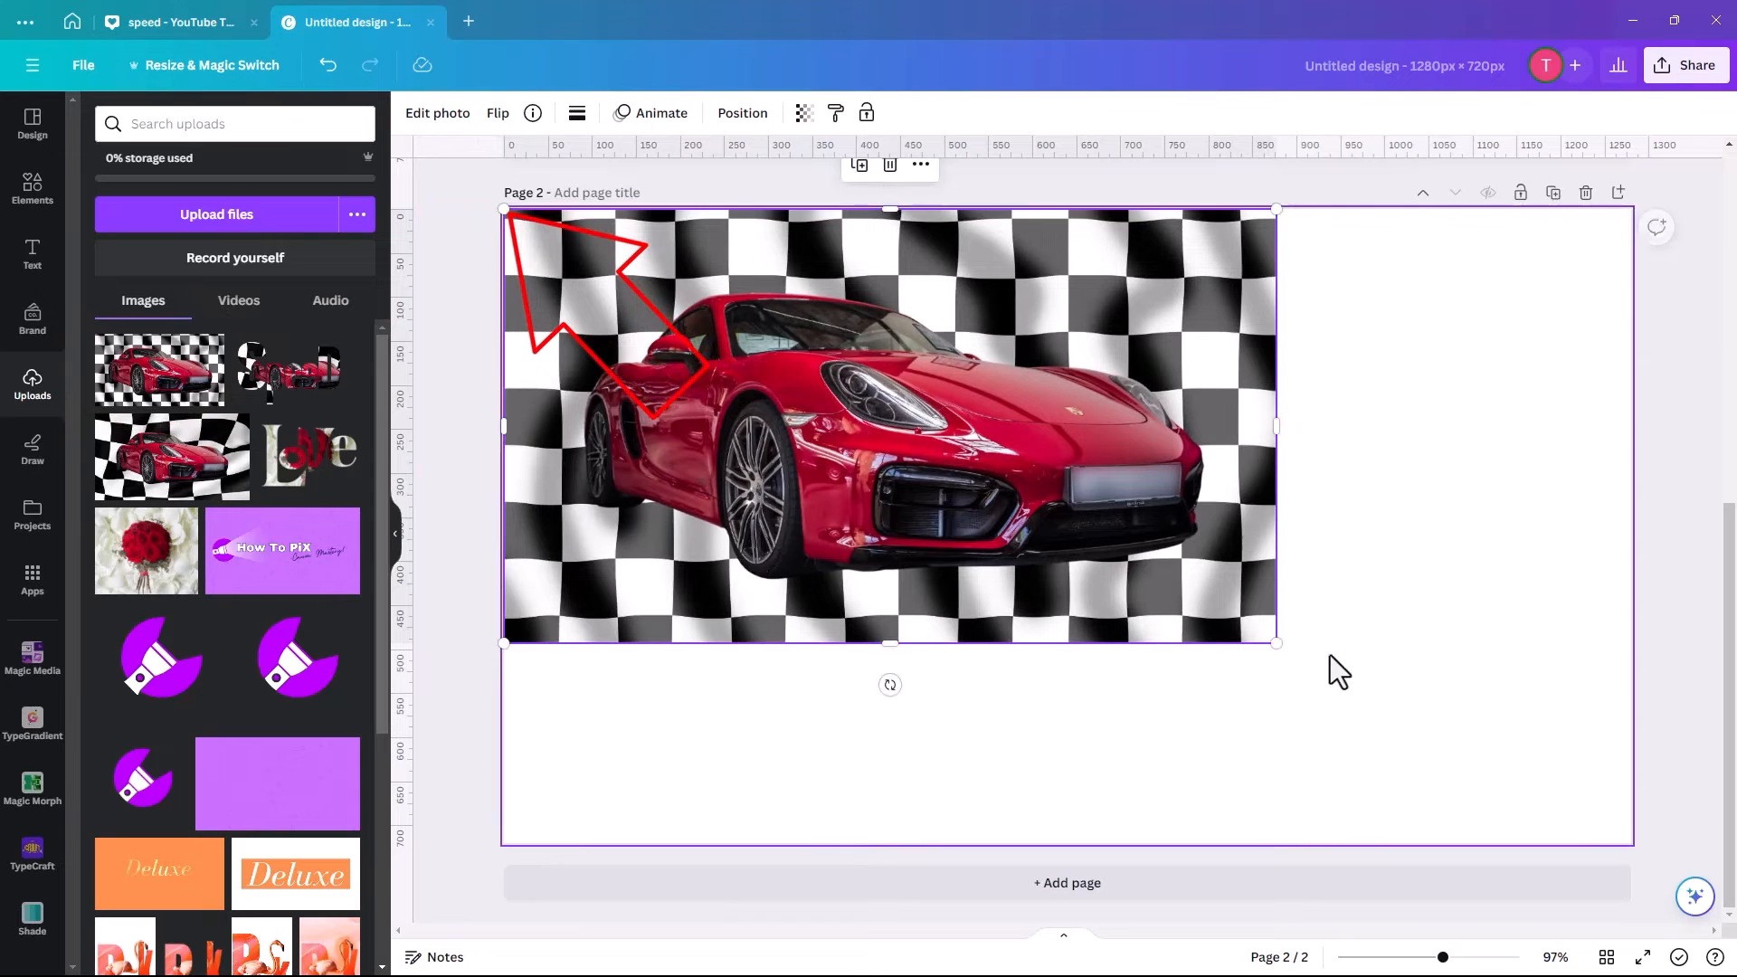
{"action": "left_click_drag", "start_coordinate": [1274, 642], "coordinate": [1639, 847]}
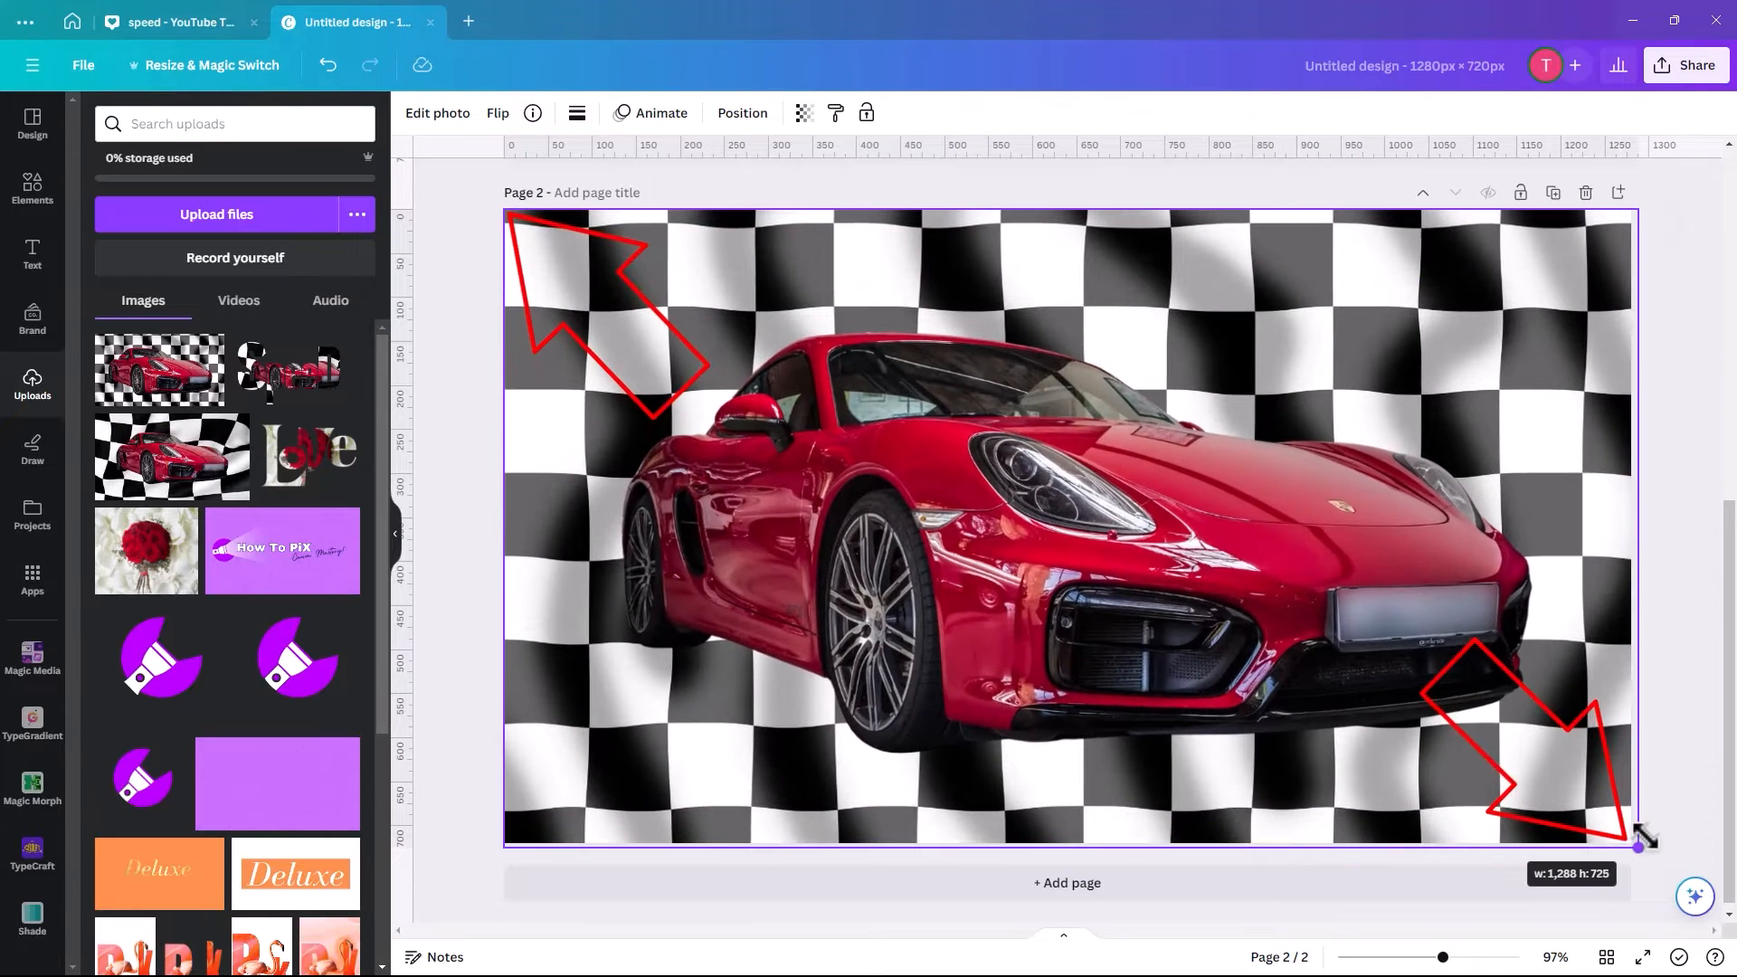
{"action": "left_click_drag", "start_coordinate": [1640, 847], "coordinate": [1639, 839]}
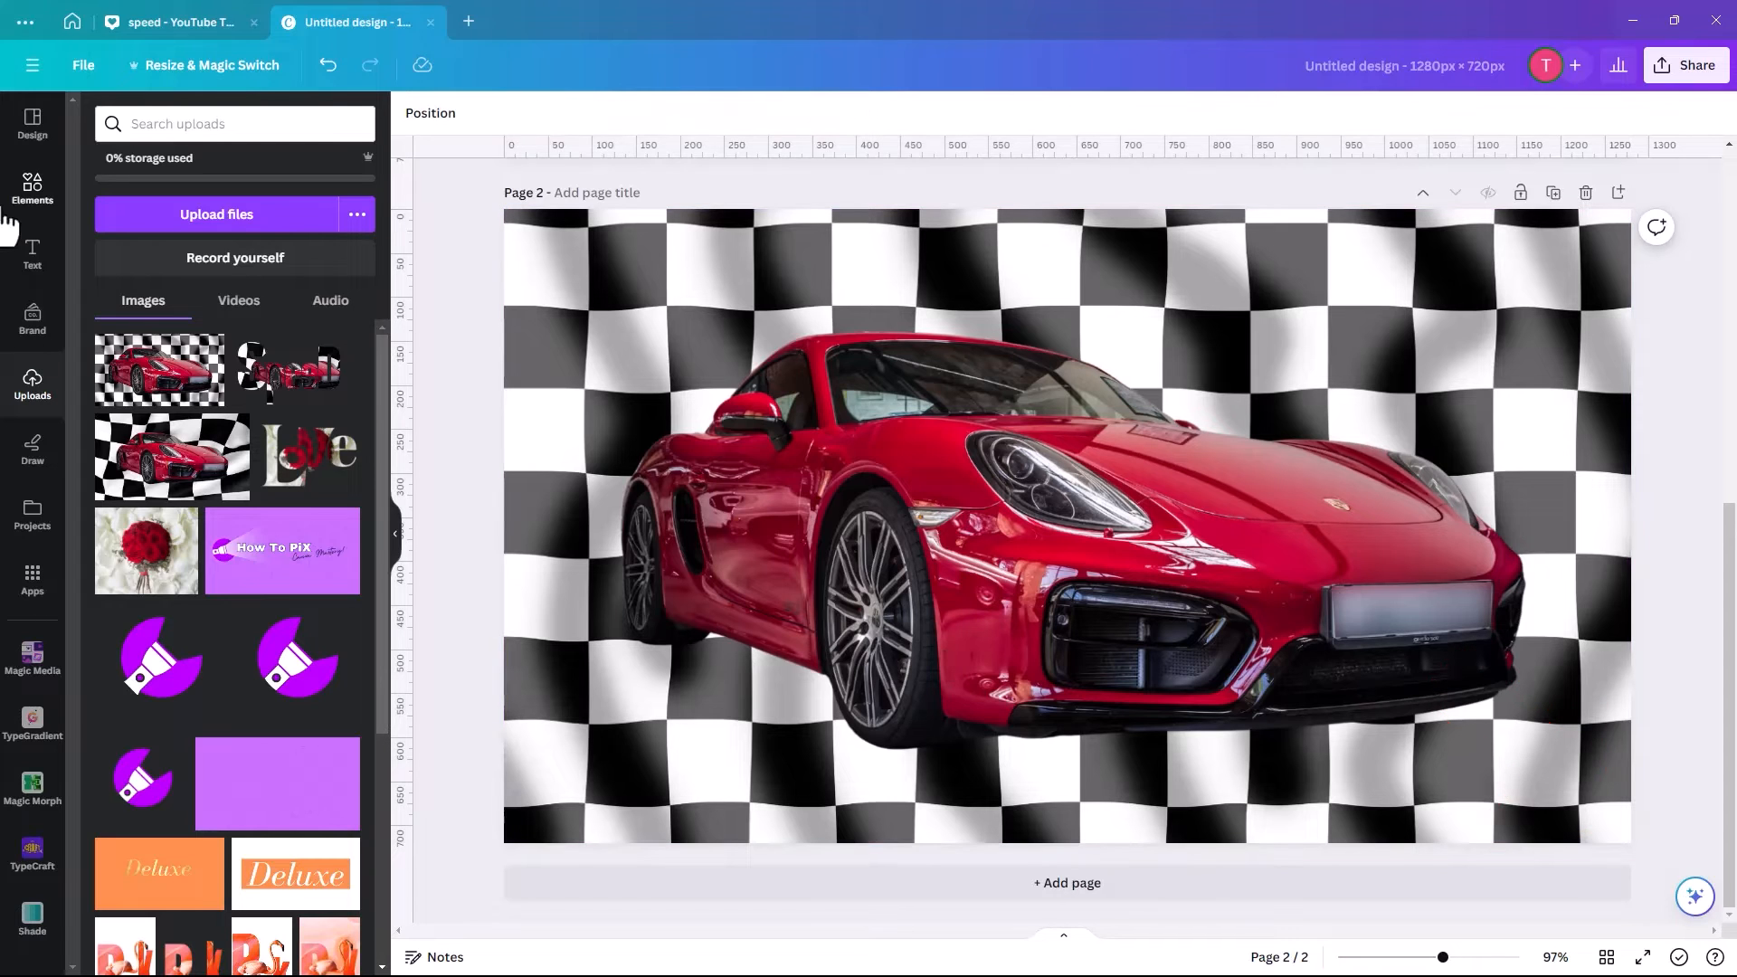
{"action": "left_click", "coordinate": [233, 123]}
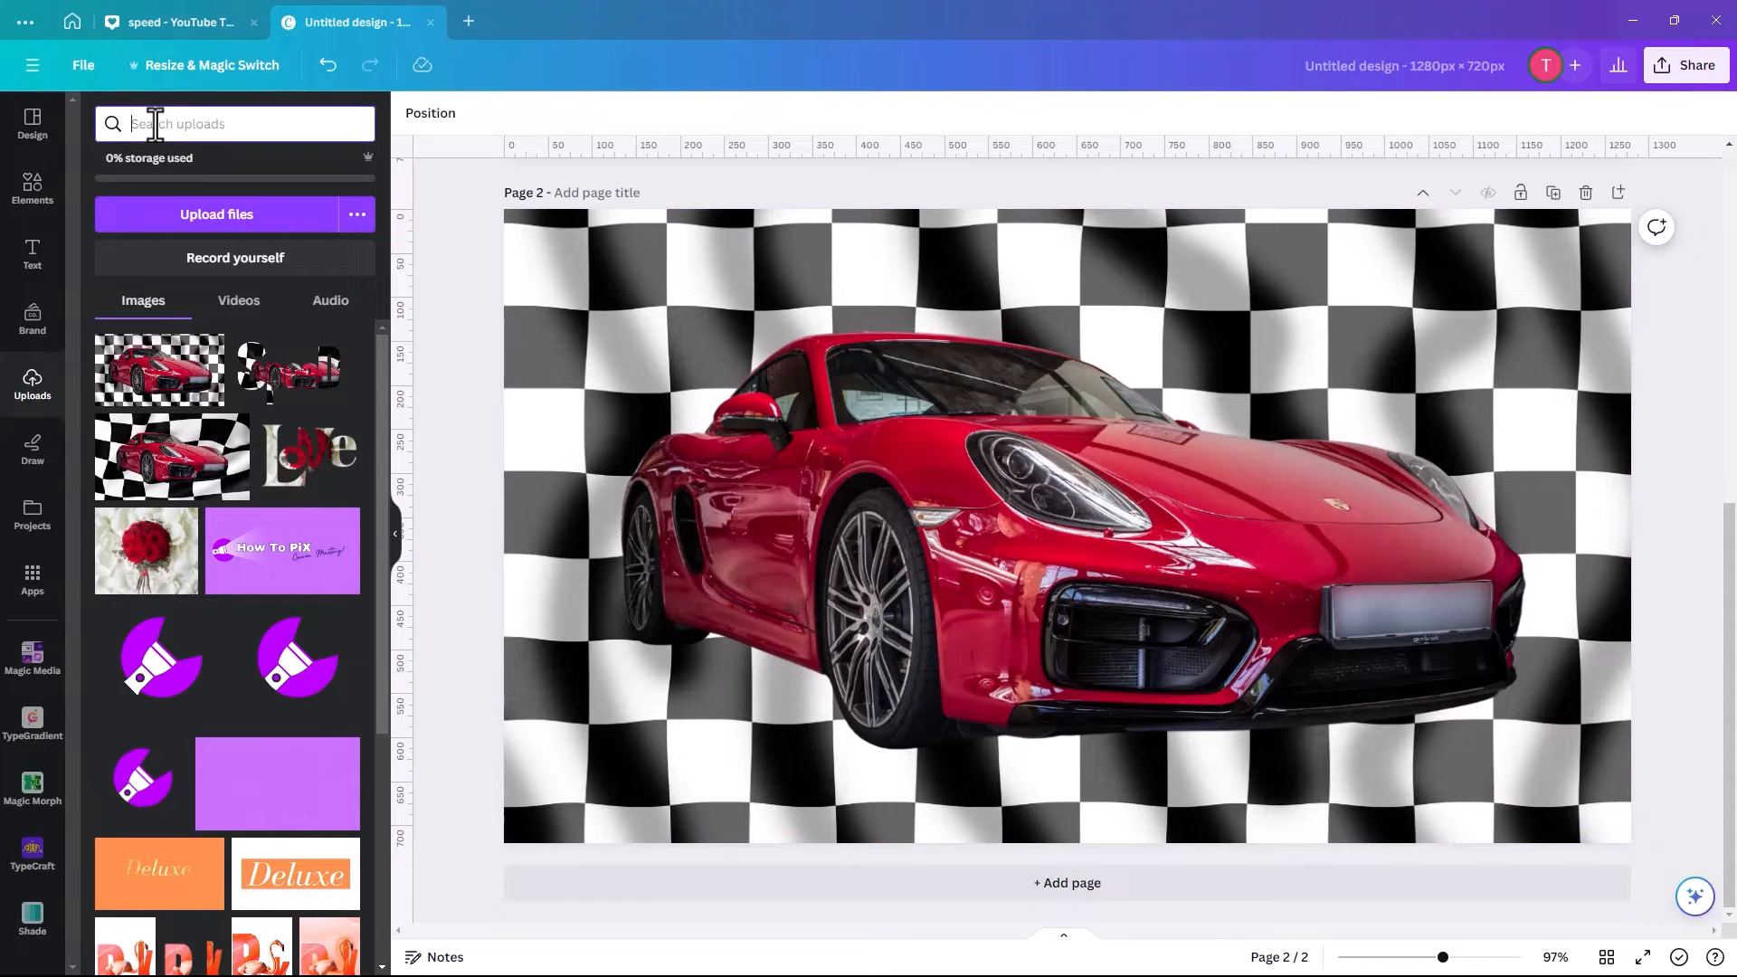
{"action": "mouse_move", "coordinate": [66, 142]}
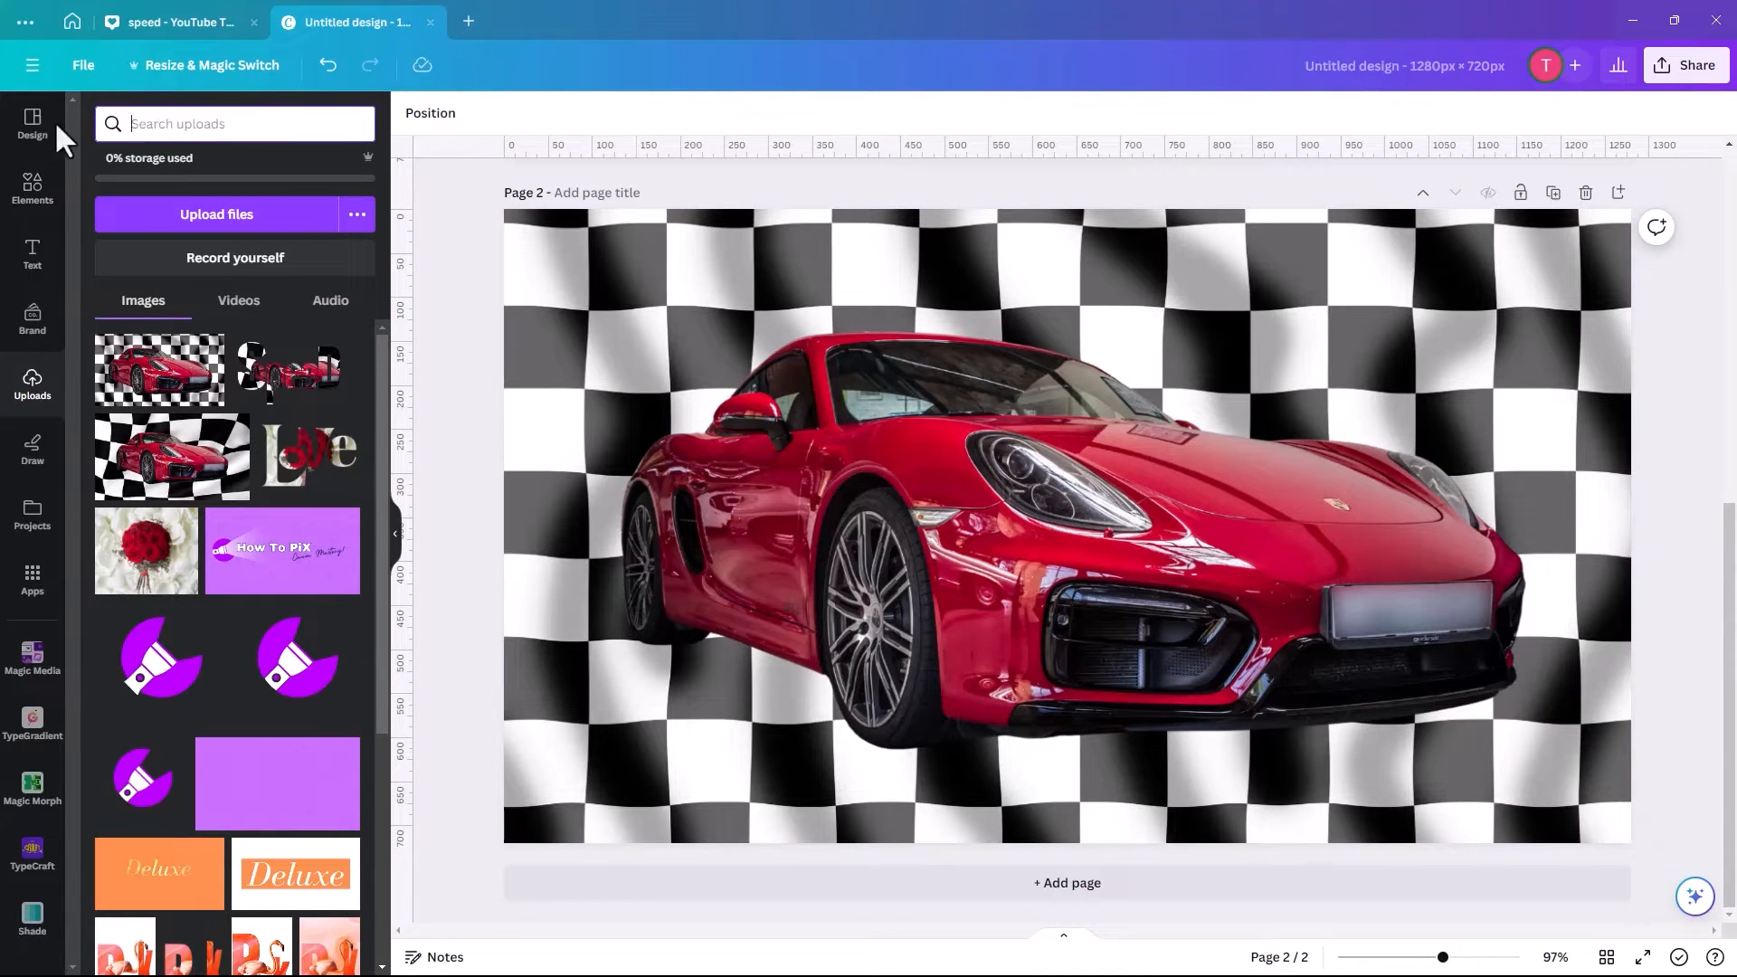
Search the Frames collection for 's' letter frames.
{"action": "type", "text": "sports porsche car"}
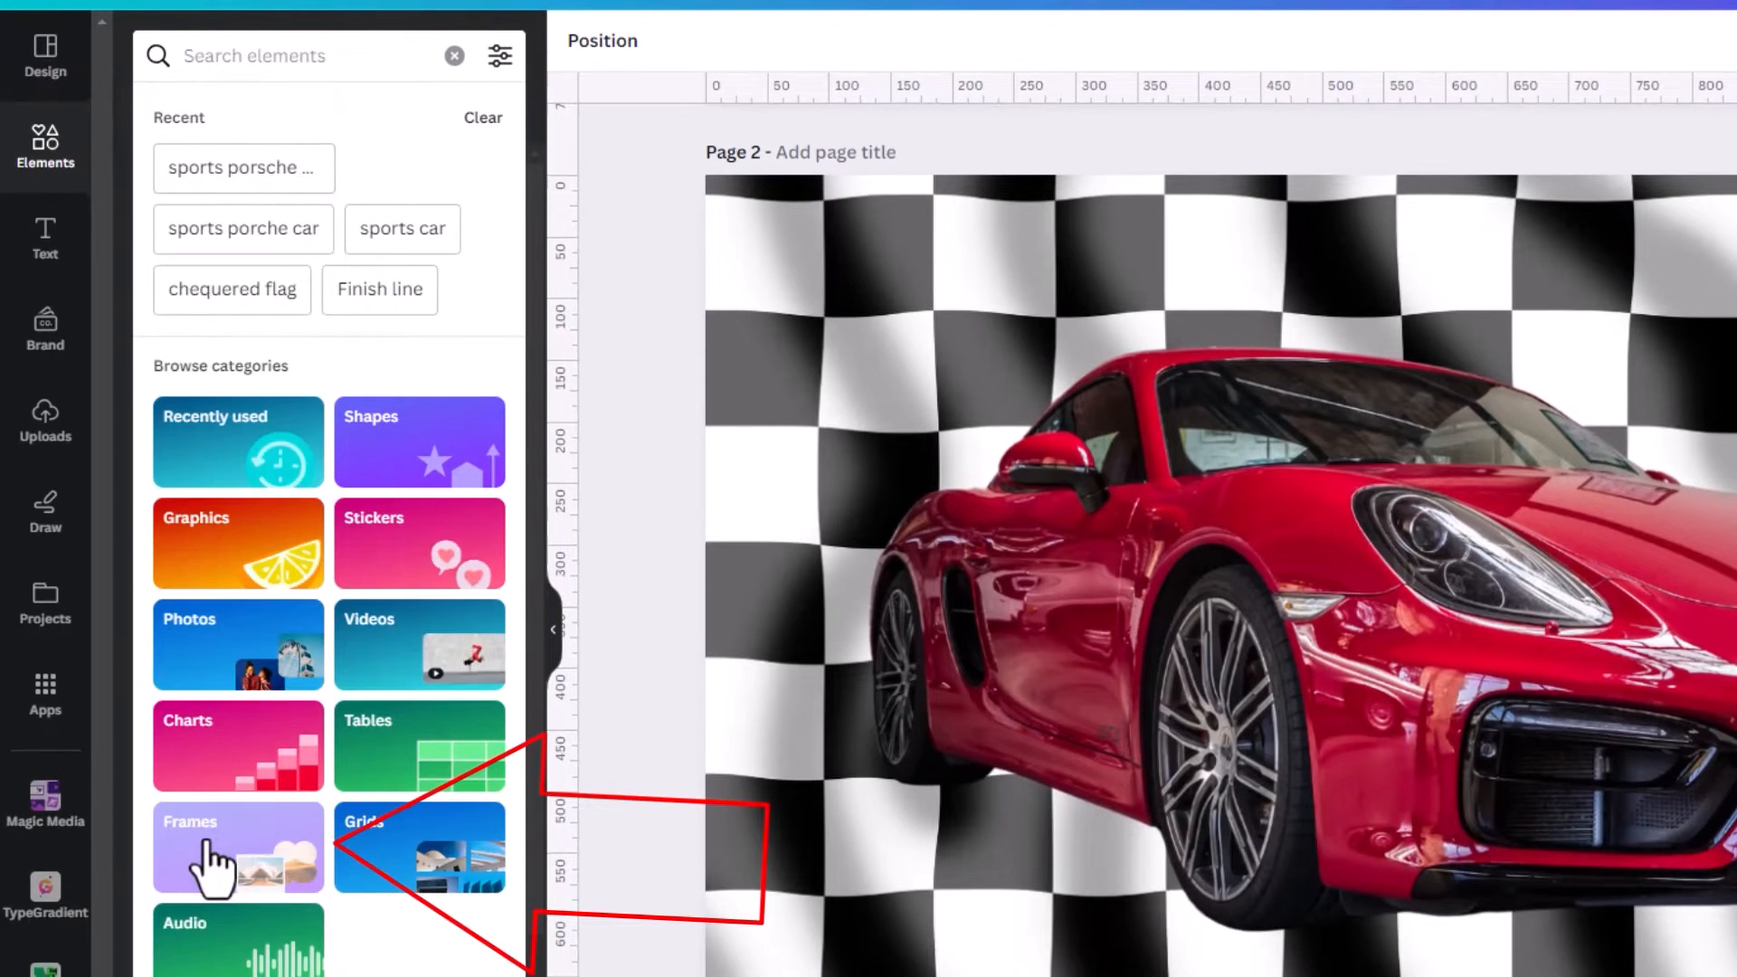
{"action": "left_click", "coordinate": [237, 848]}
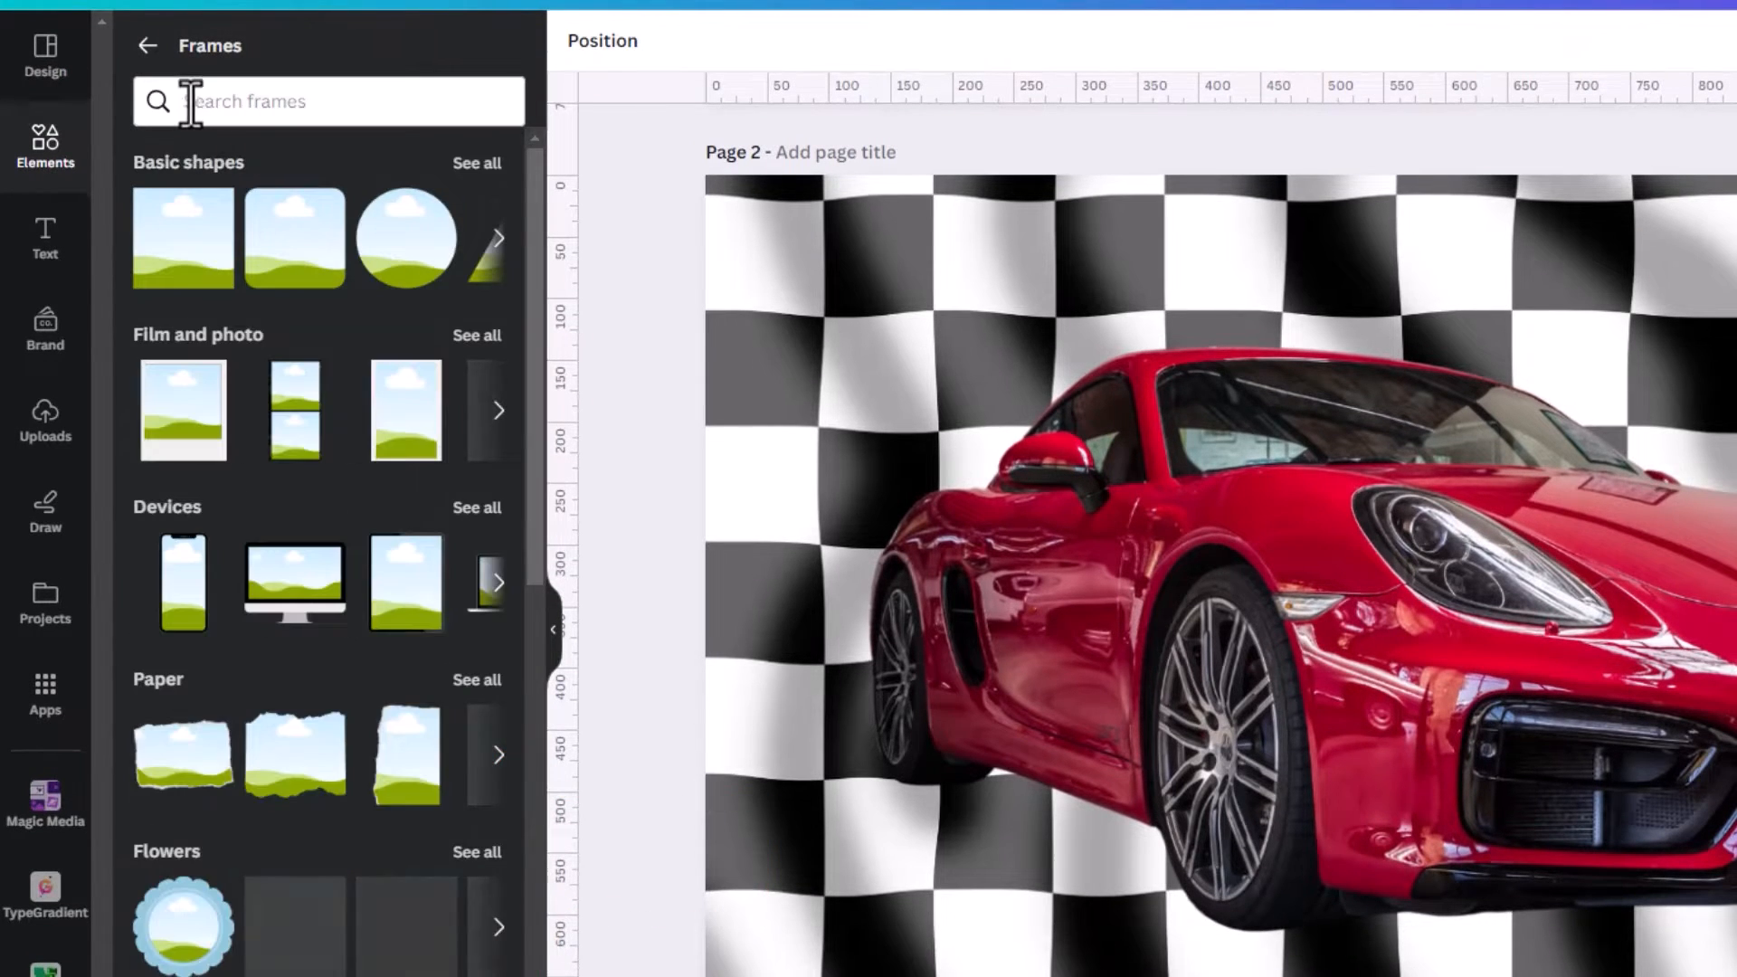
{"action": "left_click", "coordinate": [329, 101]}
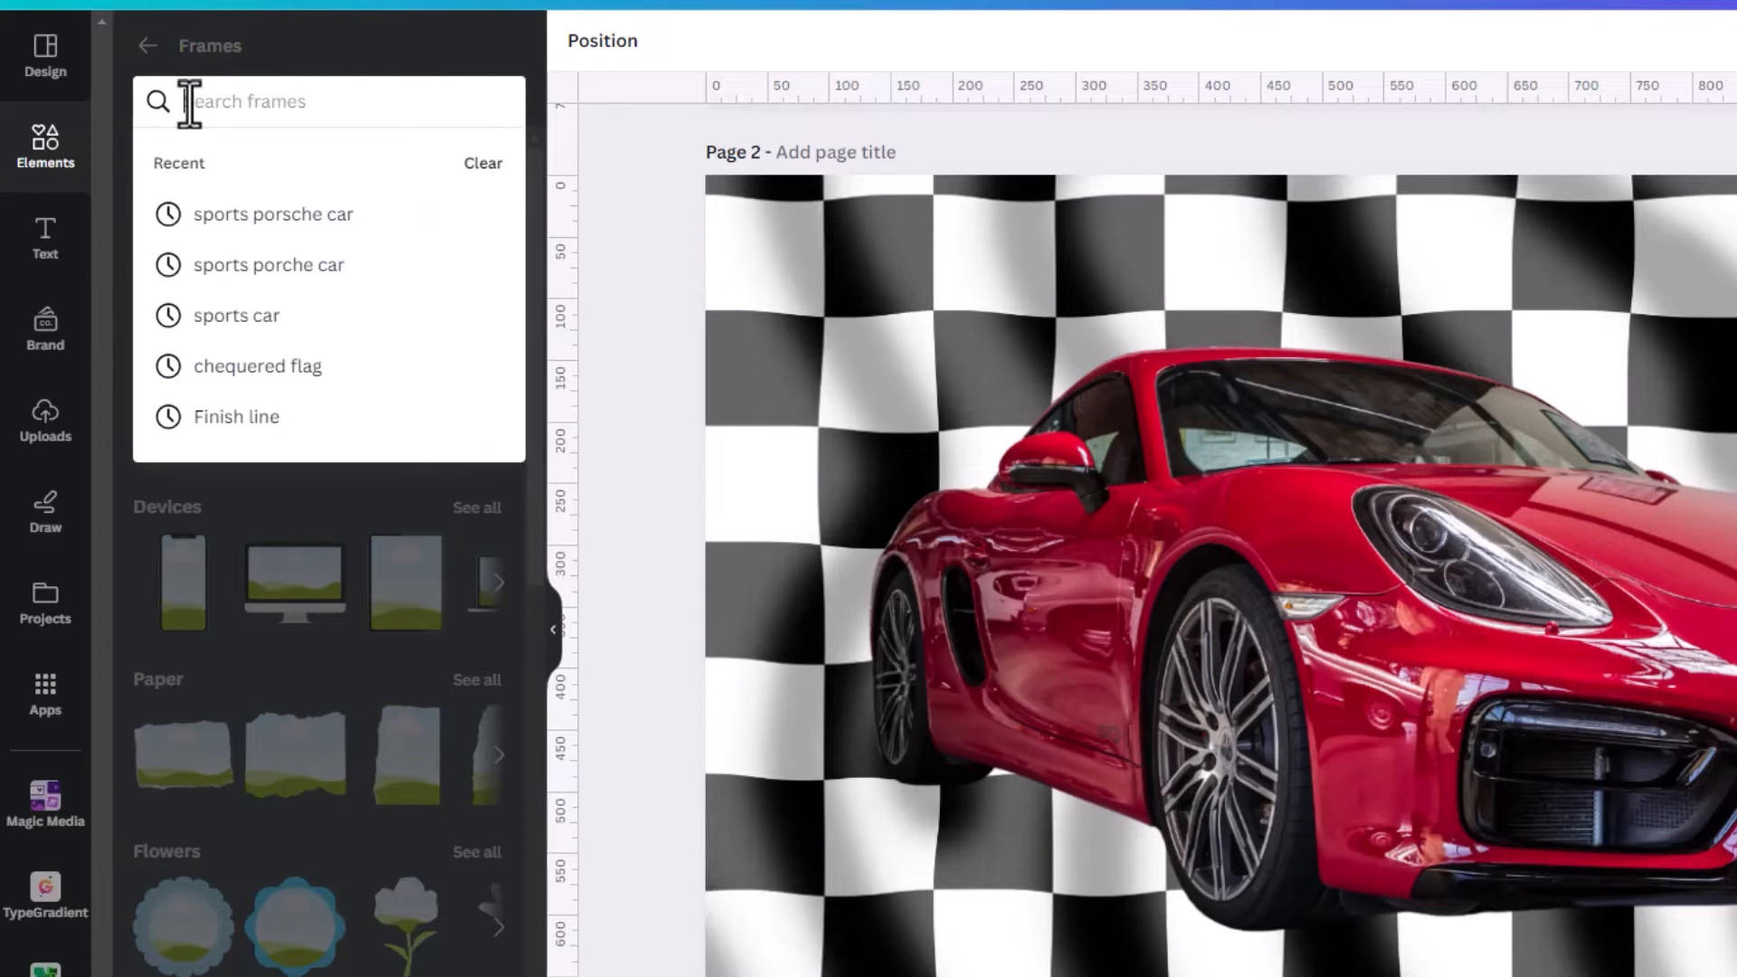
{"action": "type", "text": "s"}
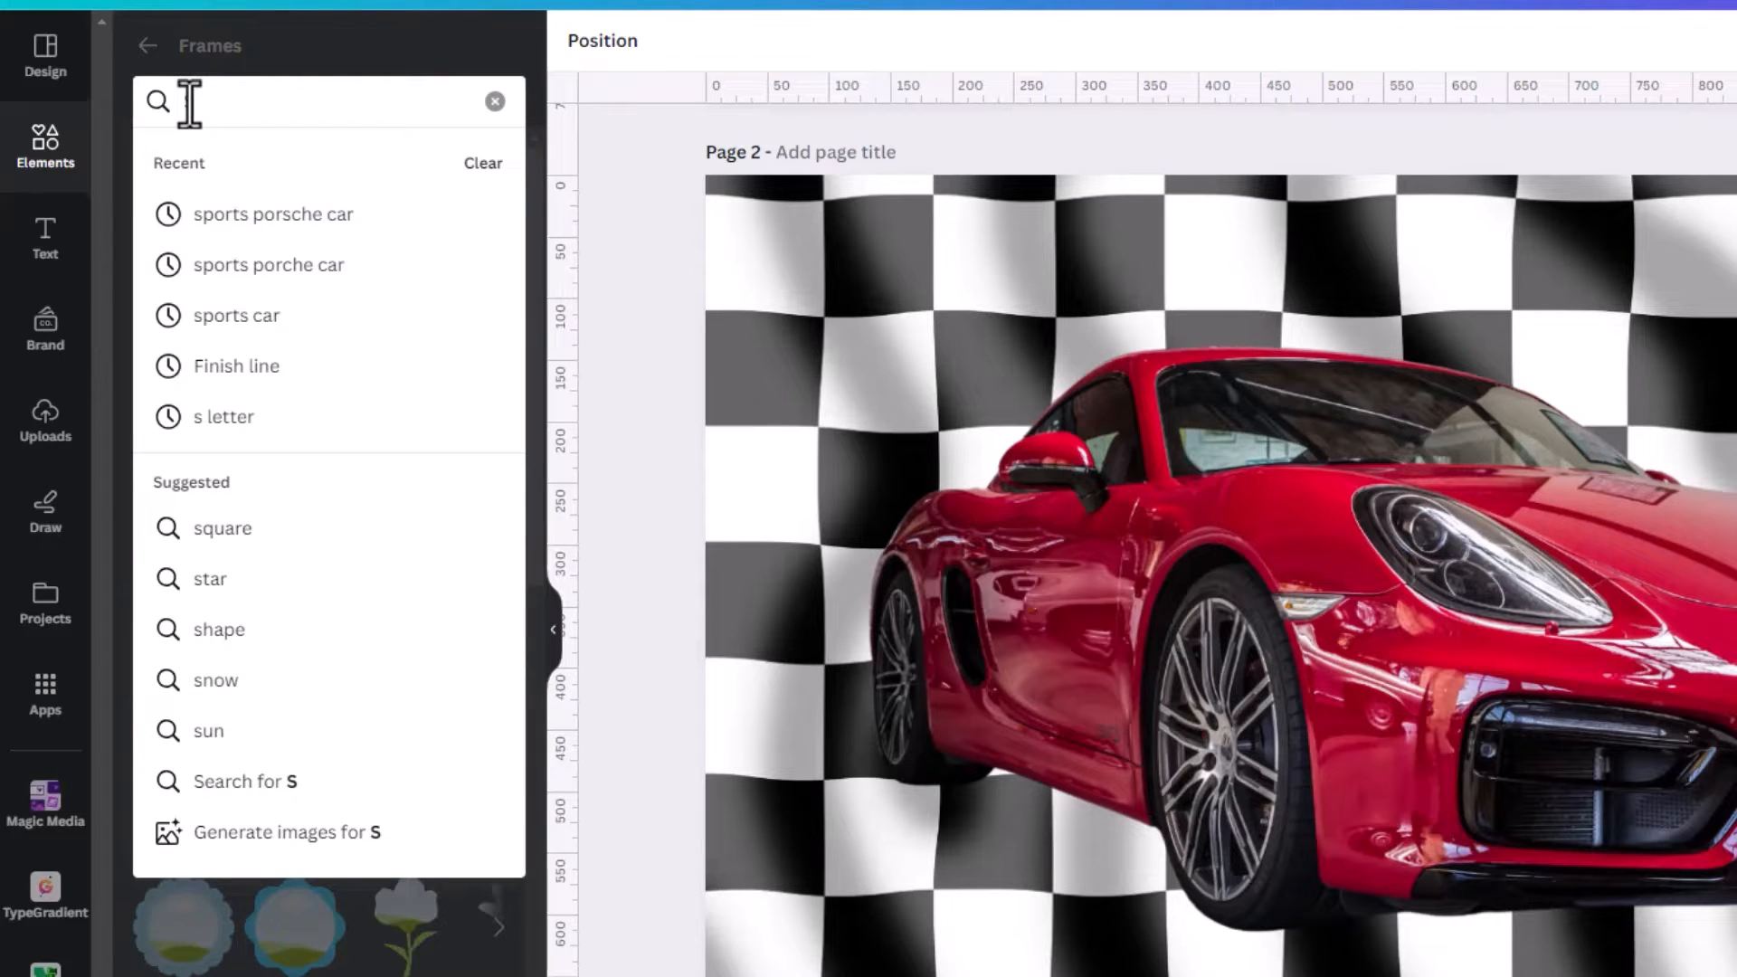
{"action": "type", "text": "s"}
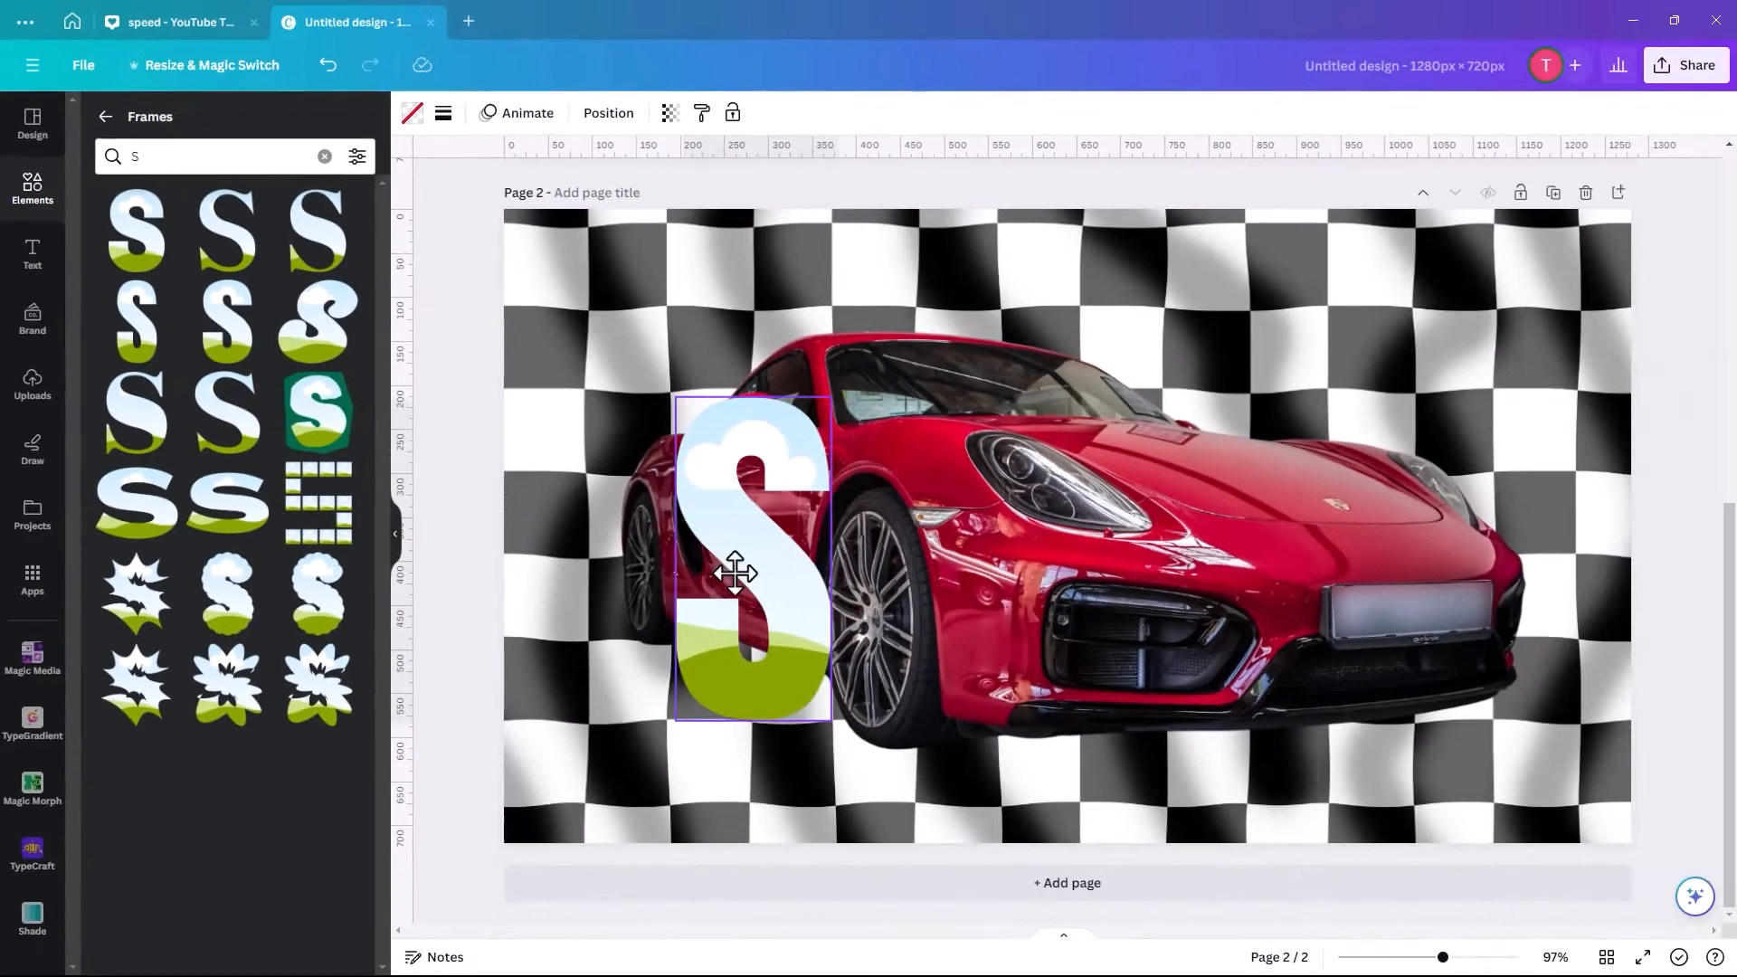
Position the S frame left of the car and search for a 'p' frame.
{"action": "left_click_drag", "start_coordinate": [748, 571], "coordinate": [659, 542]}
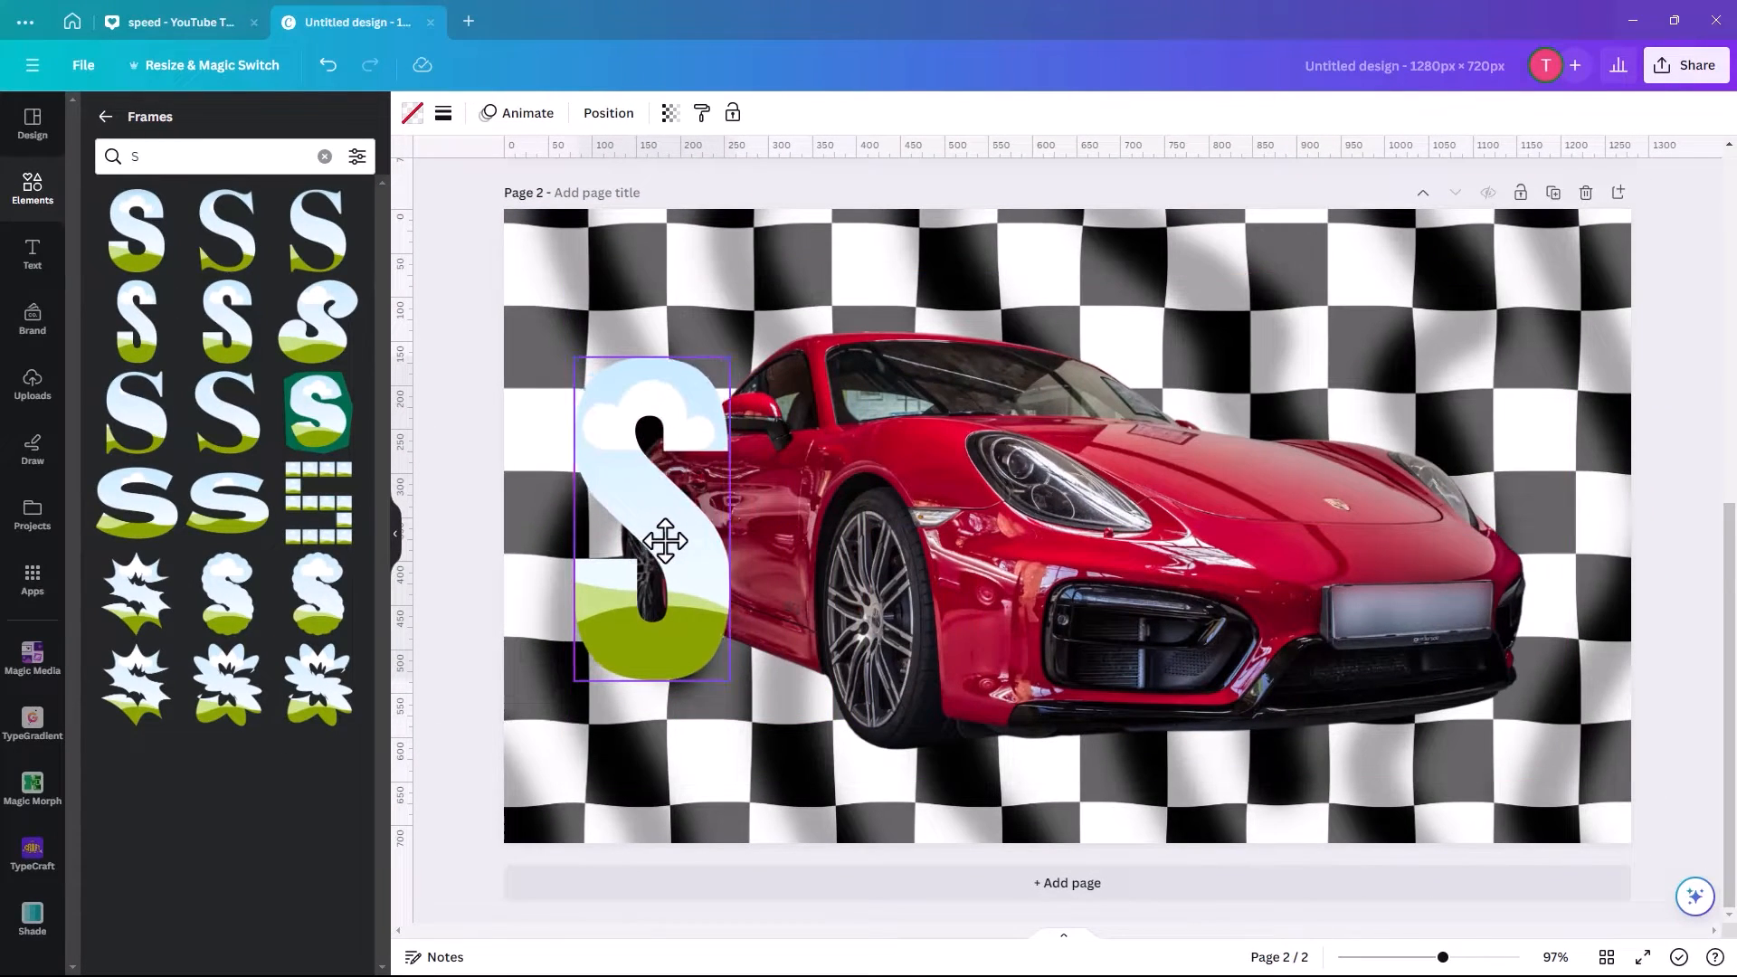
{"action": "left_click_drag", "start_coordinate": [665, 541], "coordinate": [665, 551]}
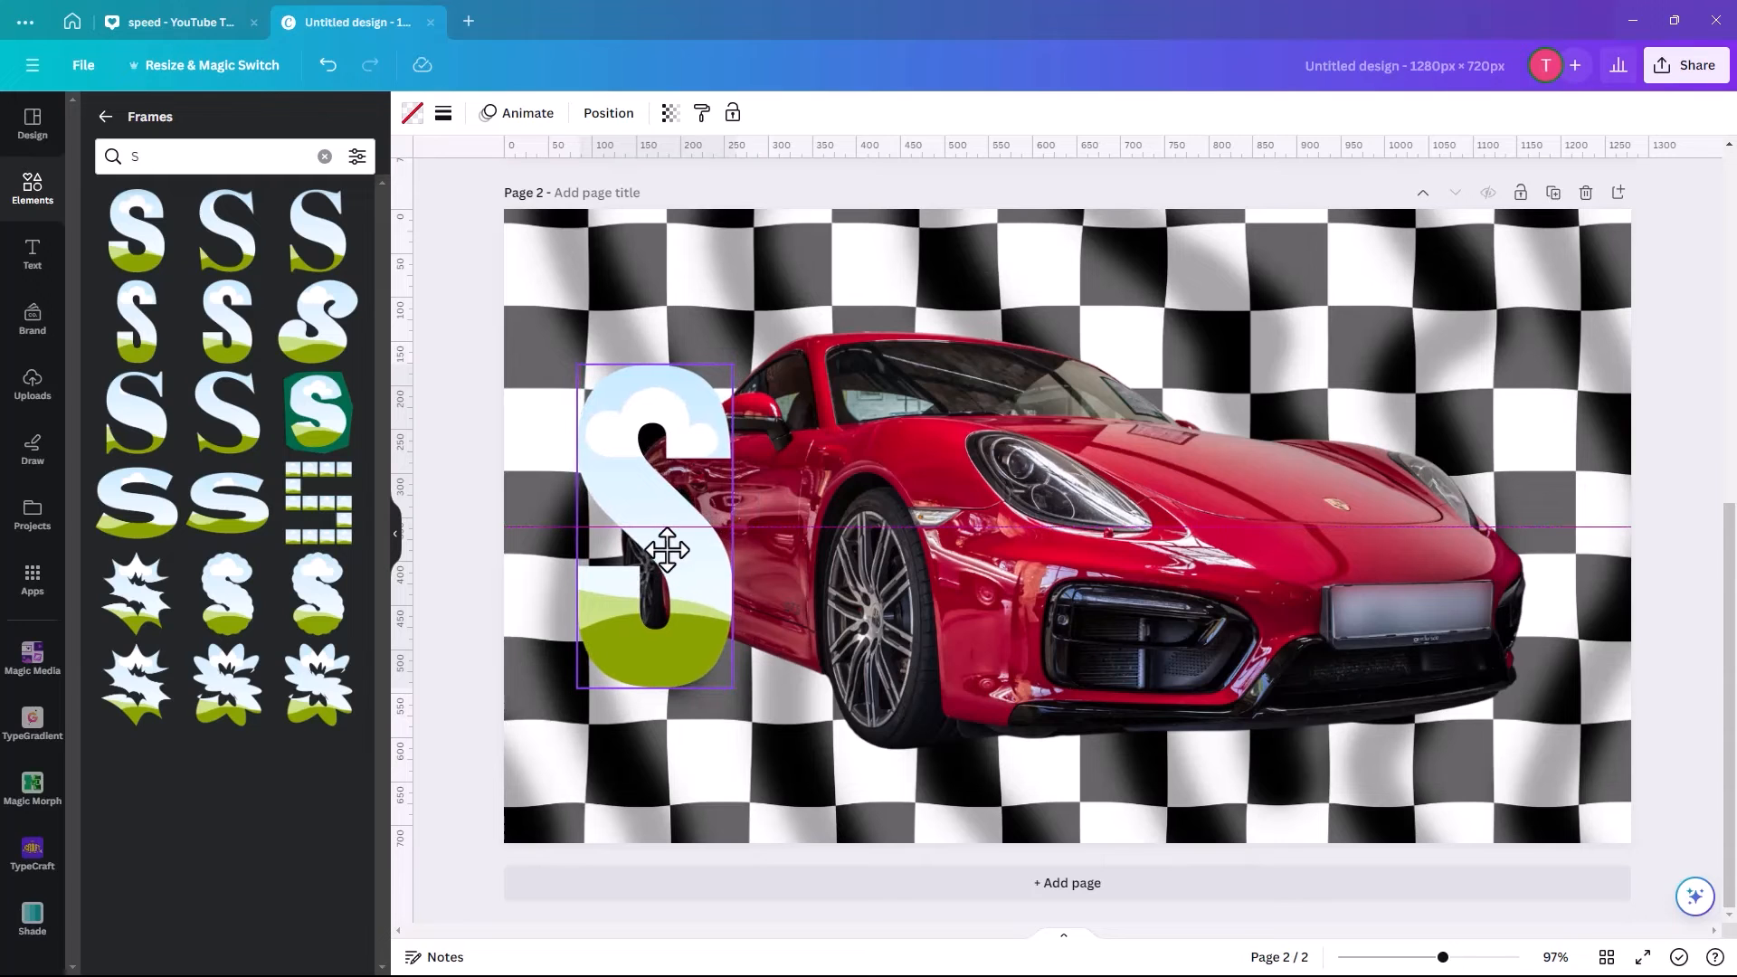
{"action": "left_click", "coordinate": [653, 532]}
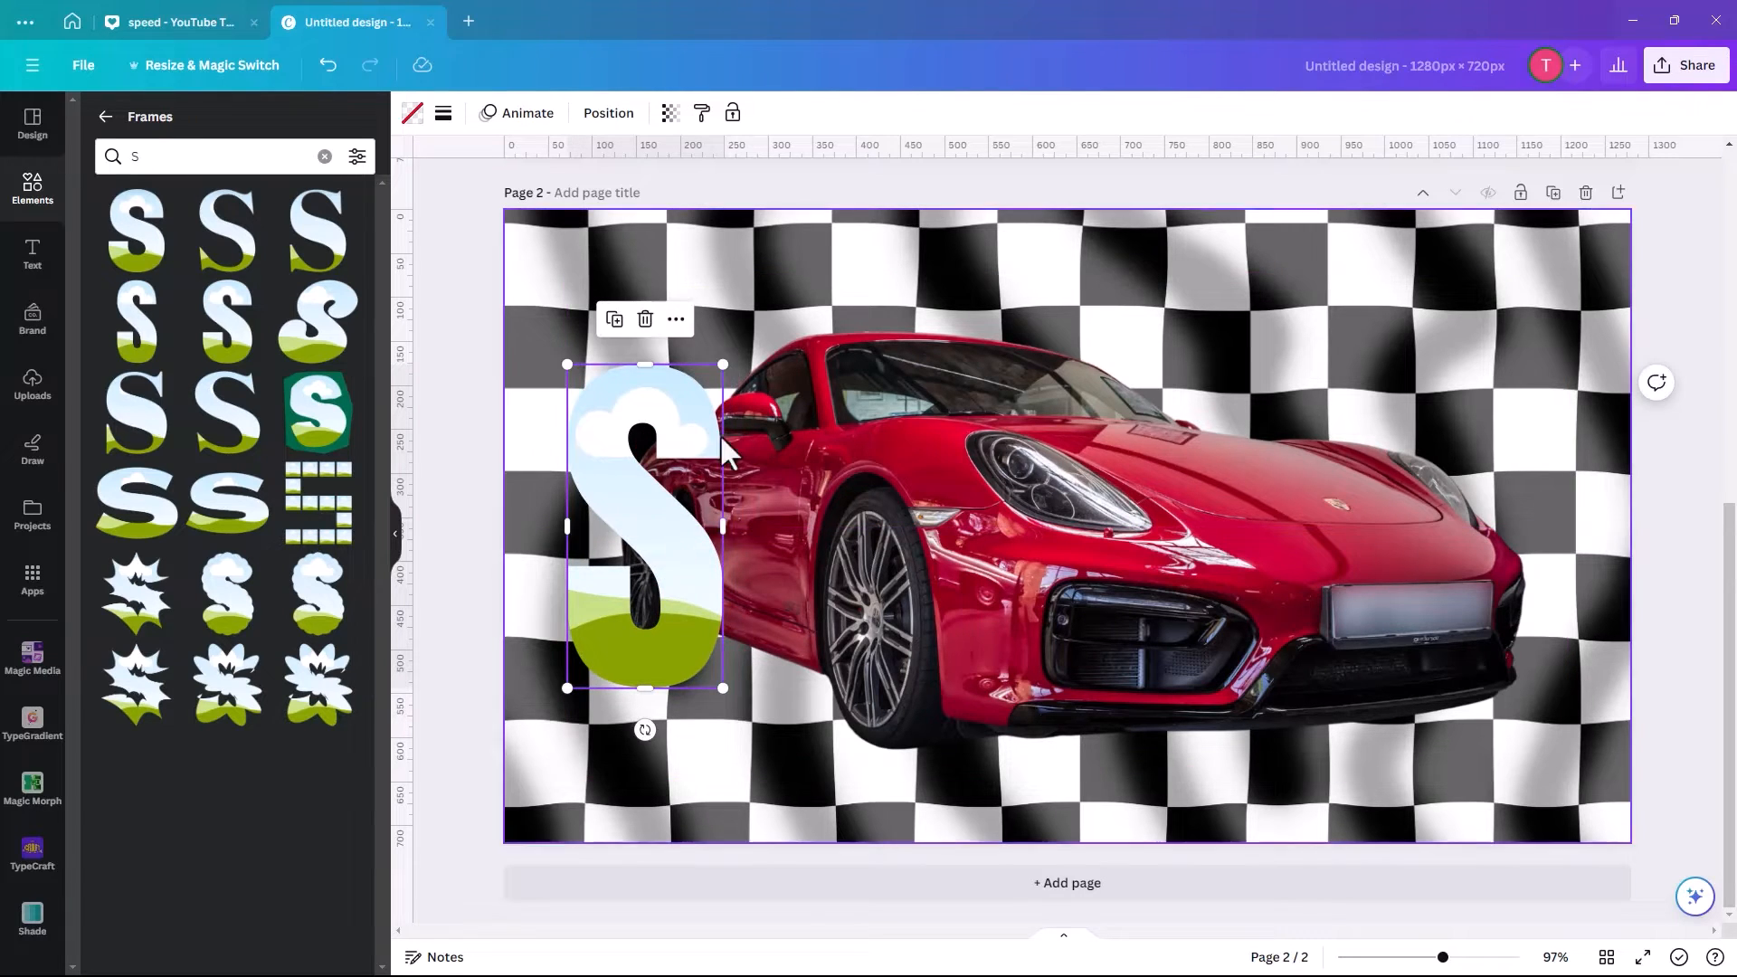
{"action": "mouse_move", "coordinate": [615, 504]}
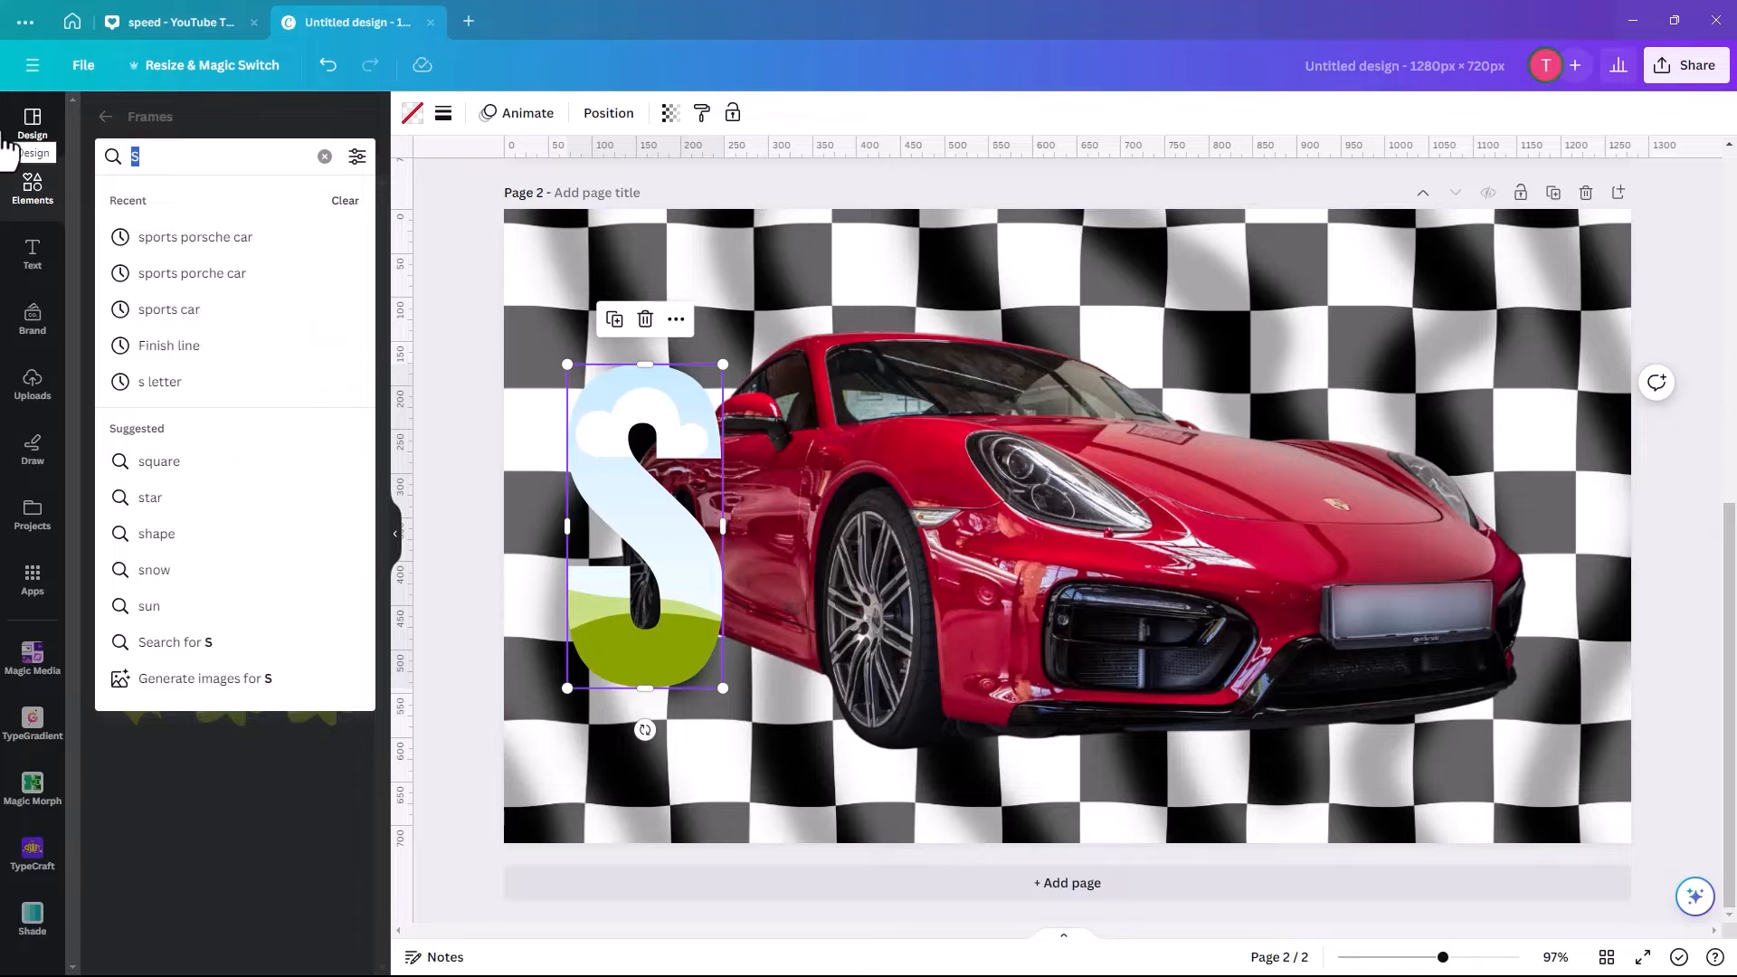
{"action": "type", "text": "p"}
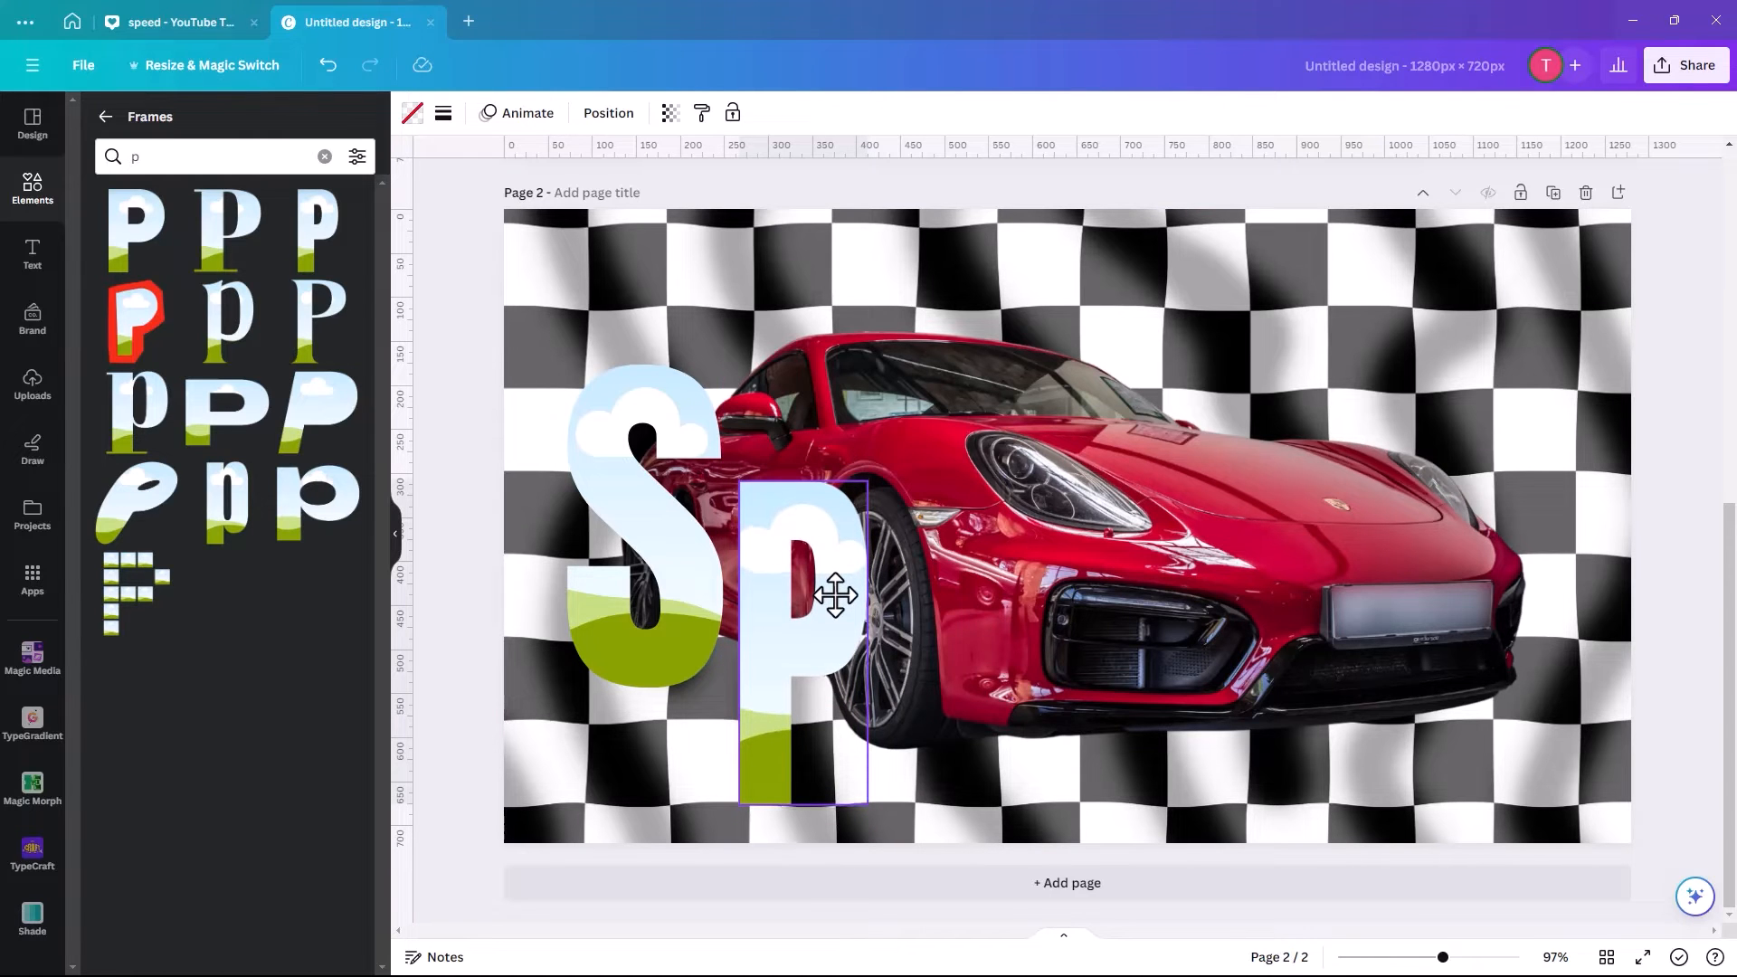
Add two e frames after the P, resized and positioned to fit the word.
{"action": "left_click", "coordinate": [831, 596]}
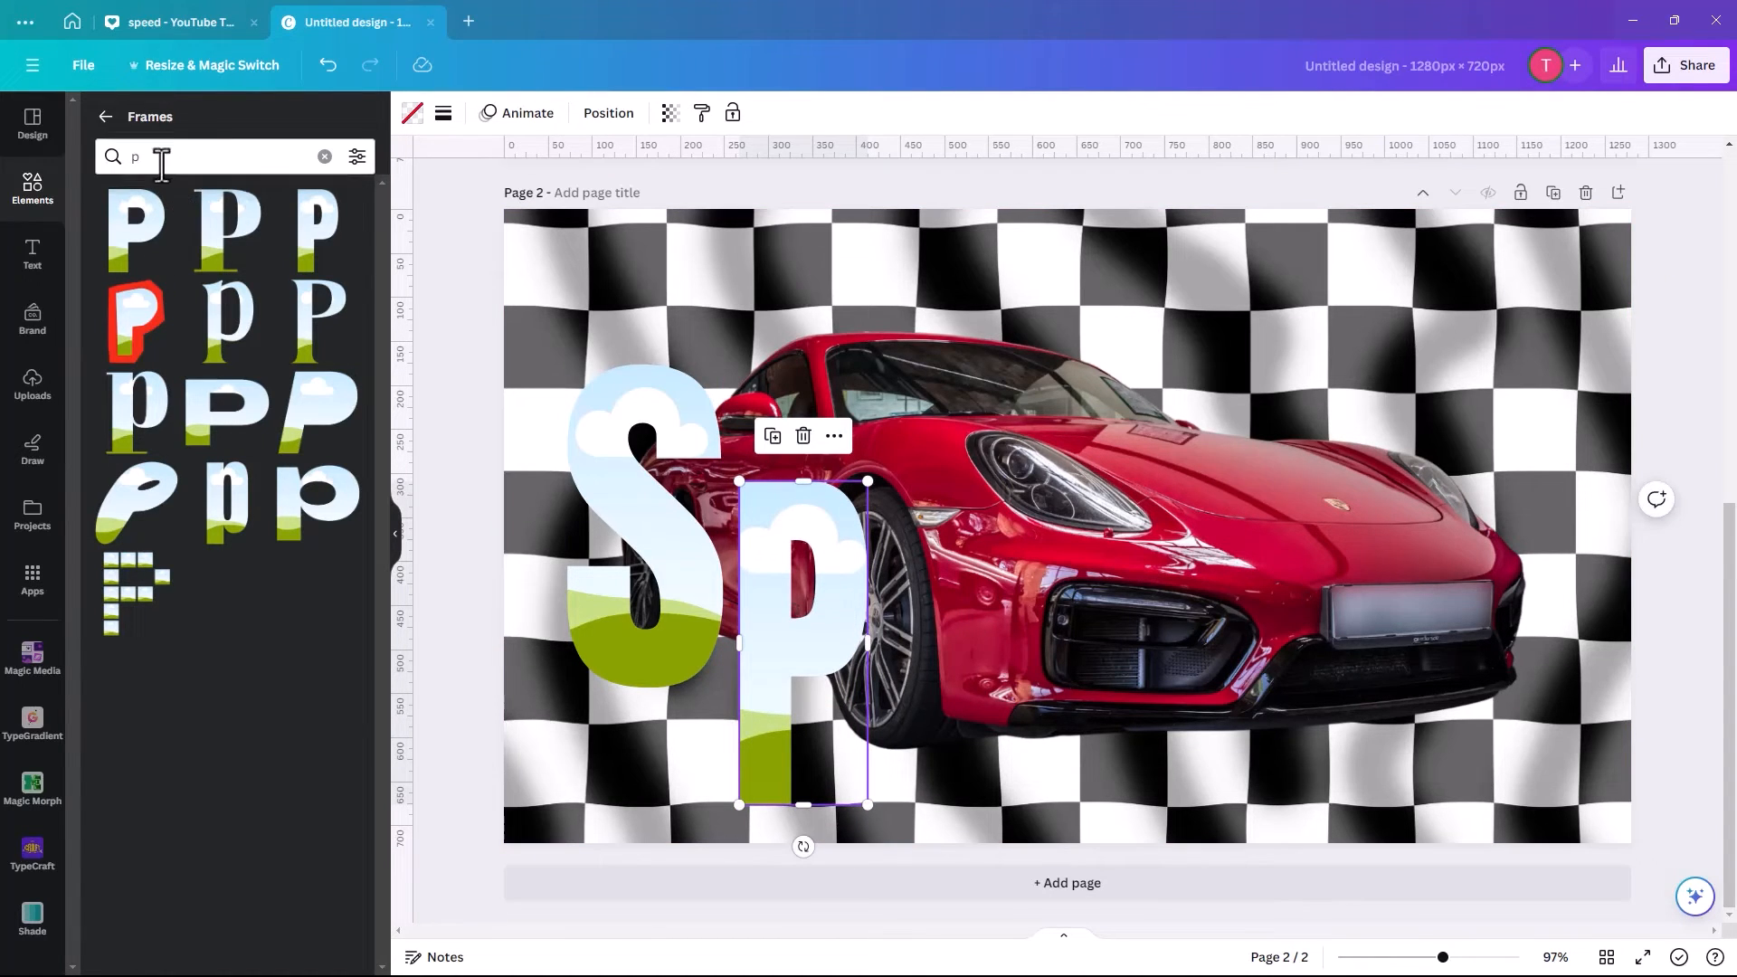
{"action": "type", "text": "e"}
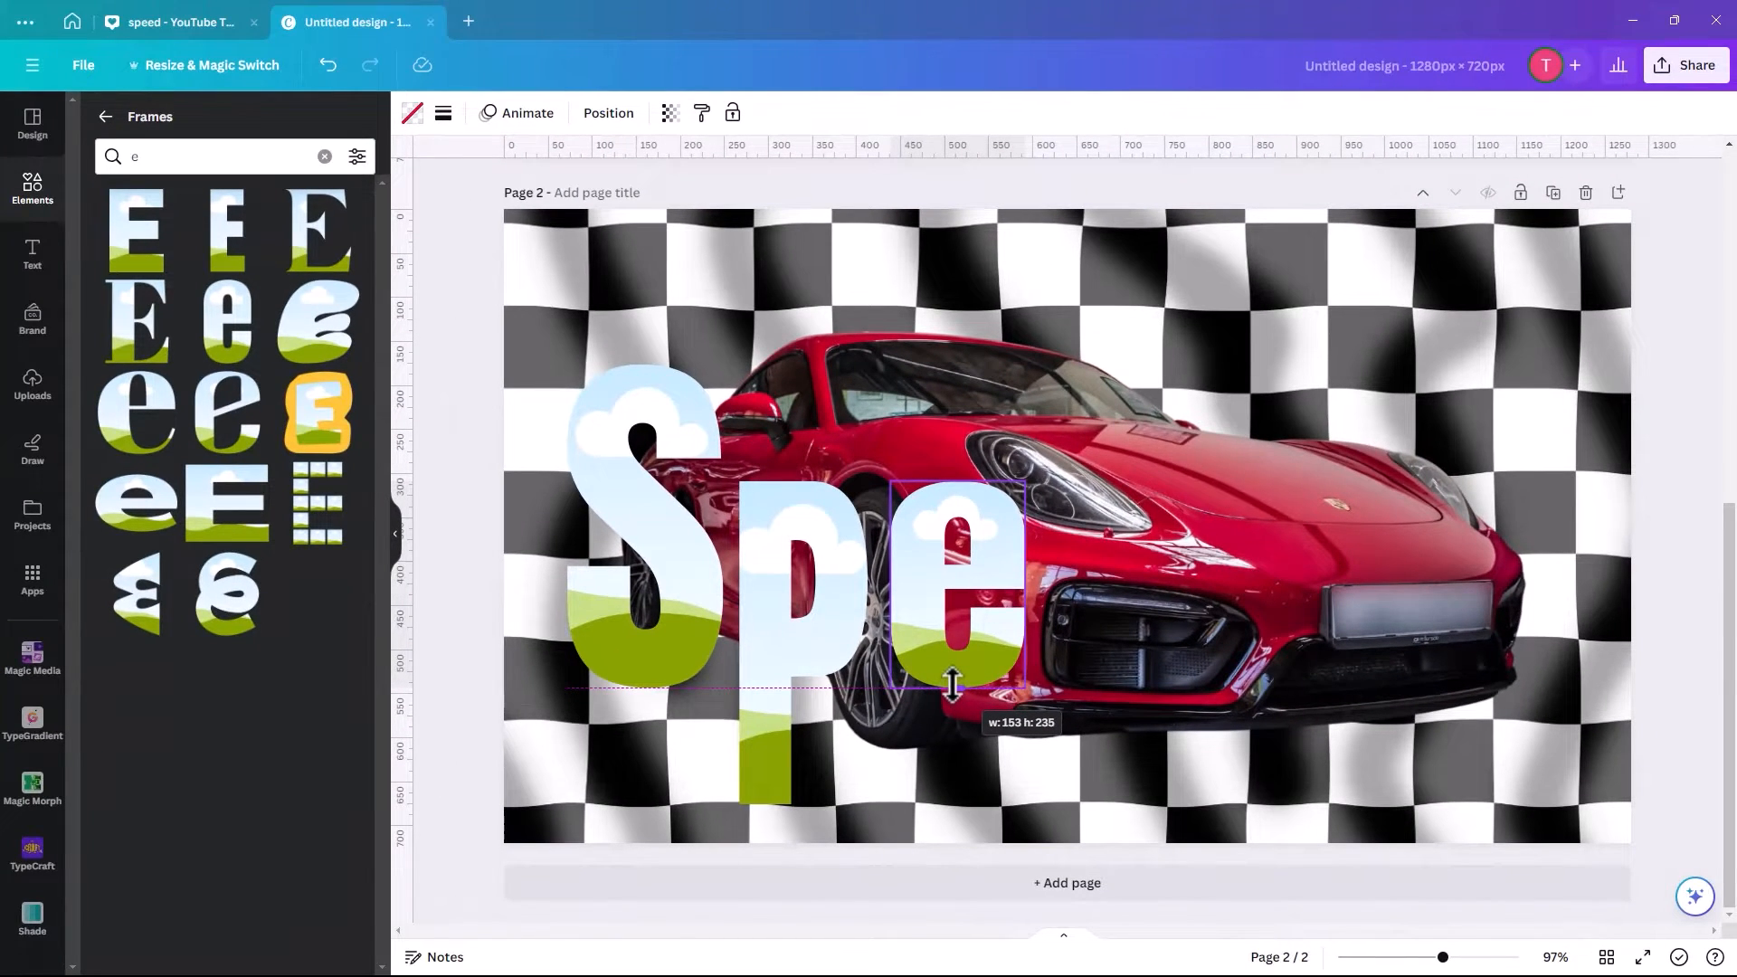
{"action": "left_click_drag", "start_coordinate": [952, 687], "coordinate": [952, 672]}
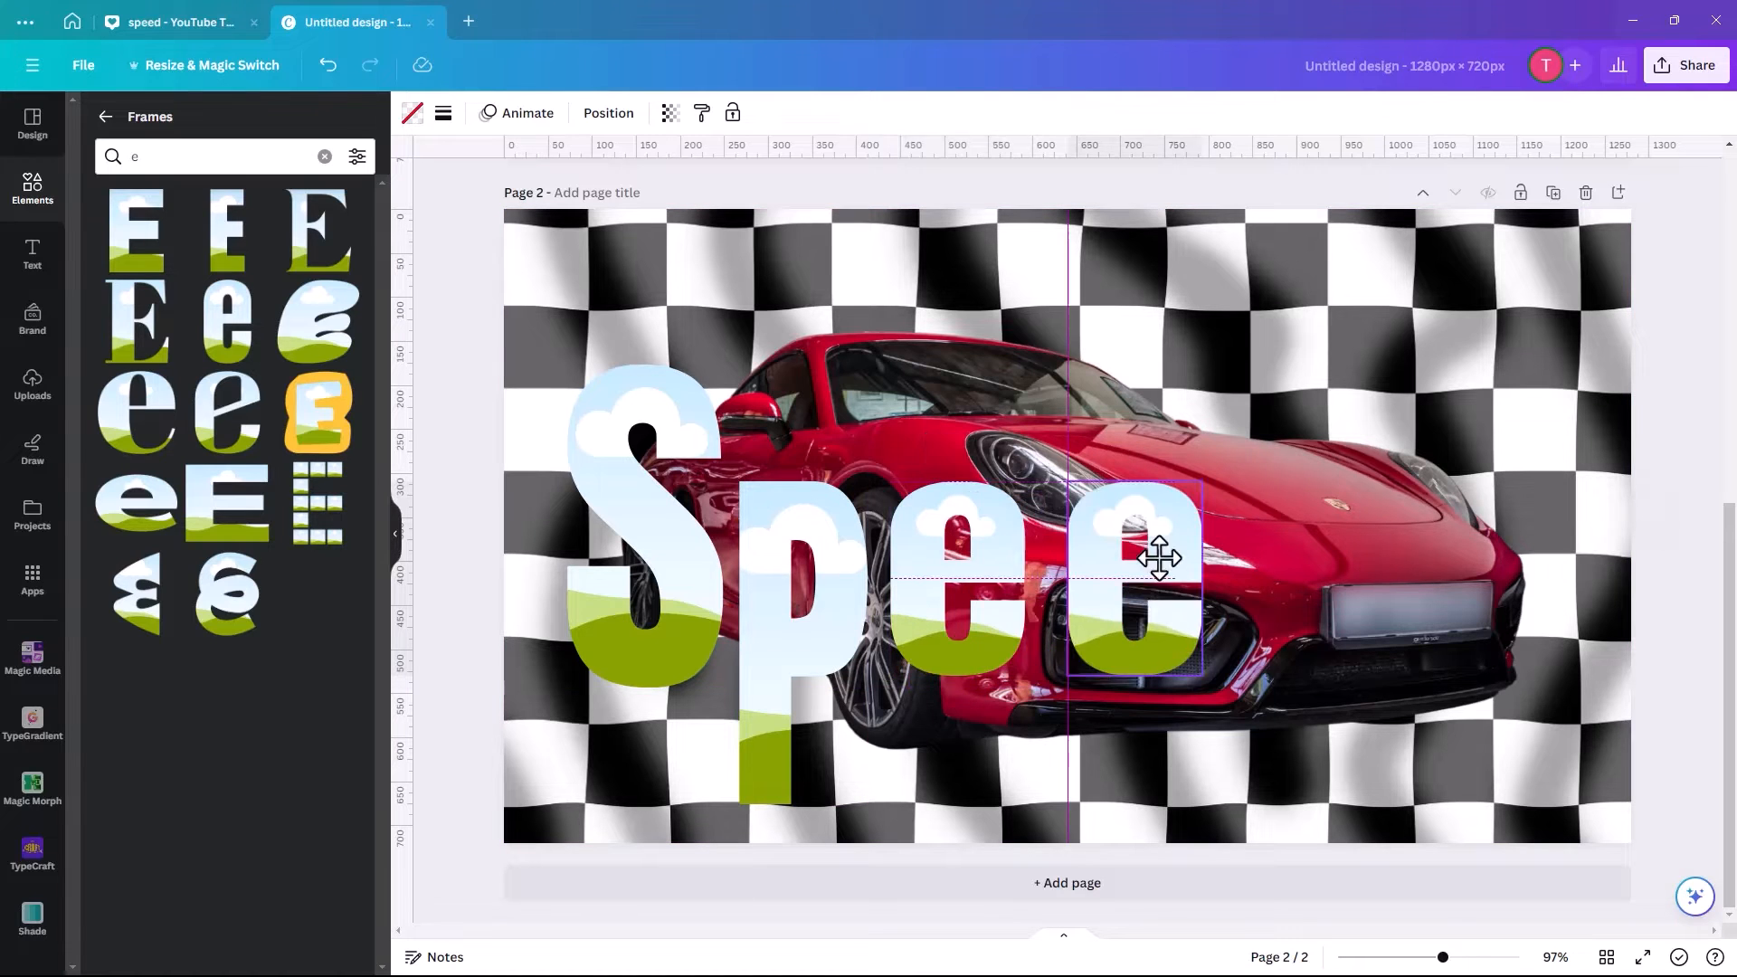
{"action": "left_click_drag", "start_coordinate": [1113, 553], "coordinate": [1130, 553]}
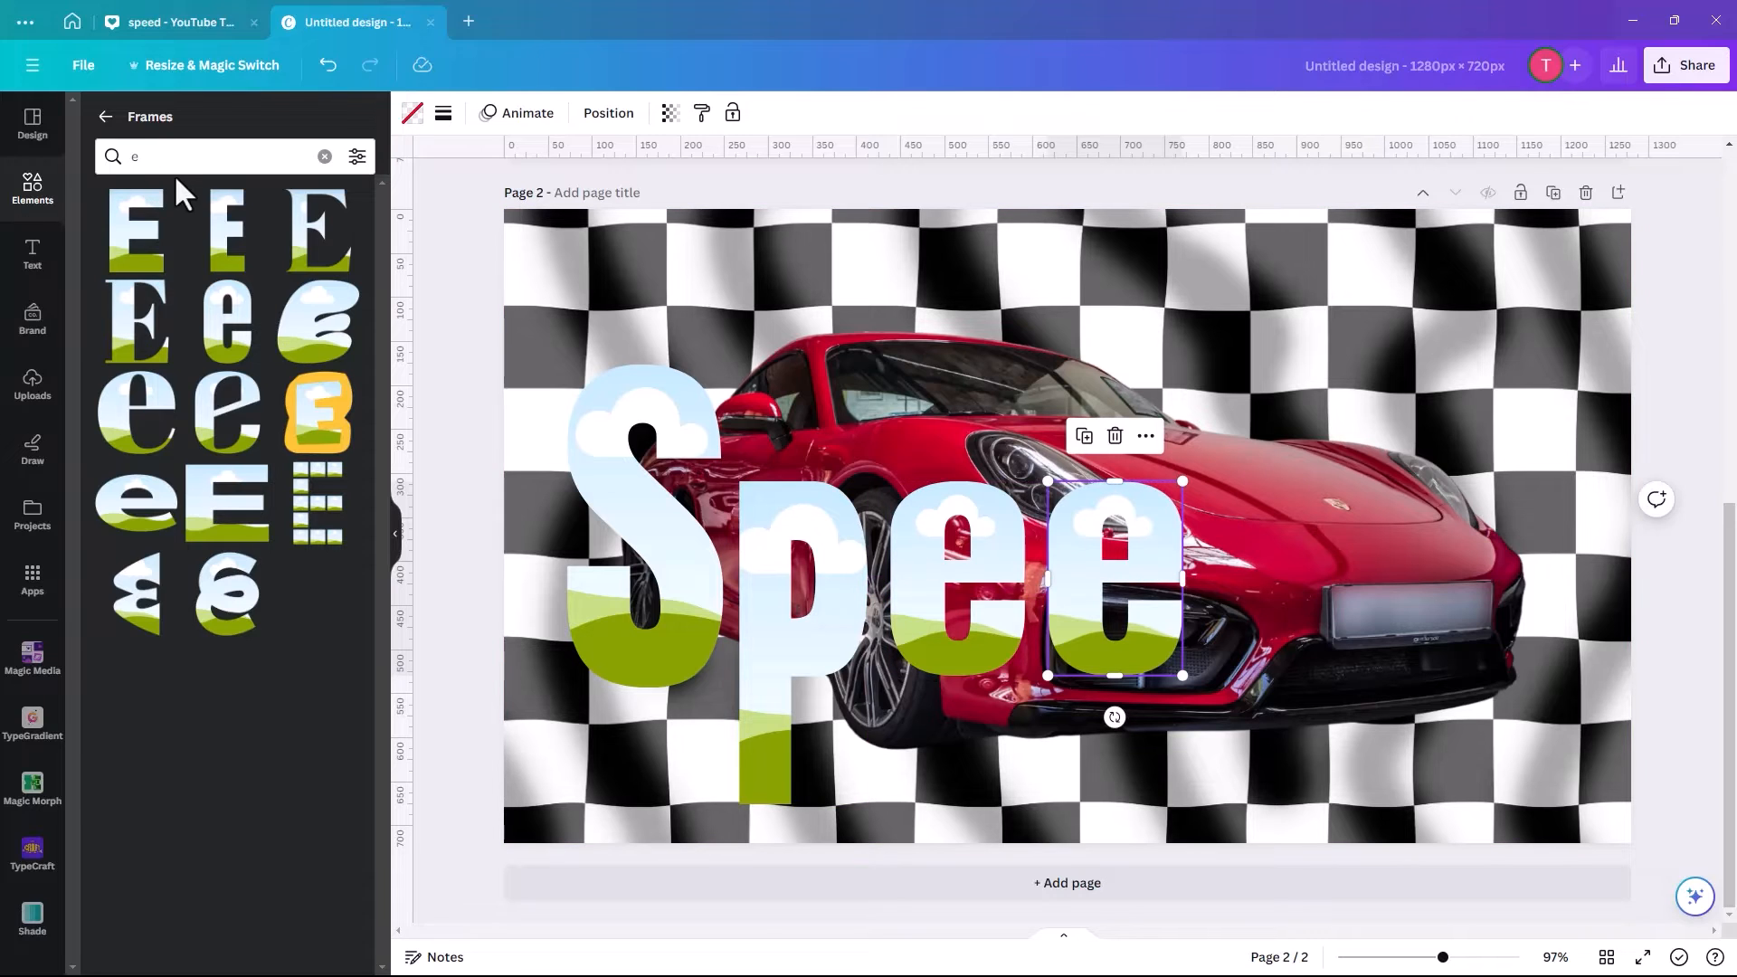
Add a D frame at the end, stretched taller to match the S.
{"action": "type", "text": "d"}
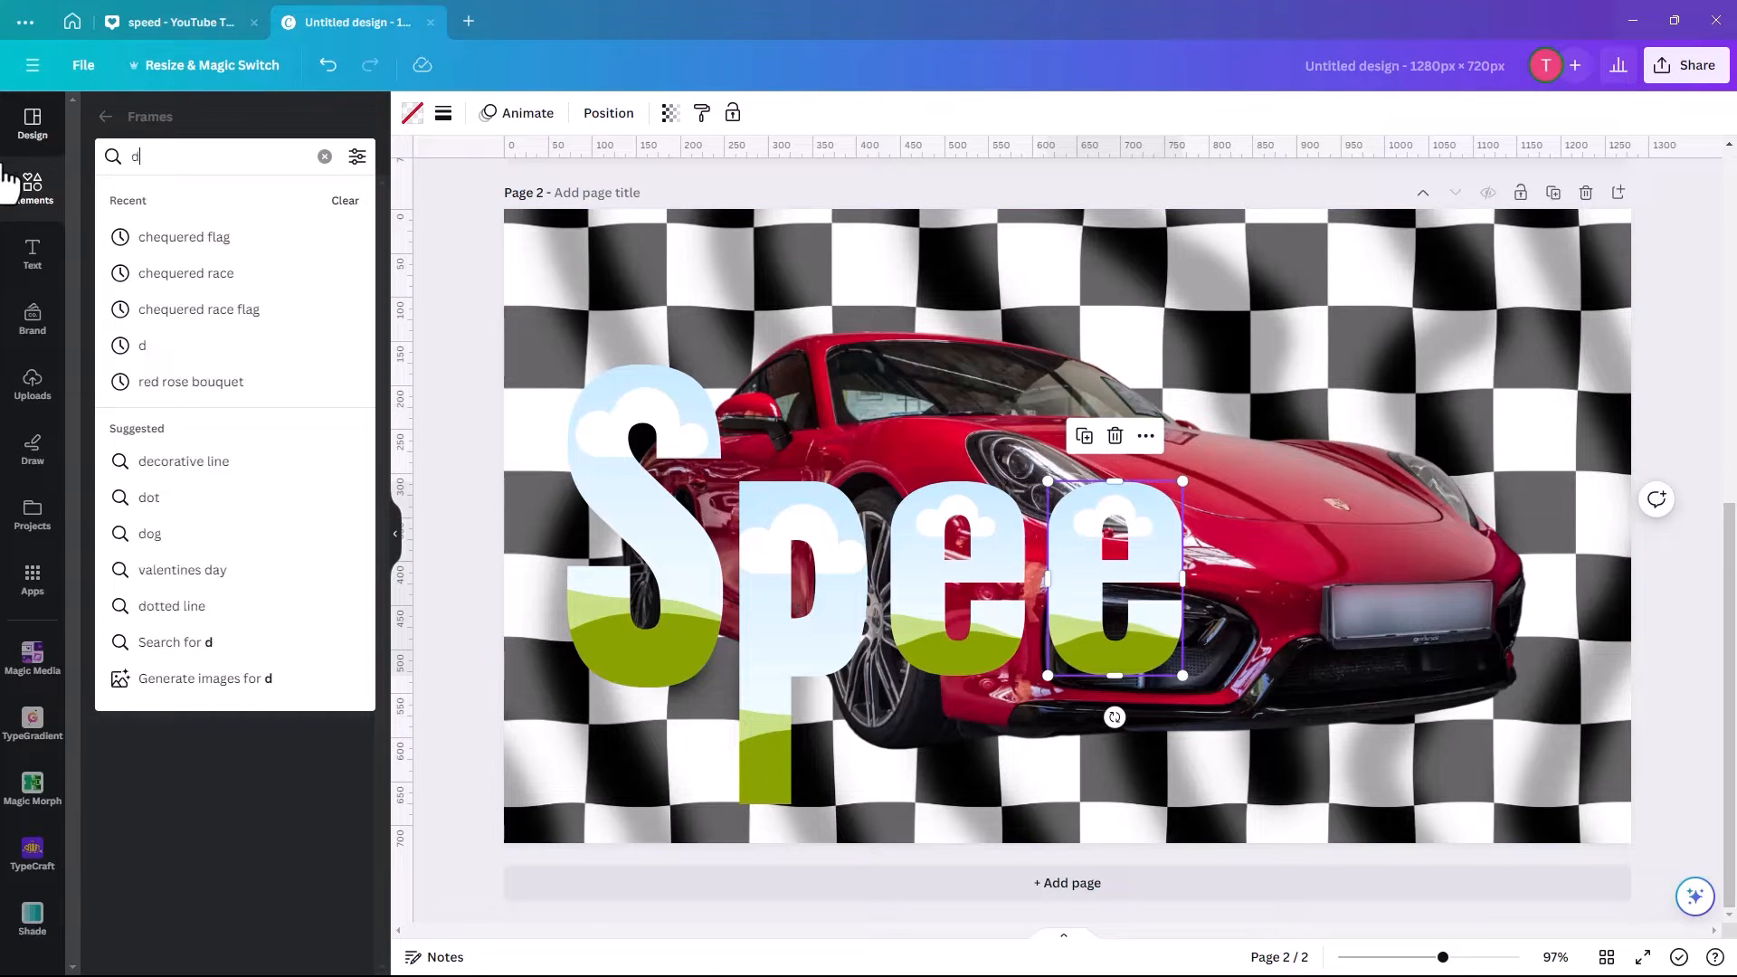
{"action": "key", "text": "Enter"}
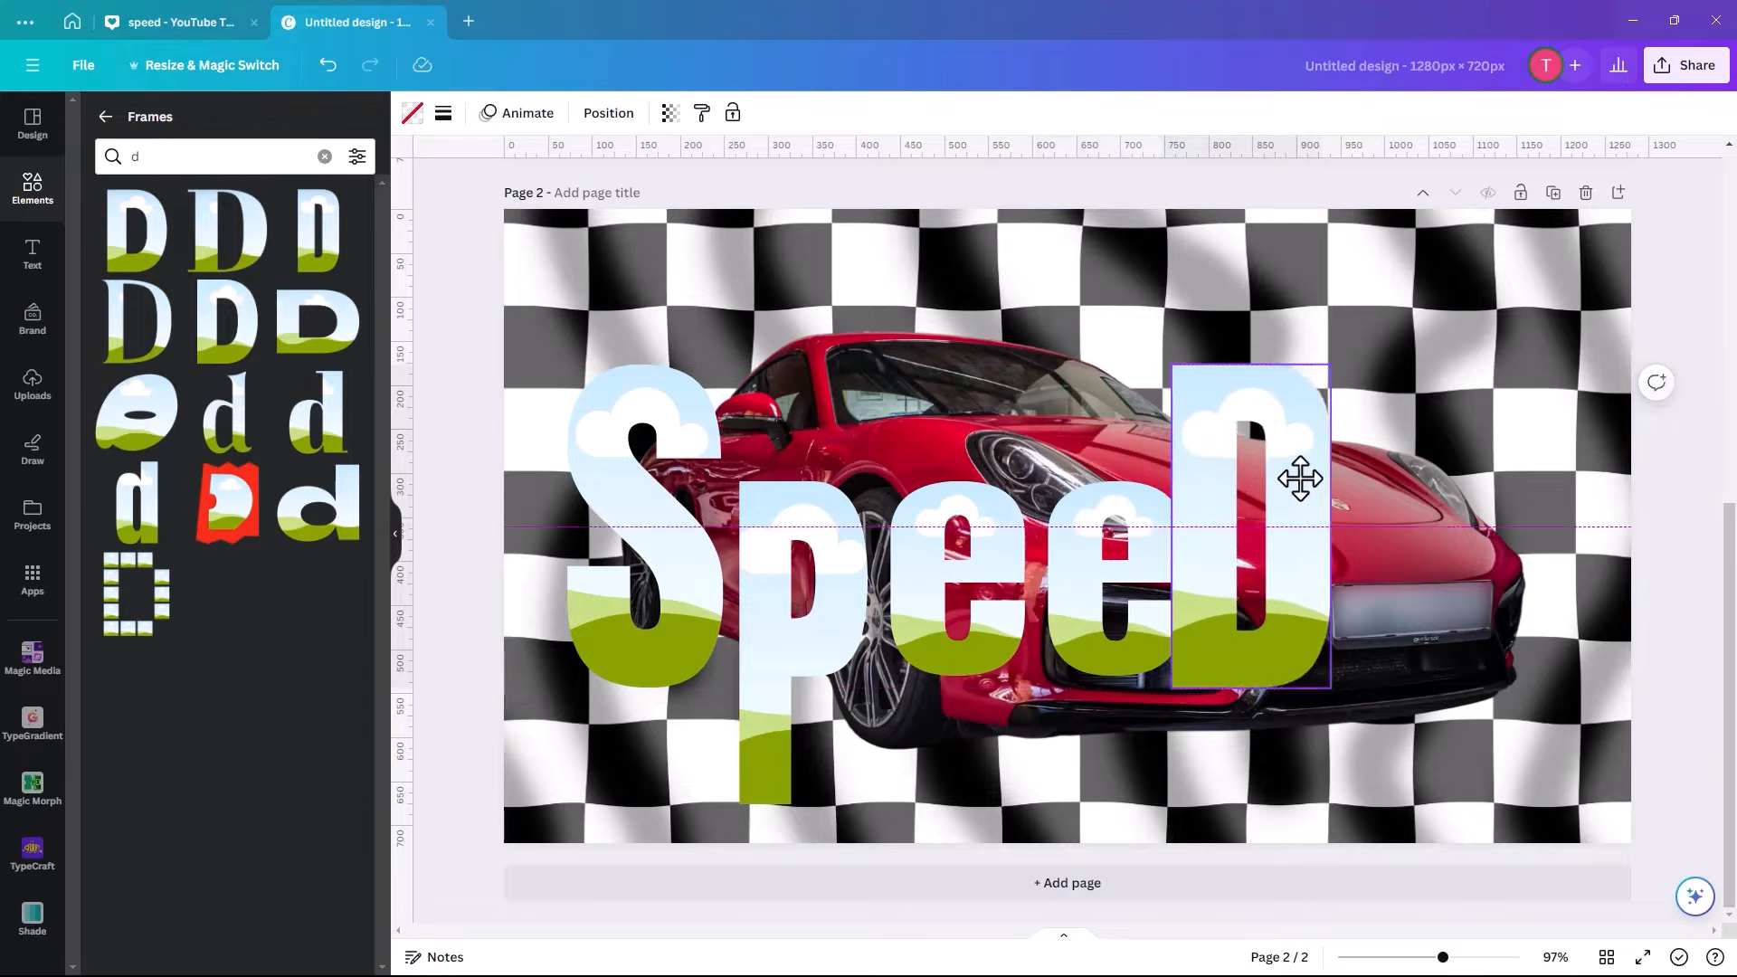
{"action": "left_click_drag", "start_coordinate": [1299, 479], "coordinate": [1324, 469]}
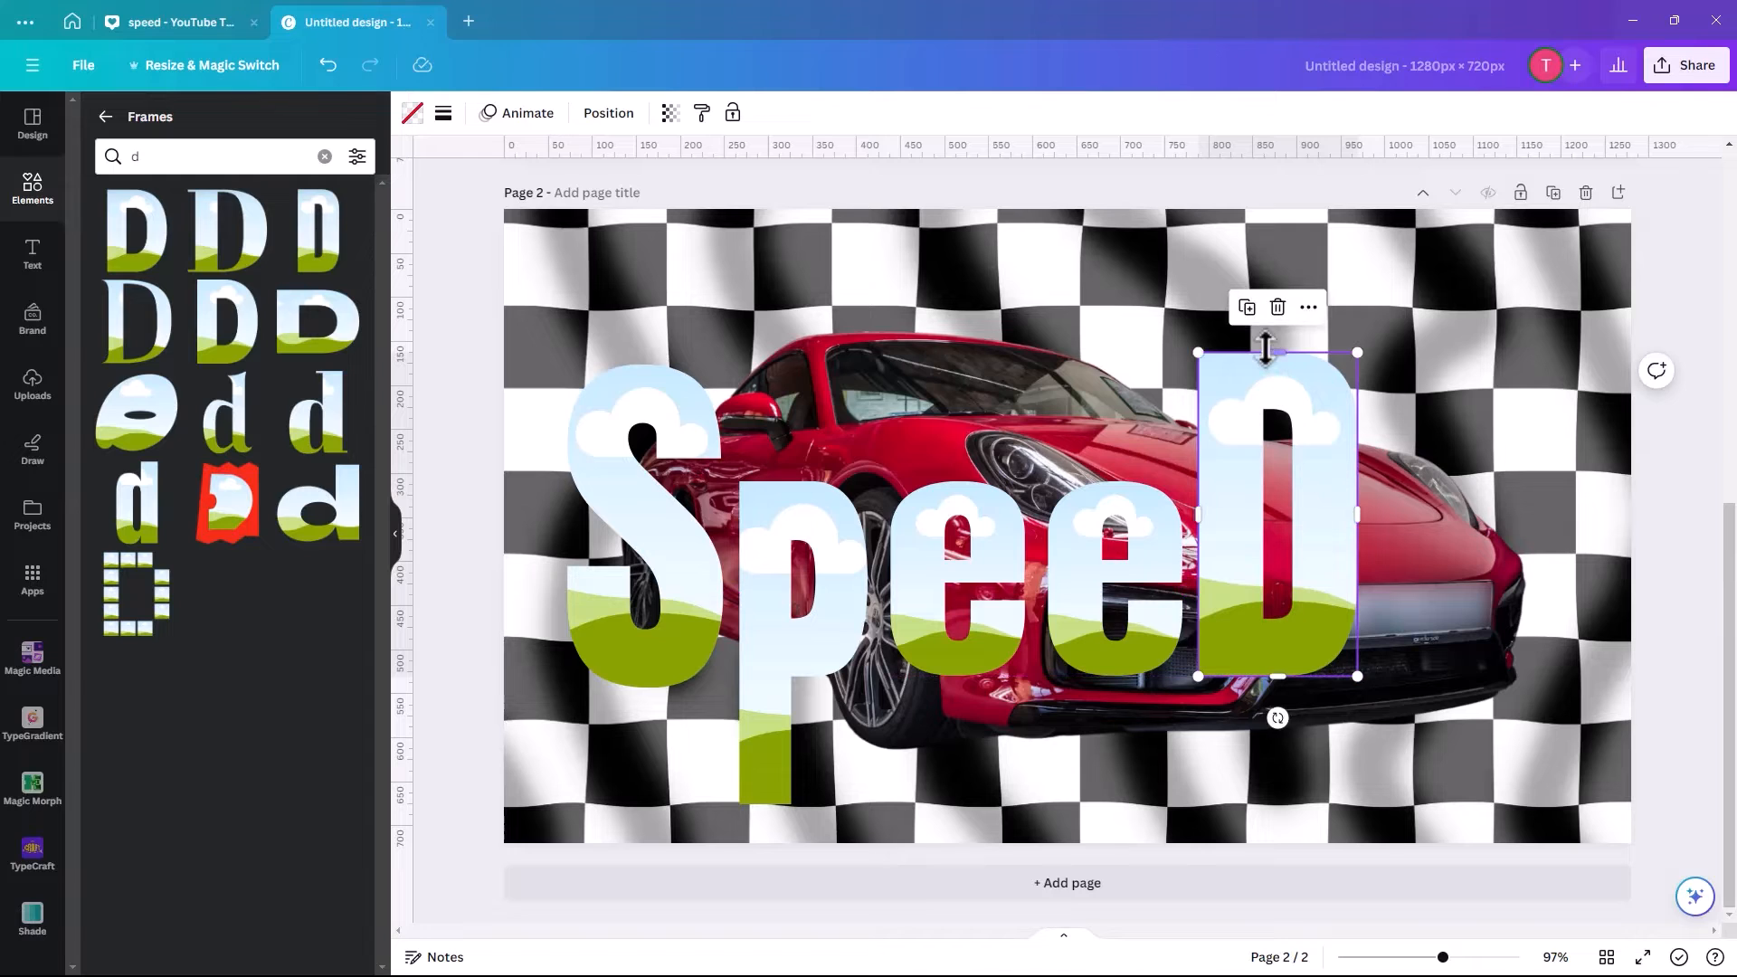
{"action": "left_click_drag", "start_coordinate": [1275, 352], "coordinate": [1282, 360]}
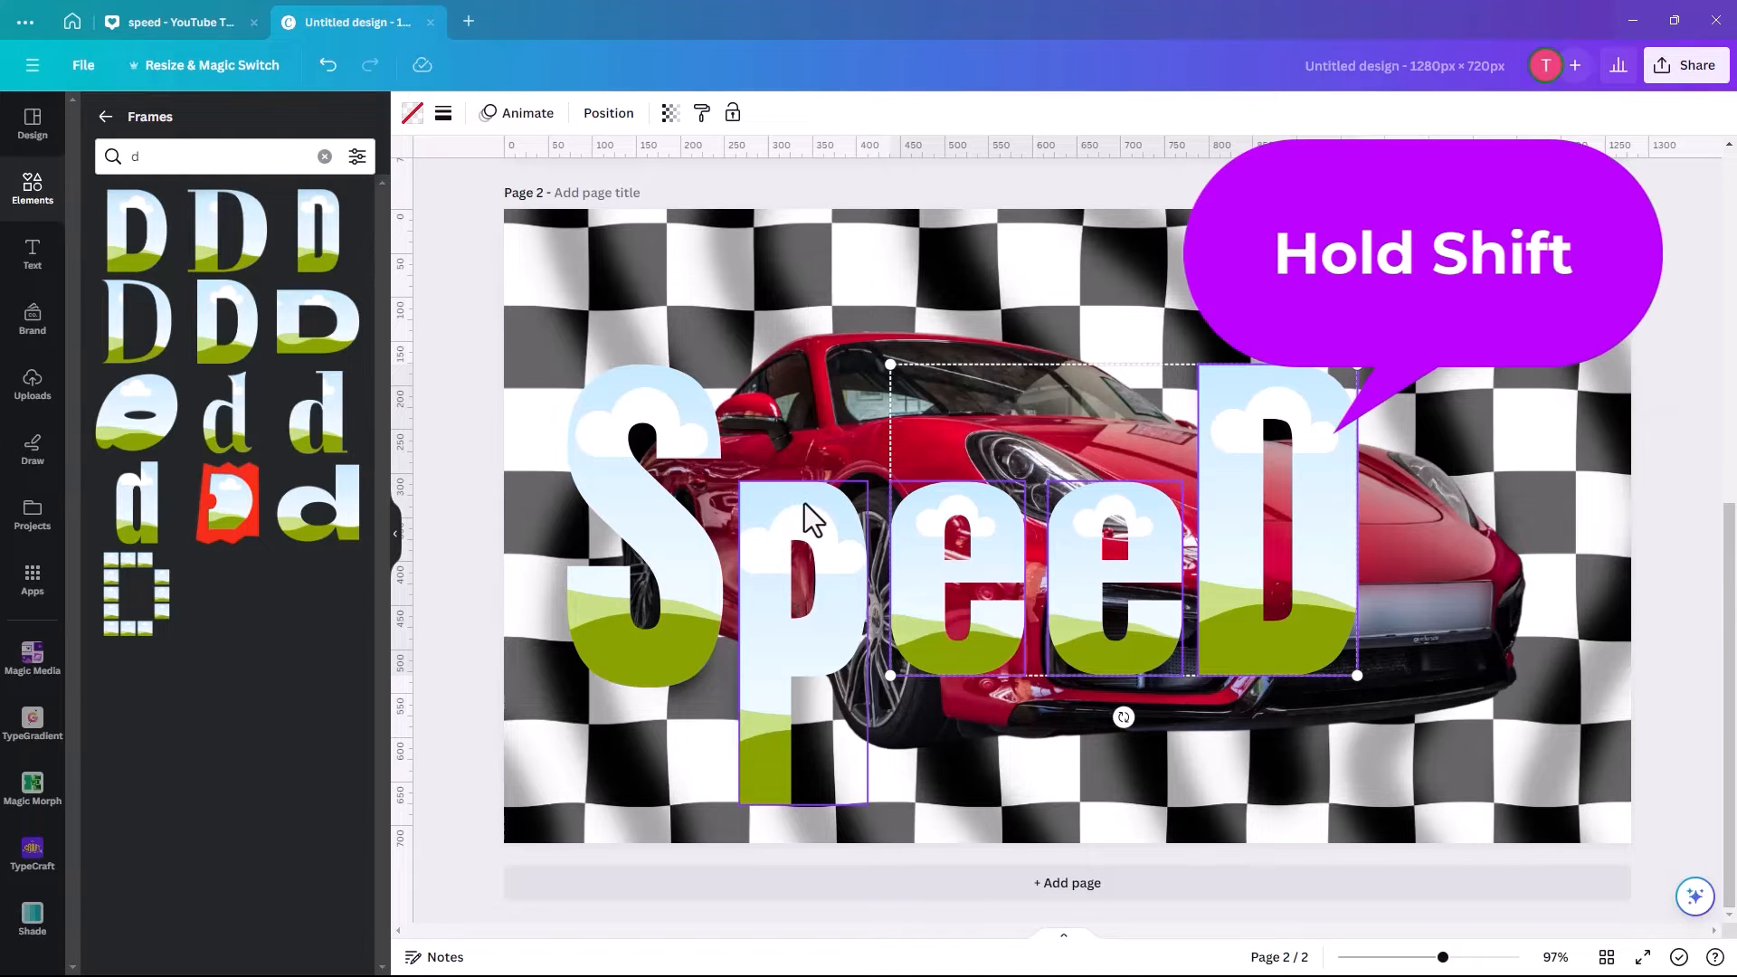
Scale the selected SpeeD letters up to span the page width and nudge them into place.
{"action": "left_click", "coordinate": [681, 576]}
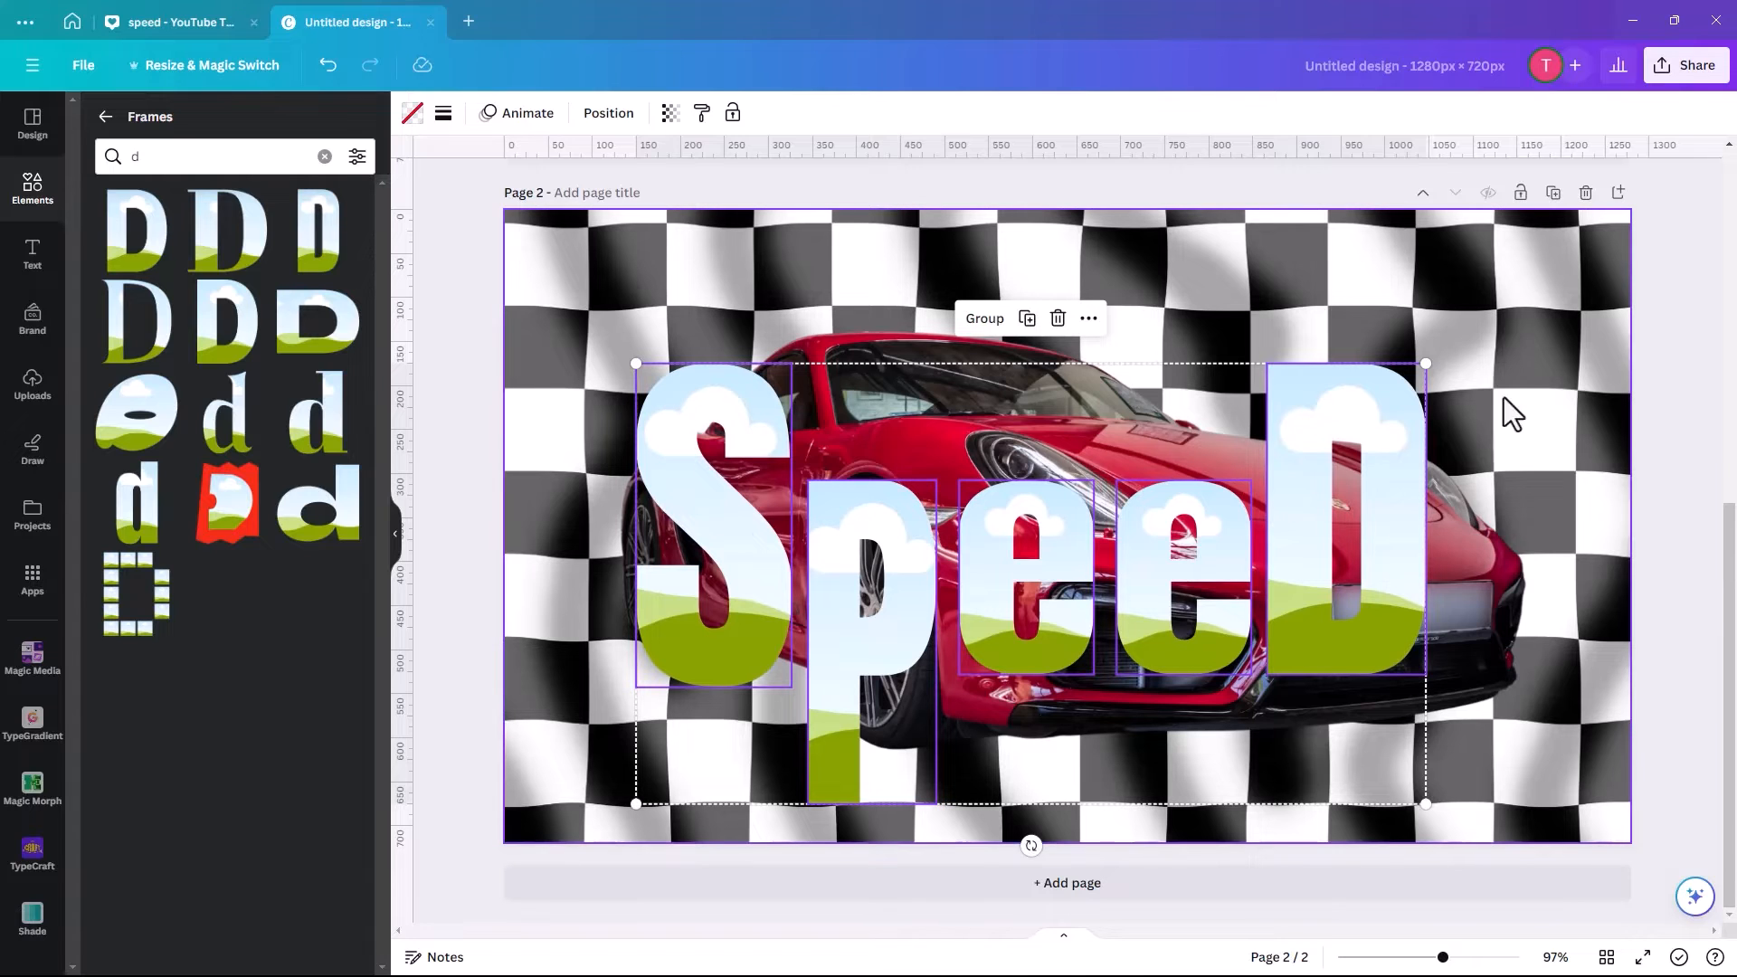
{"action": "mouse_move", "coordinate": [626, 393]}
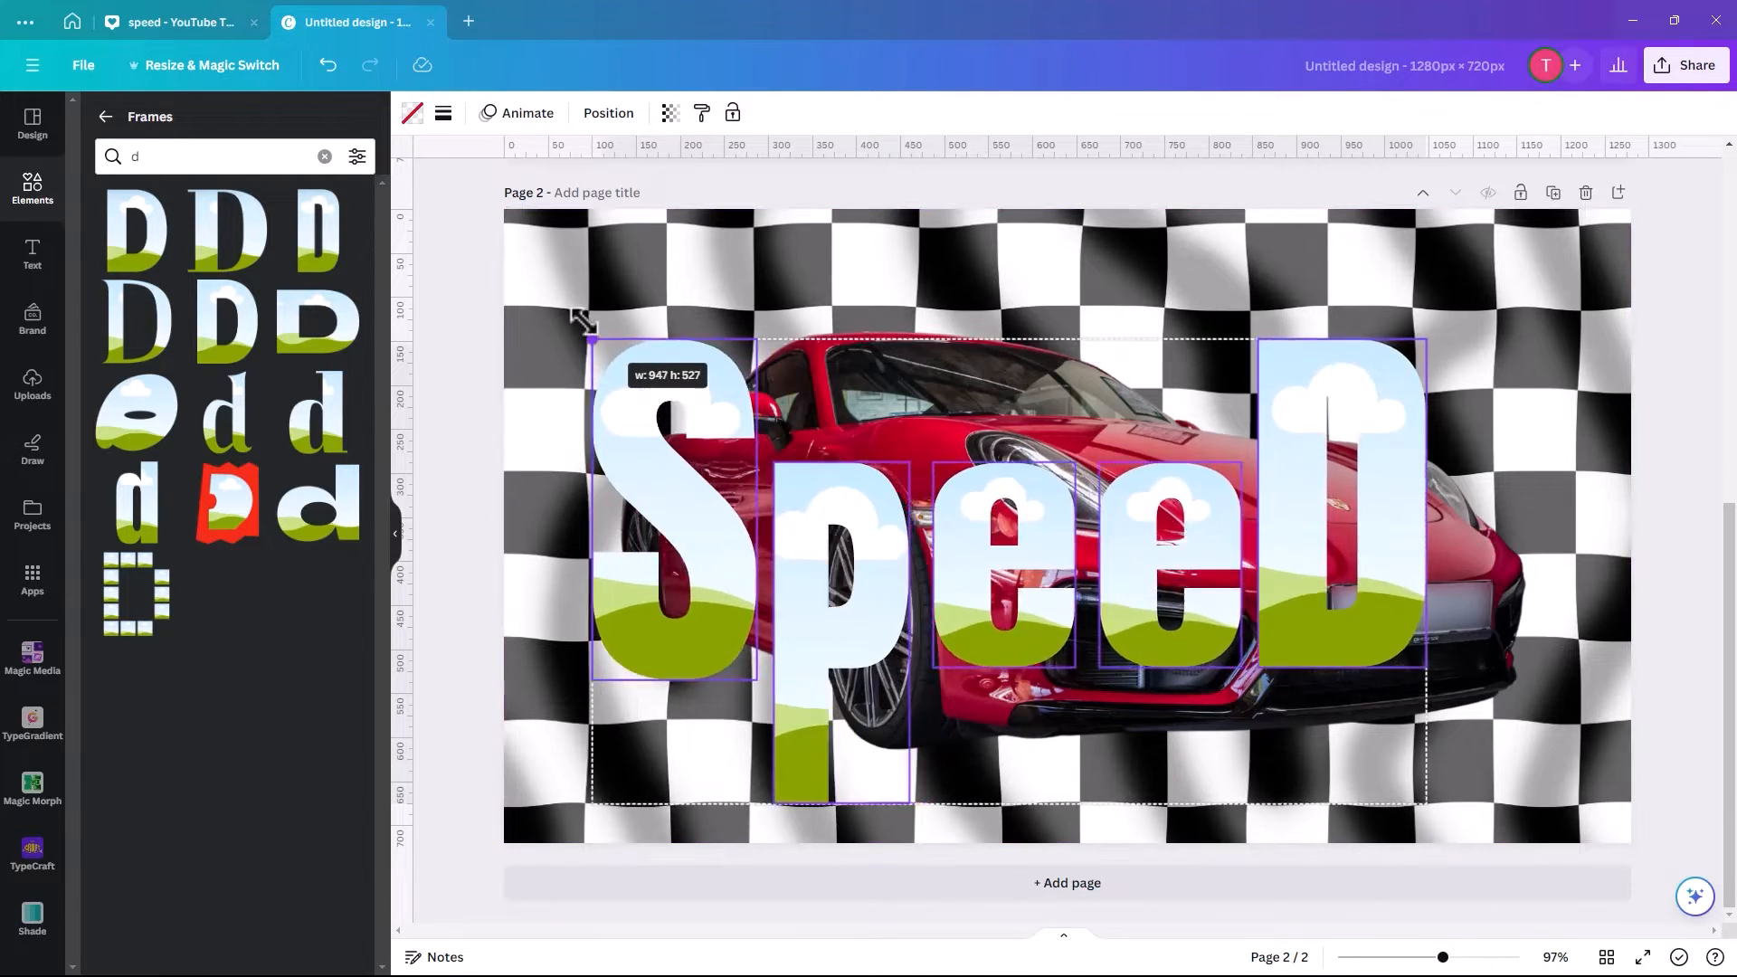
{"action": "left_click_drag", "start_coordinate": [584, 320], "coordinate": [521, 296]}
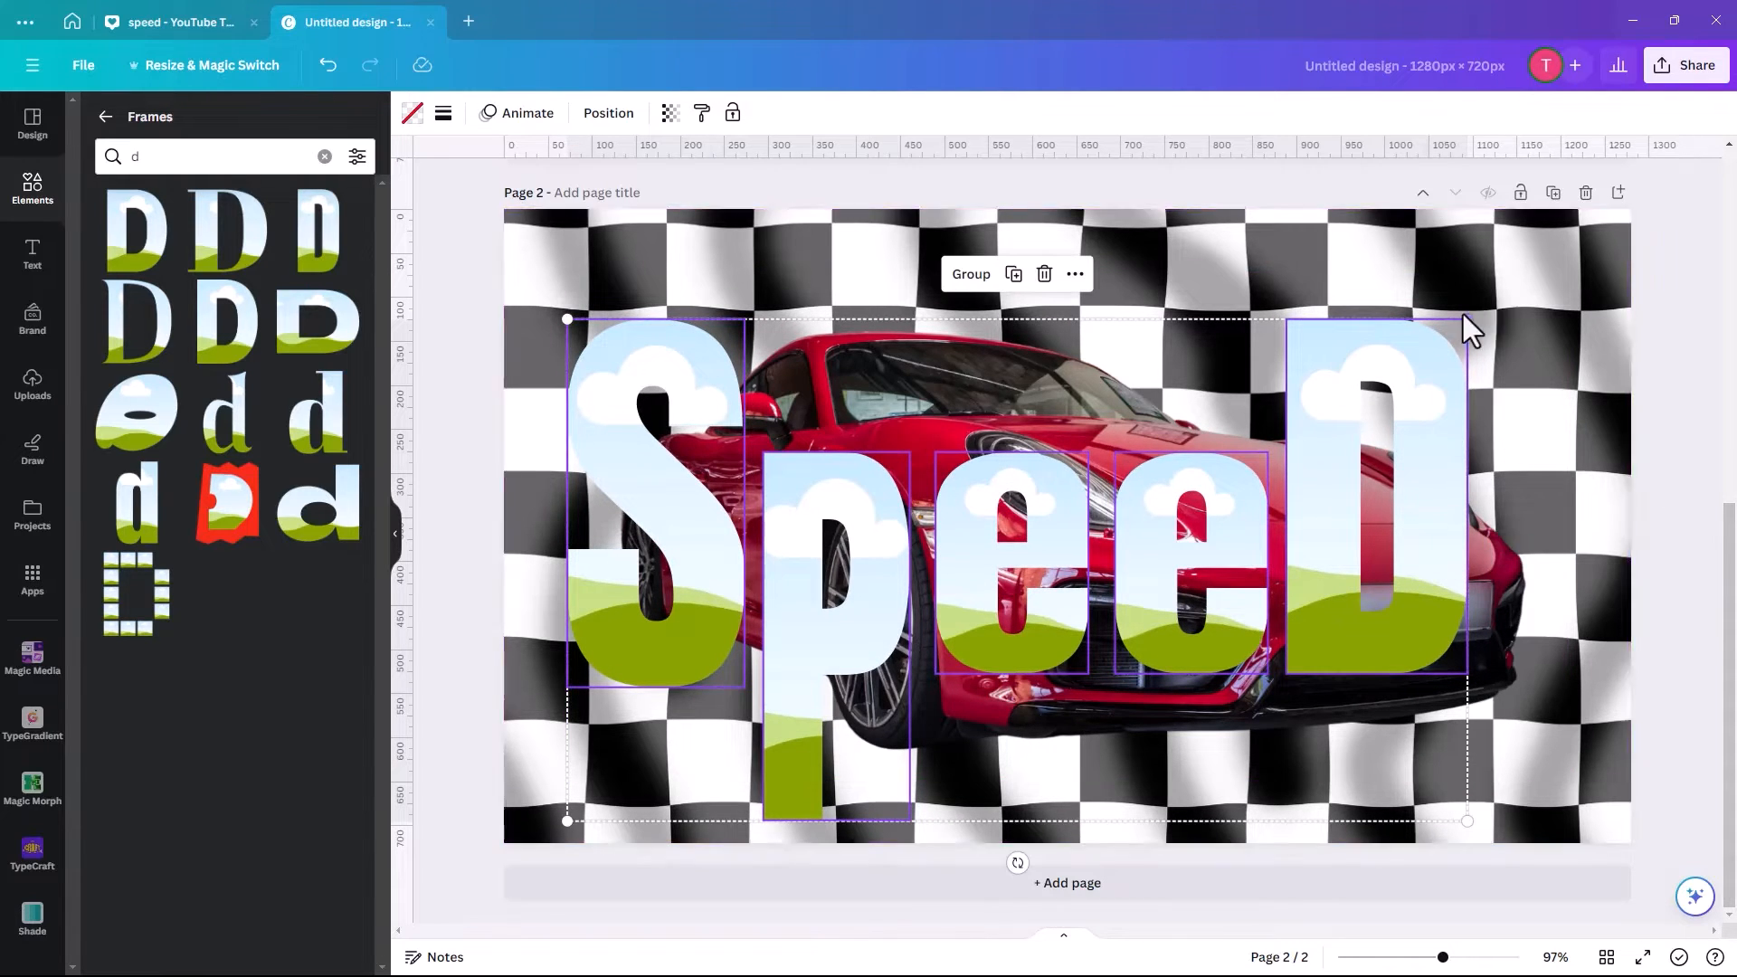
{"action": "left_click_drag", "start_coordinate": [1467, 319], "coordinate": [1526, 287]}
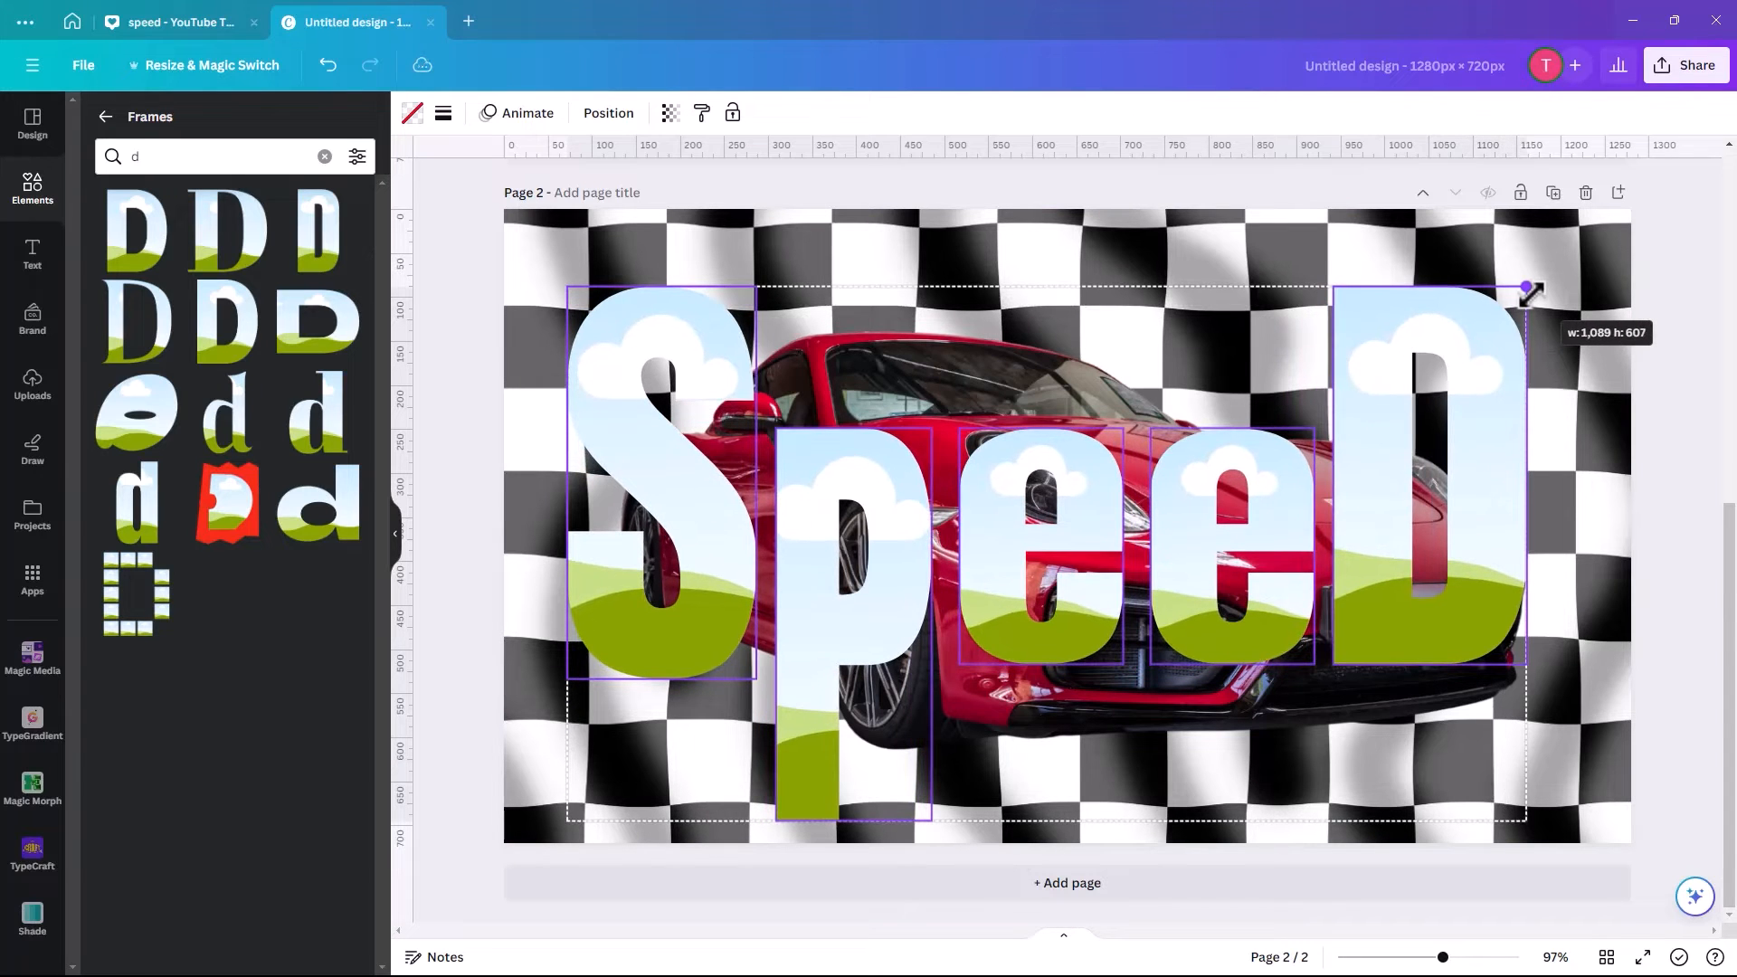
{"action": "left_click_drag", "start_coordinate": [1526, 286], "coordinate": [1538, 305]}
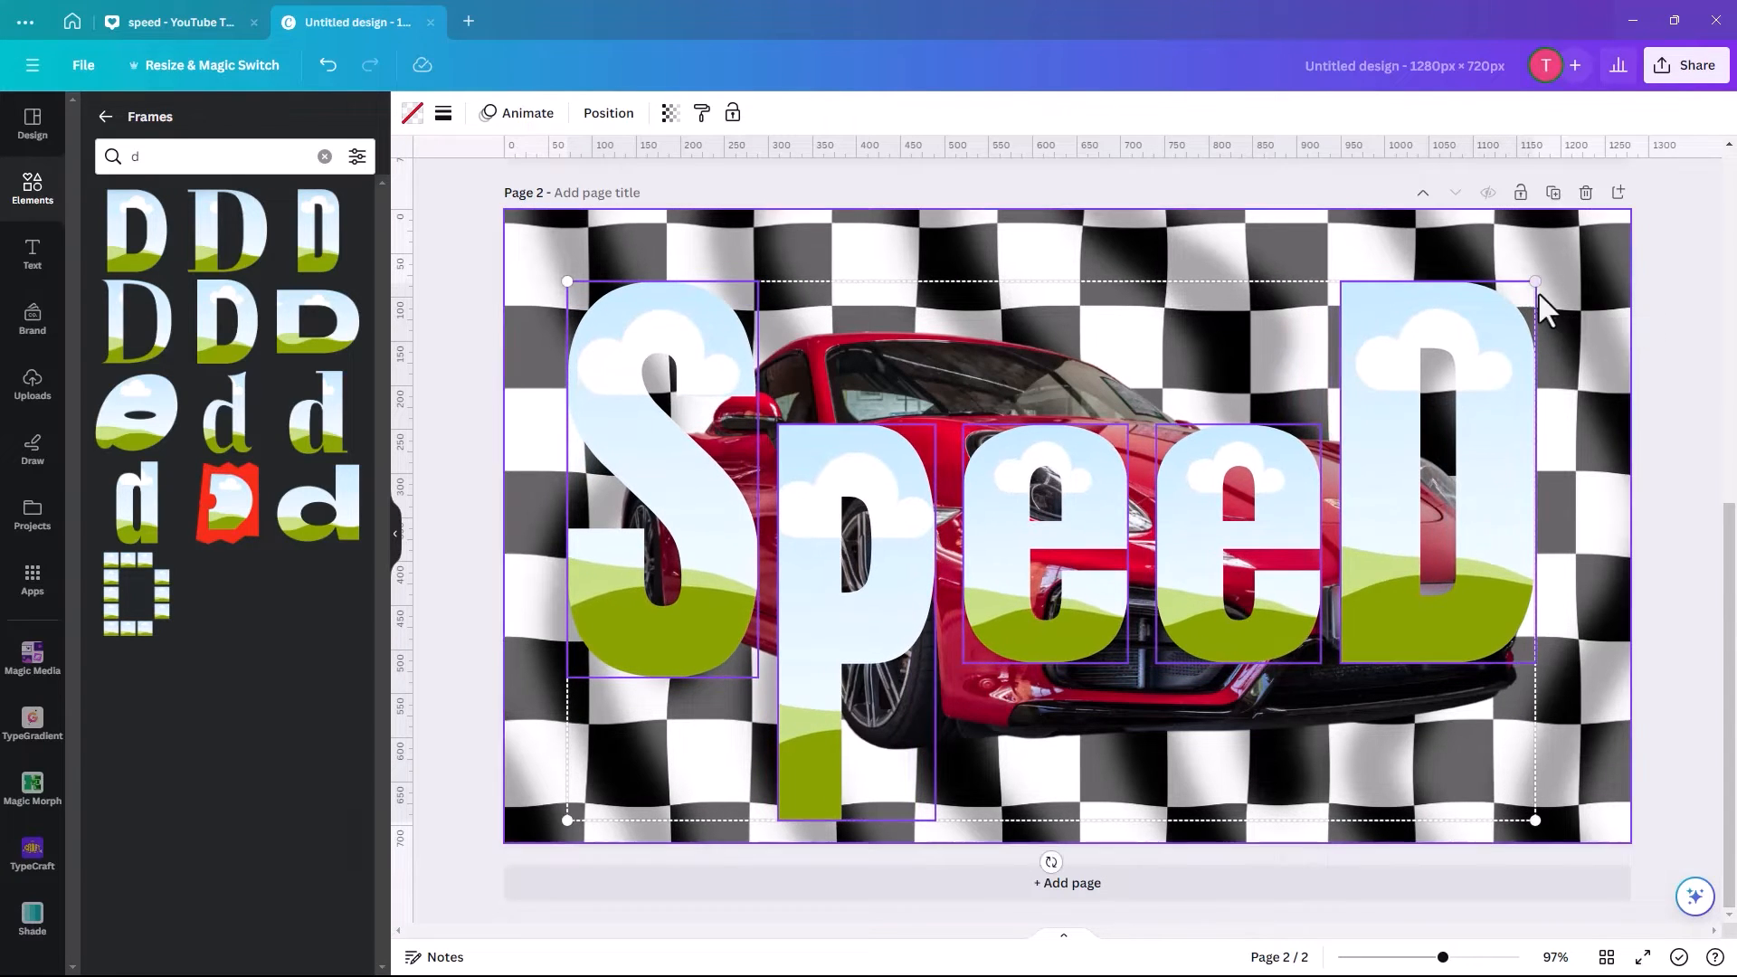
{"action": "left_click_drag", "start_coordinate": [1539, 311], "coordinate": [1341, 502]}
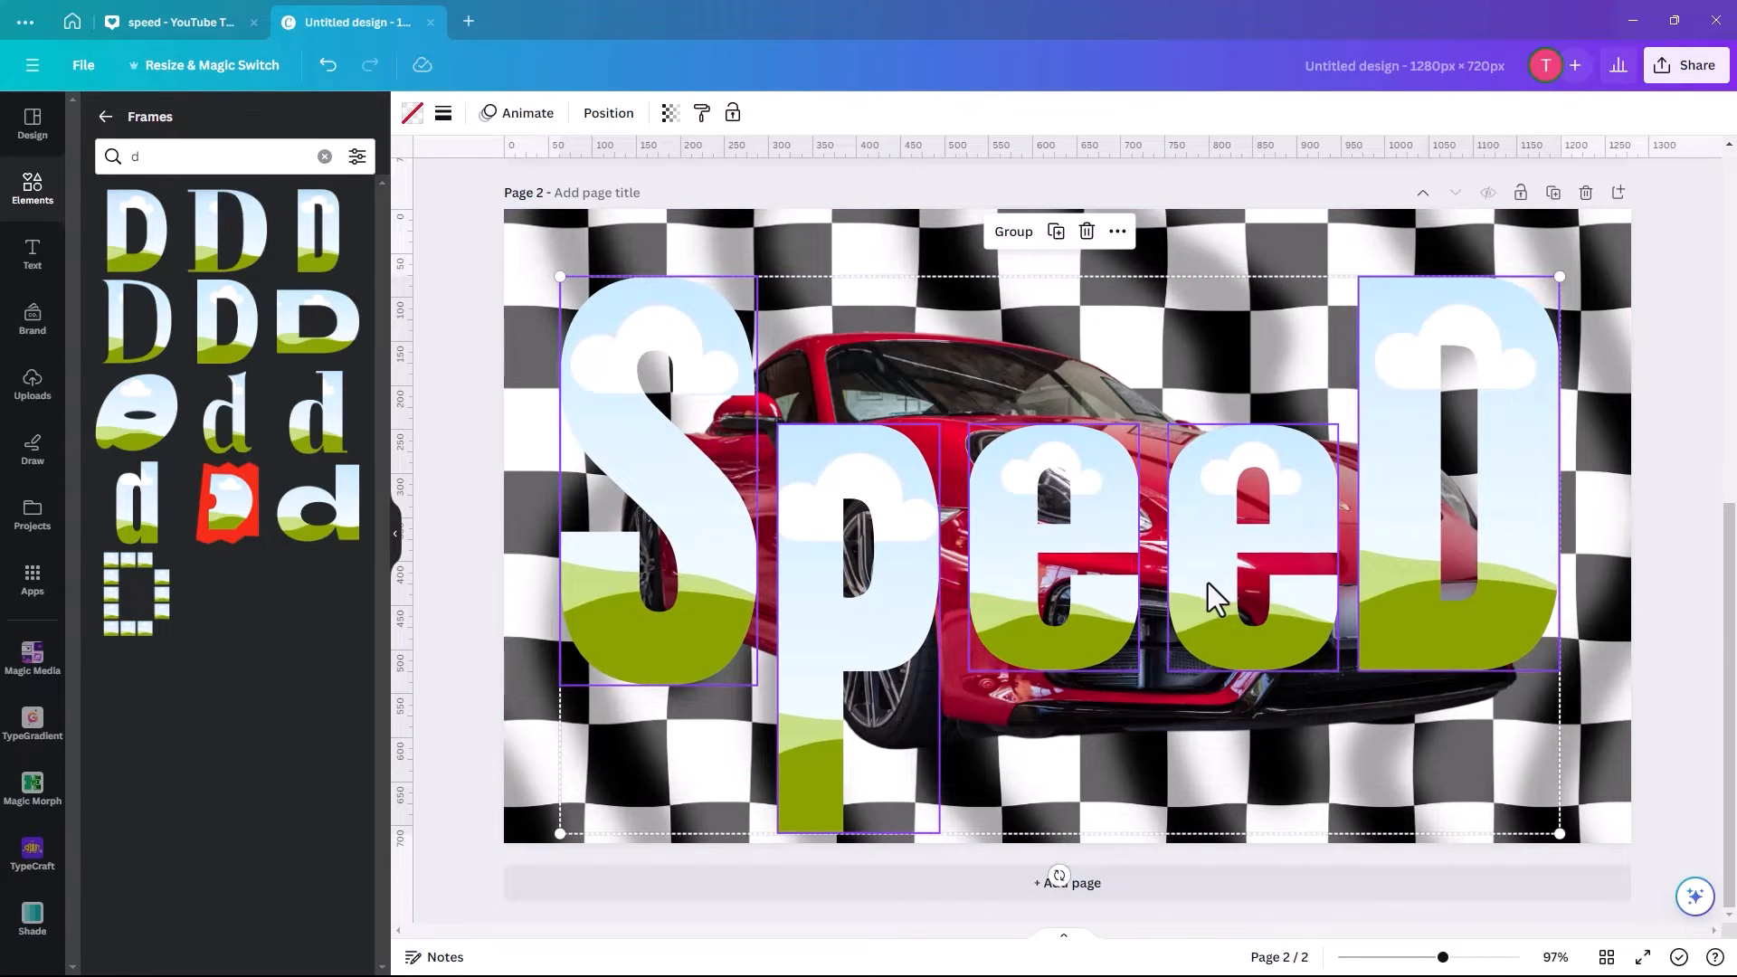
{"action": "left_click_drag", "start_coordinate": [1213, 598], "coordinate": [1218, 582]}
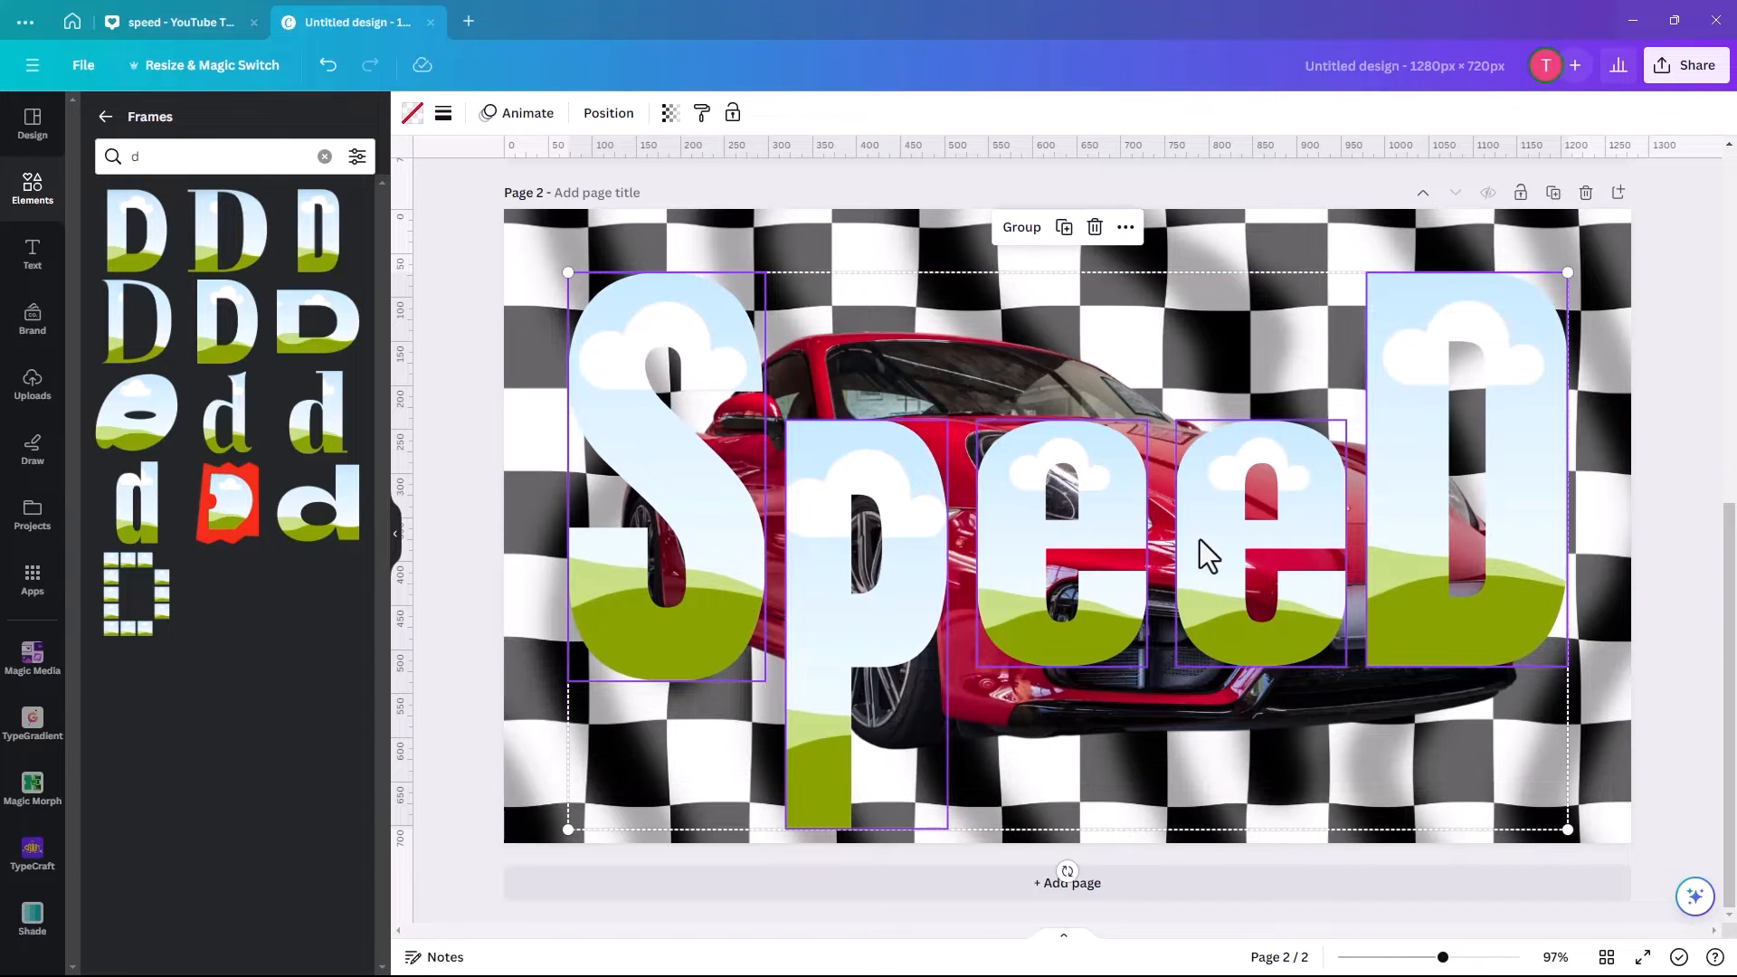
{"action": "left_click", "coordinate": [997, 69]}
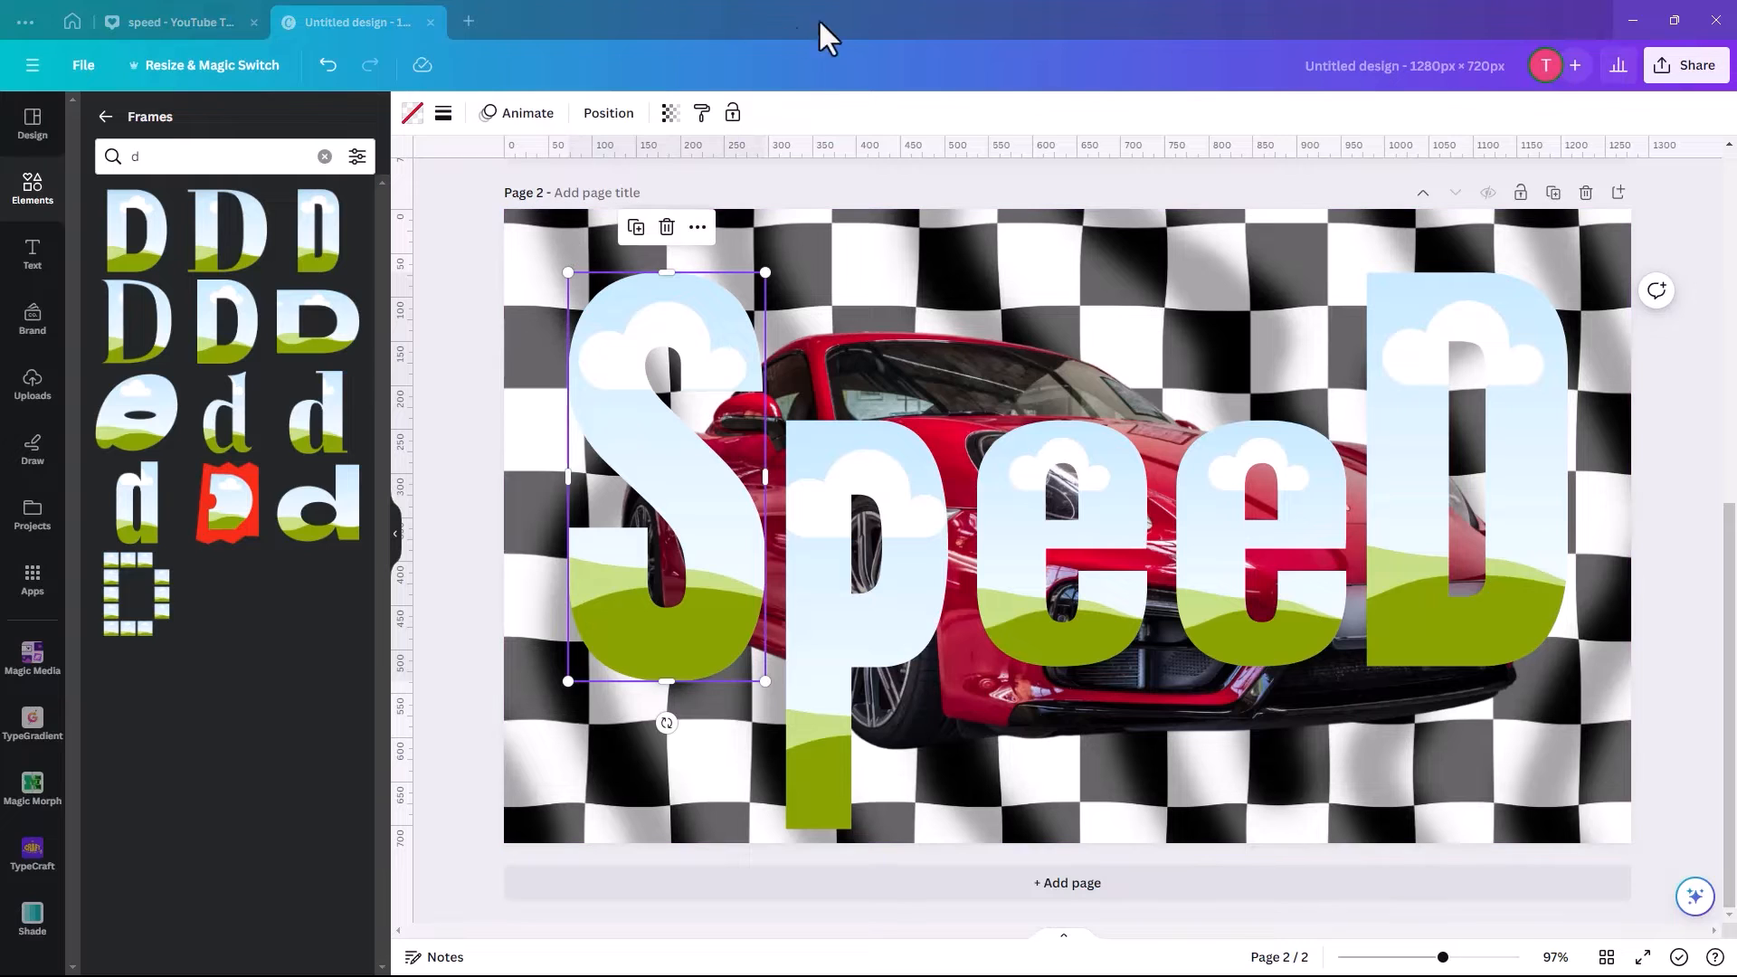
{"action": "mouse_move", "coordinate": [660, 448]}
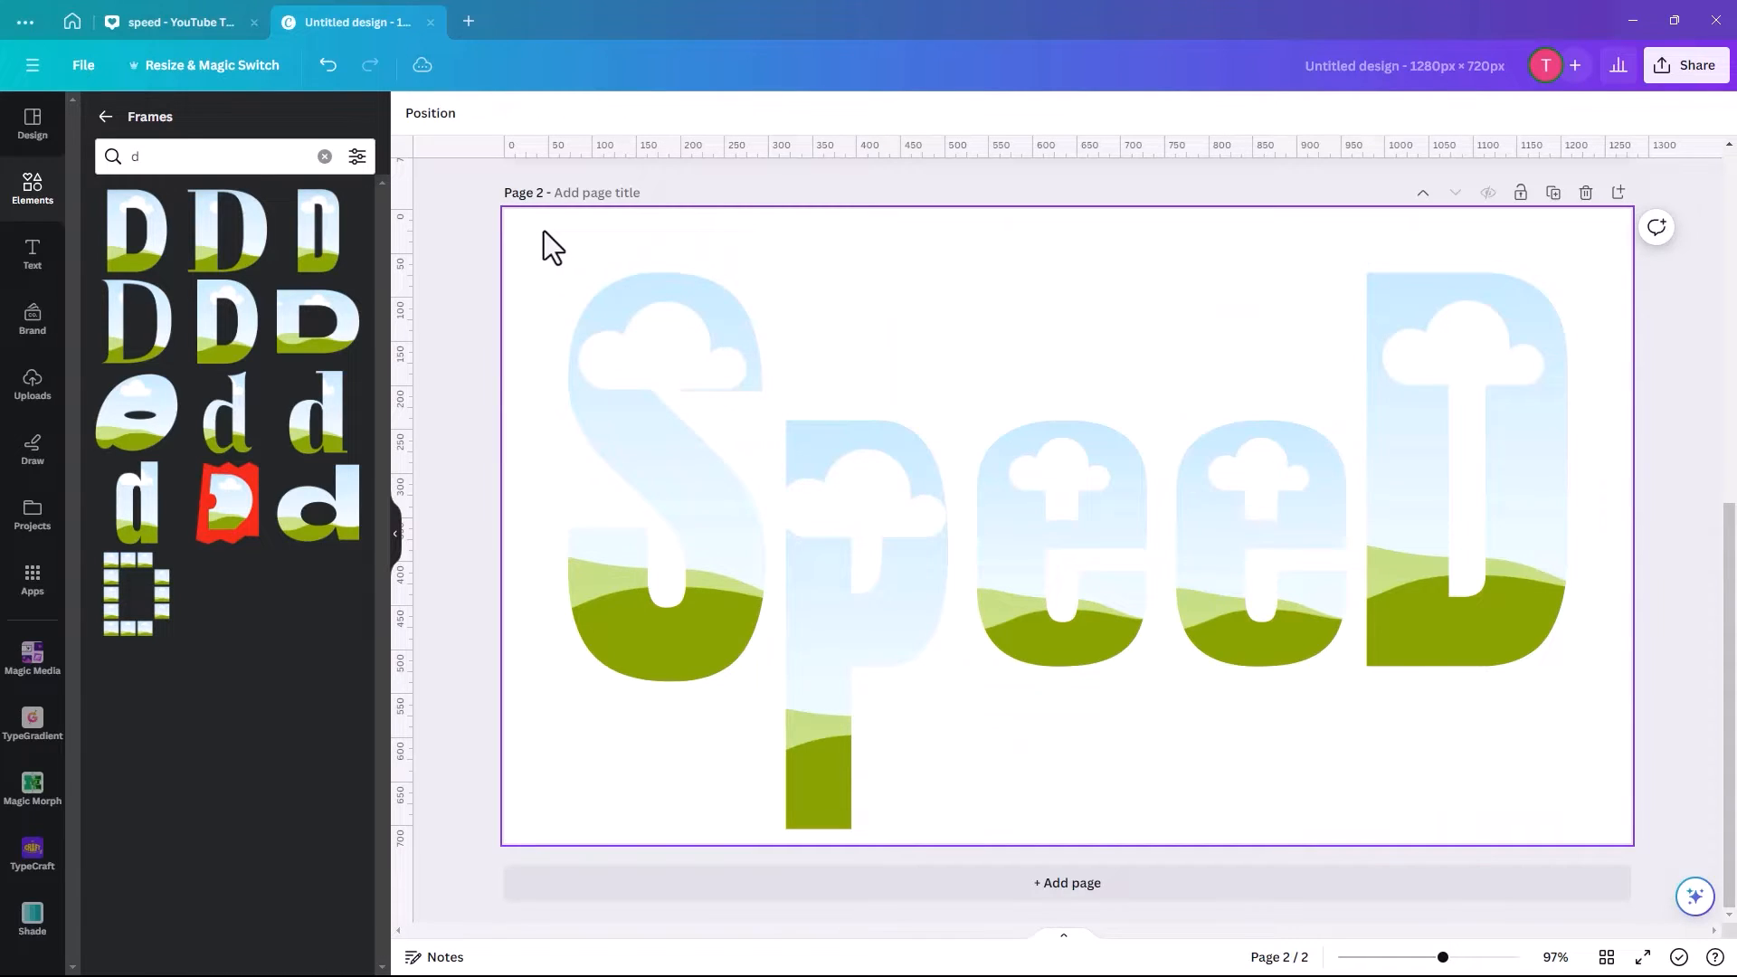
Drop the uploaded chequered car image onto the letters so it fills every frame.
{"action": "left_click", "coordinate": [867, 498]}
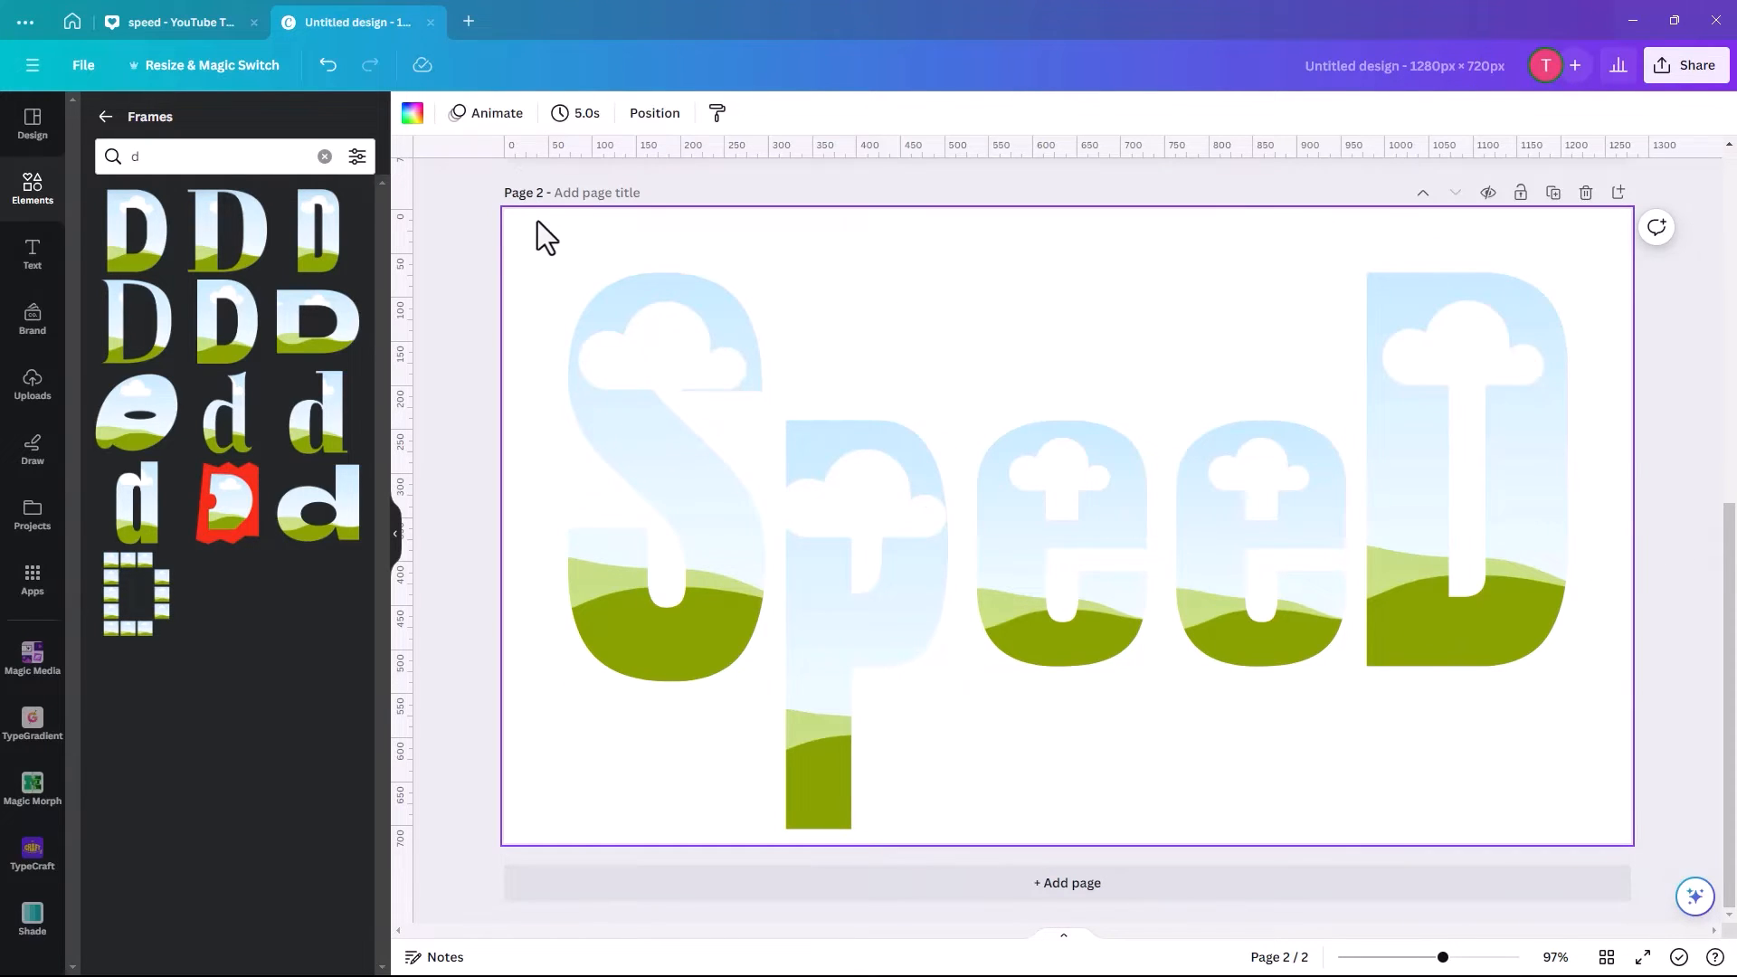
{"action": "mouse_move", "coordinate": [175, 246]}
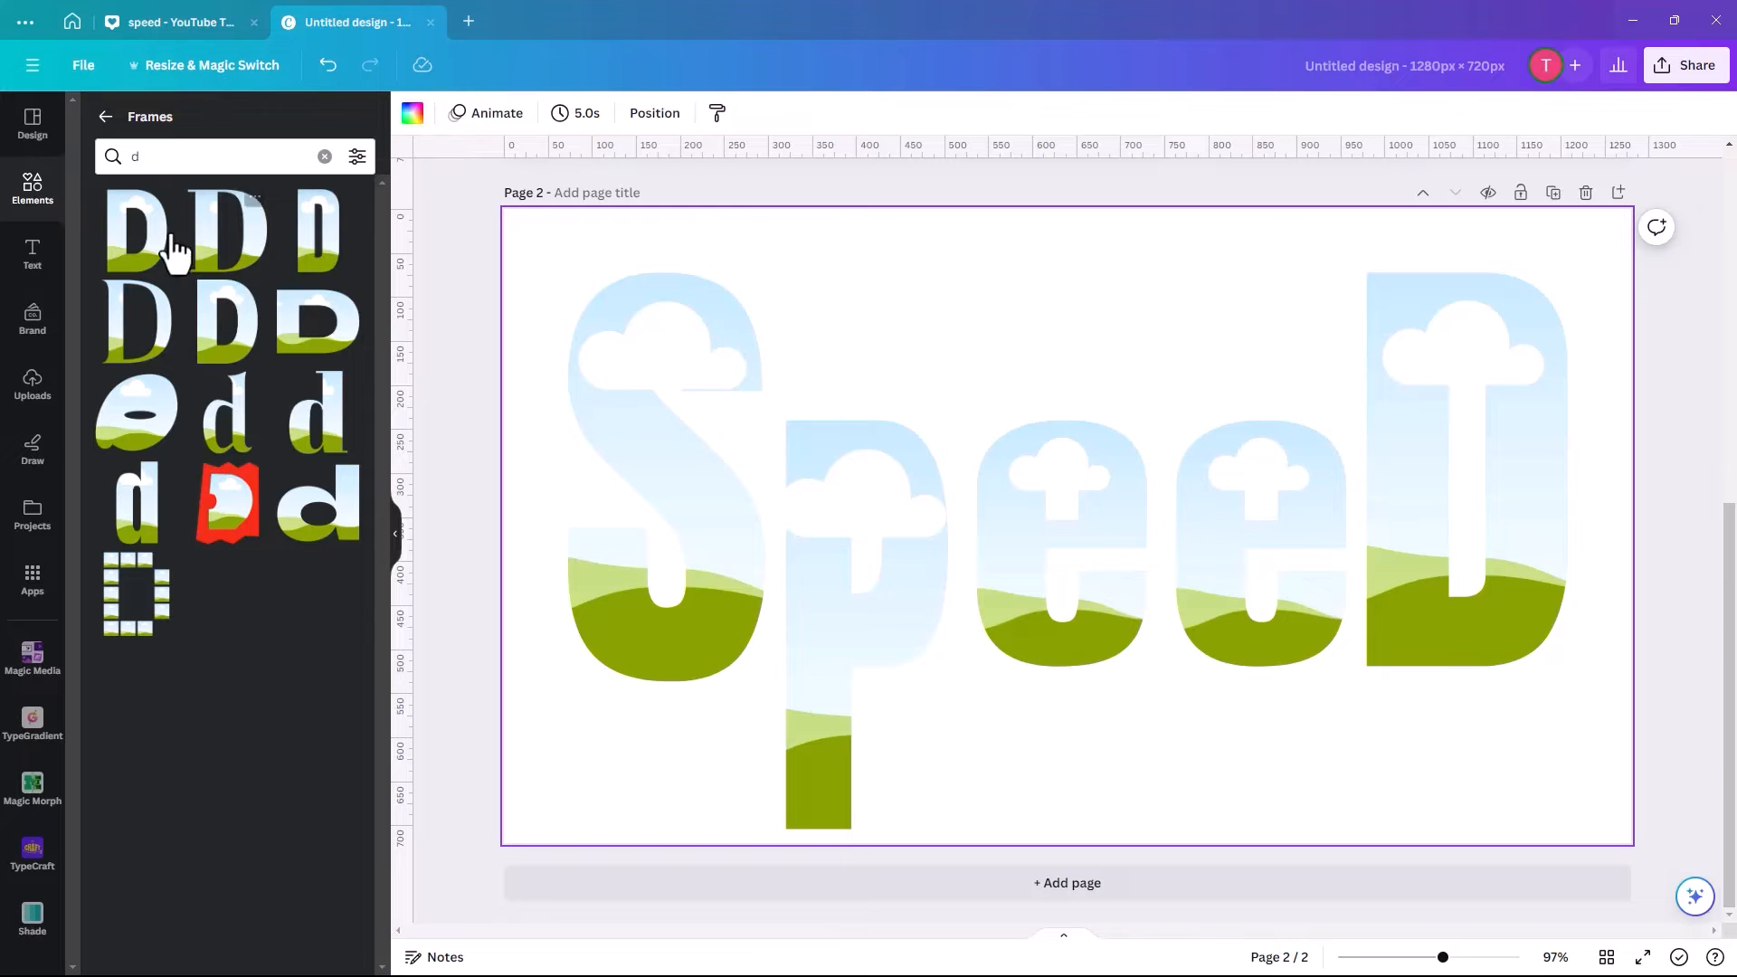
{"action": "left_click", "coordinate": [33, 384]}
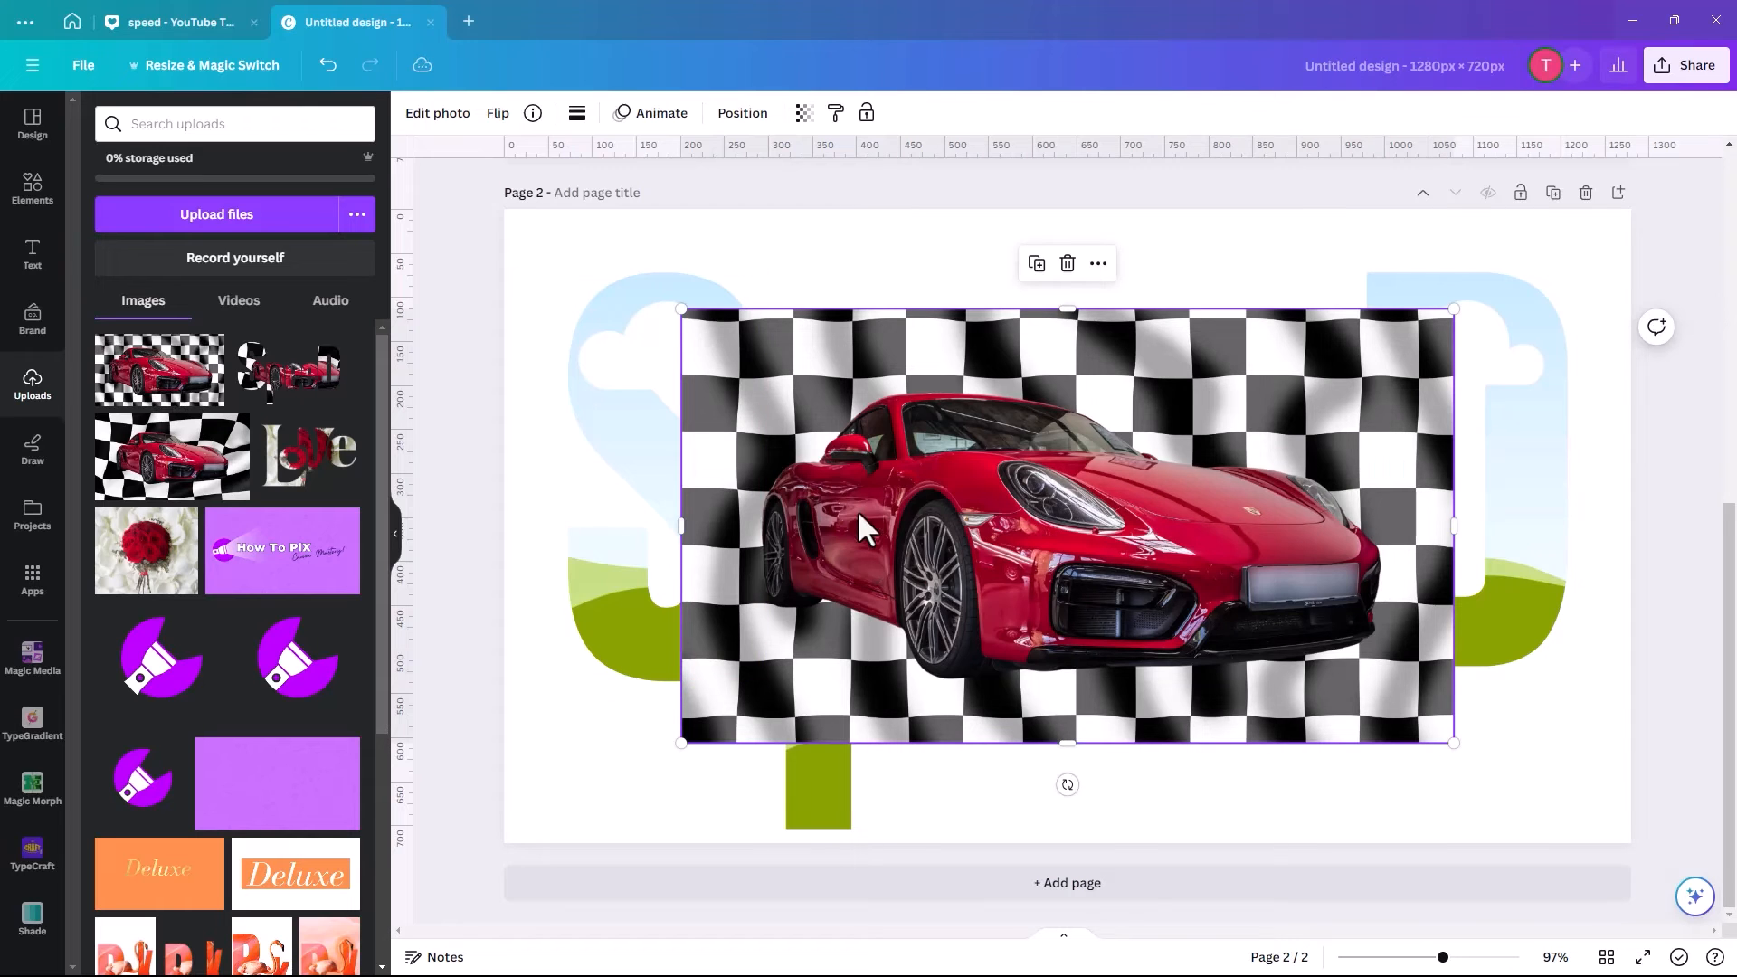
{"action": "left_click_drag", "start_coordinate": [864, 527], "coordinate": [654, 456]}
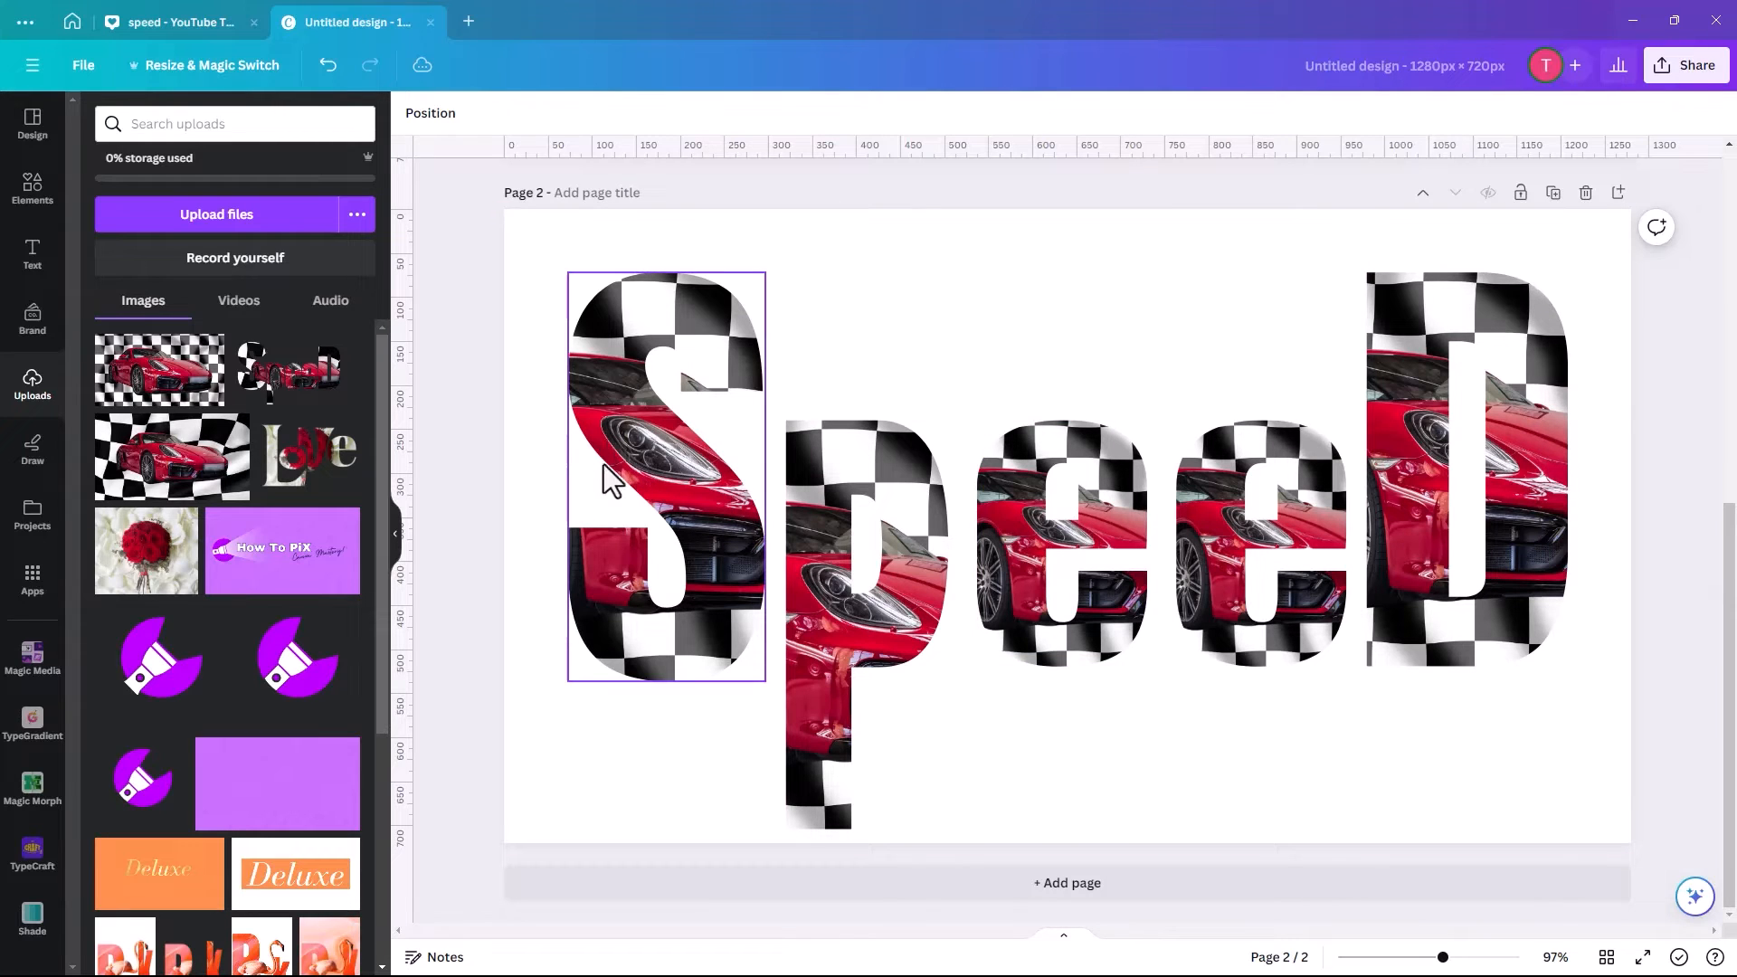
{"action": "left_click", "coordinate": [659, 465]}
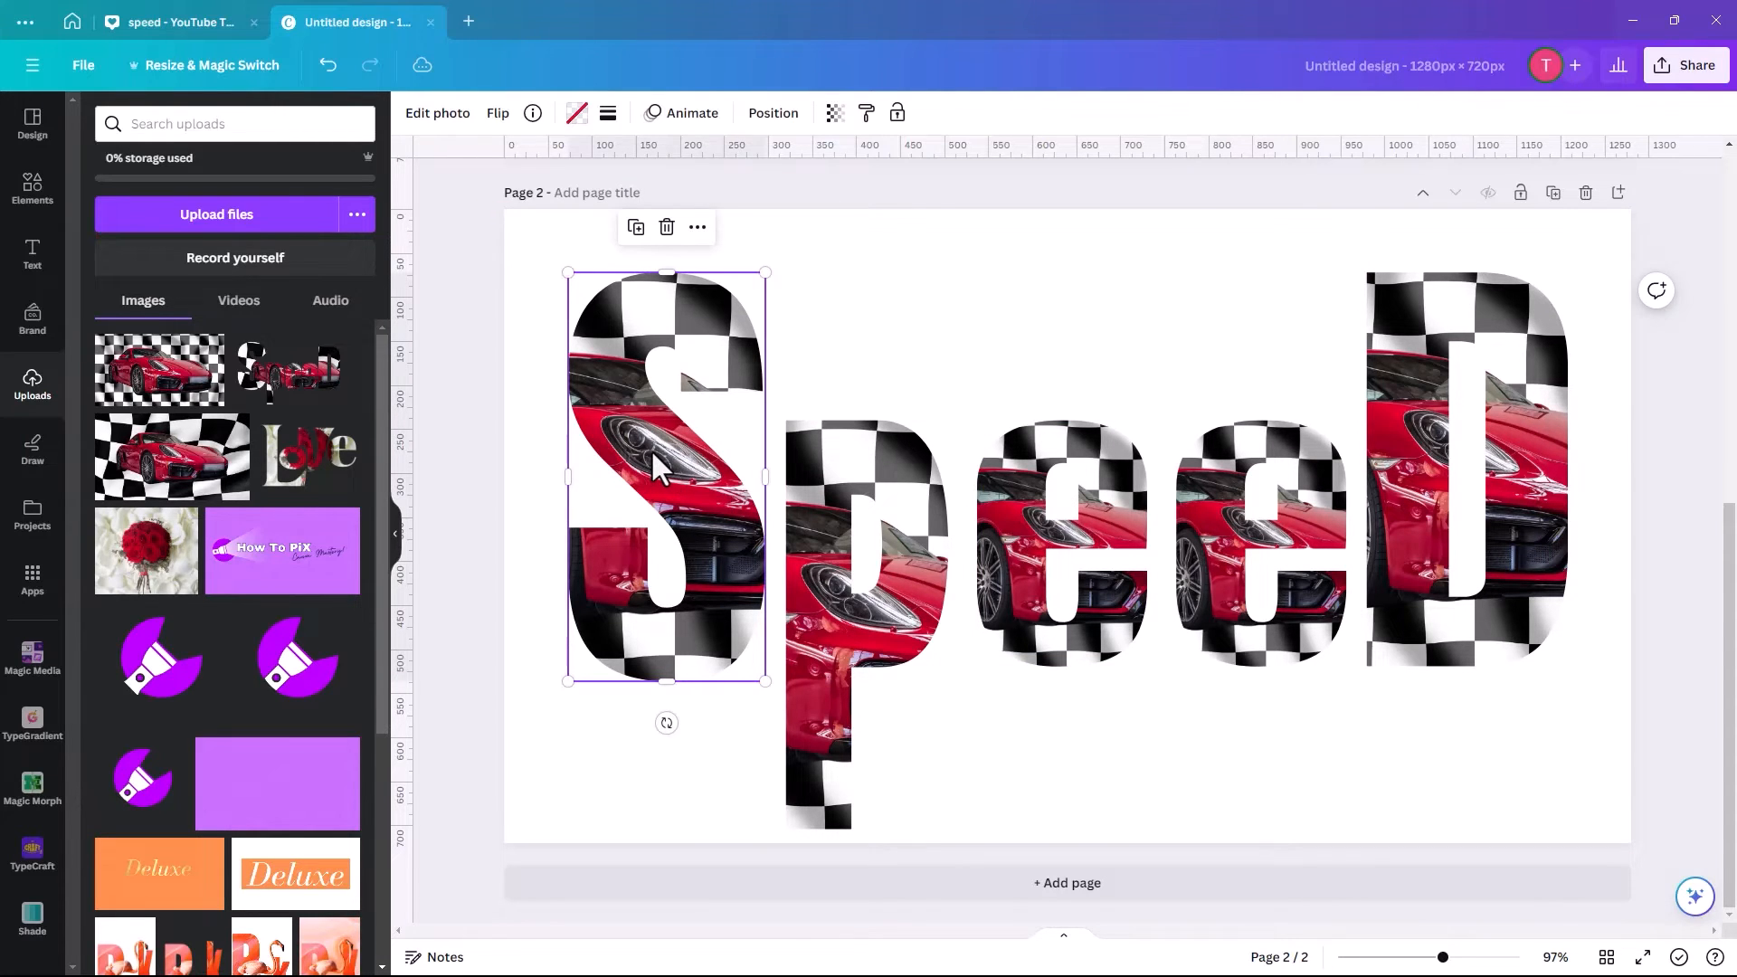
Enlarge and reposition the photo inside the S so the car shows, and confirm the crop.
{"action": "double_click", "coordinate": [665, 477]}
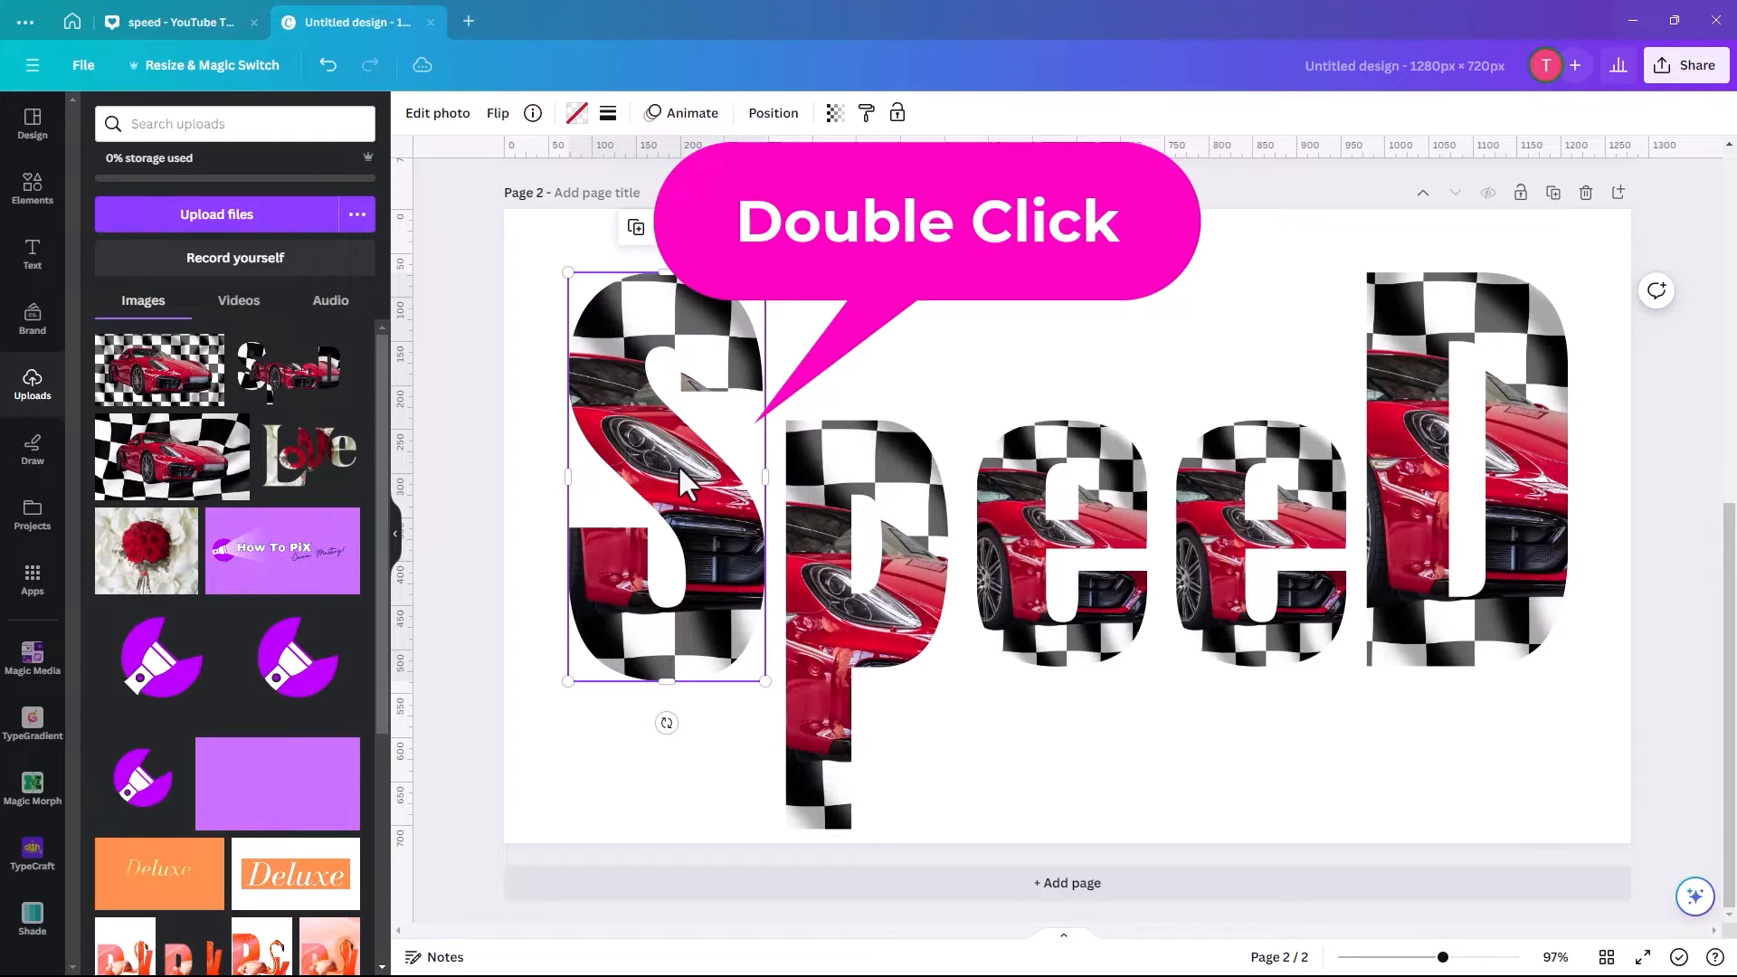
{"action": "double_click", "coordinate": [665, 477]}
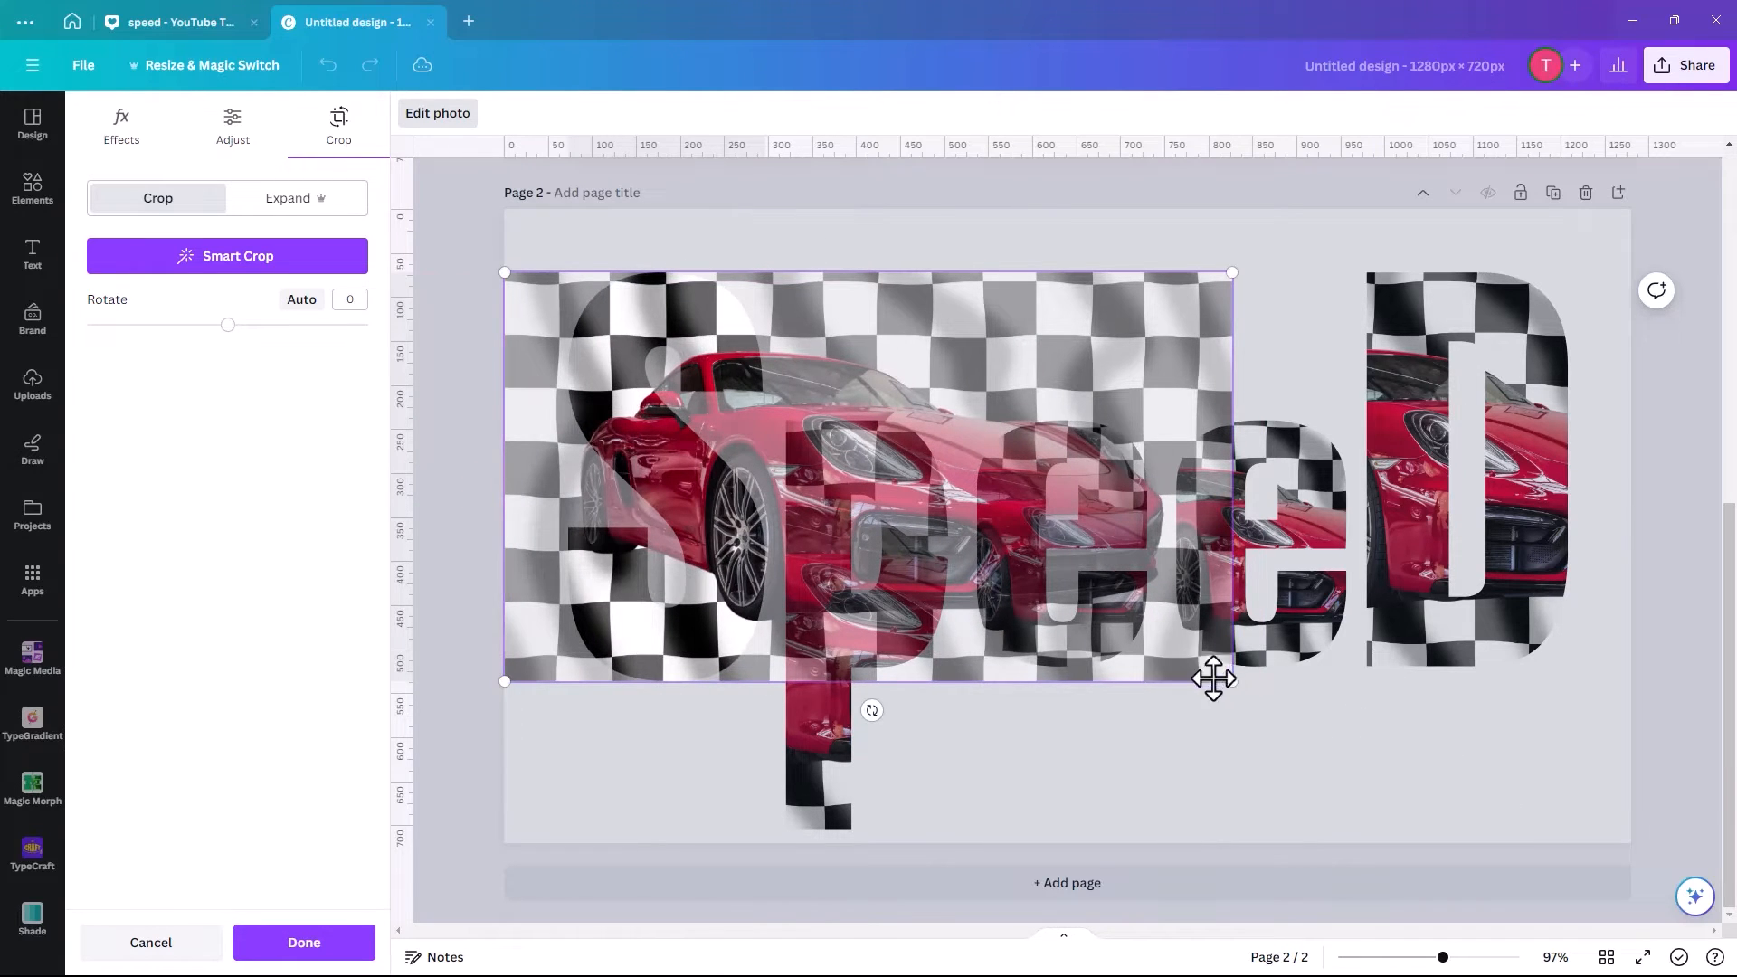
{"action": "left_click_drag", "start_coordinate": [1229, 681], "coordinate": [1545, 859]}
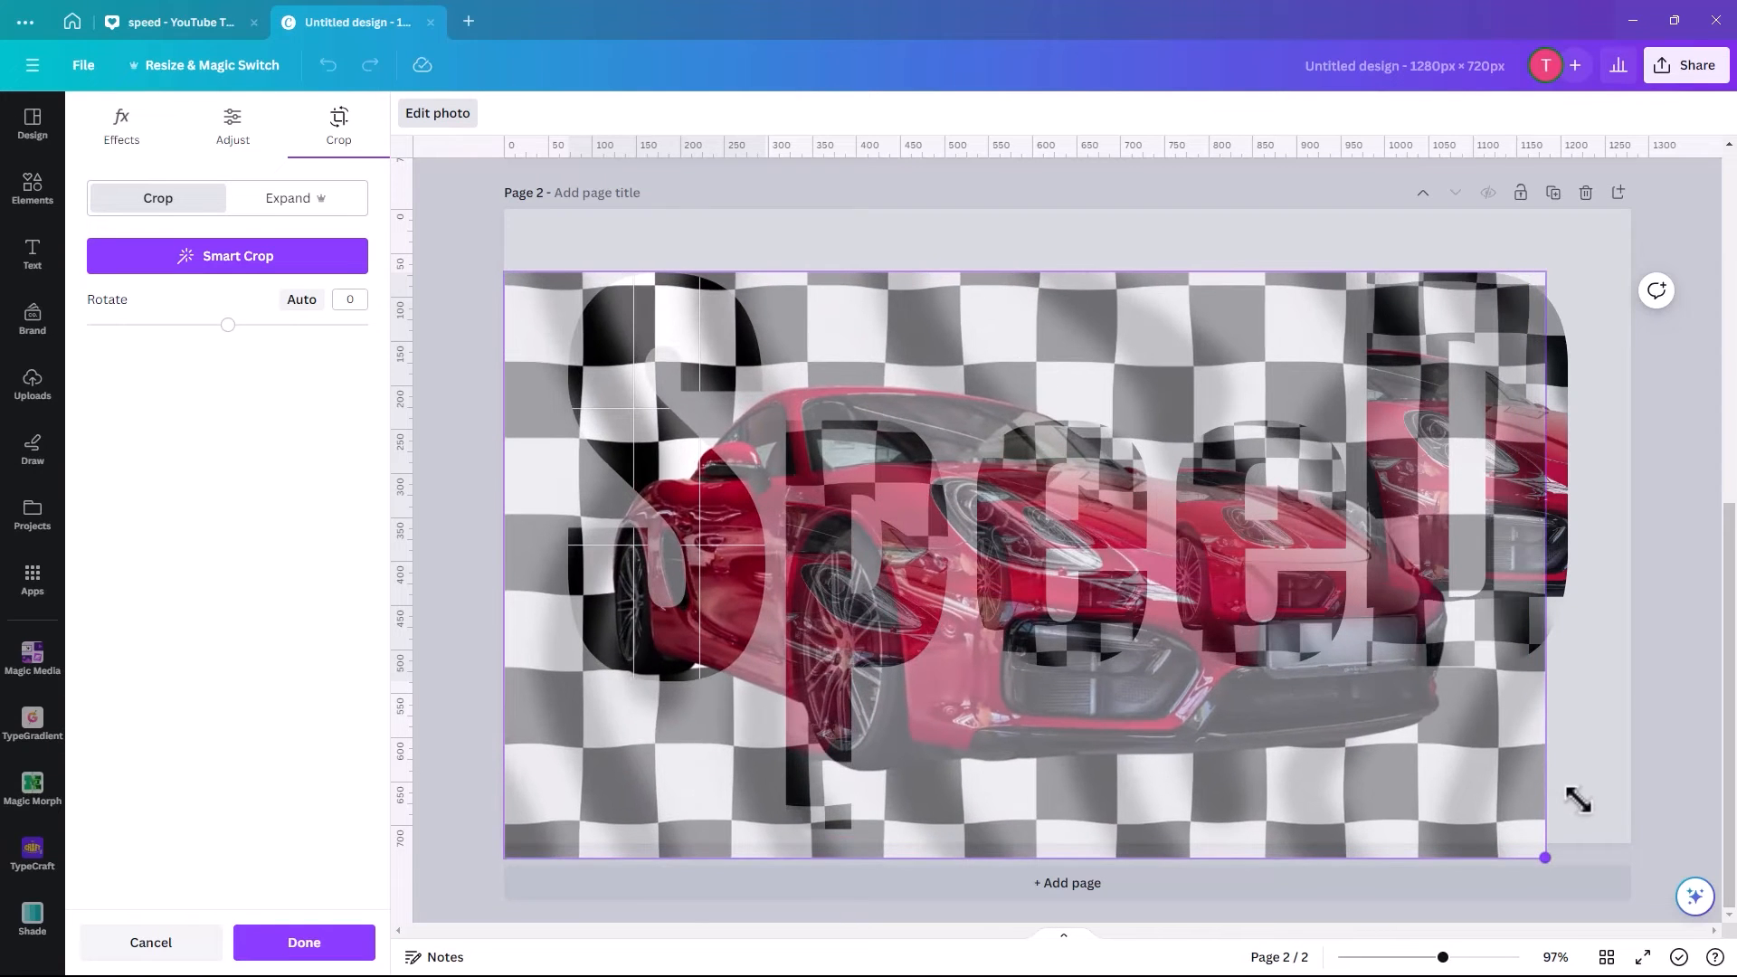
{"action": "left_click_drag", "start_coordinate": [1545, 856], "coordinate": [1521, 843]}
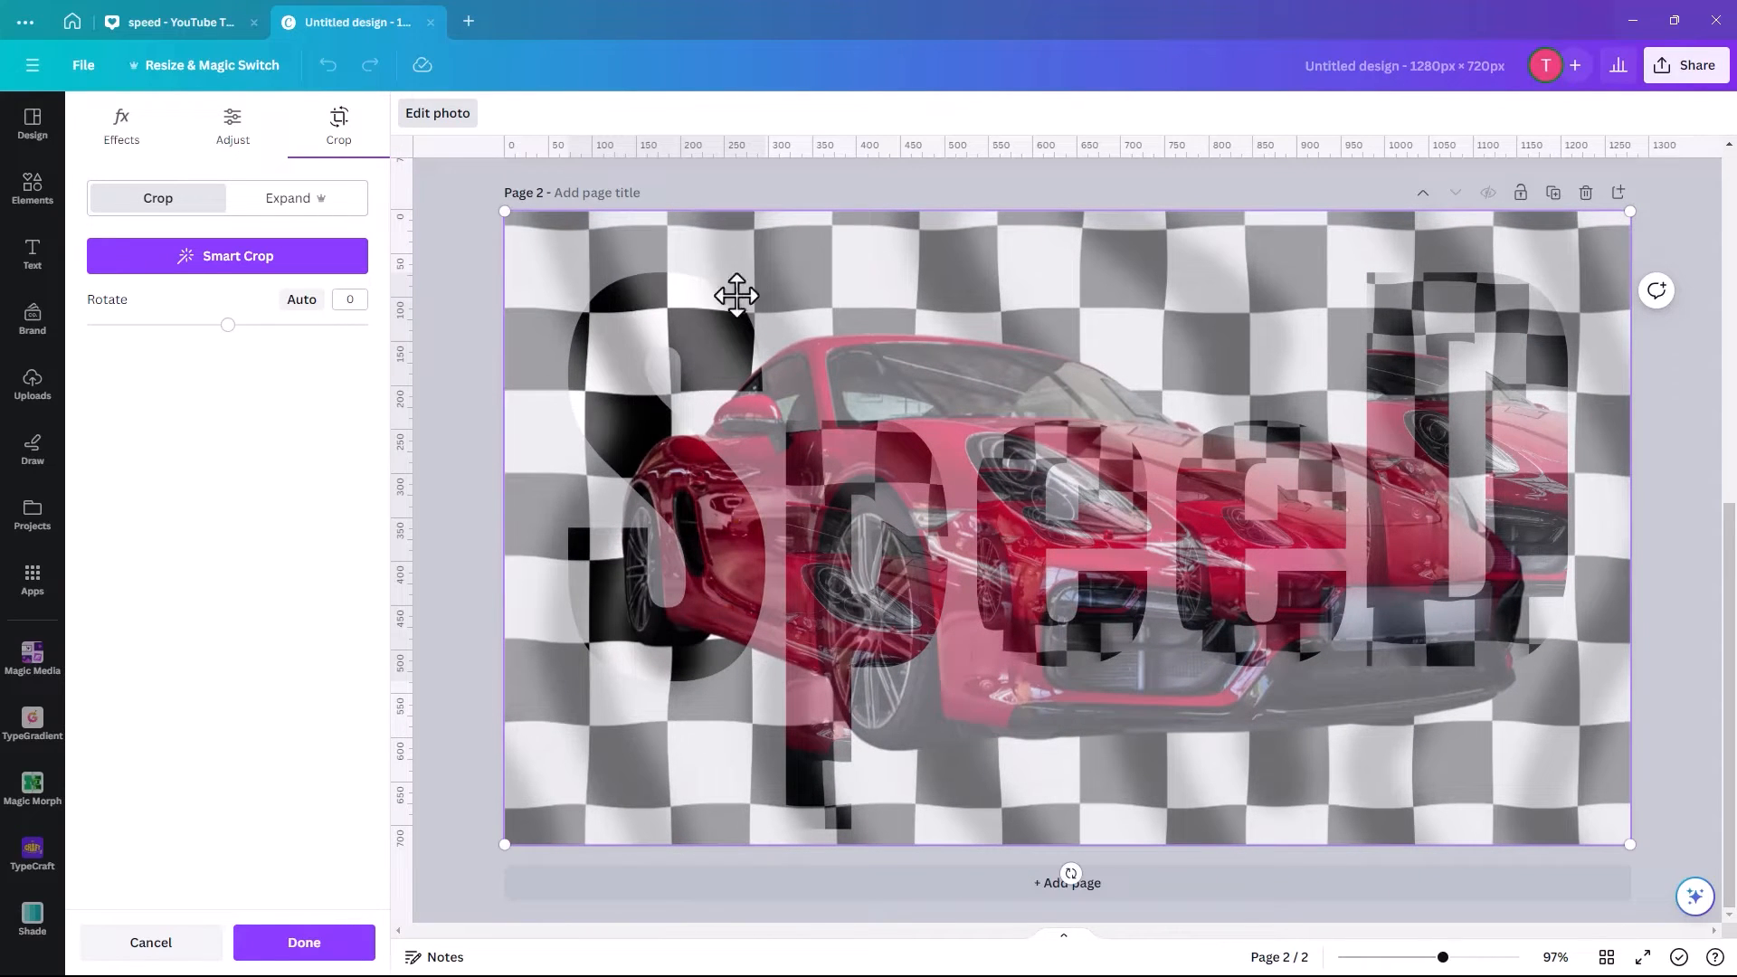
{"action": "left_click", "coordinate": [302, 948]}
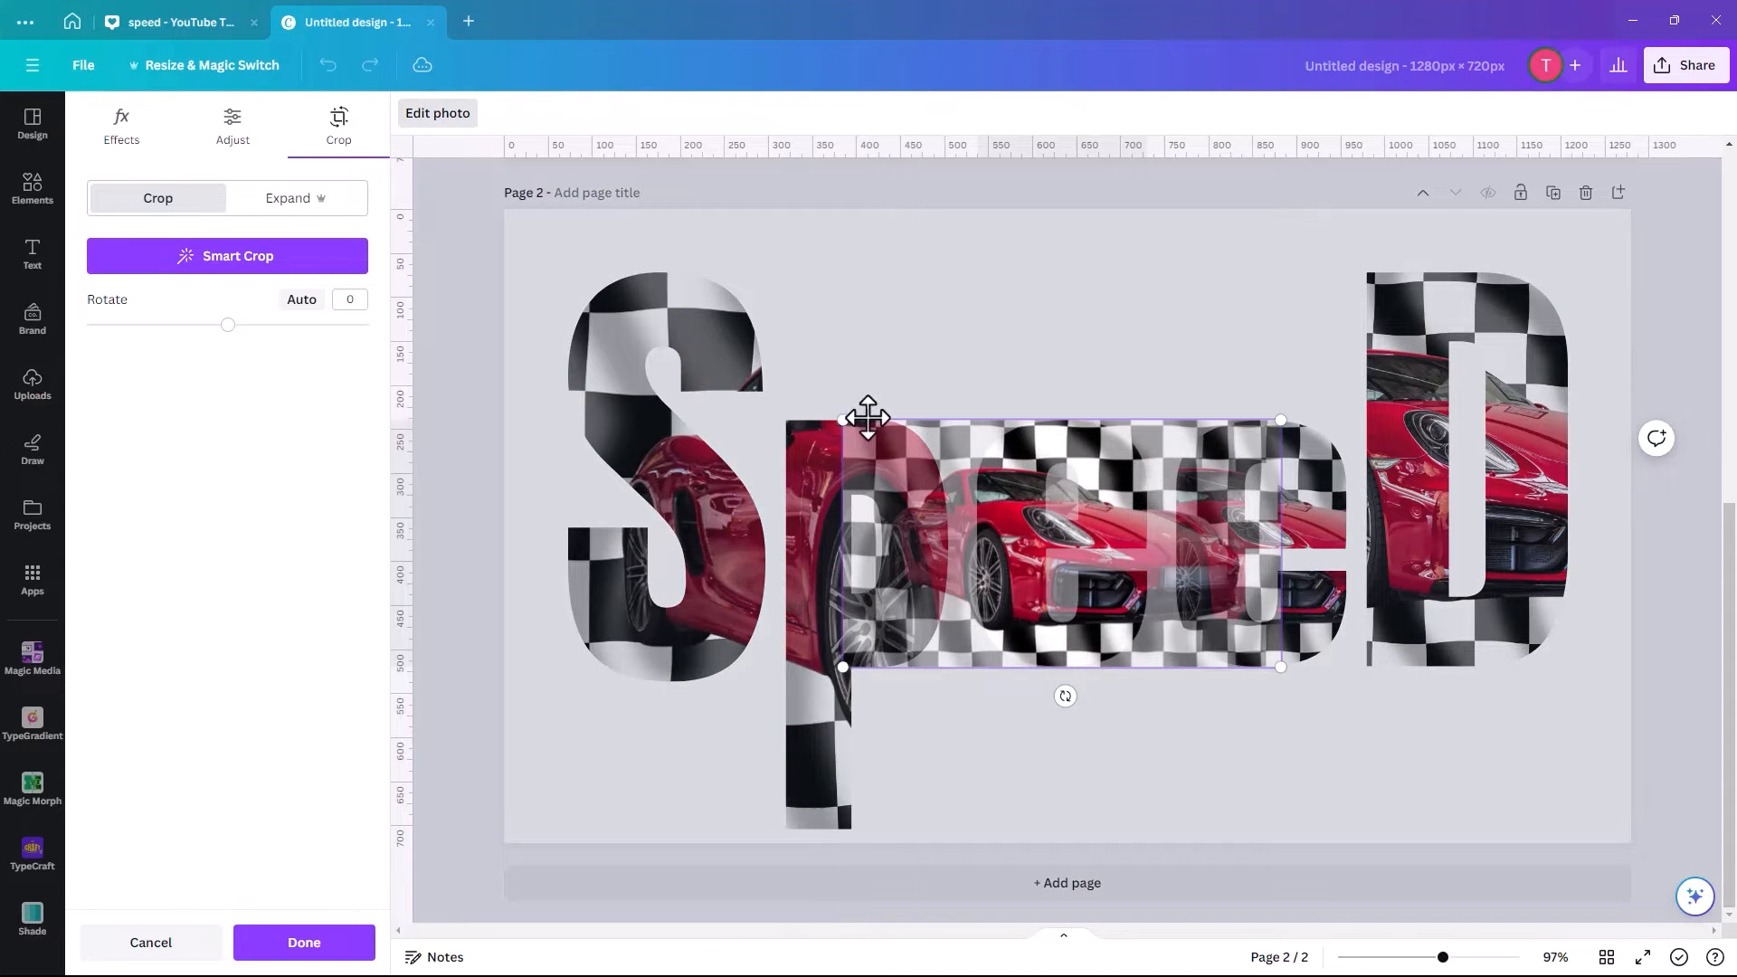
Move and enlarge the p letter's photo so the car continues through it.
{"action": "left_click_drag", "start_coordinate": [842, 419], "coordinate": [505, 230]}
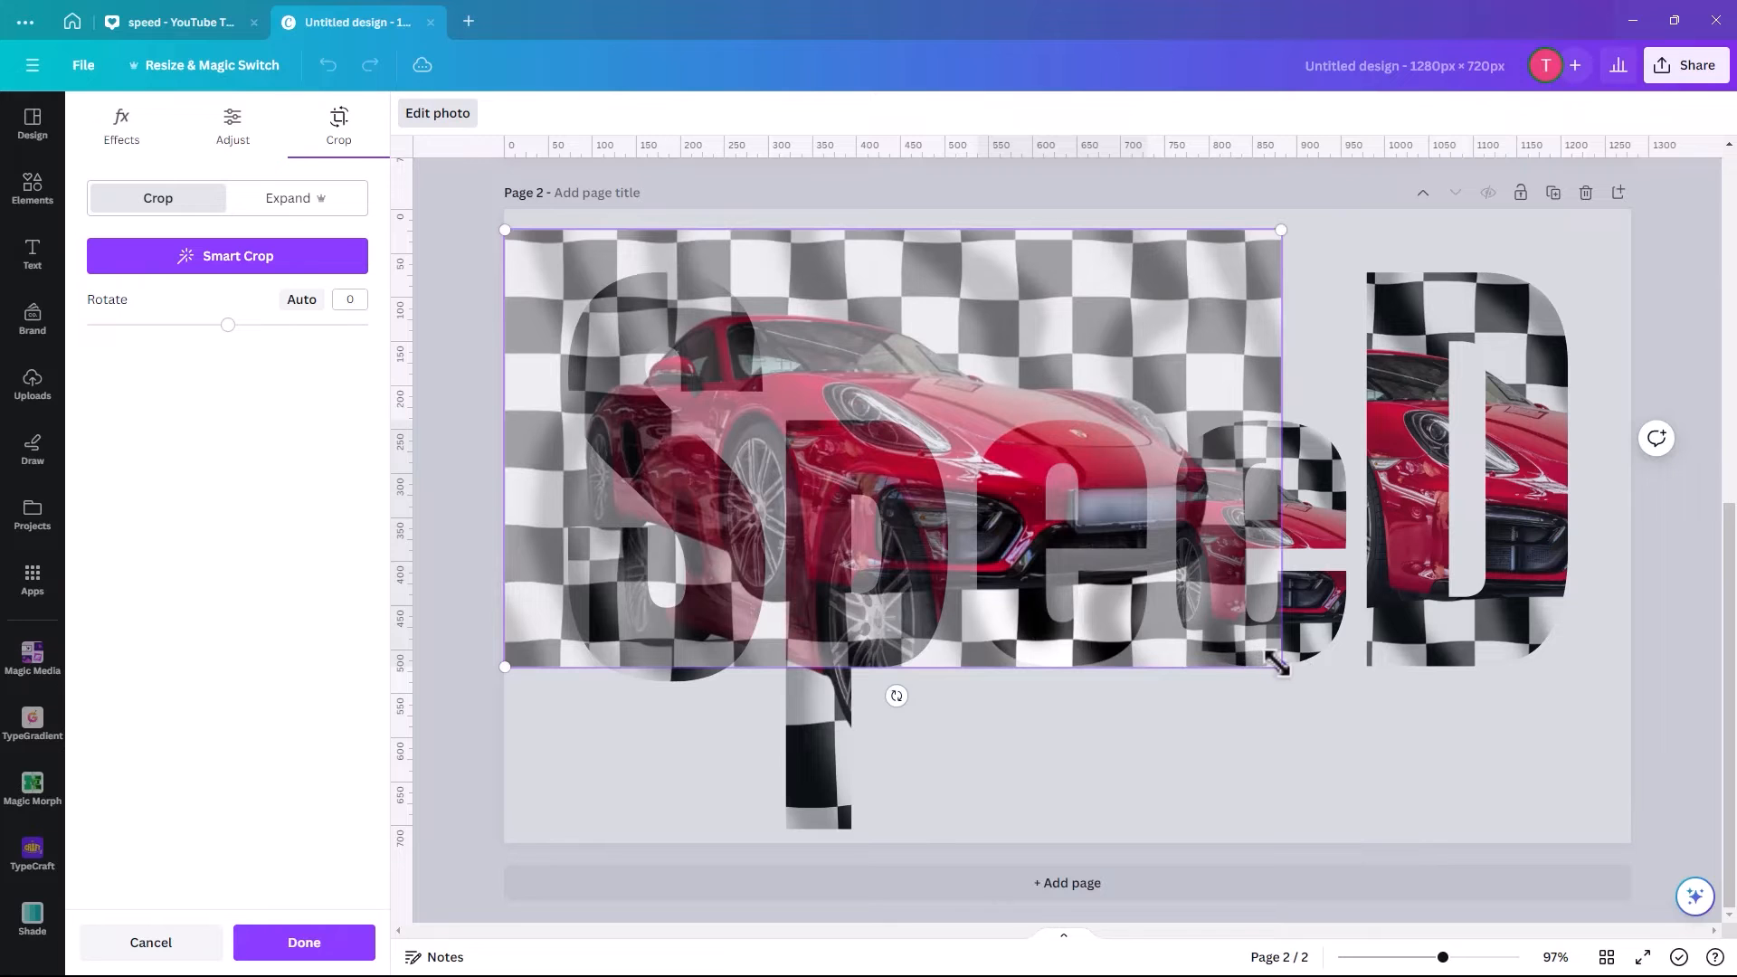
{"action": "left_click_drag", "start_coordinate": [1282, 666], "coordinate": [1598, 843]}
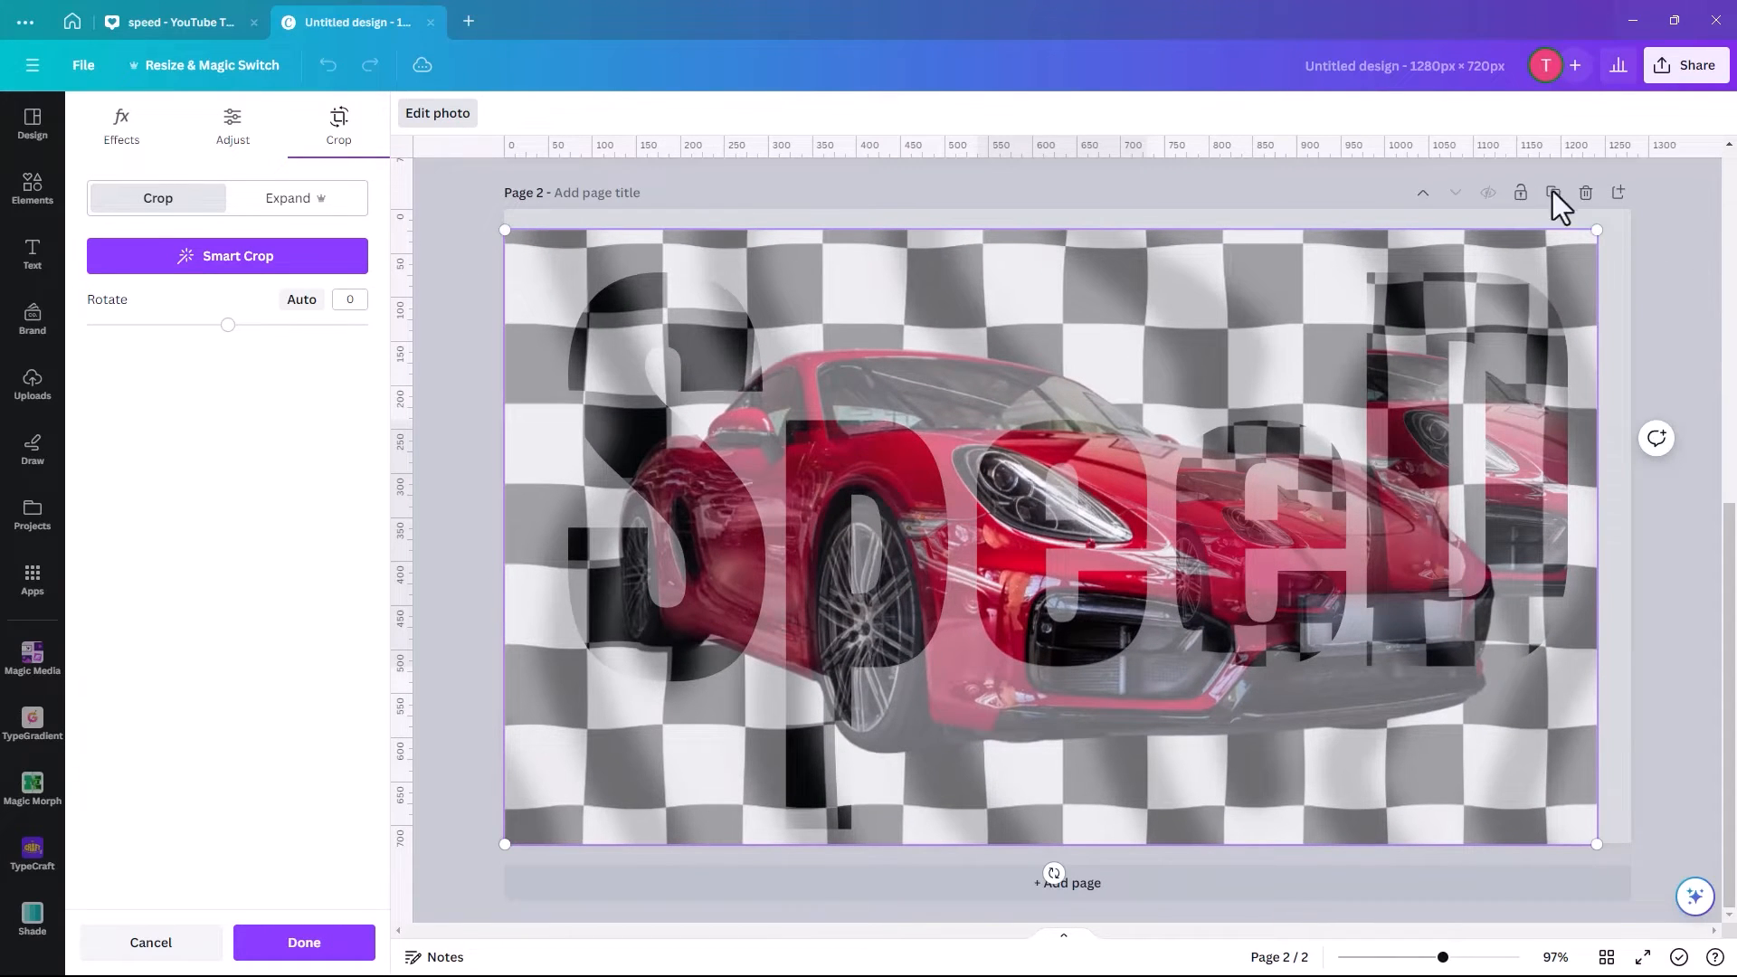
{"action": "left_click_drag", "start_coordinate": [1595, 229], "coordinate": [1634, 210]}
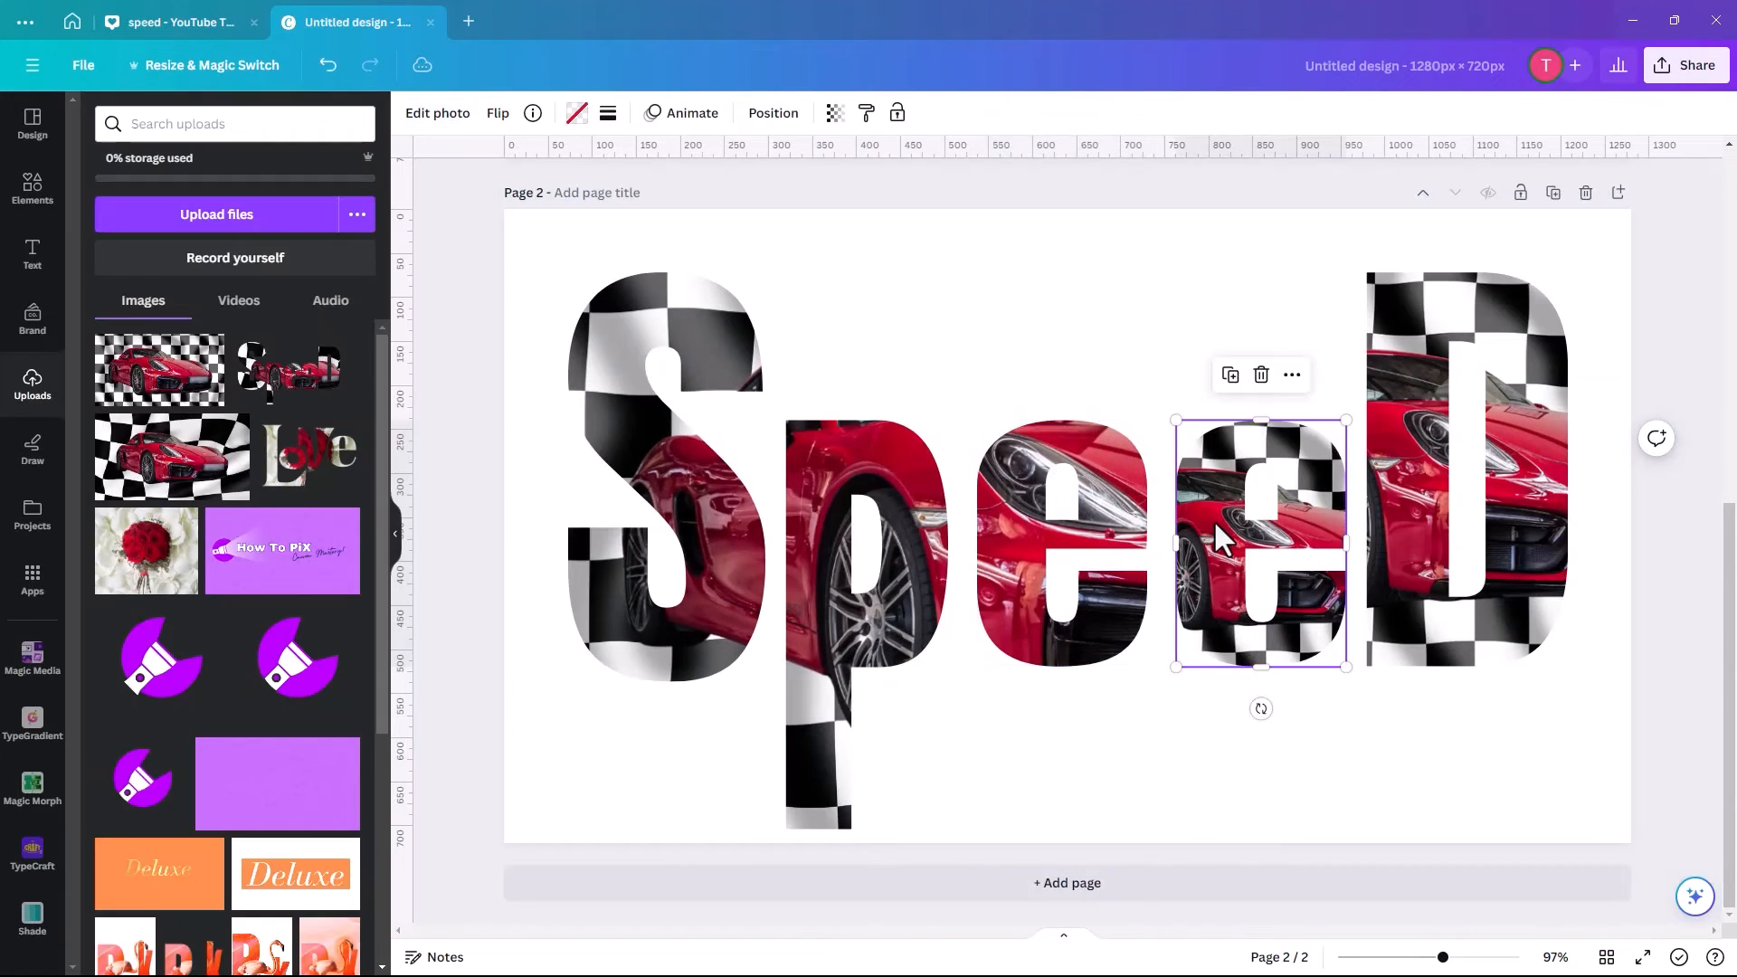
Enlarge and shift the photos in the second e and the d, then confirm the framing.
{"action": "left_click", "coordinate": [436, 112]}
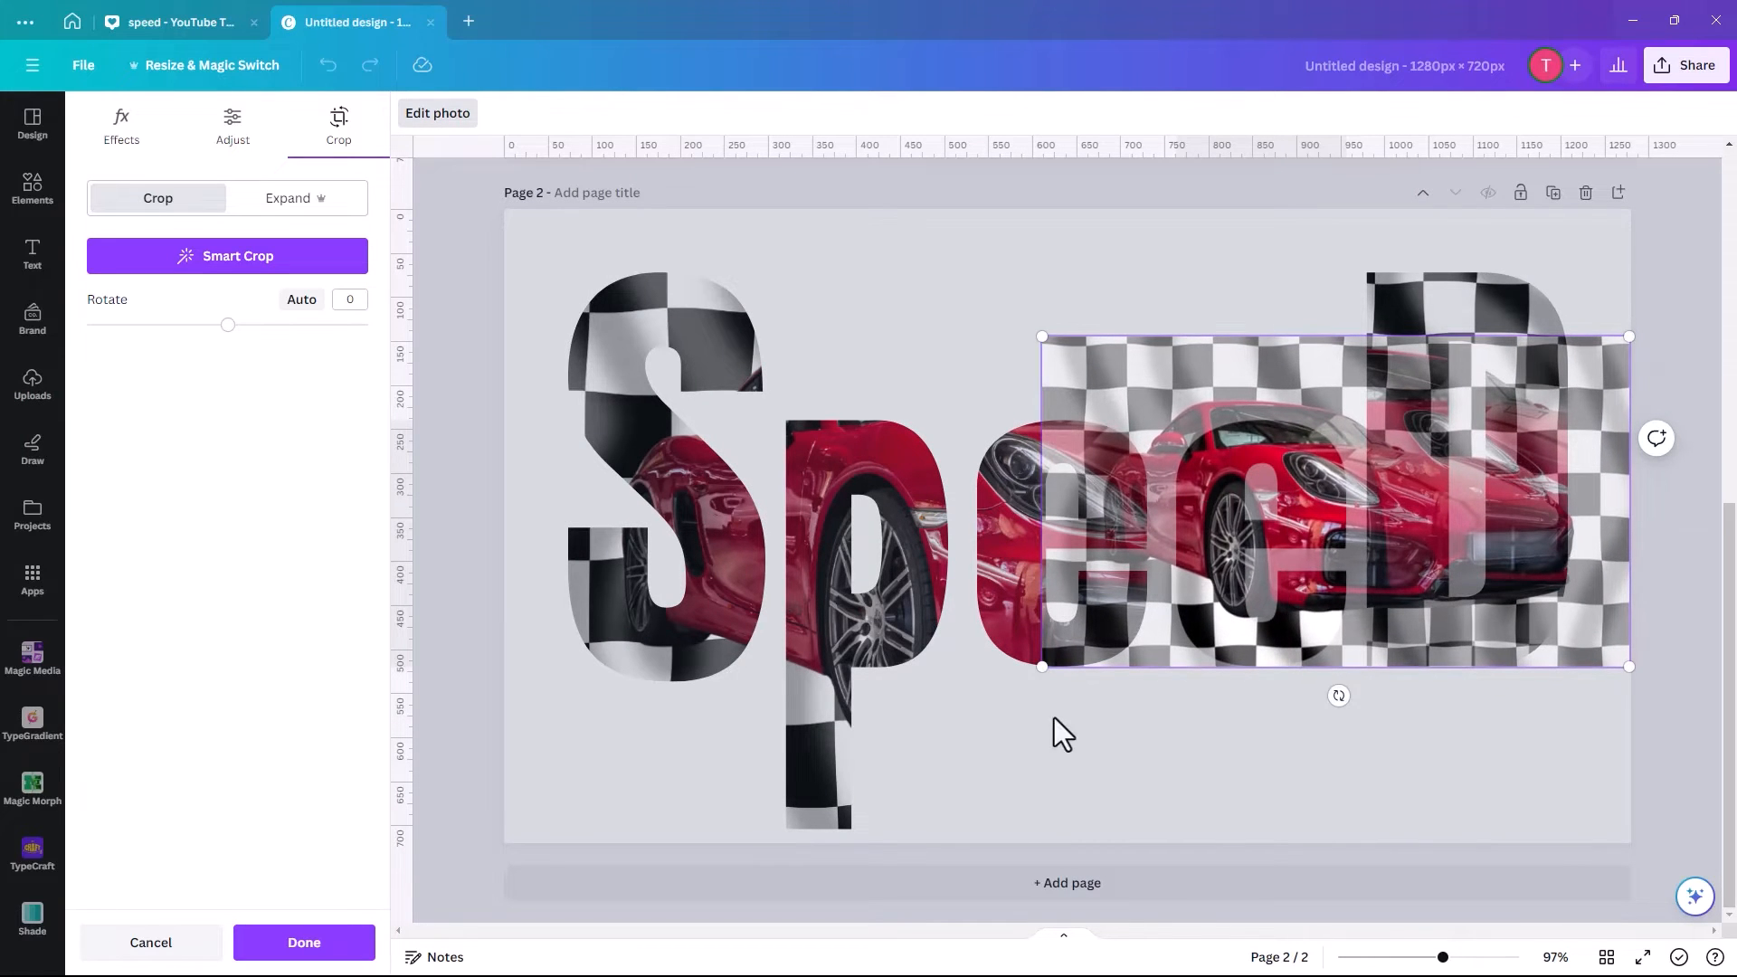
{"action": "left_click_drag", "start_coordinate": [1041, 665], "coordinate": [697, 858]}
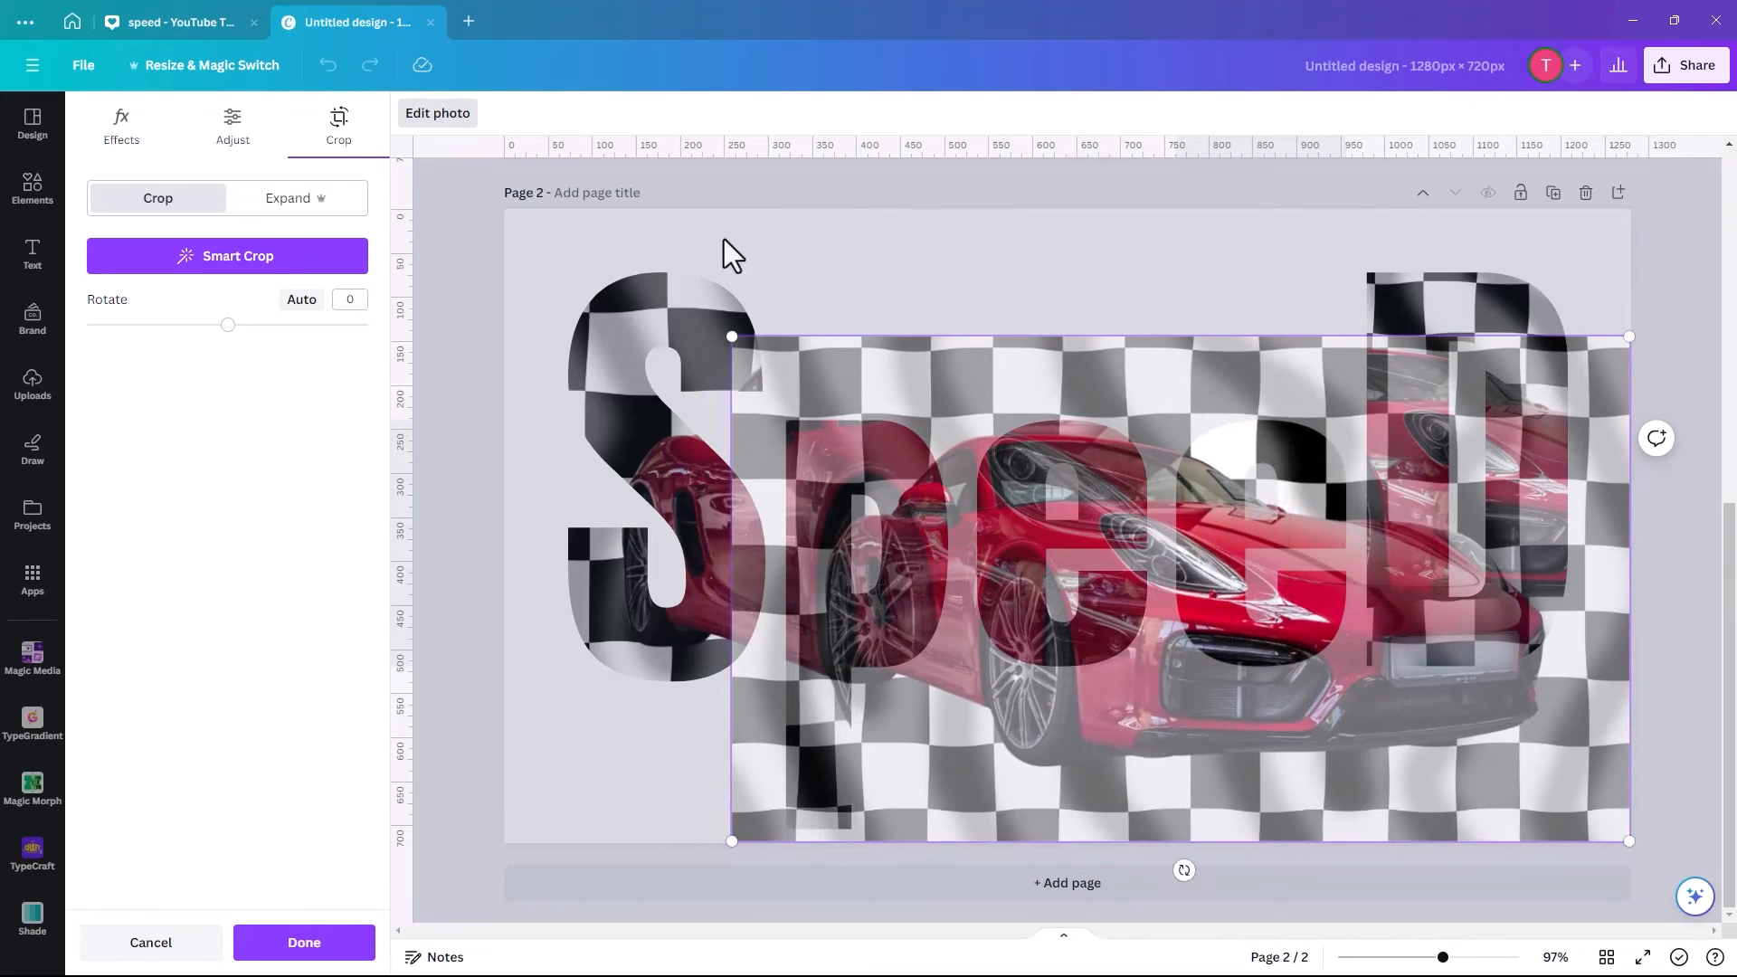
{"action": "left_click_drag", "start_coordinate": [731, 336], "coordinate": [500, 208]}
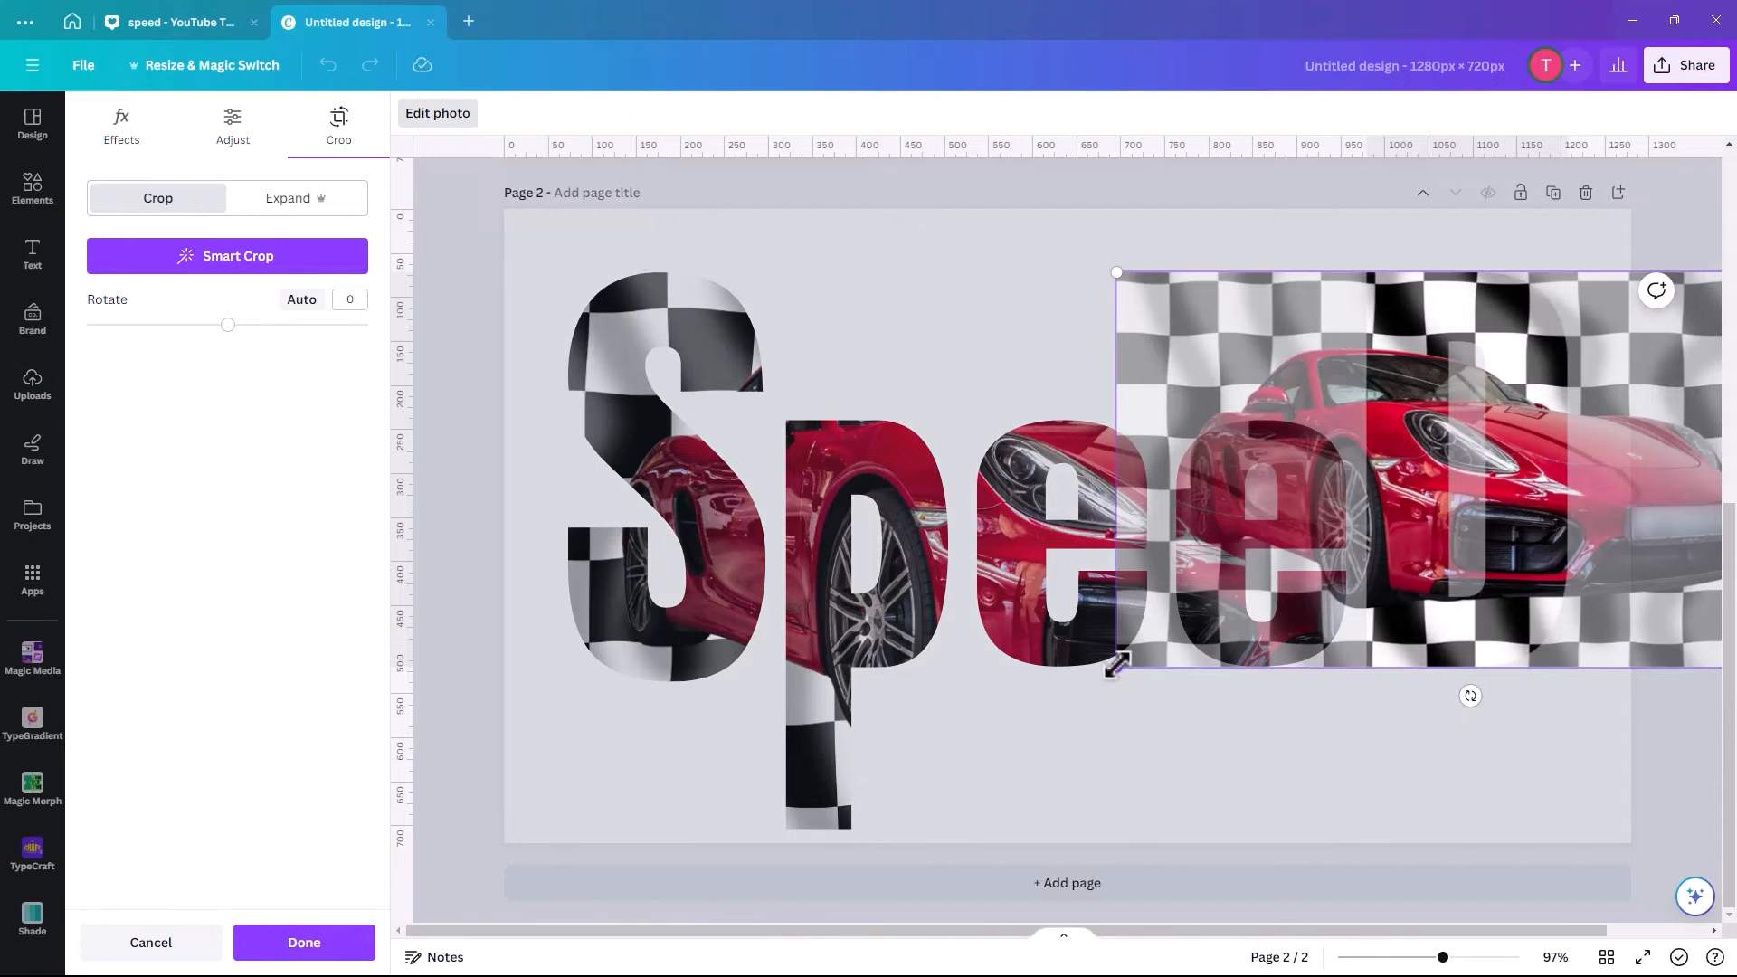
{"action": "left_click_drag", "start_coordinate": [1115, 673], "coordinate": [805, 840]}
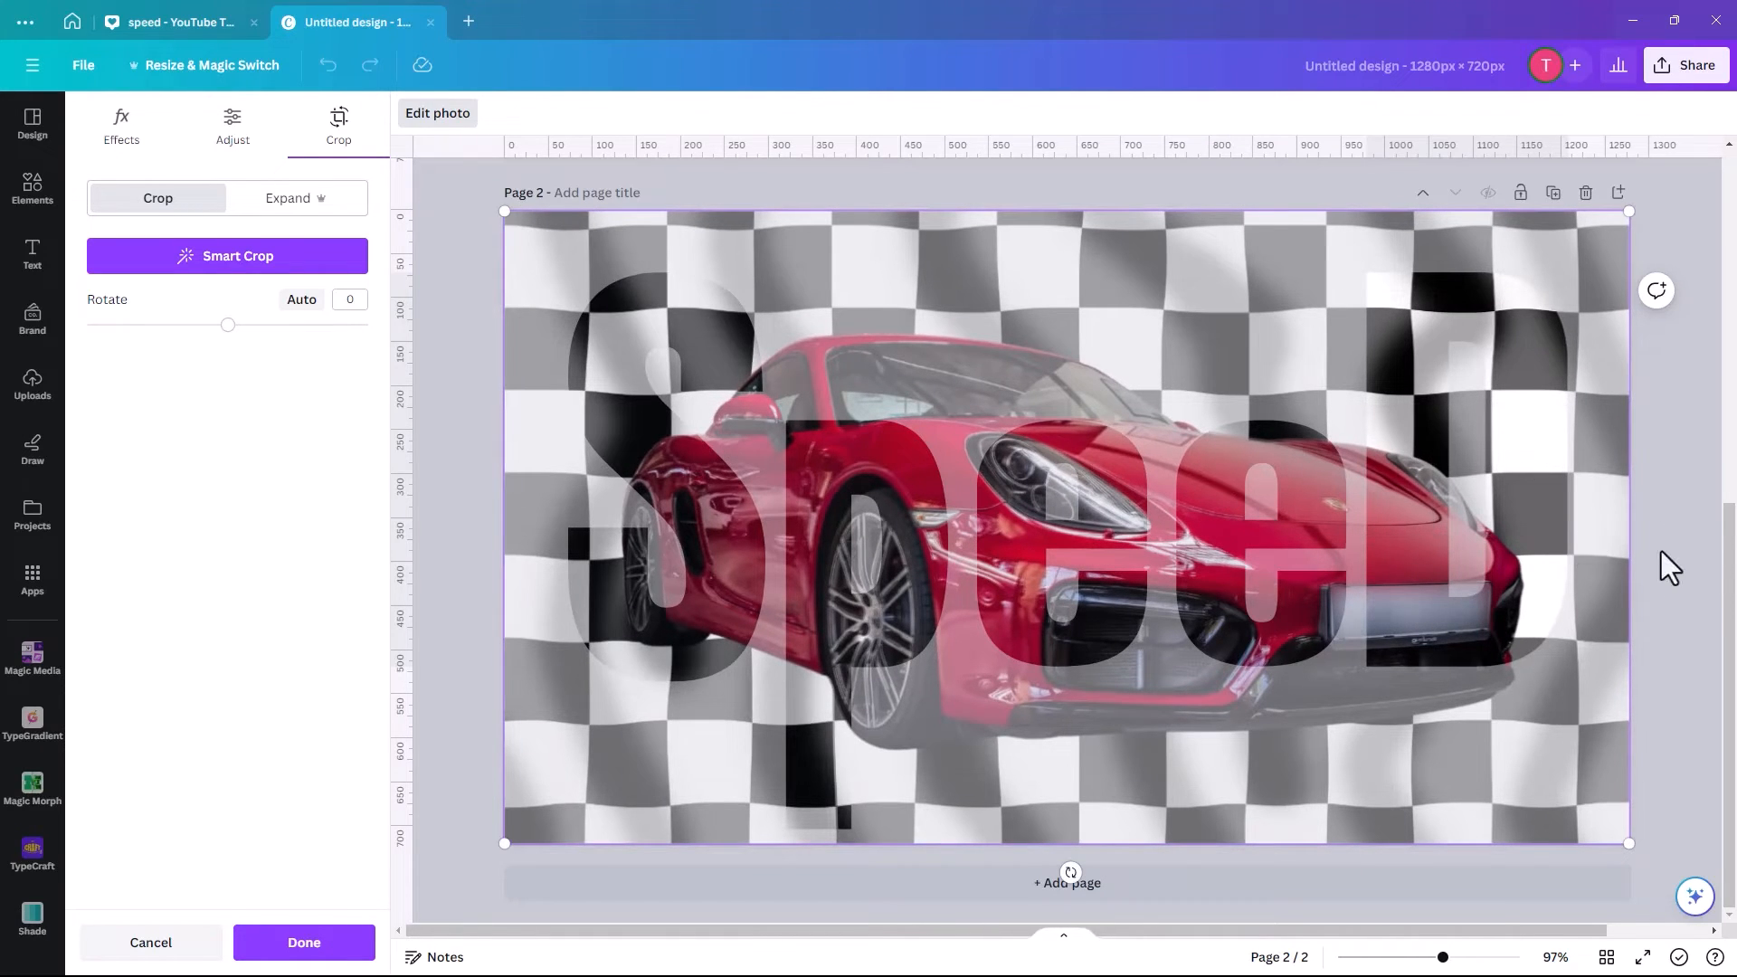
{"action": "left_click", "coordinate": [304, 948]}
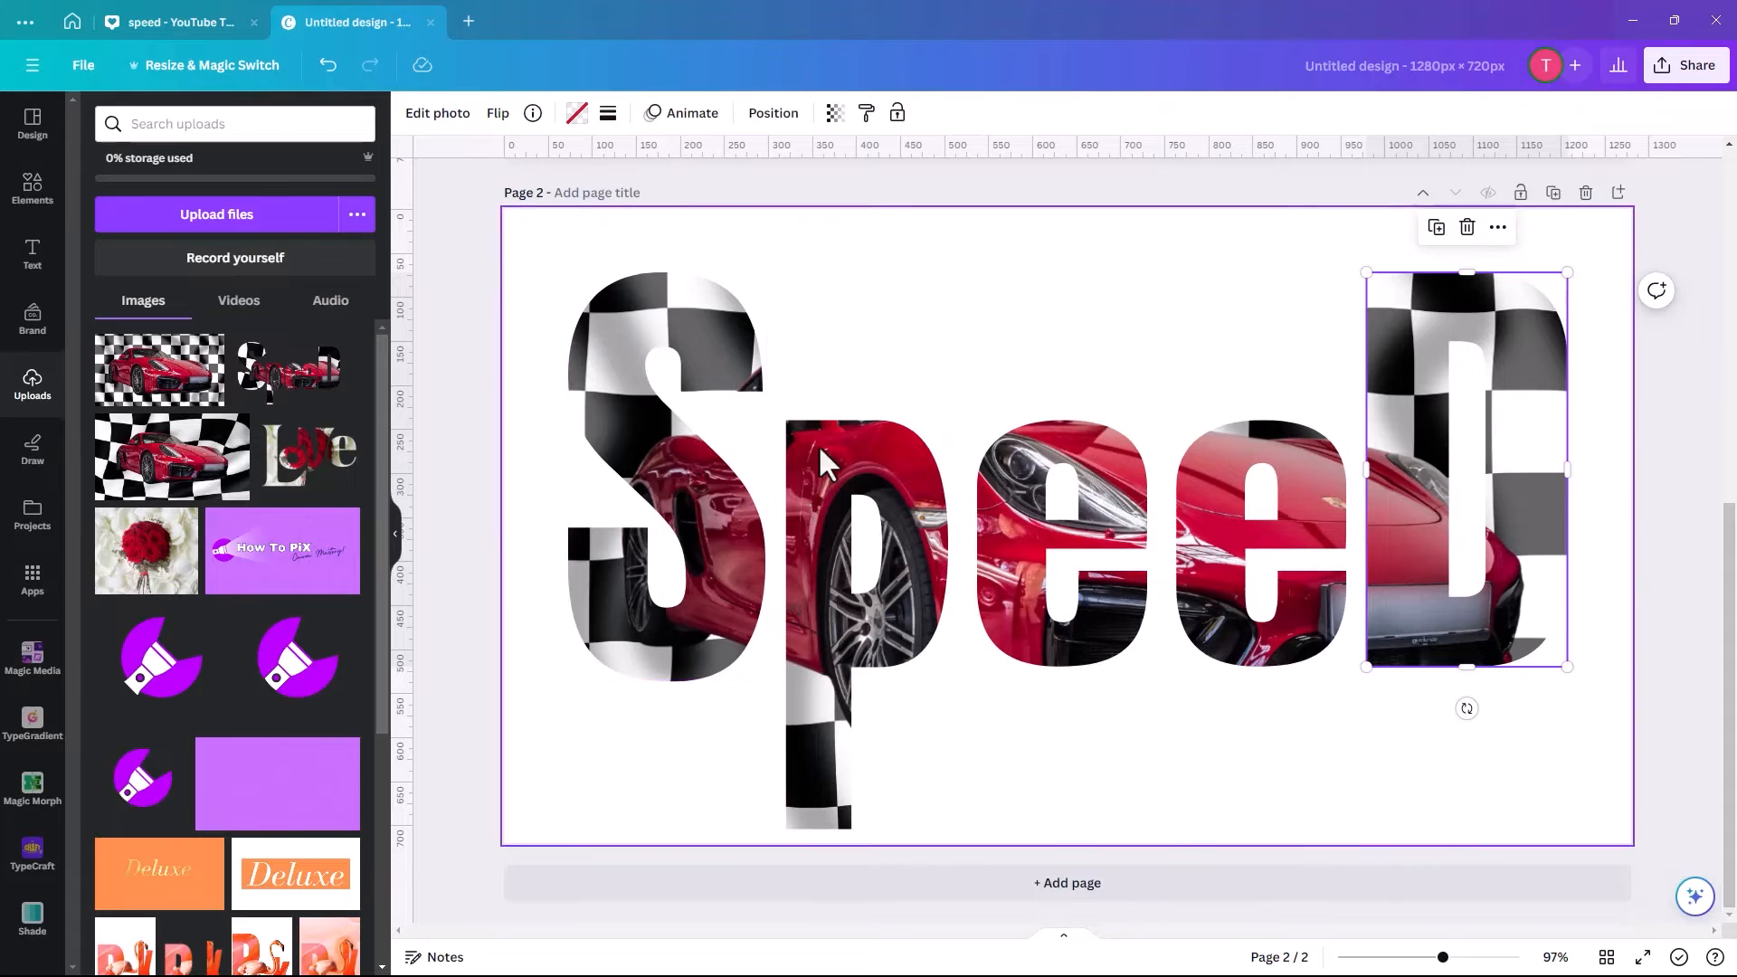
{"action": "mouse_move", "coordinate": [1541, 421]}
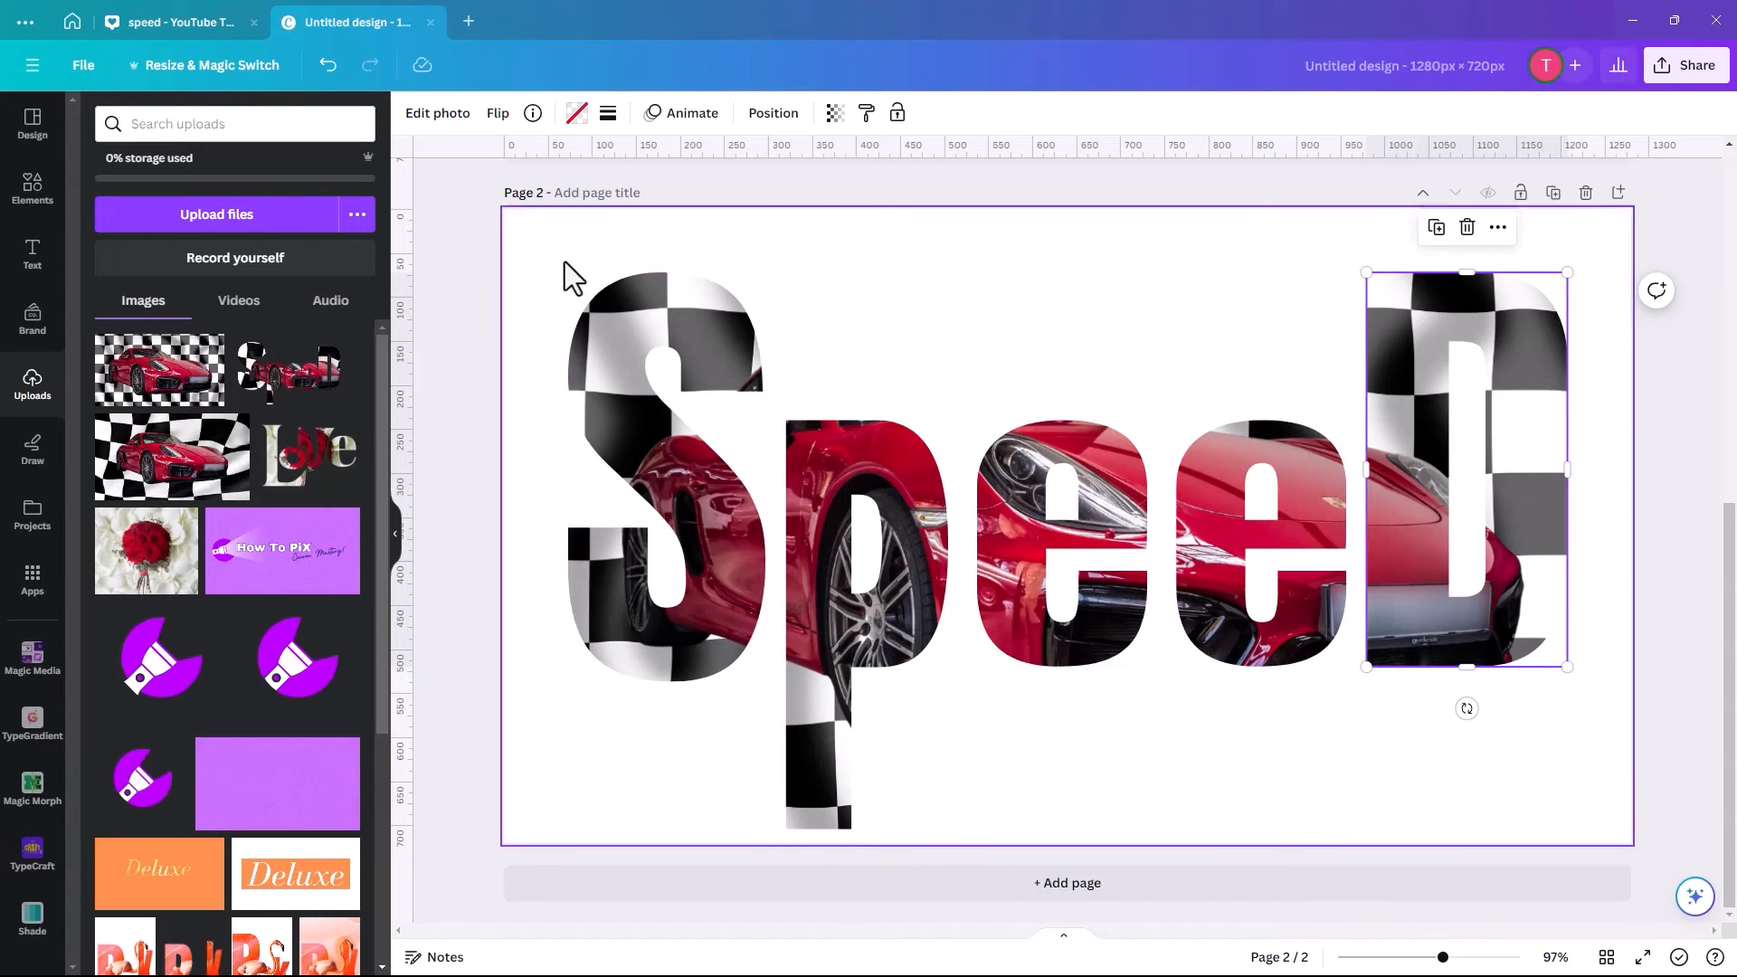
{"action": "mouse_move", "coordinate": [952, 72]}
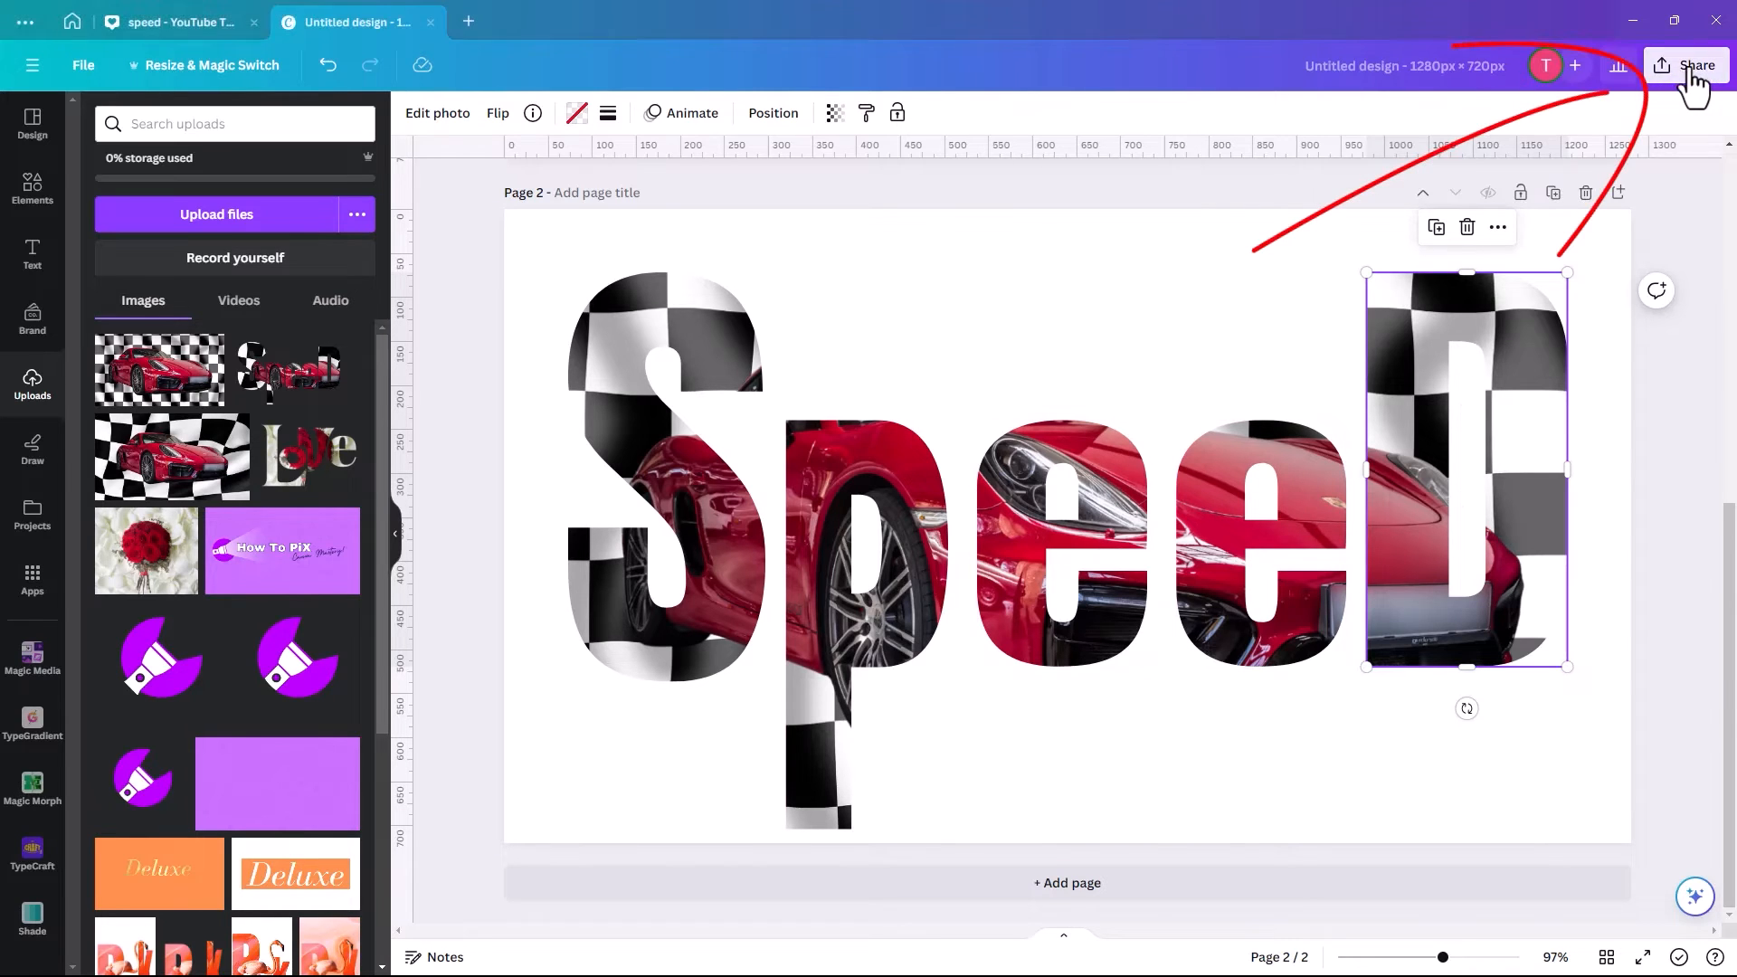
Download only page 2 as a PNG with transparent background, bringing up the save window.
{"action": "left_click", "coordinate": [1684, 65]}
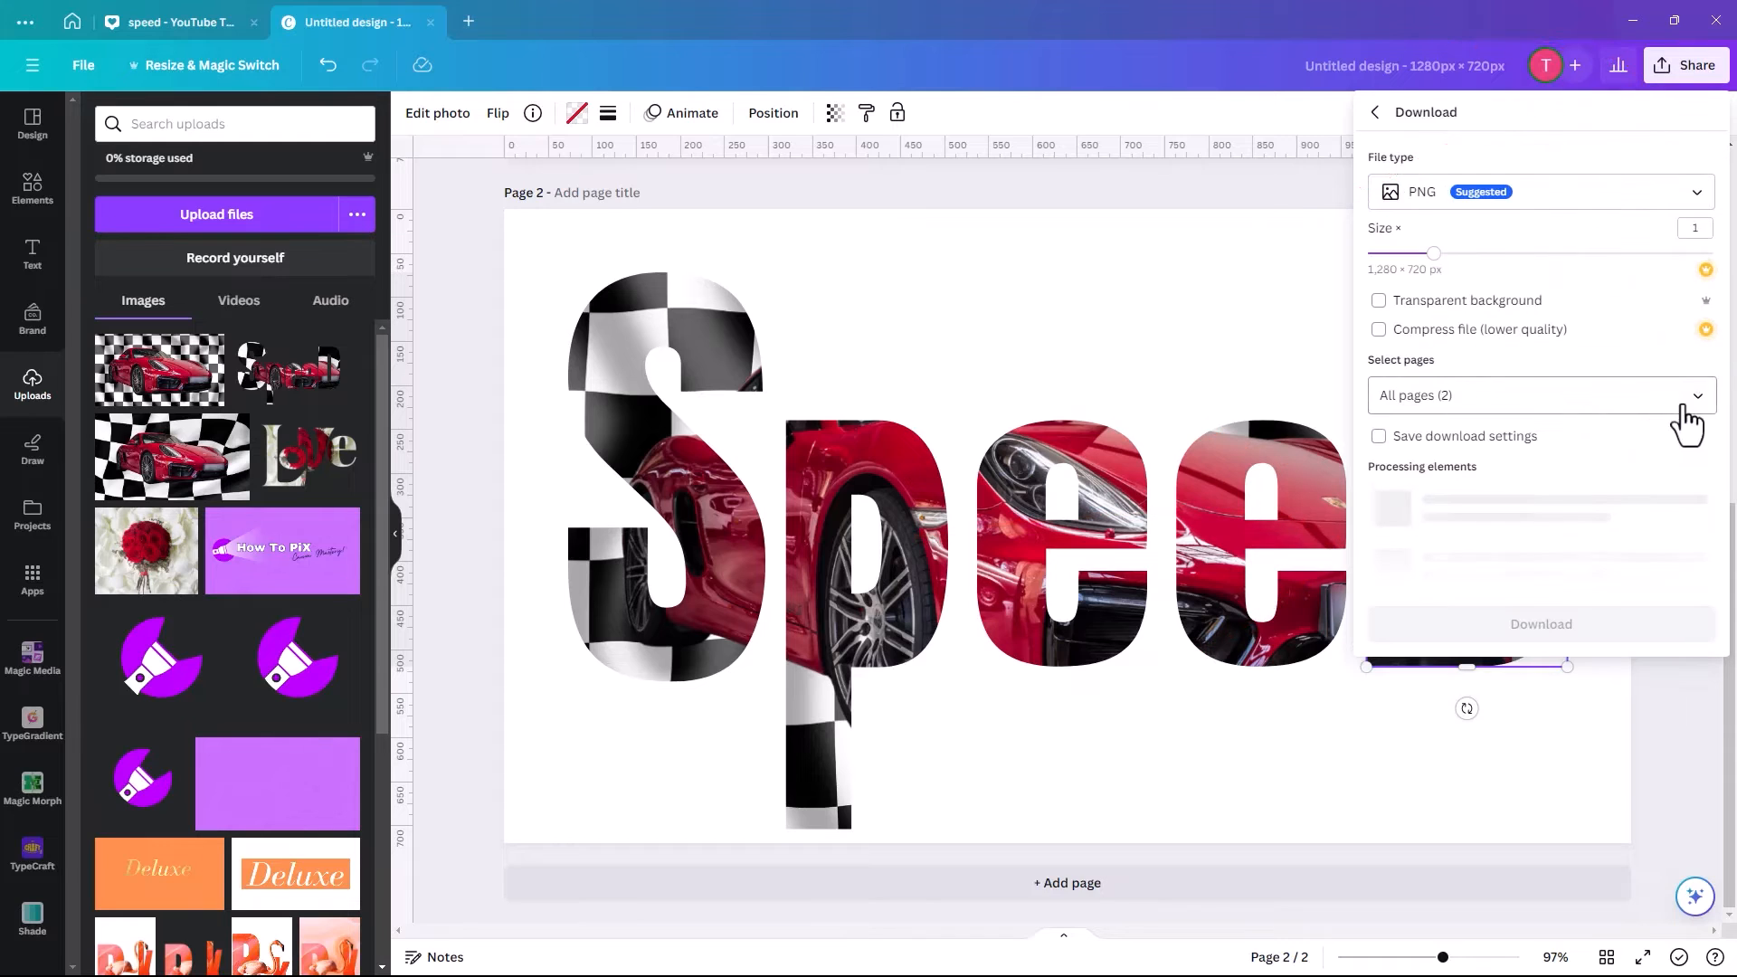
{"action": "left_click", "coordinate": [1538, 396]}
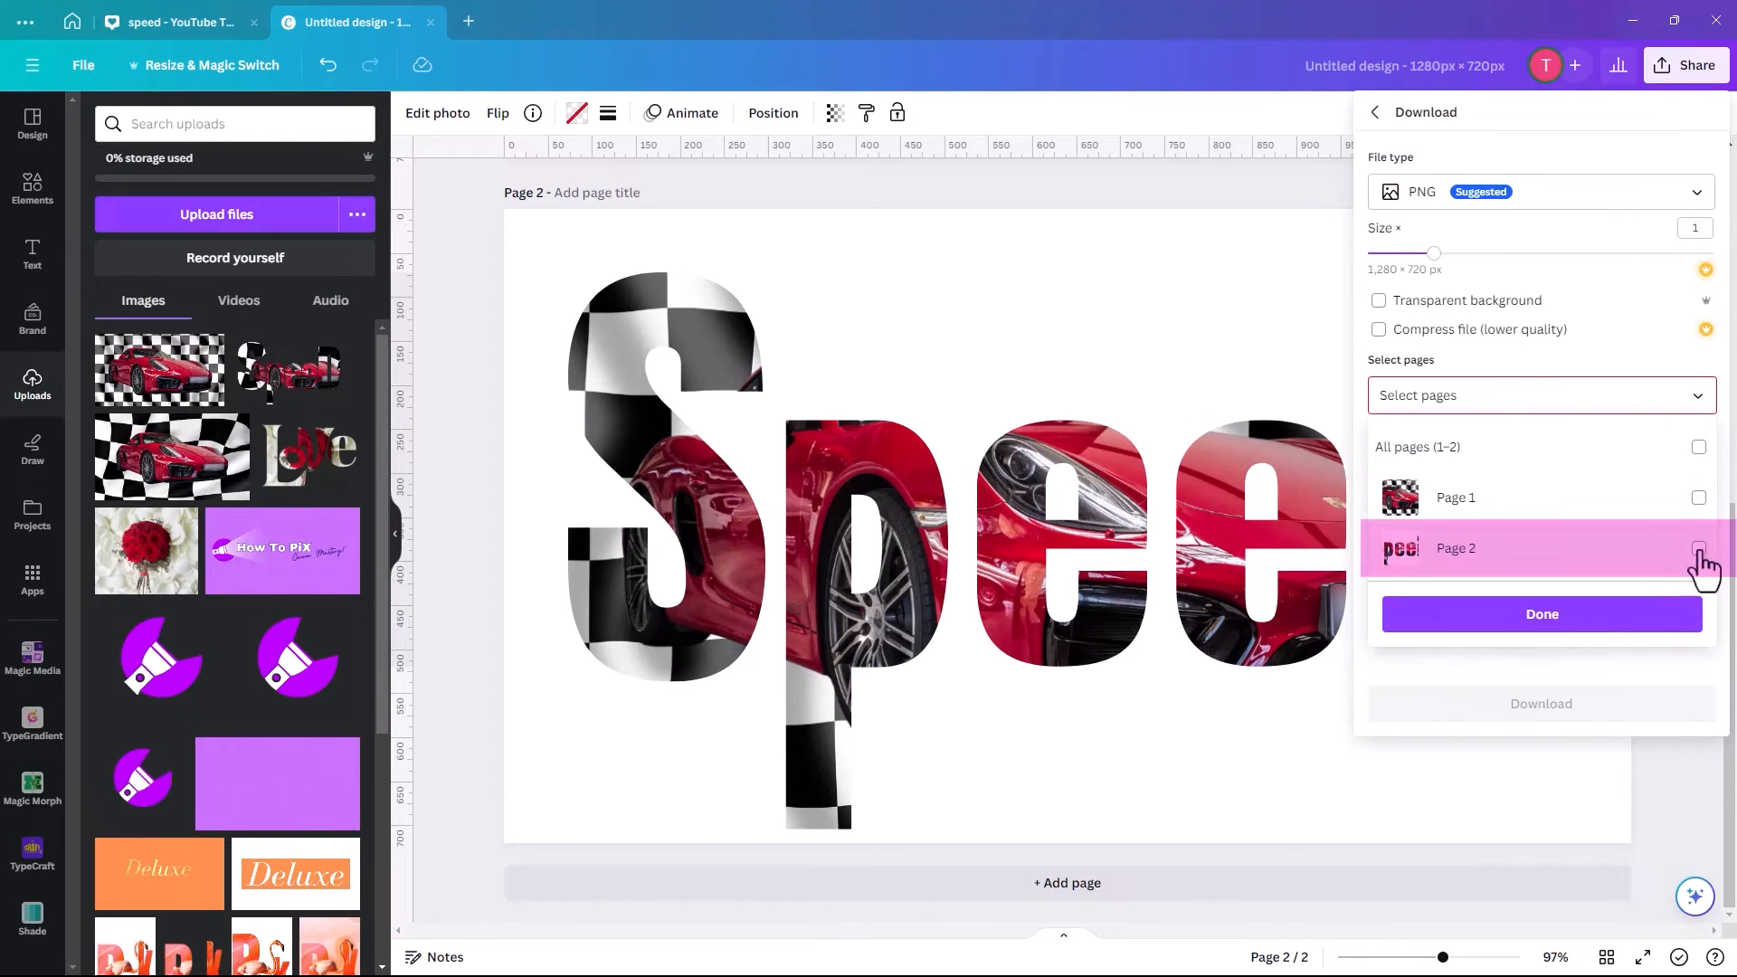
{"action": "left_click", "coordinate": [1698, 547]}
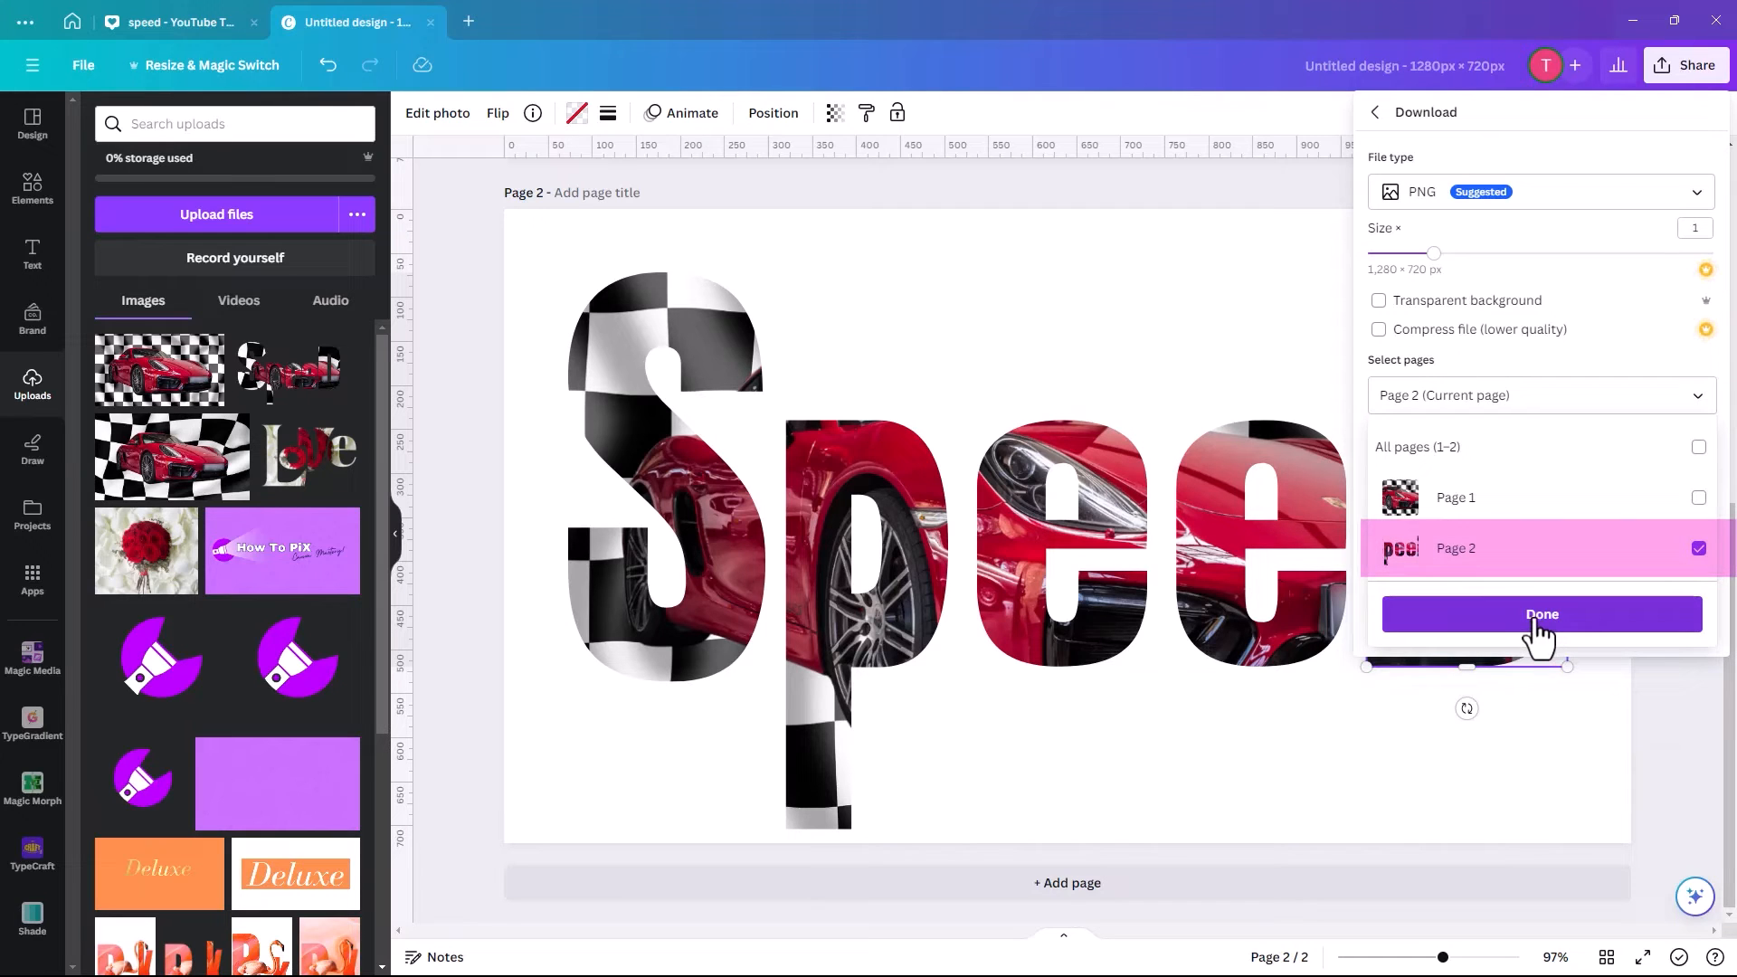
{"action": "left_click", "coordinate": [1539, 616]}
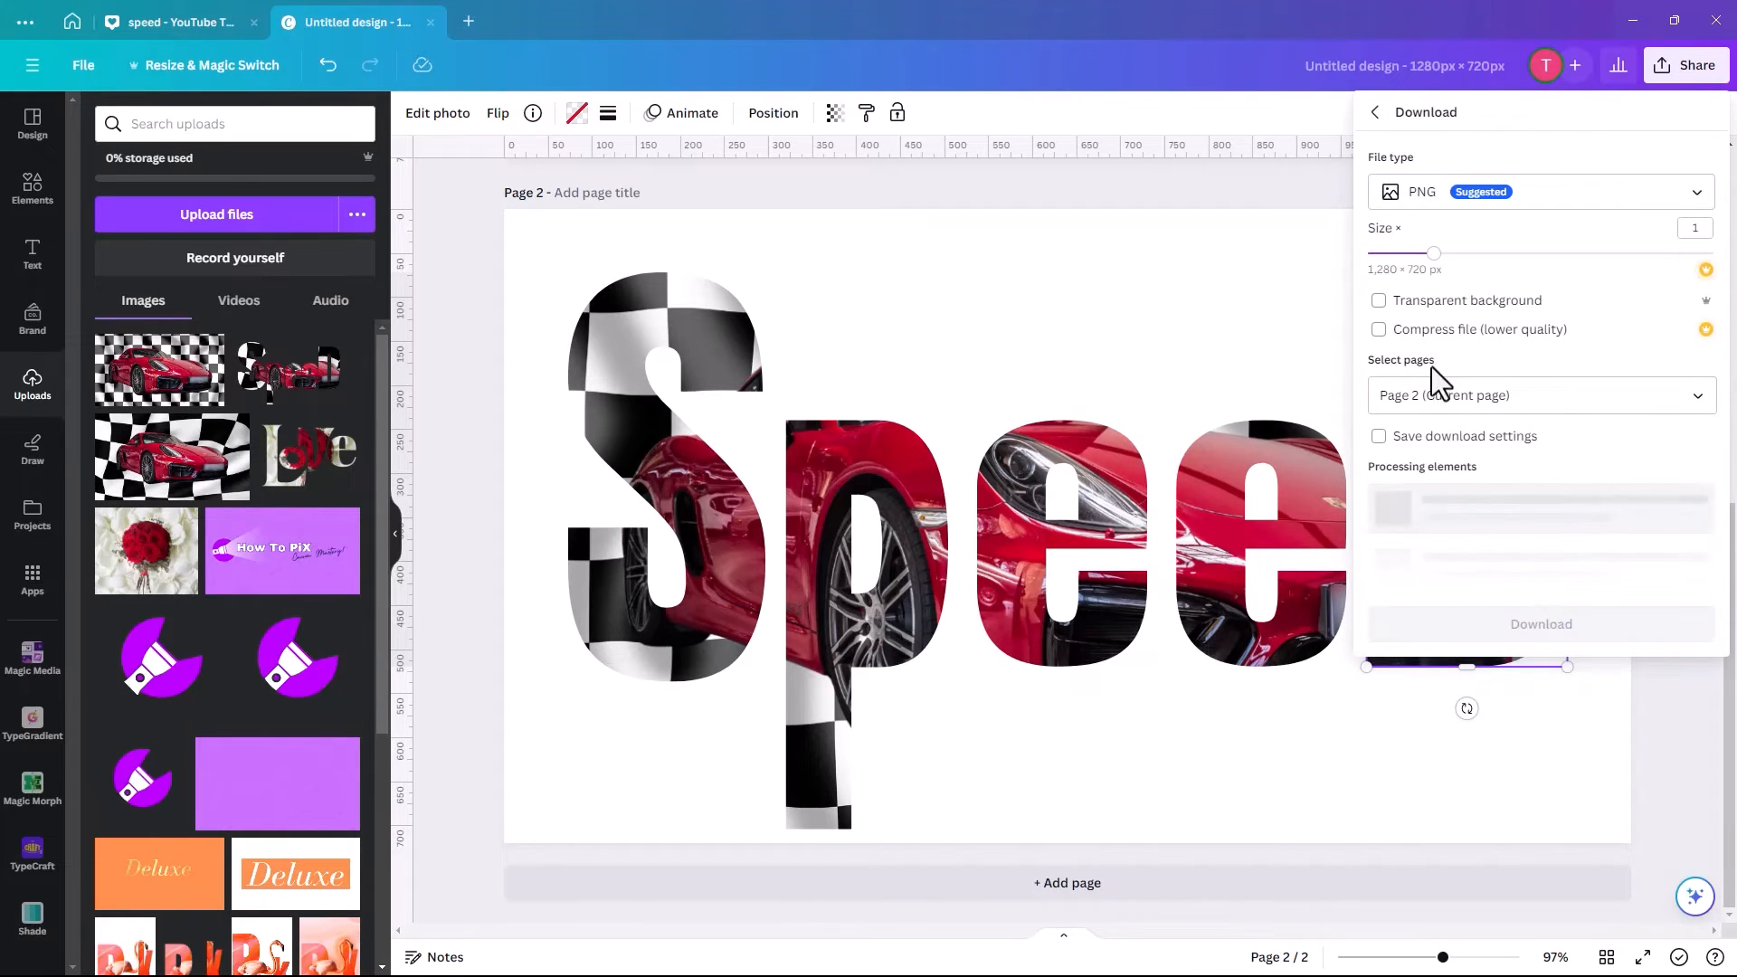
{"action": "left_click", "coordinate": [1378, 300]}
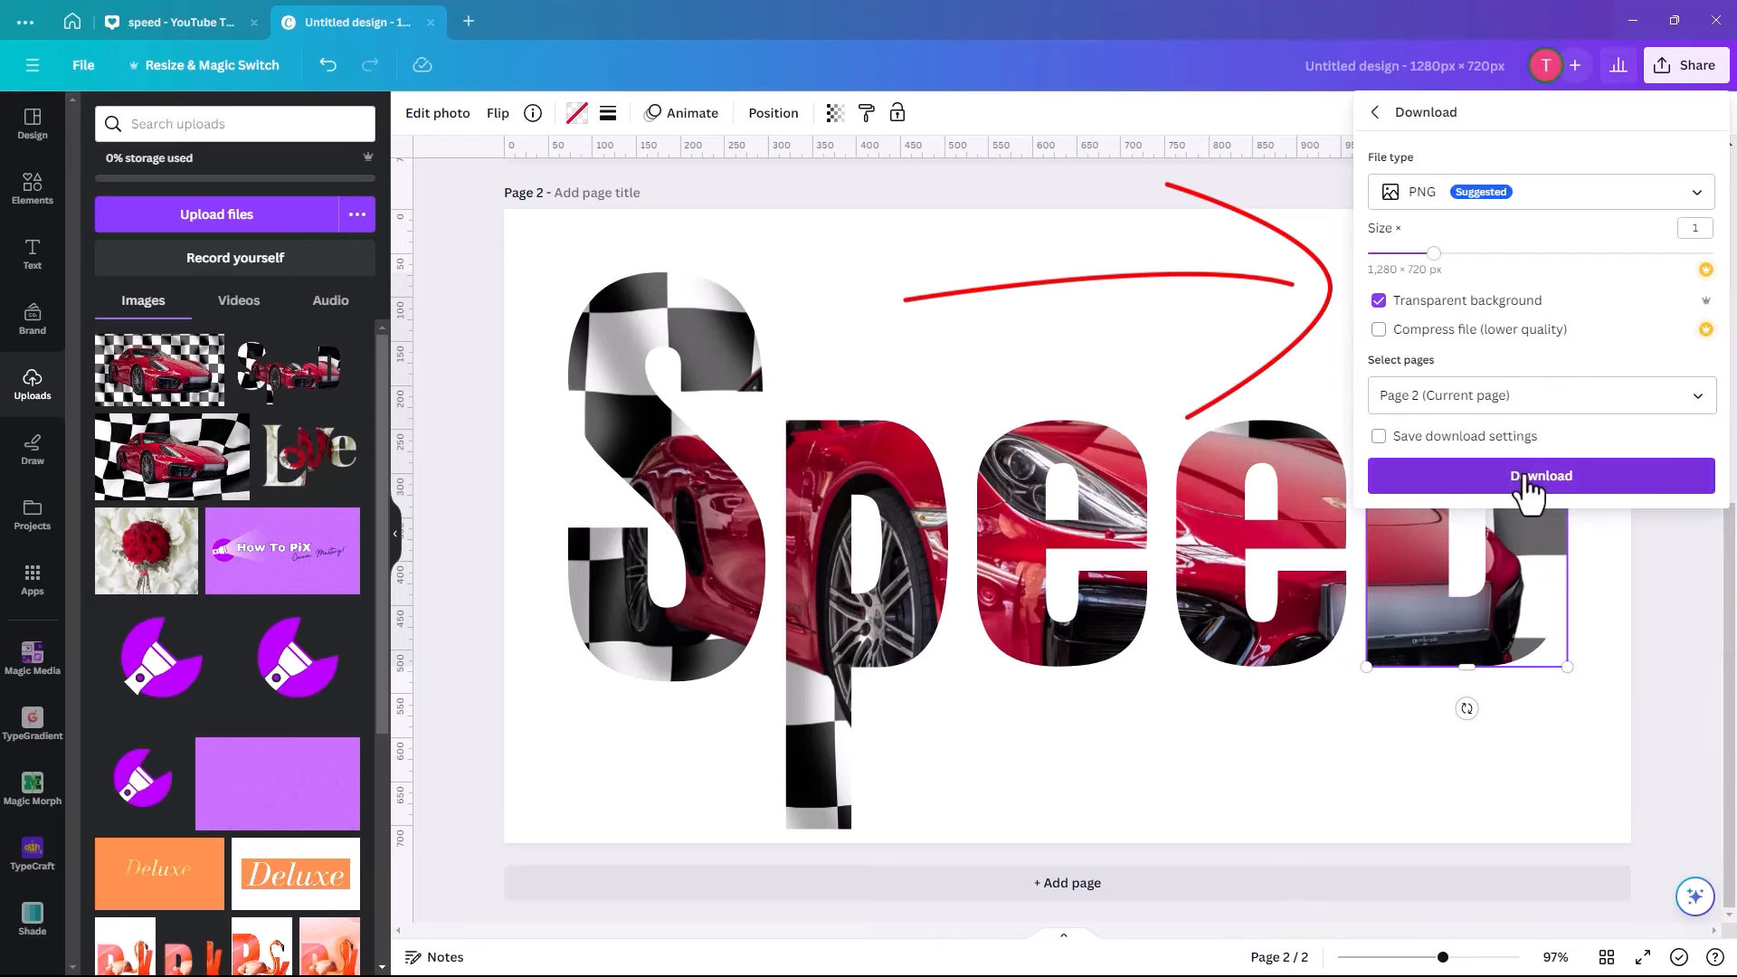
{"action": "left_click", "coordinate": [1539, 475]}
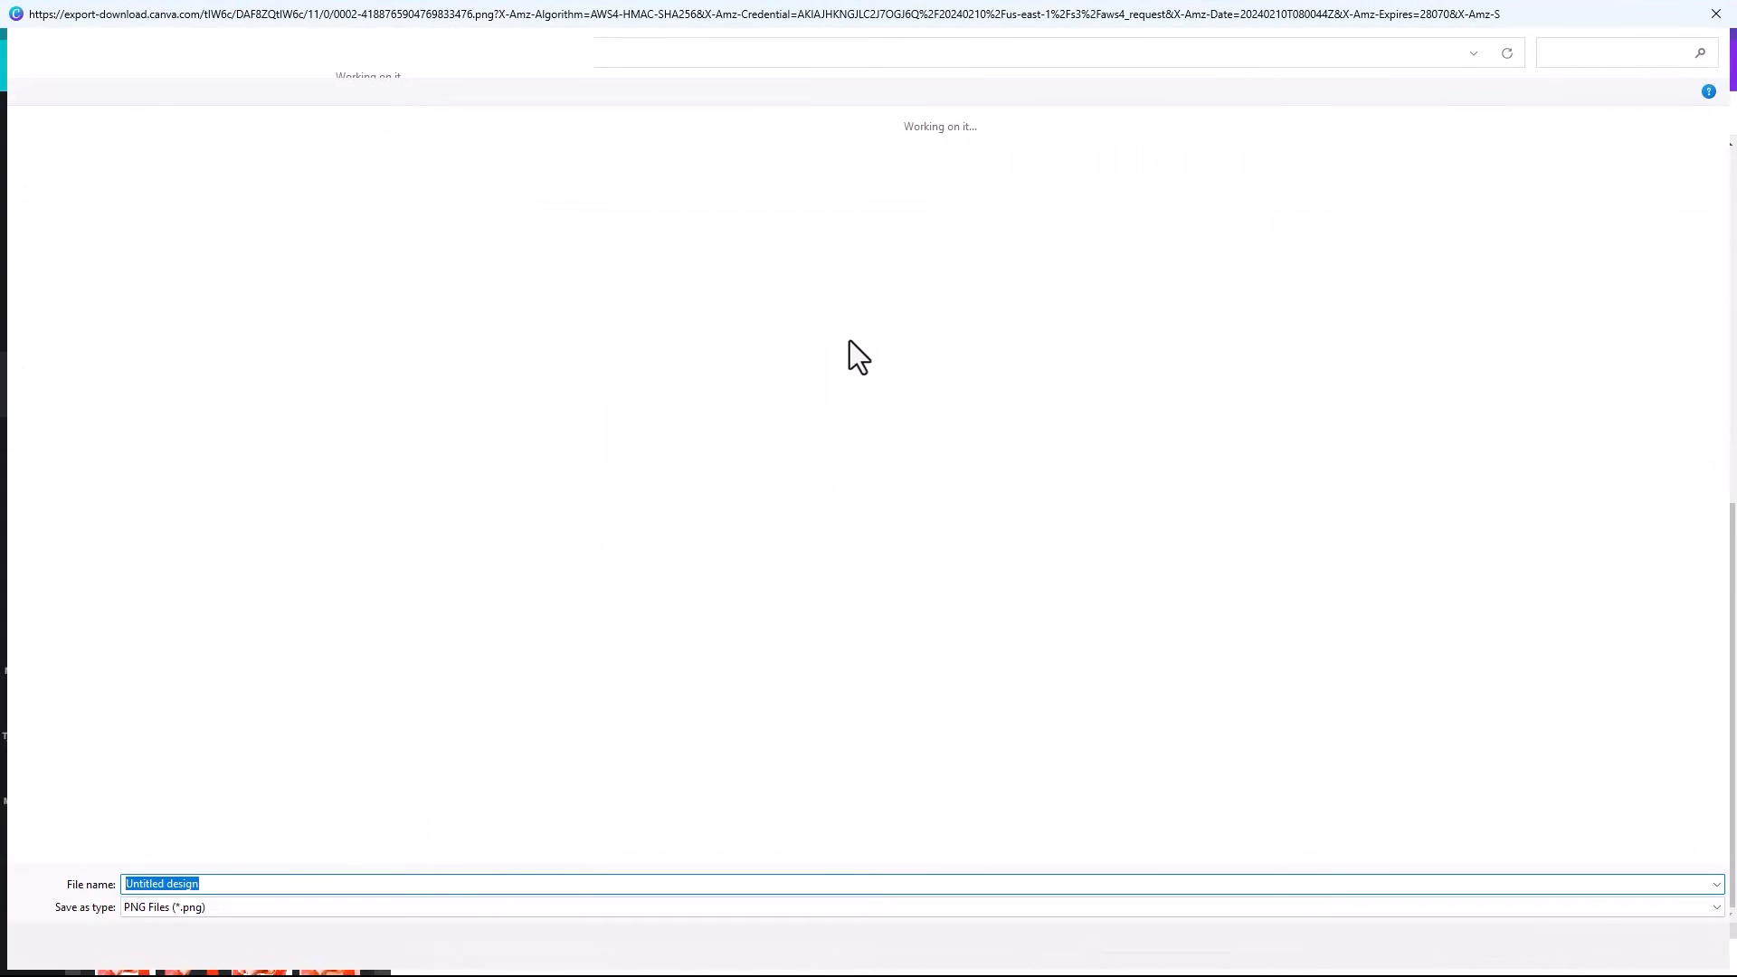
Save the PNG as SpeedOutline in the IDEAS folder.
{"action": "type", "text": "SpeedOutline"}
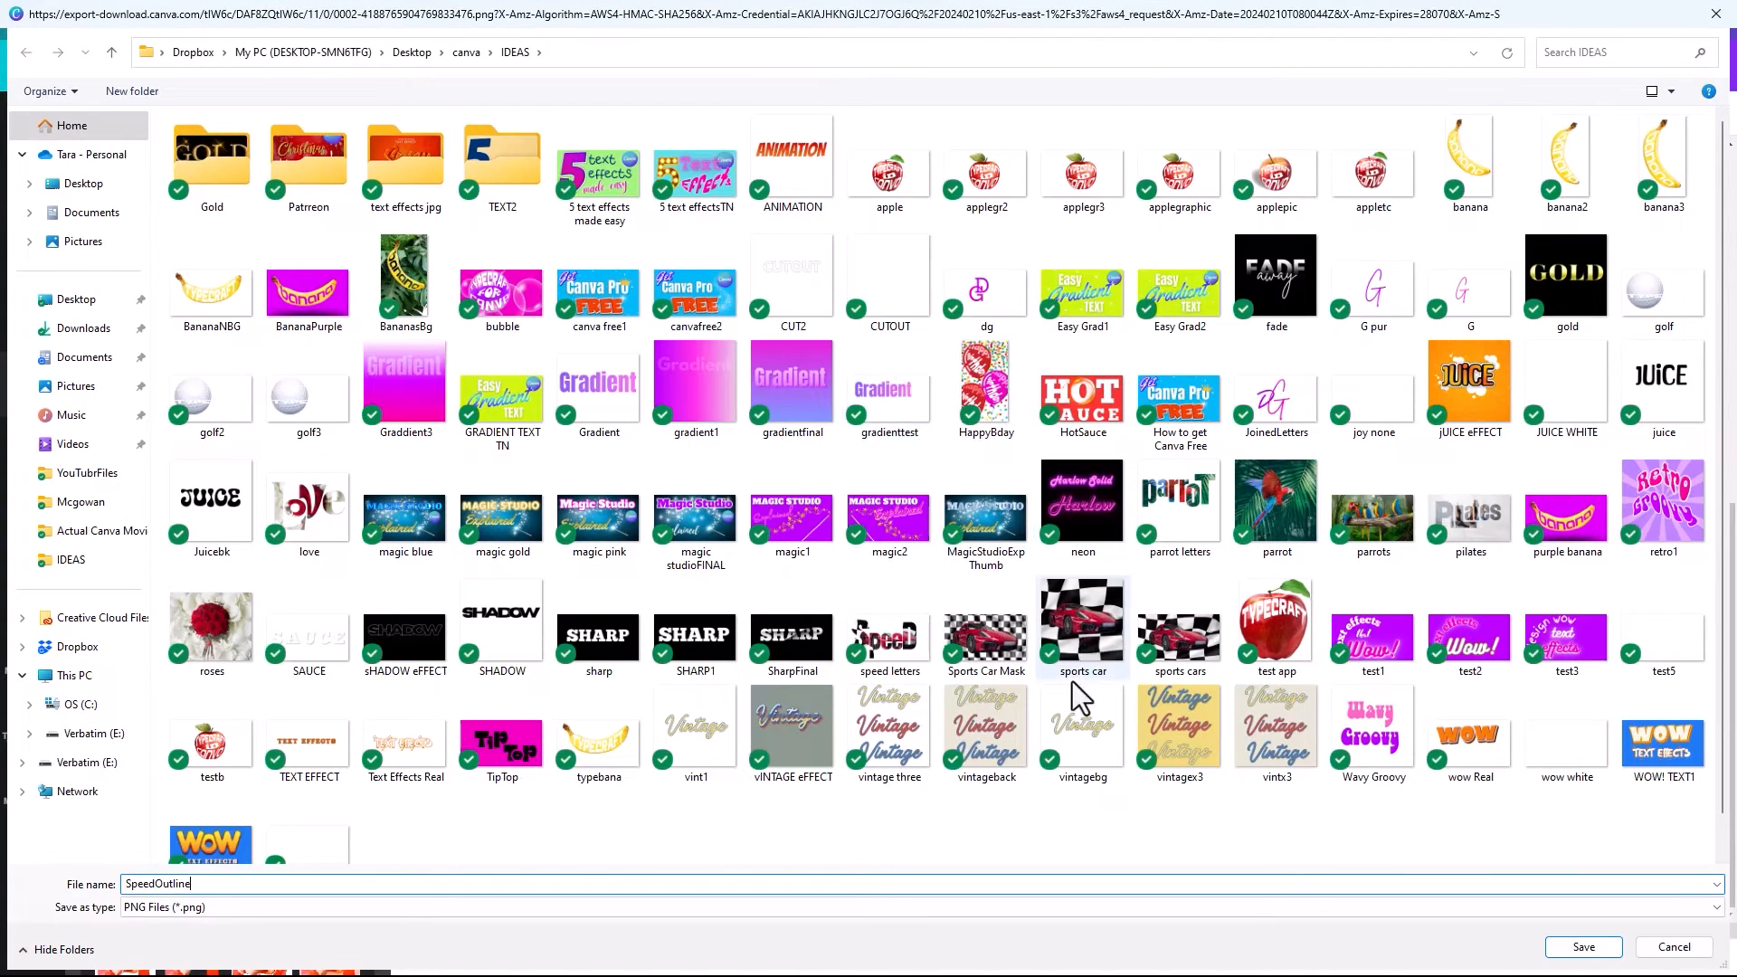
{"action": "left_click", "coordinate": [1580, 947]}
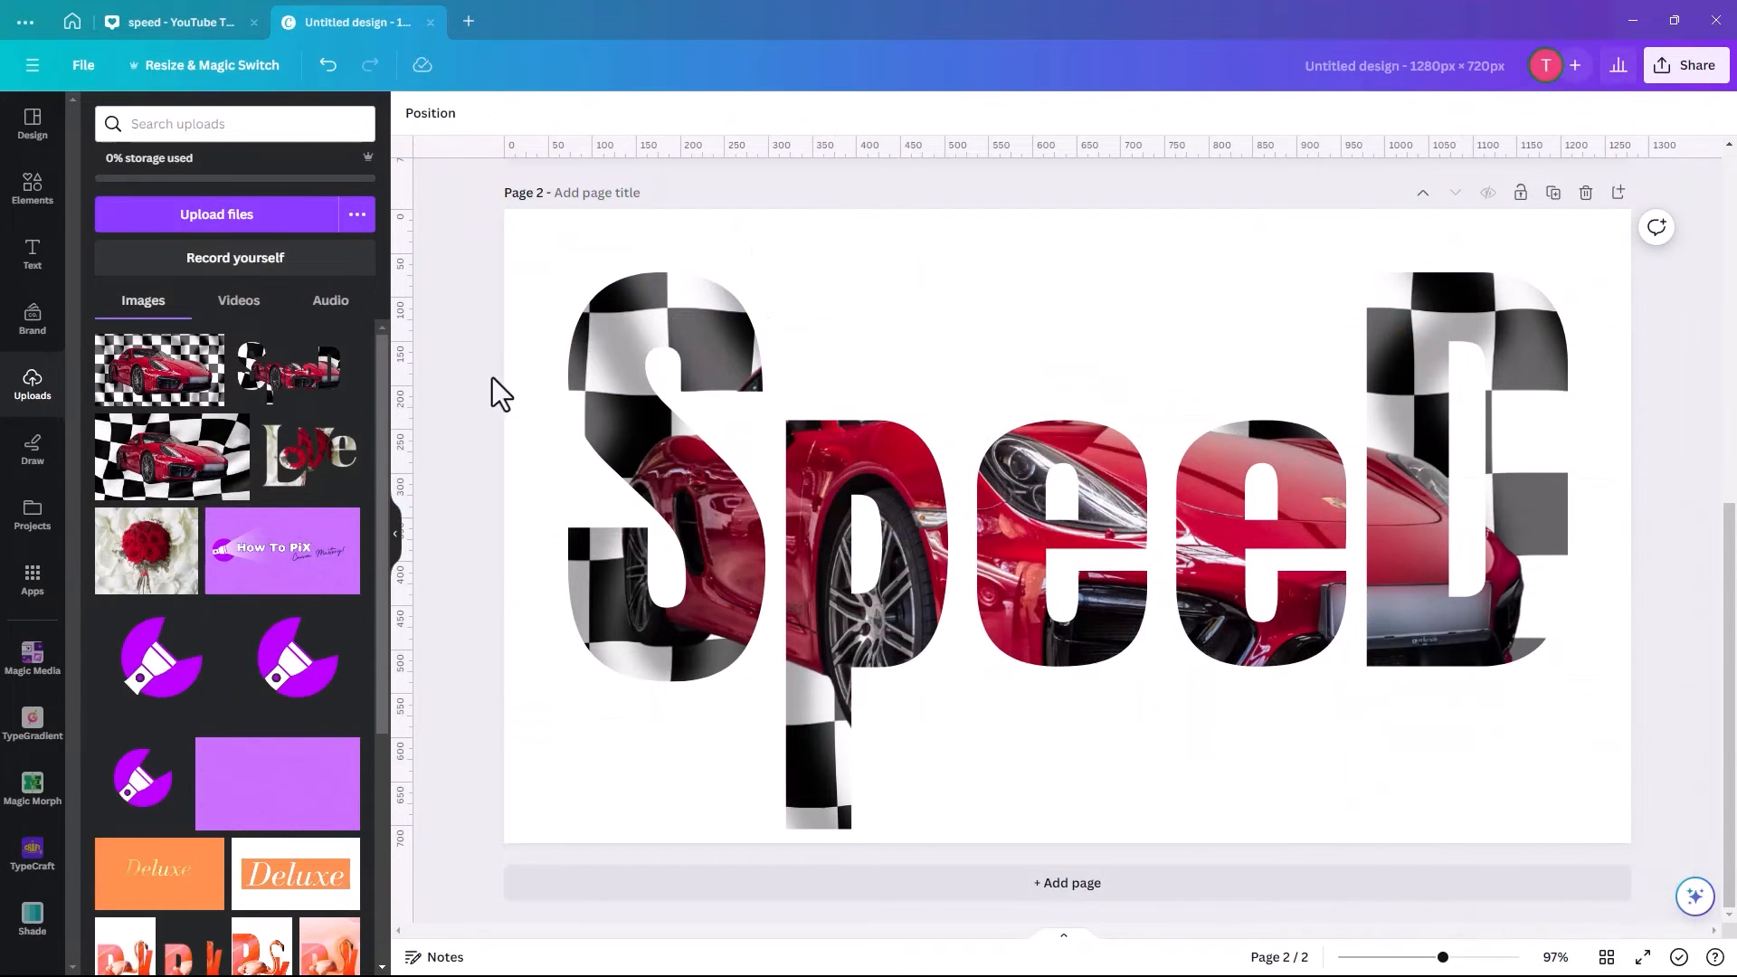
Add a third page, place the uploaded SpeedOutline PNG and enlarge it to fill the page.
{"action": "left_click", "coordinate": [1065, 883]}
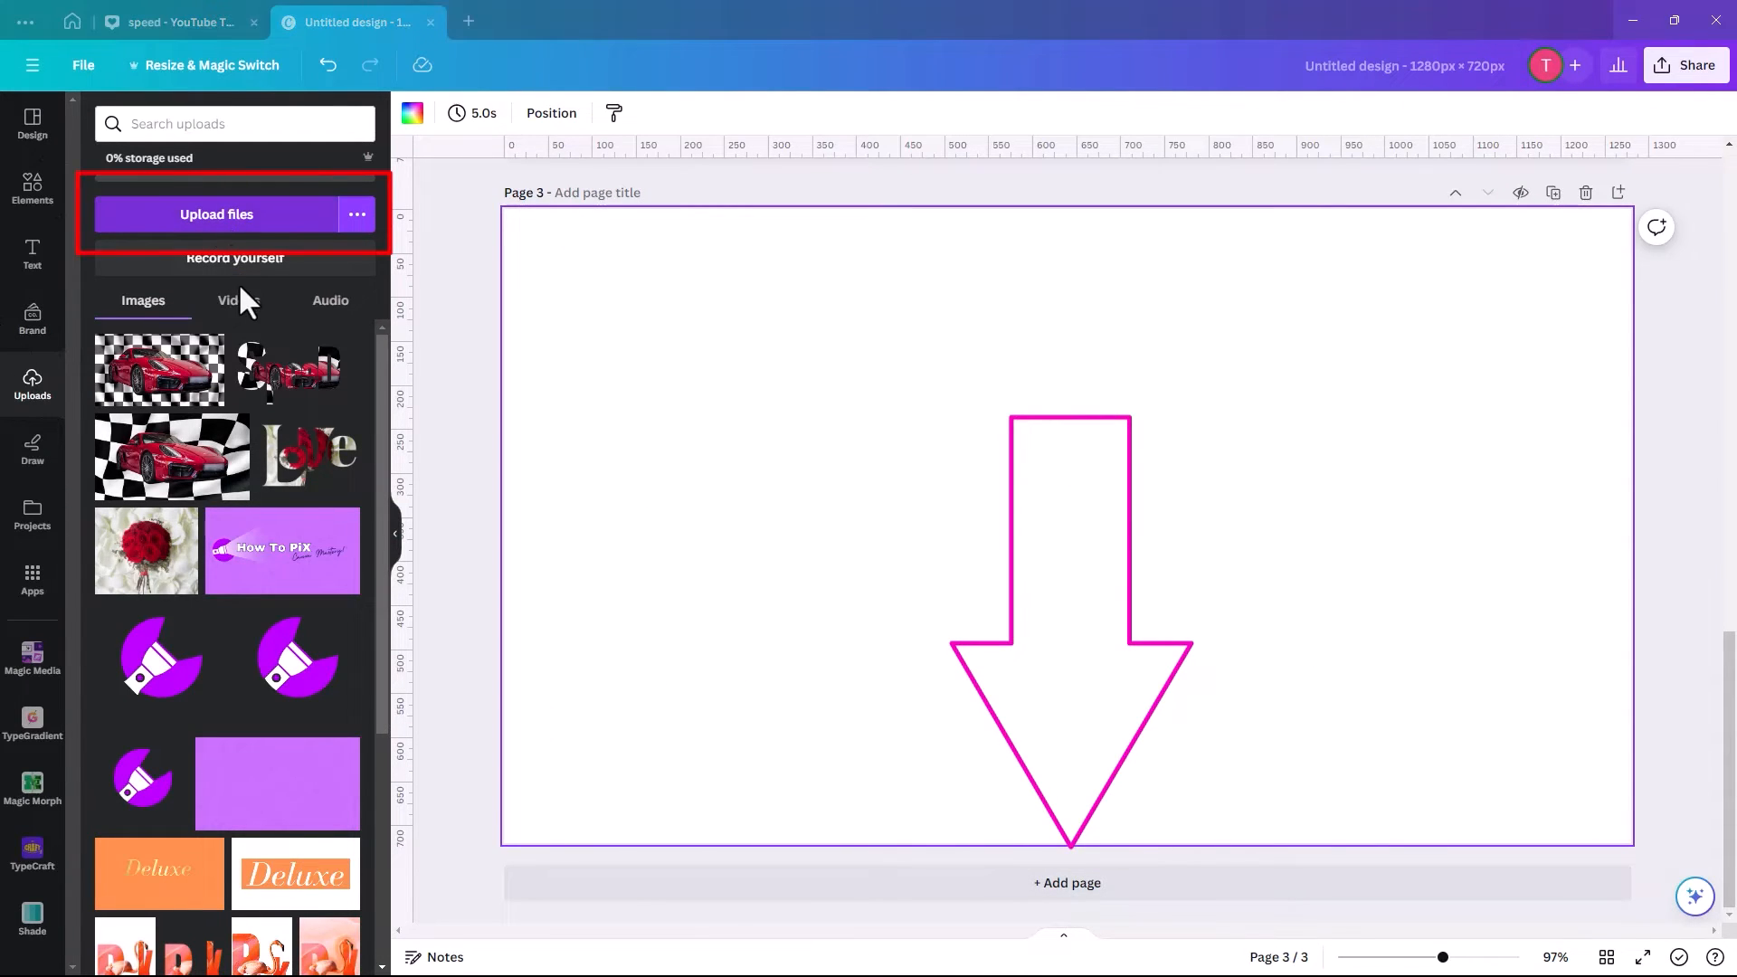
{"action": "left_click", "coordinate": [216, 214]}
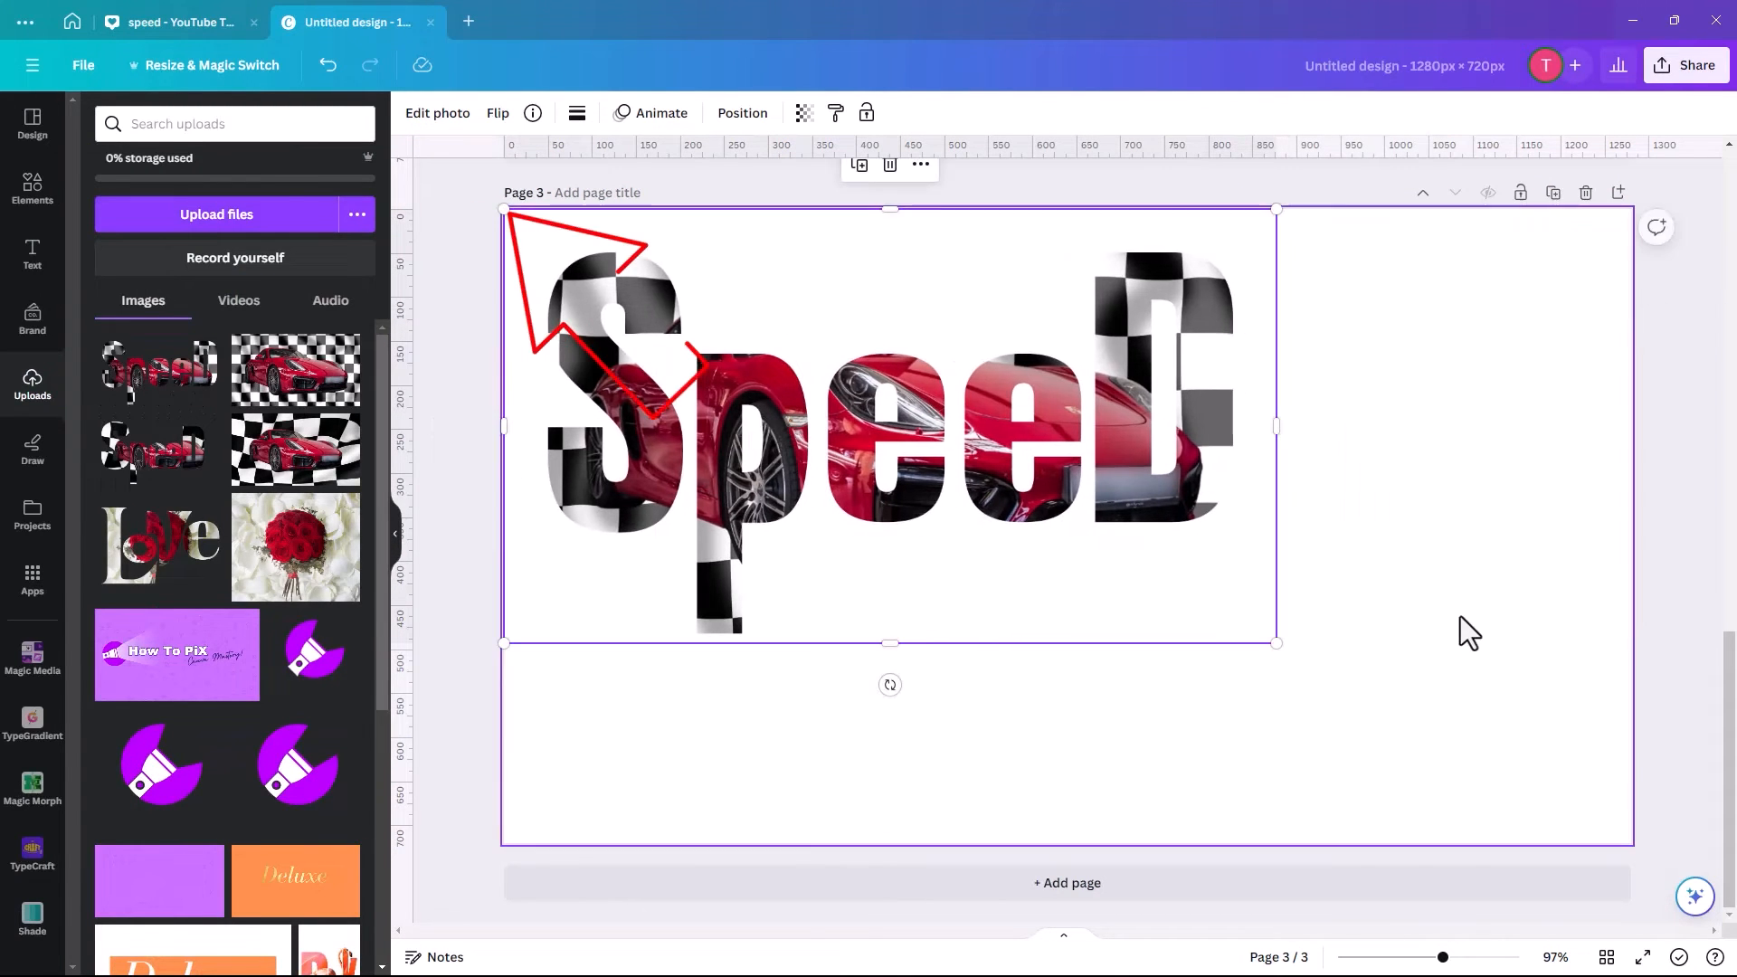
{"action": "left_click_drag", "start_coordinate": [1273, 643], "coordinate": [1637, 840]}
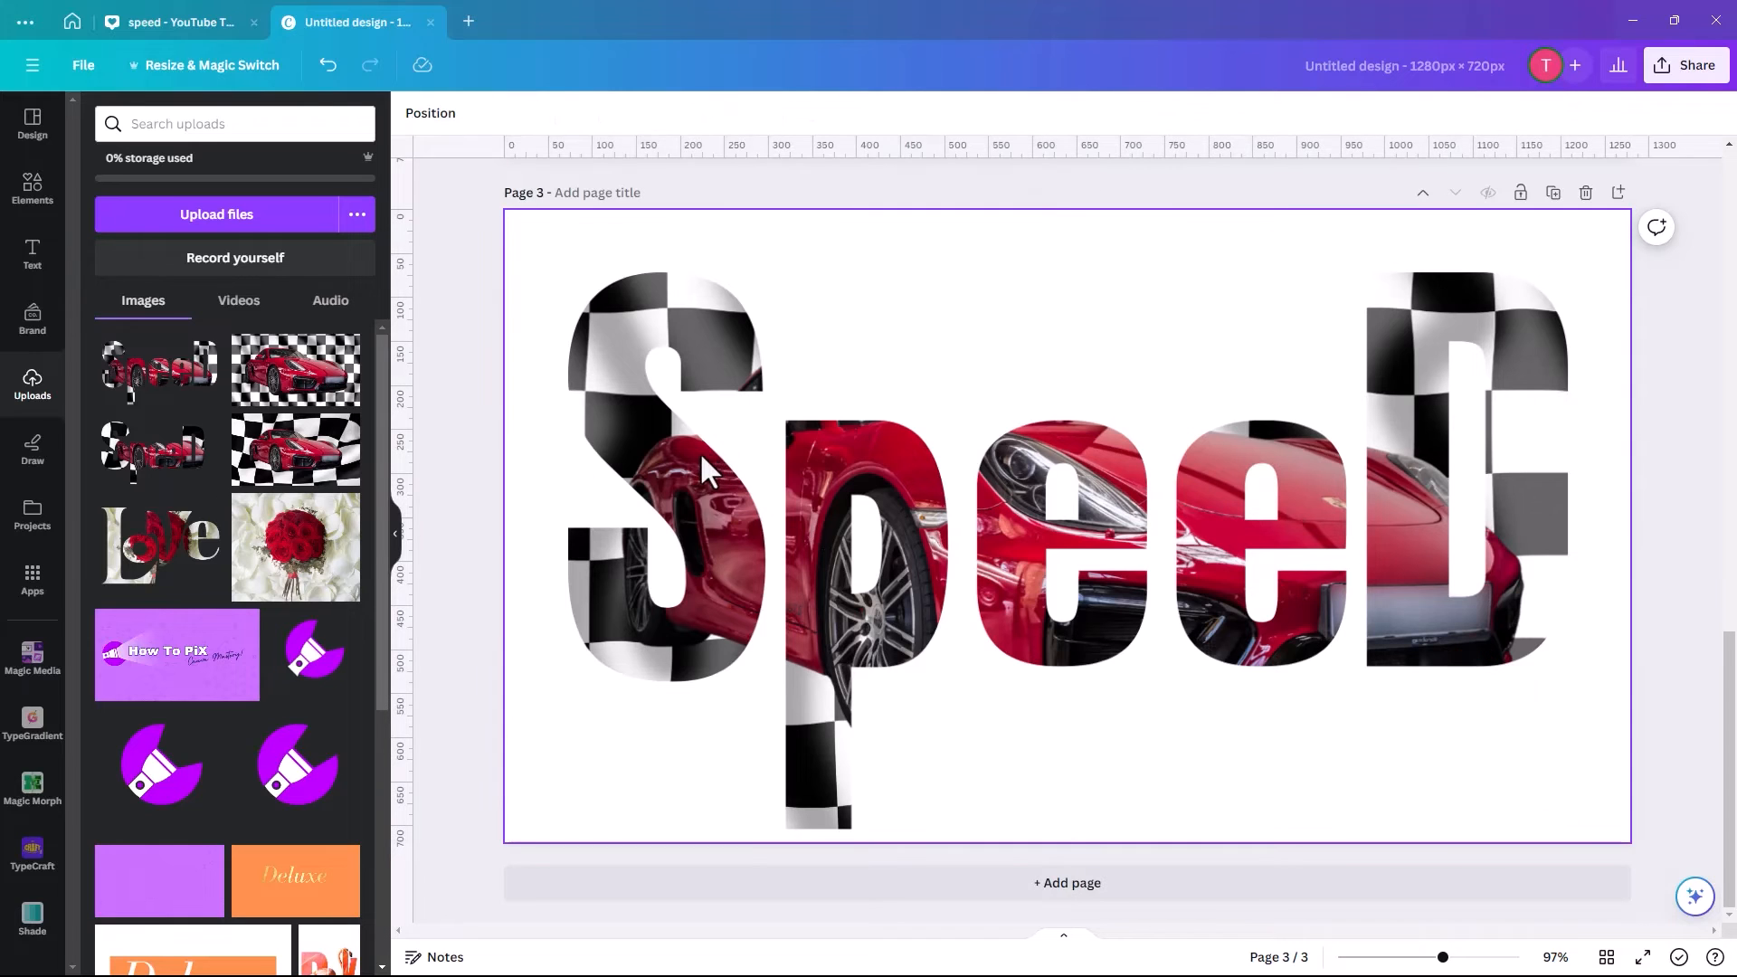
{"action": "left_click", "coordinate": [709, 477]}
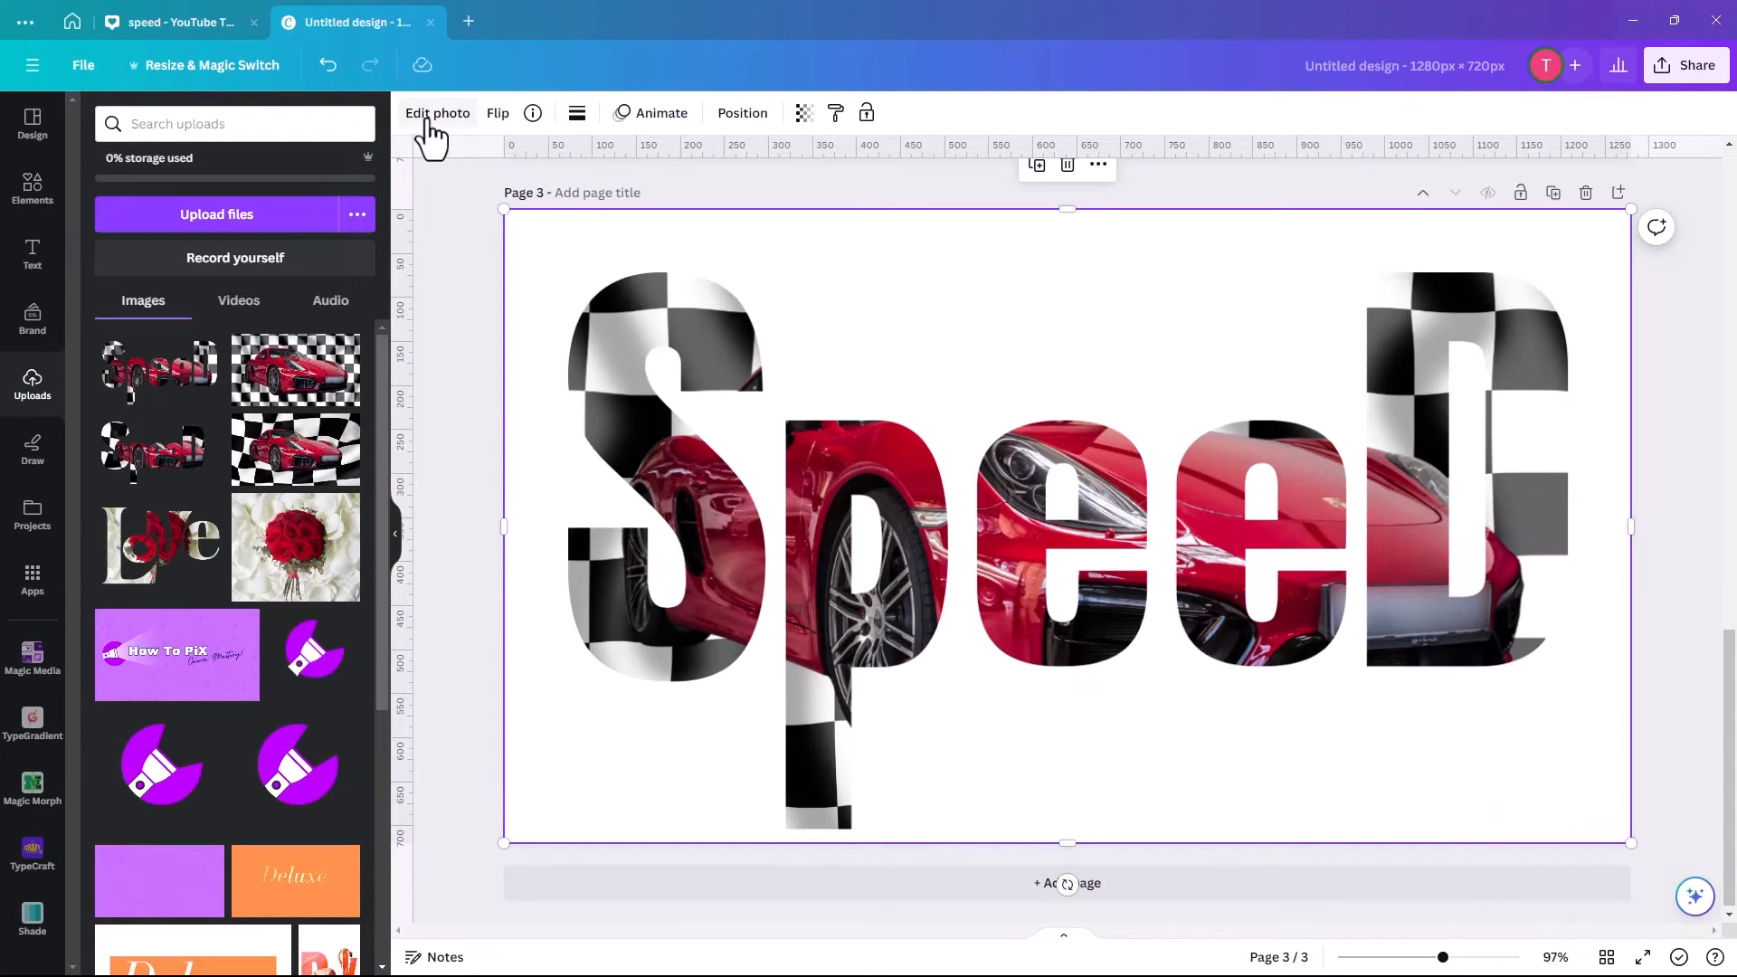
{"action": "left_click", "coordinate": [436, 113]}
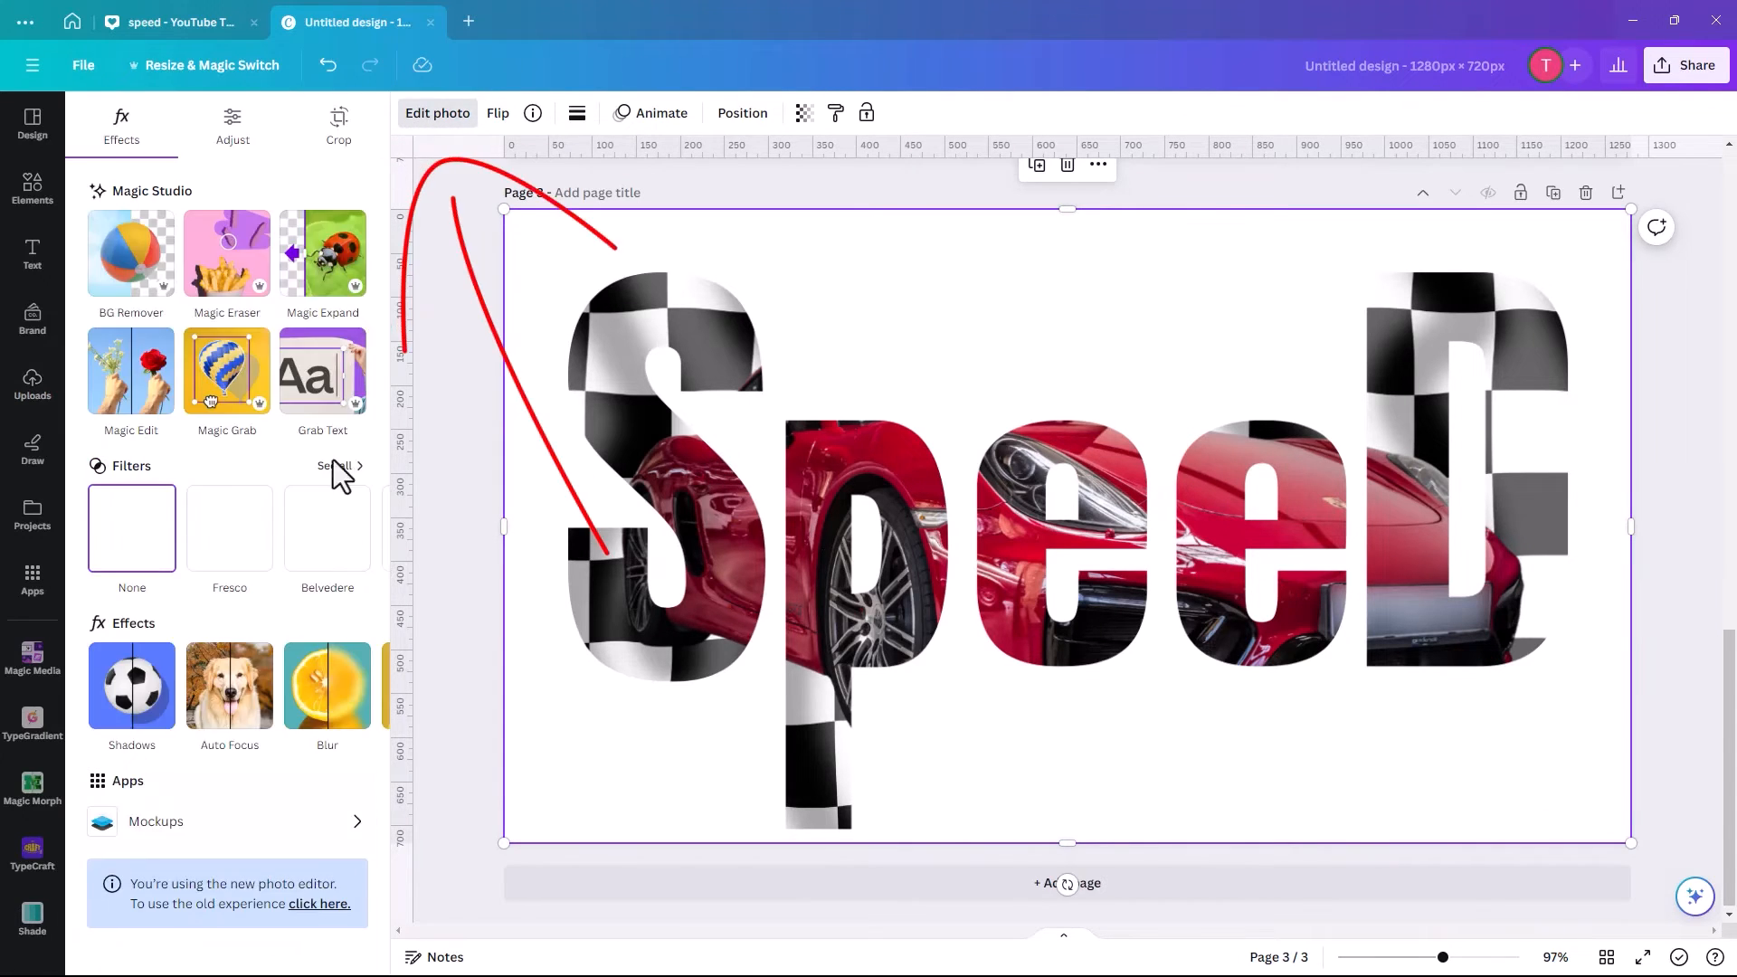
{"action": "left_click", "coordinate": [131, 685]}
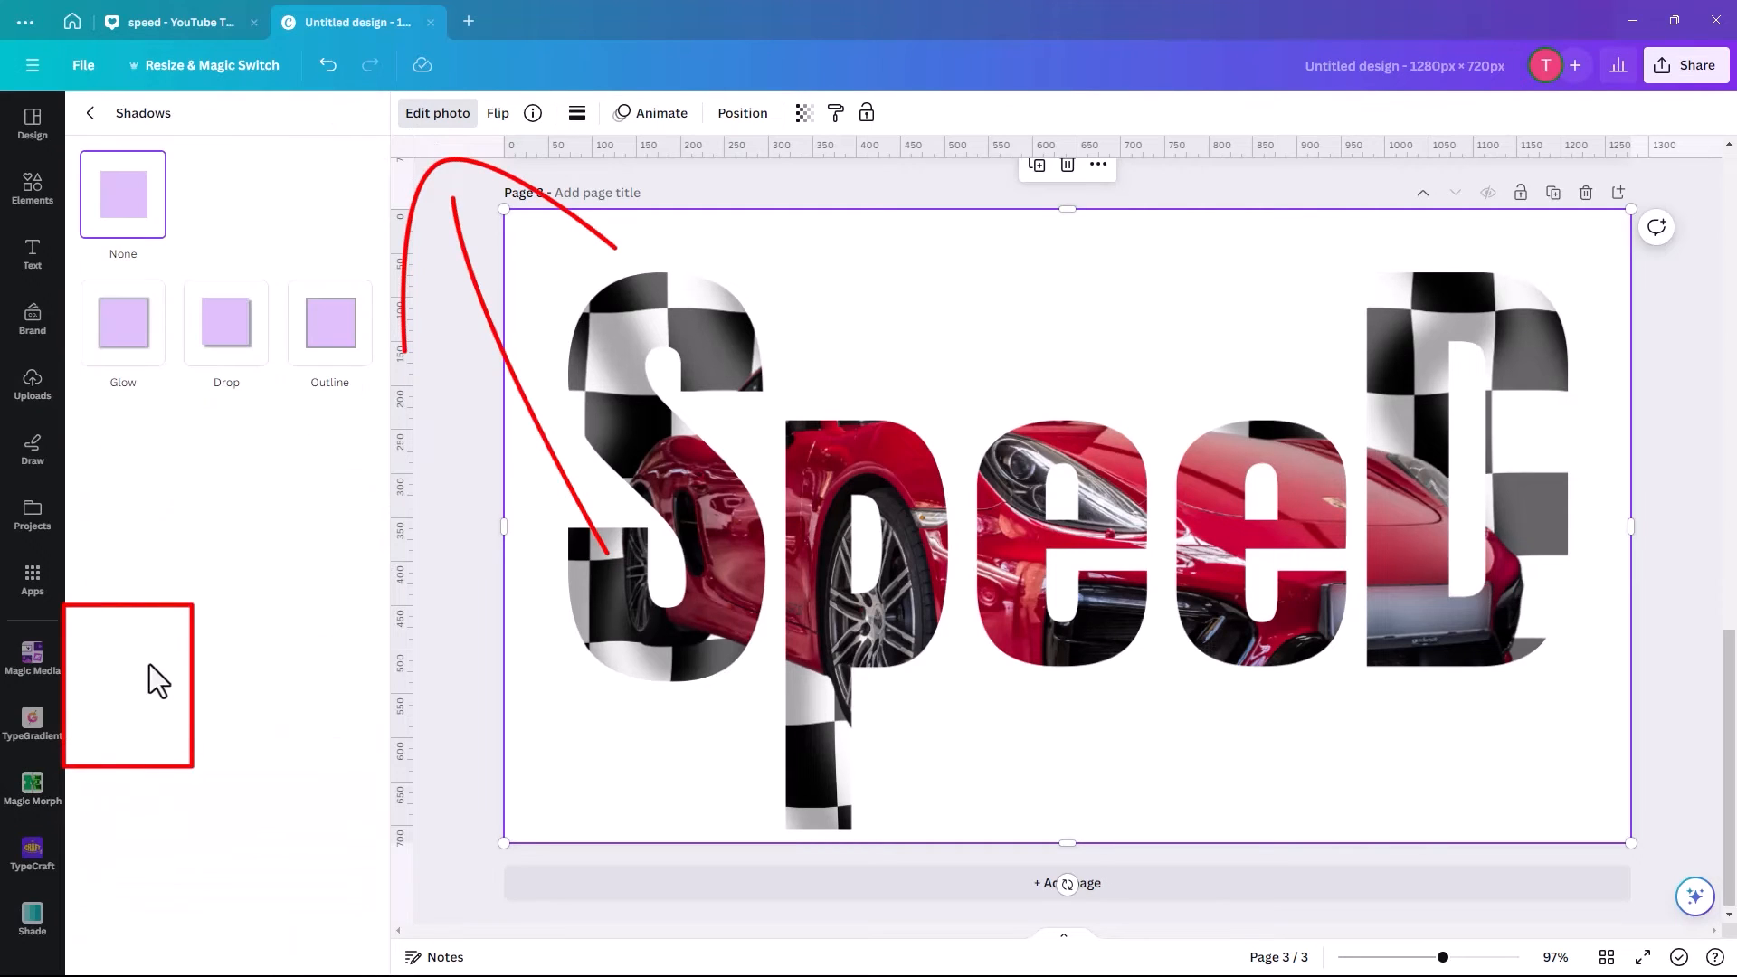
{"action": "left_click", "coordinate": [329, 322]}
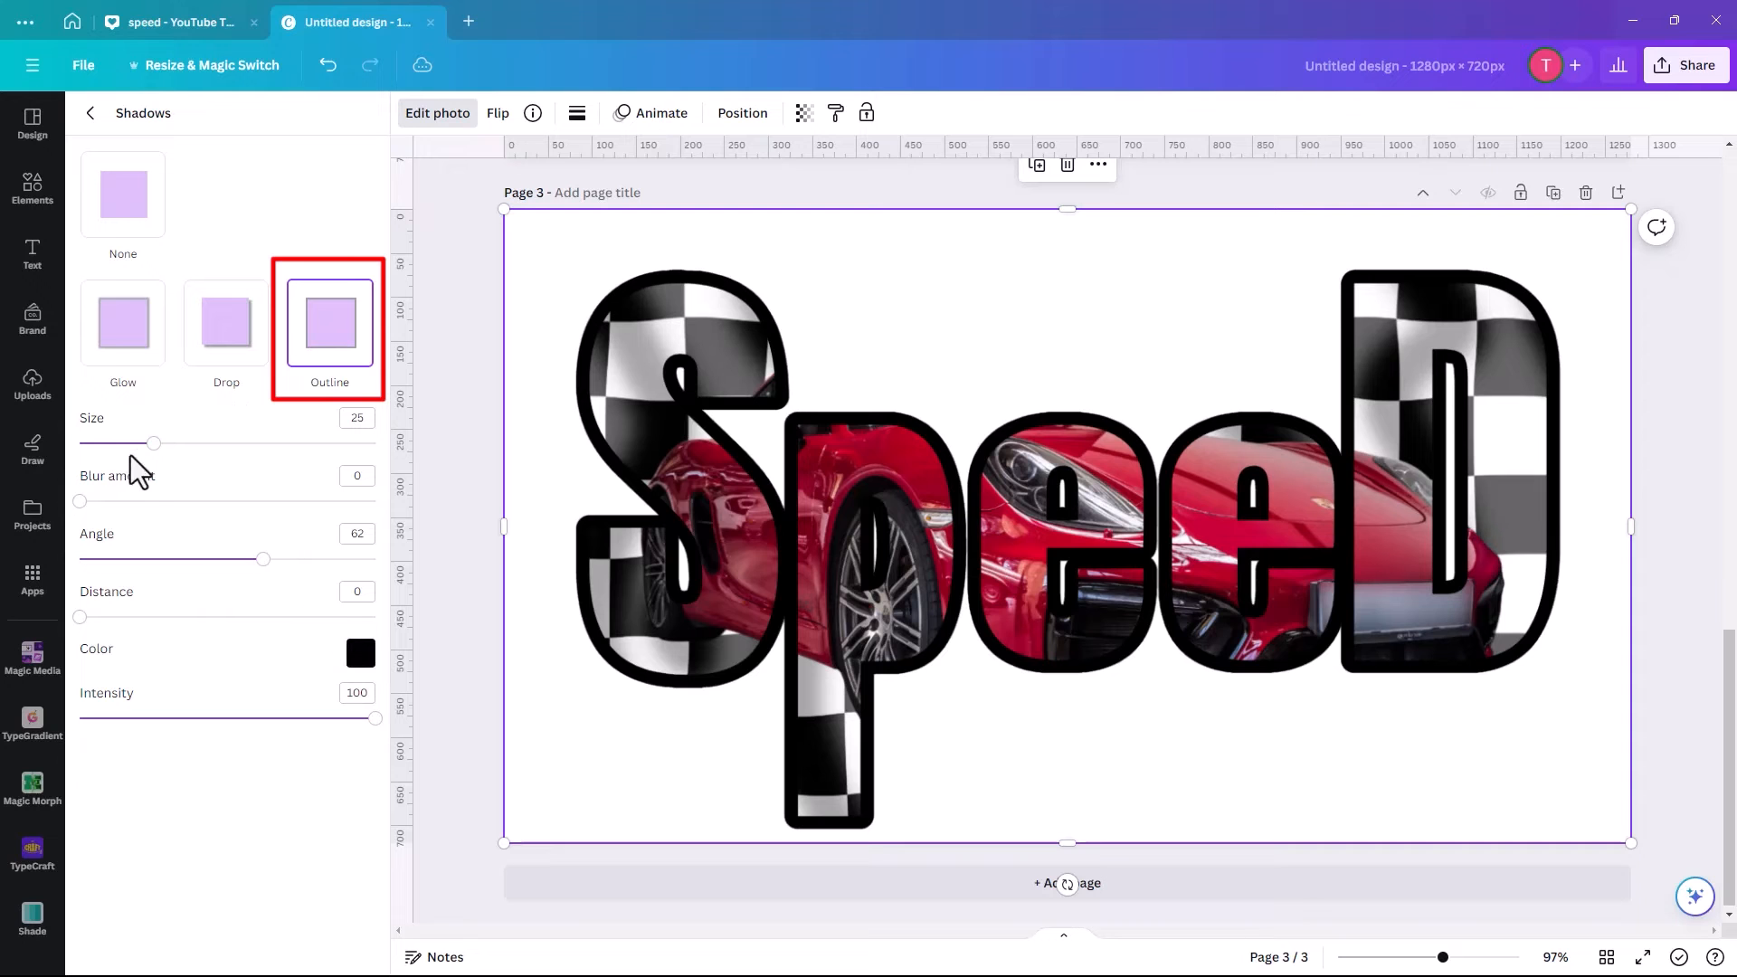
{"action": "left_click_drag", "start_coordinate": [152, 443], "coordinate": [137, 469]}
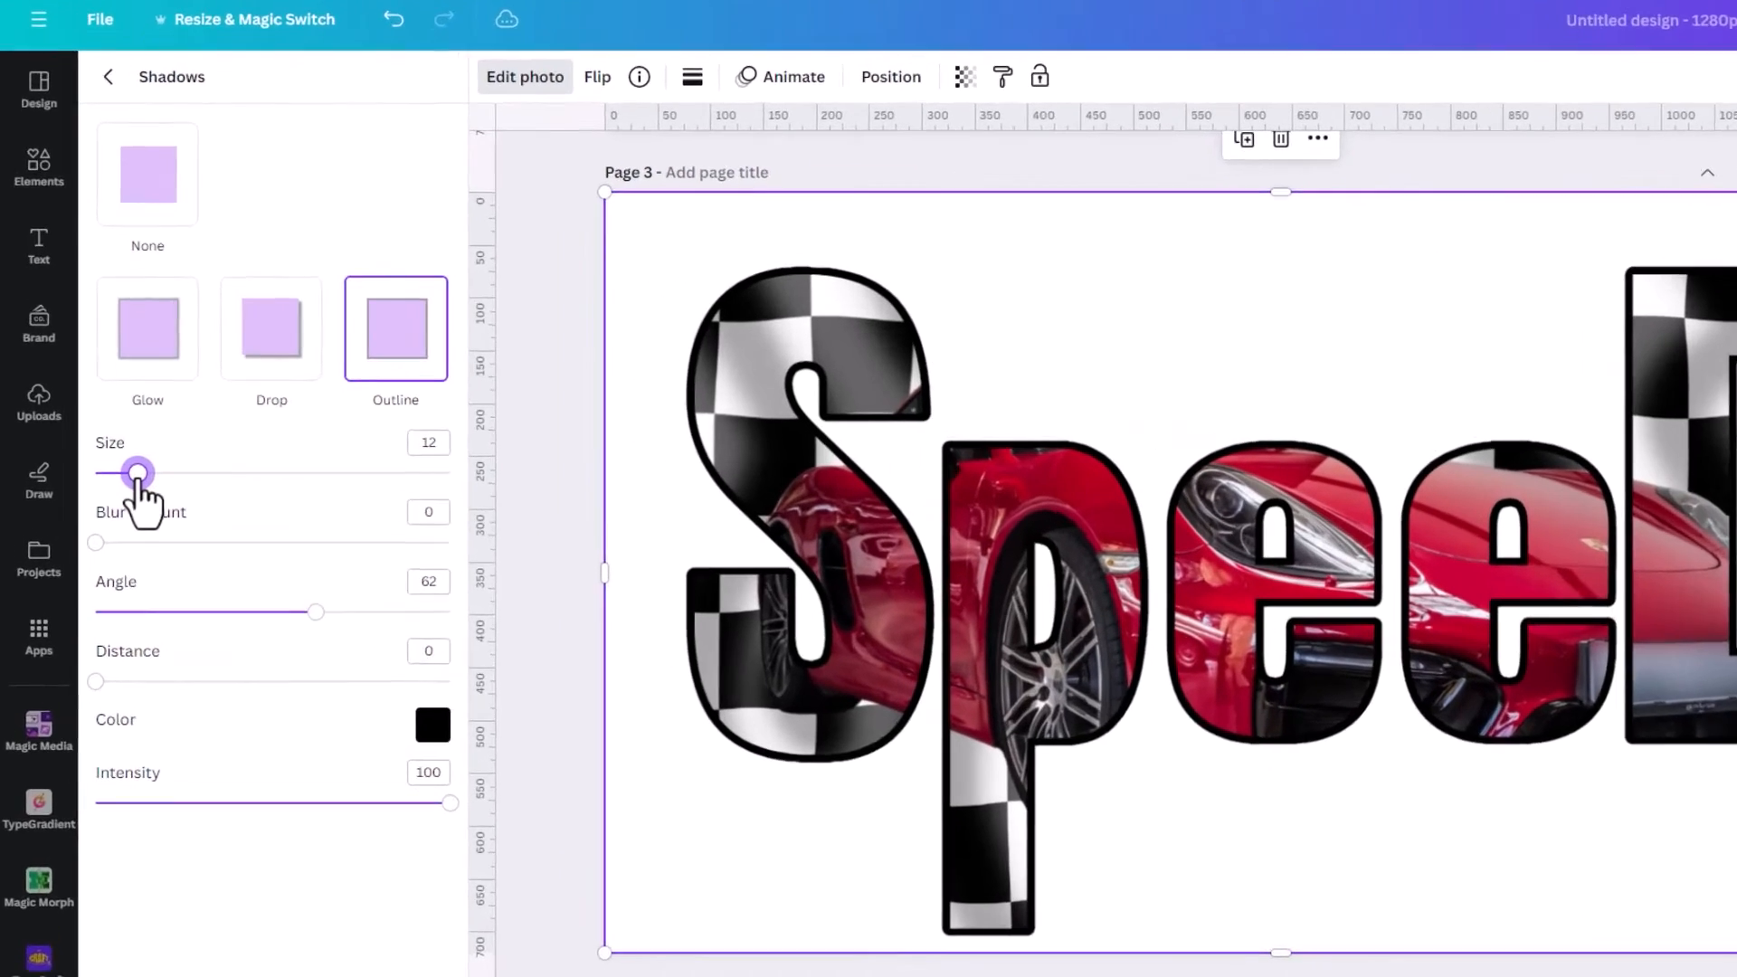
{"action": "left_click_drag", "start_coordinate": [137, 474], "coordinate": [152, 503]}
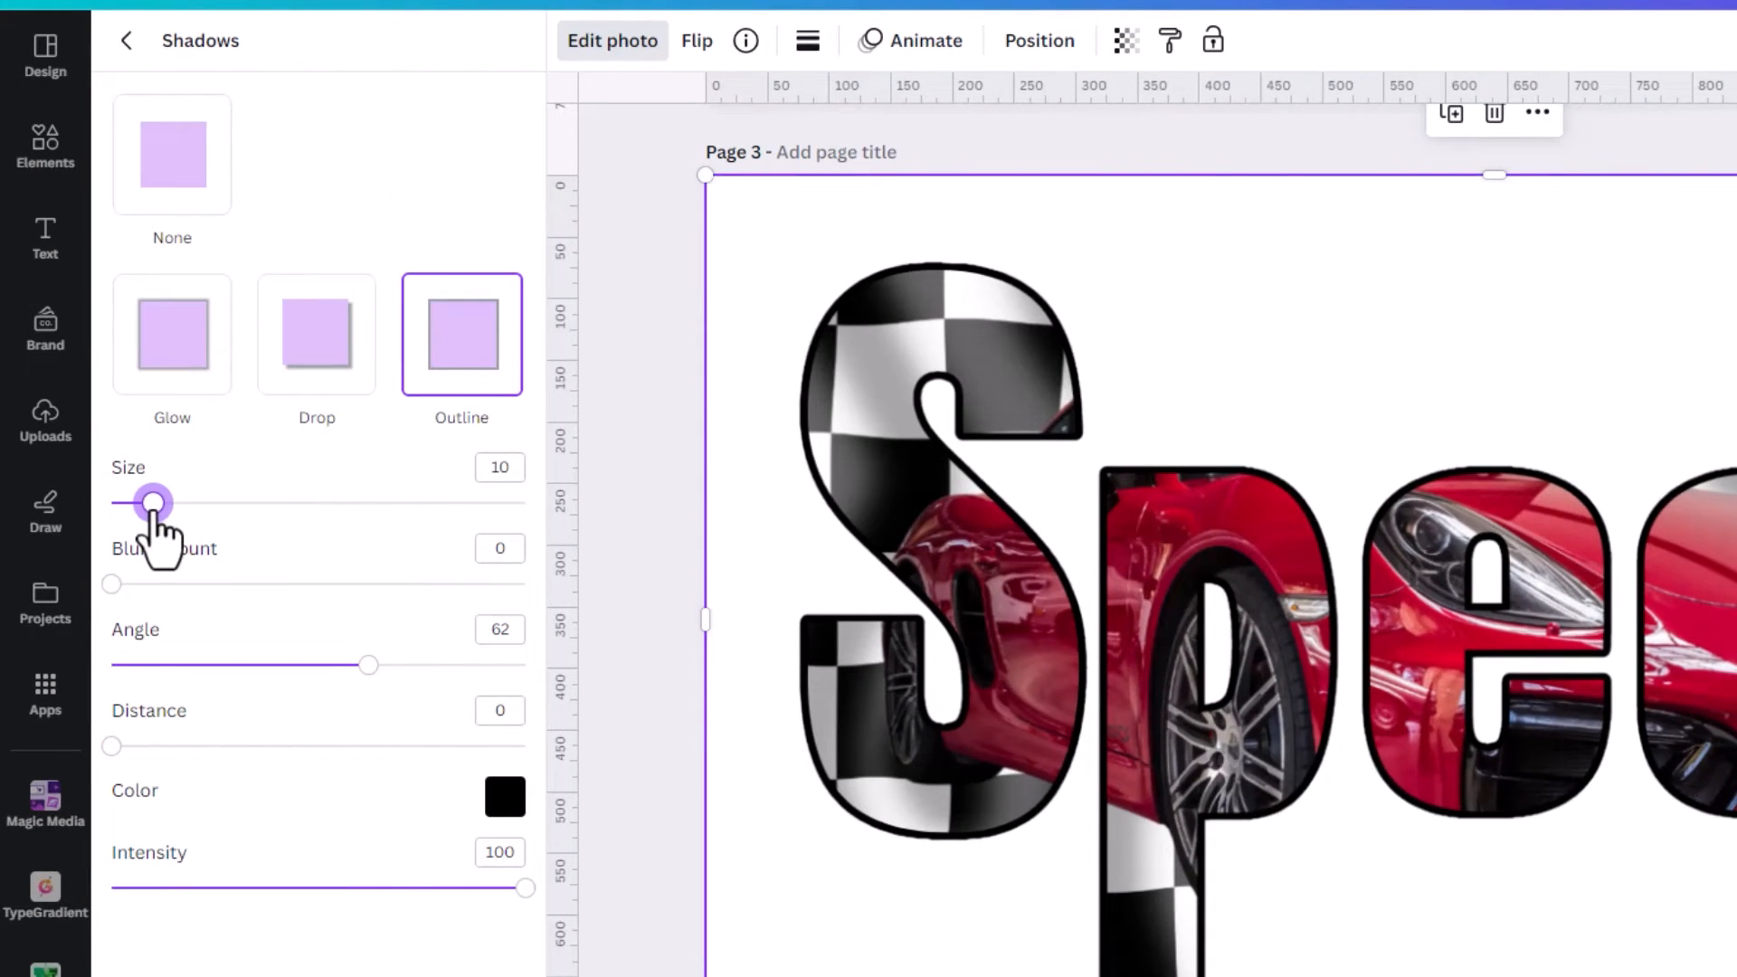
{"action": "left_click_drag", "start_coordinate": [152, 503], "coordinate": [169, 503]}
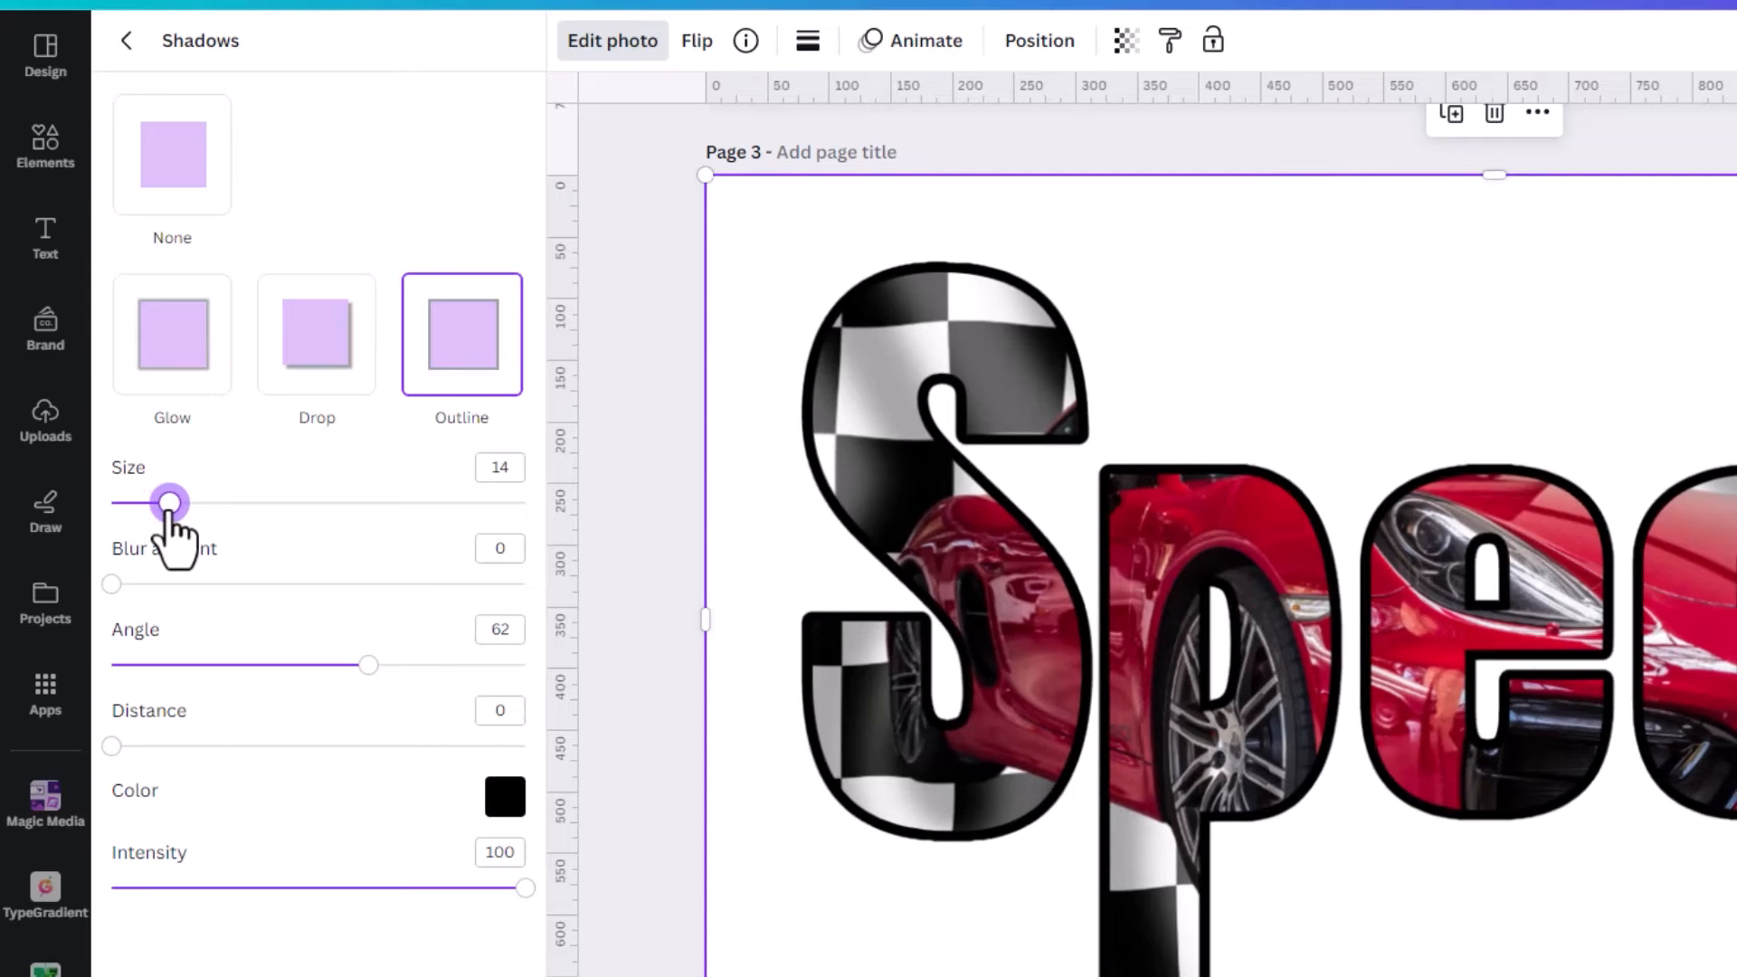
{"action": "left_click_drag", "start_coordinate": [168, 502], "coordinate": [164, 502]}
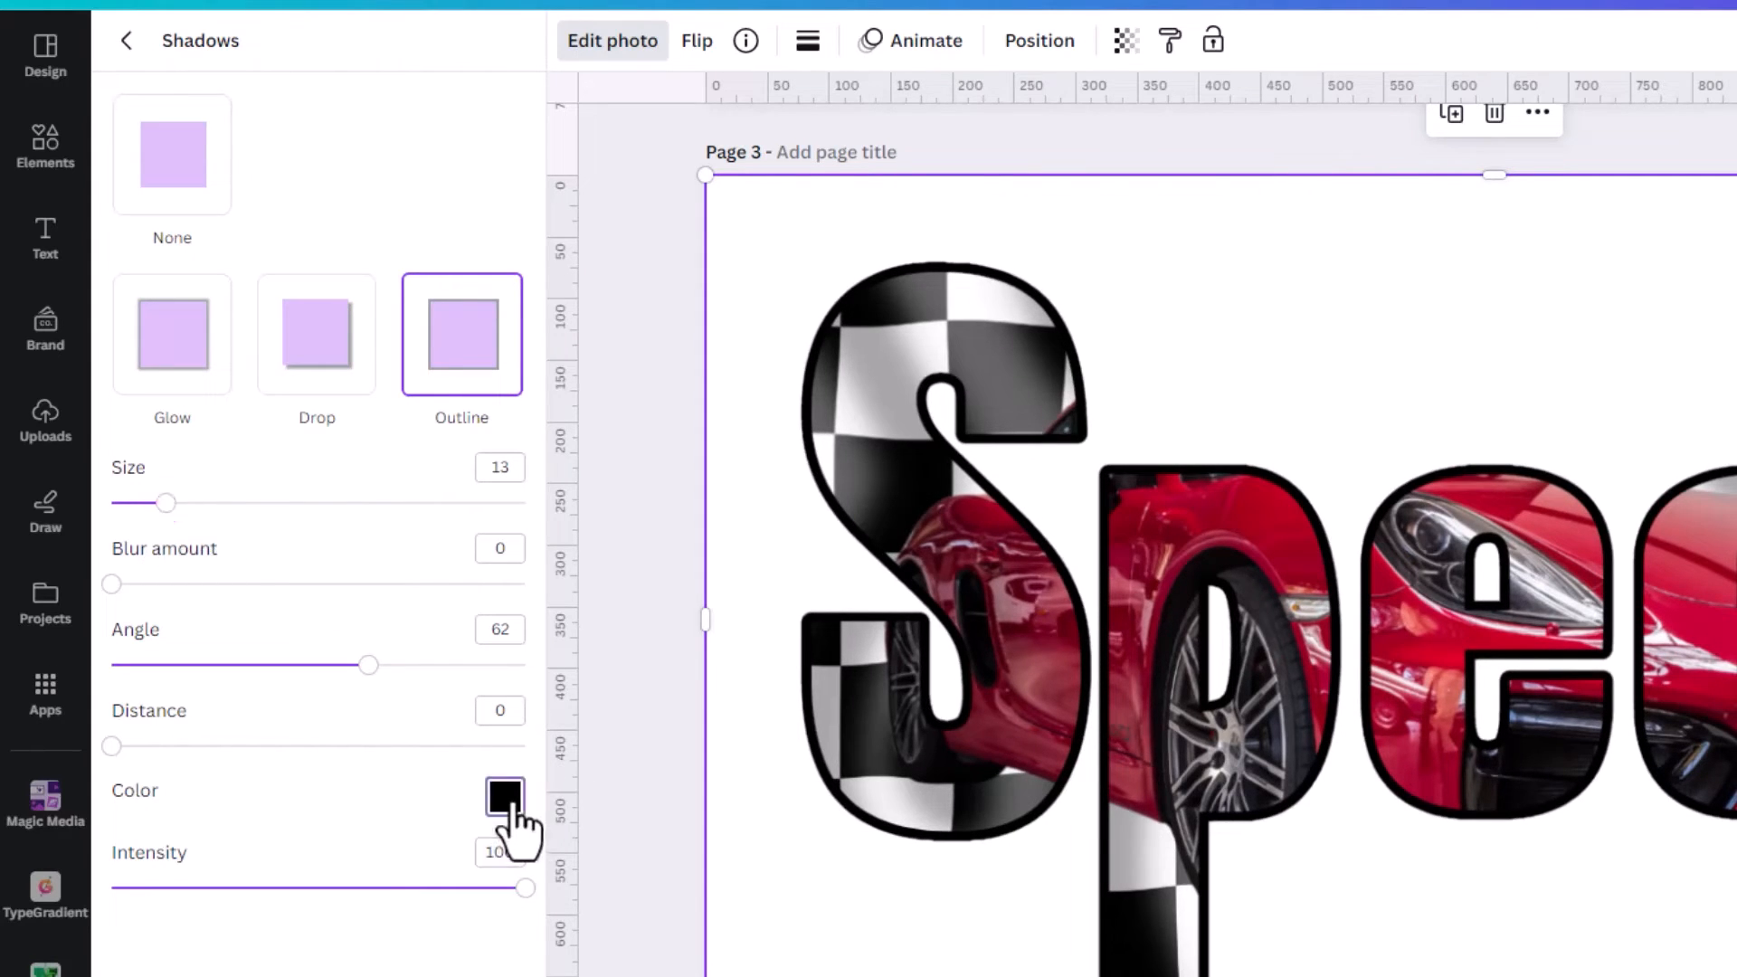
{"action": "left_click", "coordinate": [504, 795]}
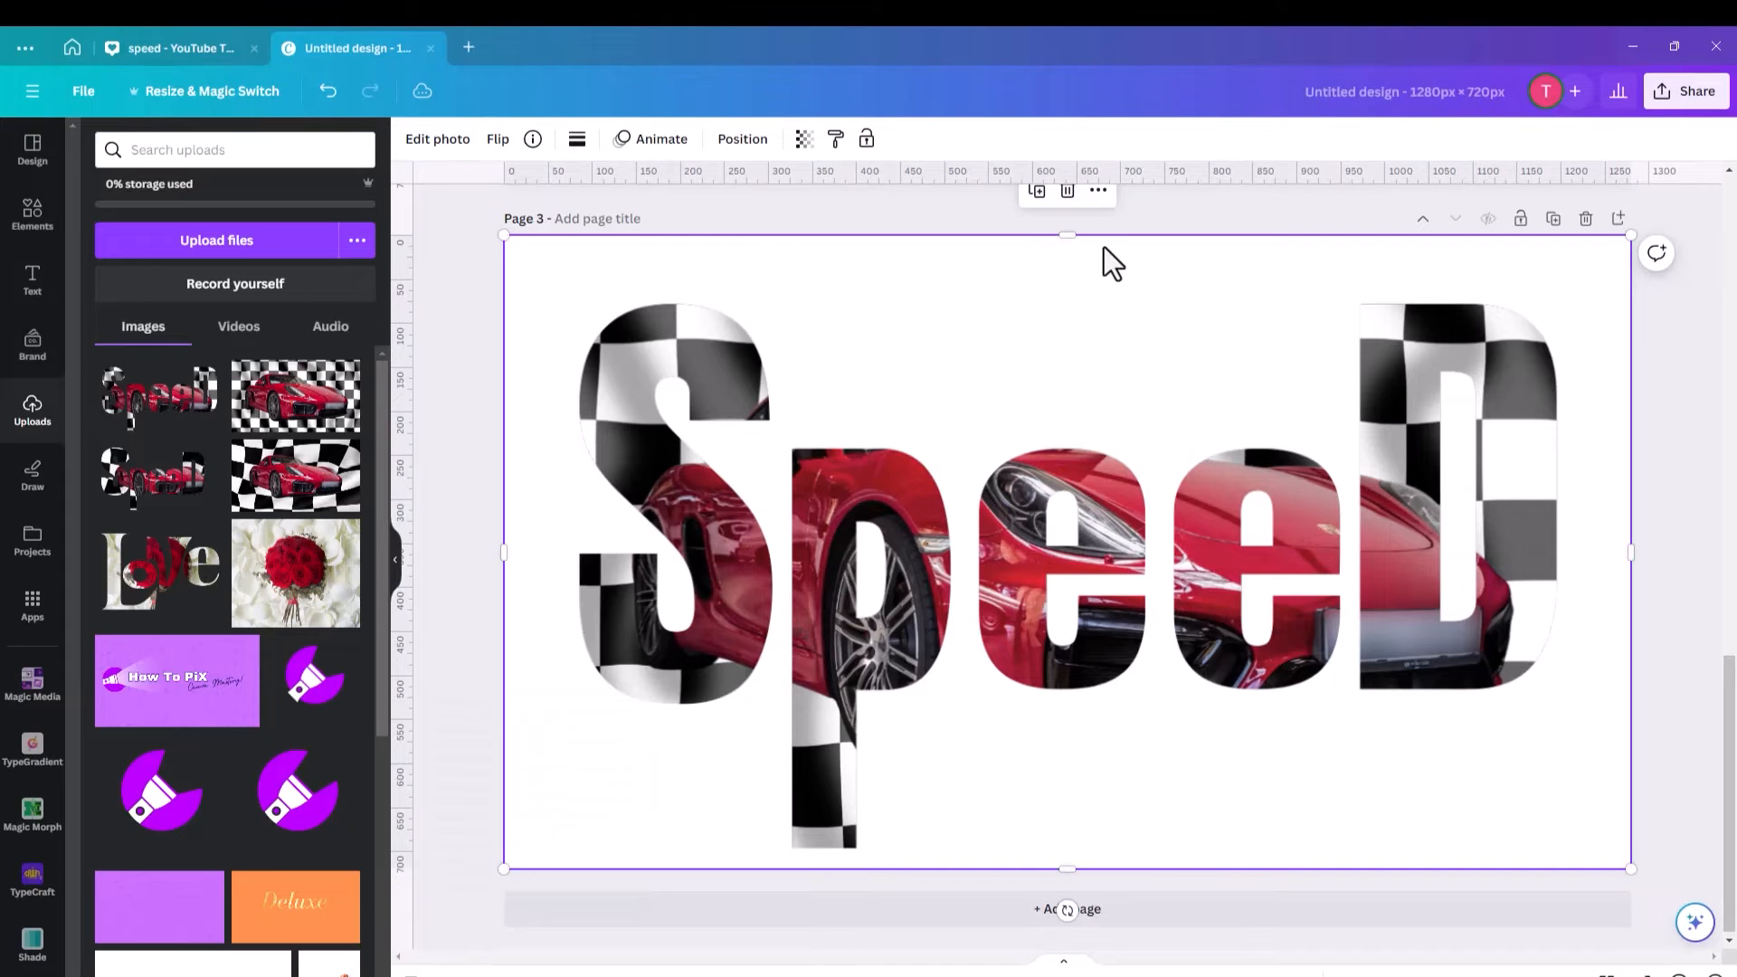
Set page 3's background to Light Grey and select the SPEED letters image.
{"action": "left_click_drag", "start_coordinate": [1065, 232], "coordinate": [1071, 290]}
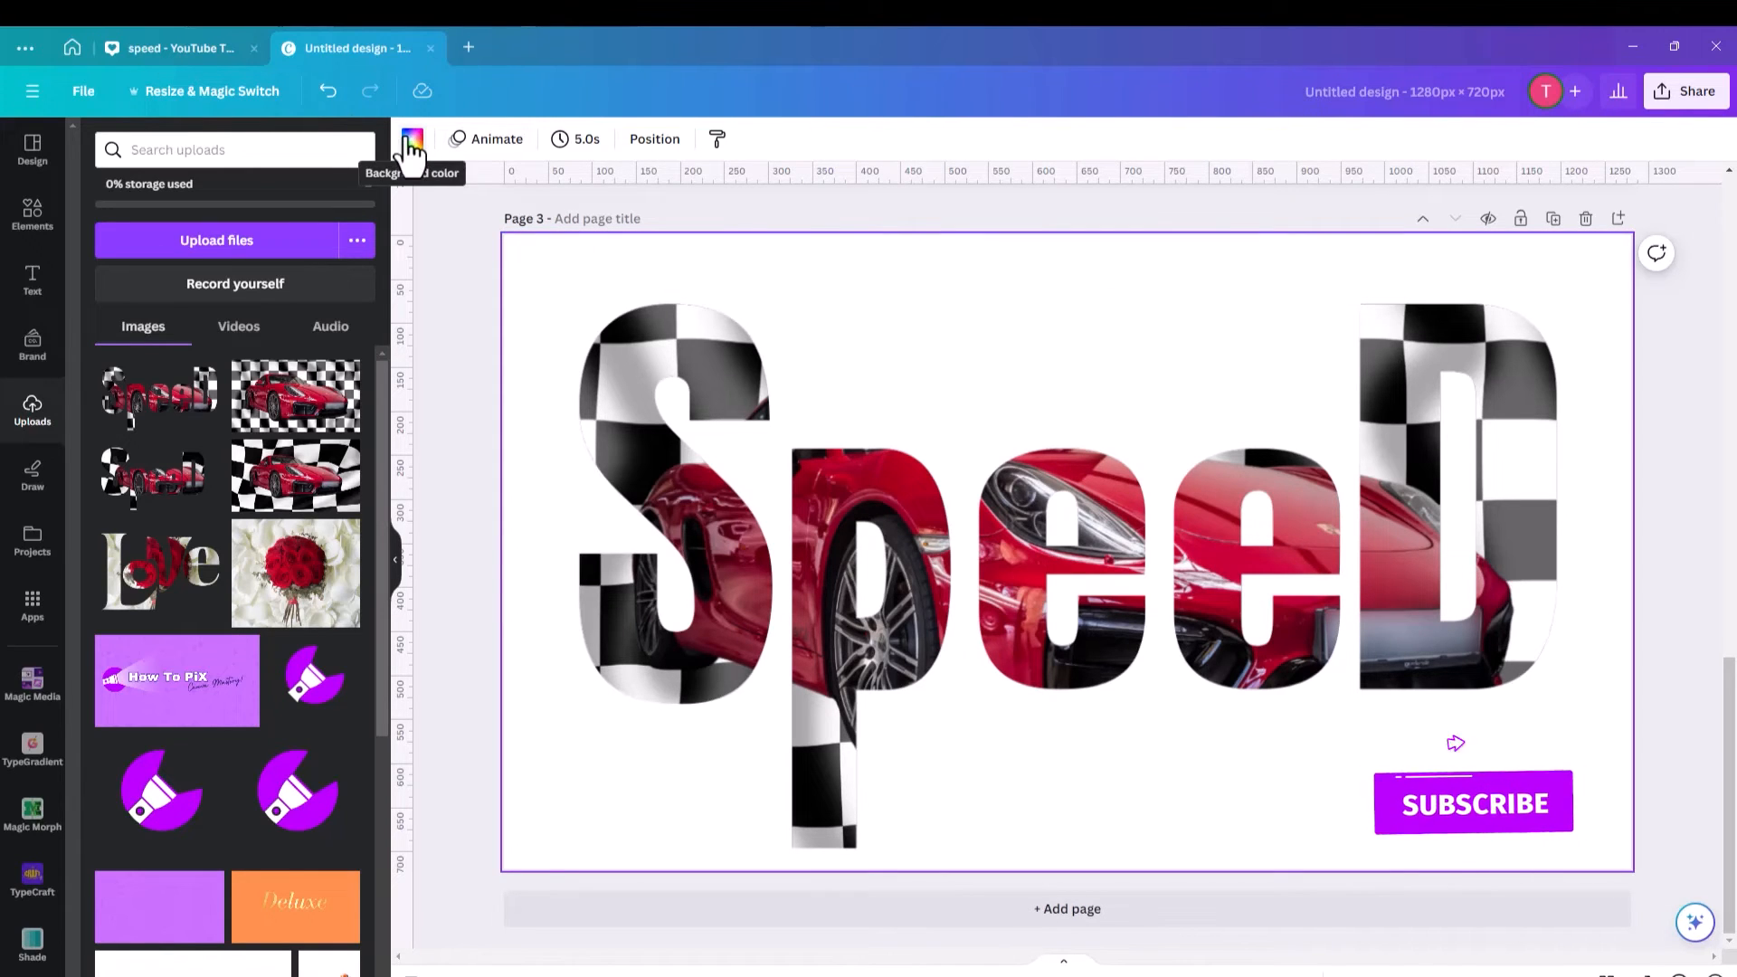
{"action": "left_click", "coordinate": [411, 138]}
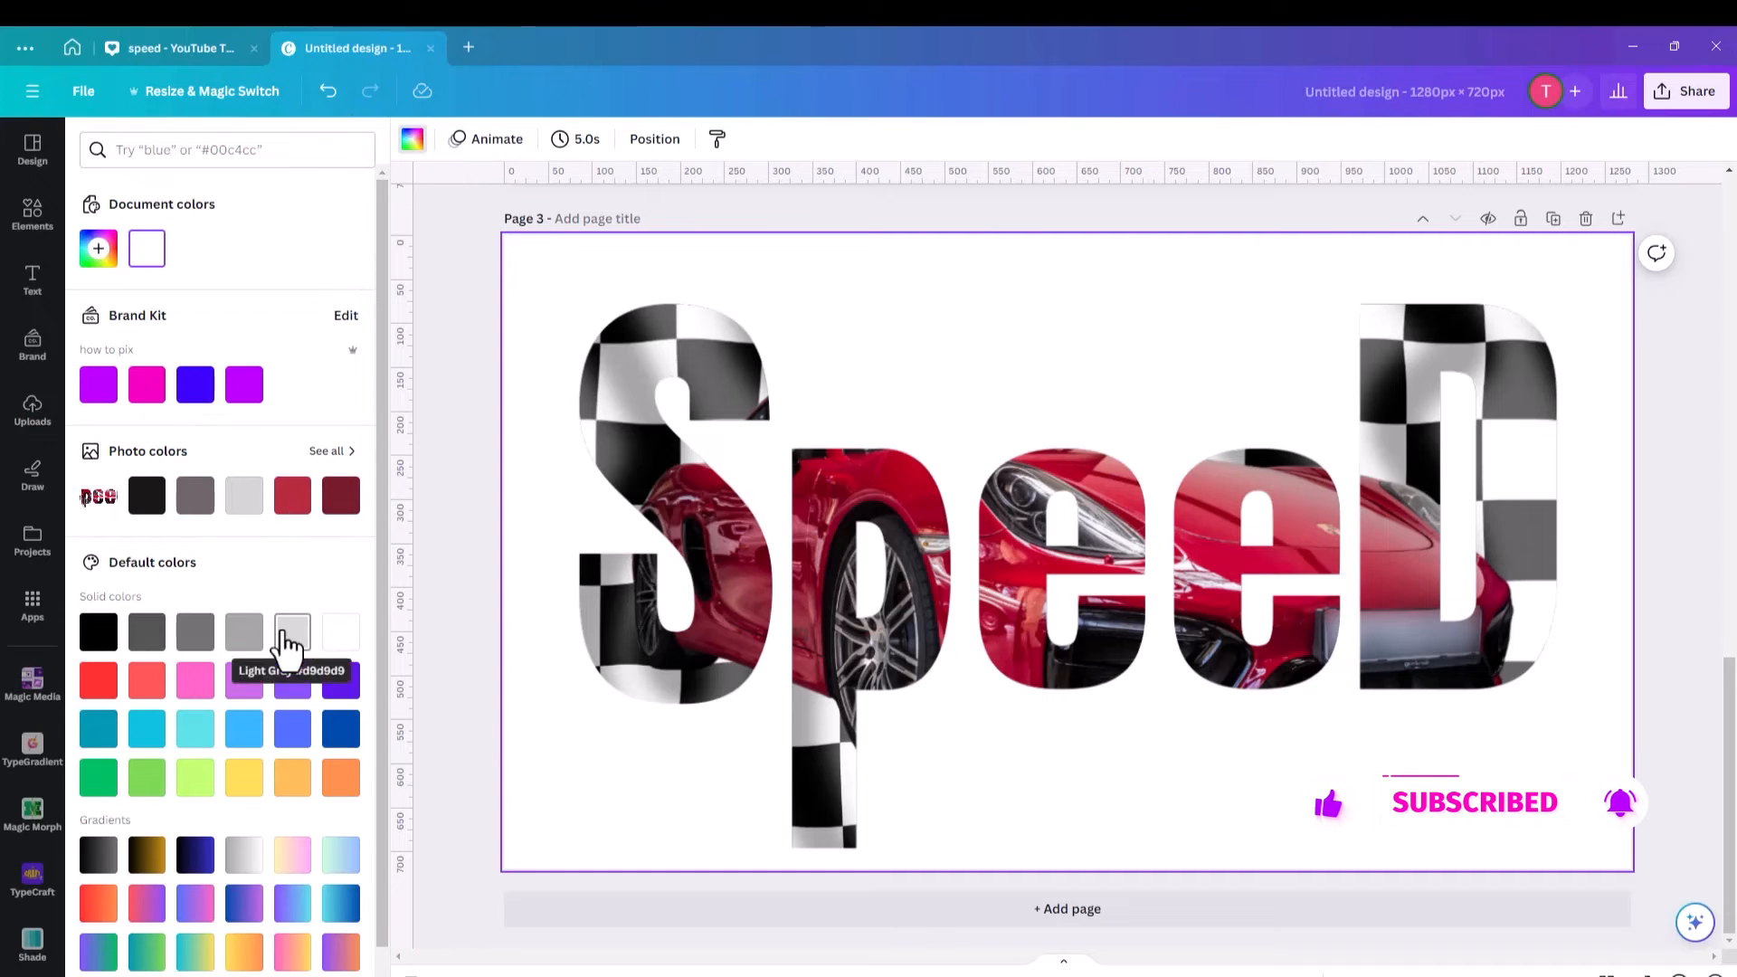
{"action": "left_click", "coordinate": [33, 410]}
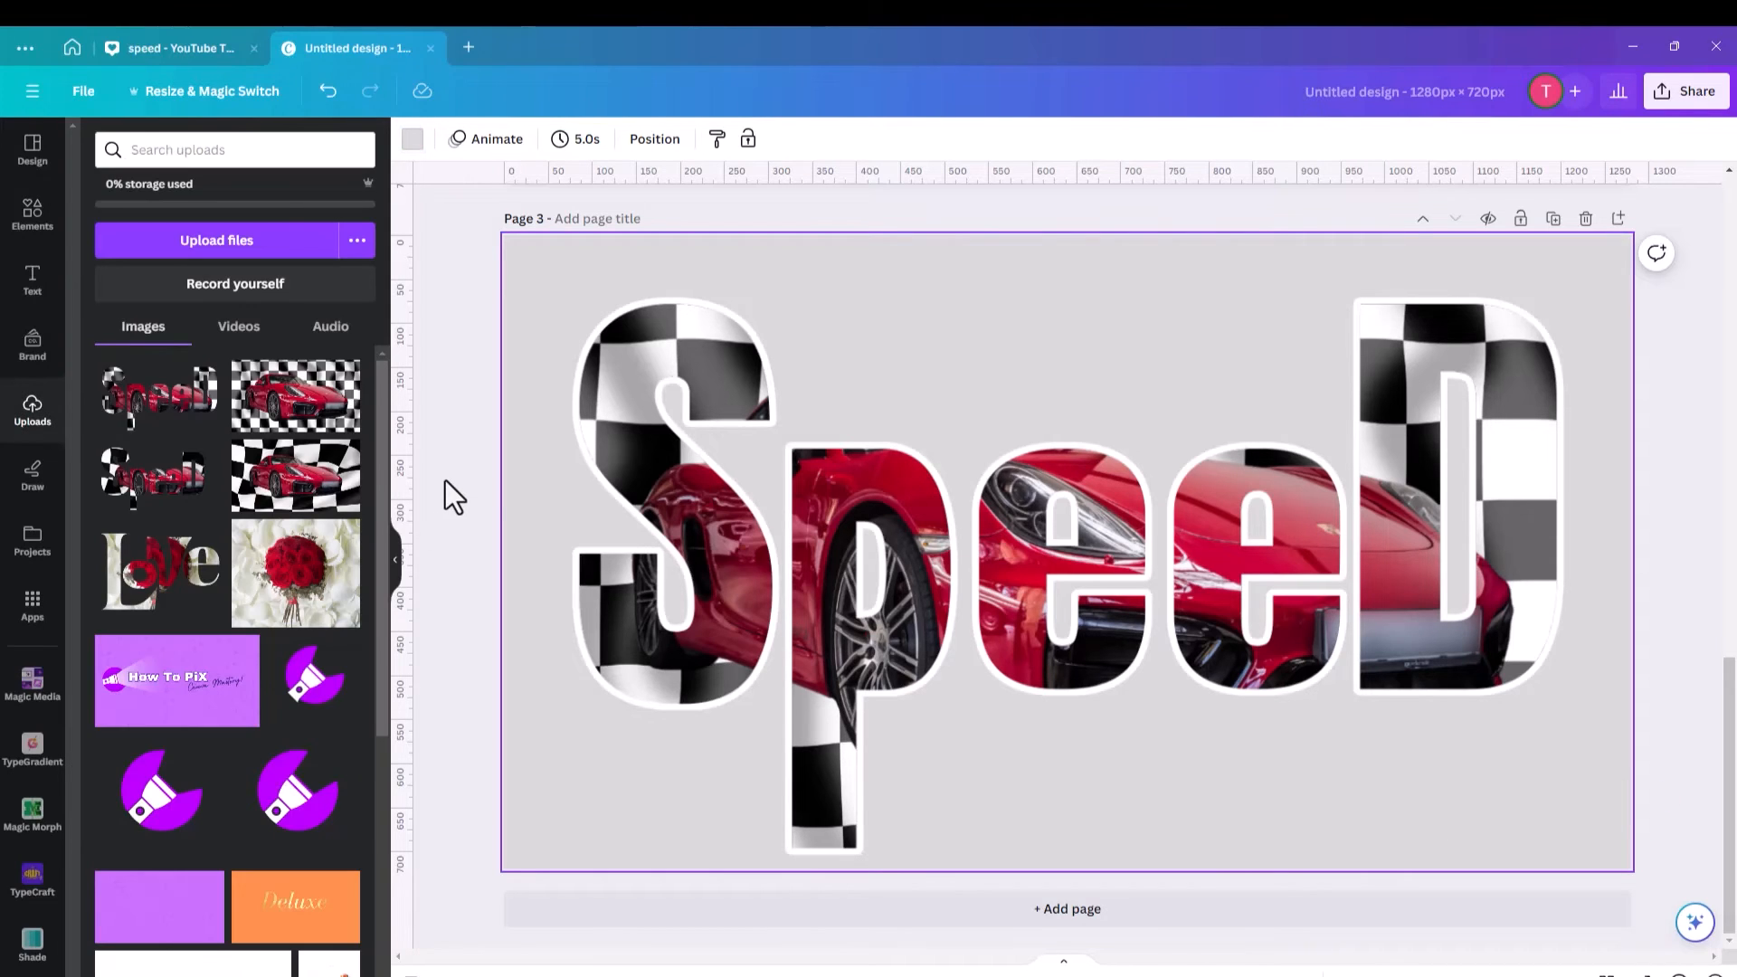
{"action": "left_click", "coordinate": [665, 399]}
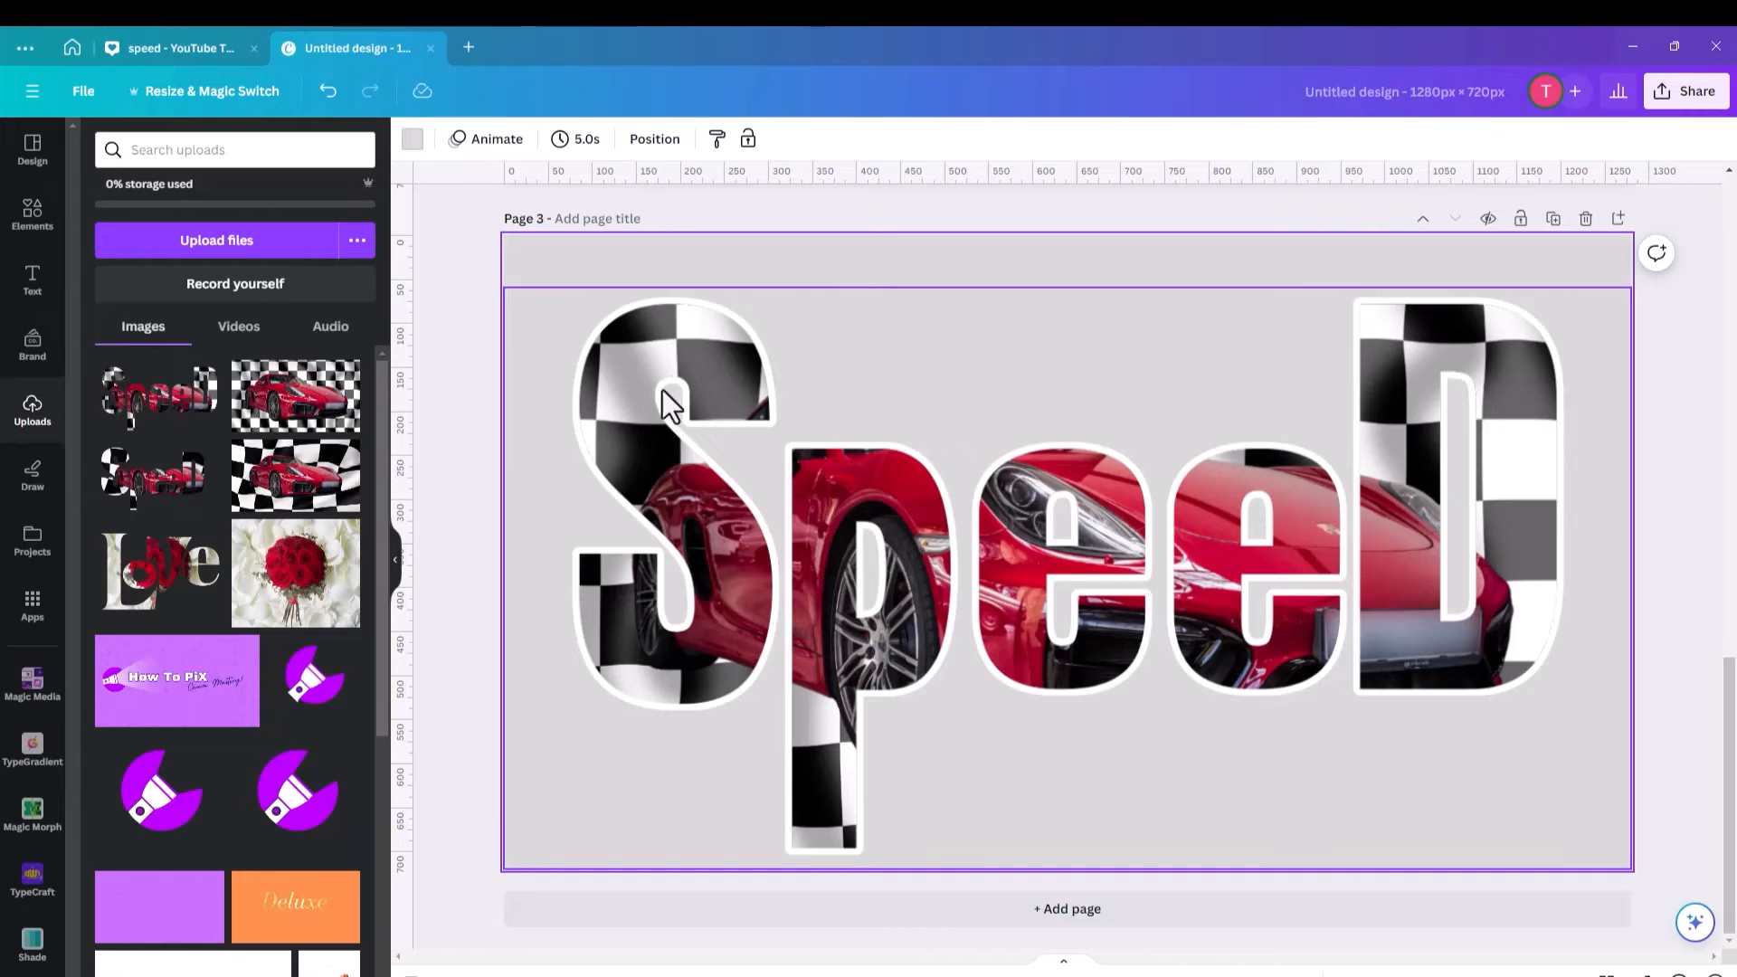
{"action": "mouse_move", "coordinate": [593, 381]}
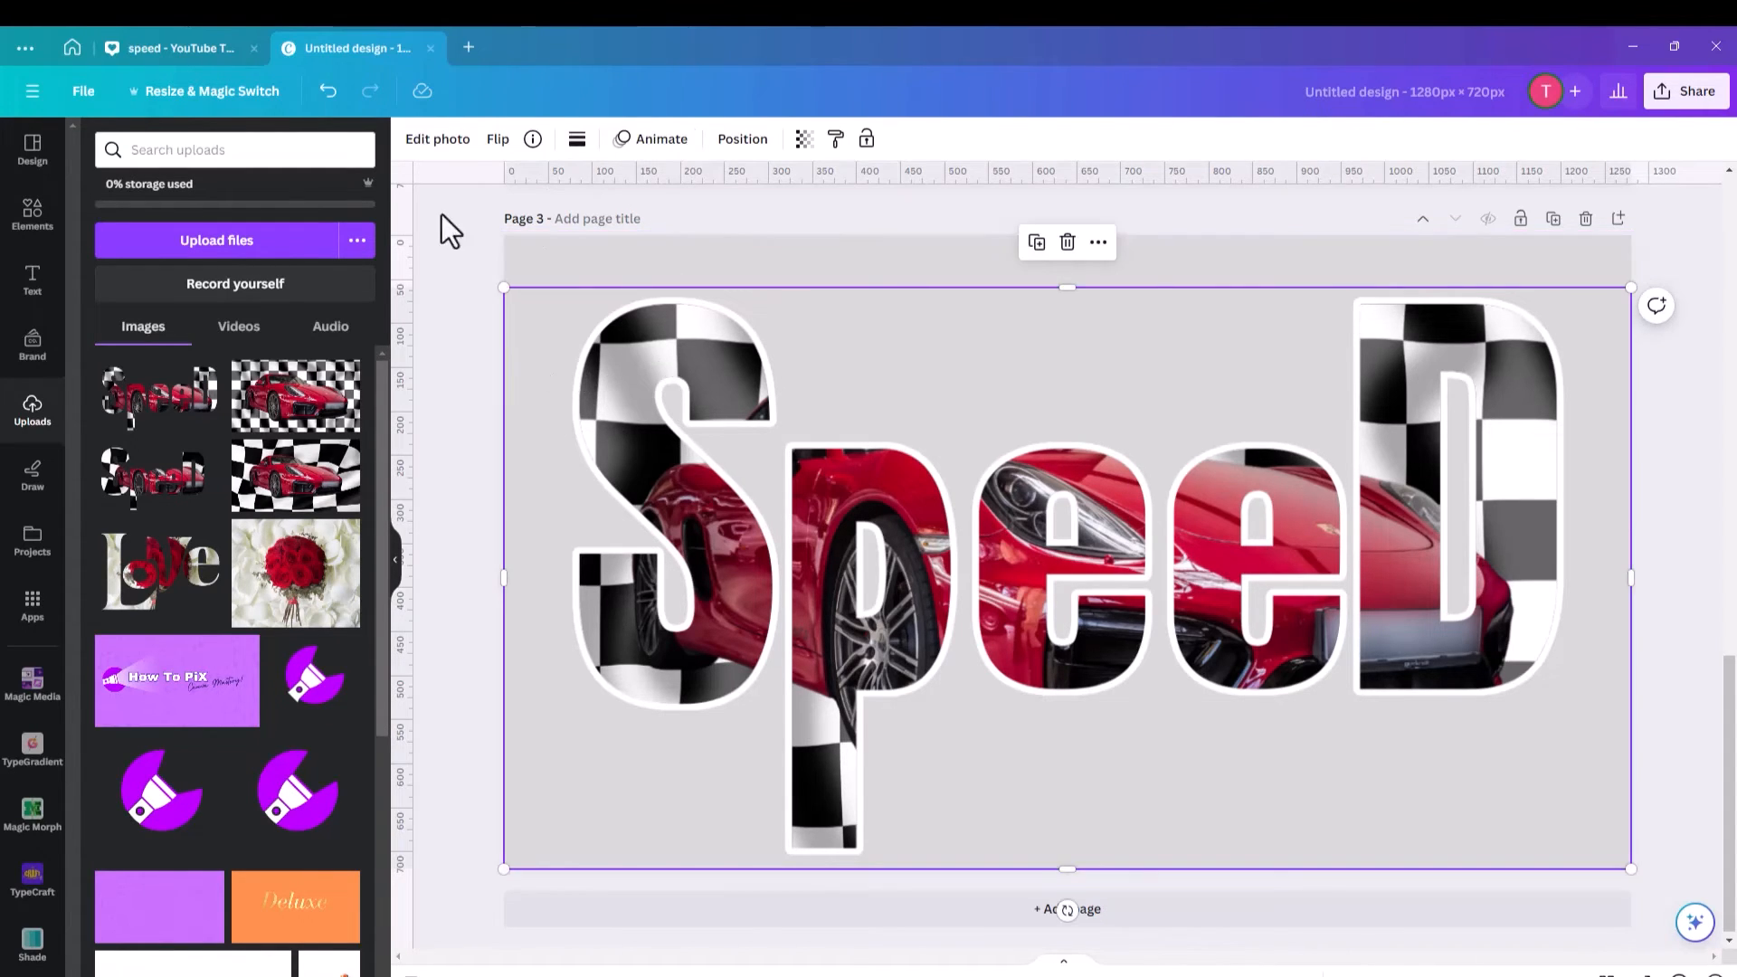
Adjust the Shadows outline size around the letters, settling on a thin white outline of 12.
{"action": "left_click", "coordinate": [437, 138]}
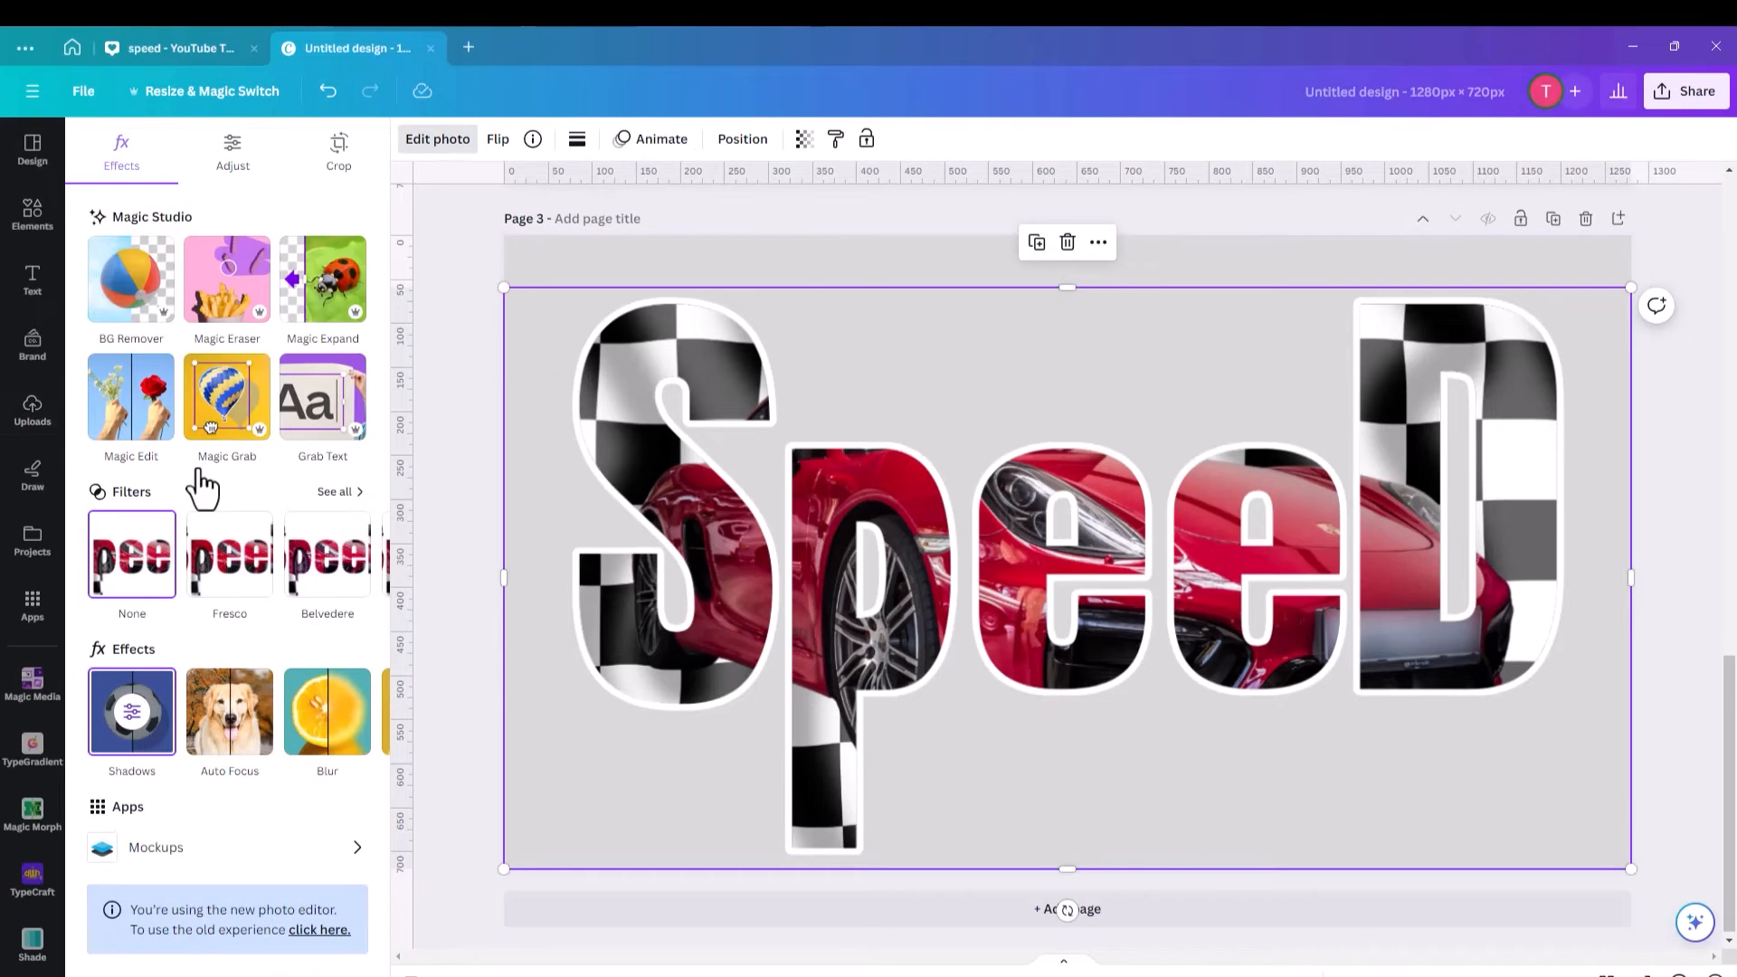
{"action": "left_click", "coordinate": [132, 712]}
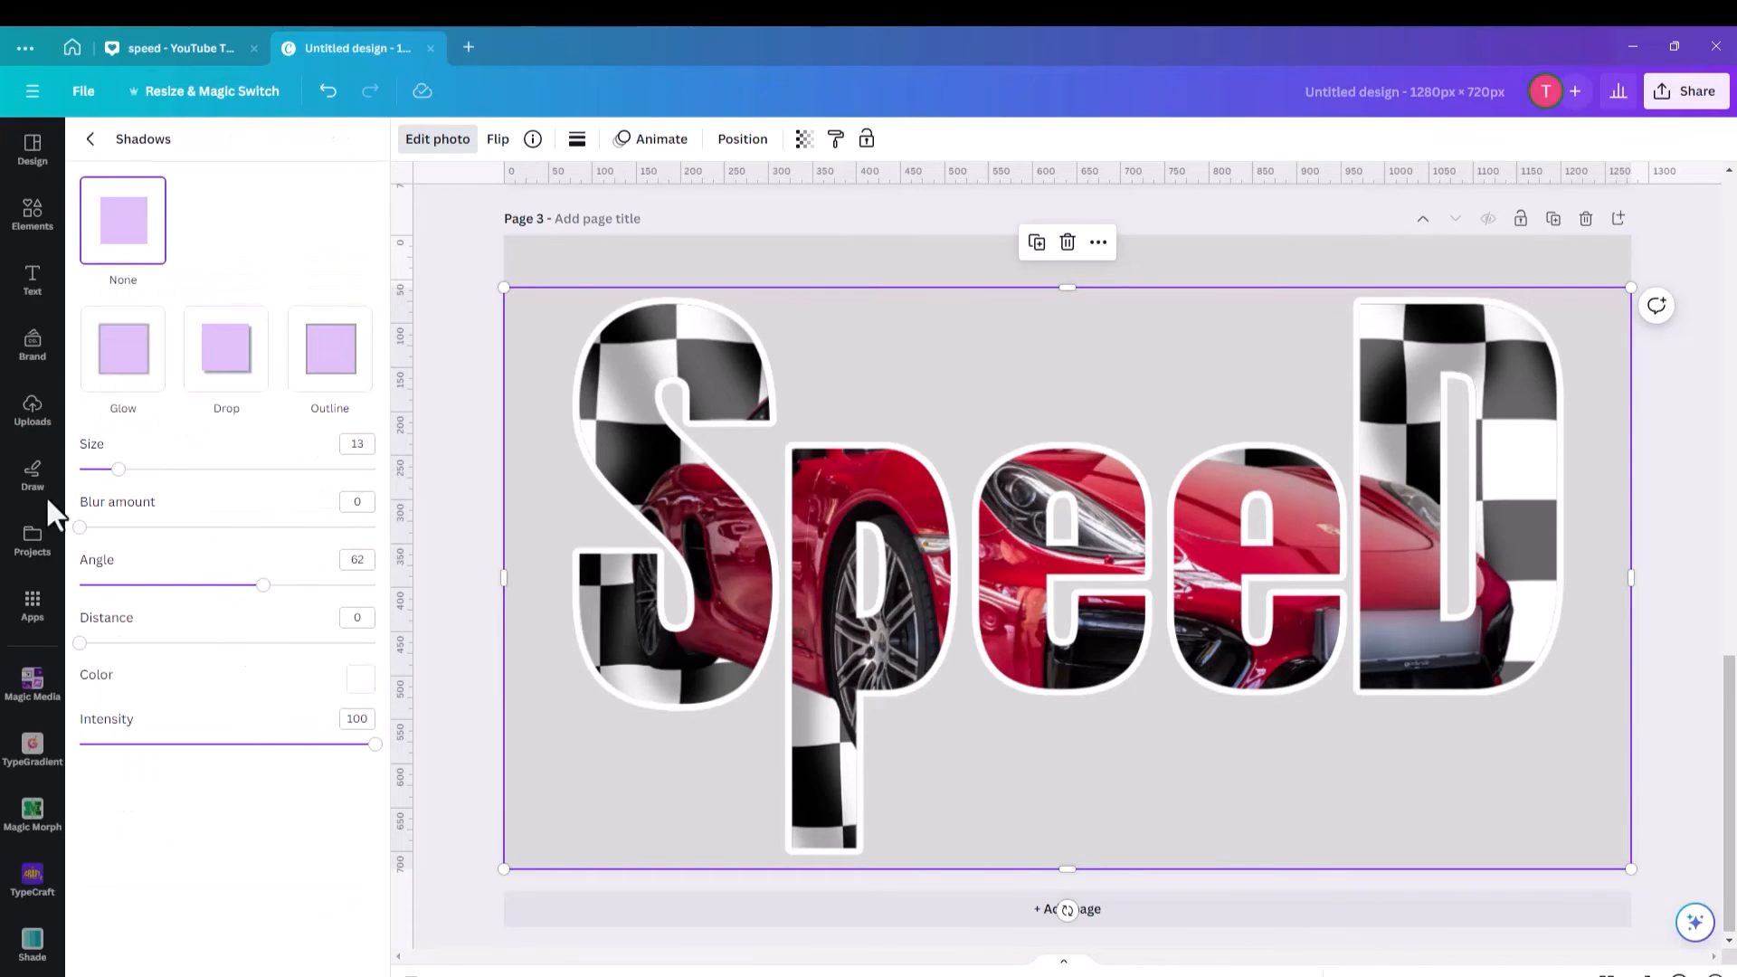
{"action": "left_click_drag", "start_coordinate": [119, 469], "coordinate": [108, 468]}
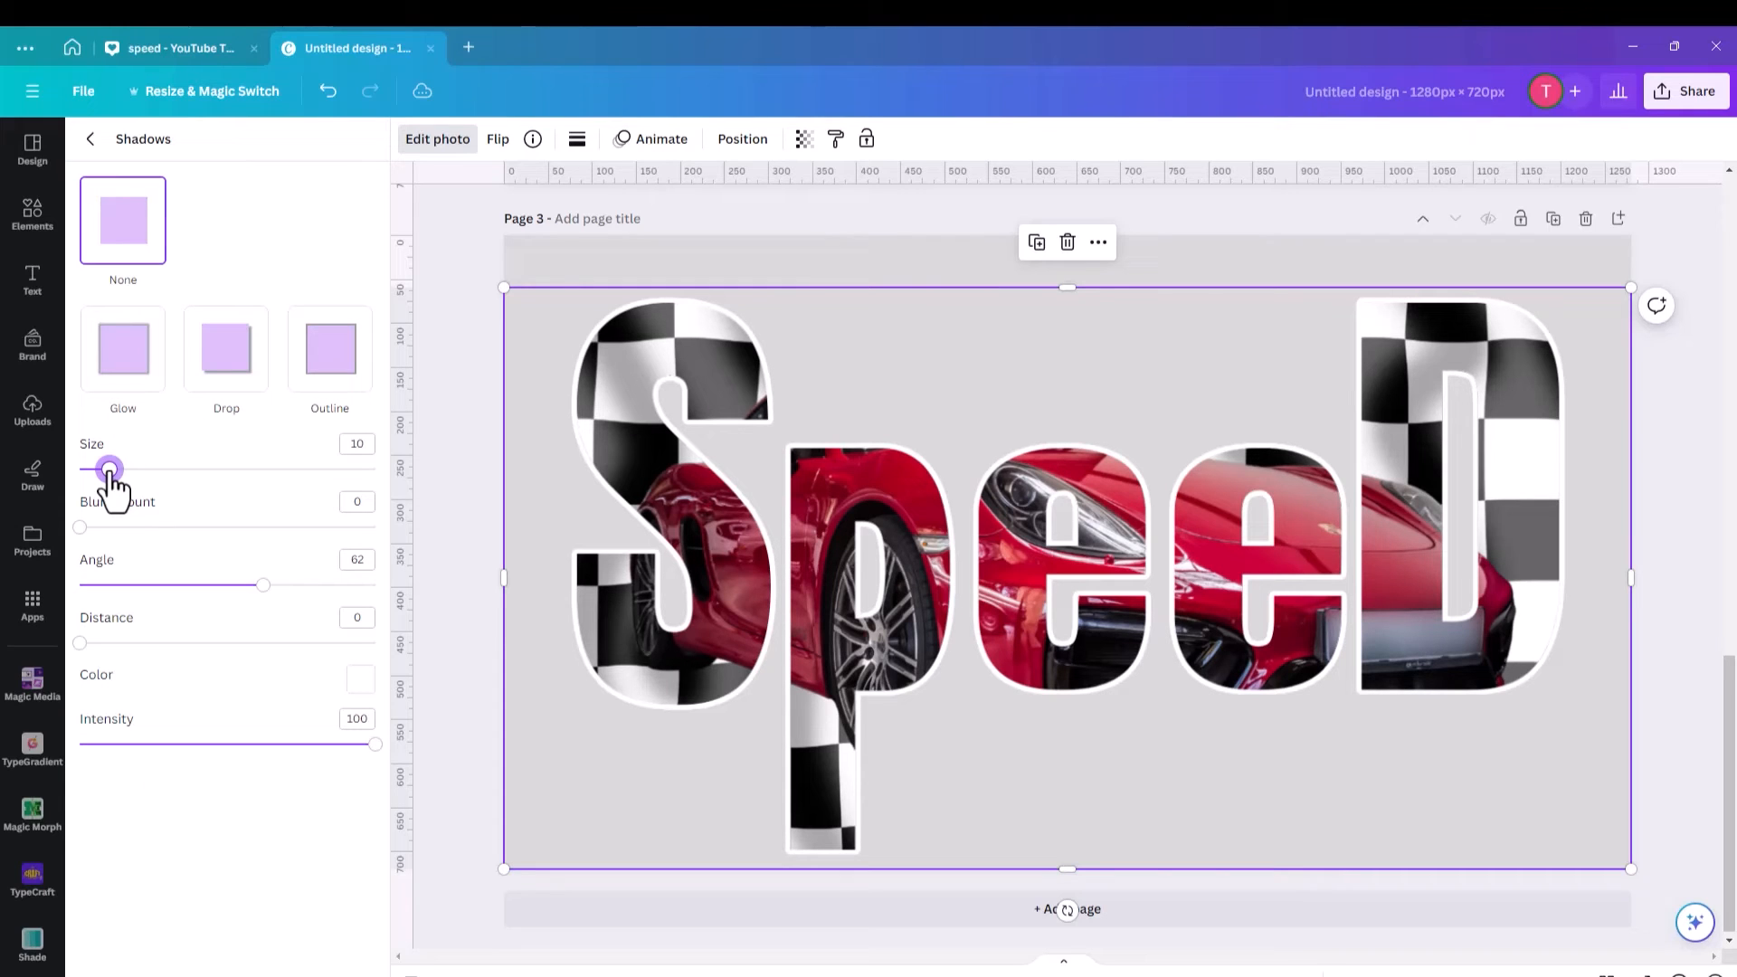
{"action": "left_click_drag", "start_coordinate": [109, 468], "coordinate": [114, 468]}
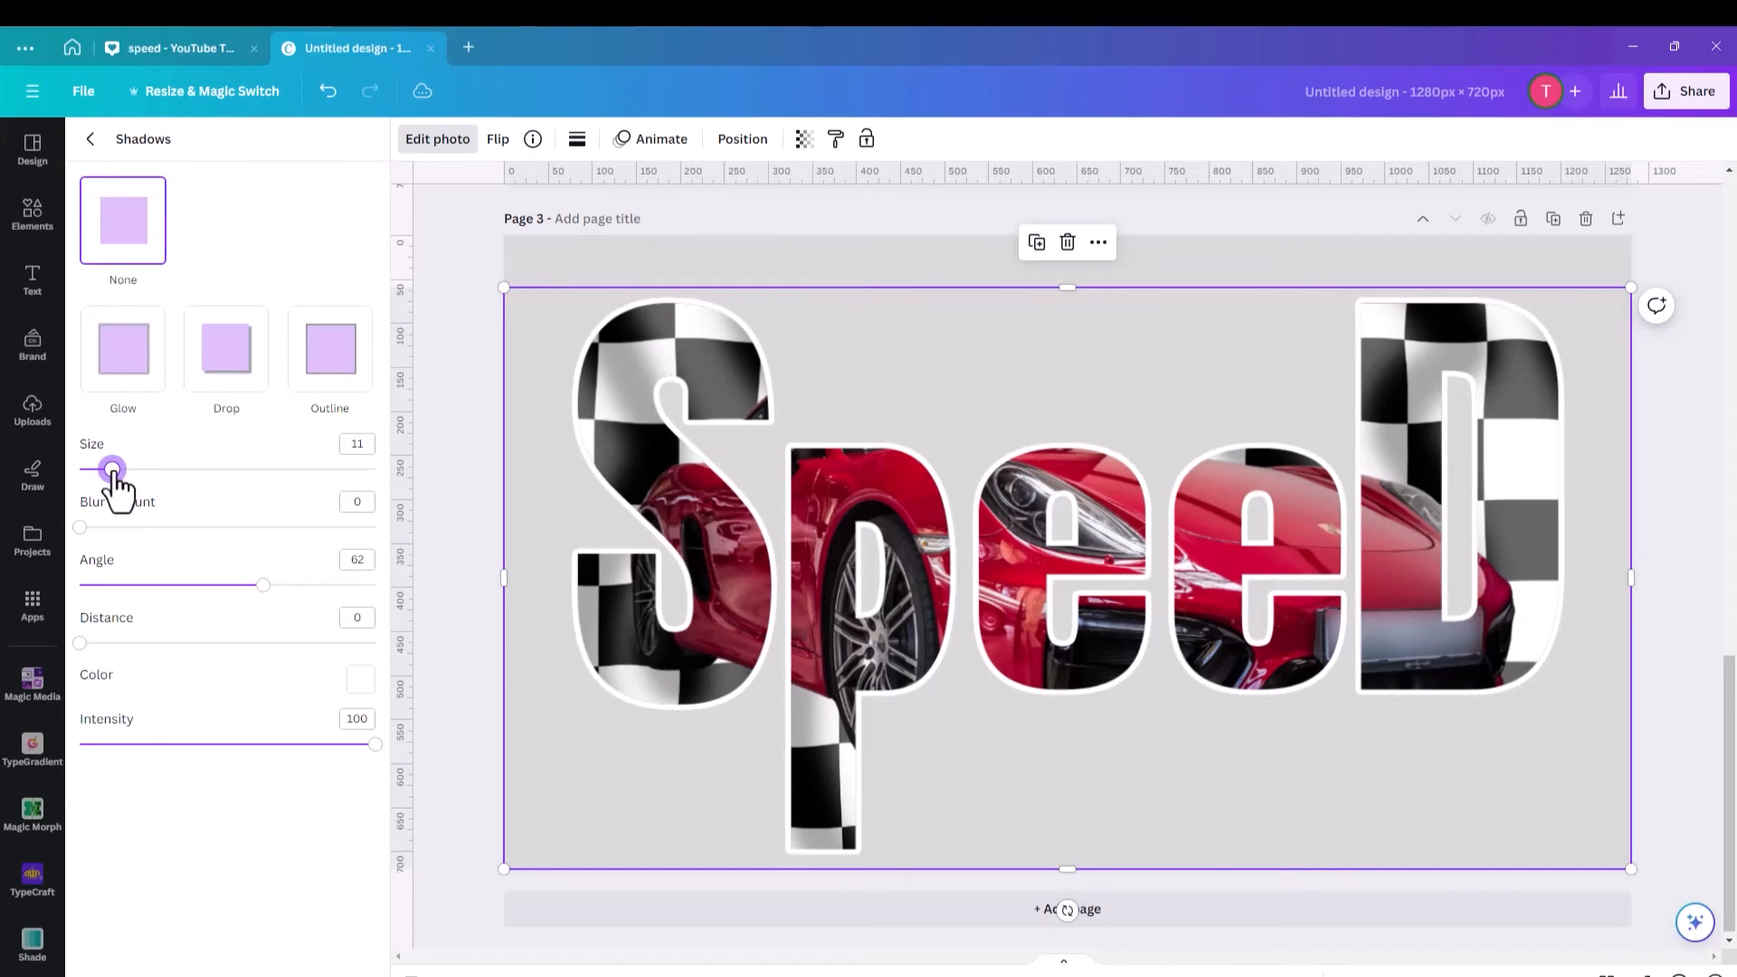
{"action": "left_click_drag", "start_coordinate": [111, 468], "coordinate": [177, 469]}
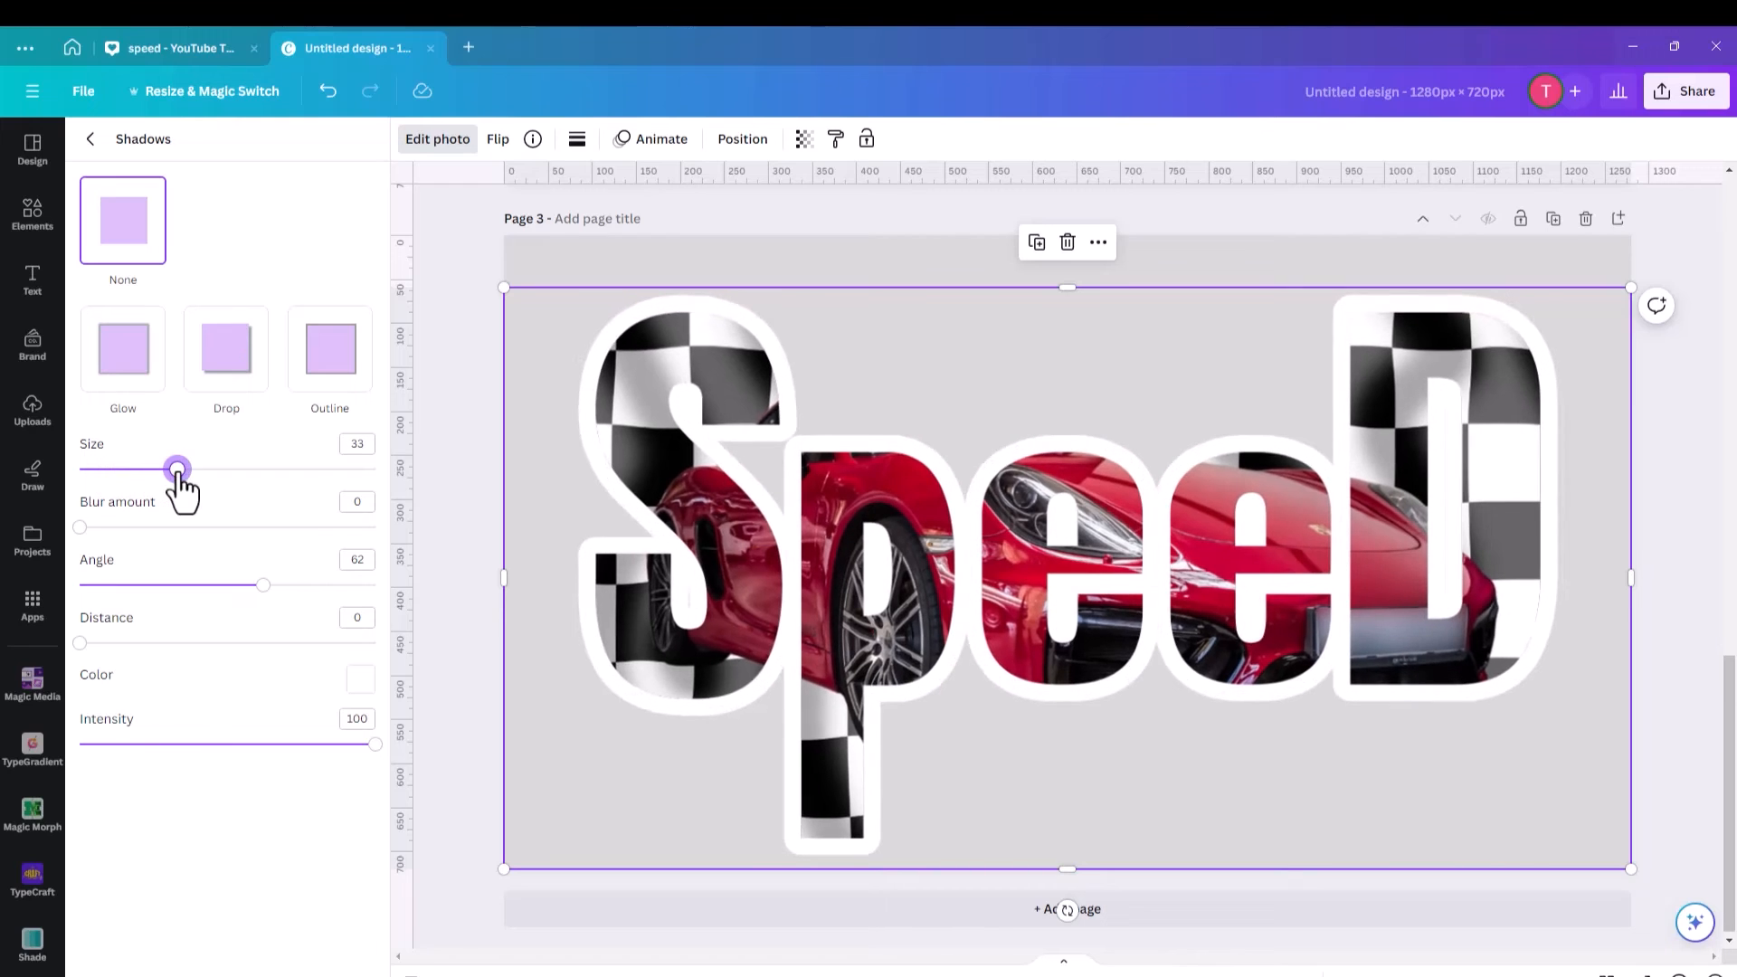
{"action": "left_click_drag", "start_coordinate": [177, 469], "coordinate": [147, 469]}
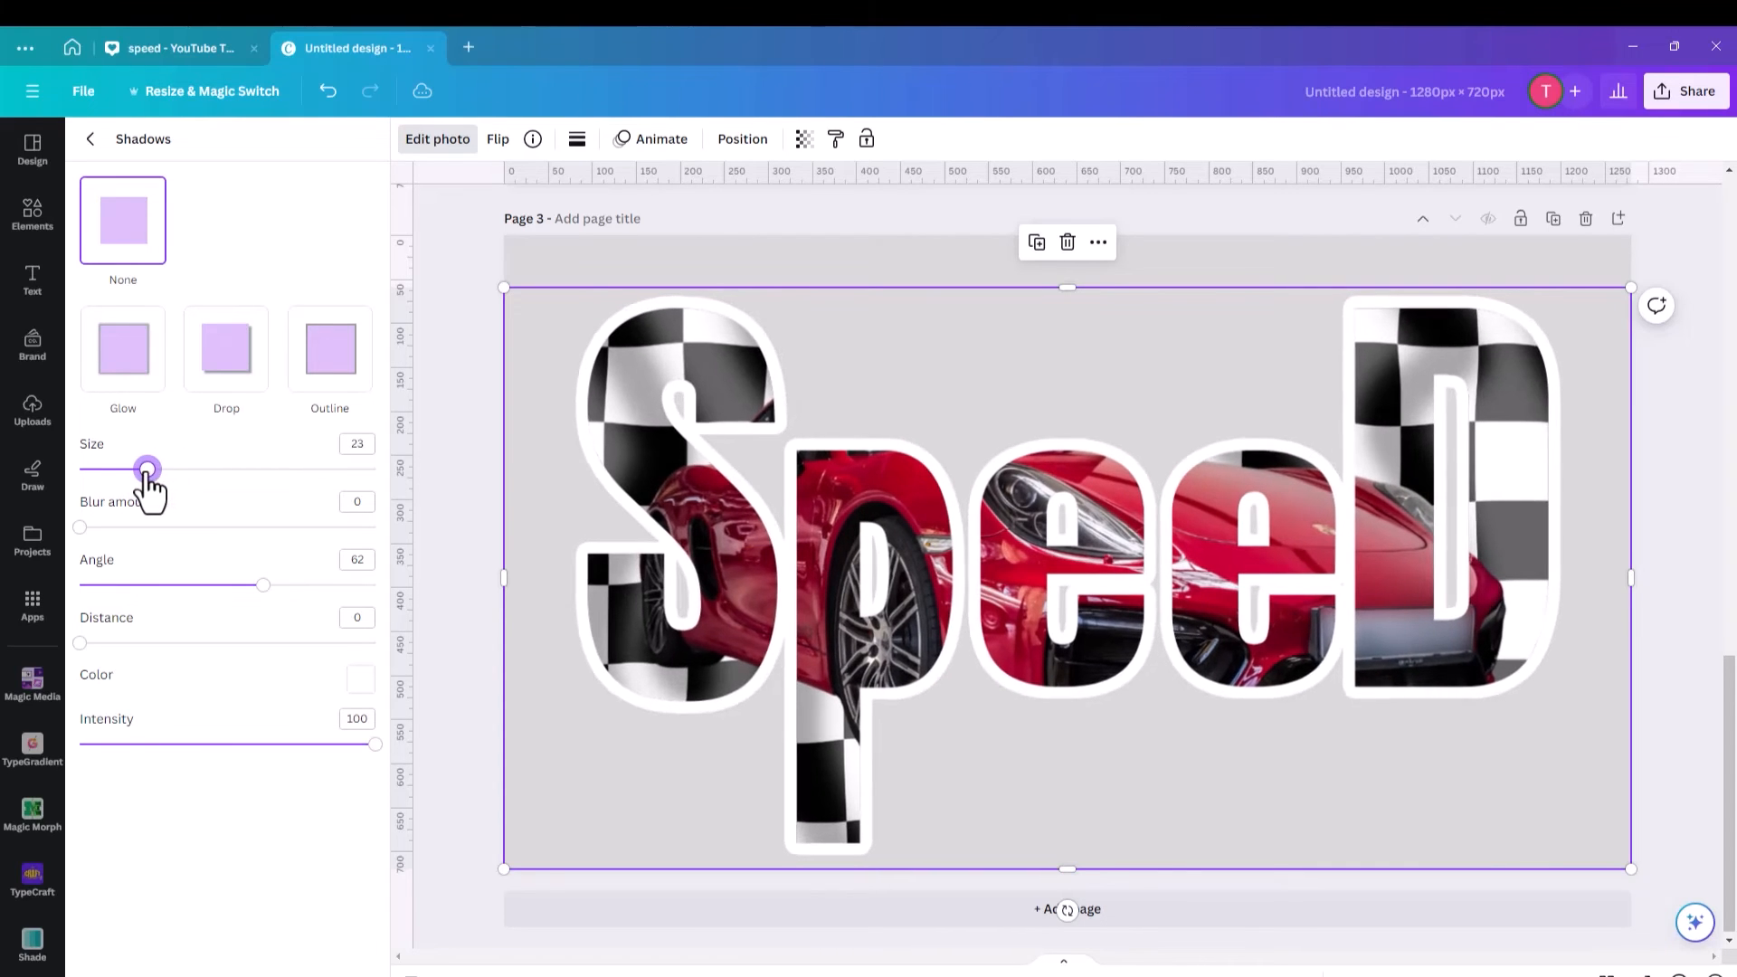
{"action": "left_click_drag", "start_coordinate": [147, 469], "coordinate": [123, 468]}
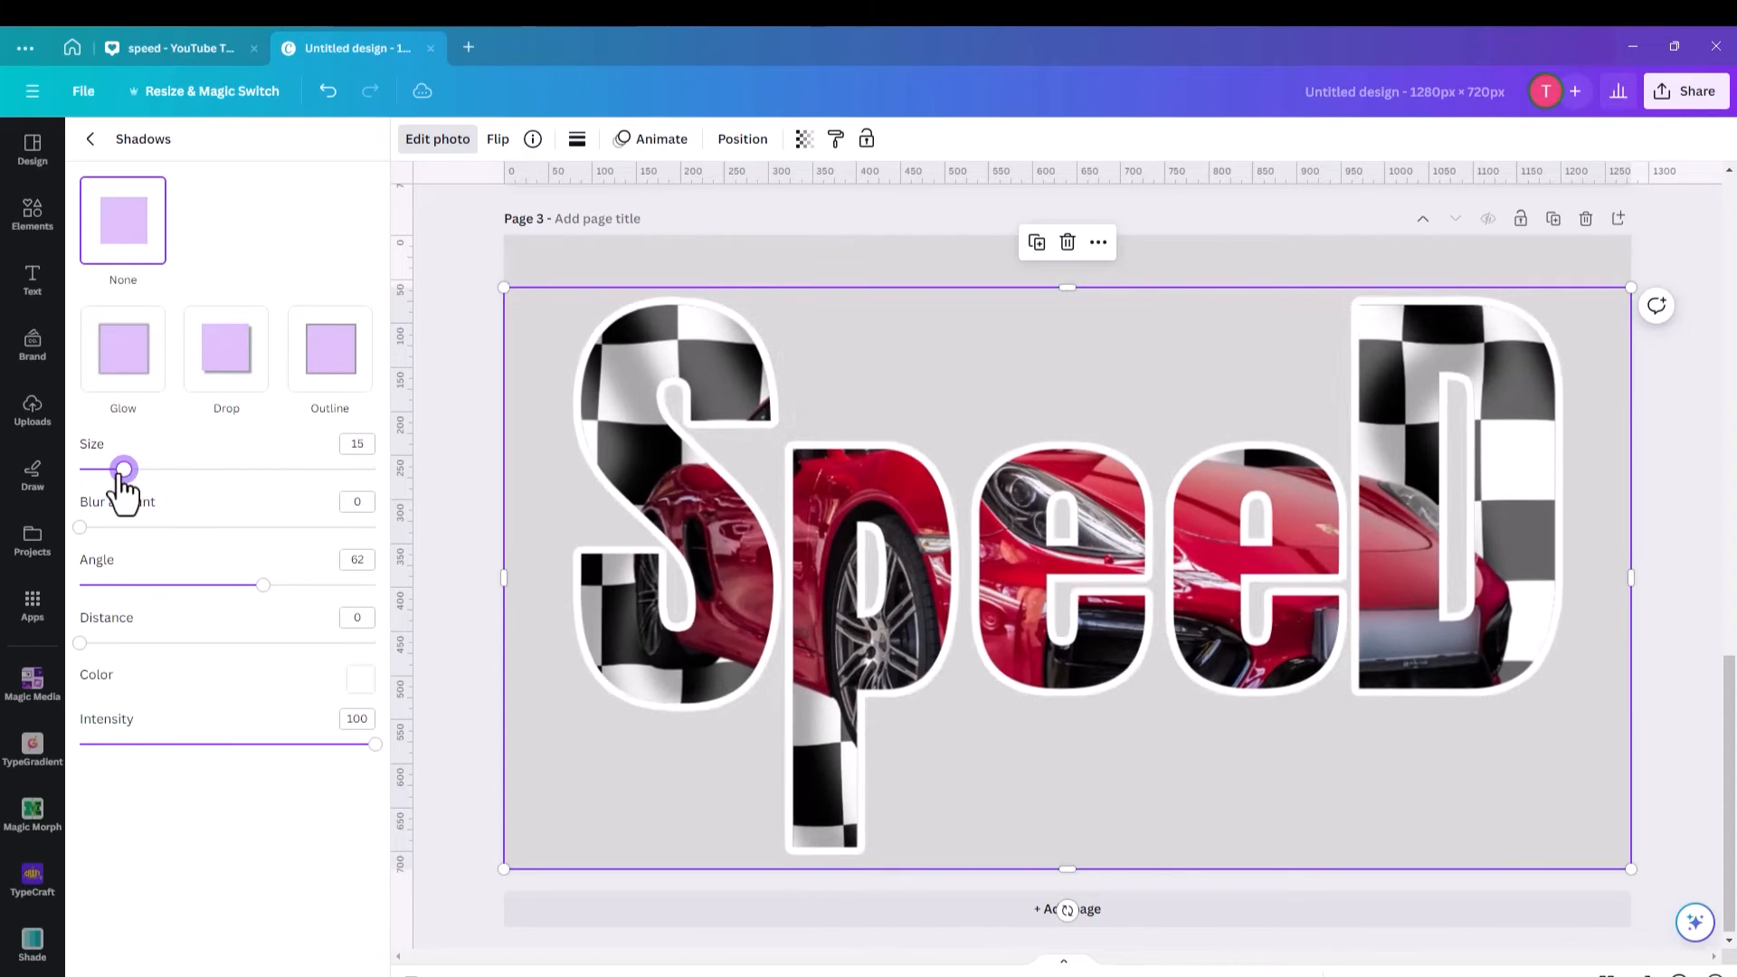
{"action": "left_click_drag", "start_coordinate": [123, 469], "coordinate": [114, 469]}
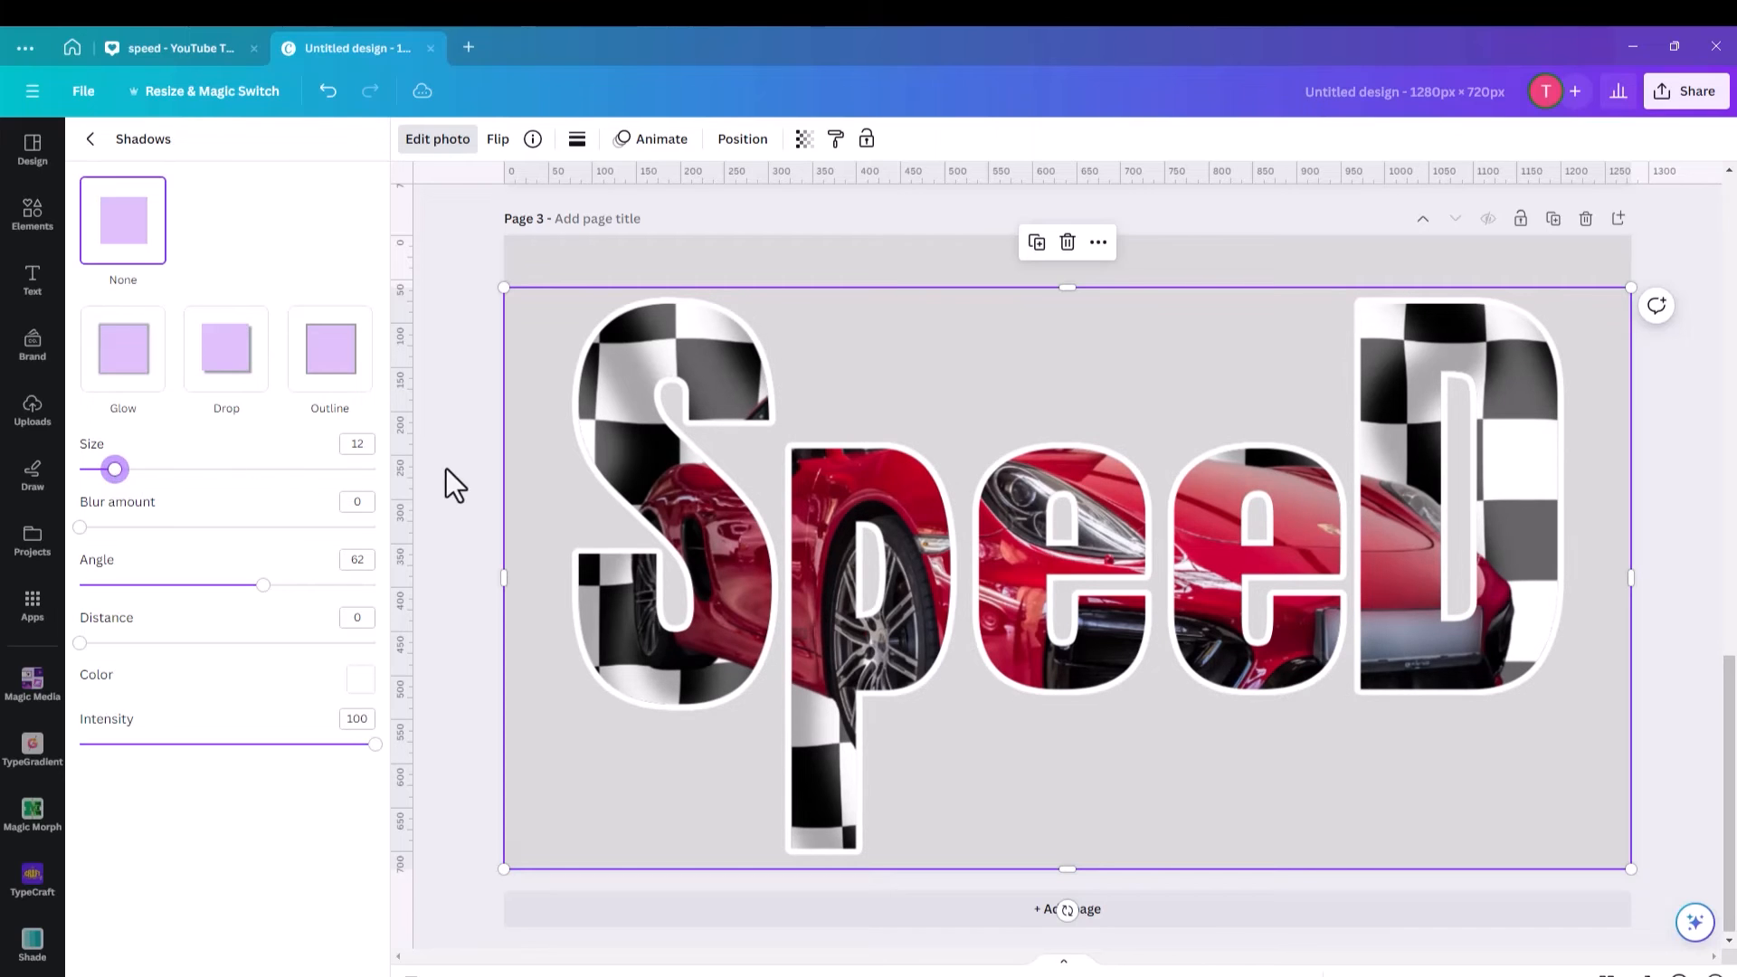
{"action": "left_click", "coordinate": [33, 408]}
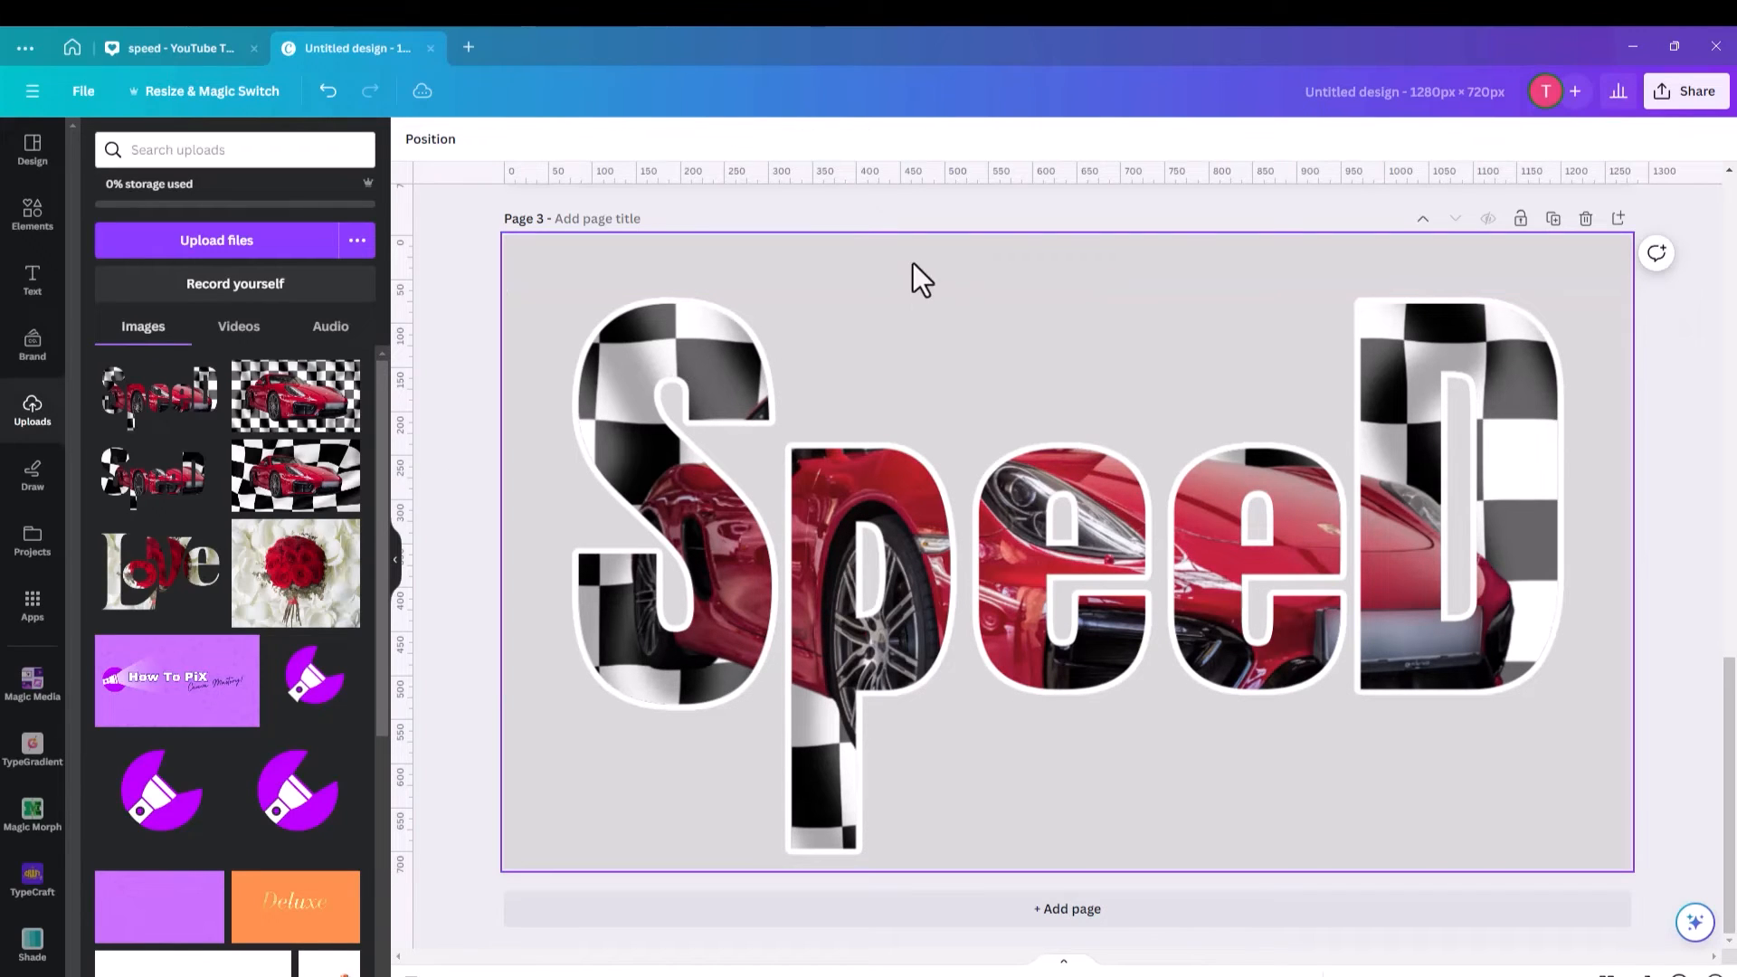
Bring the red car copied from page 1 onto page 3 and move it over the letters.
{"action": "scroll", "scroll_direction": "down", "scroll_amount": 3}
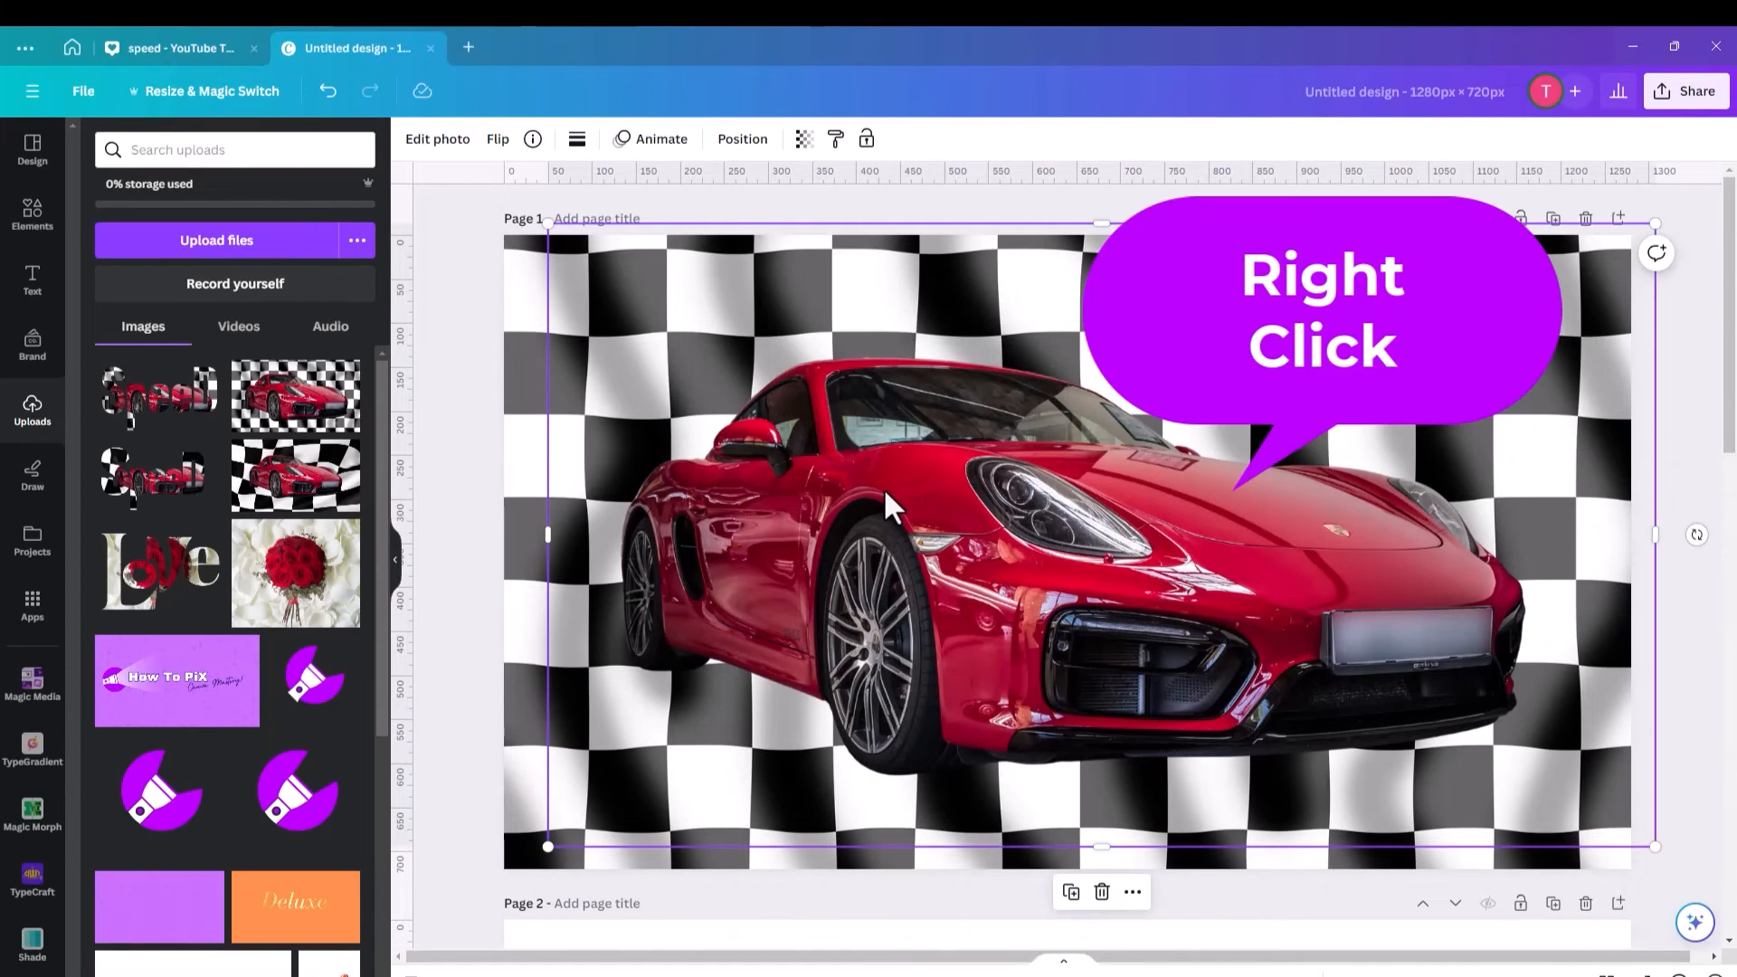
{"action": "mouse_move", "coordinate": [1421, 612]}
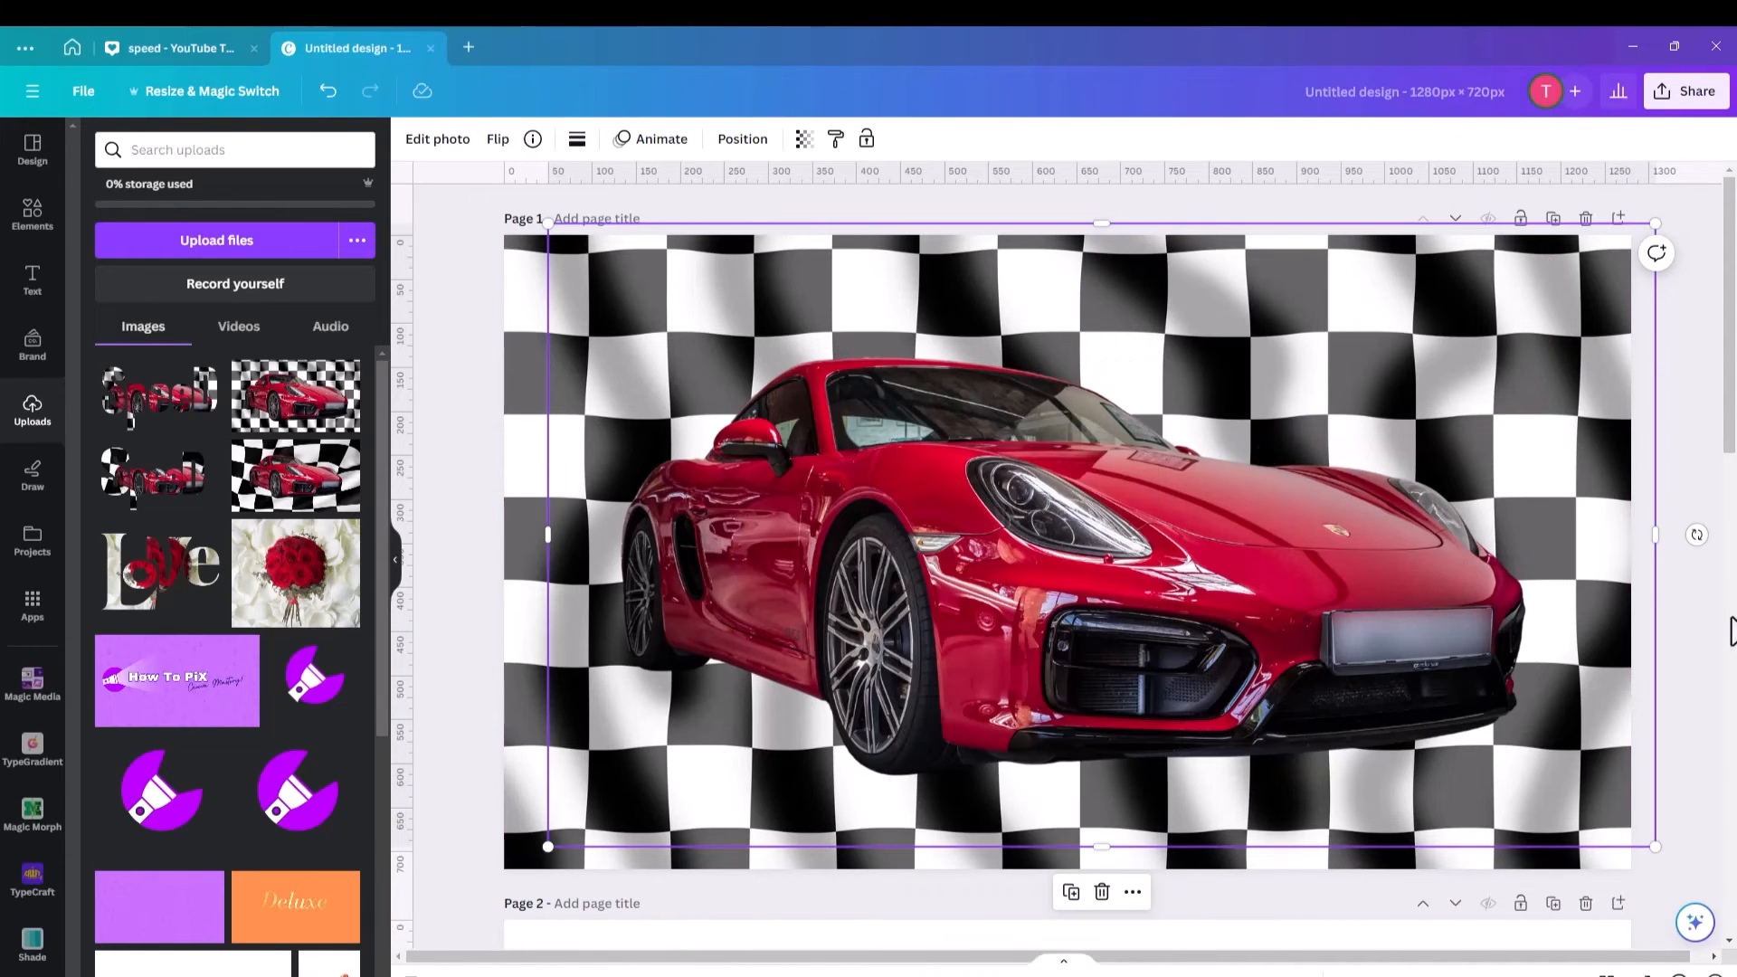
{"action": "scroll", "scroll_direction": "down", "scroll_amount": 3}
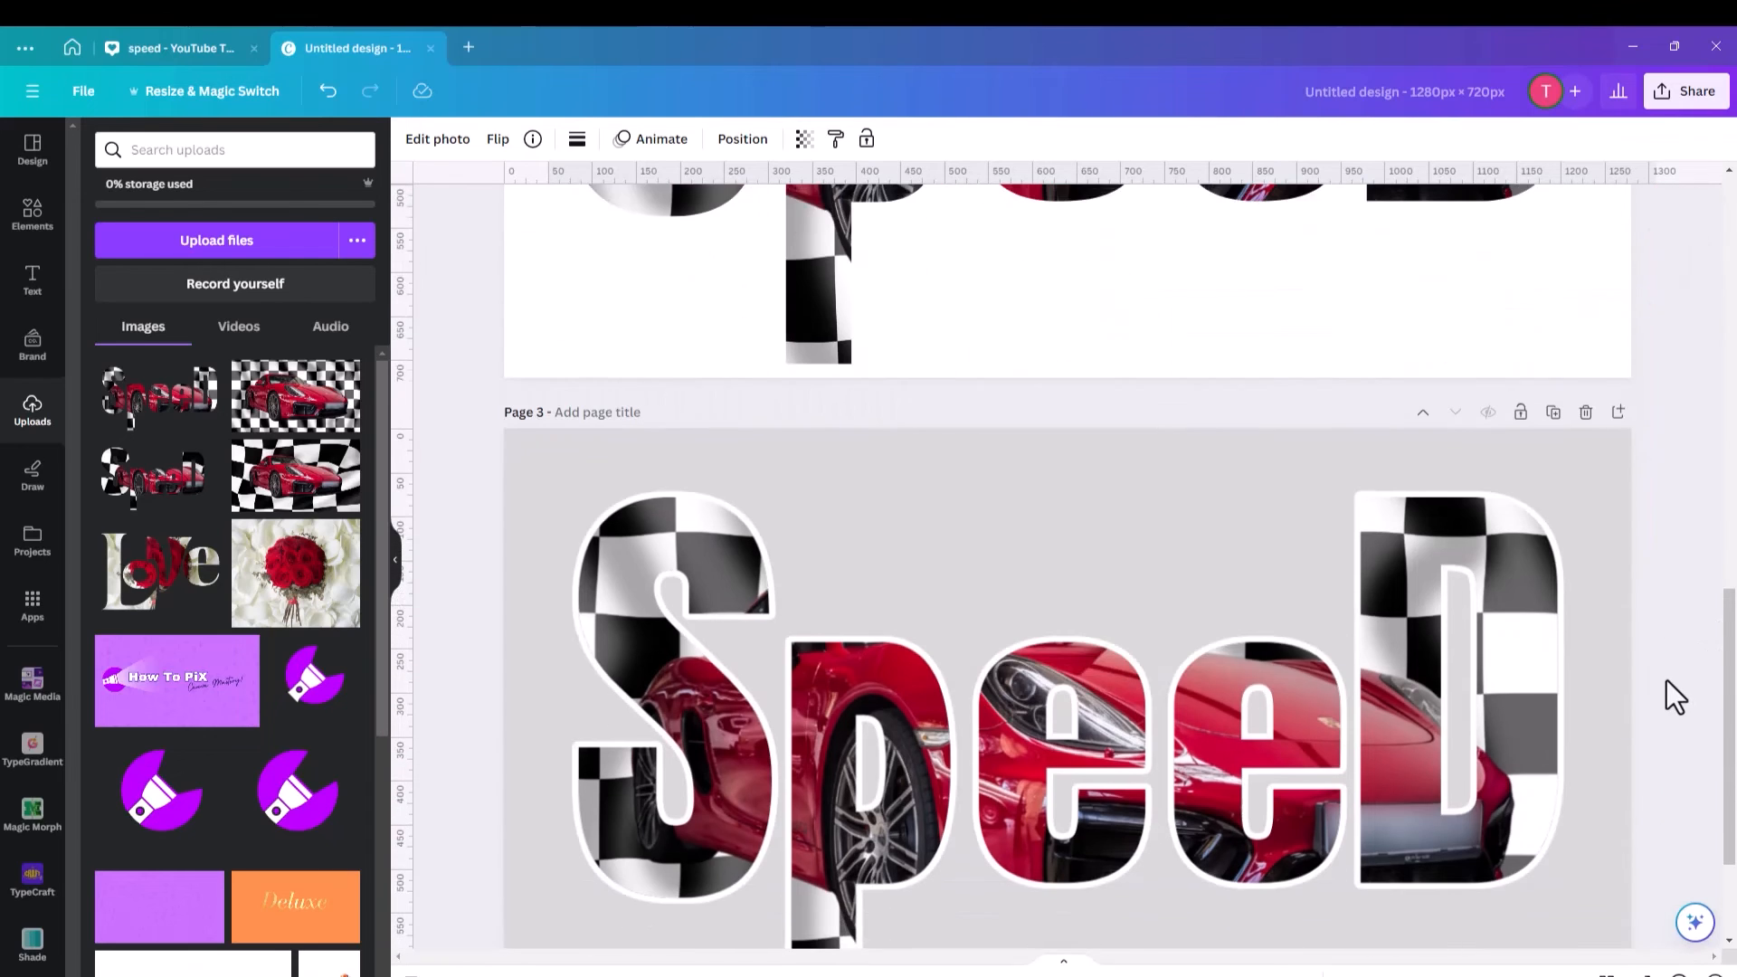
{"action": "scroll", "scroll_direction": "down", "scroll_amount": 3}
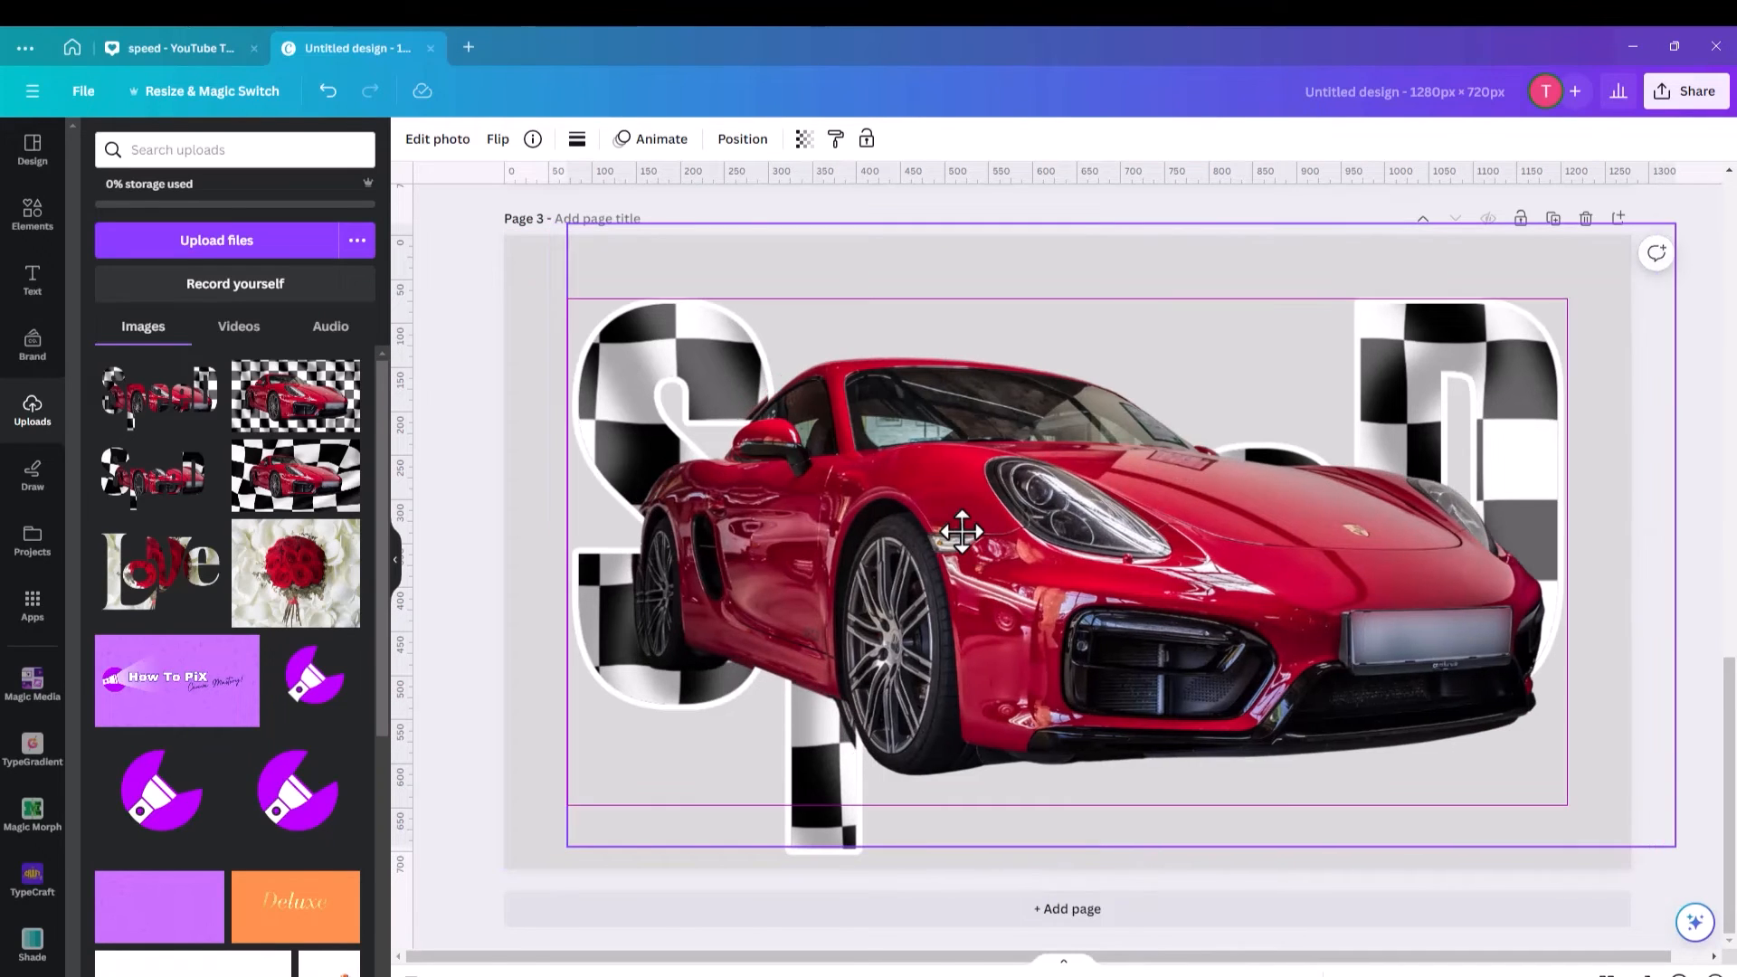
{"action": "left_click_drag", "start_coordinate": [962, 532], "coordinate": [952, 532]}
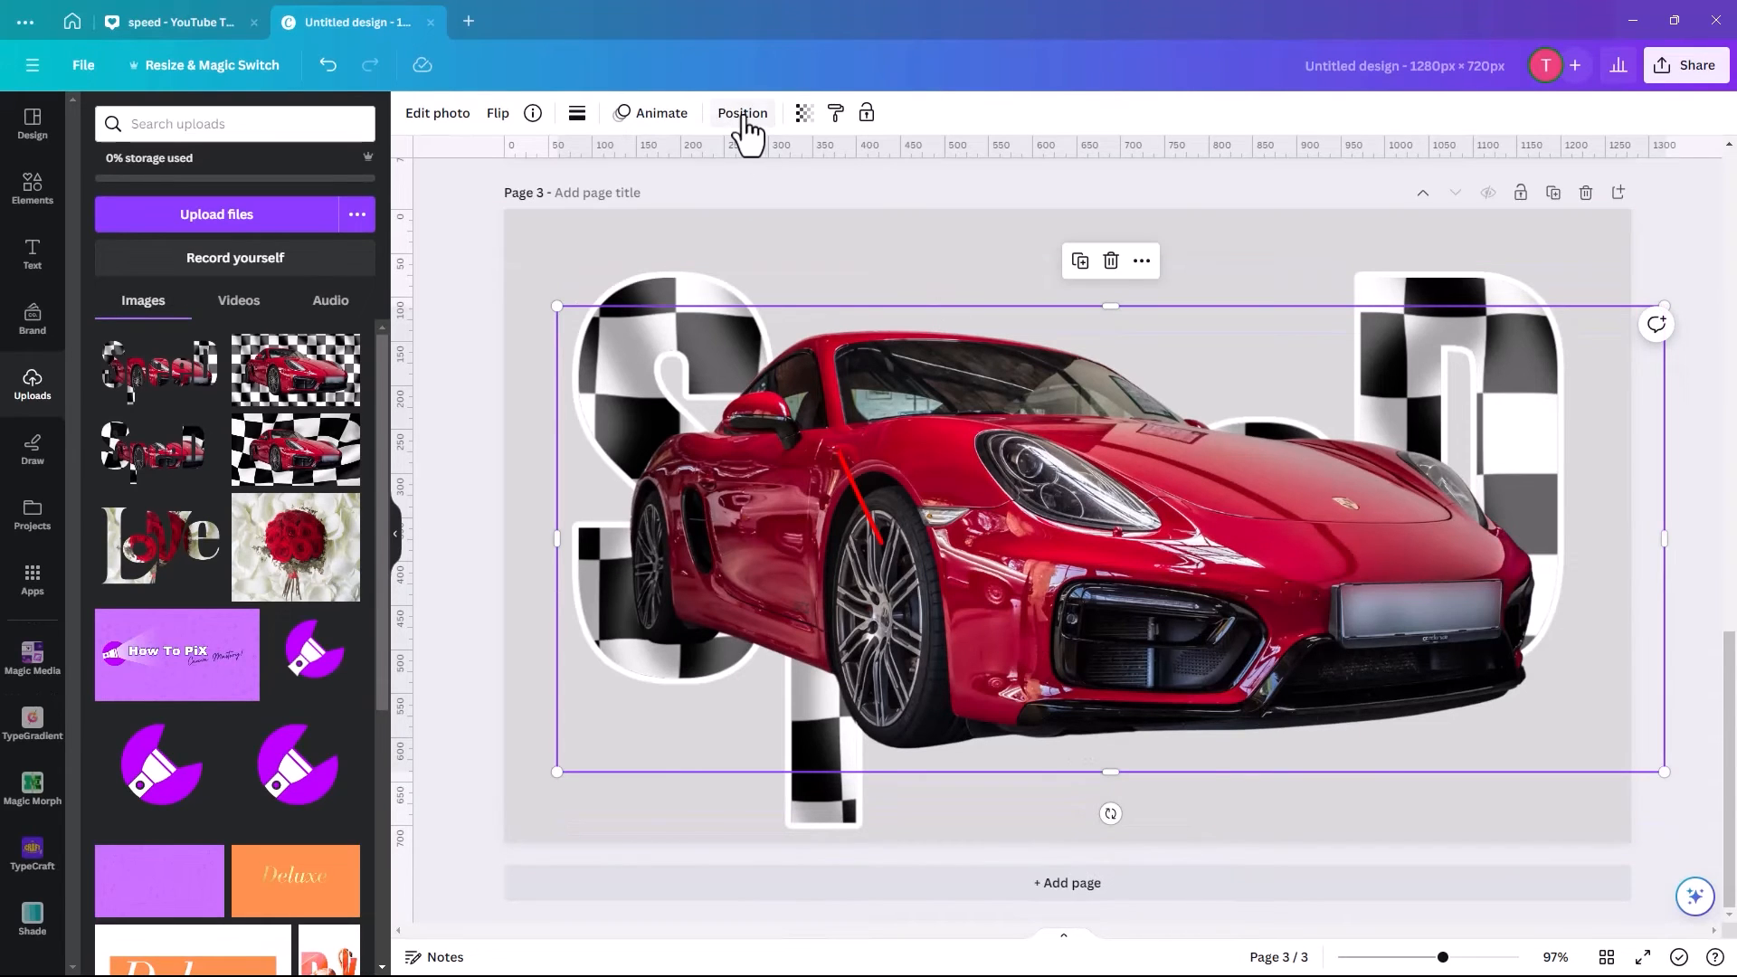
Use Position > Layers to put the Speed lettering above the car photo.
{"action": "left_click", "coordinate": [741, 113]}
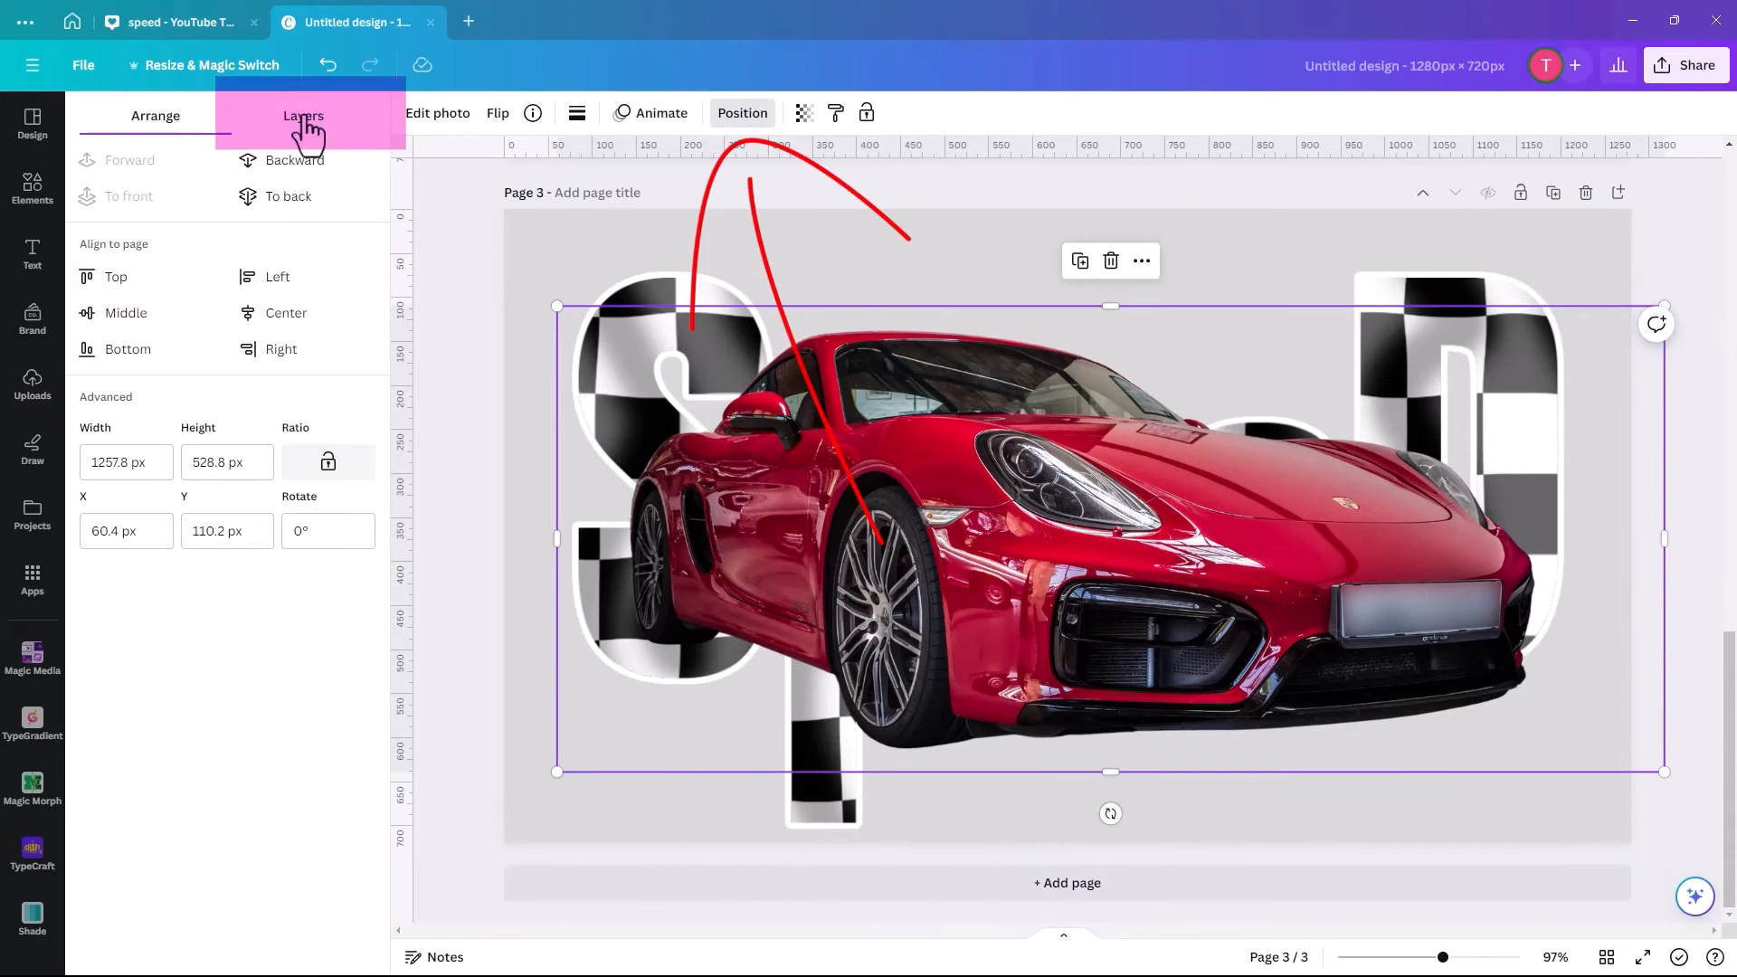
{"action": "left_click", "coordinate": [302, 115]}
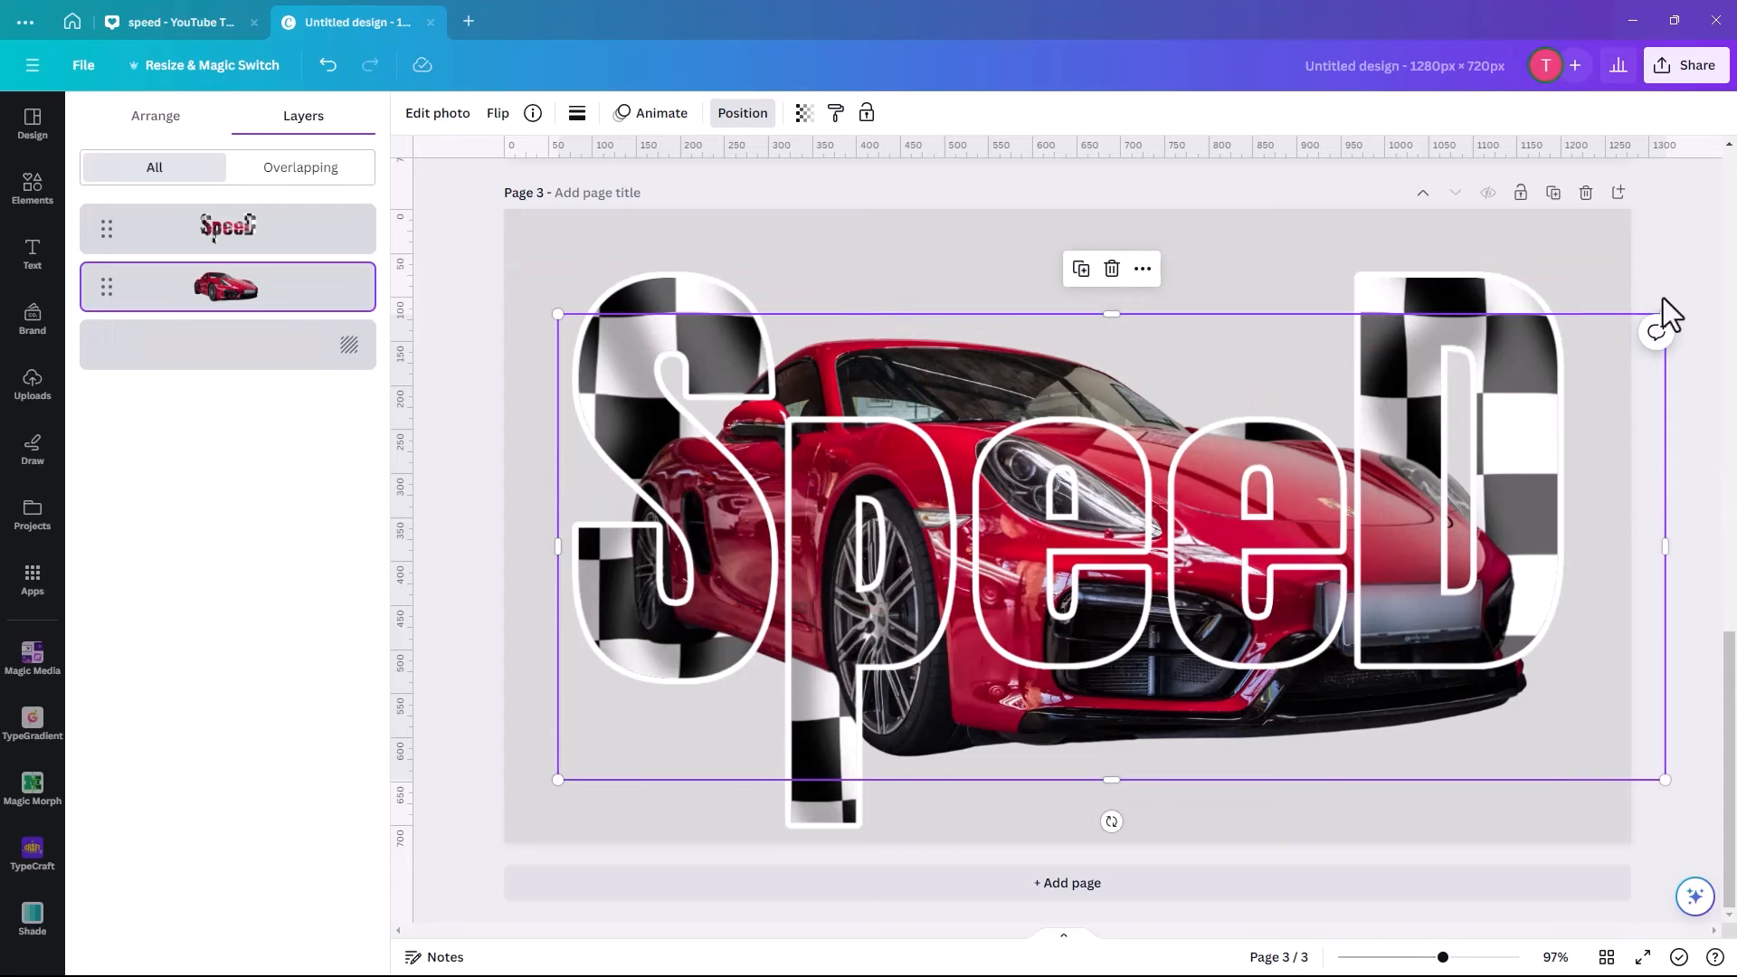
{"action": "mouse_move", "coordinate": [1667, 307]}
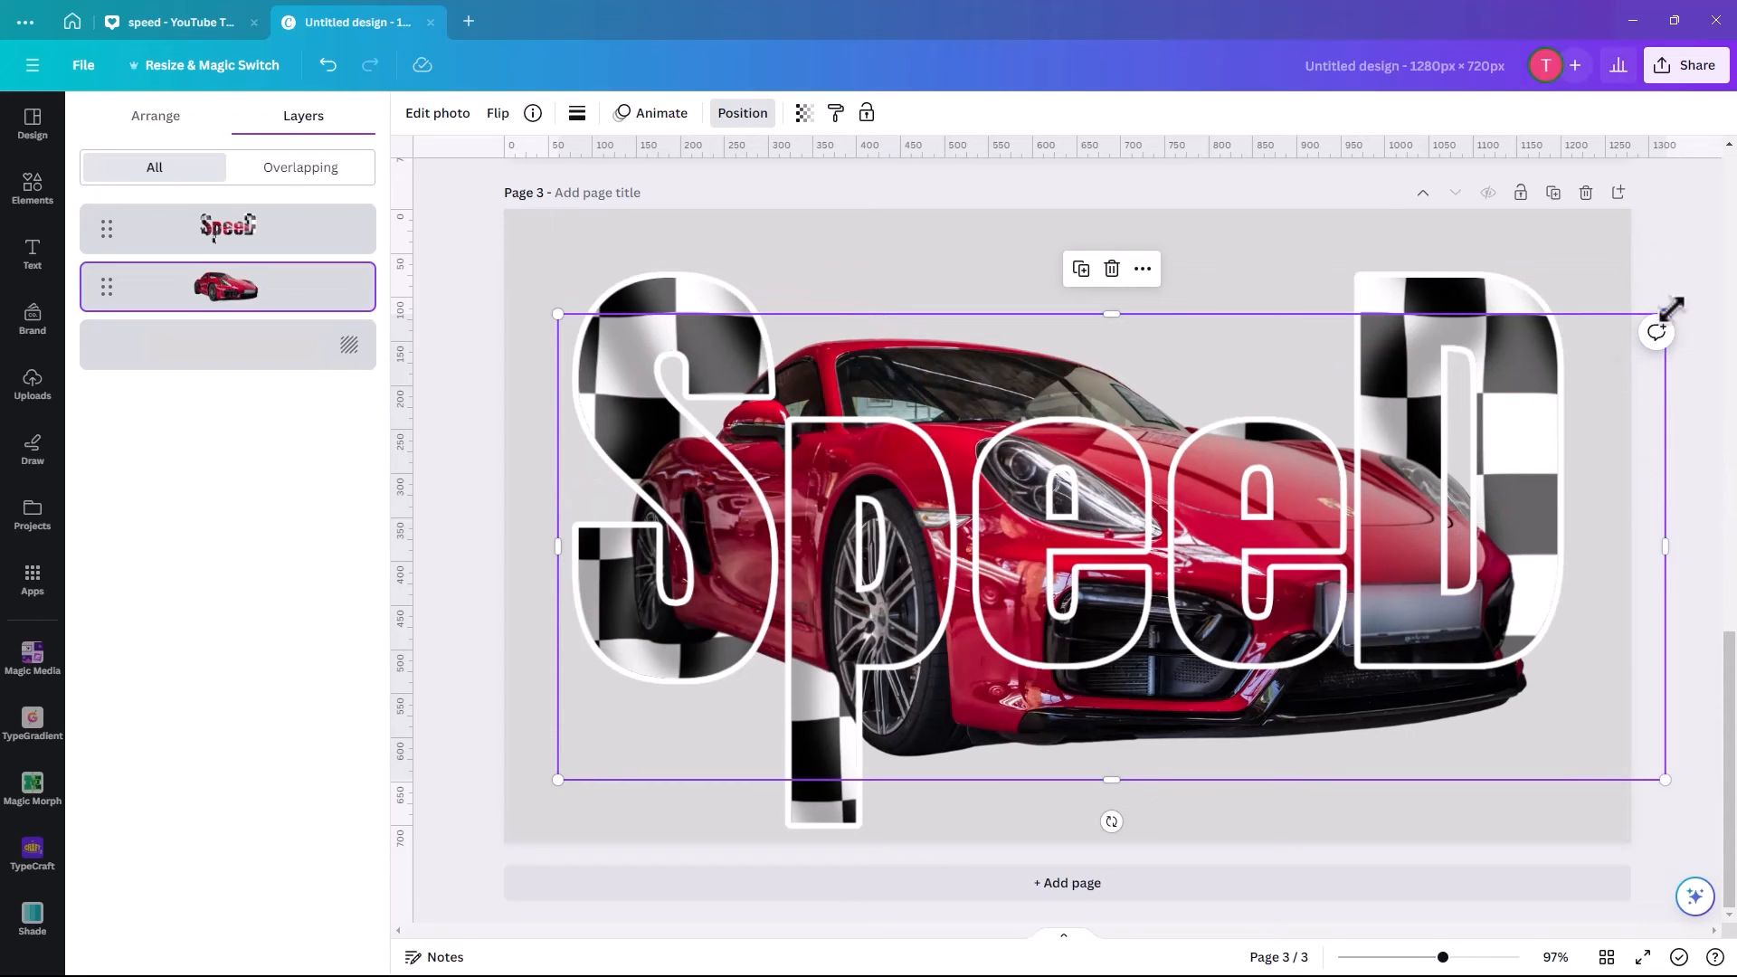
Fine-tune the car photo's size to about 1256 × 528 px so it spans the letters evenly.
{"action": "left_click_drag", "start_coordinate": [1667, 308], "coordinate": [1650, 320]}
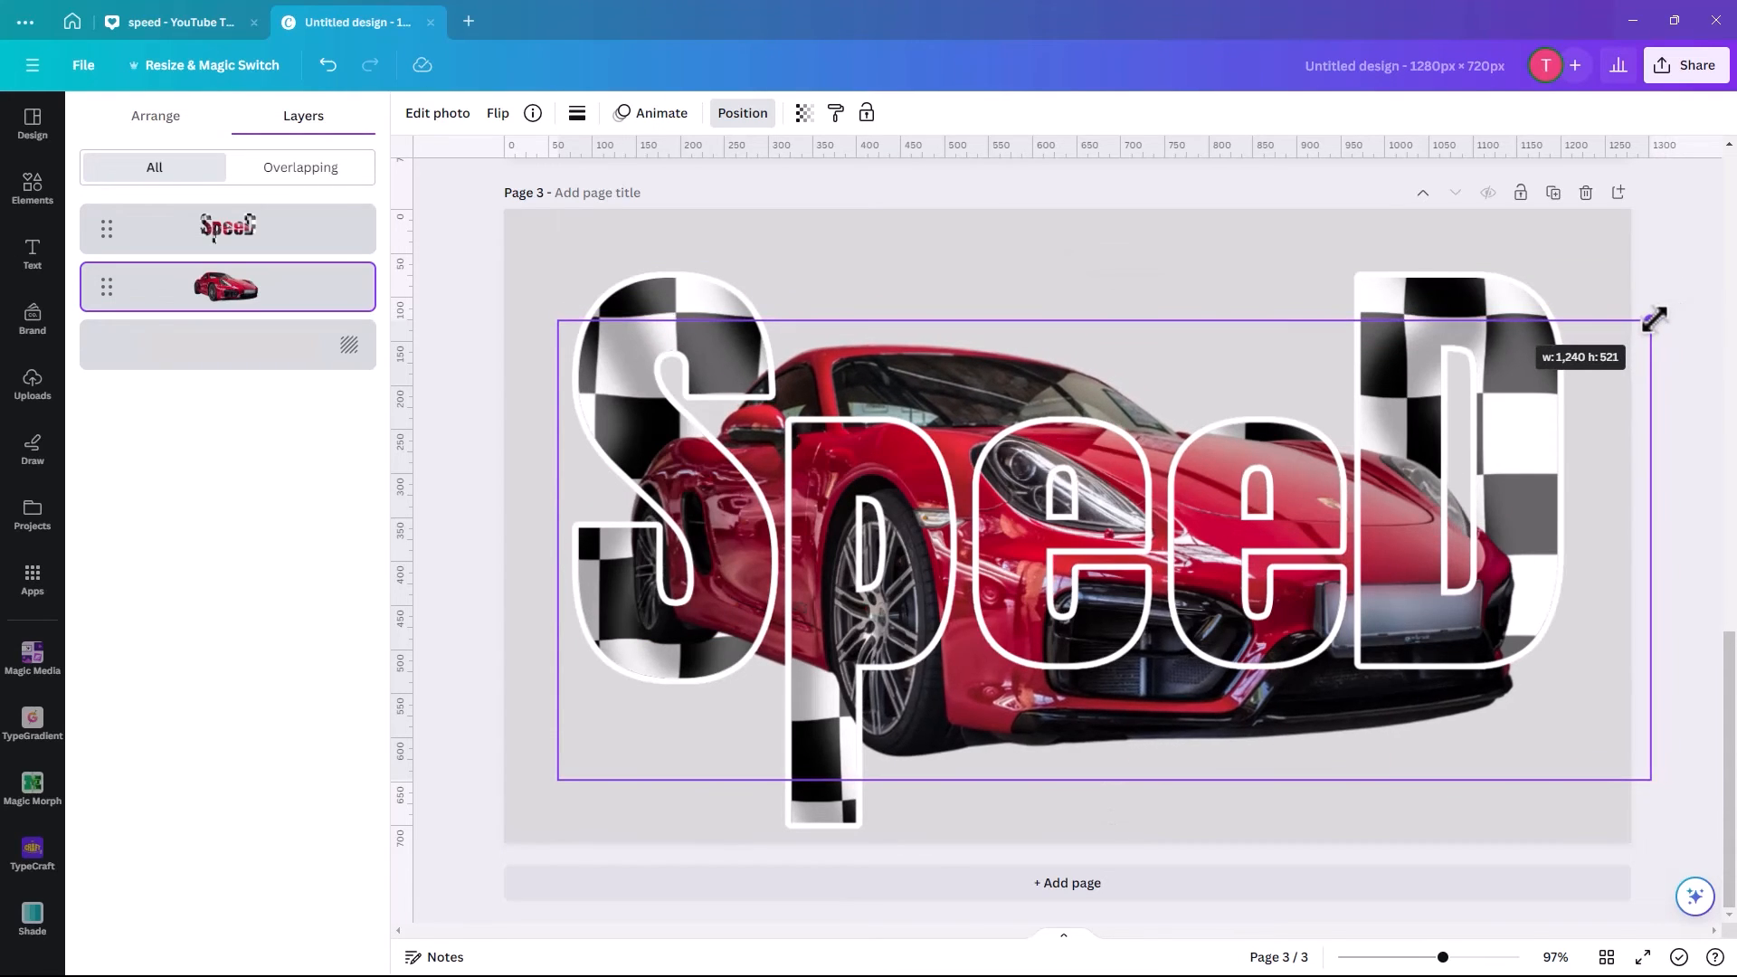
{"action": "left_click_drag", "start_coordinate": [1652, 319], "coordinate": [1653, 321]}
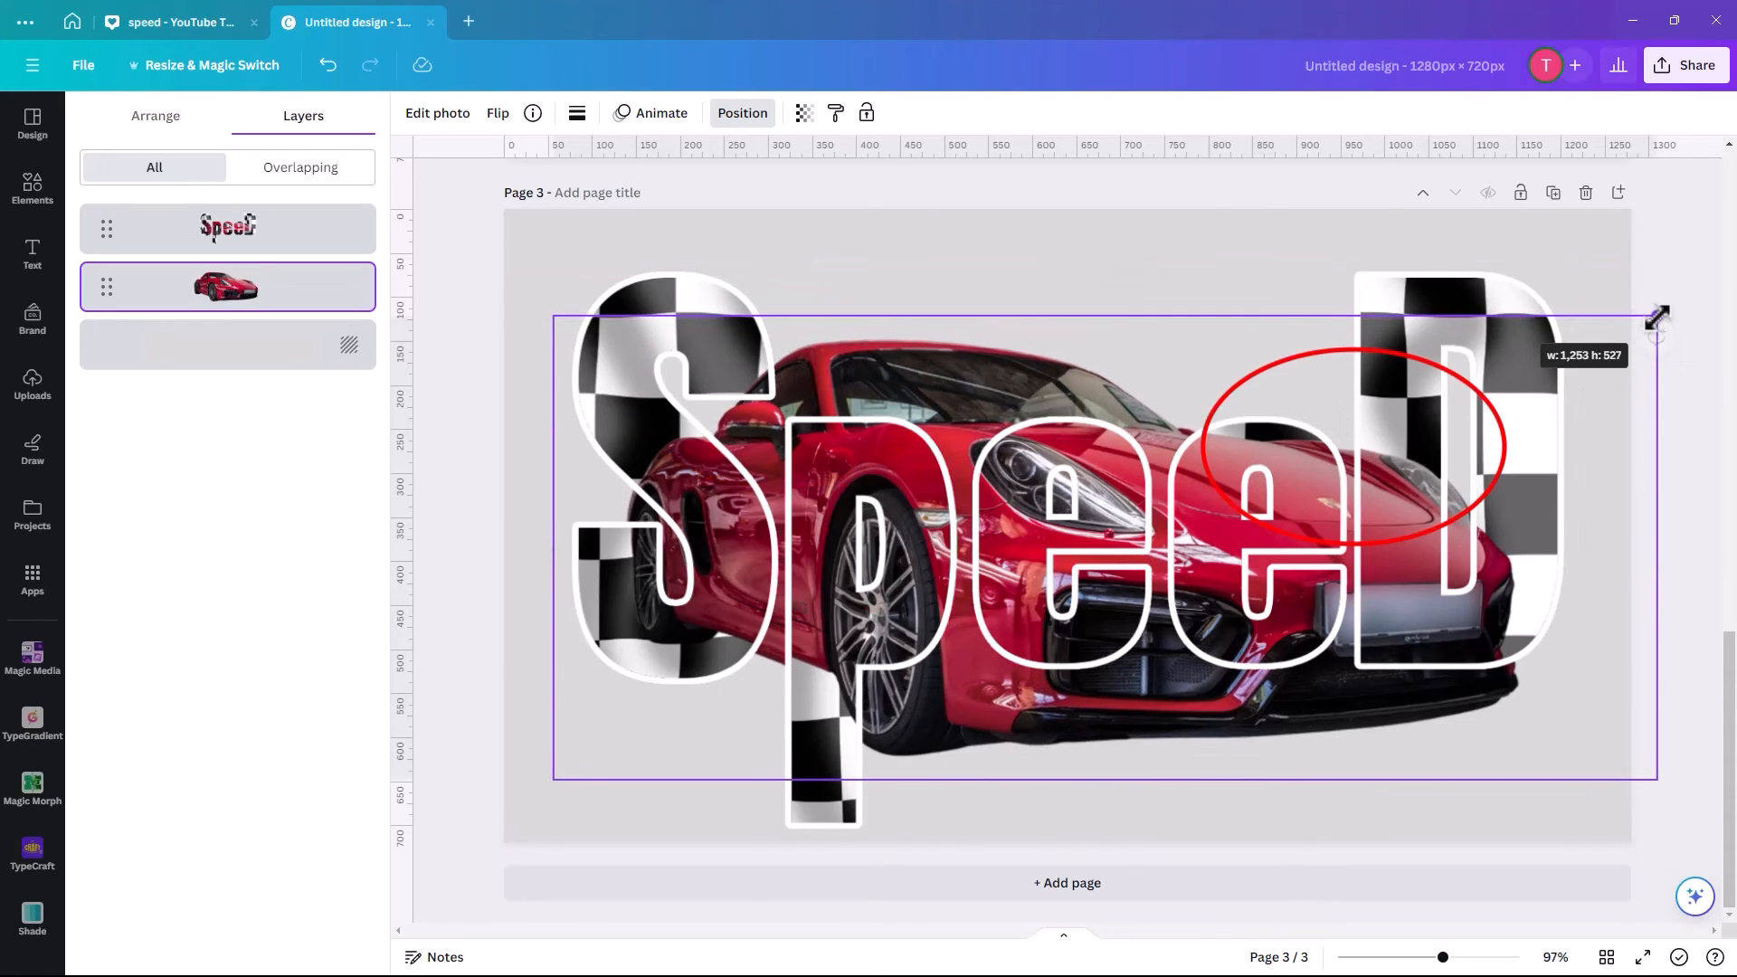
{"action": "left_click_drag", "start_coordinate": [1658, 314], "coordinate": [1661, 311]}
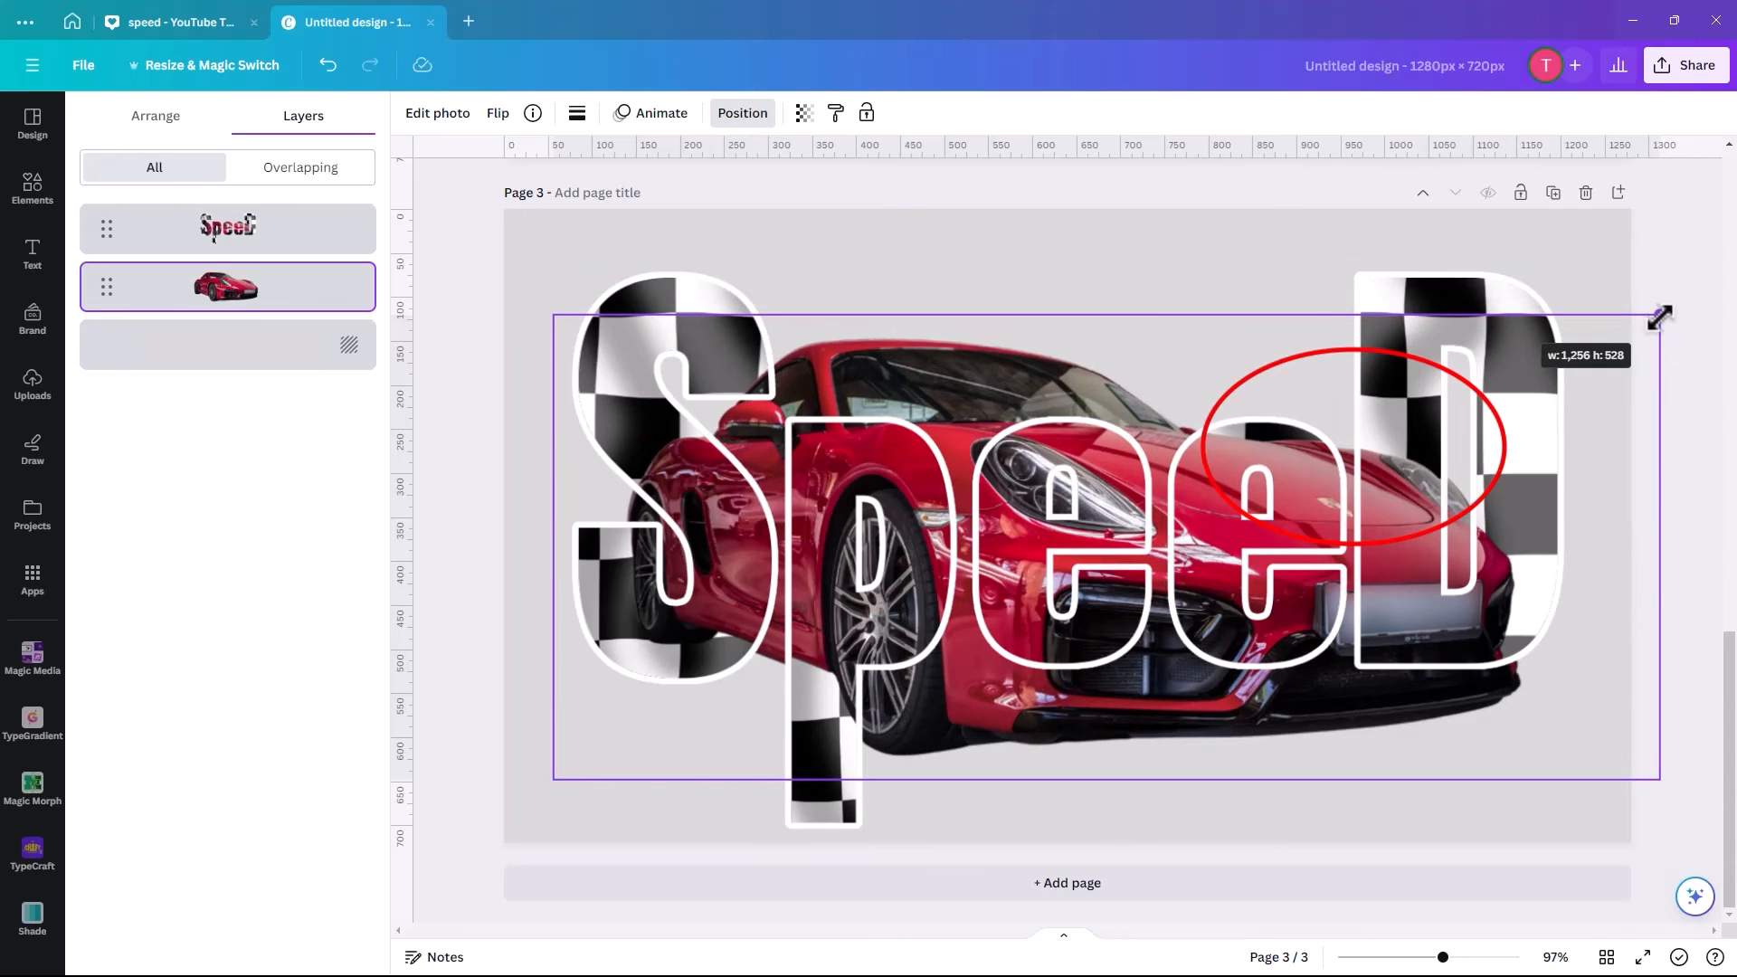
{"action": "left_click_drag", "start_coordinate": [1661, 314], "coordinate": [1653, 321]}
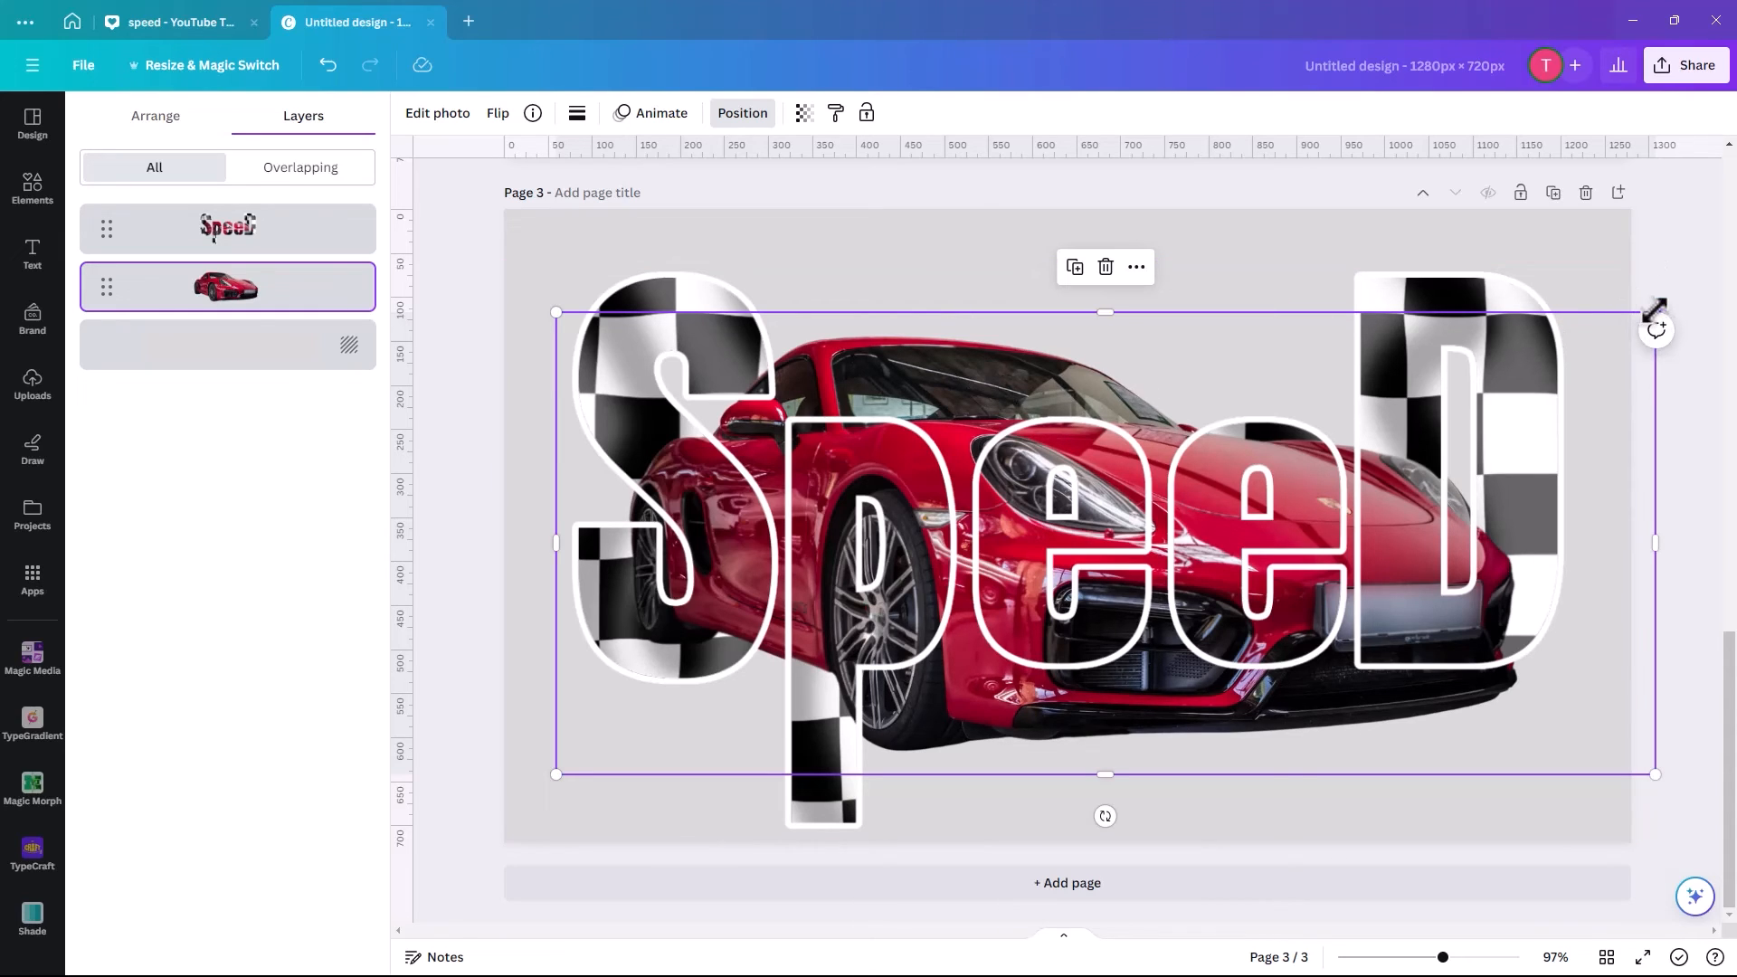
{"action": "left_click_drag", "start_coordinate": [1658, 307], "coordinate": [1647, 317]}
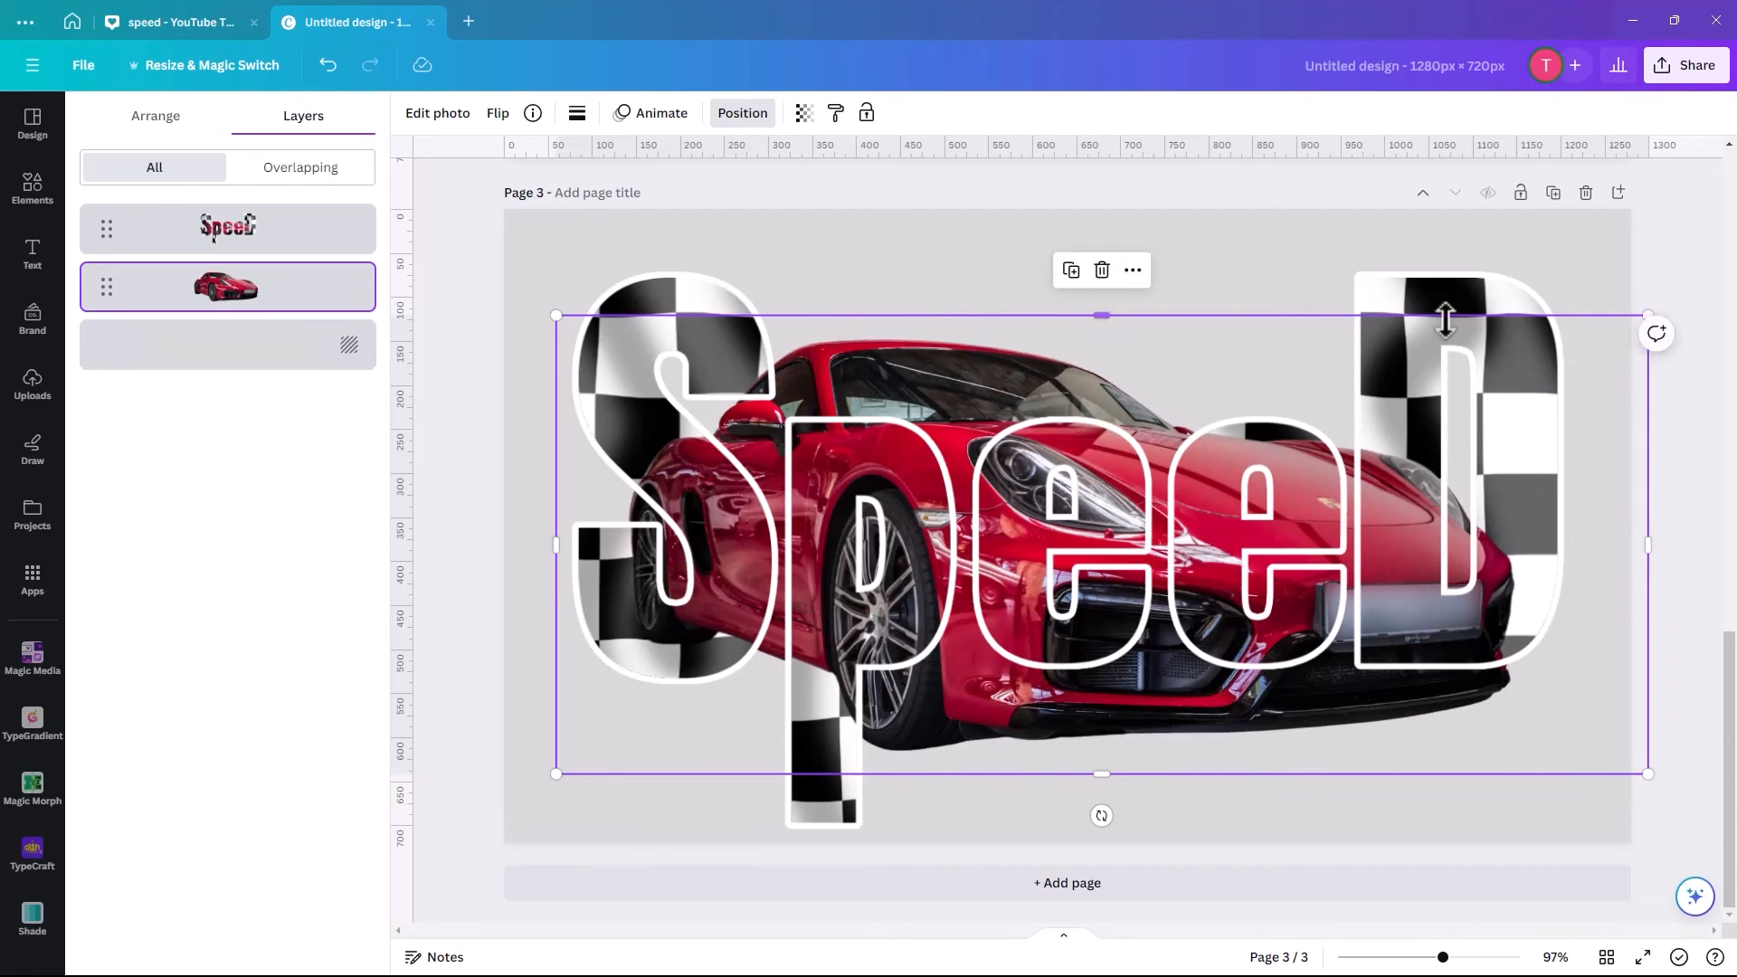
{"action": "left_click", "coordinate": [33, 385]}
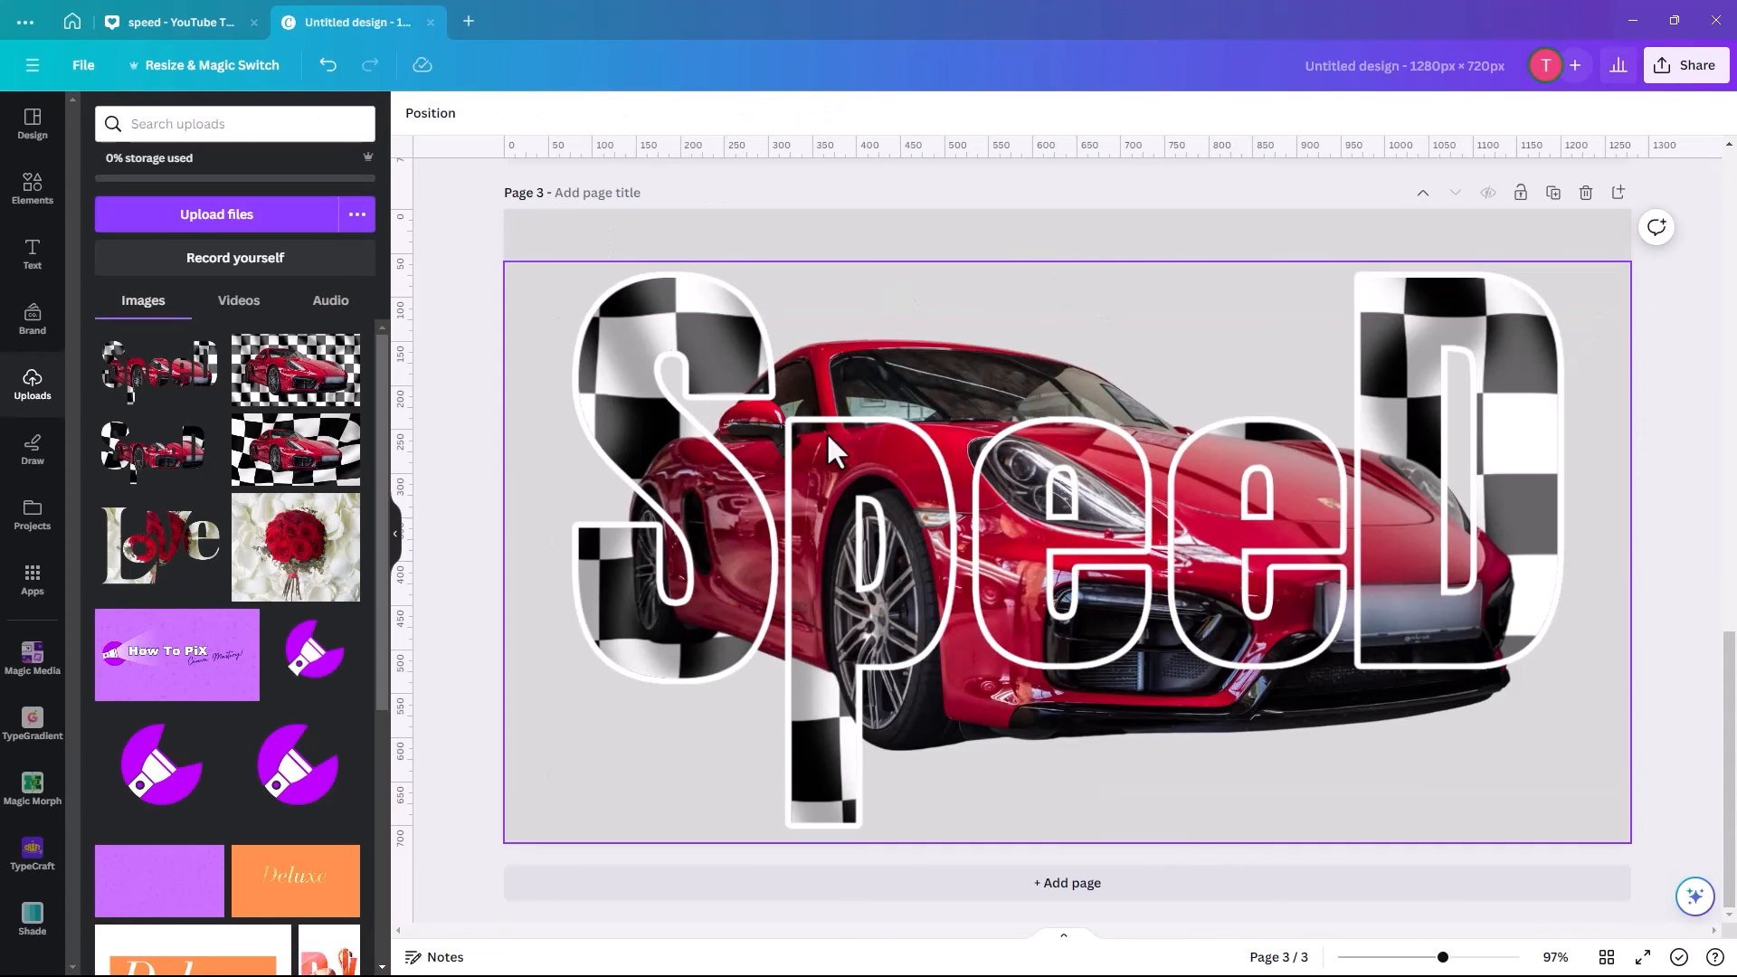
Change page 3's background from light grey to black.
{"action": "left_click", "coordinate": [830, 454]}
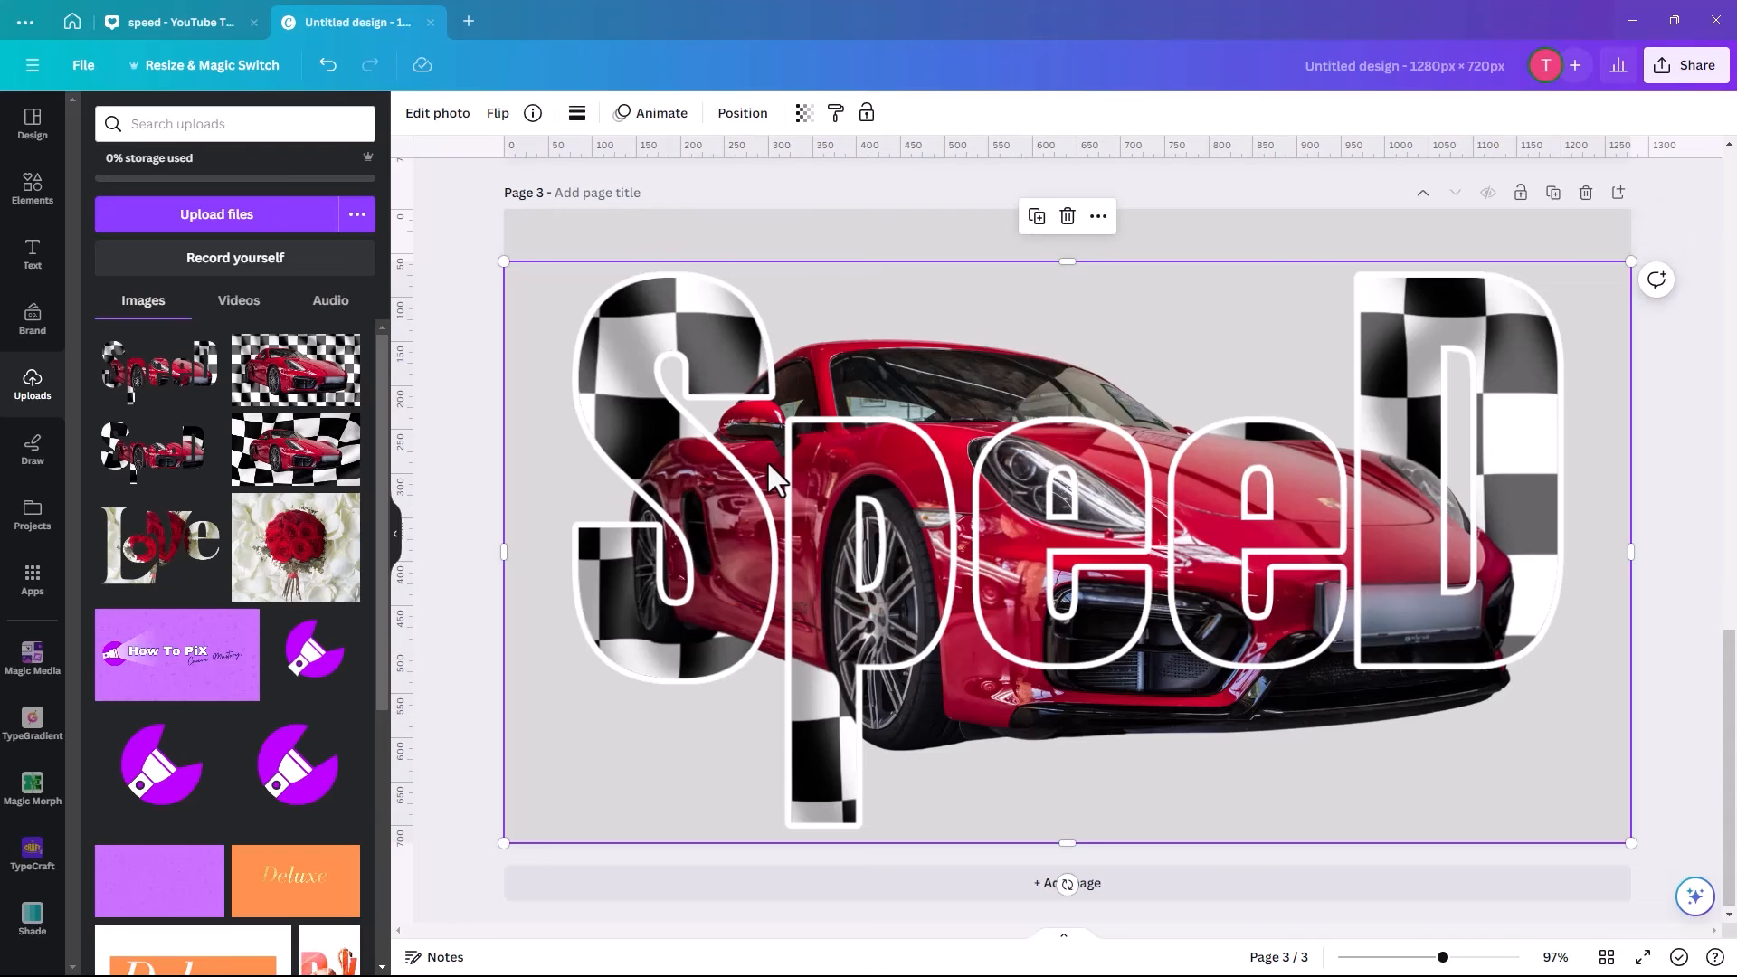
{"action": "mouse_move", "coordinate": [780, 482]}
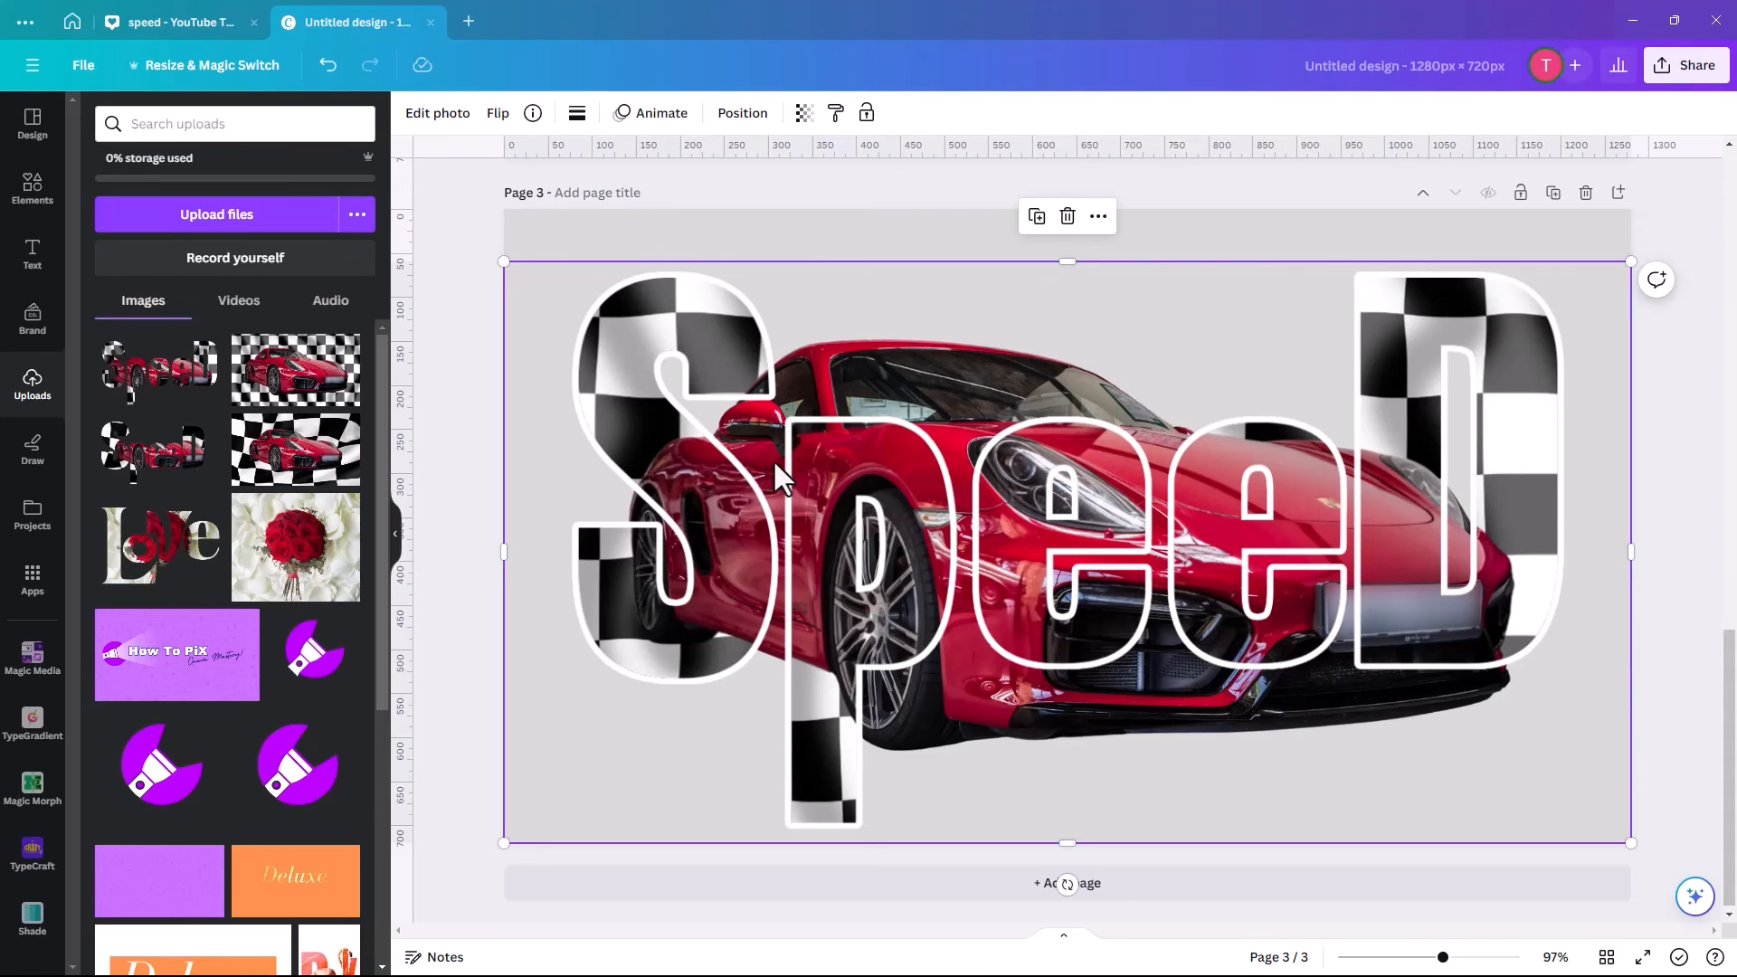
{"action": "mouse_move", "coordinate": [1095, 680]}
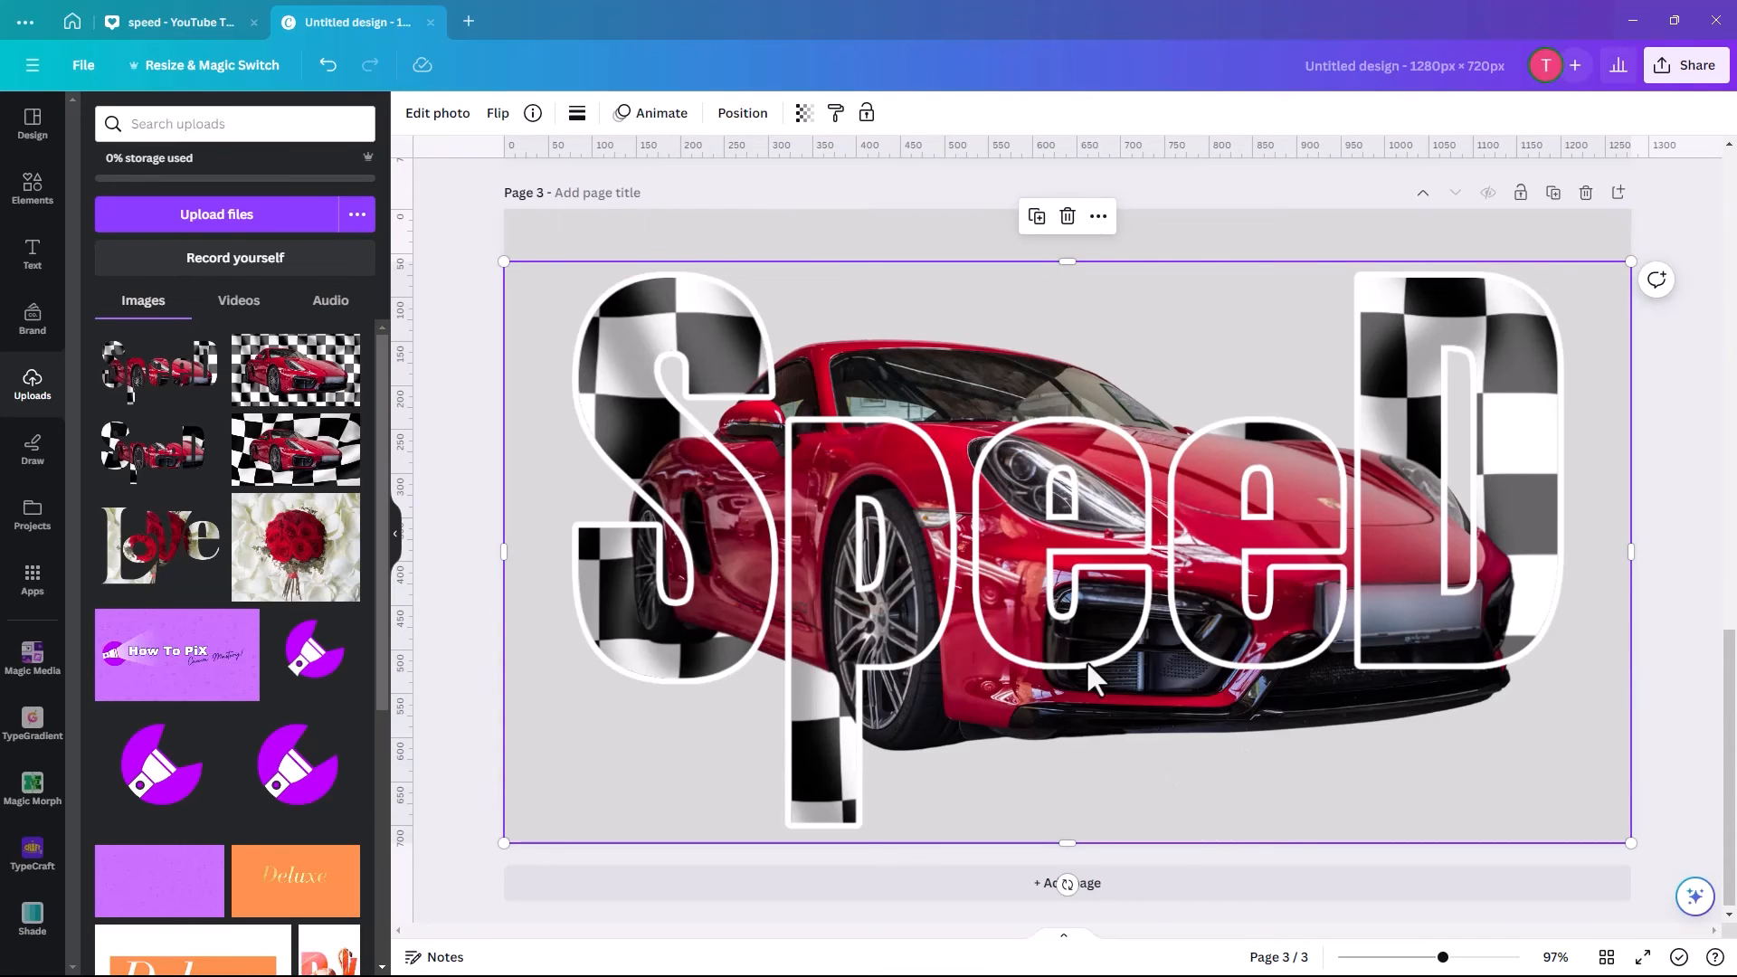
{"action": "mouse_move", "coordinate": [1329, 527]}
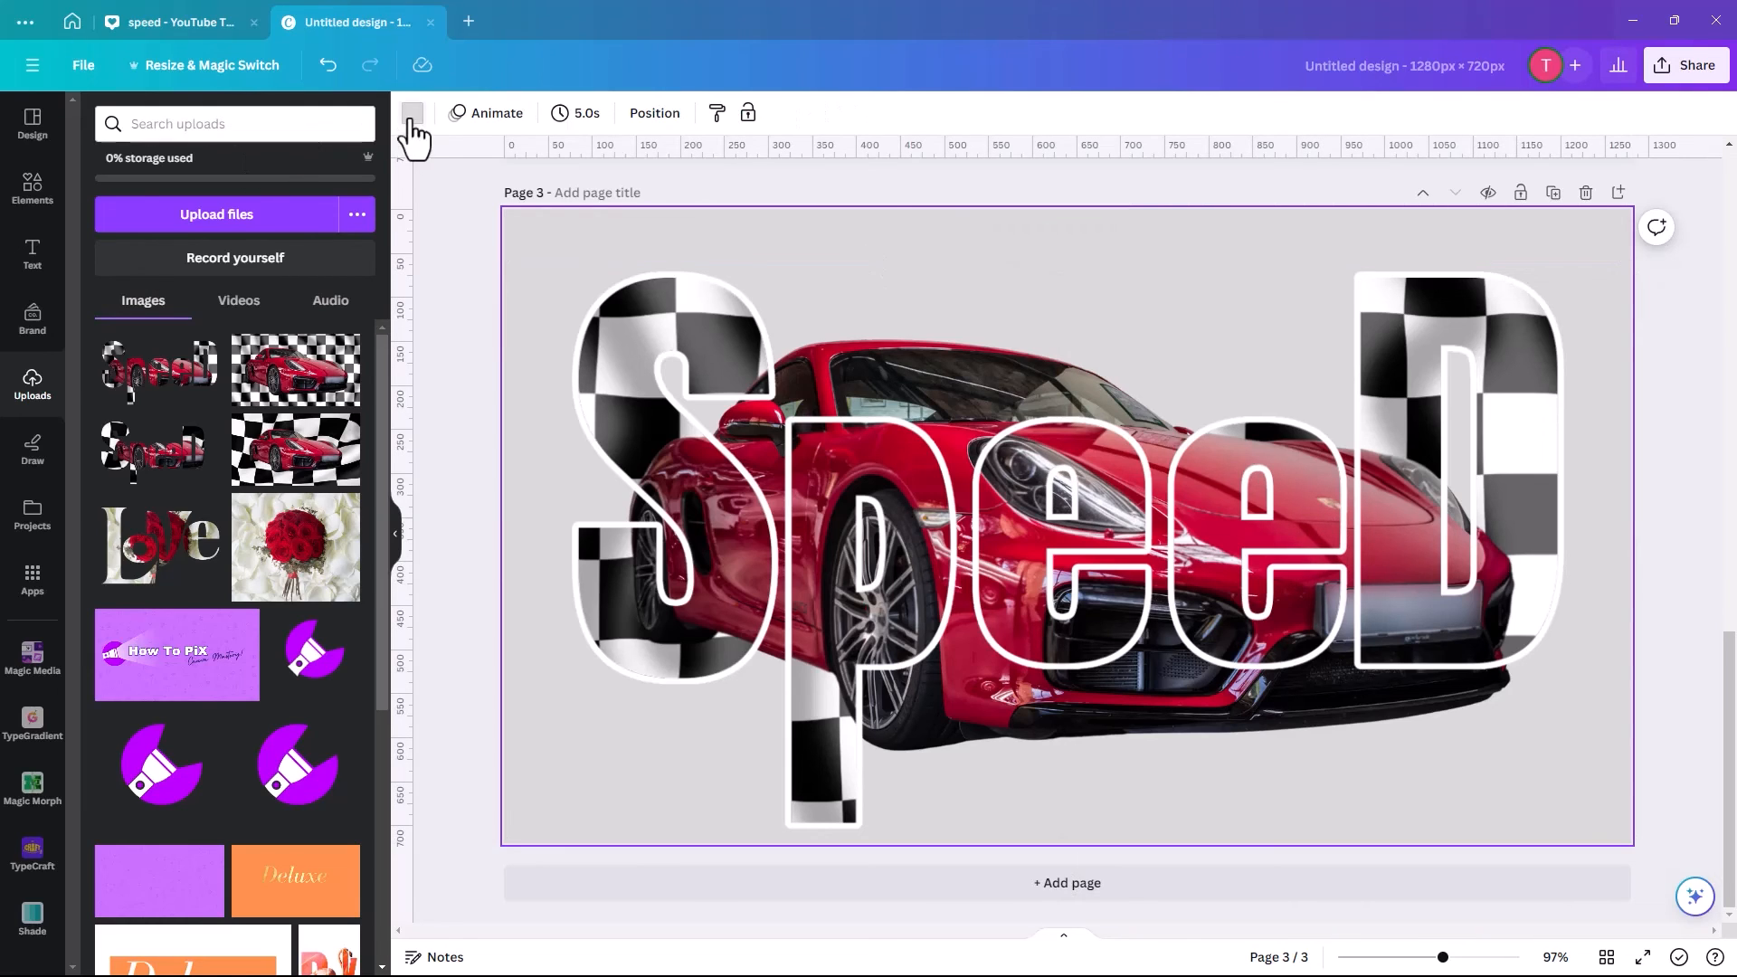
{"action": "left_click", "coordinate": [411, 113]}
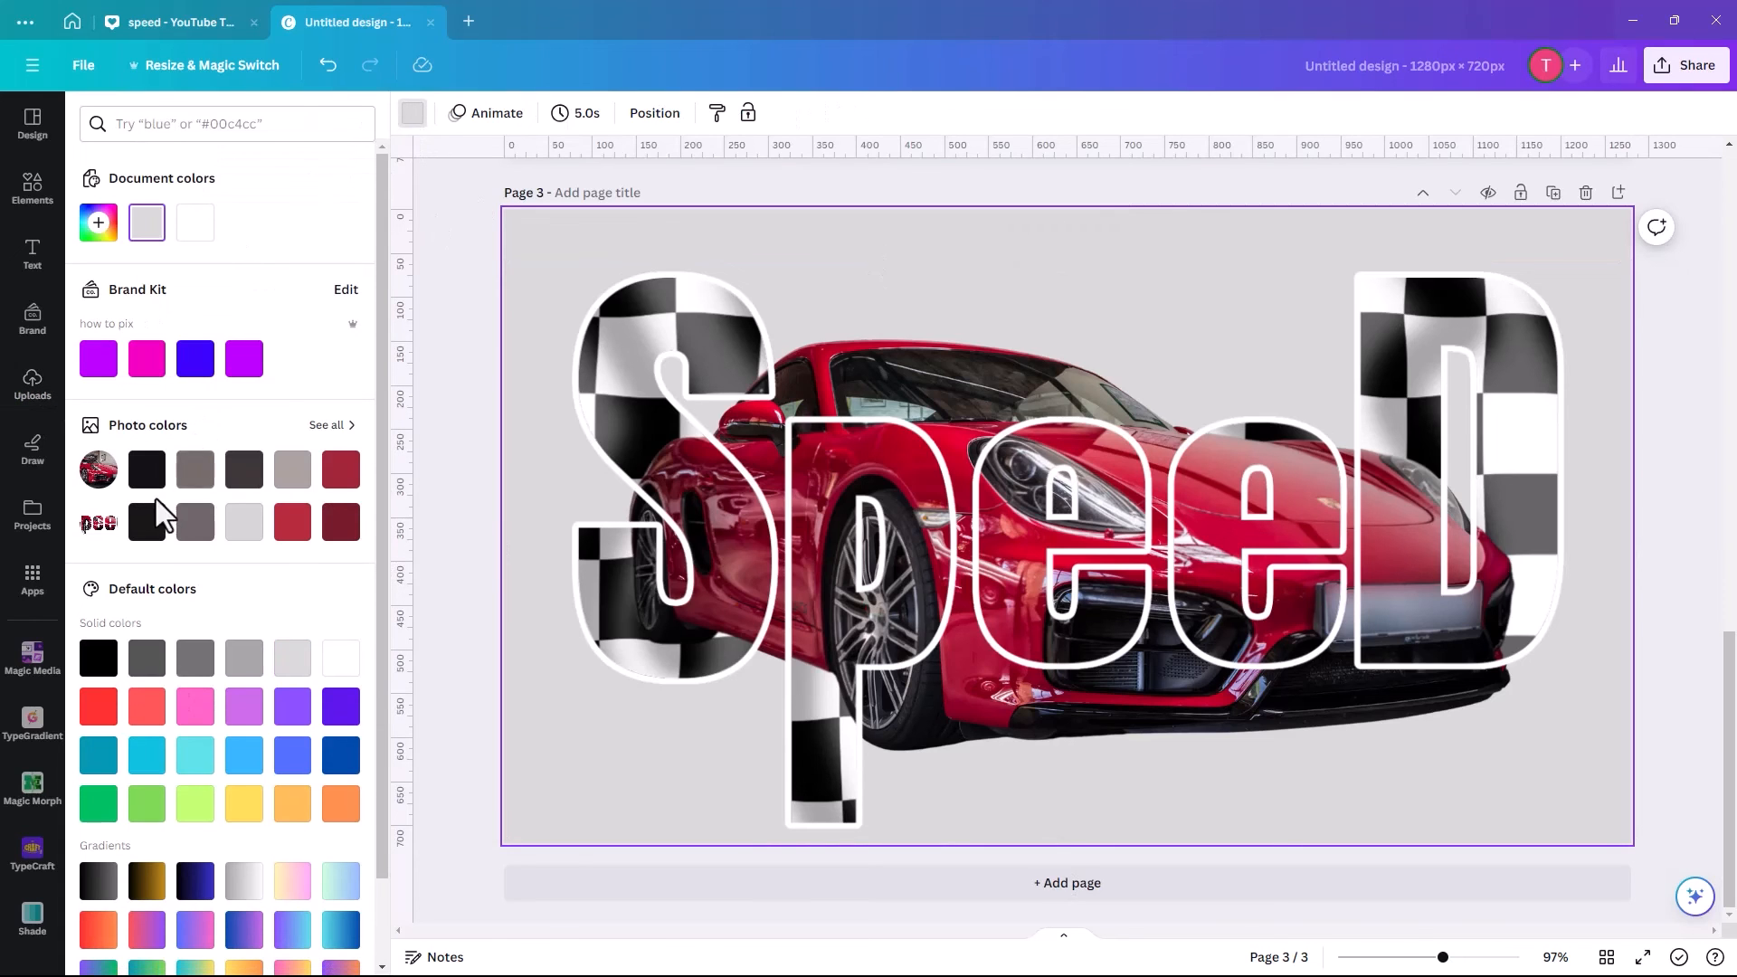
{"action": "left_click", "coordinate": [147, 469]}
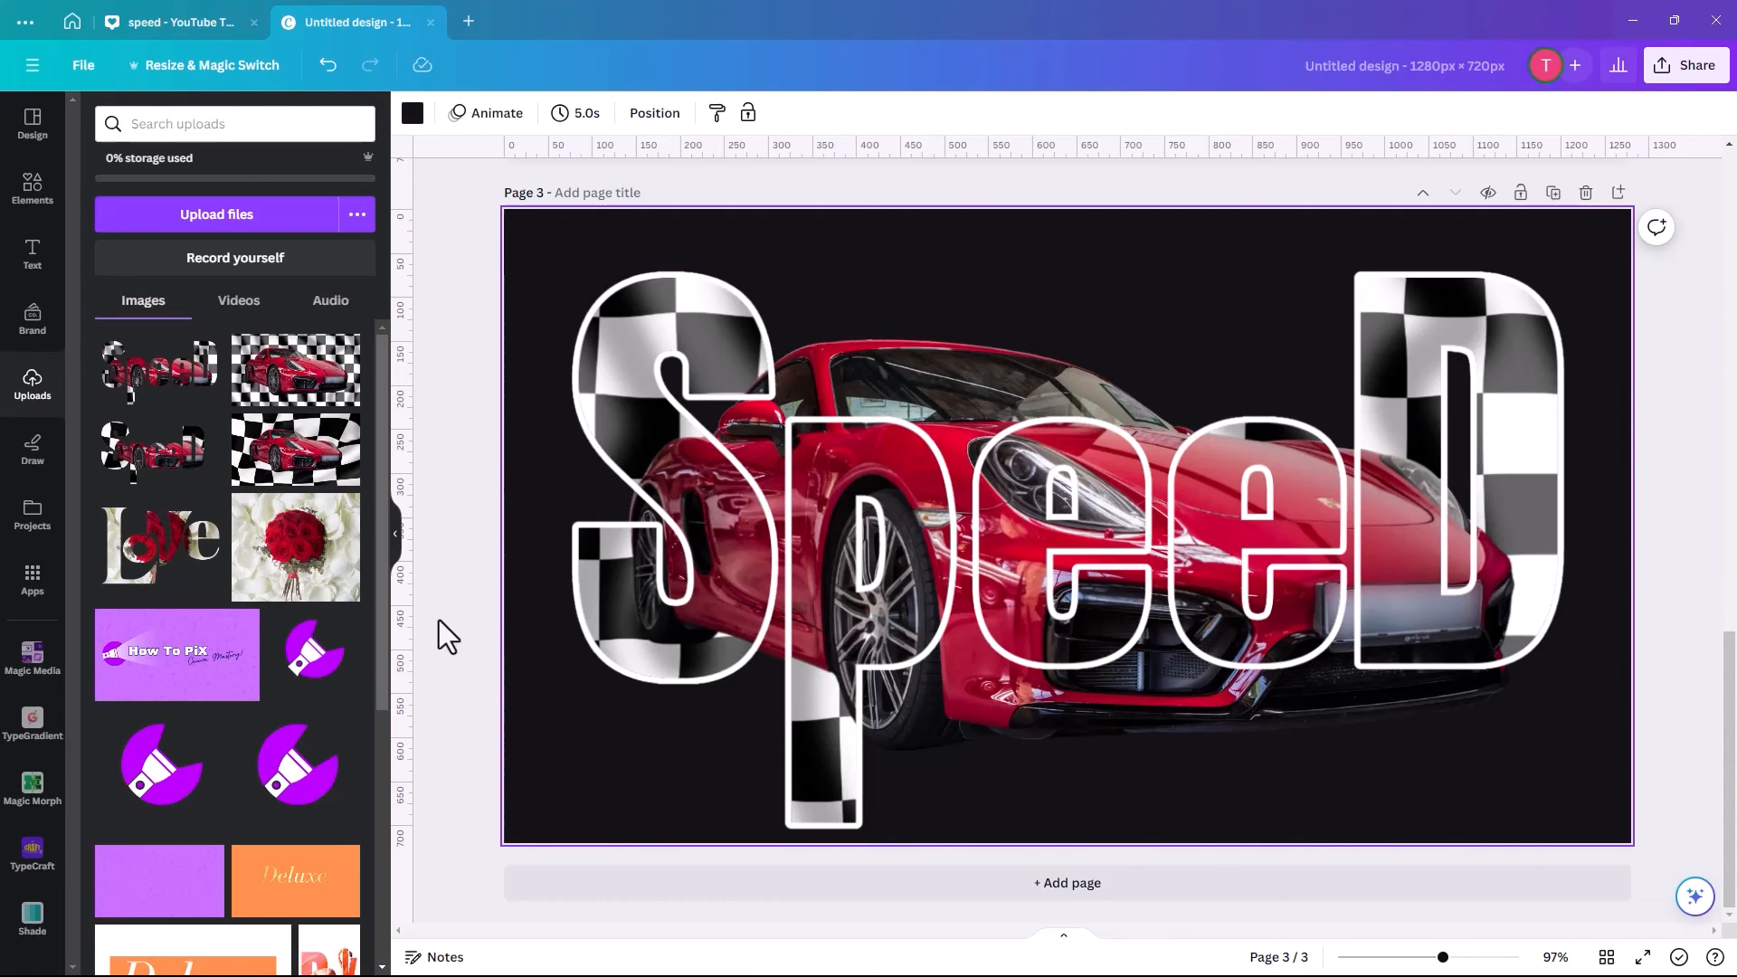
{"action": "mouse_move", "coordinate": [490, 609]}
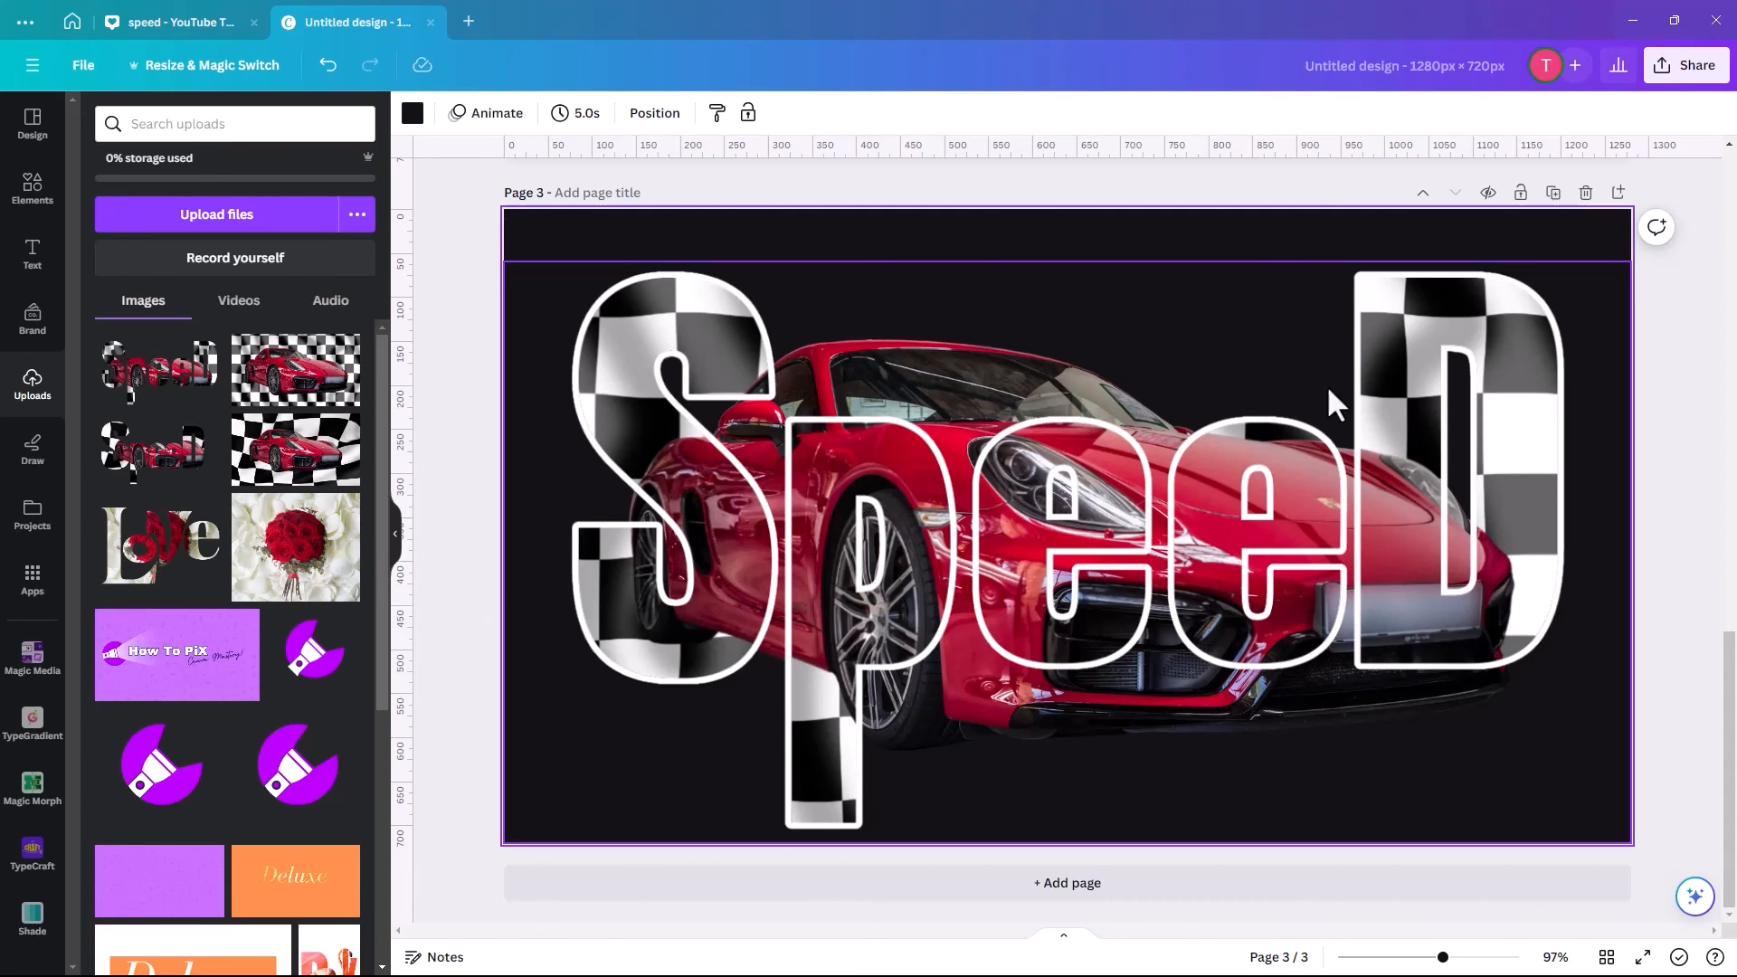
{"action": "mouse_move", "coordinate": [665, 562]}
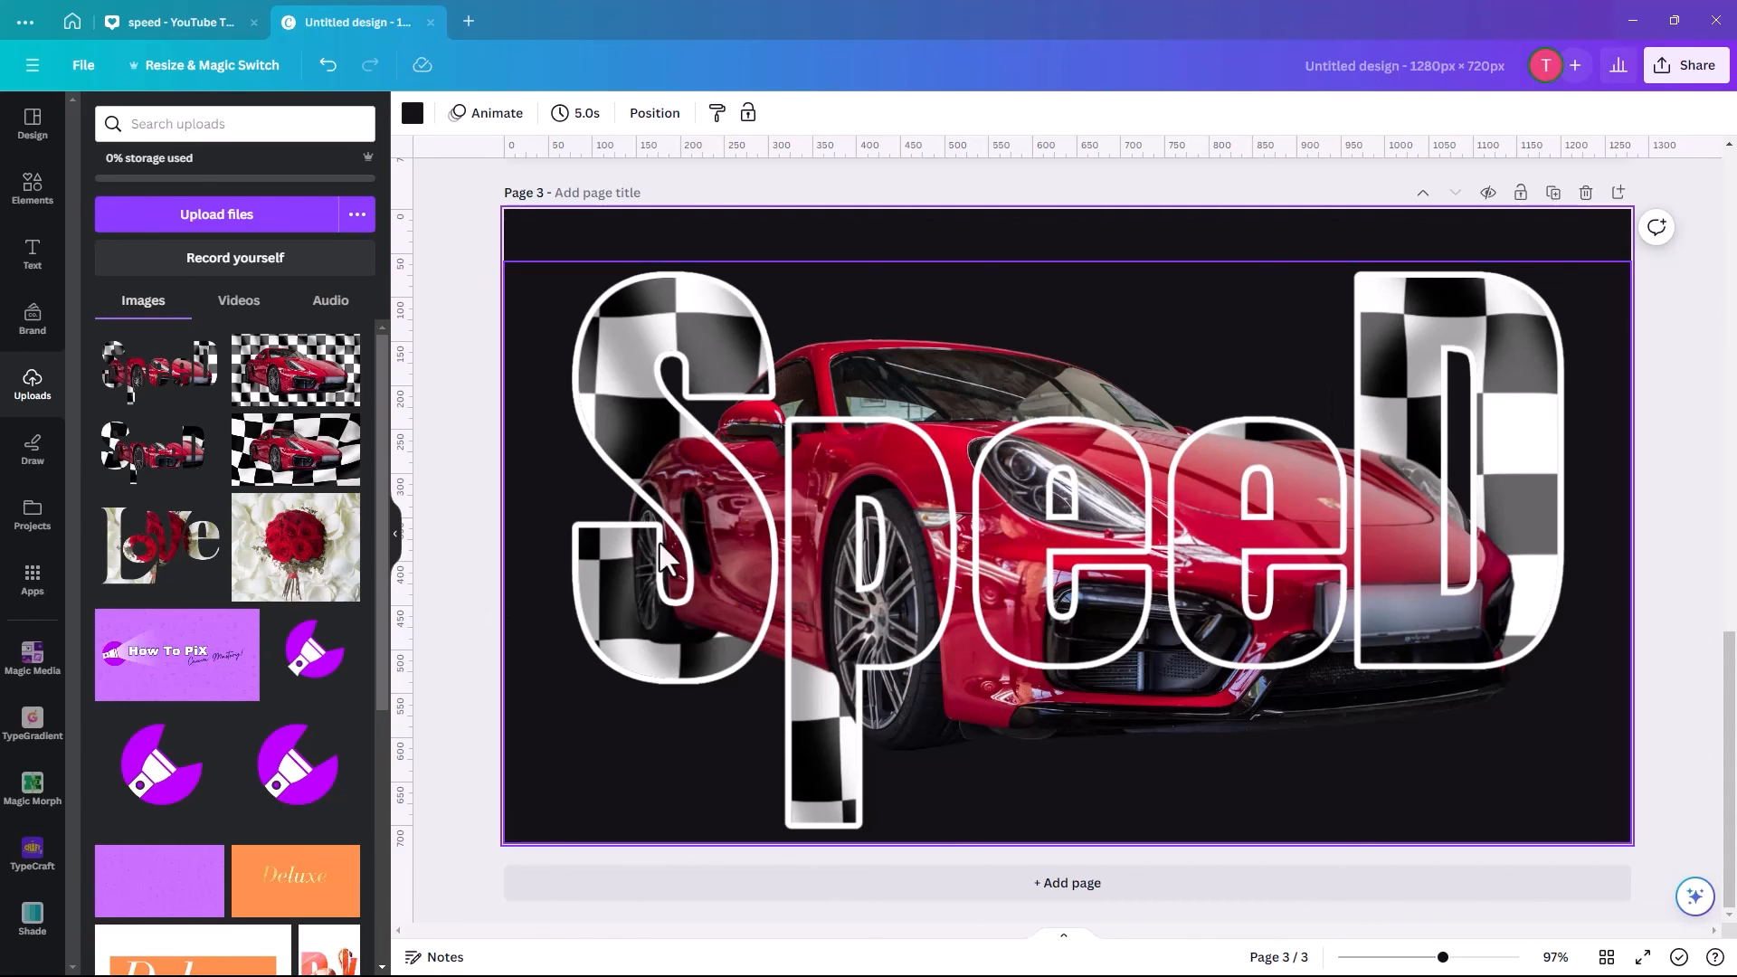
{"action": "mouse_move", "coordinate": [836, 509]}
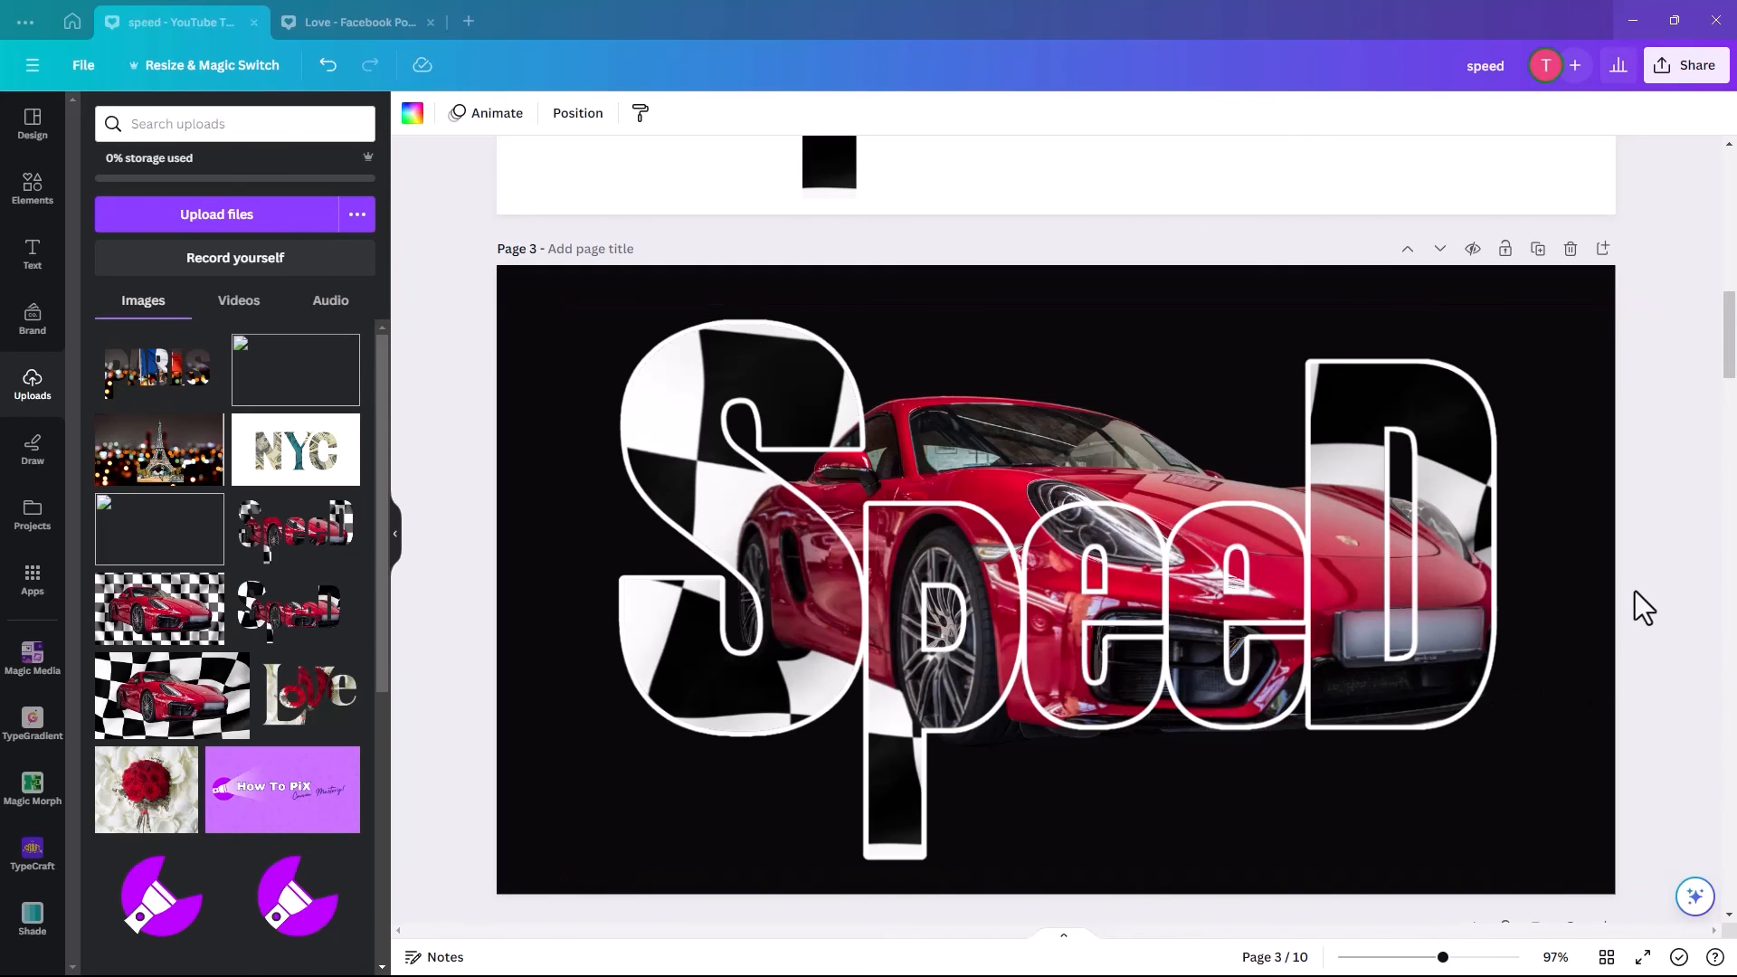
{"action": "mouse_move", "coordinate": [1664, 641]}
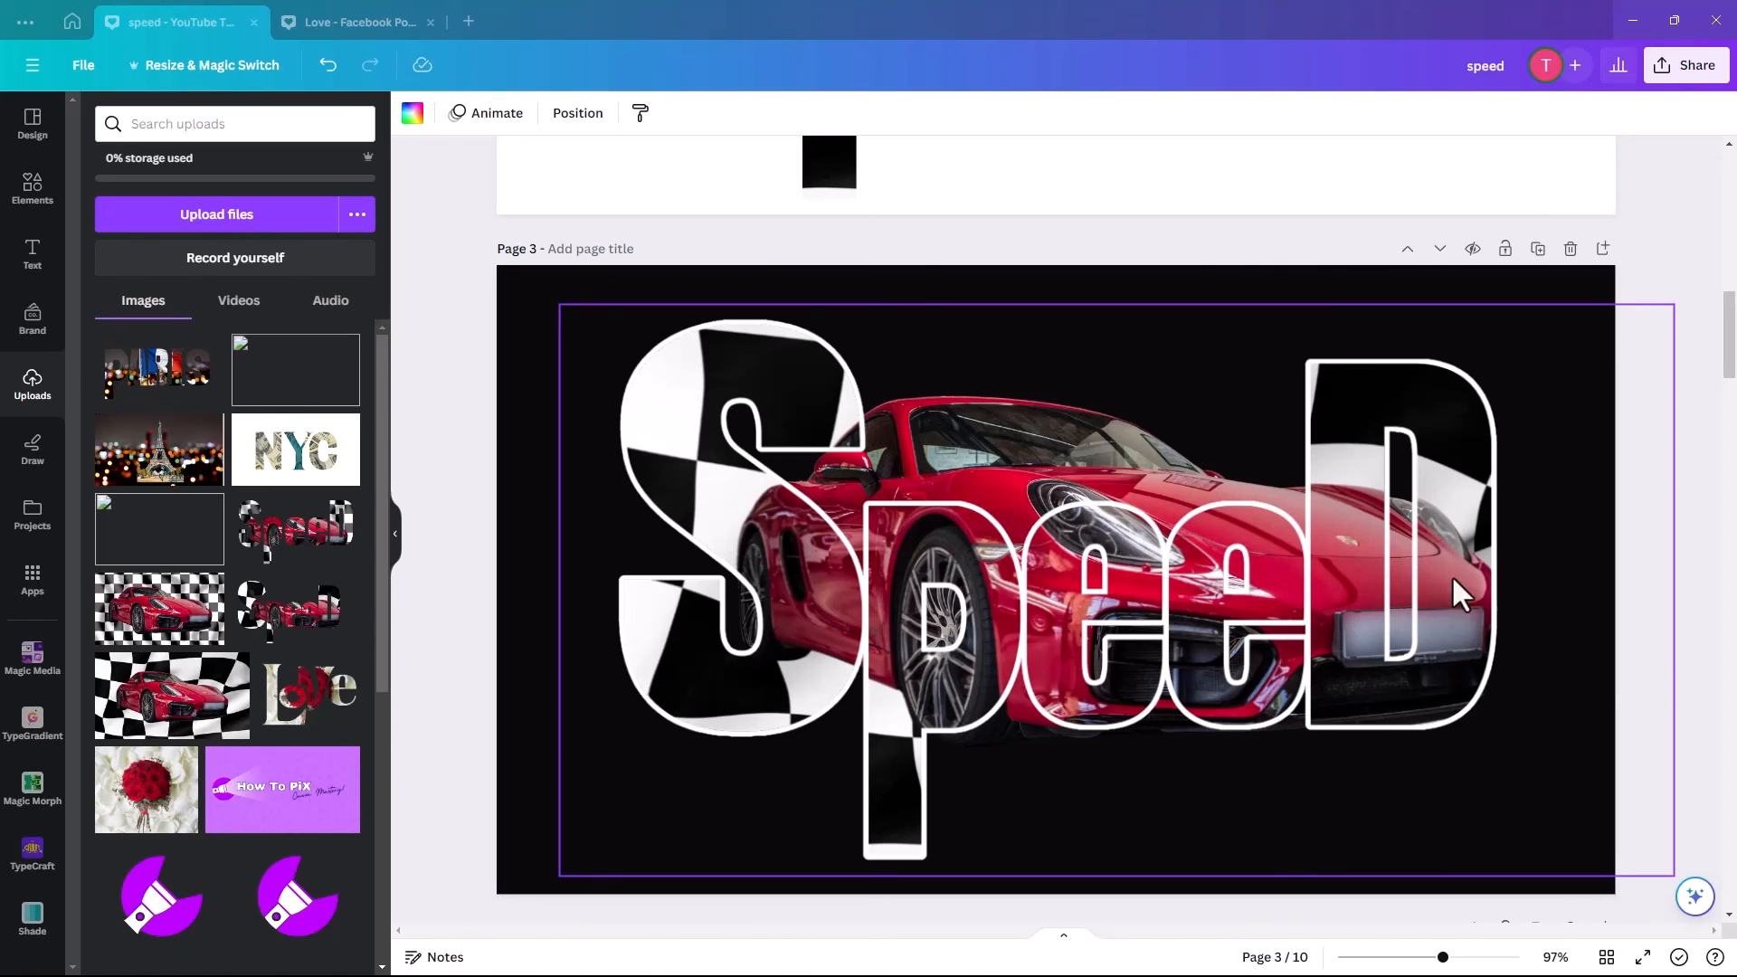
Browse pages 4–6 to view the rose-filled Love, PARIS with shopper and dollar-filled NYC examples.
{"action": "scroll", "scroll_direction": "down", "scroll_amount": 3}
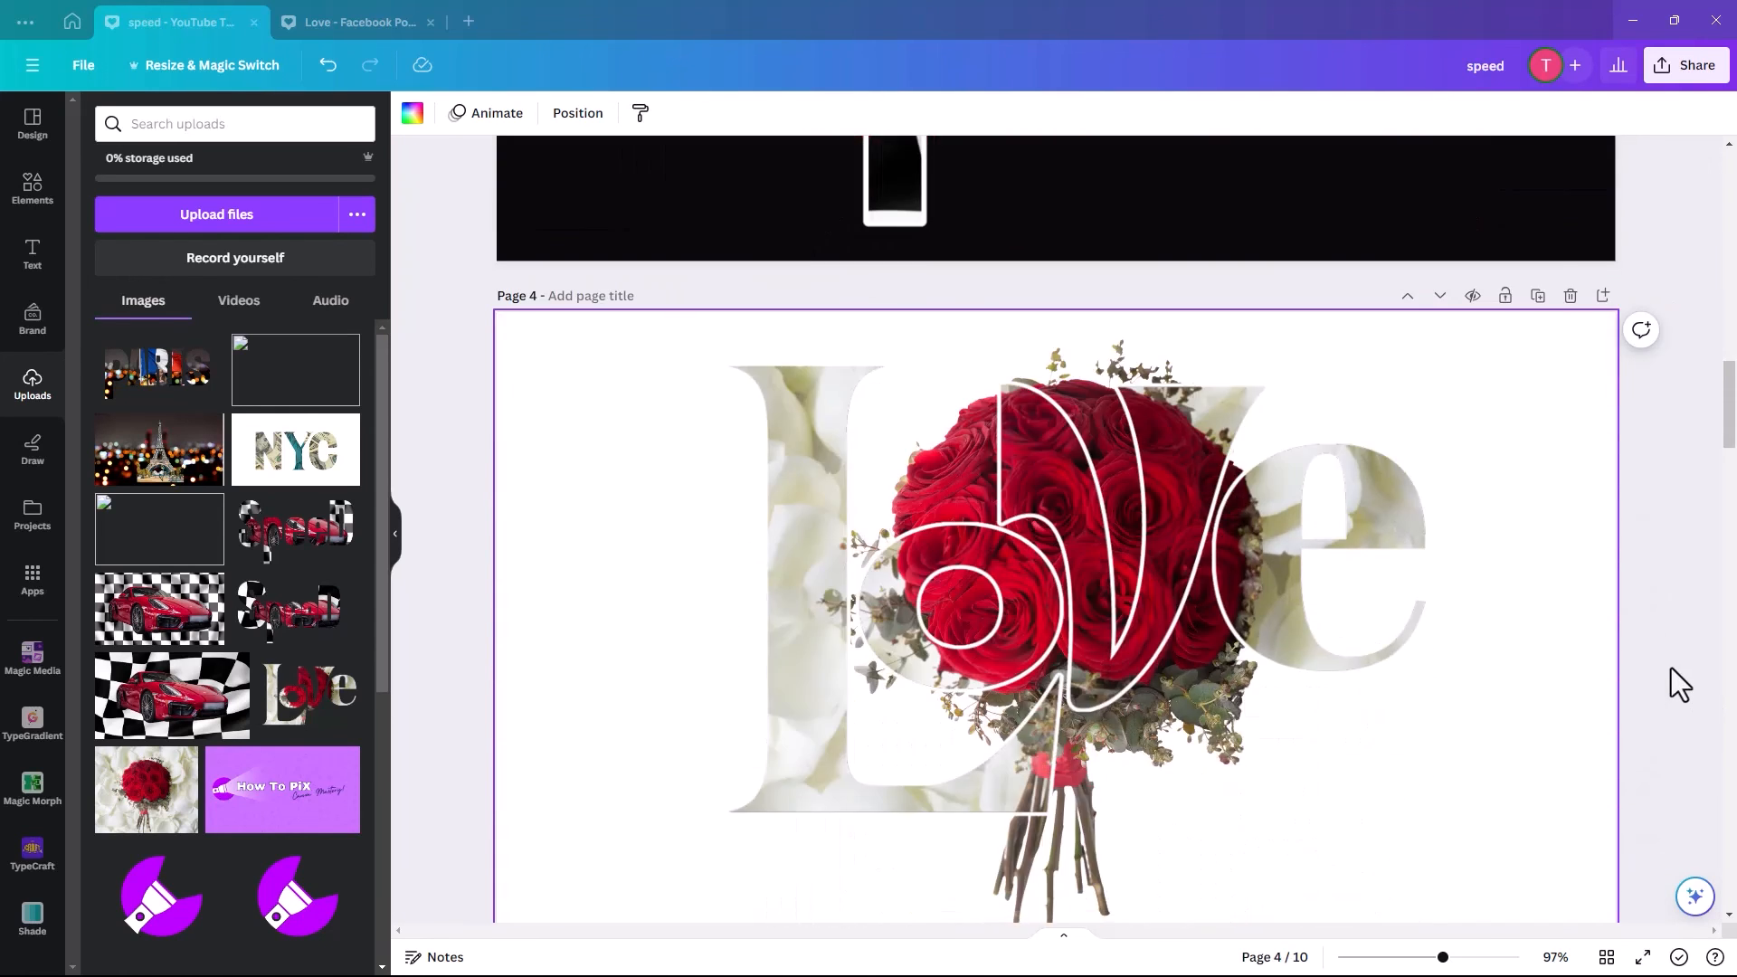
{"action": "scroll", "scroll_direction": "down", "scroll_amount": 3}
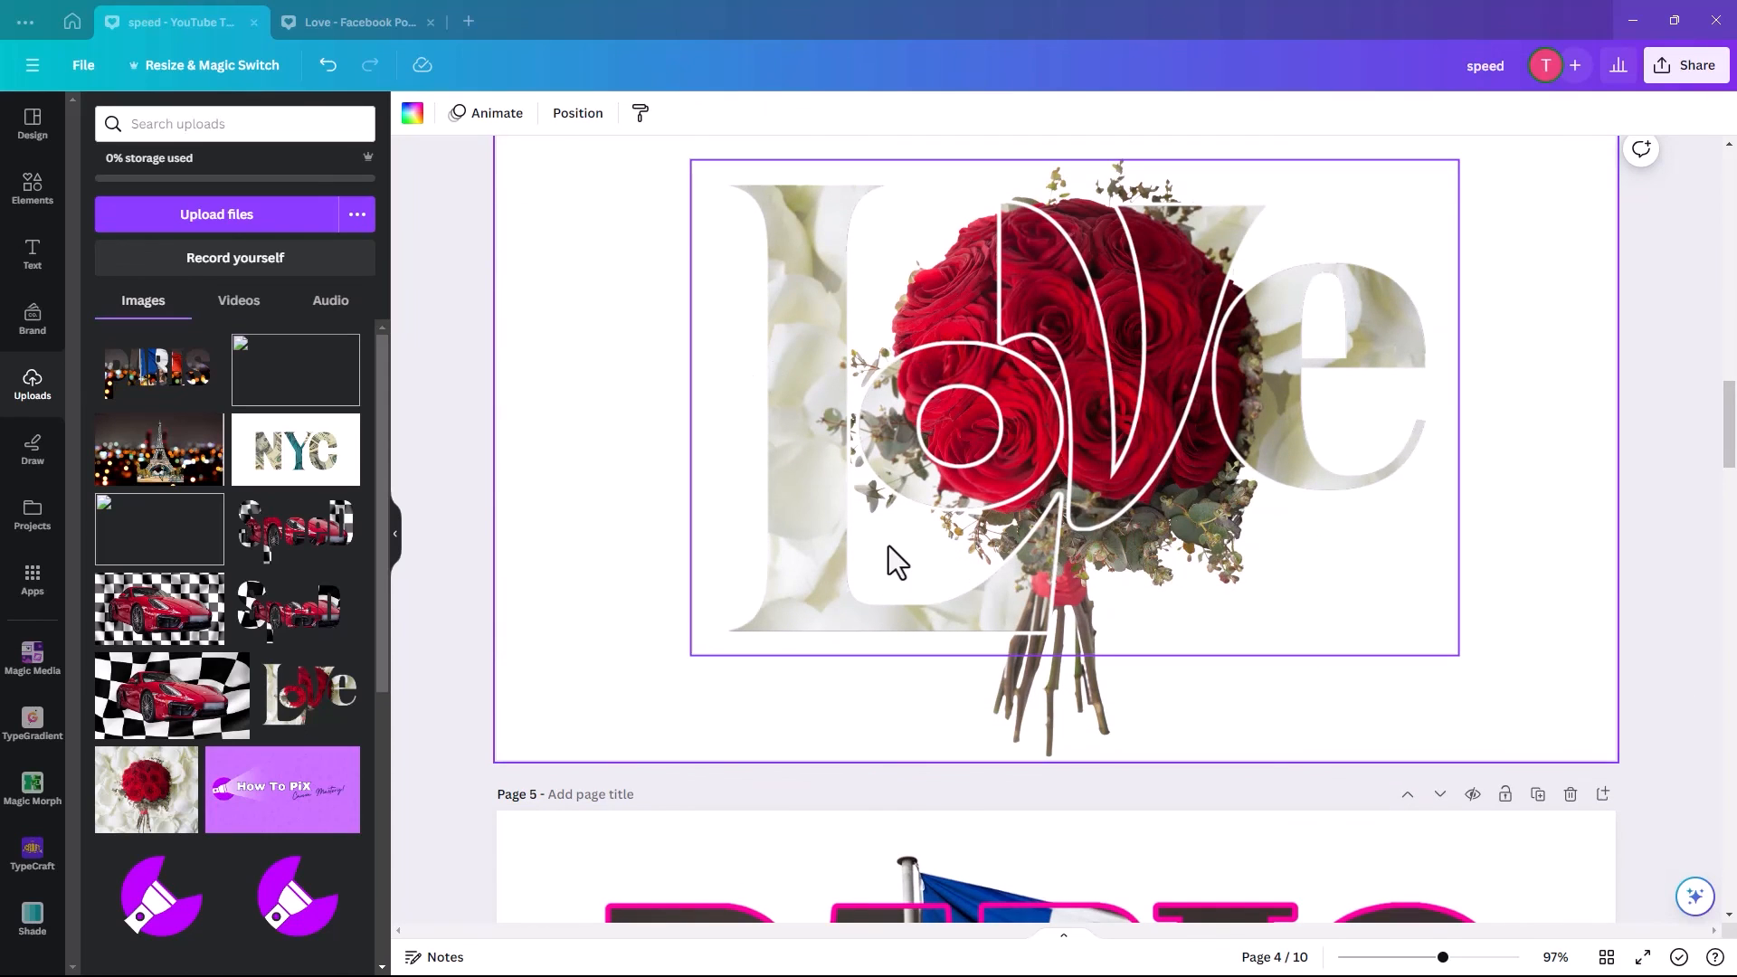
{"action": "mouse_move", "coordinate": [1247, 460]}
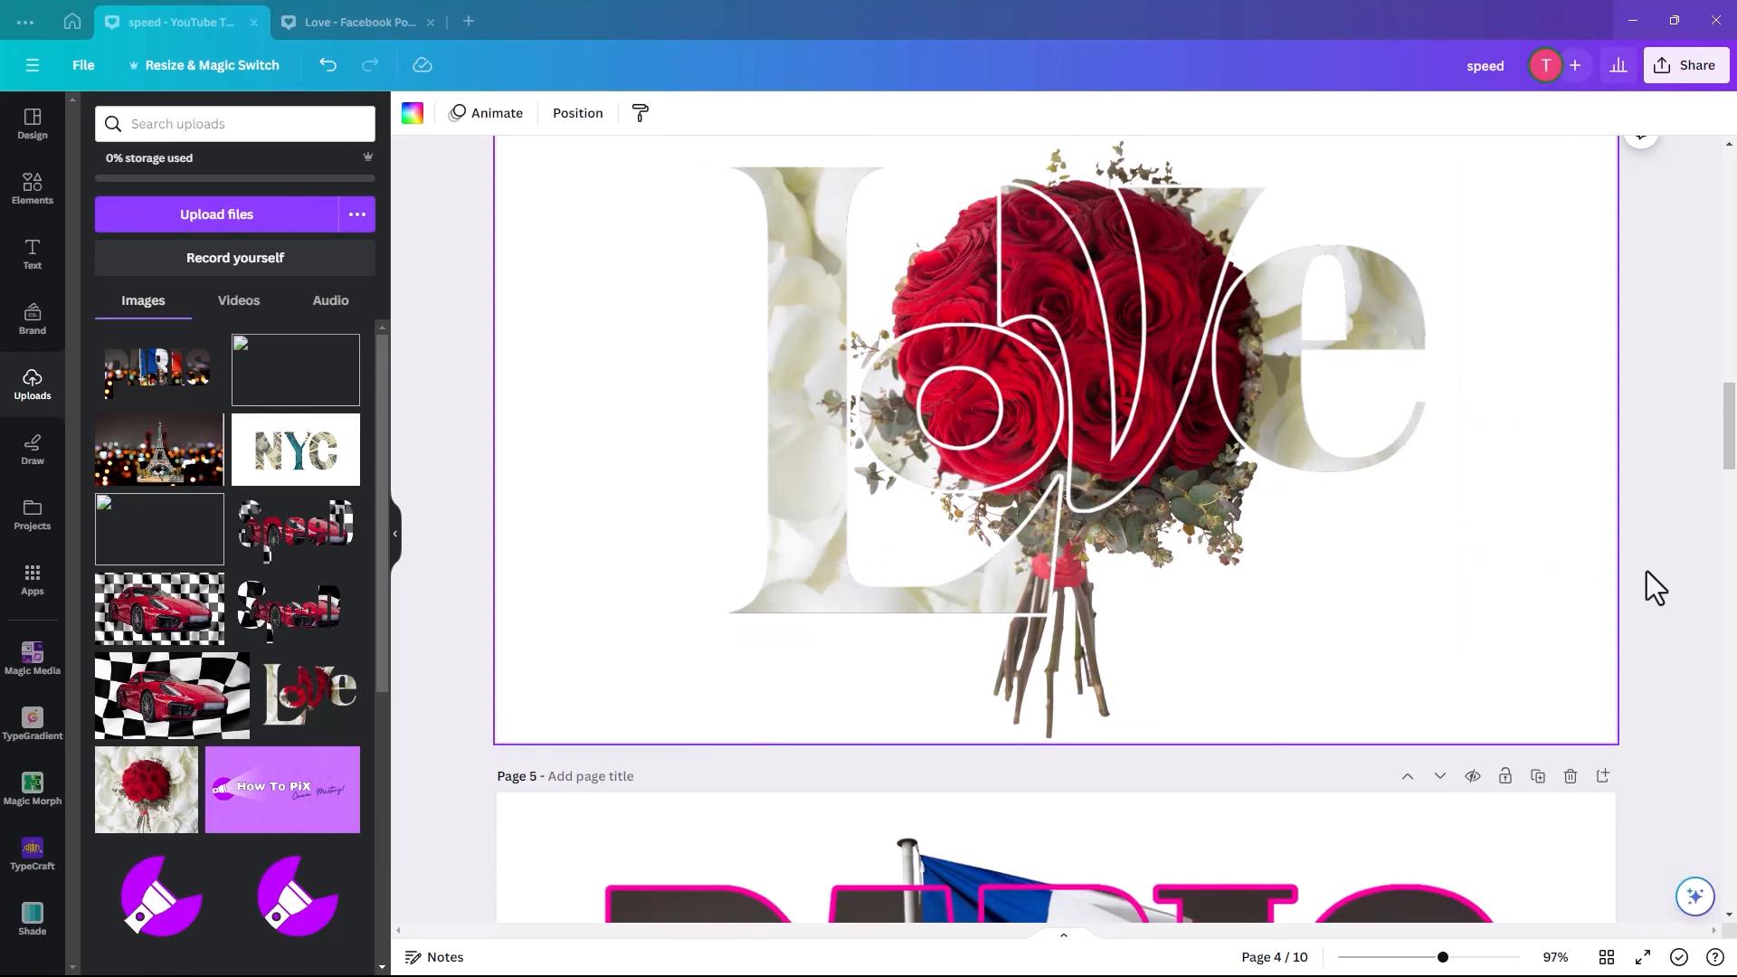
{"action": "scroll", "scroll_direction": "down", "scroll_amount": 3}
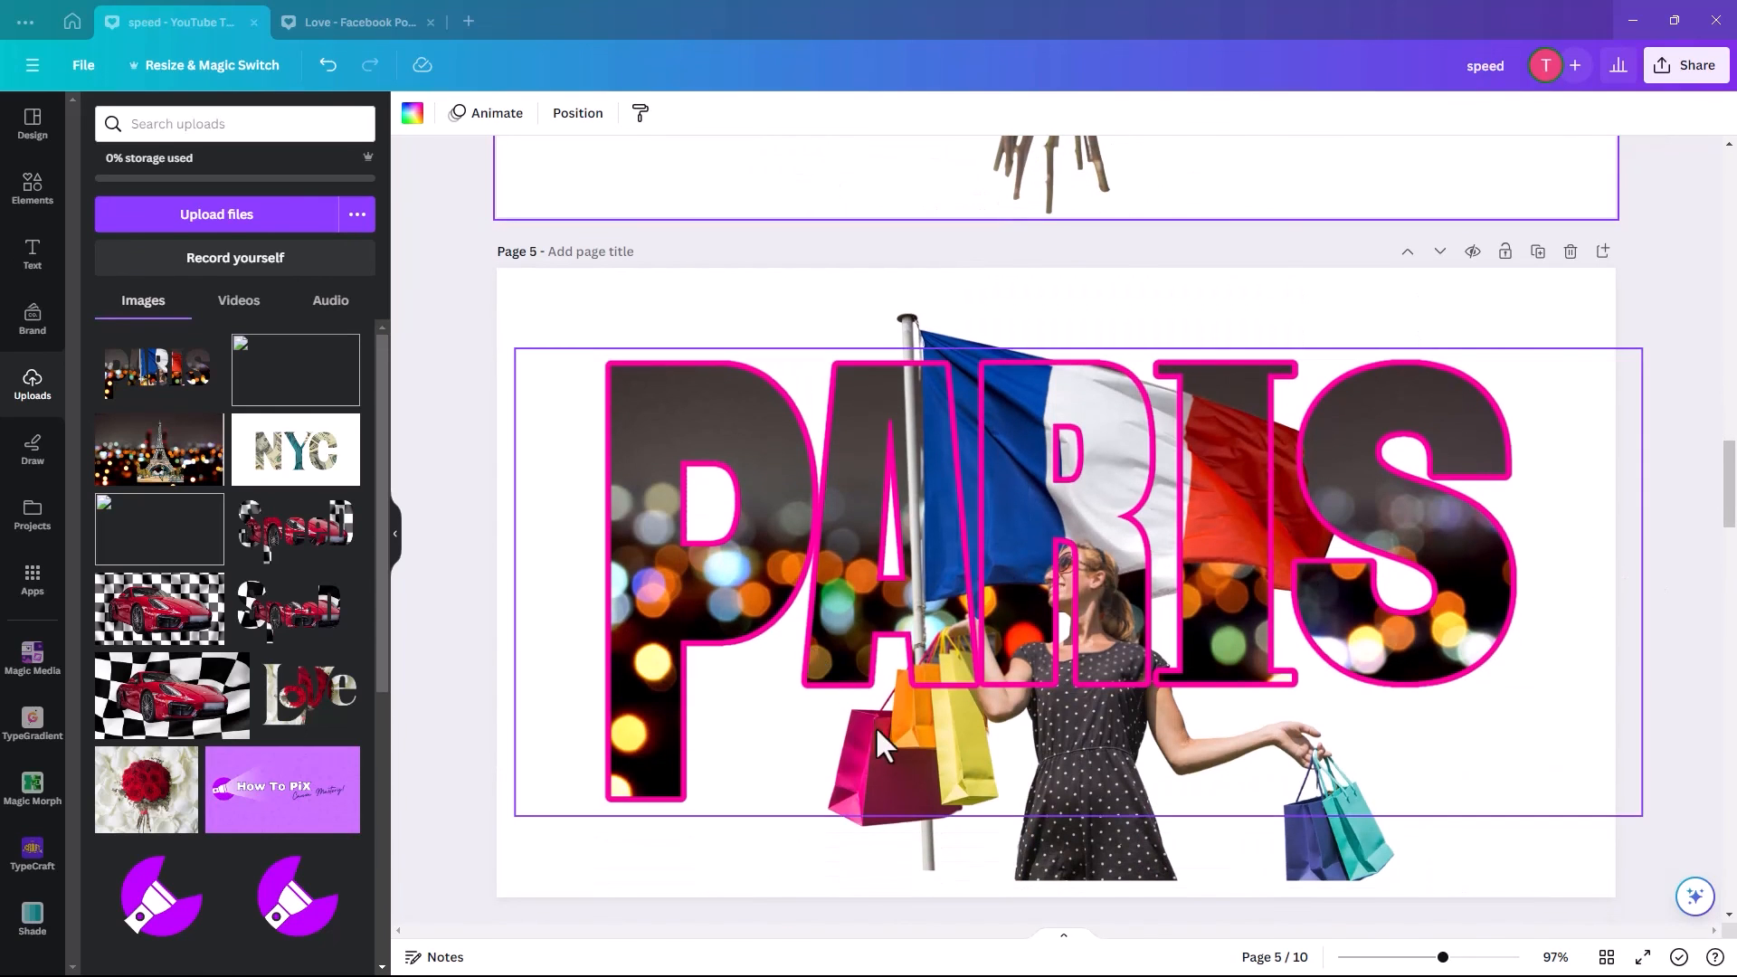
{"action": "mouse_move", "coordinate": [709, 413]}
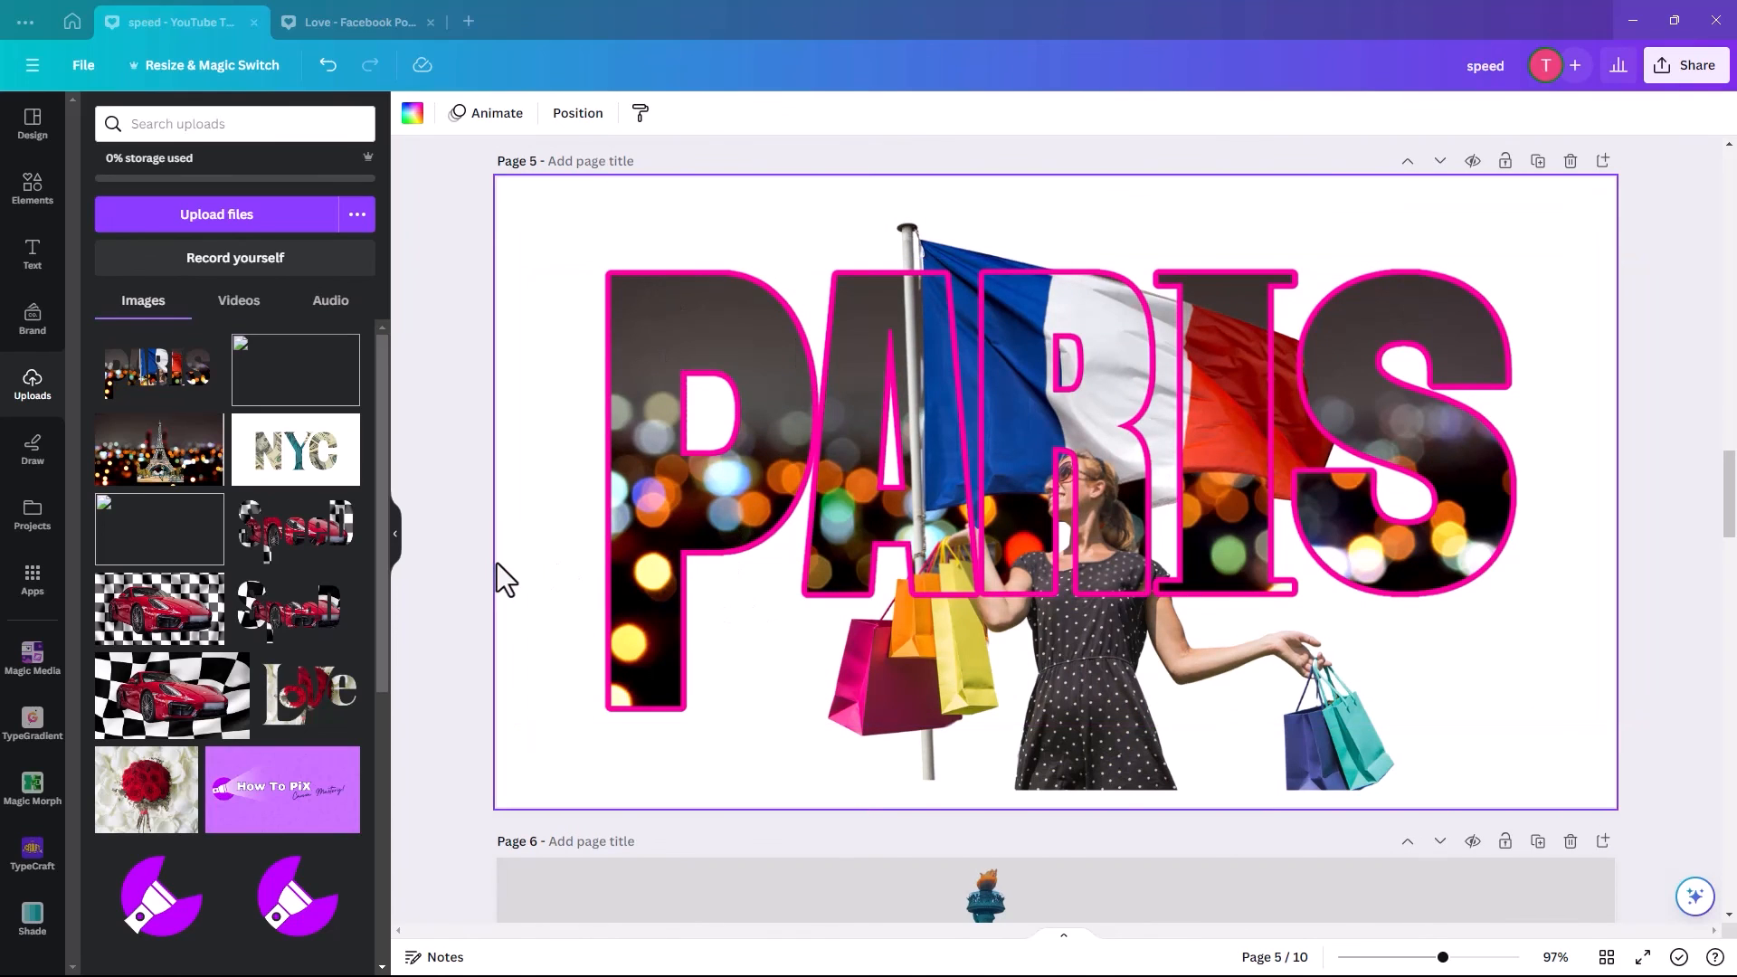
{"action": "left_click", "coordinate": [936, 659]}
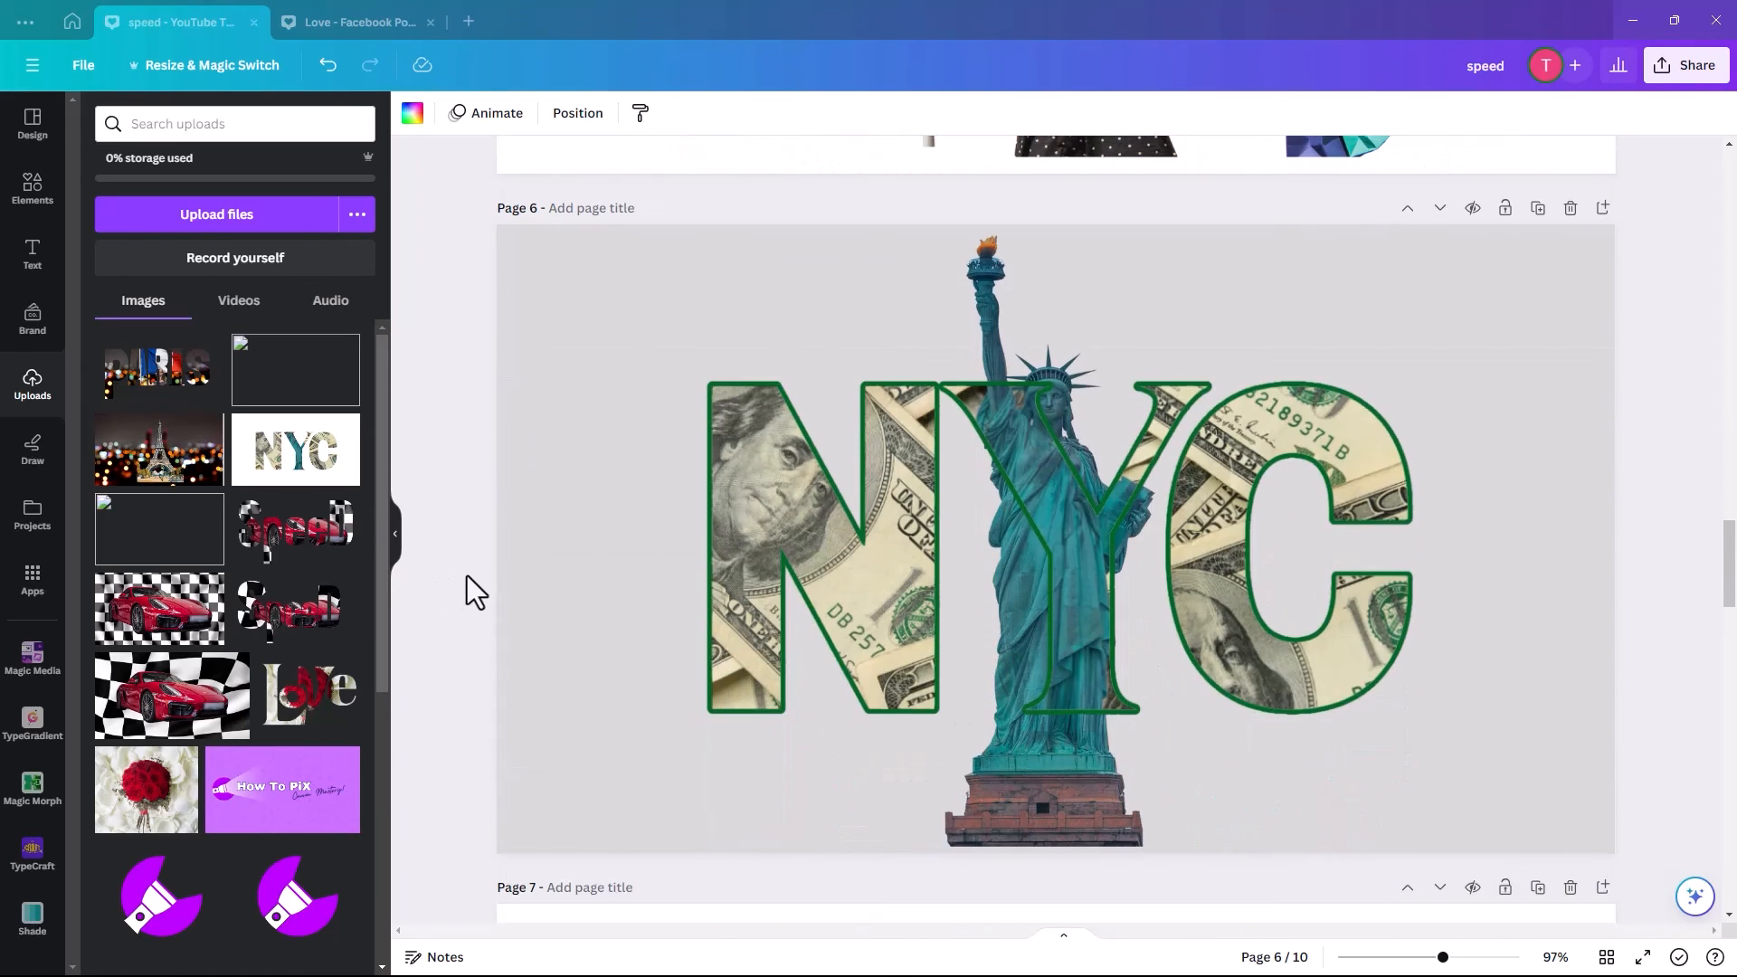
{"action": "mouse_move", "coordinate": [1652, 785]}
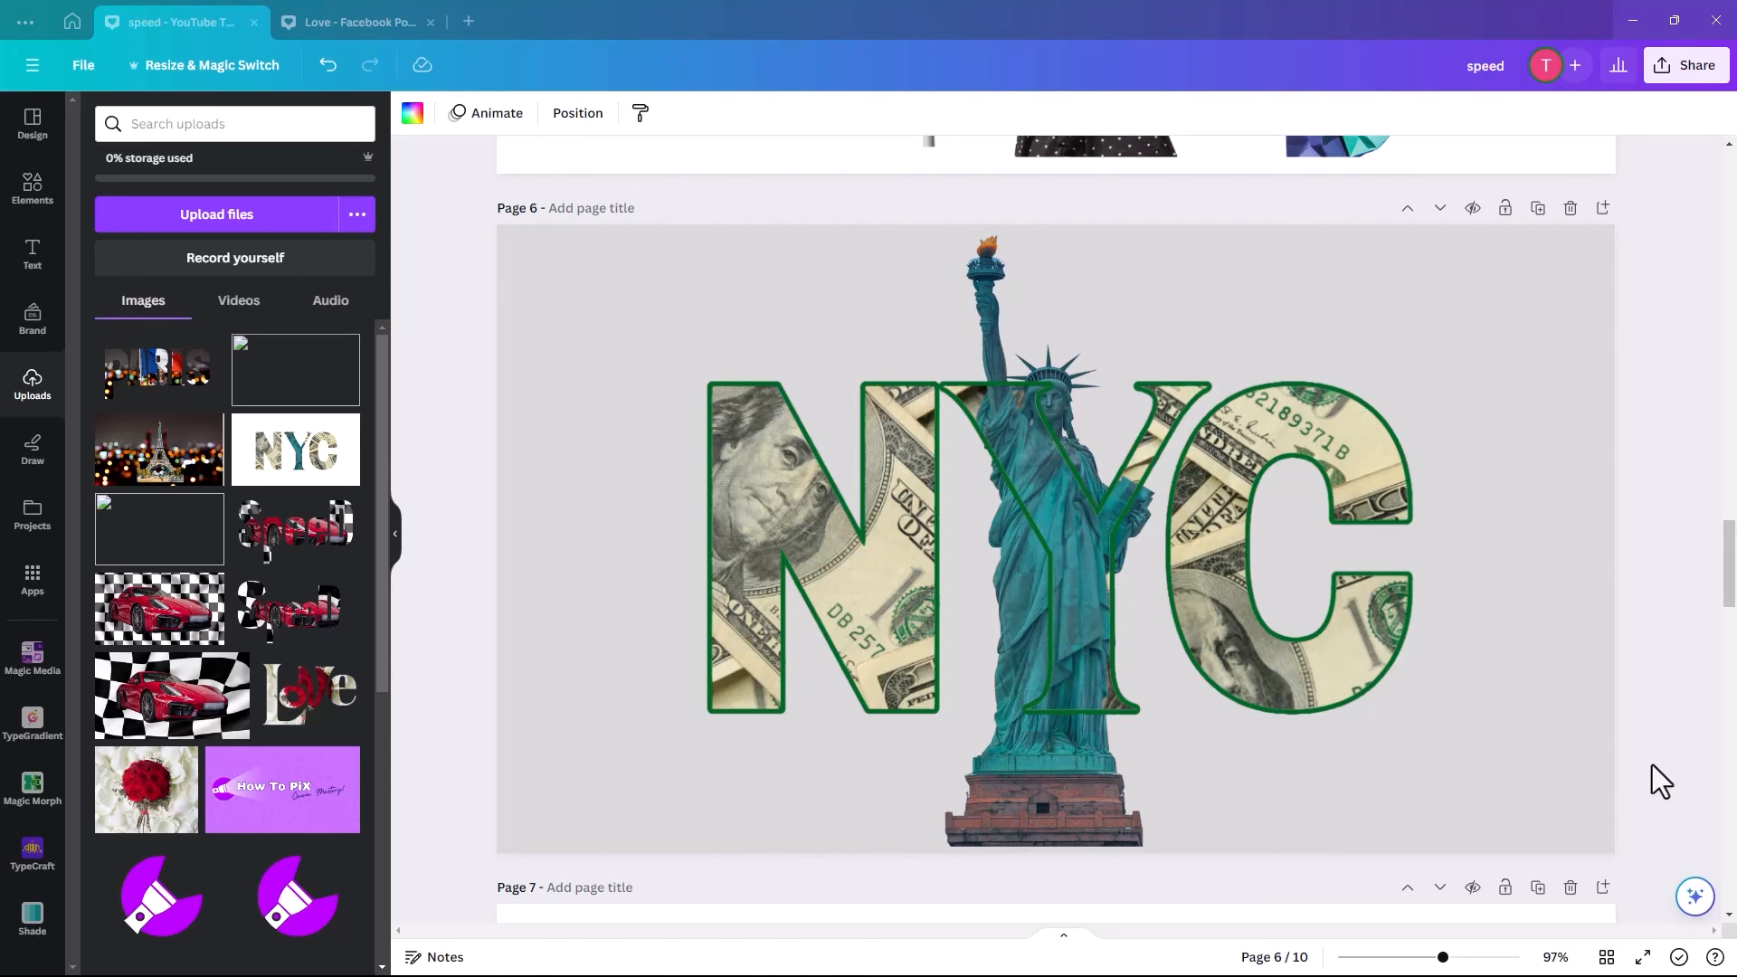
{"action": "left_click", "coordinate": [1008, 676]}
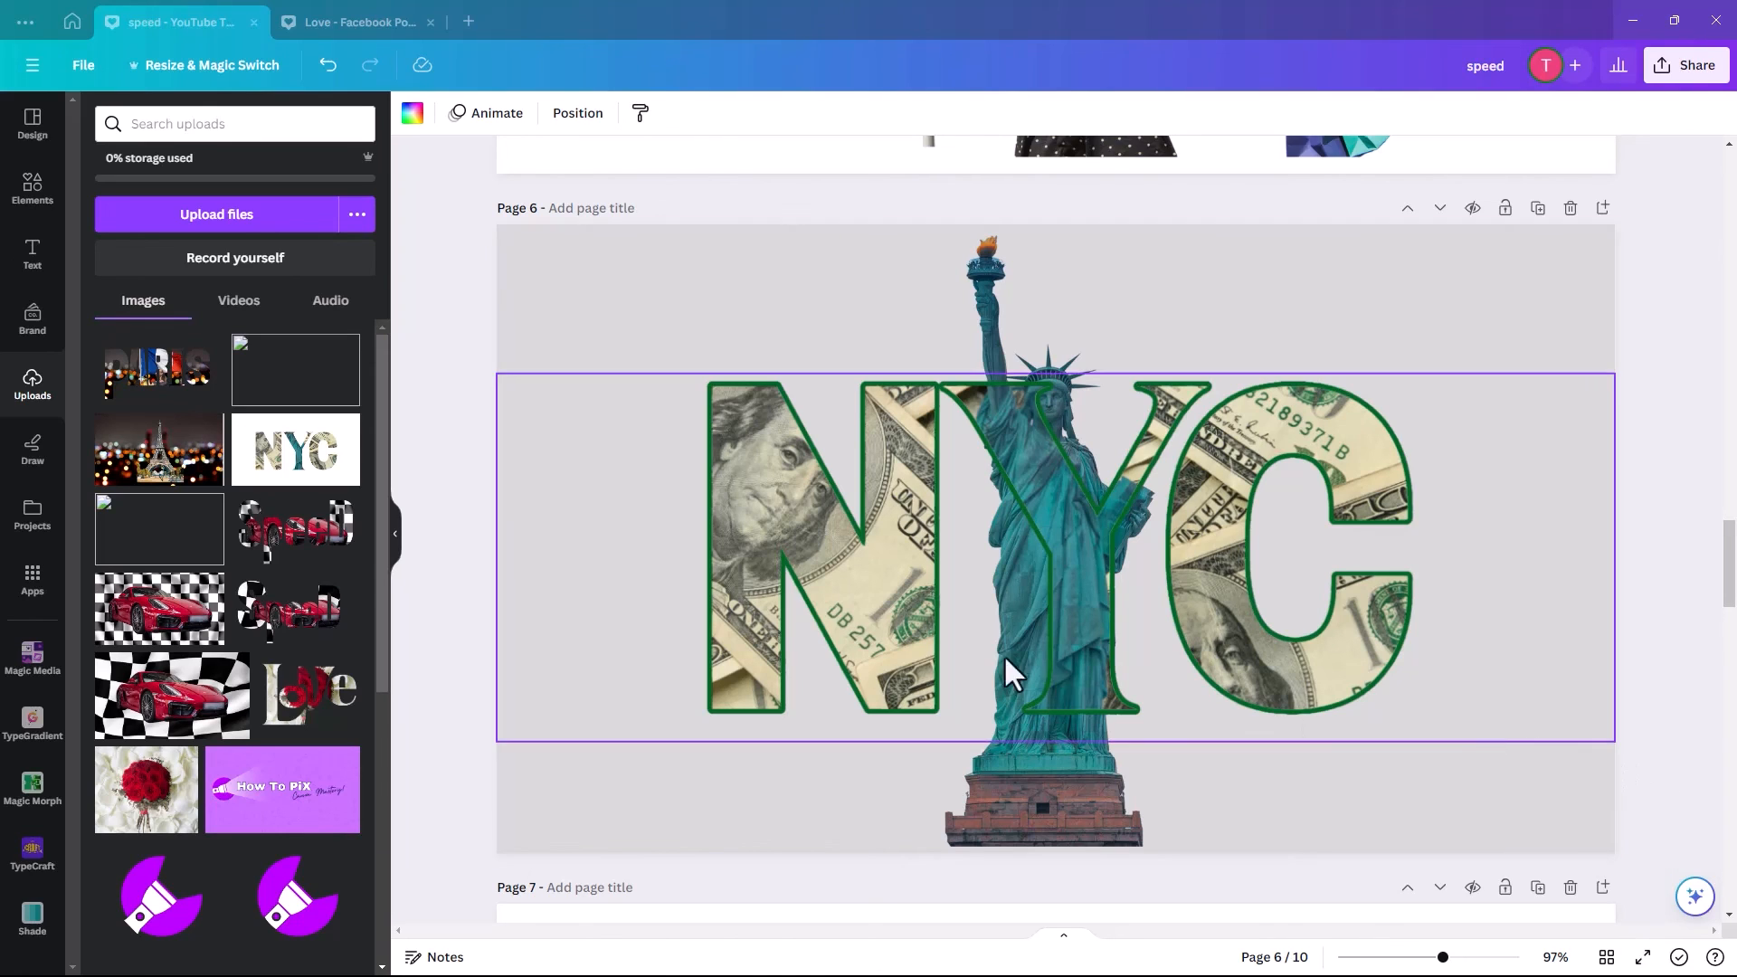